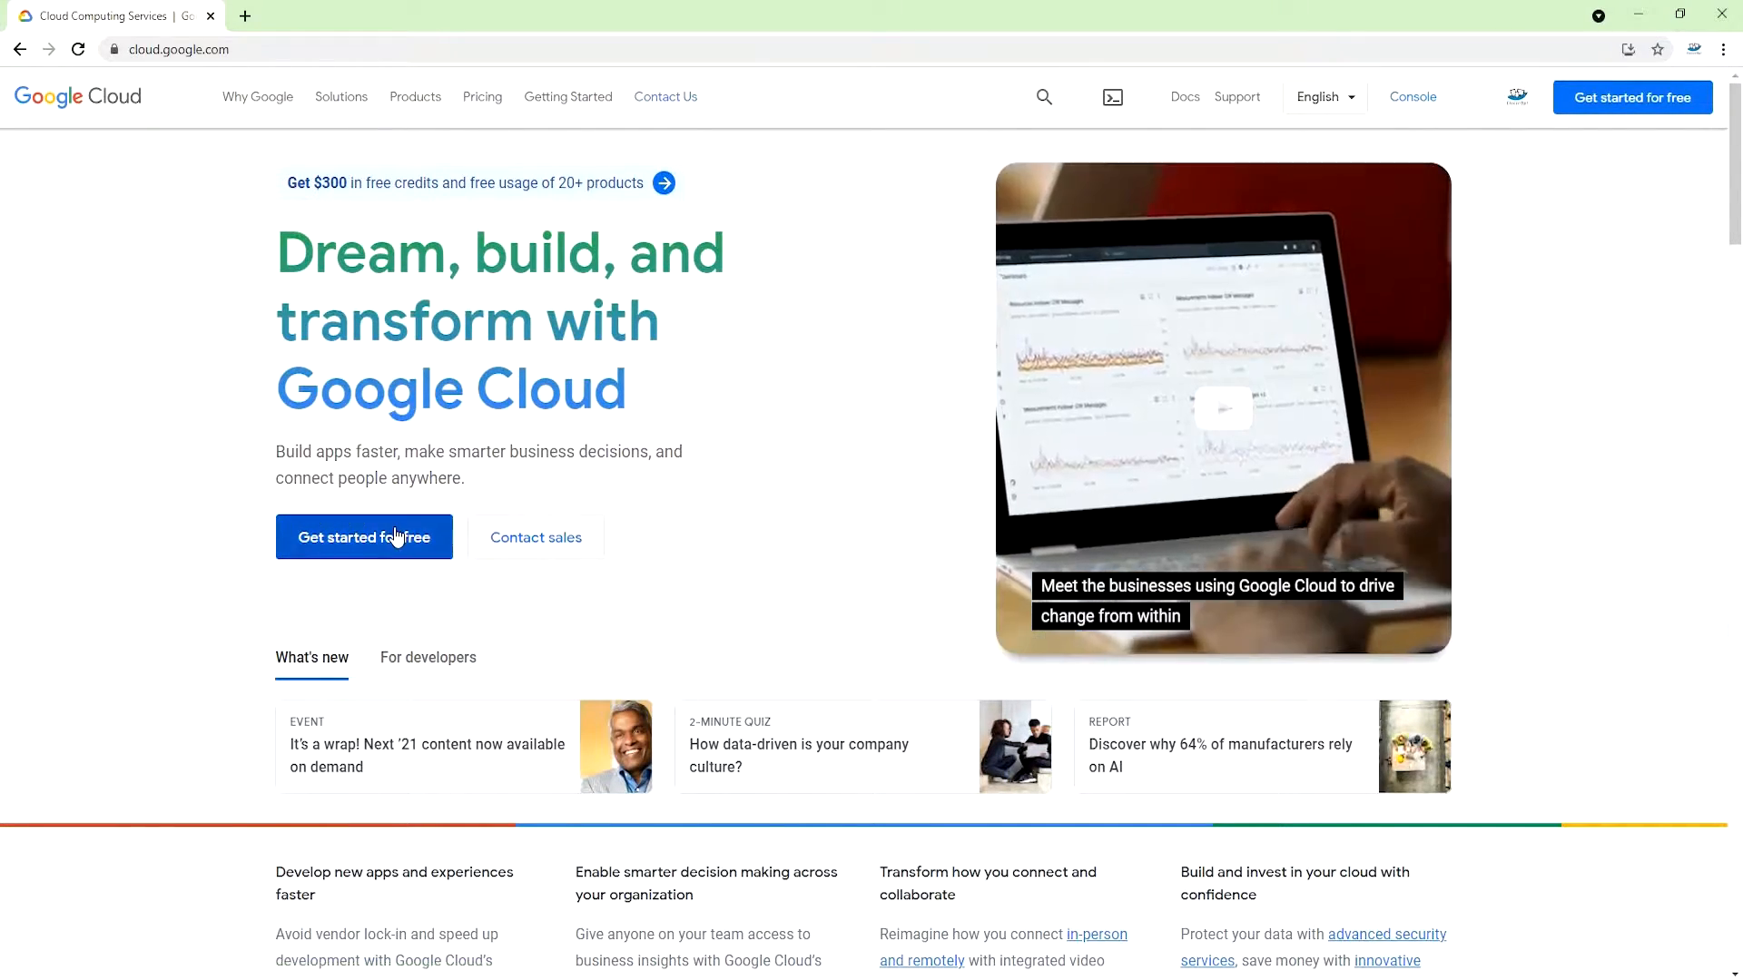
Step: Start the free-trial signup with Startup as organization type and the terms of service accepted
left_click(364, 538)
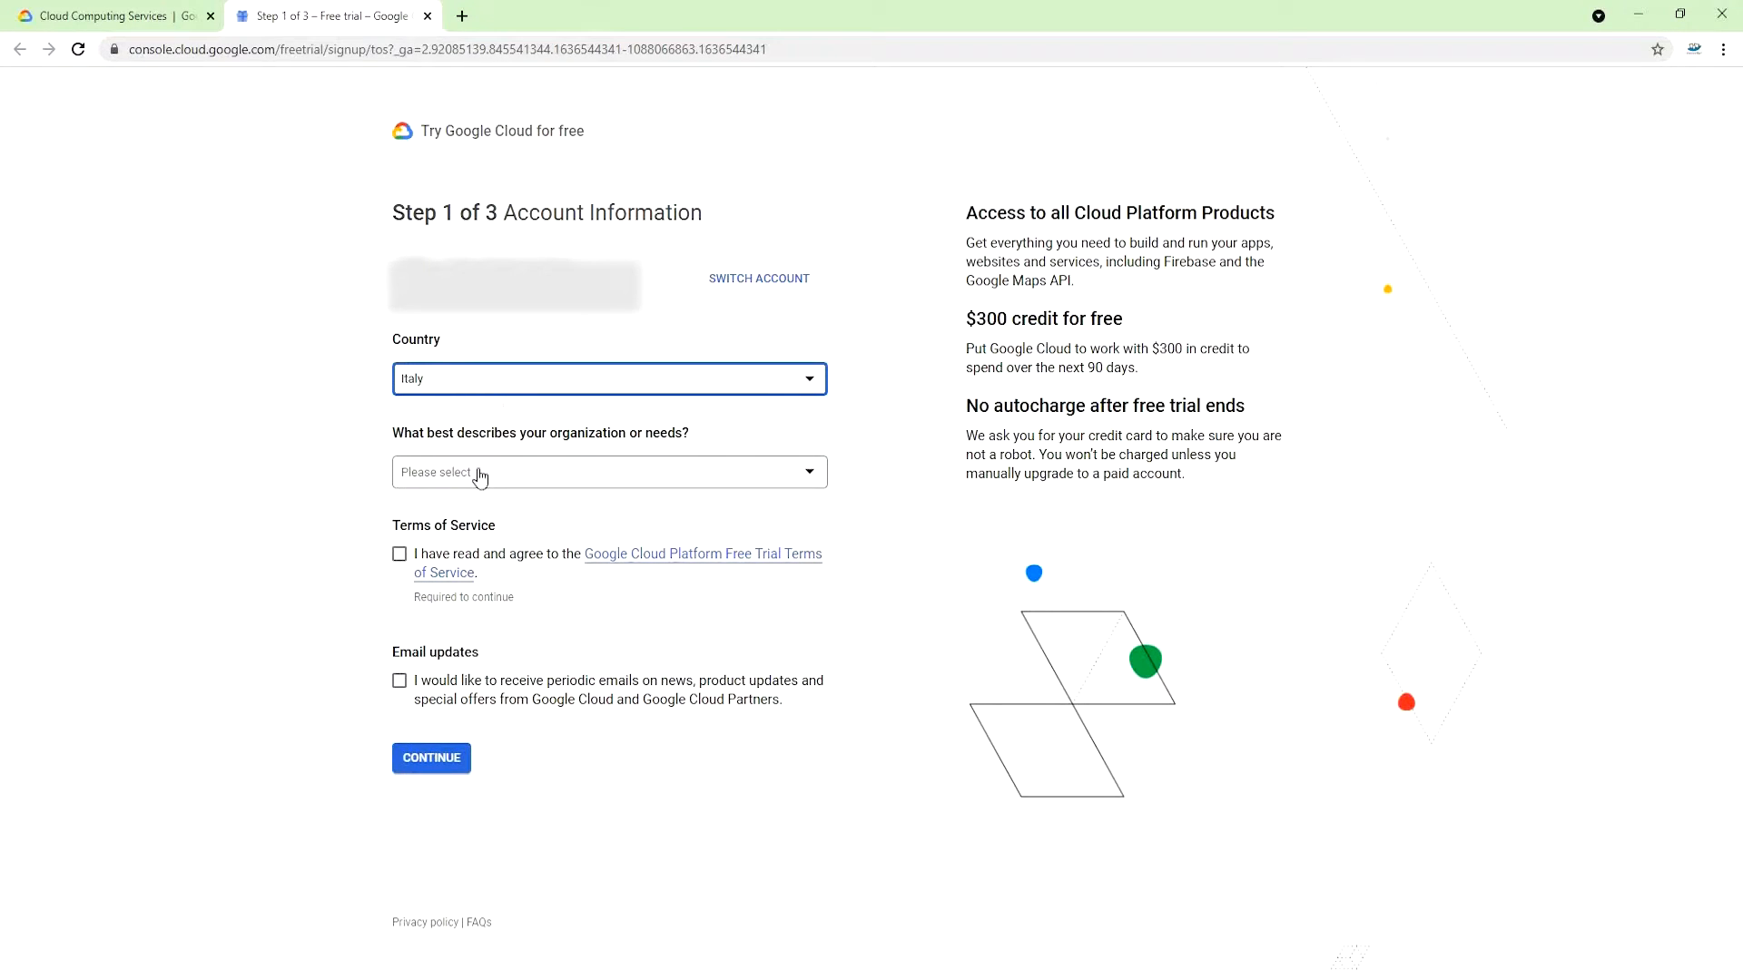
left_click(608, 472)
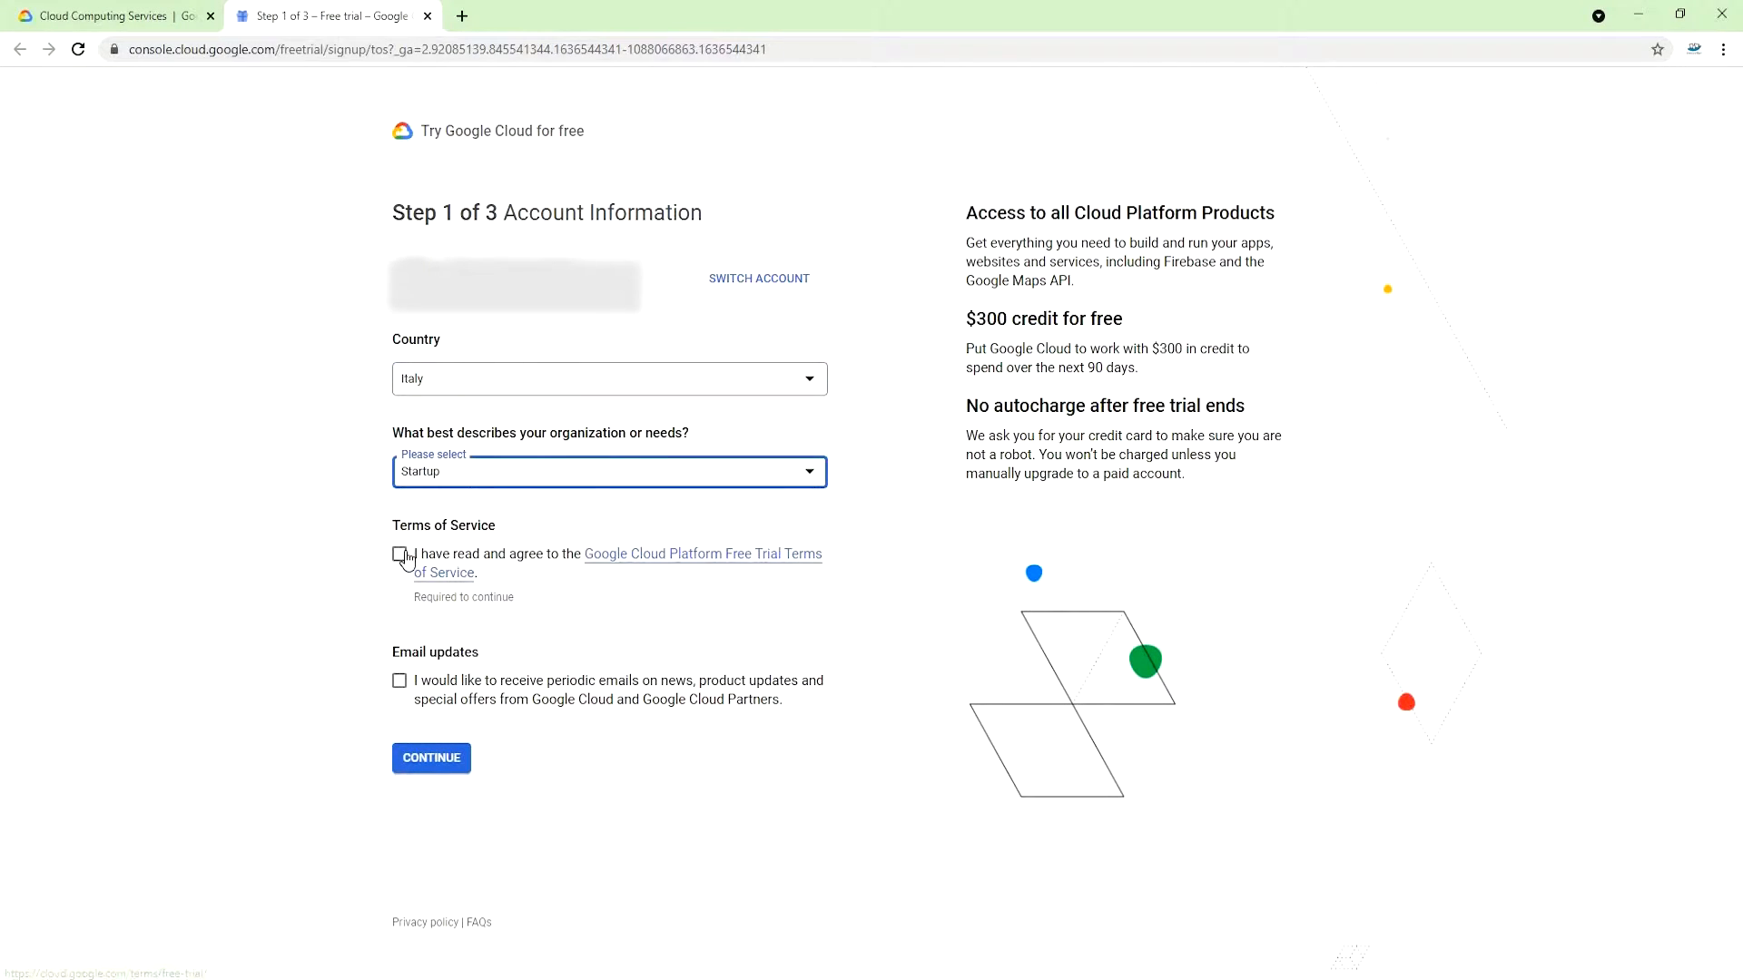
left_click(397, 554)
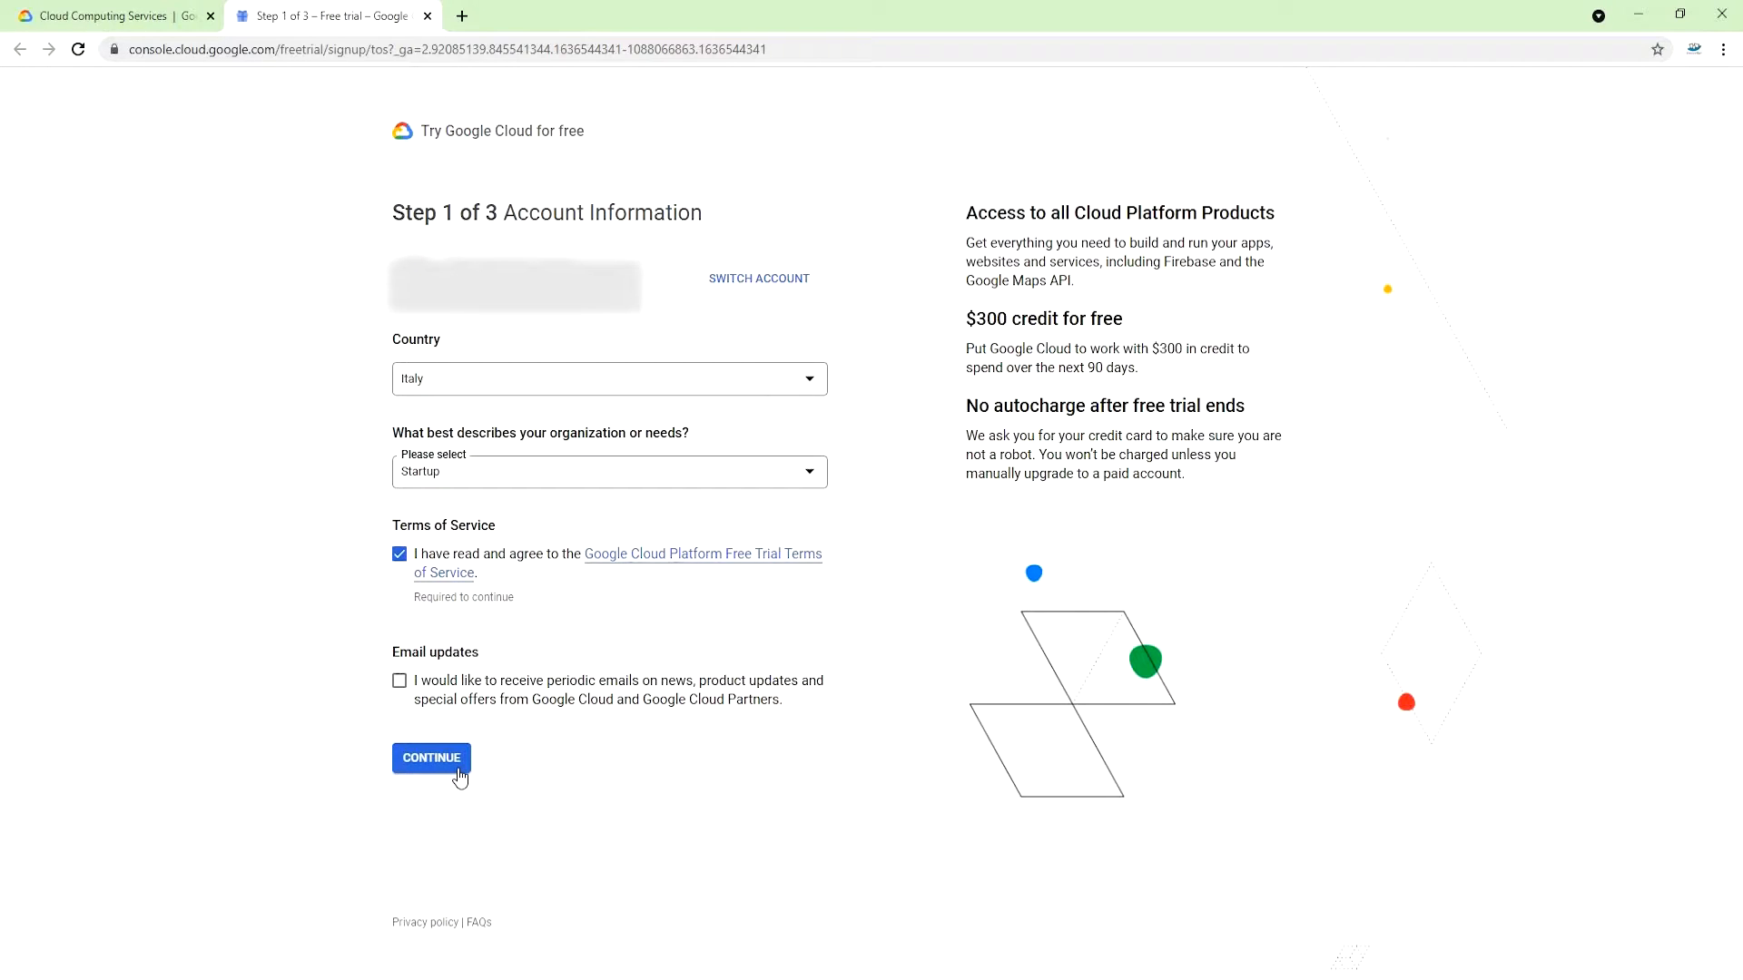
left_click(432, 757)
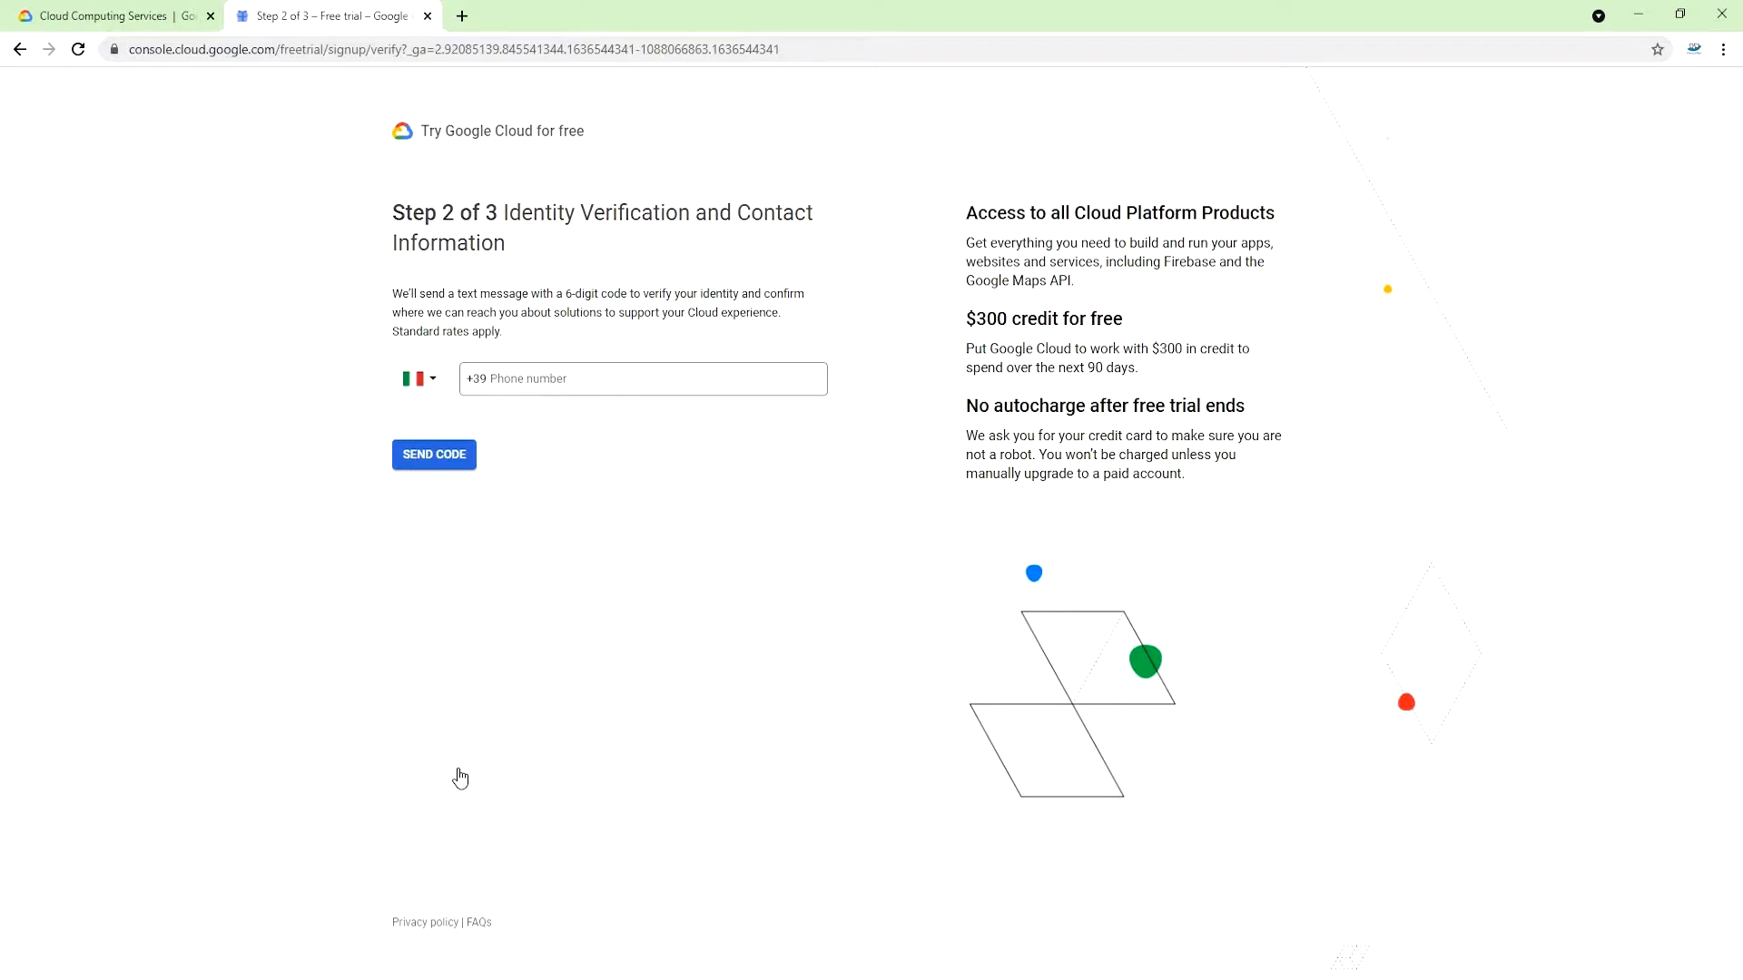
left_click(643, 379)
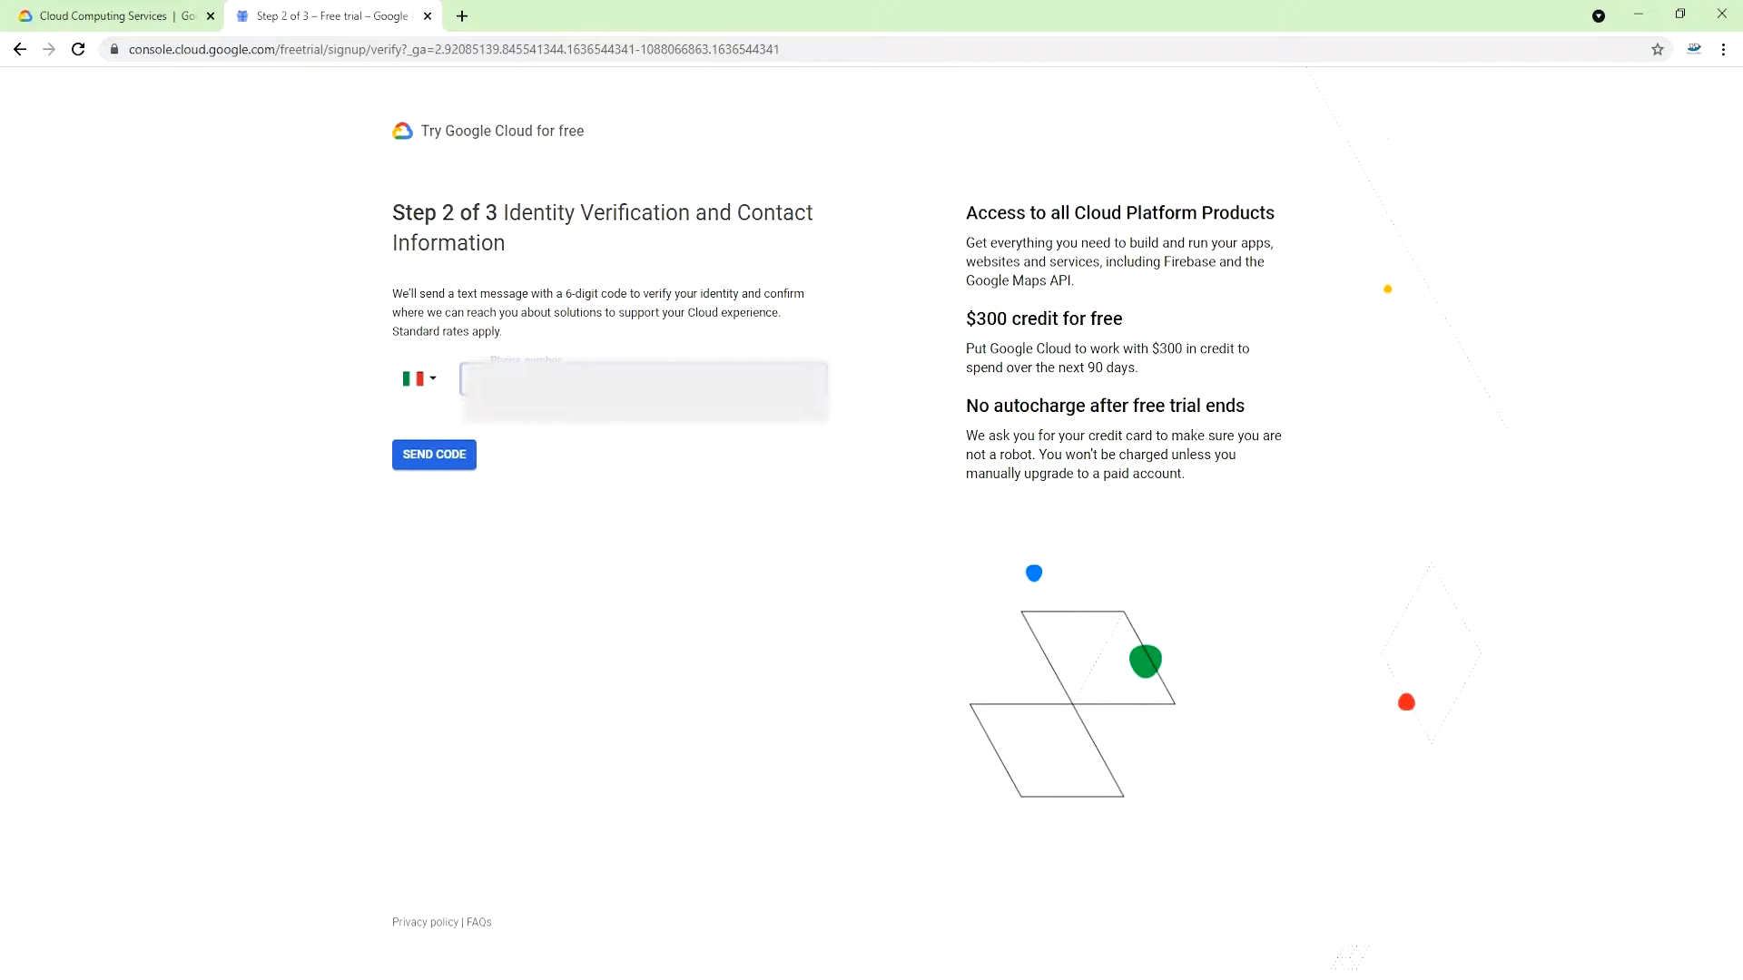
left_click(434, 454)
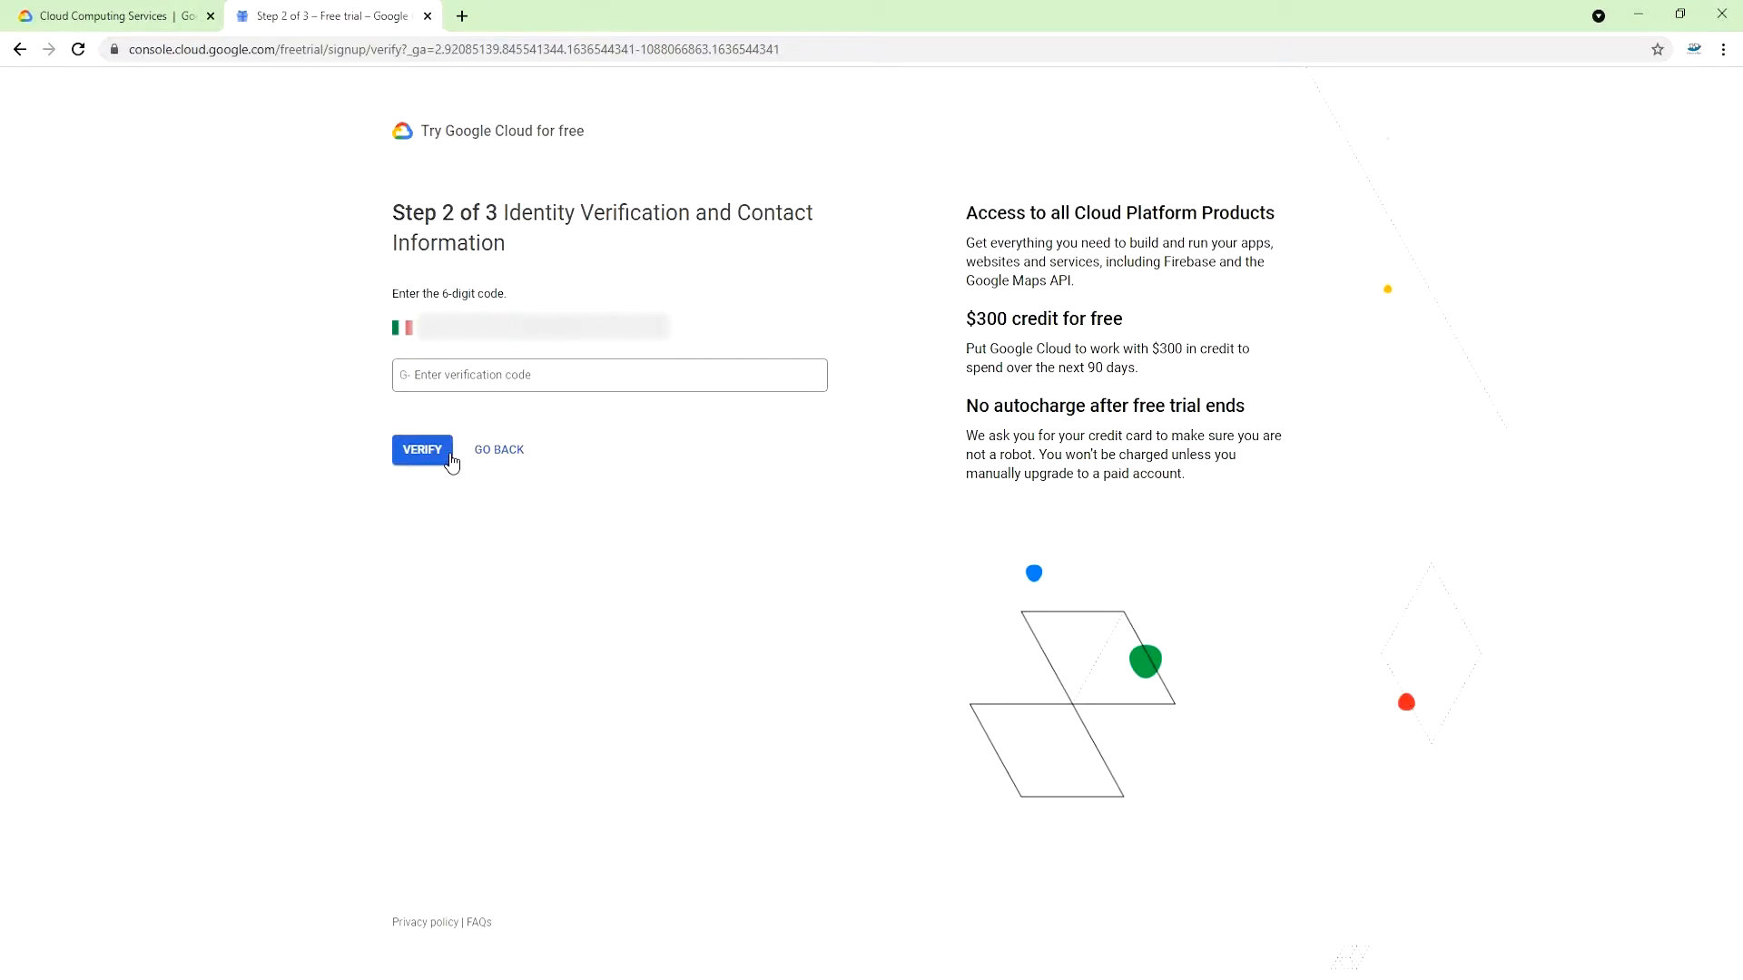
left_click(609, 374)
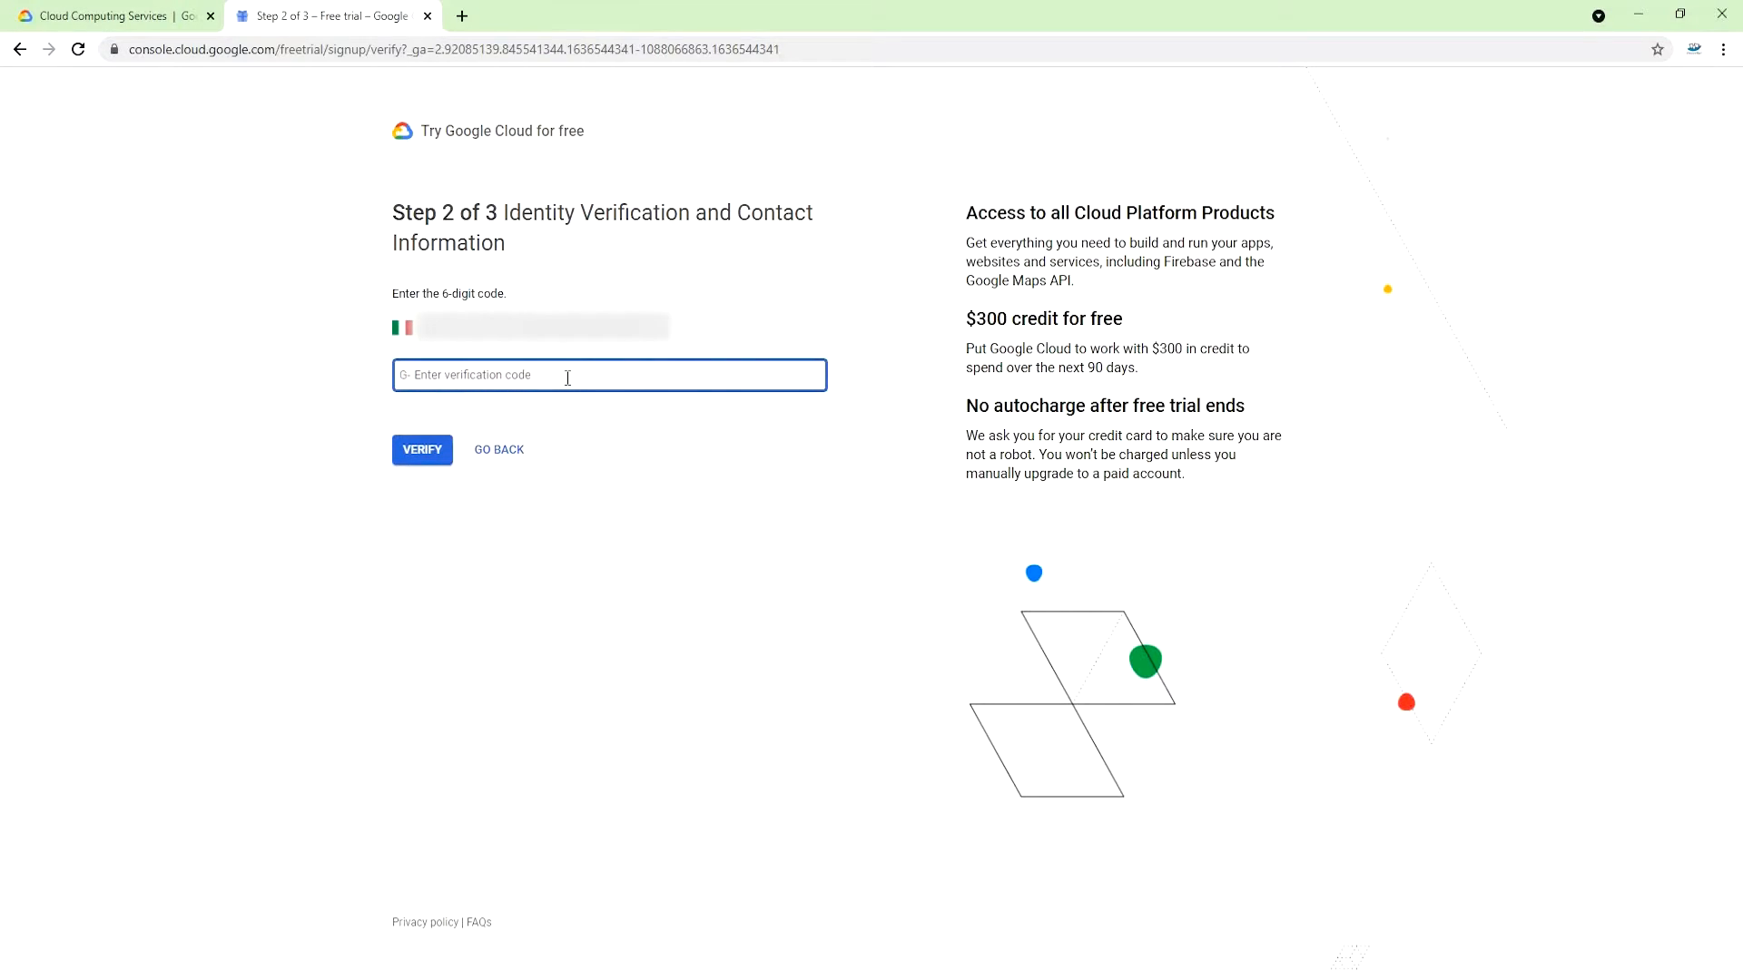
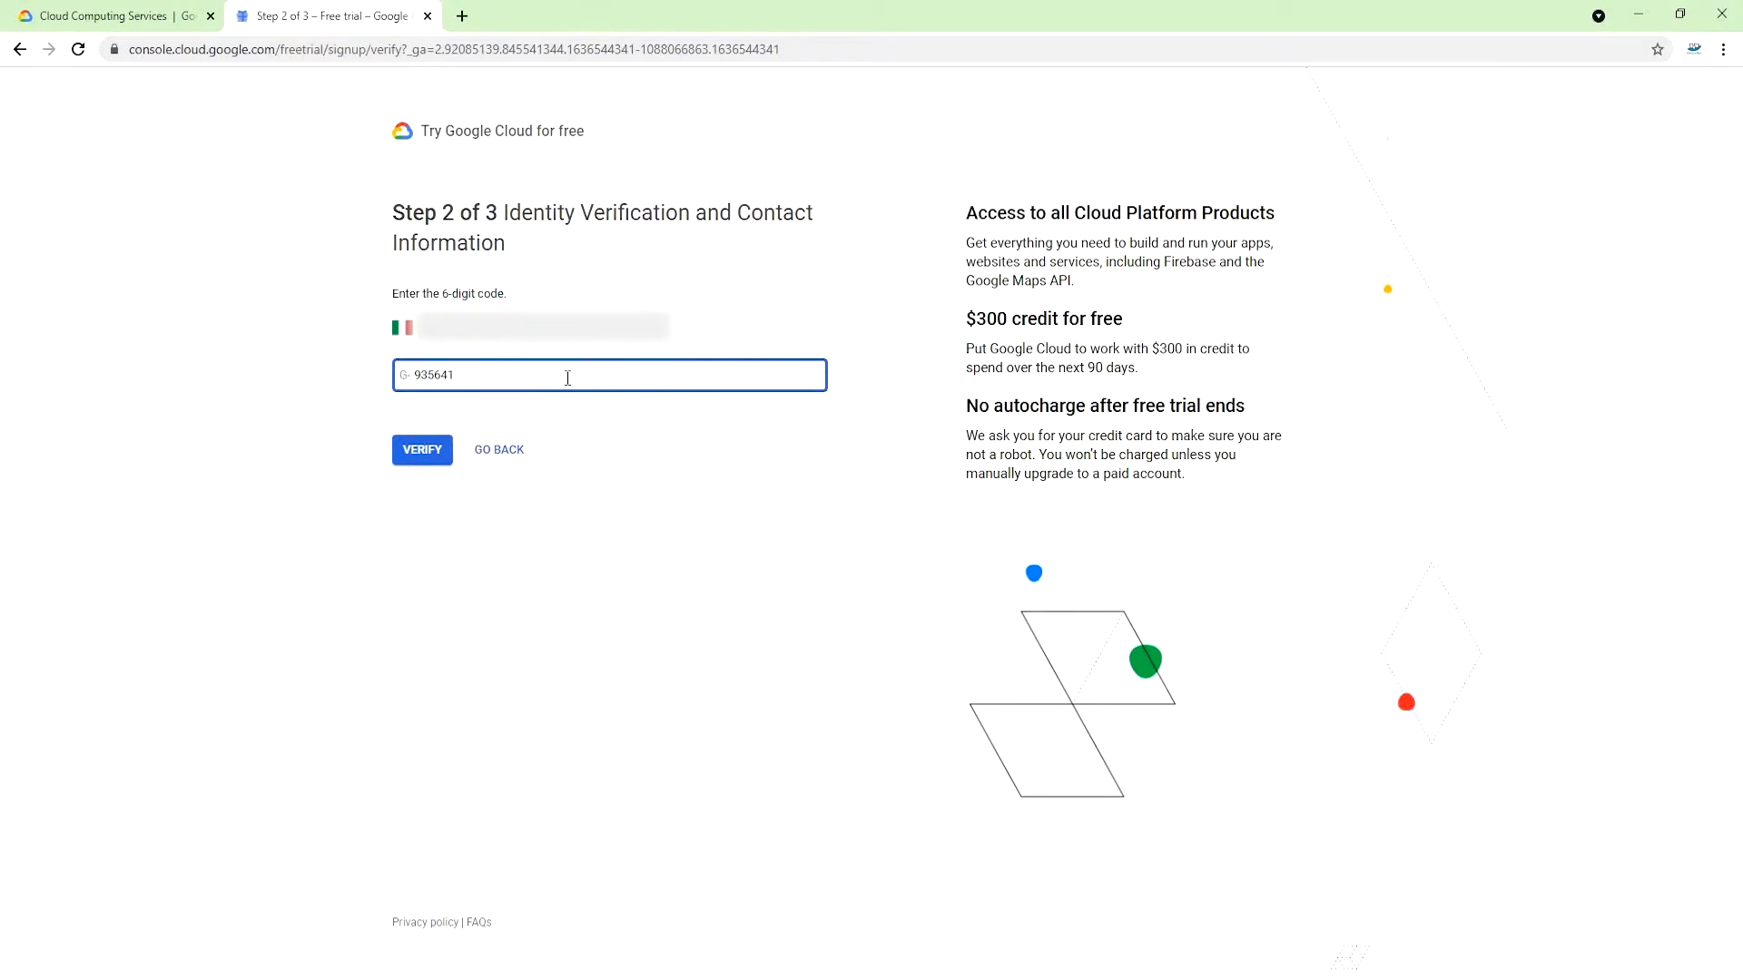
left_click(421, 448)
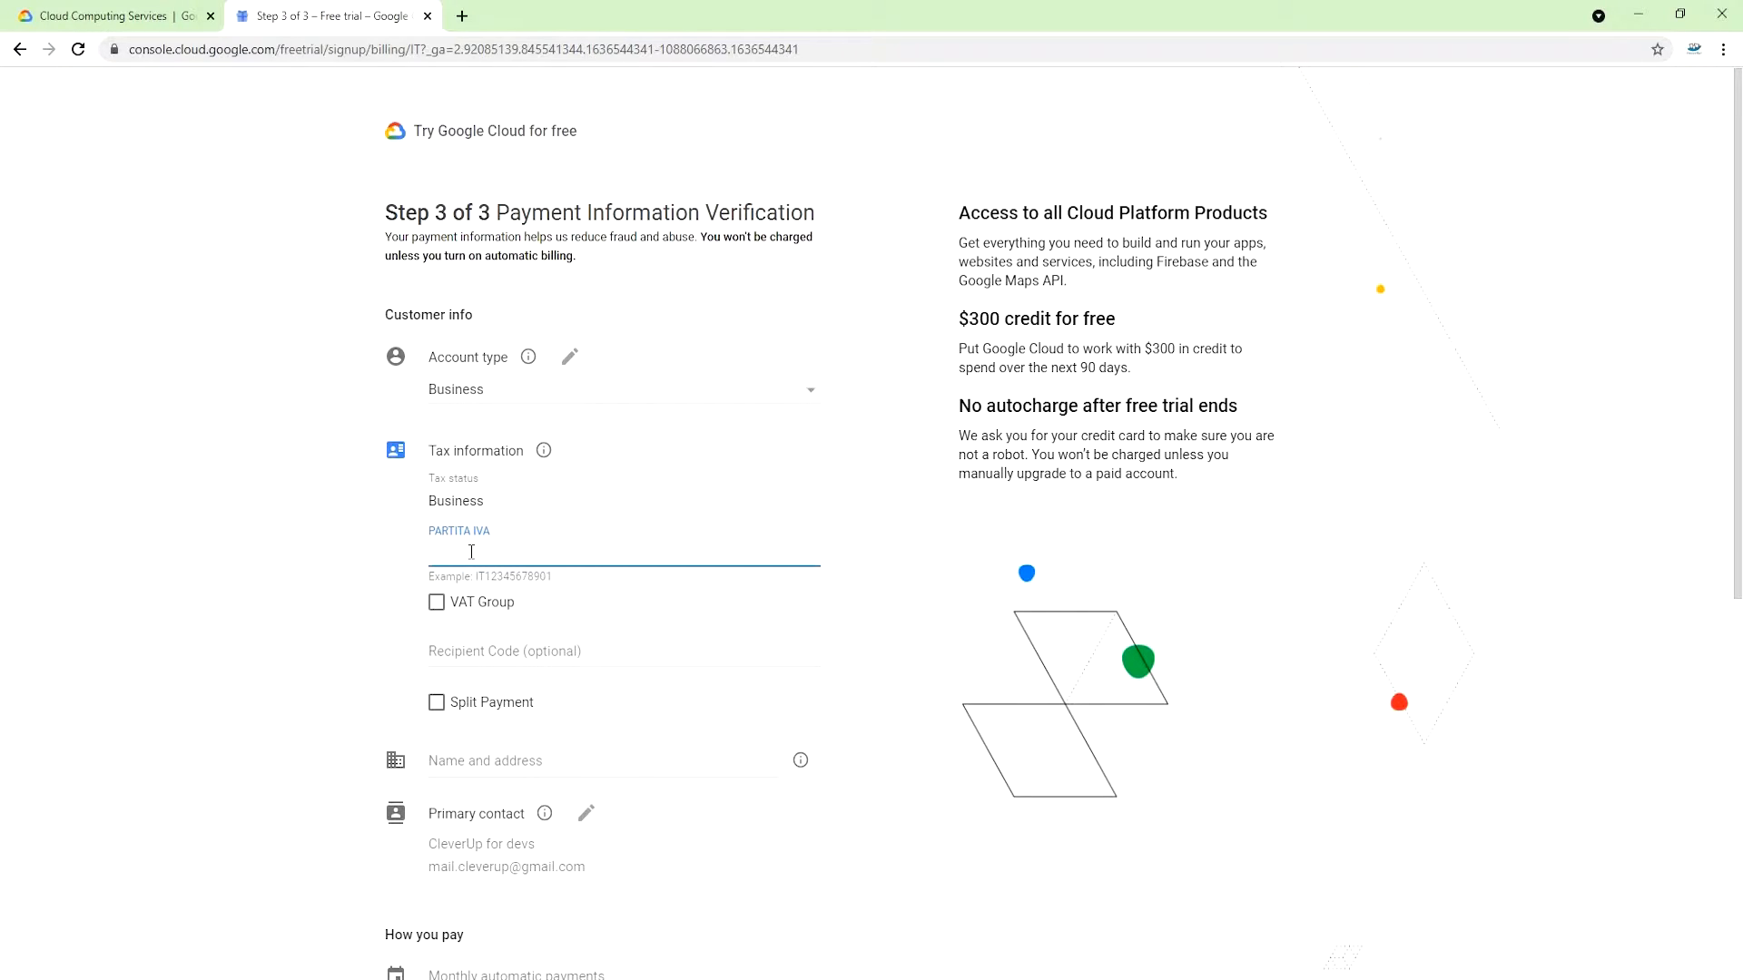
Step: Enter the business PARTITA IVA tax number and continue through the payment form
left_click(622, 552)
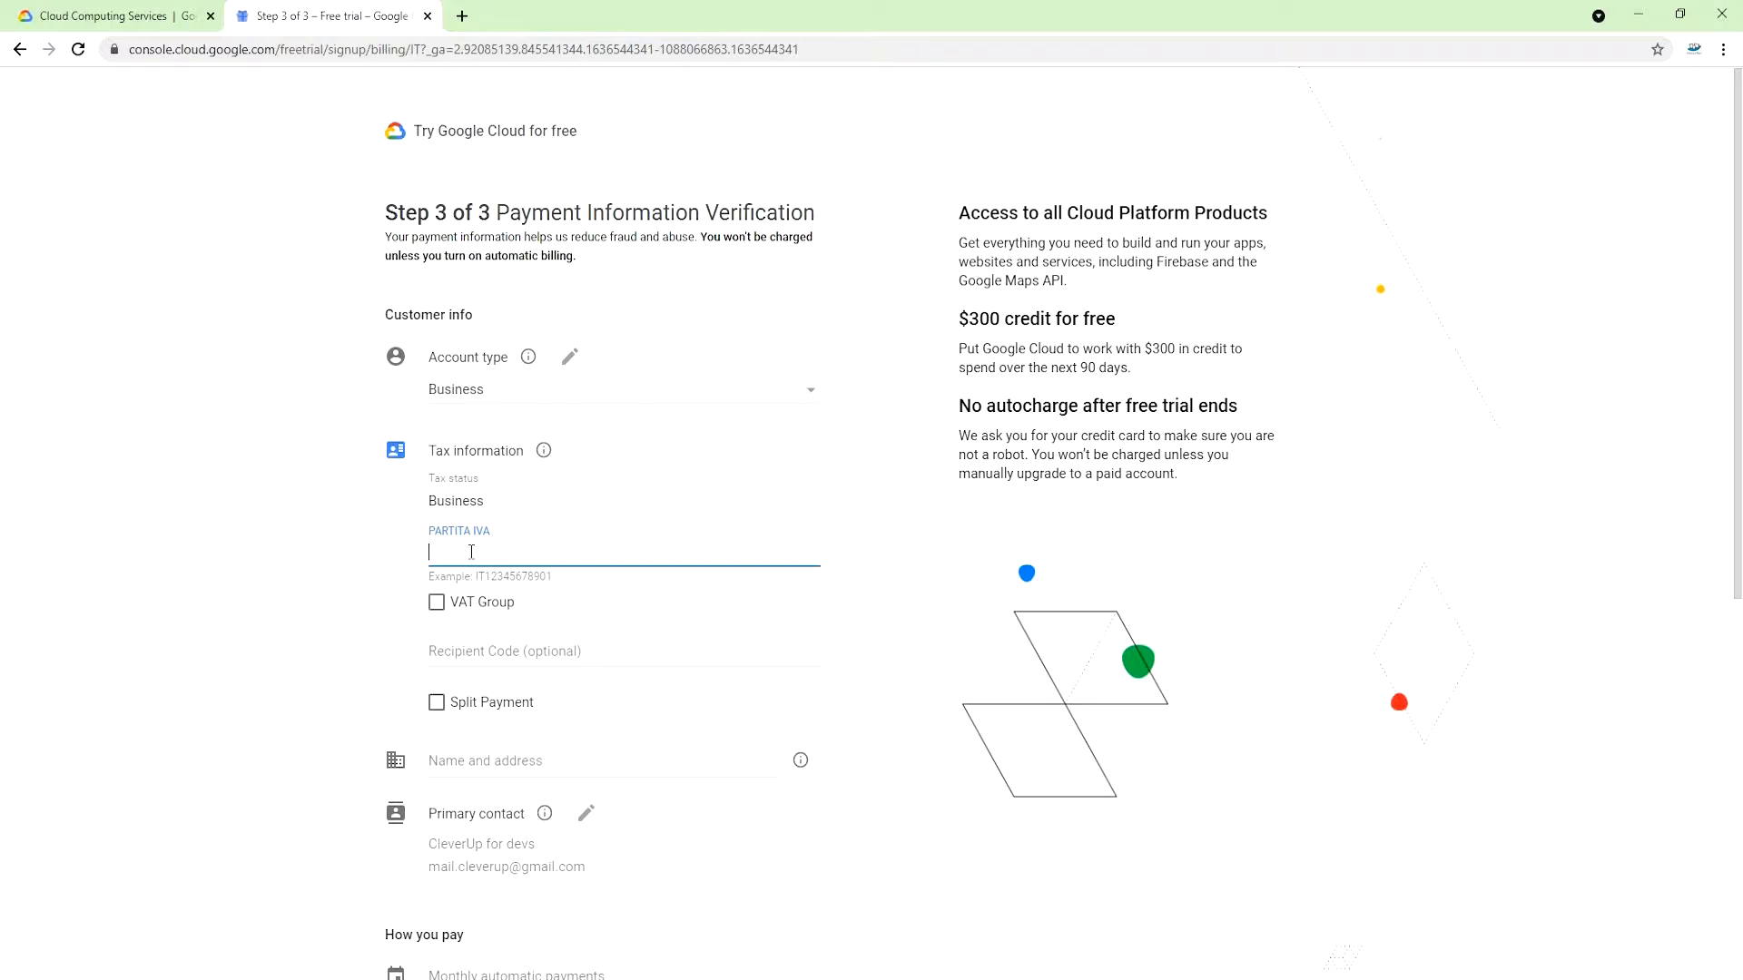
scroll("down", 3)
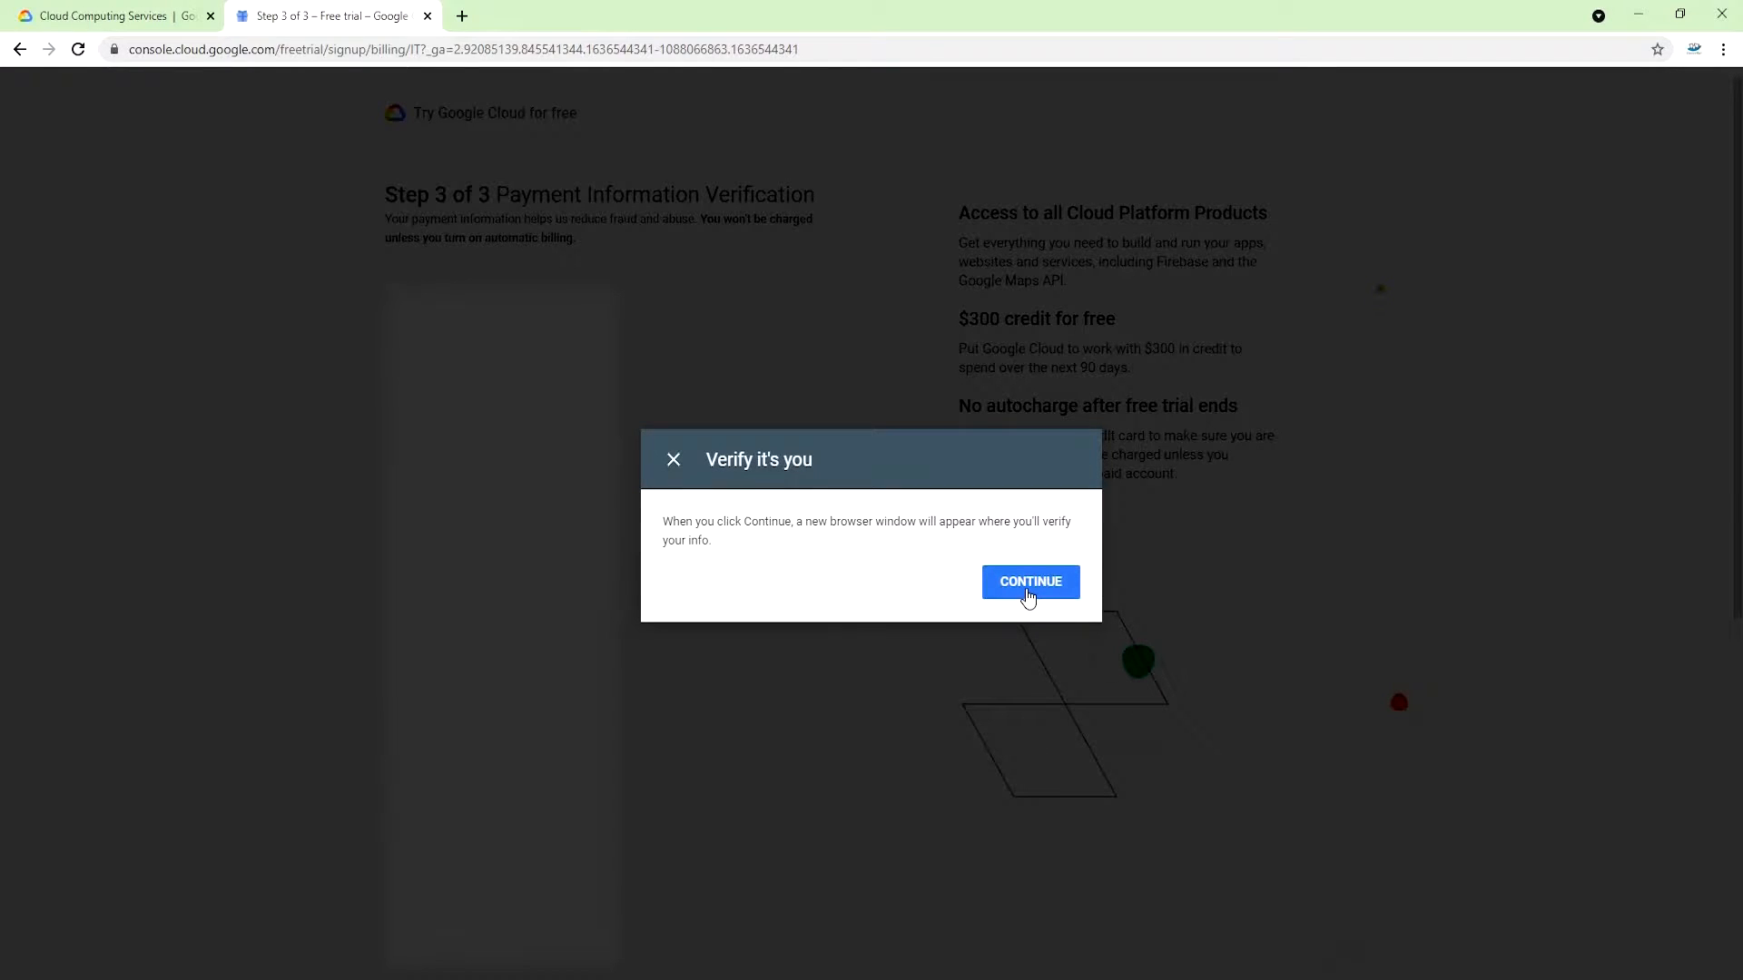
Step: Confirm the payment identity check and start the free trial
left_click(1028, 581)
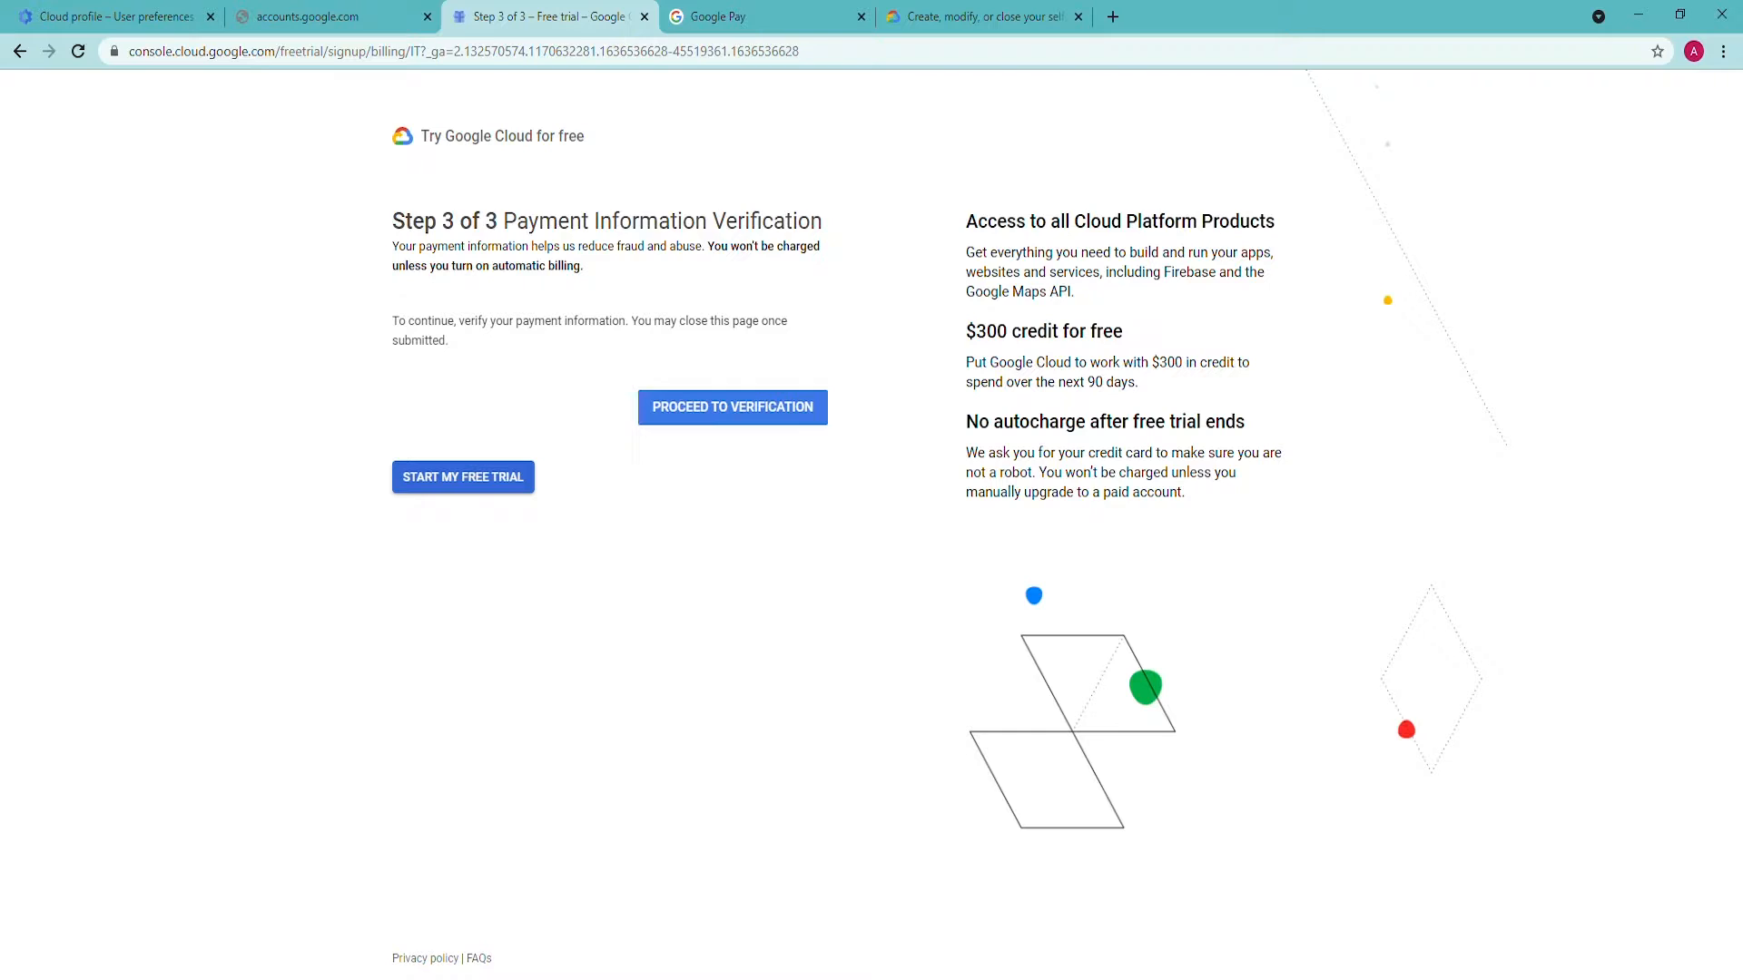
left_click(731, 407)
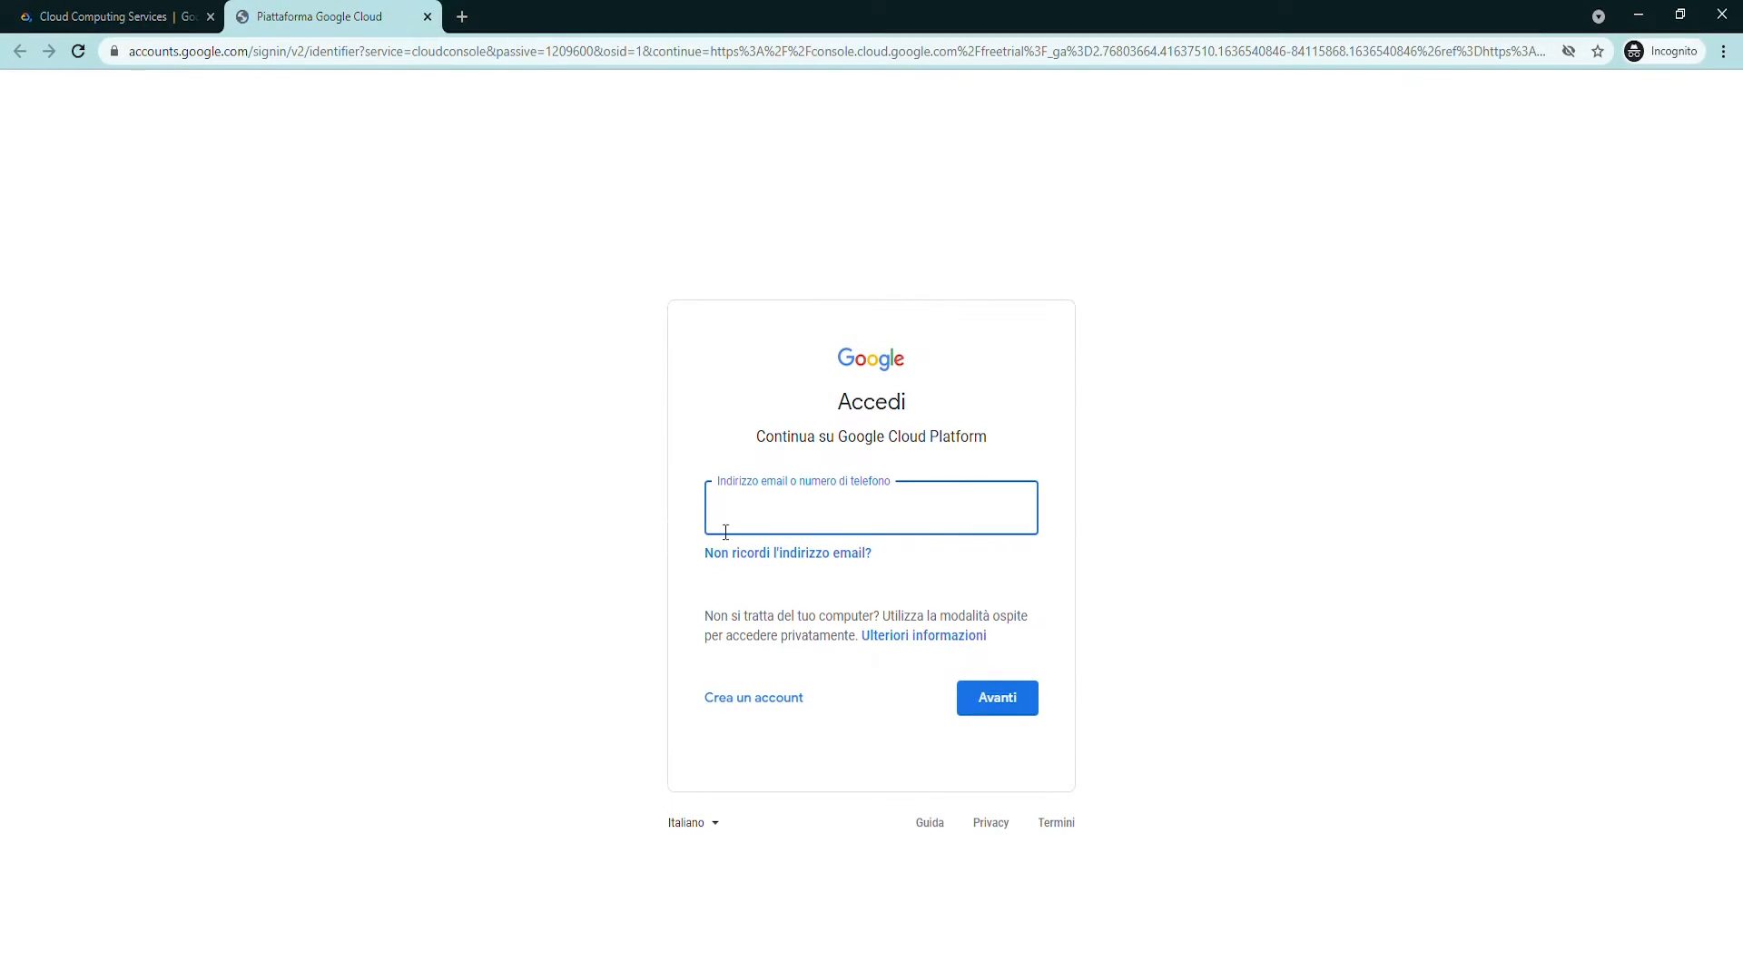
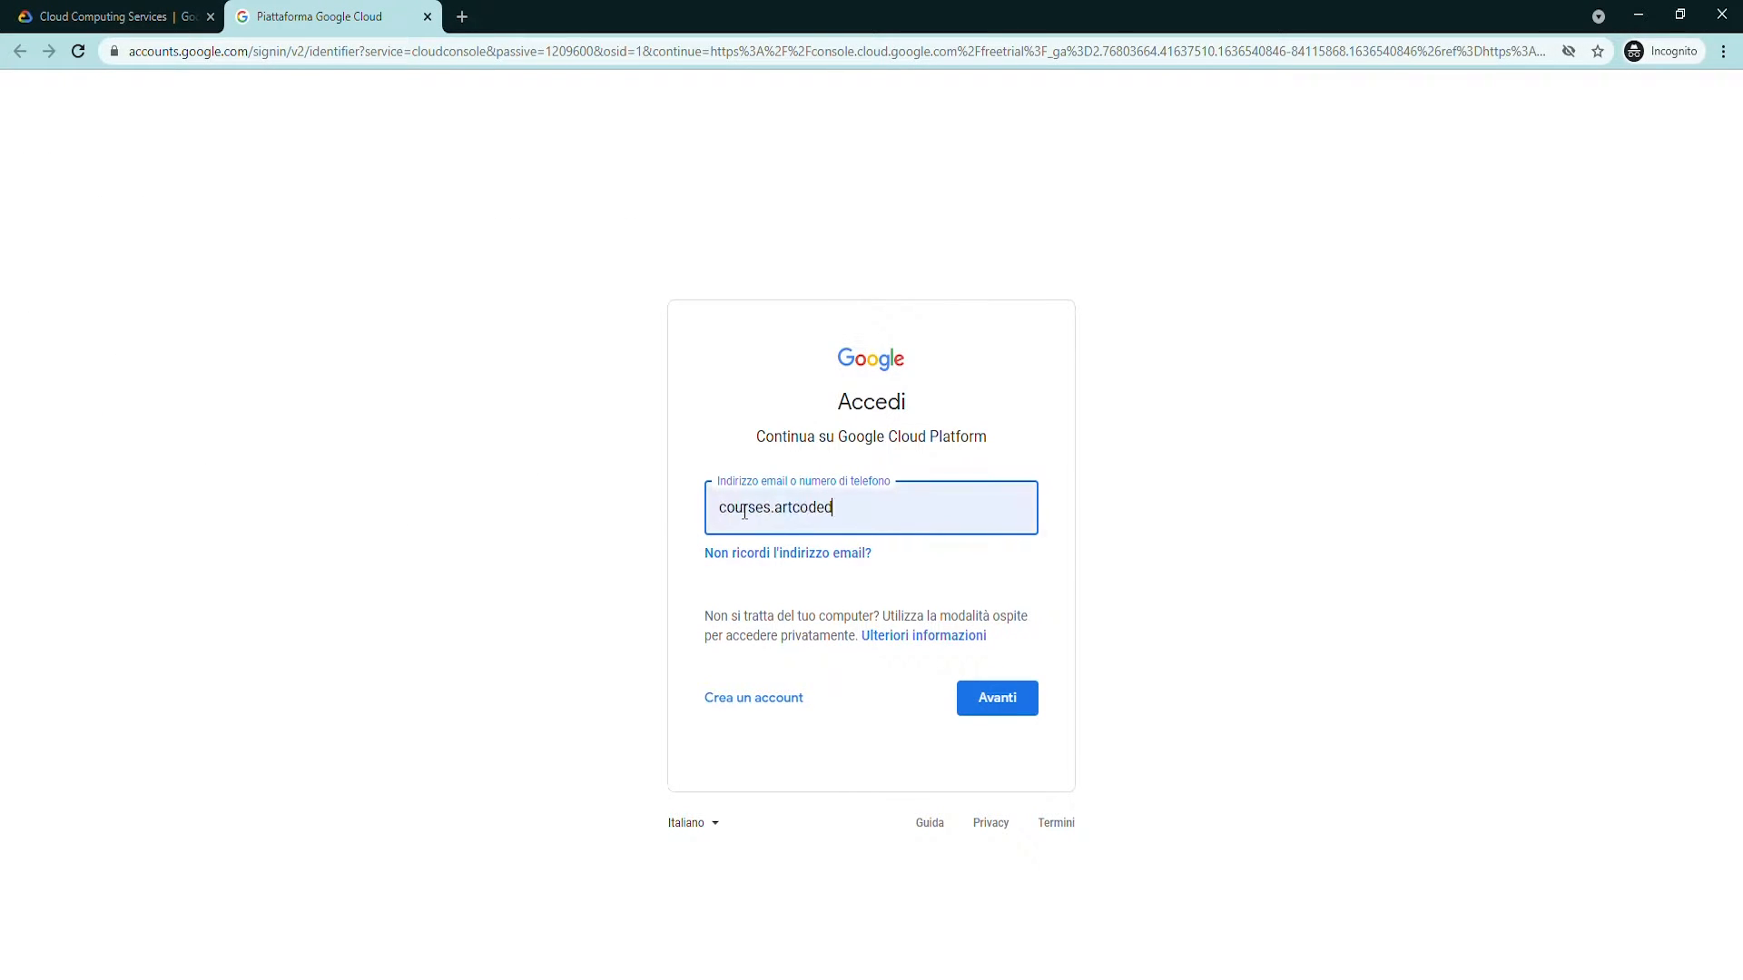
left_click(997, 698)
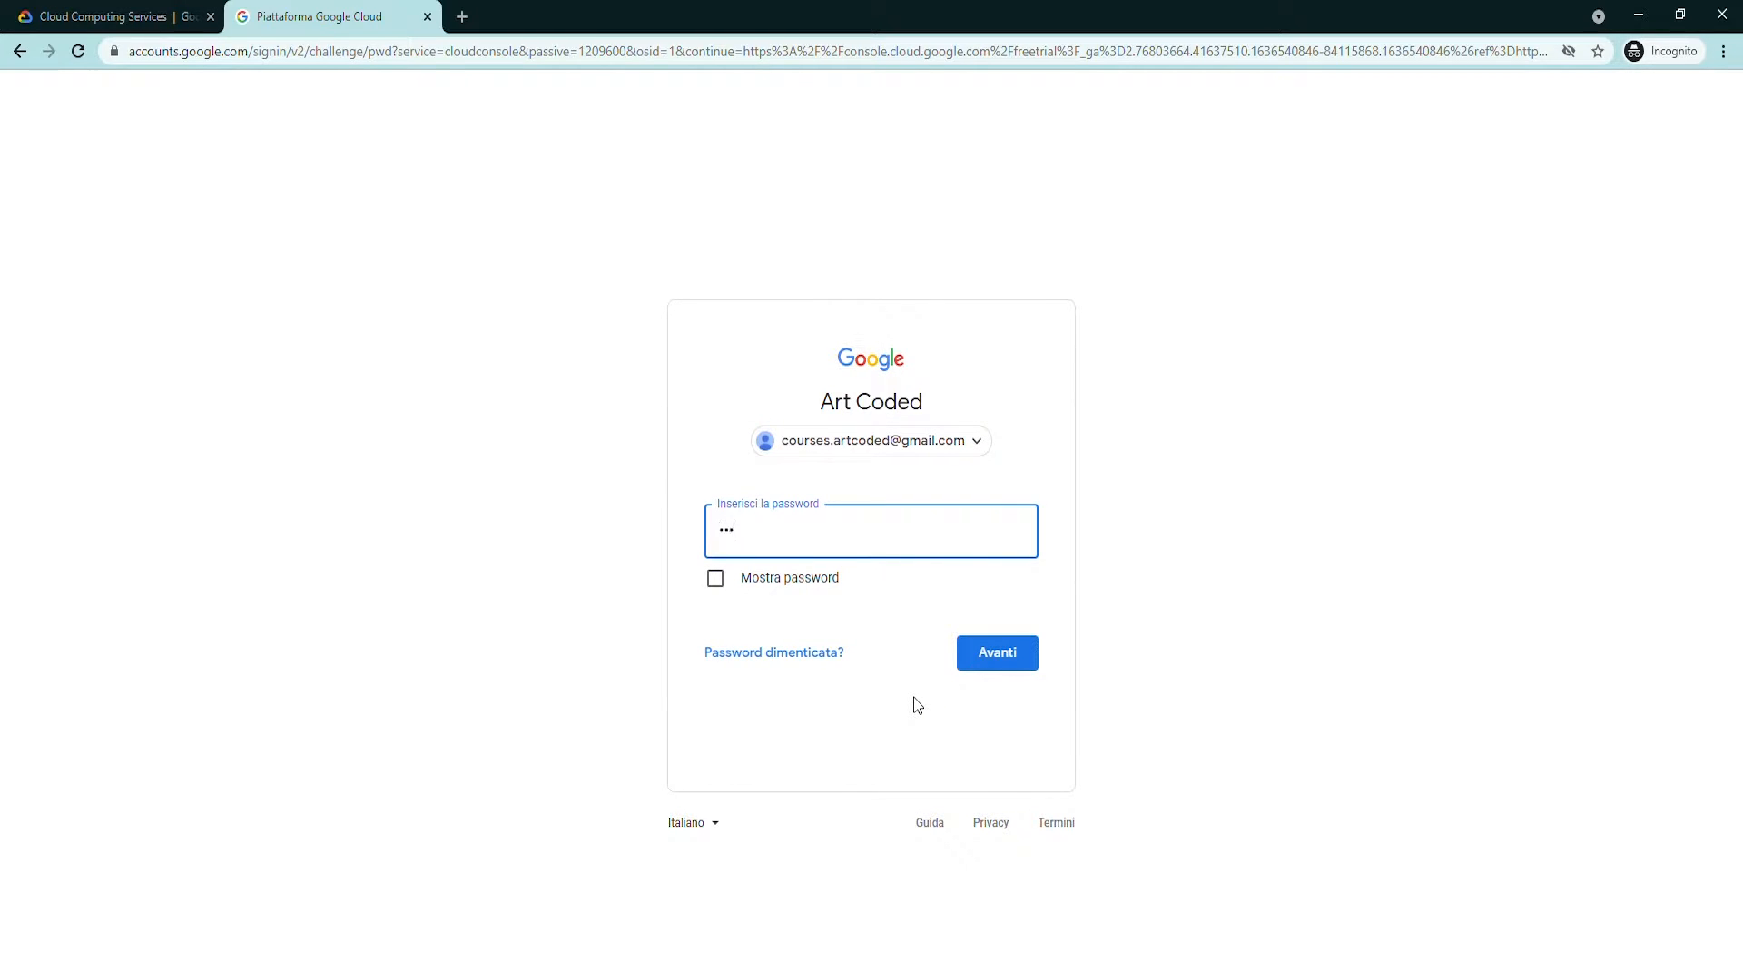
left_click(997, 651)
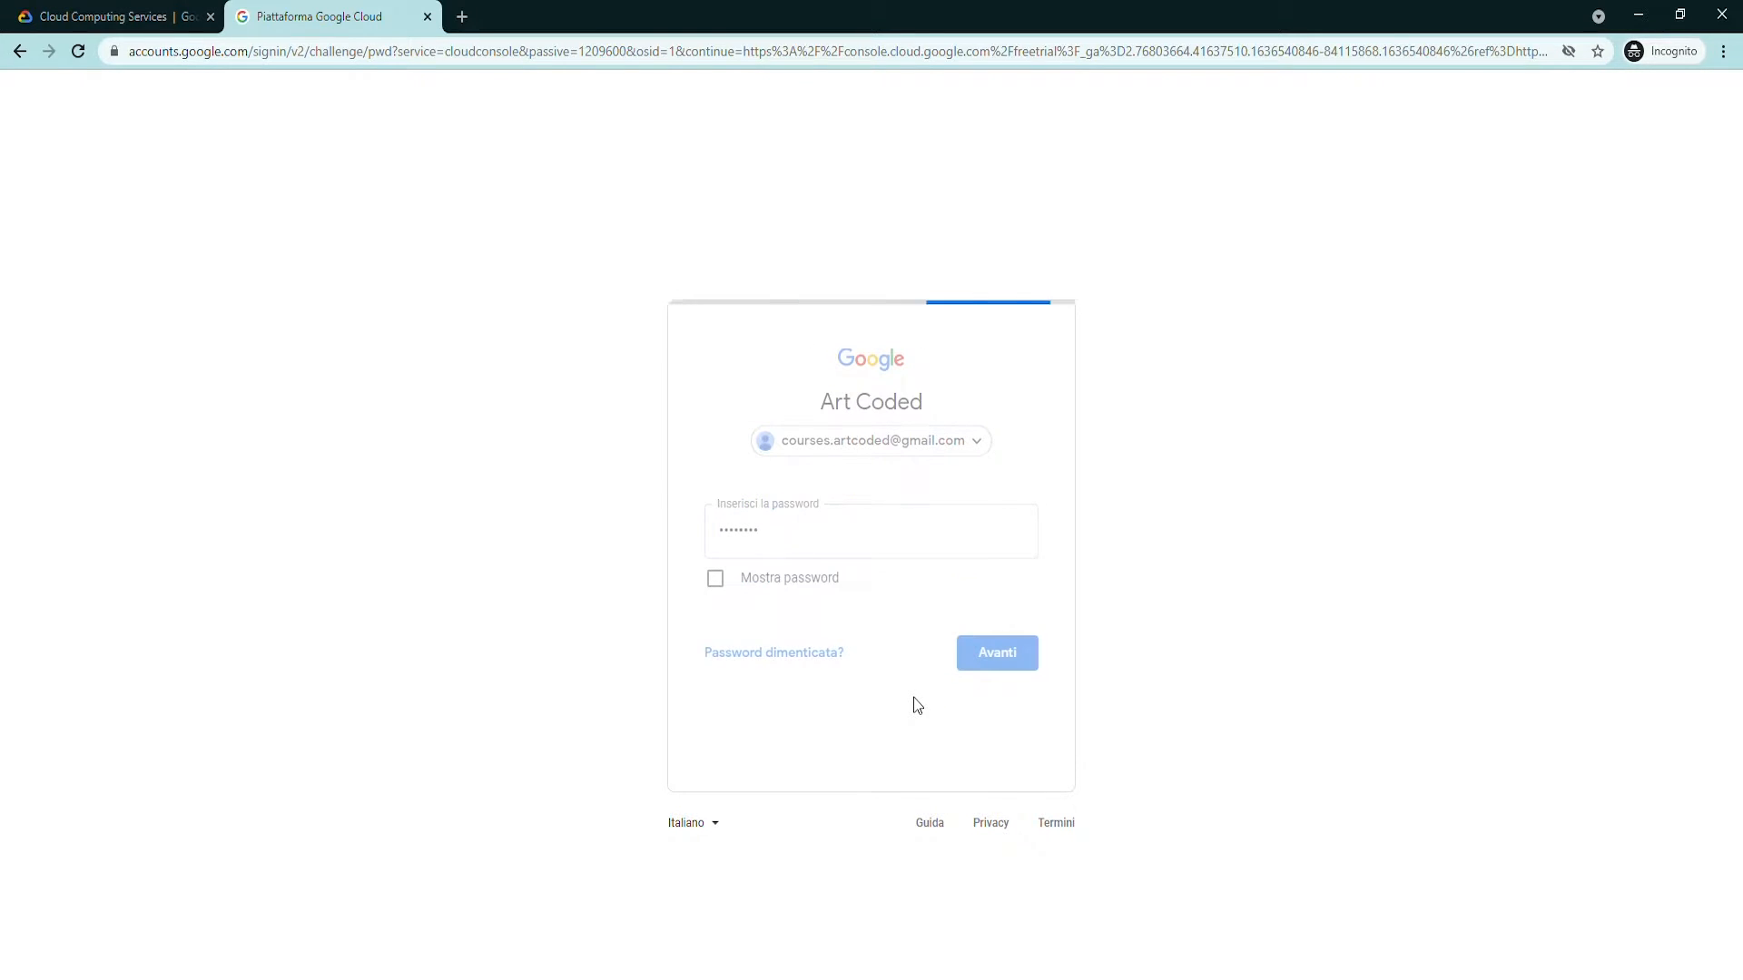
left_click(997, 652)
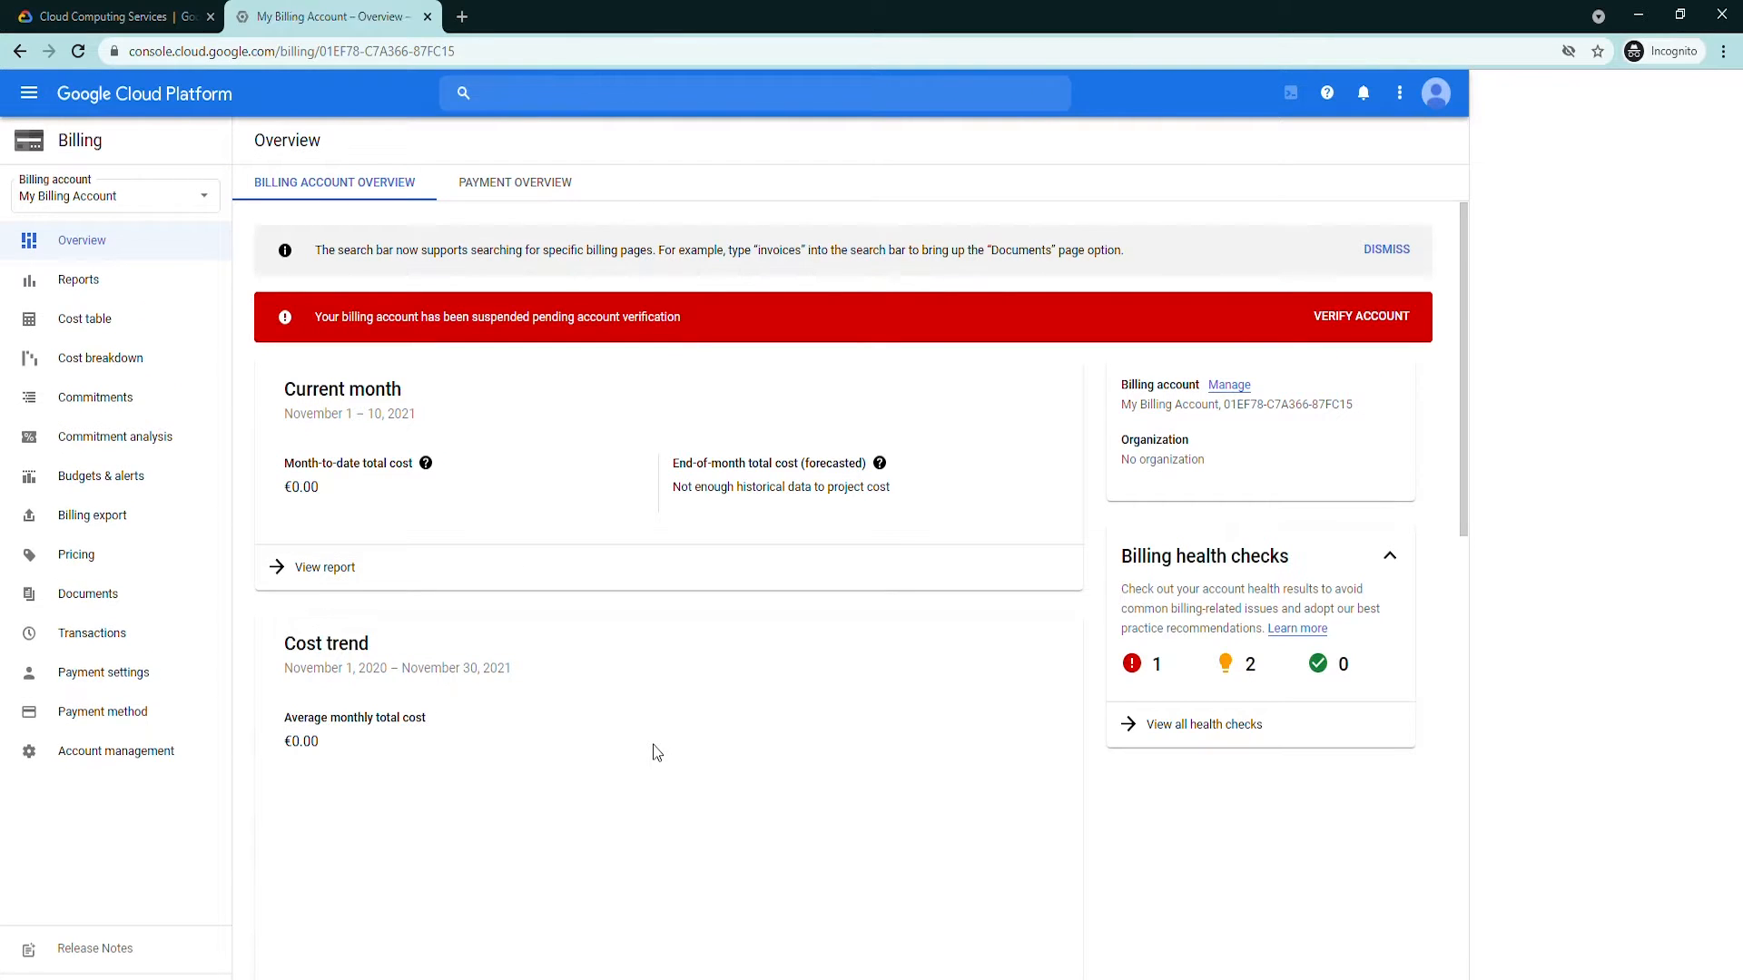
Step: Return to the console home dashboard for My First Project
left_click(1326, 92)
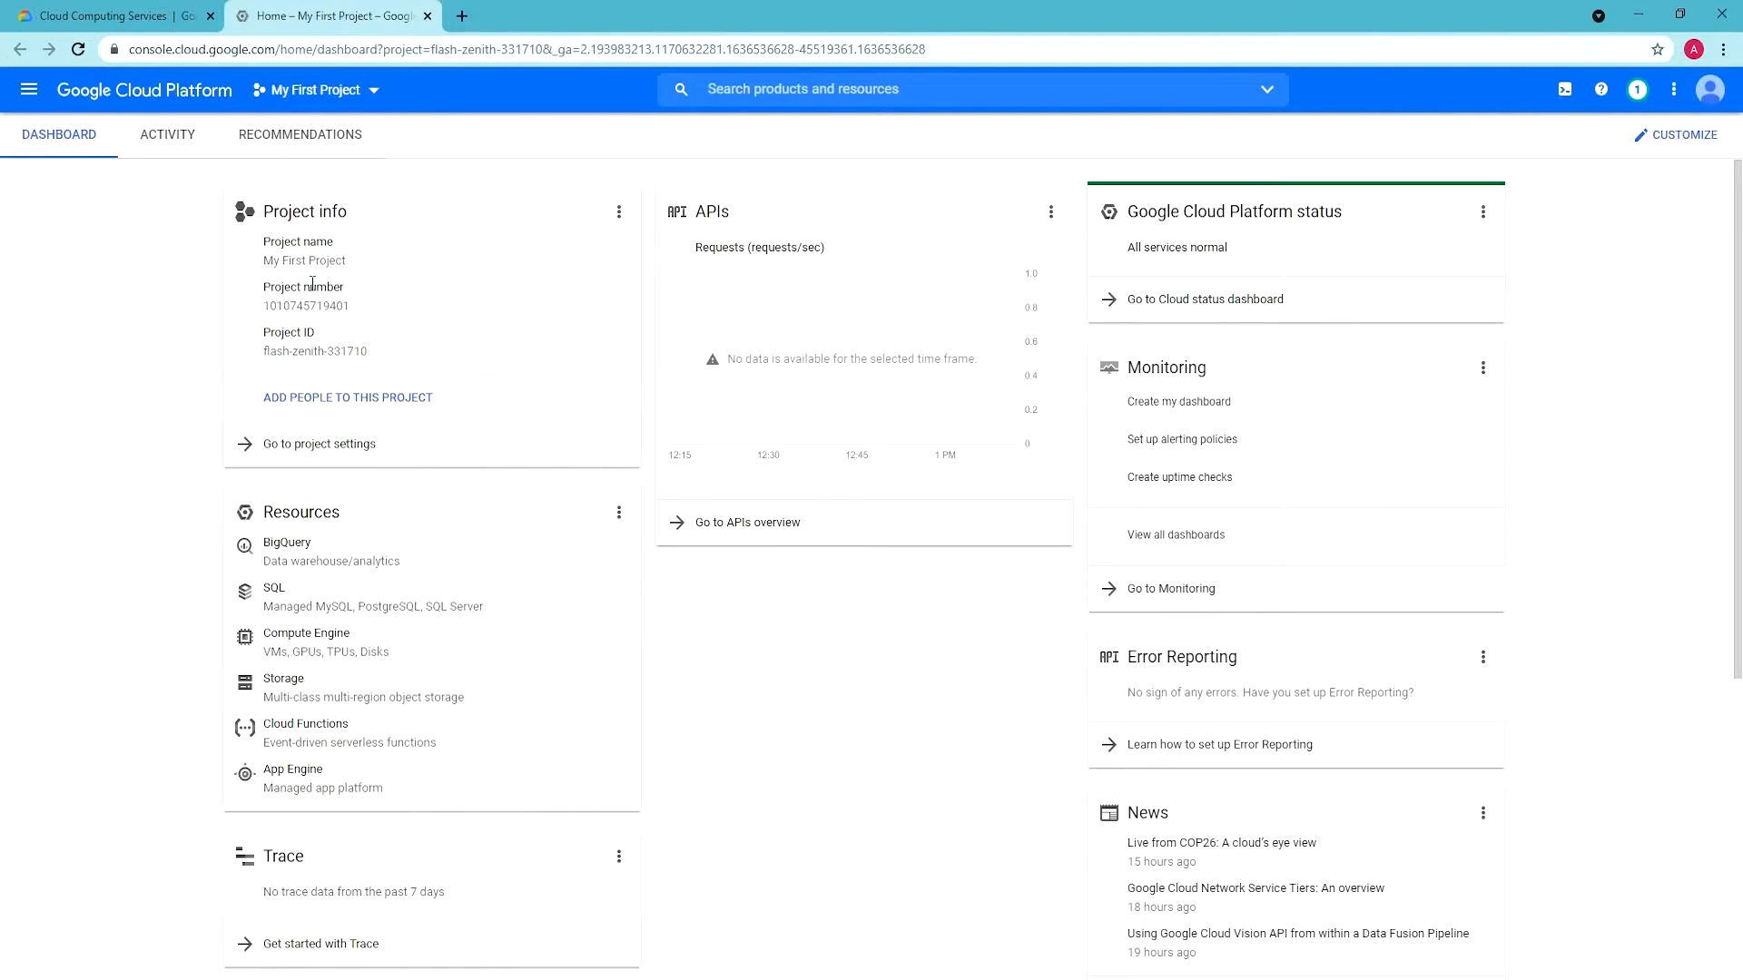
mouse_move(27, 91)
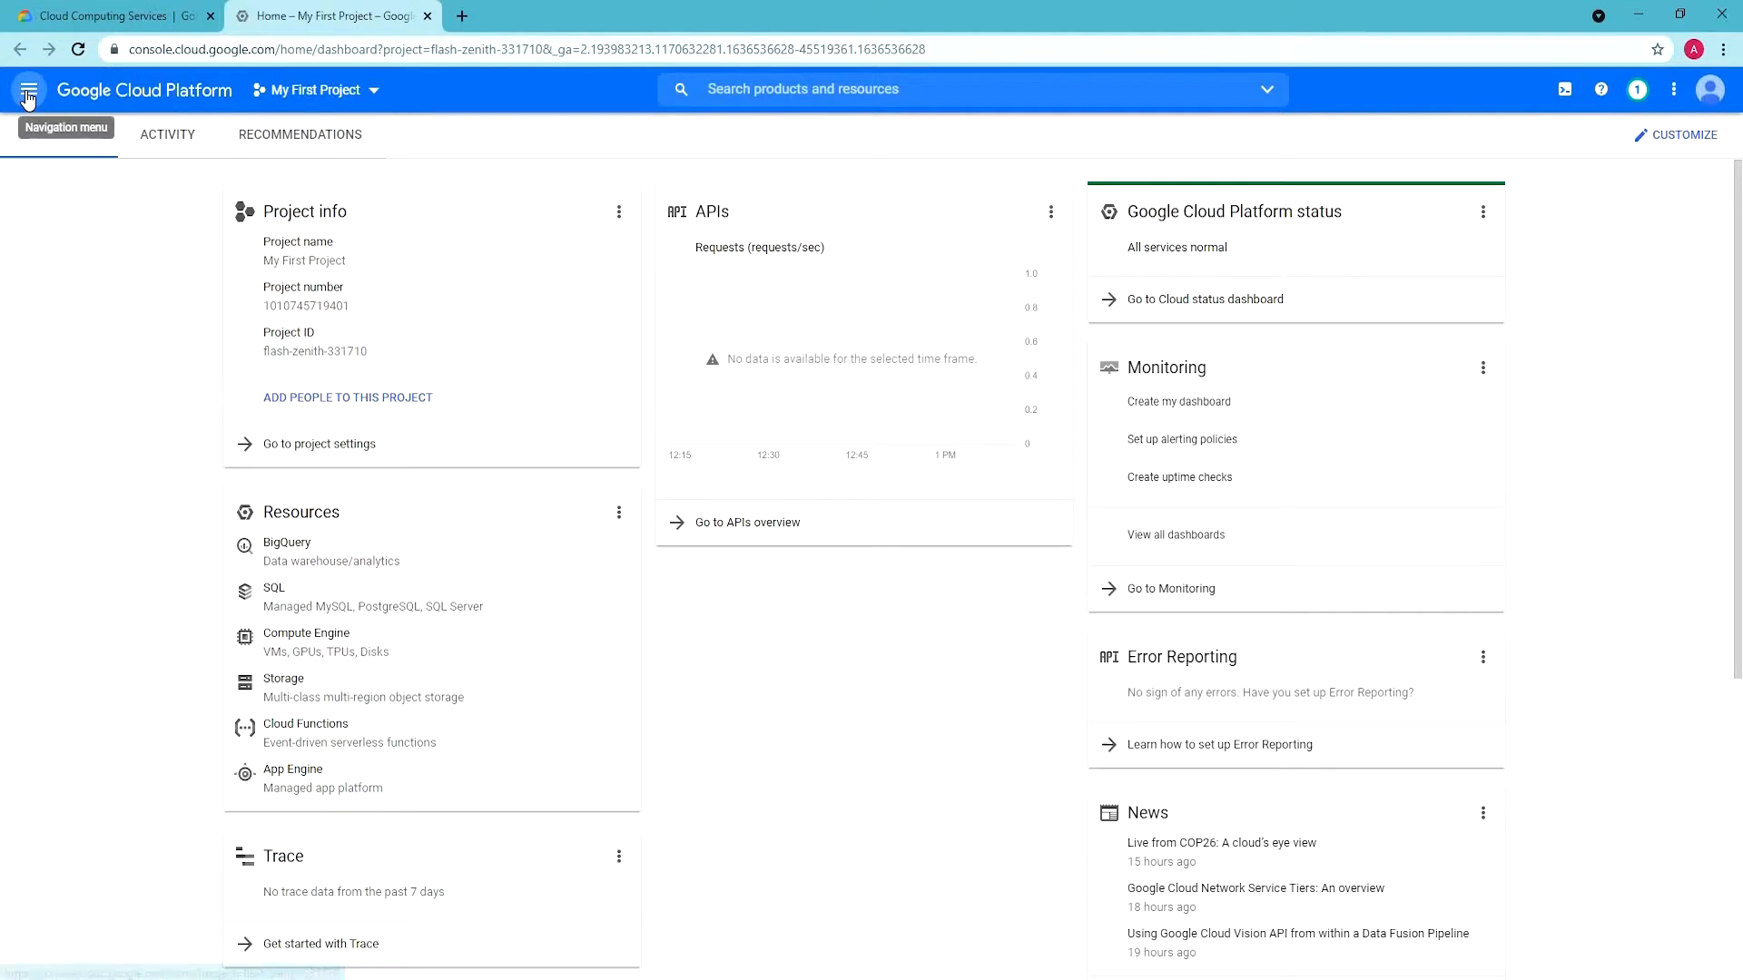
Step: Reach the organization setup checklist via IAM & Admin's Identity & Organization
left_click(27, 89)
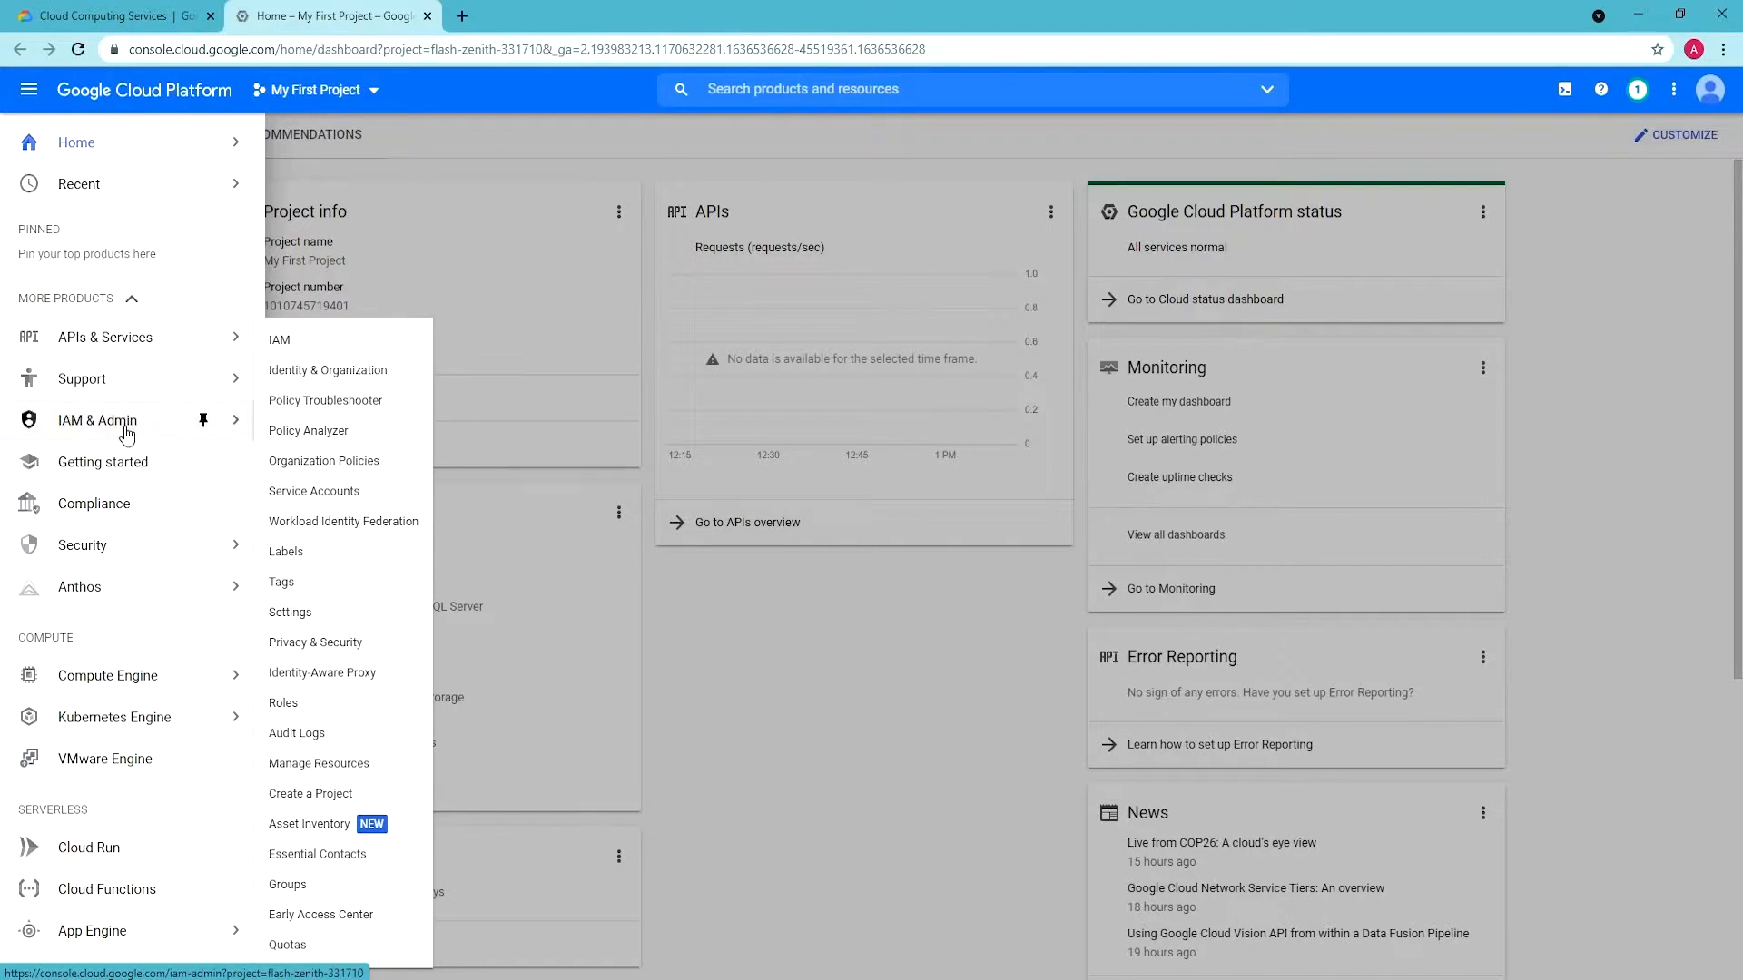
left_click(327, 370)
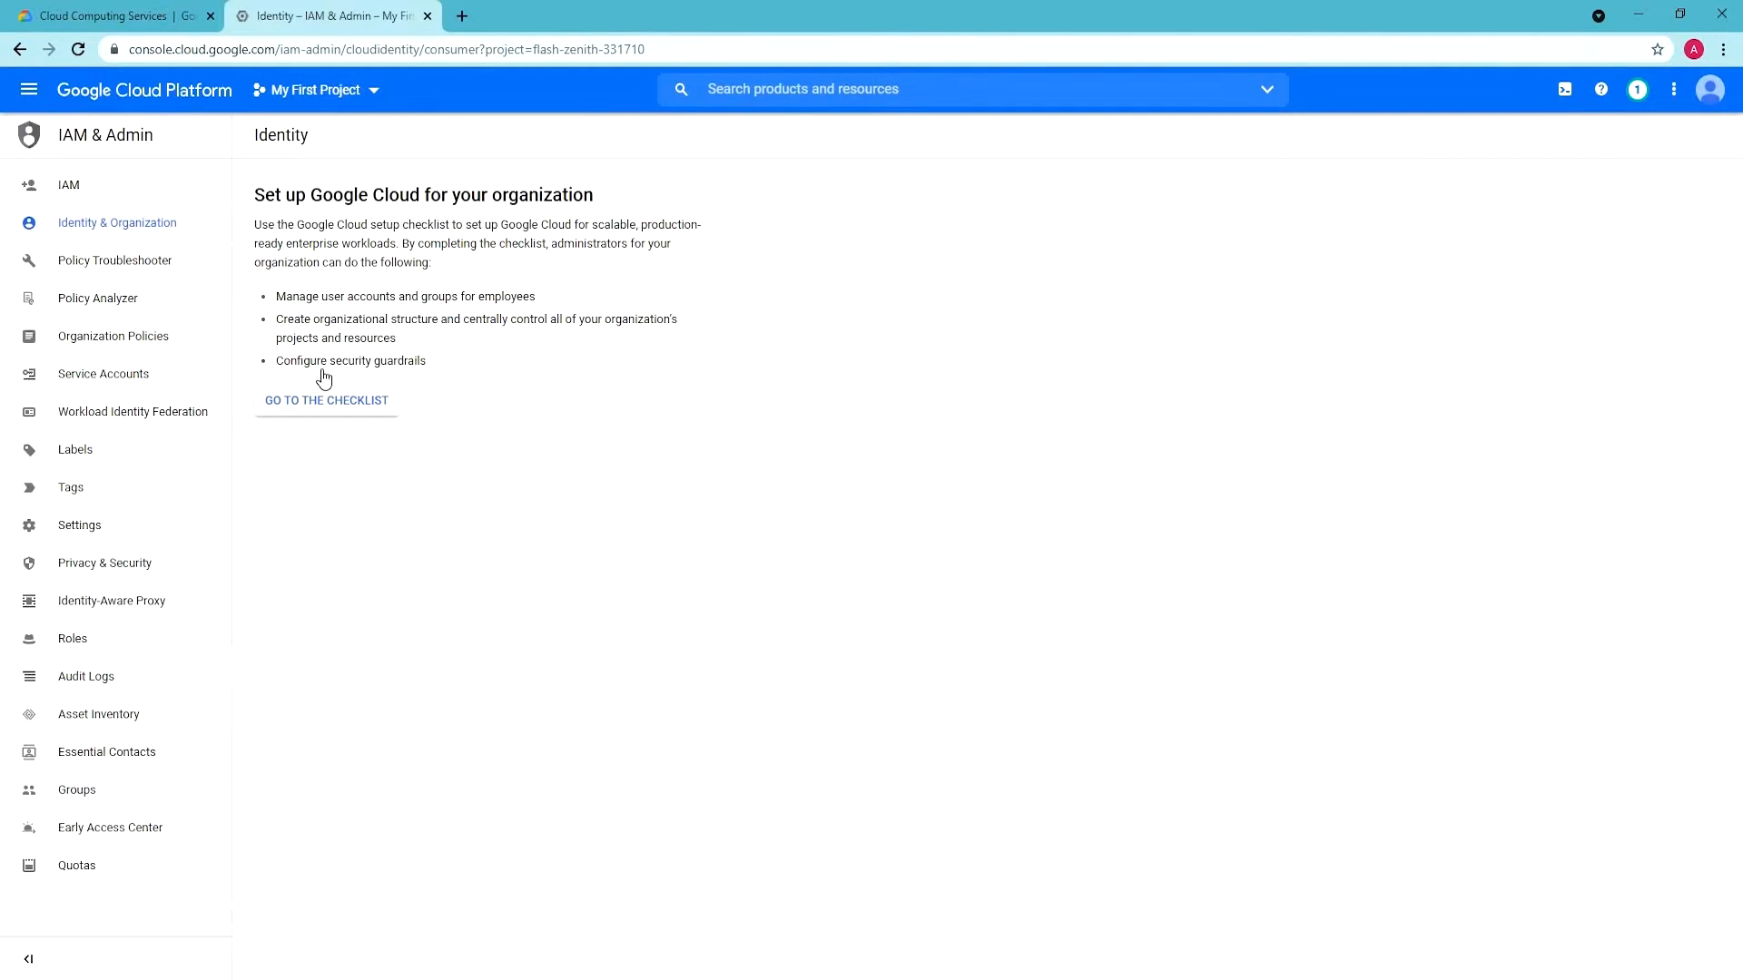
left_click(327, 400)
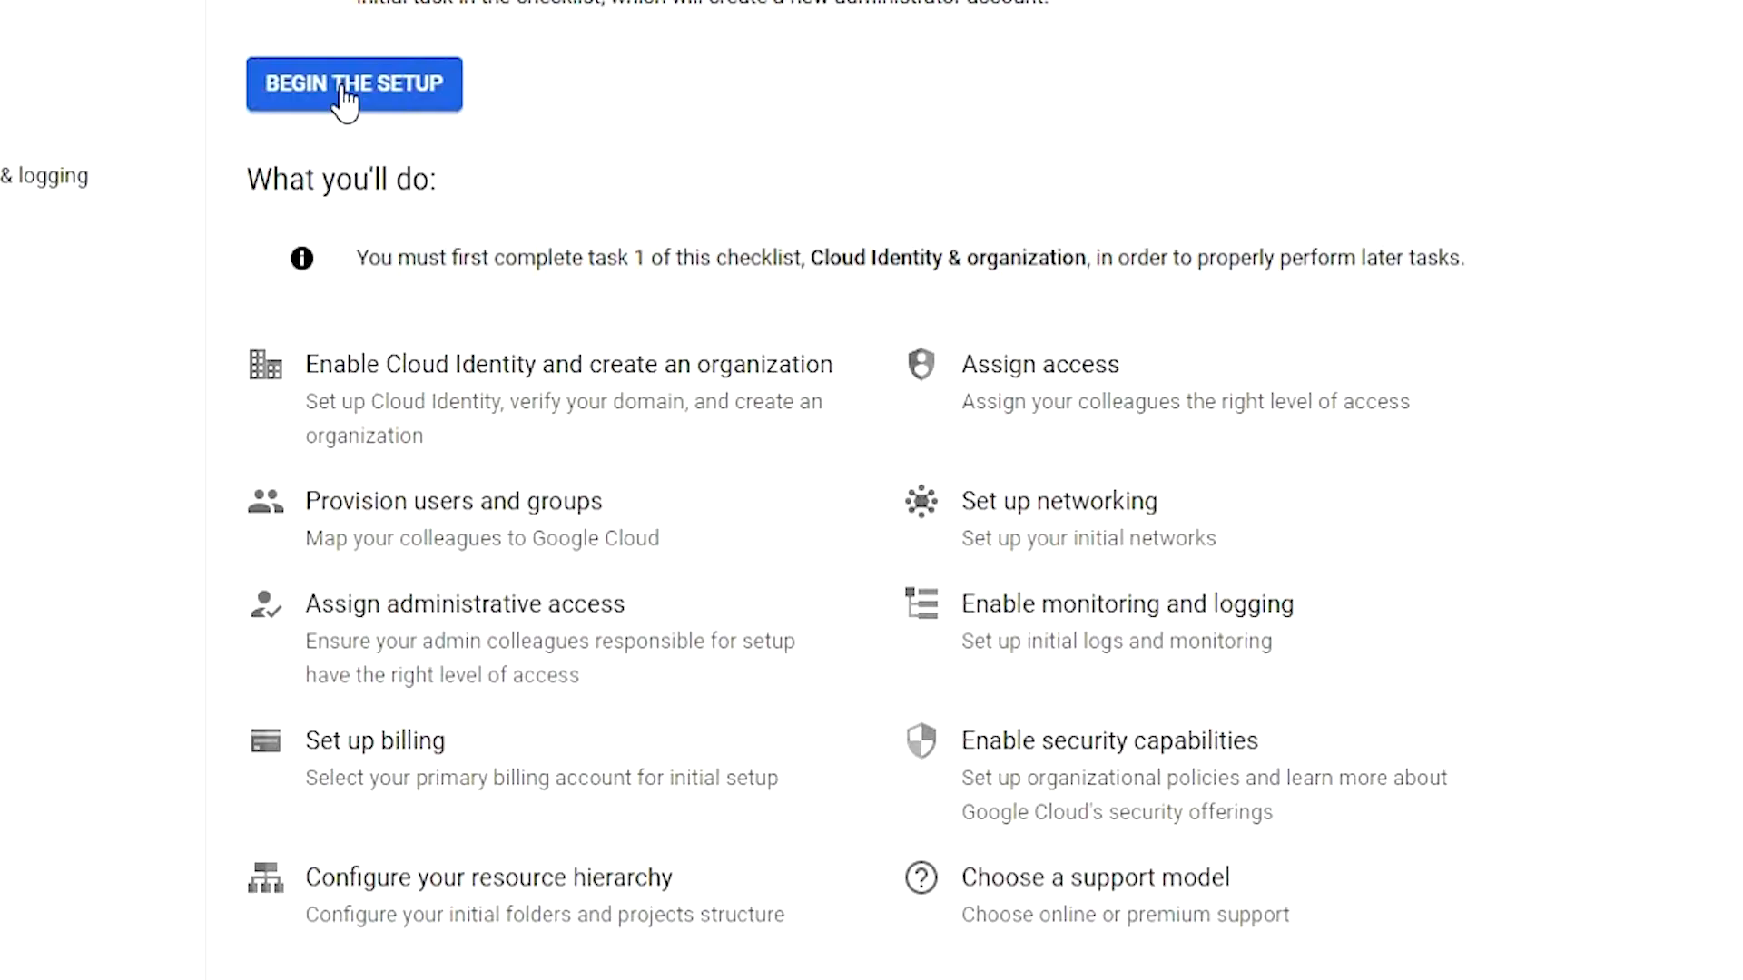
Step: Begin the Cloud Identity & organization task as a new customer and launch the Cloud Identity signup
scroll("down", 3)
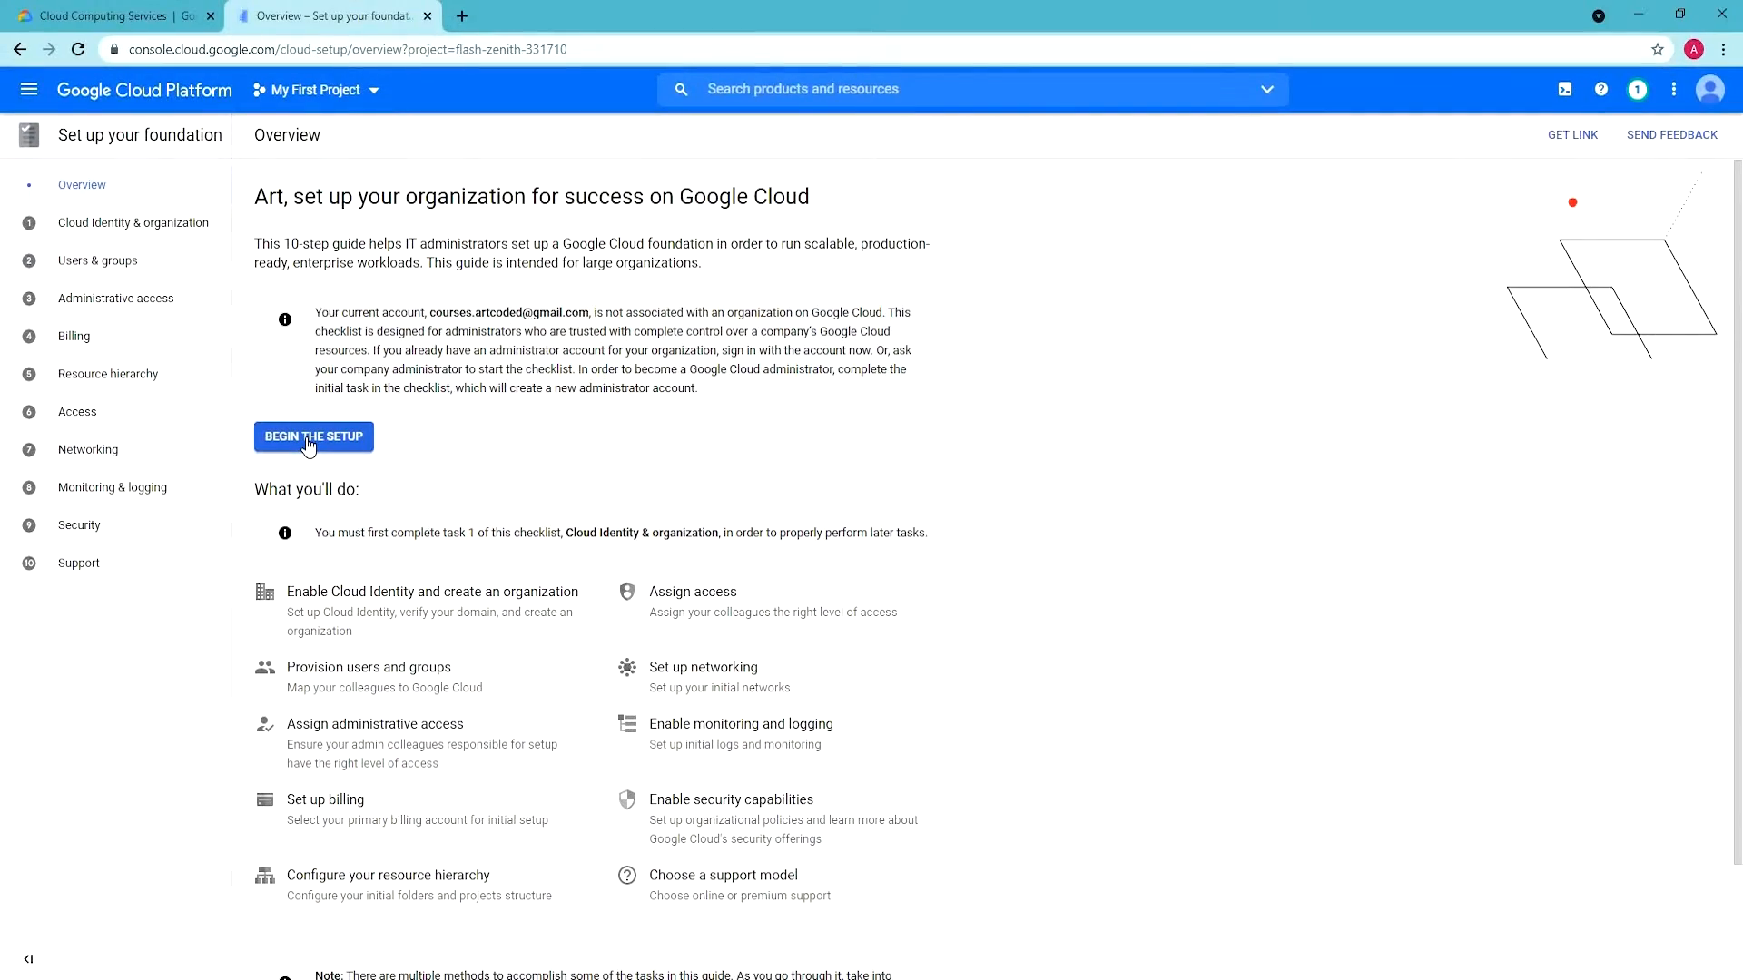
left_click(314, 435)
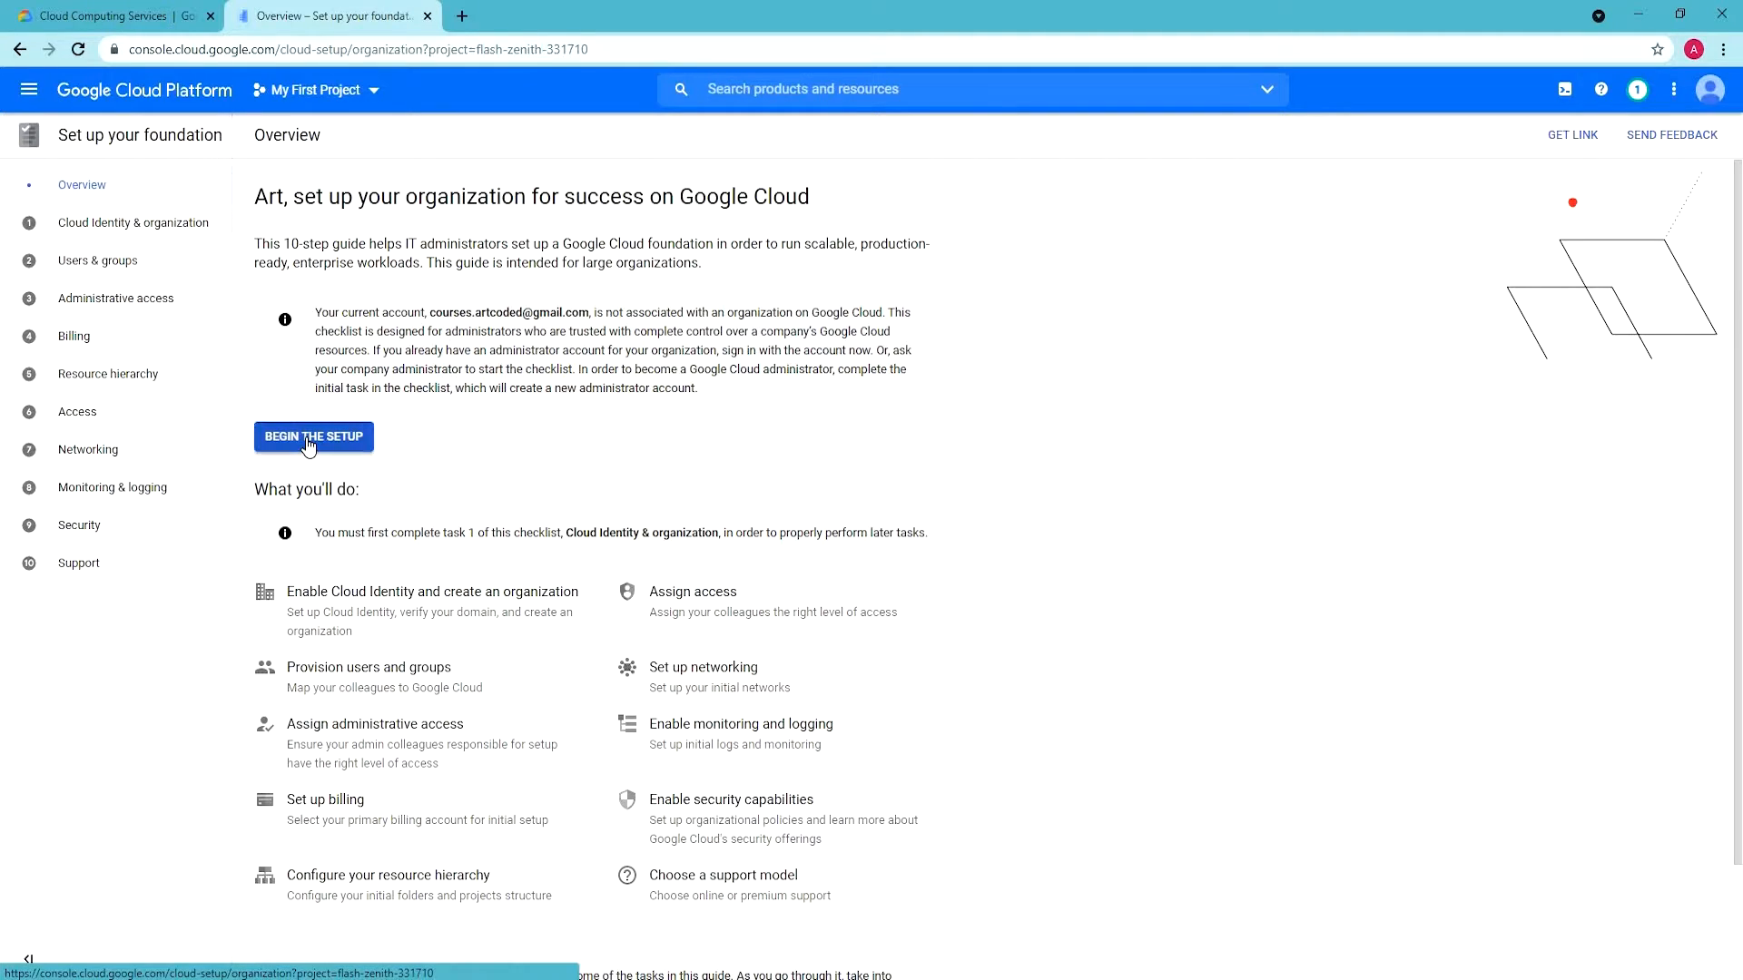
left_click(314, 436)
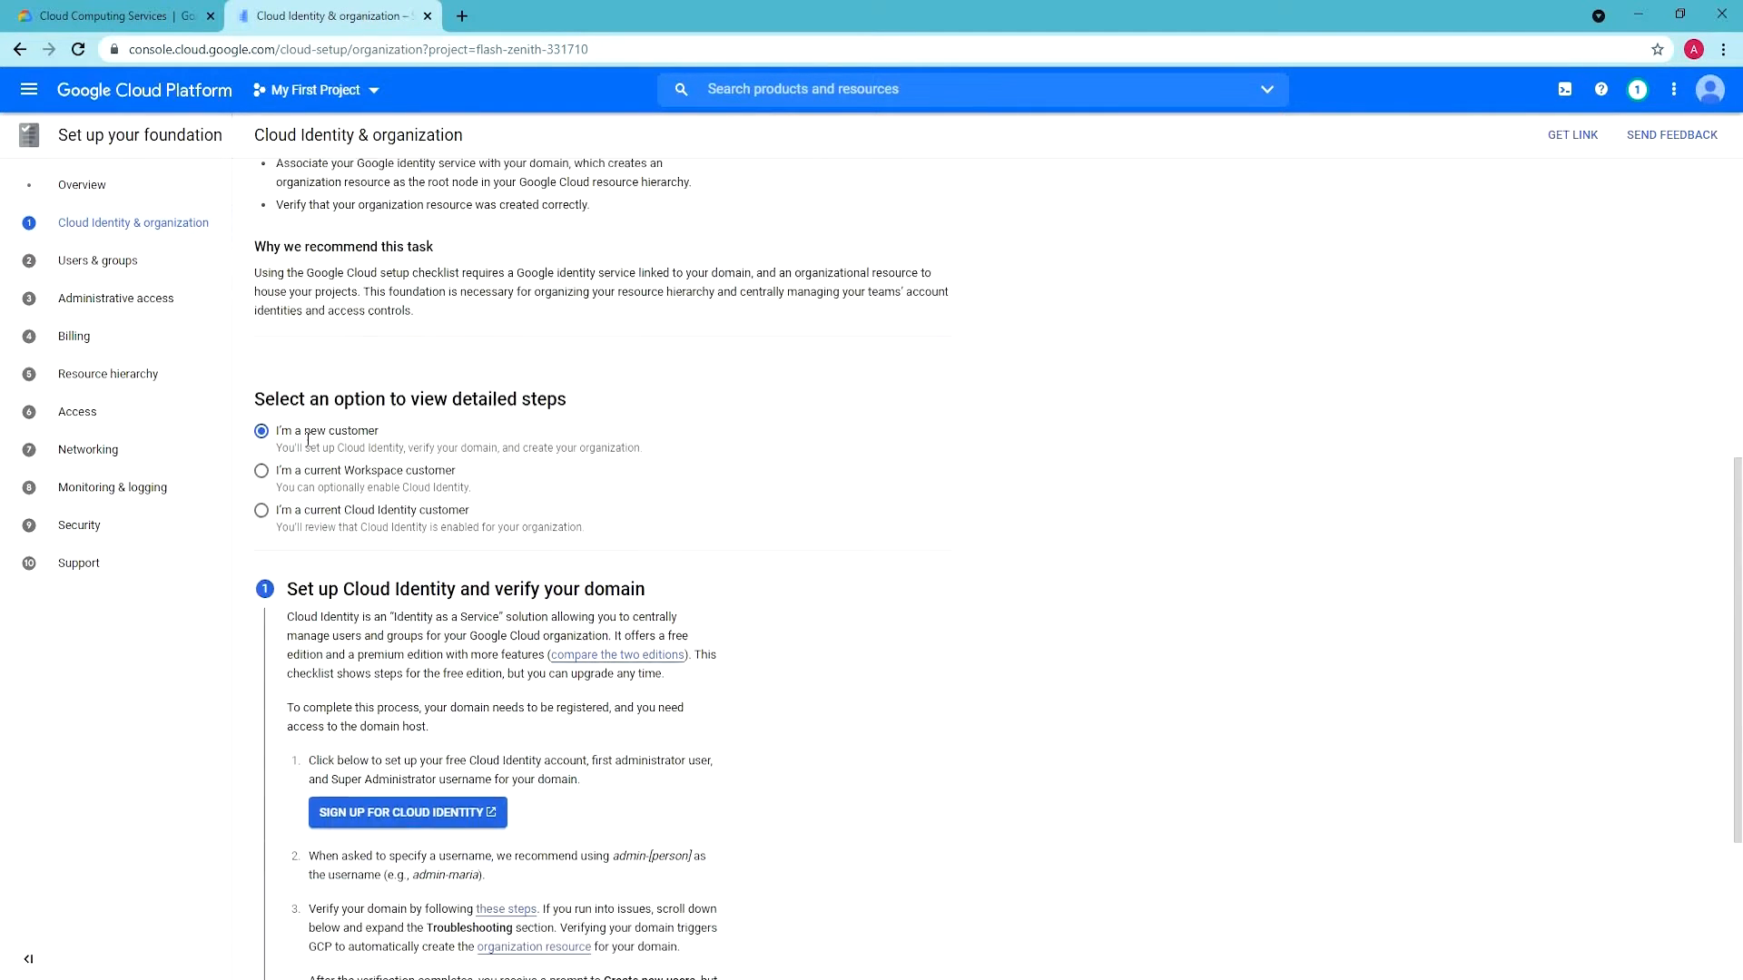
scroll("down", 3)
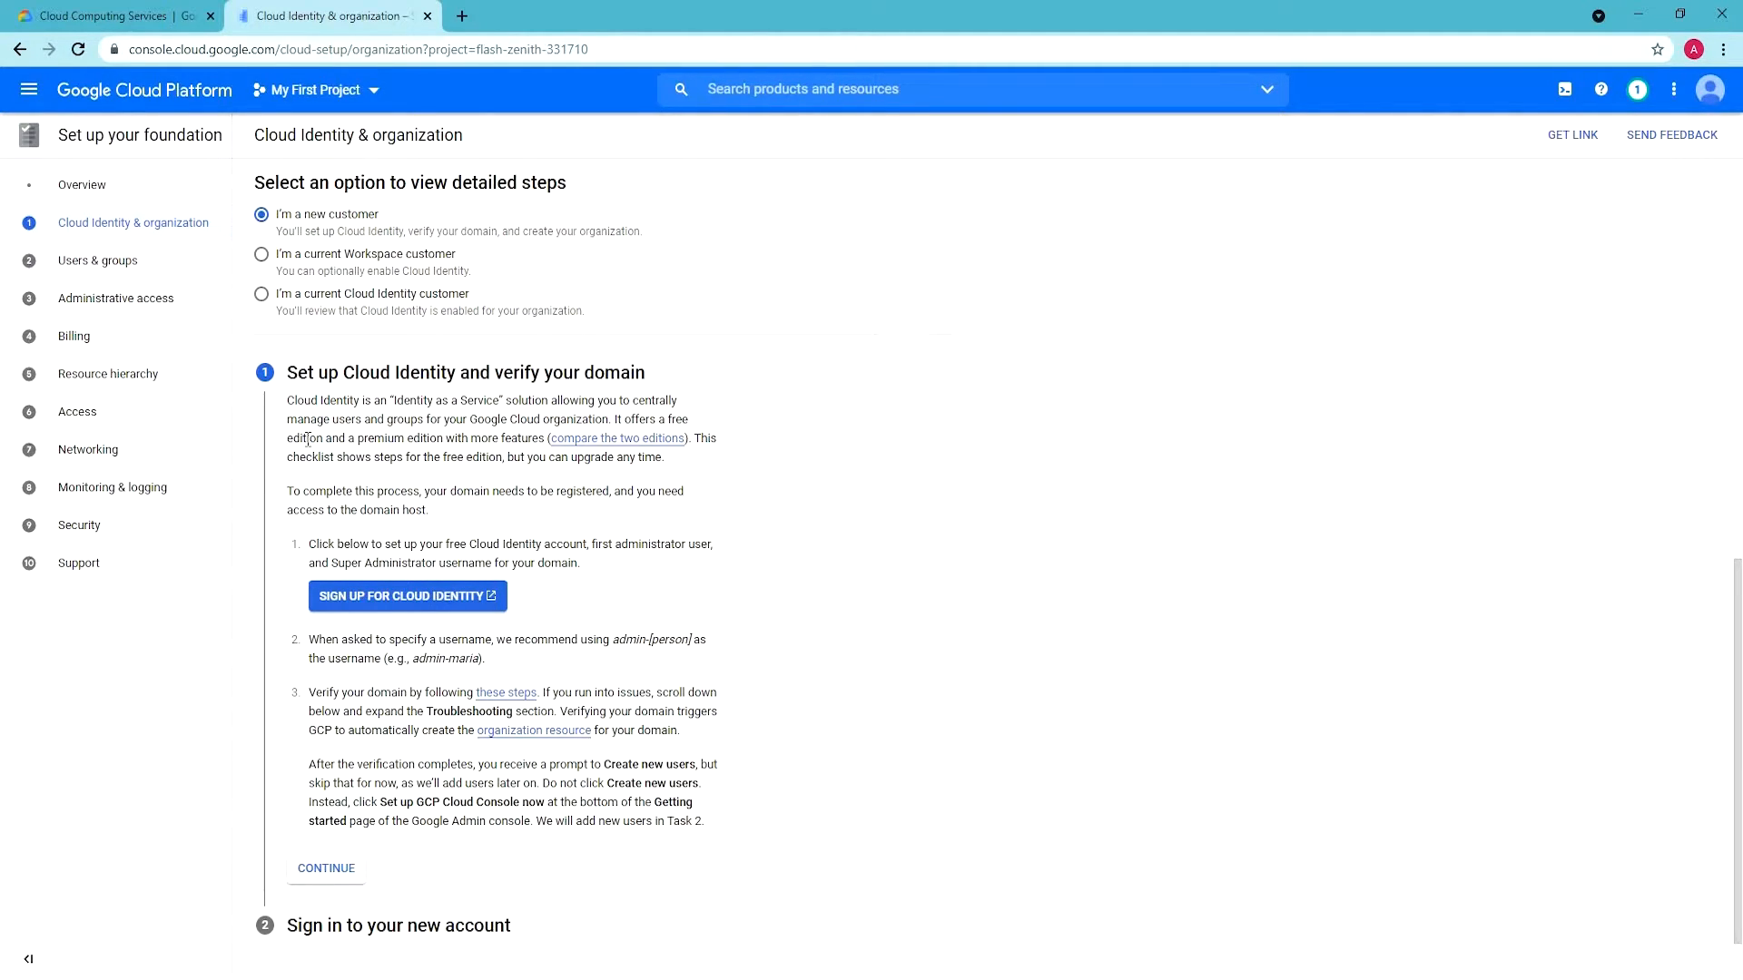
left_click(407, 596)
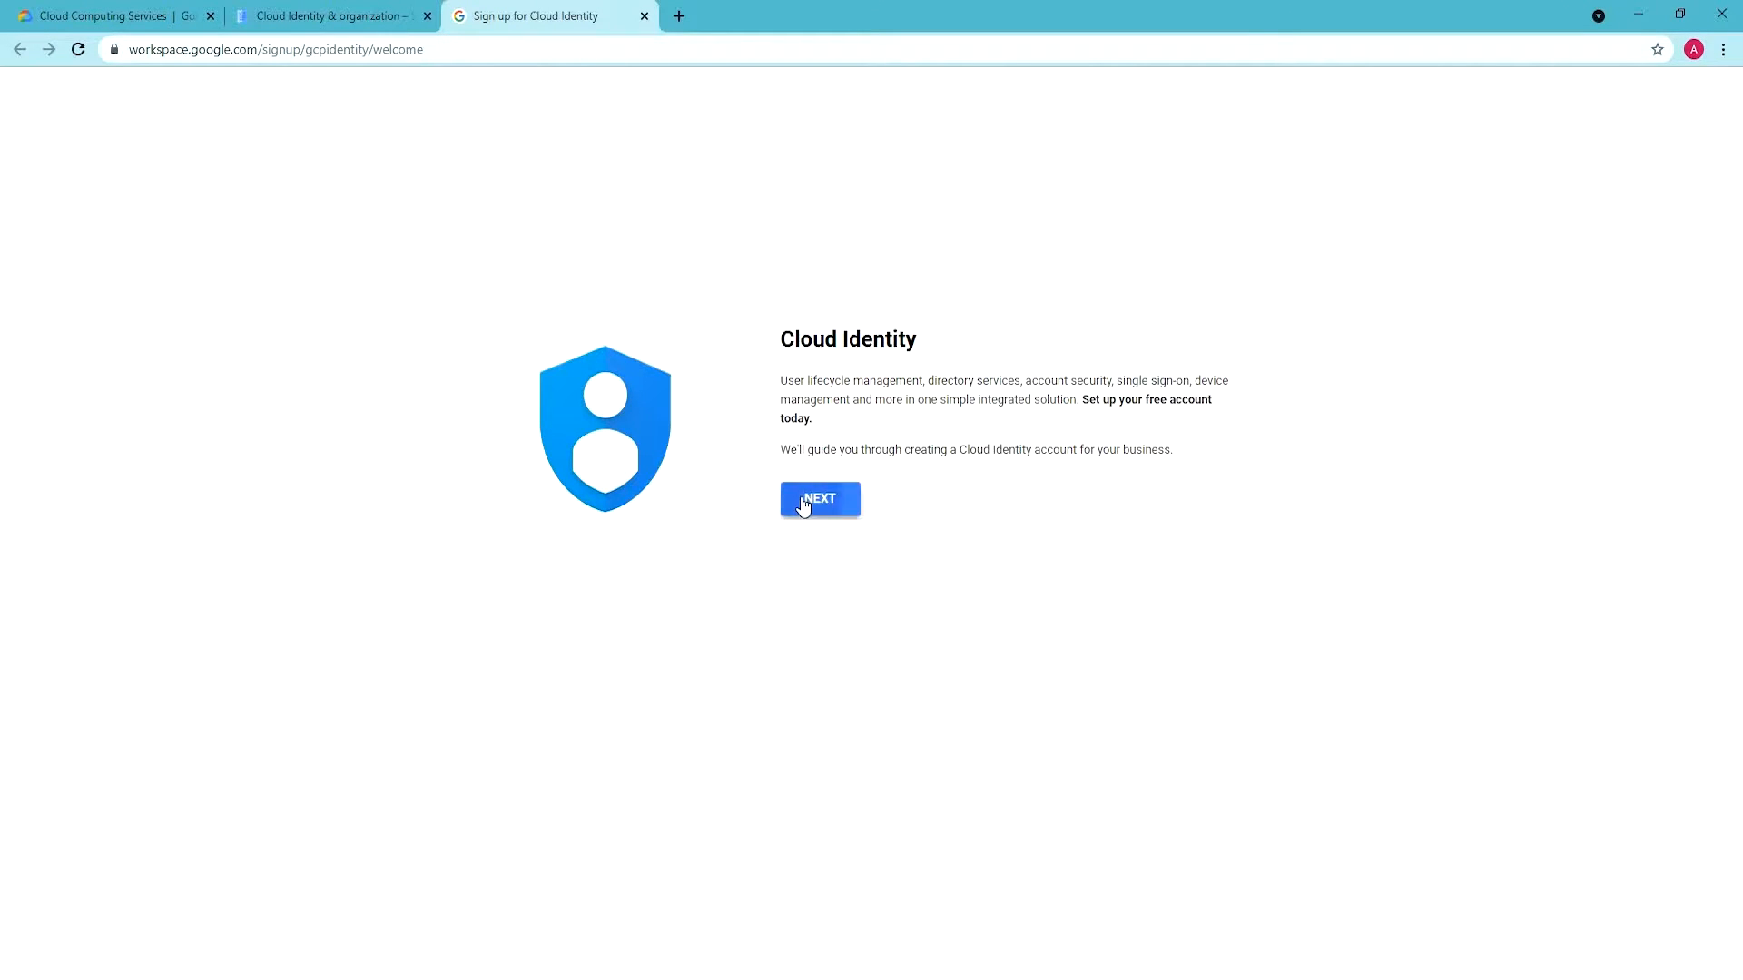
Step: Register the business as Artcoded located in Italy
left_click(819, 497)
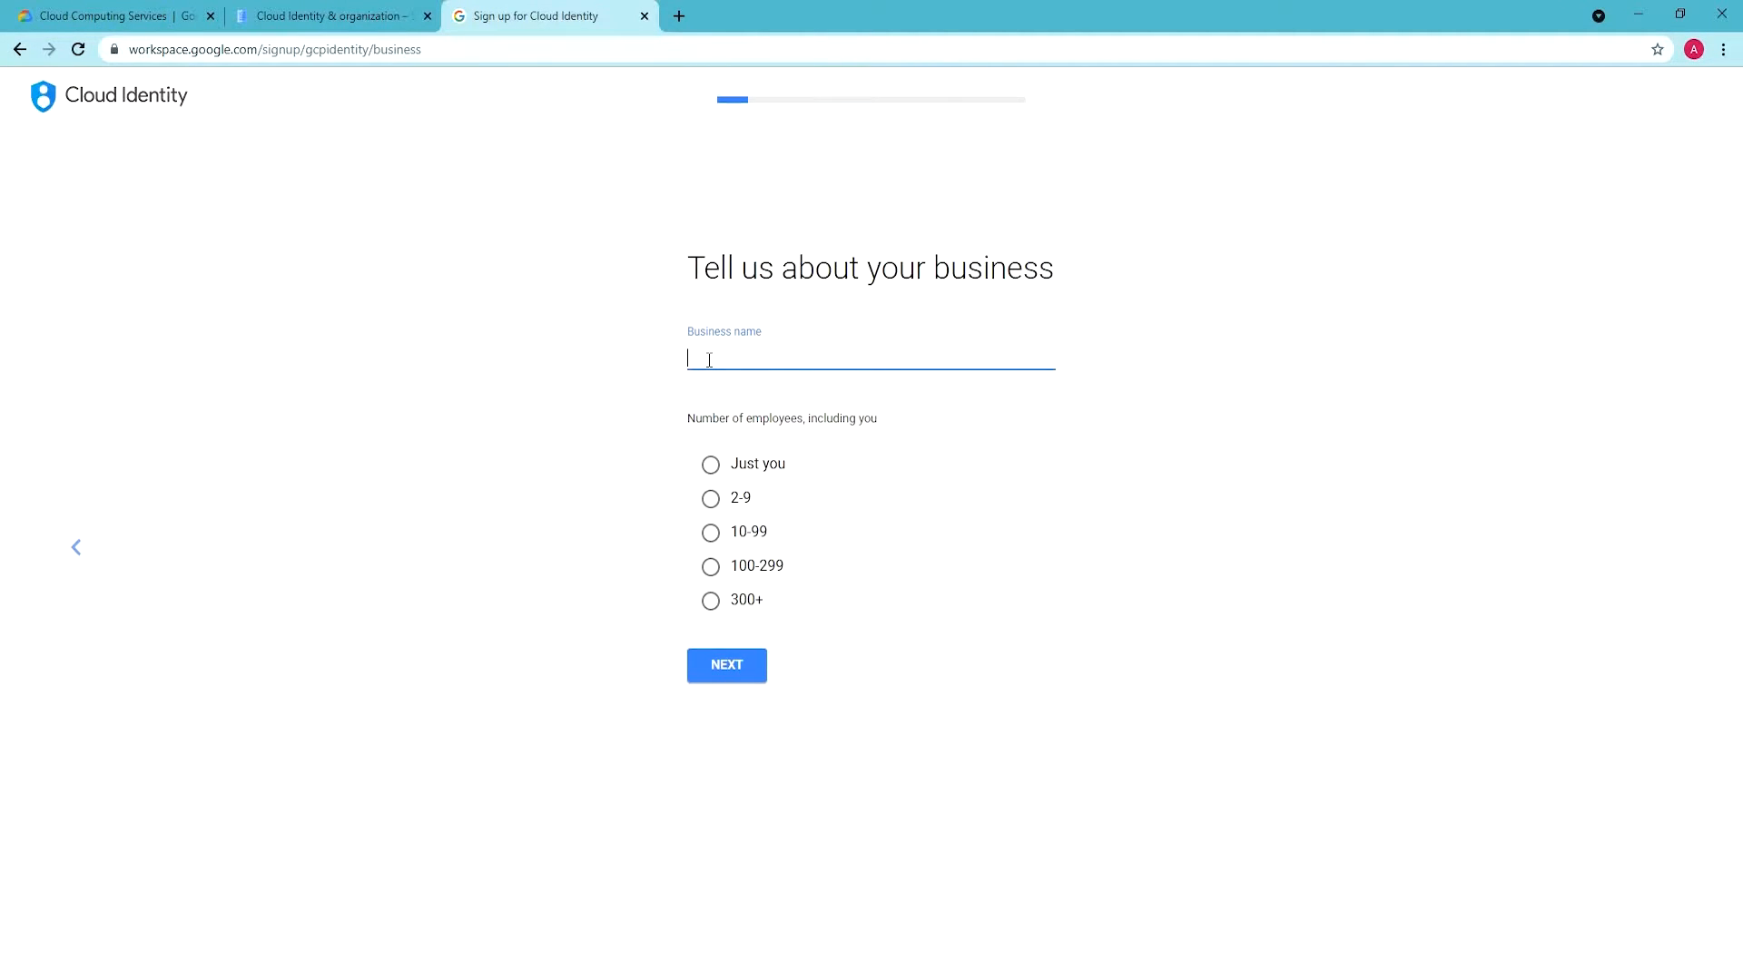
type("Artcoded")
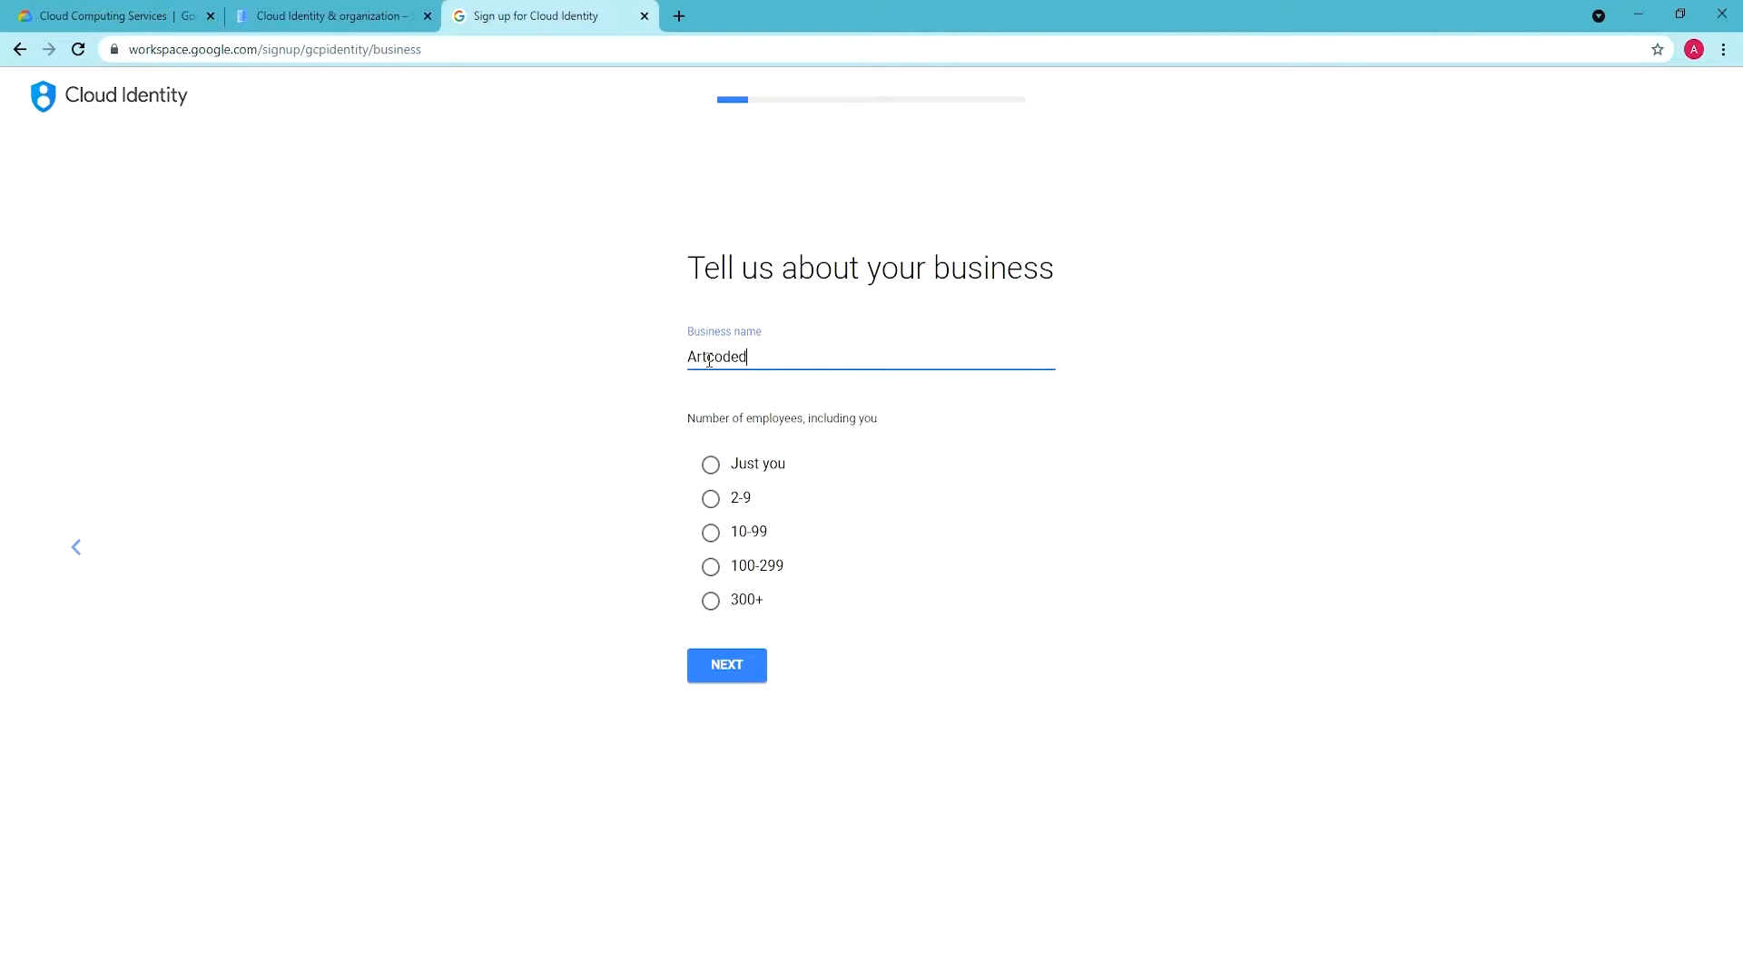
left_click(710, 463)
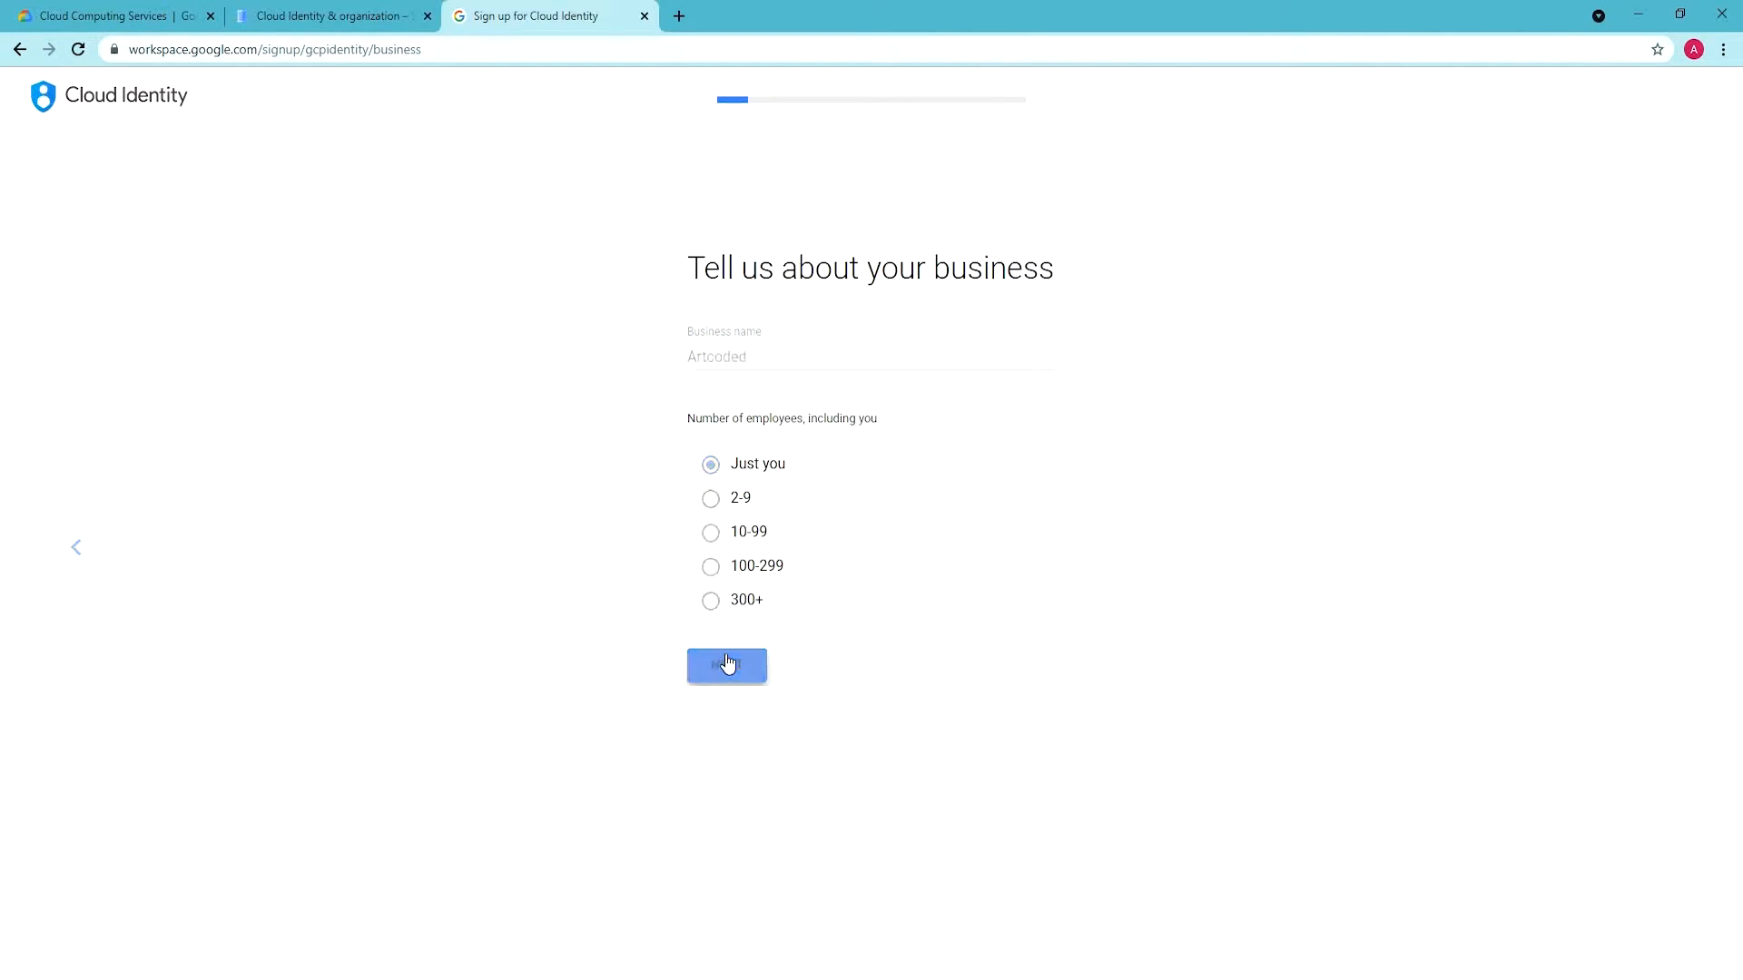
left_click(726, 665)
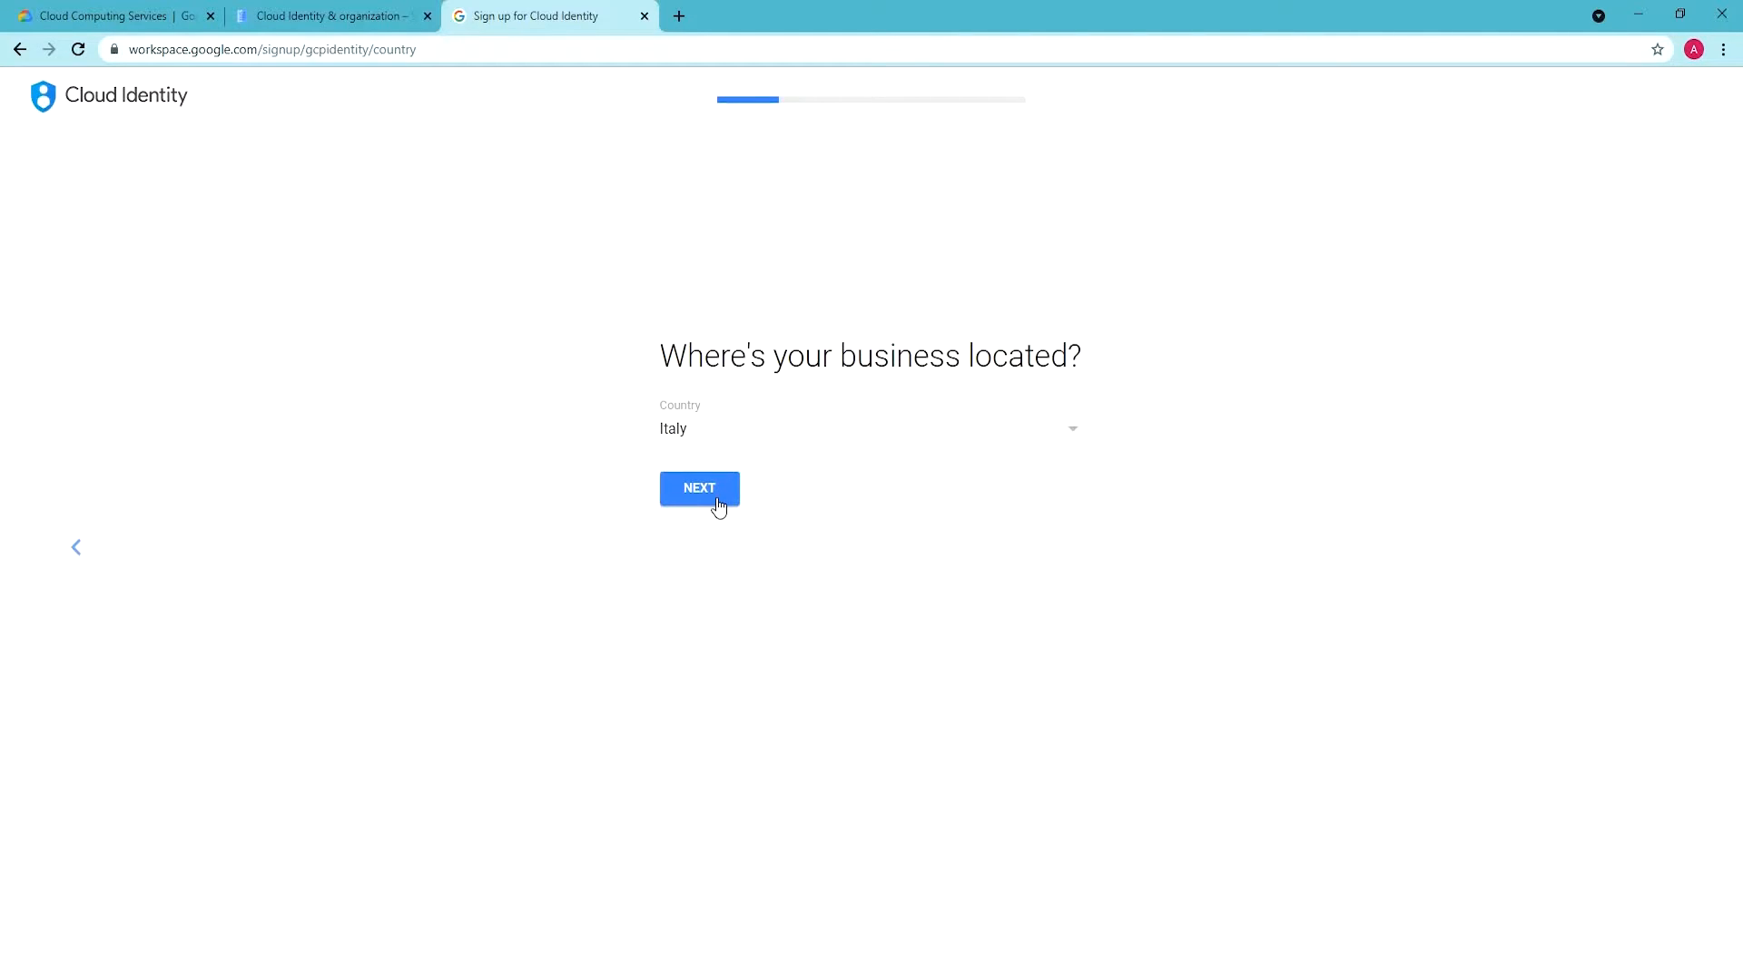
left_click(699, 488)
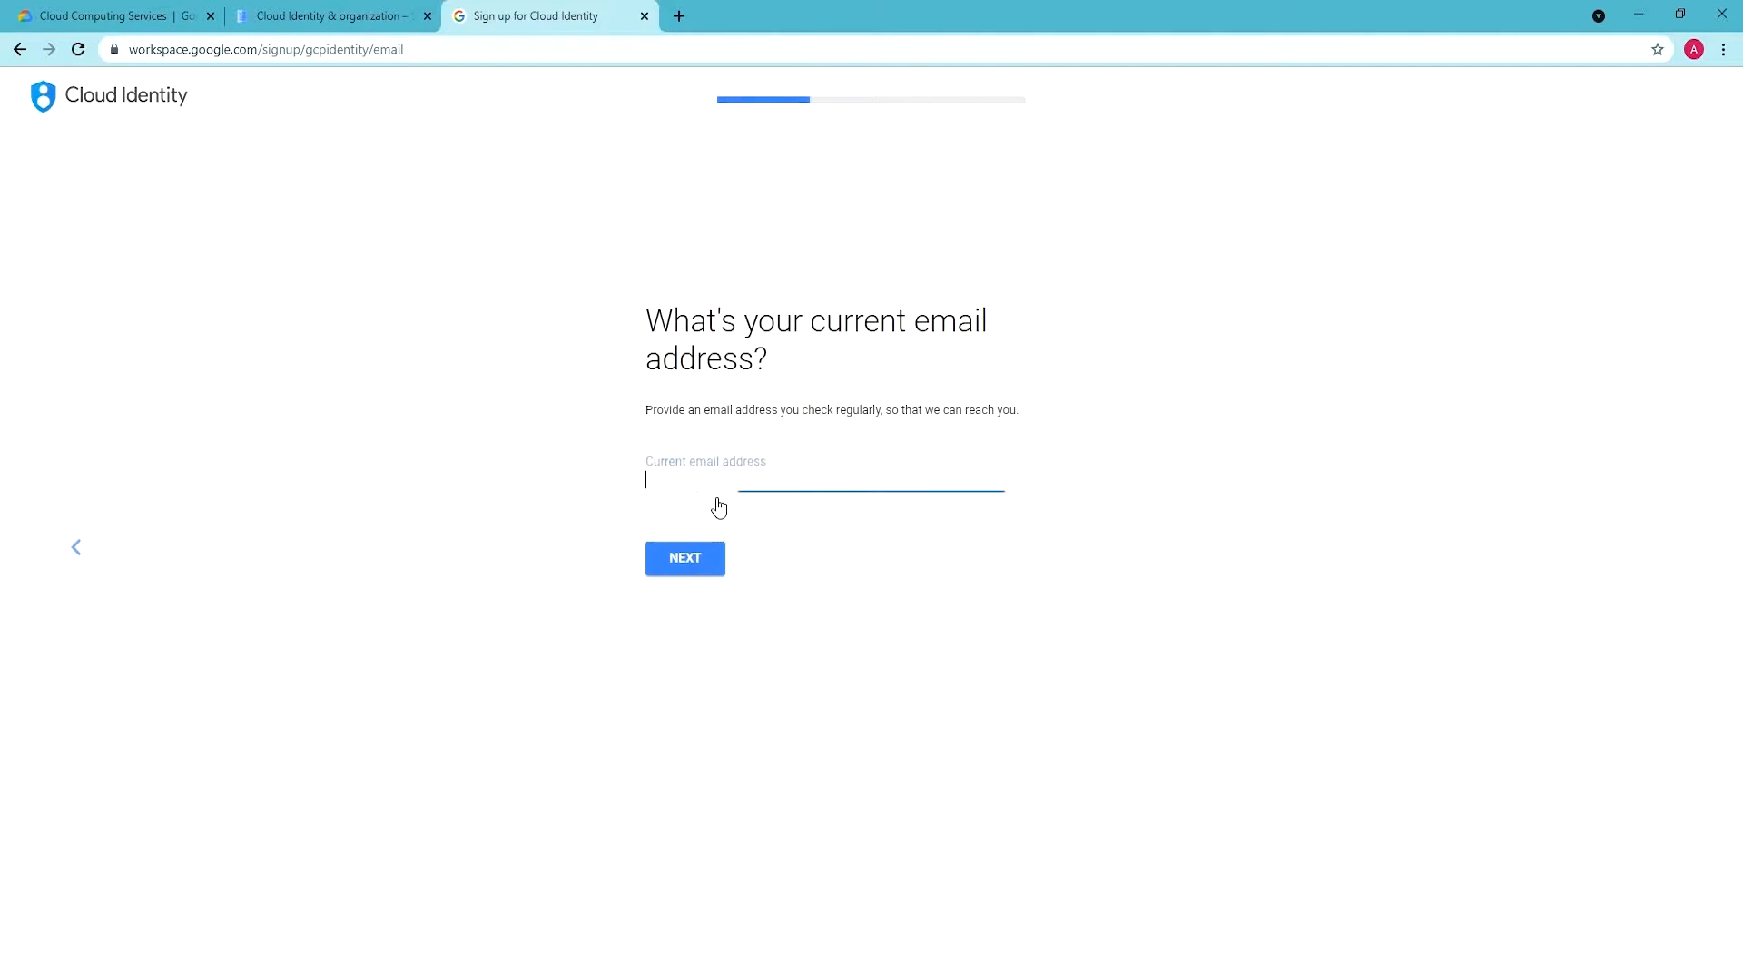
left_click(869, 479)
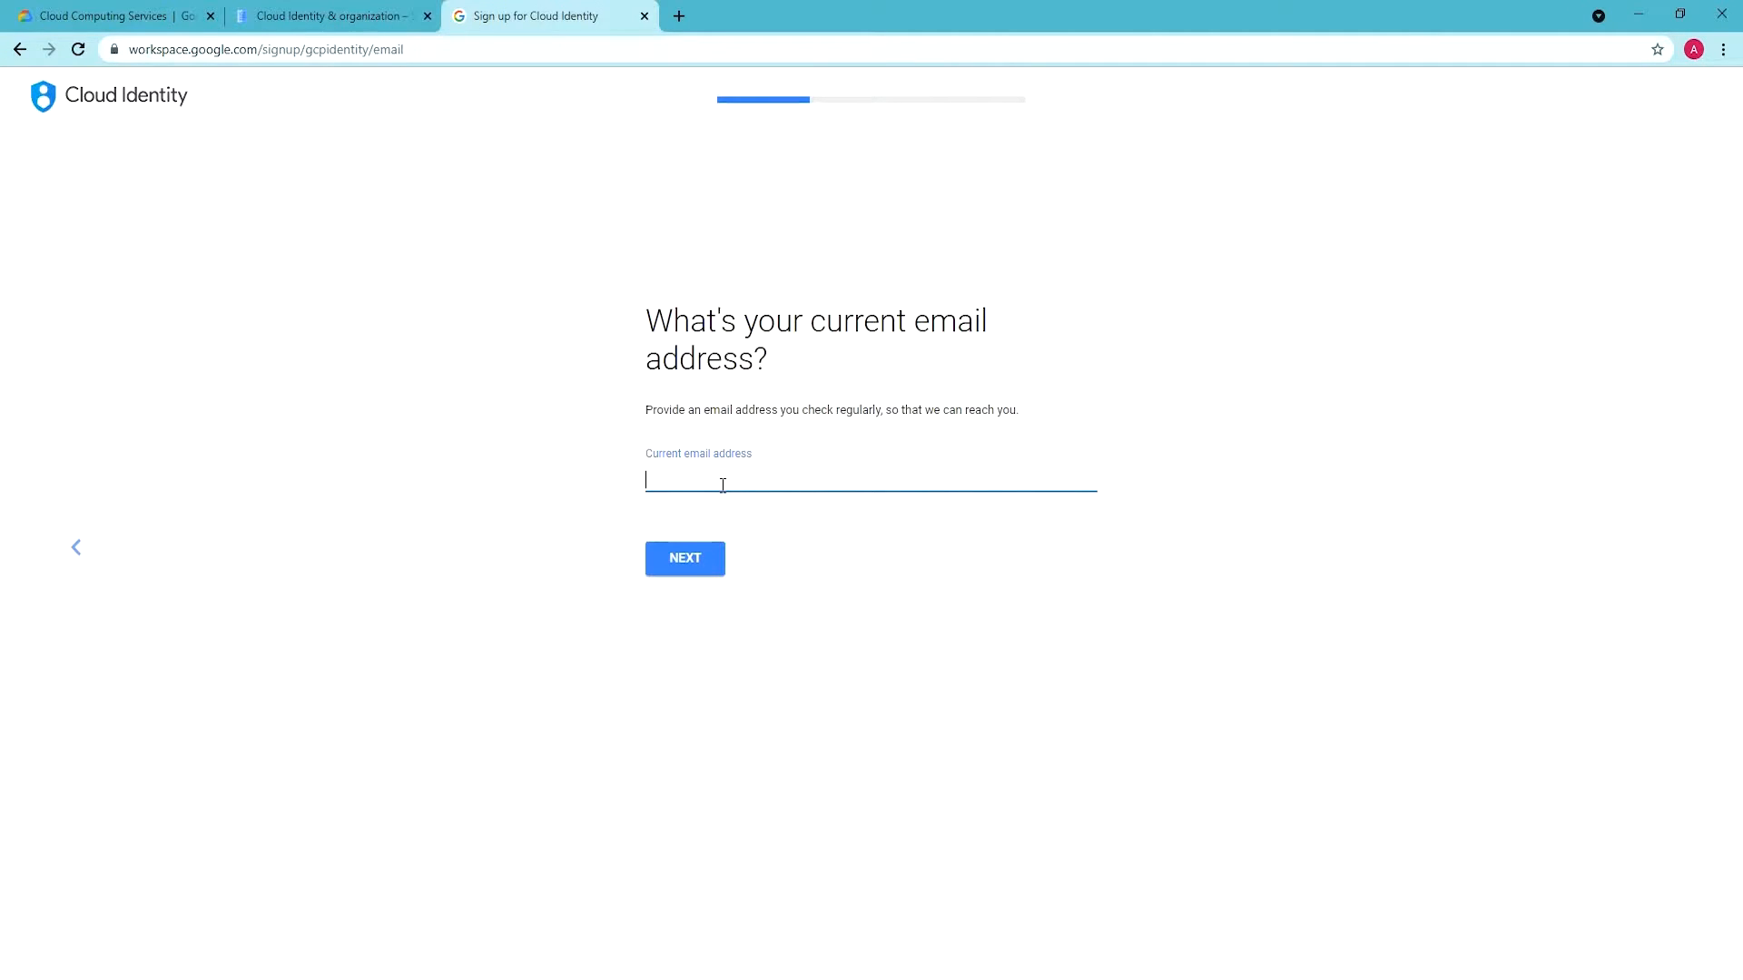
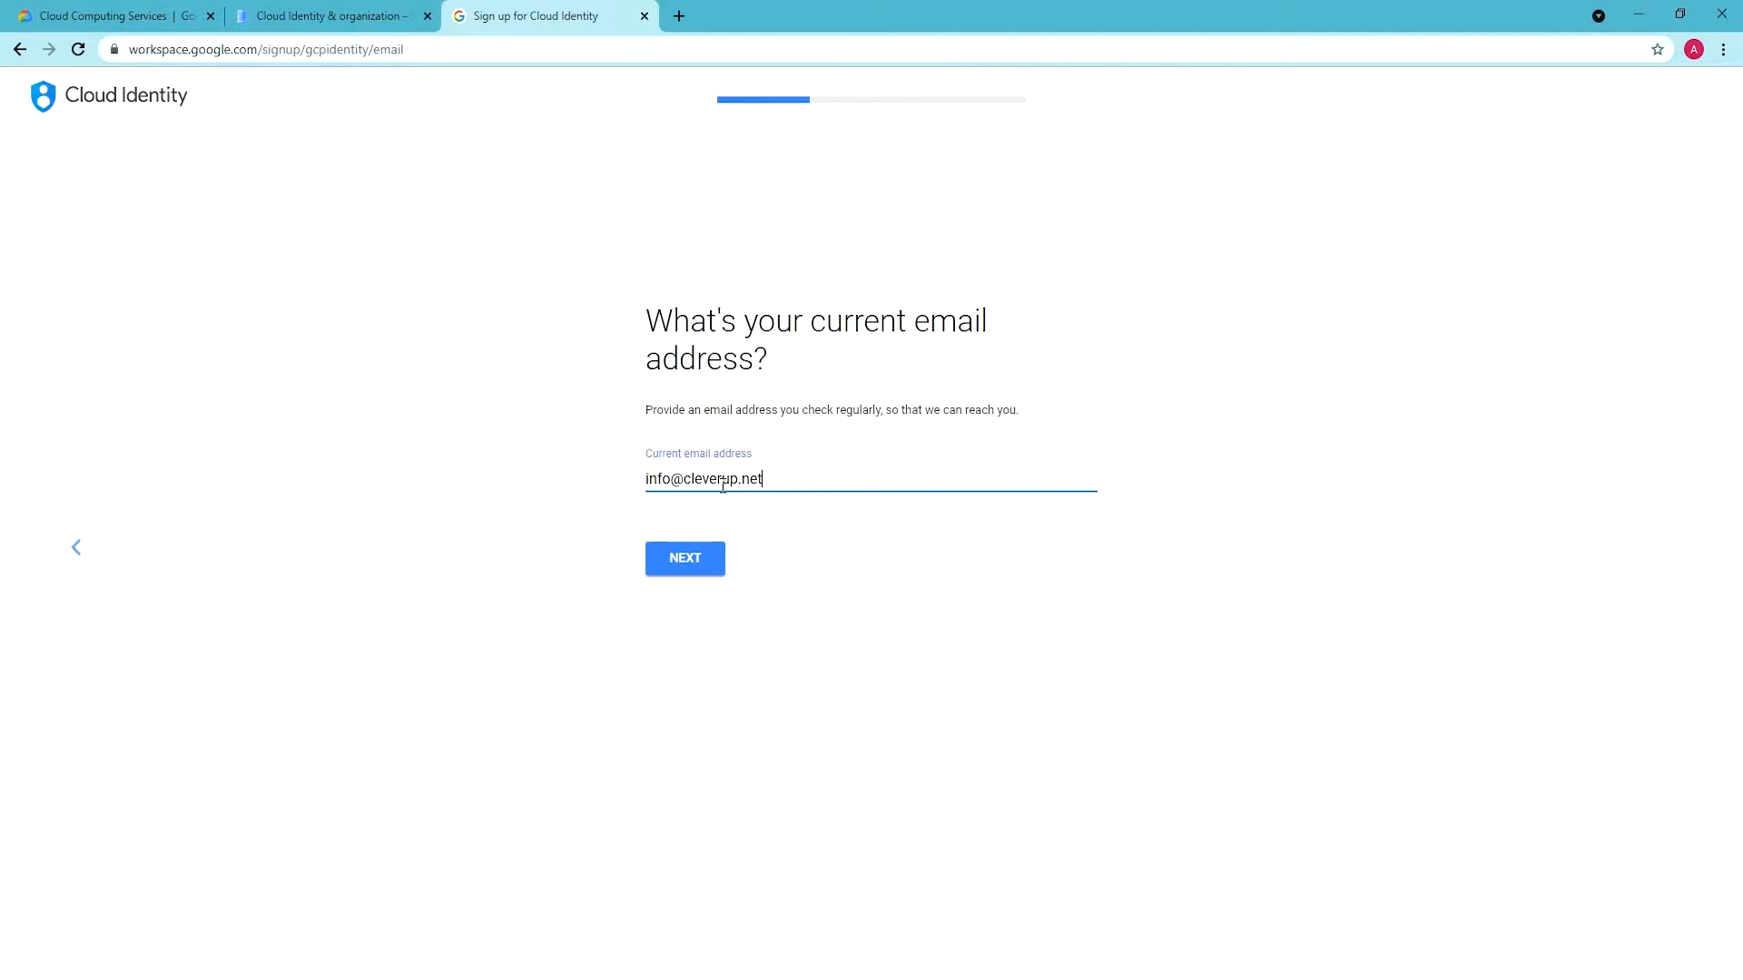
left_click(684, 559)
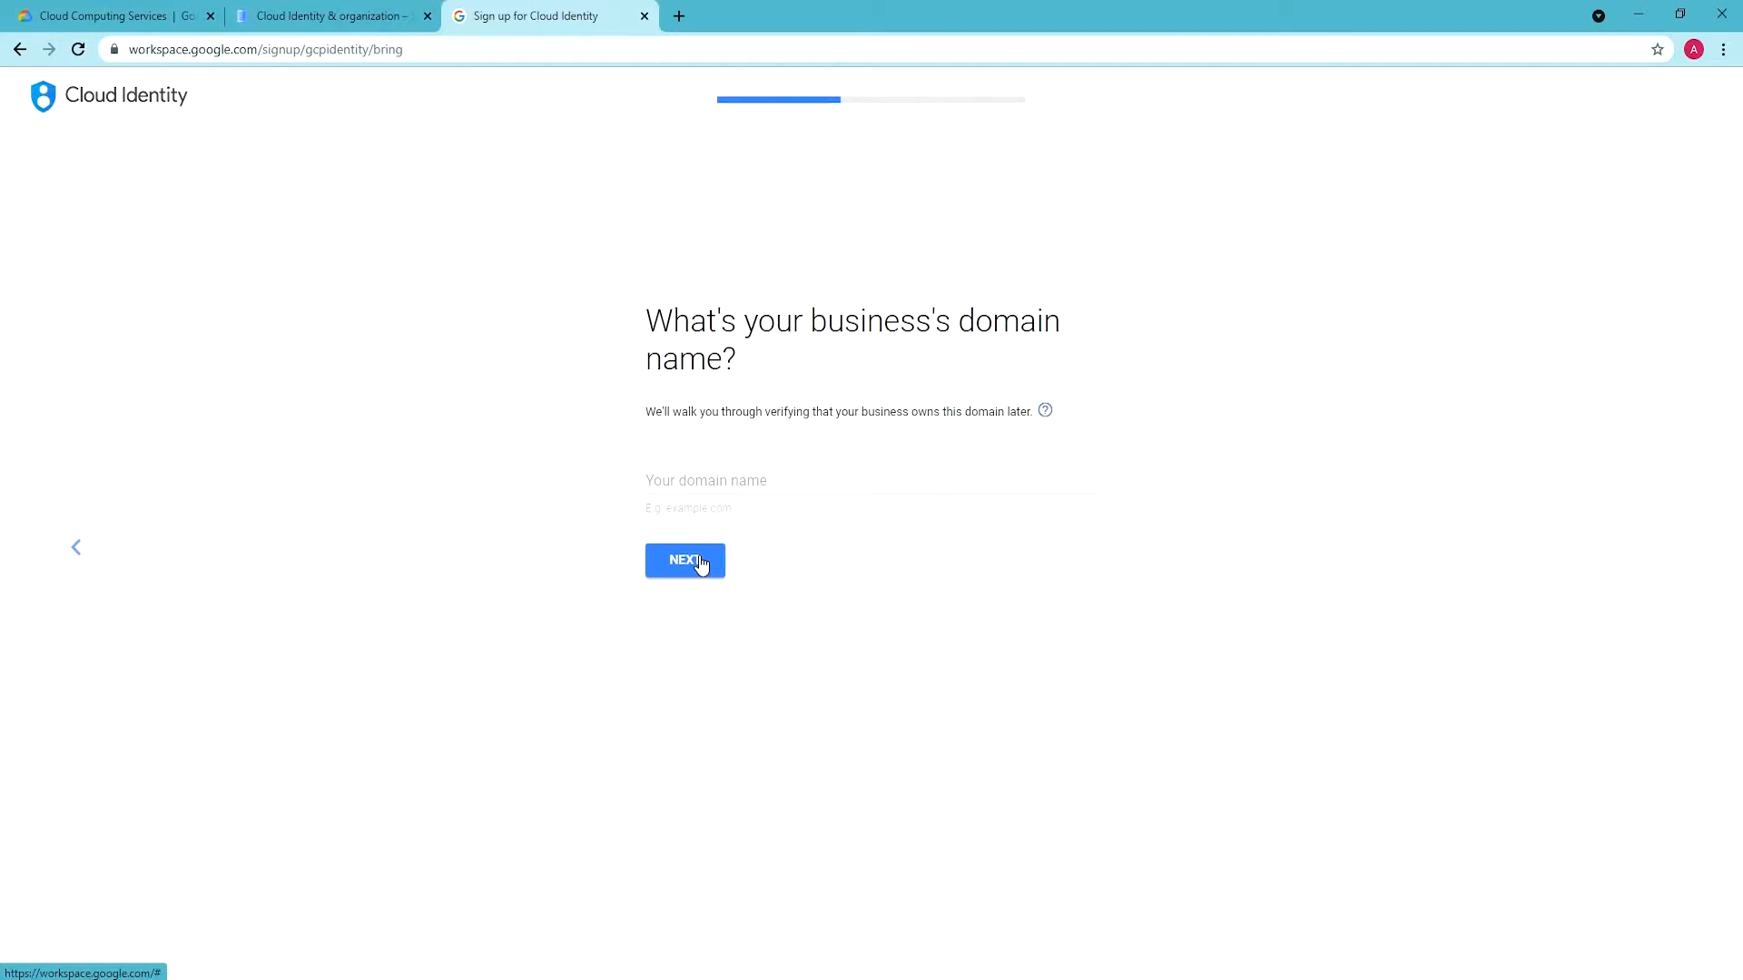
mouse_move(715, 541)
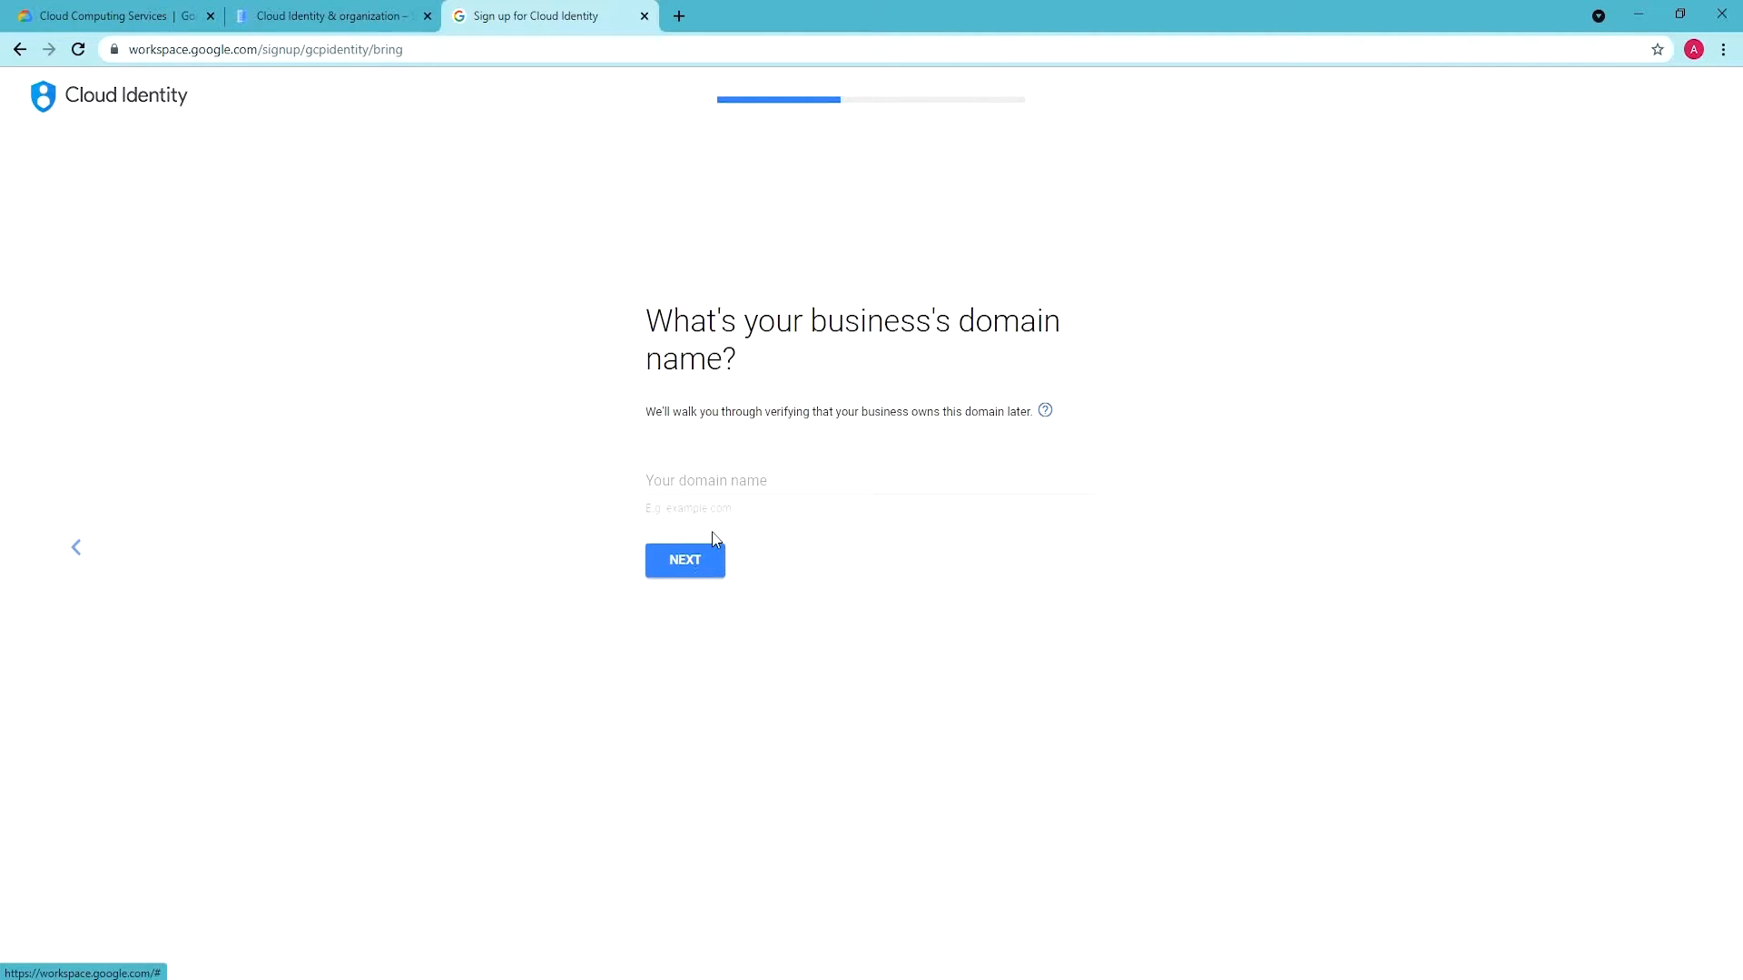
type("cleverup")
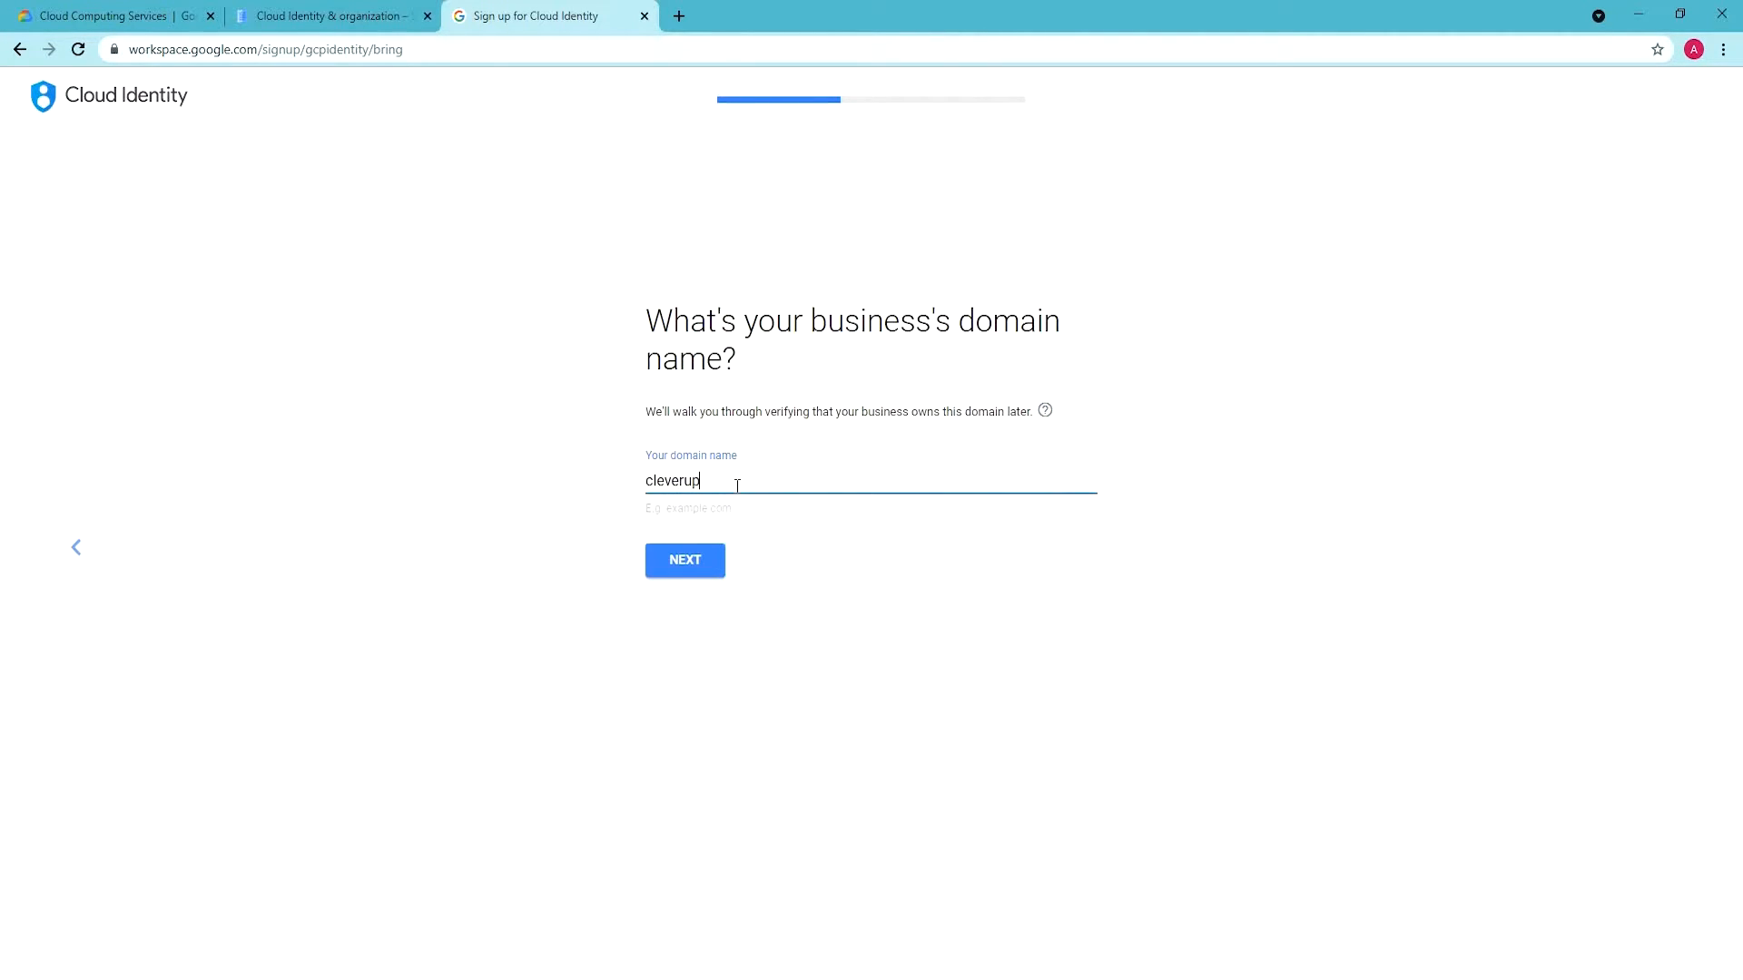
left_click(685, 559)
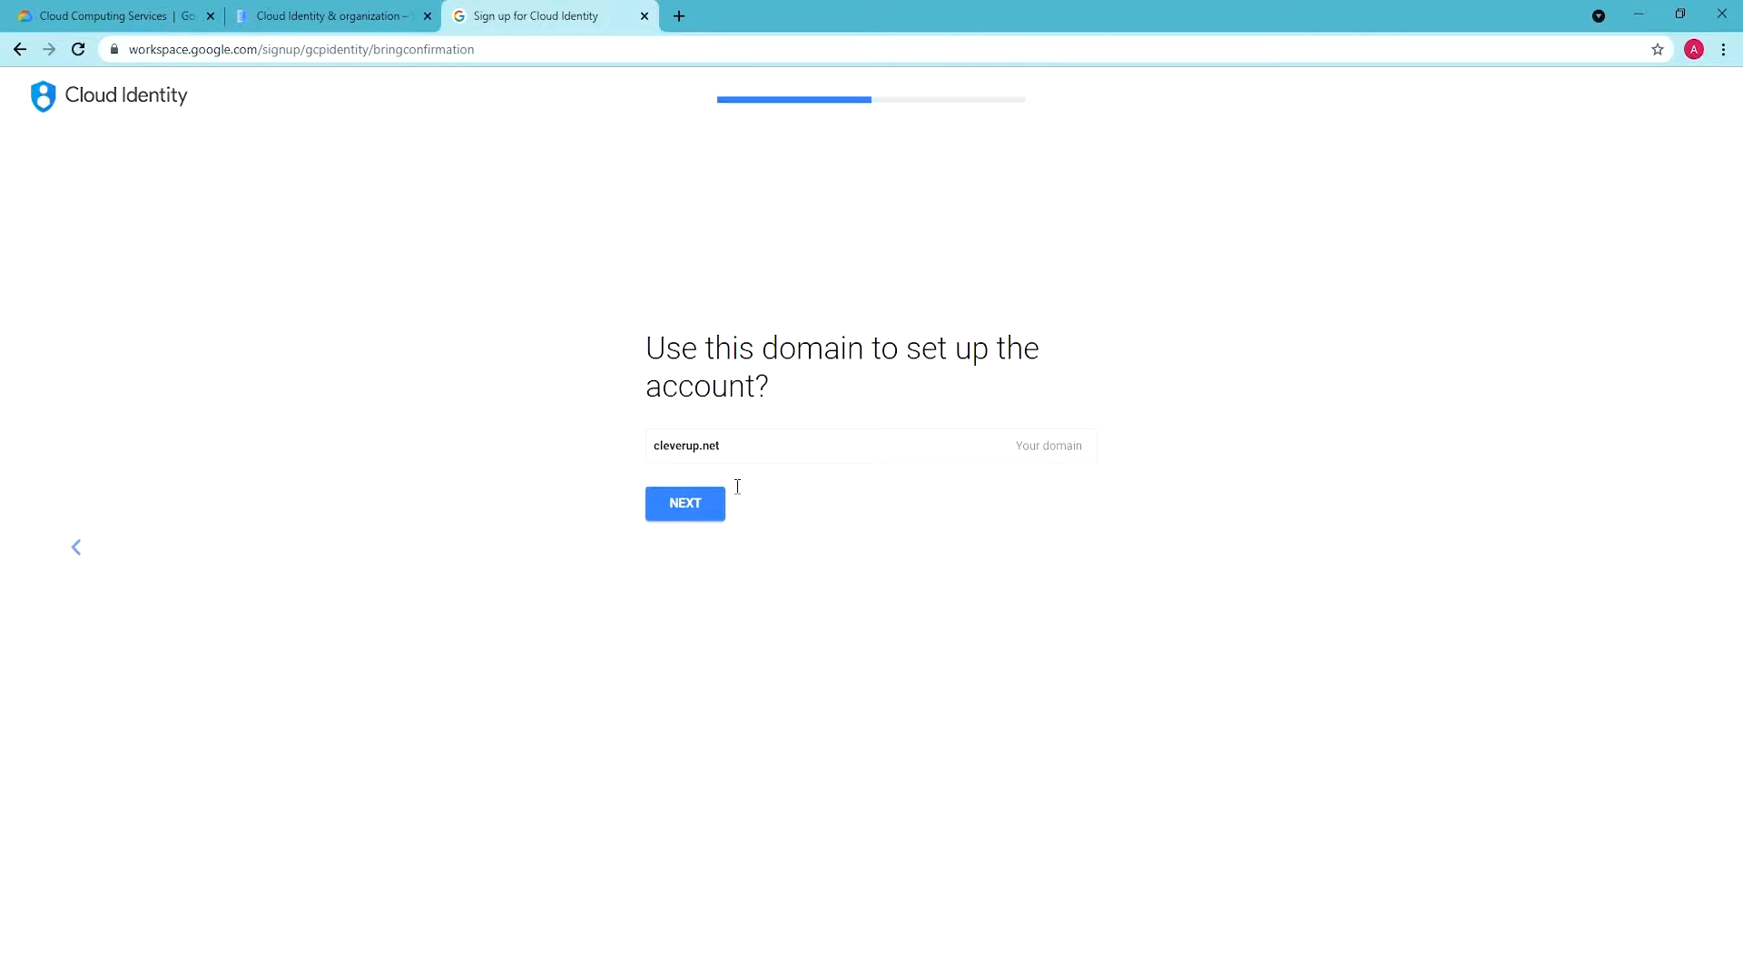
mouse_move(672, 527)
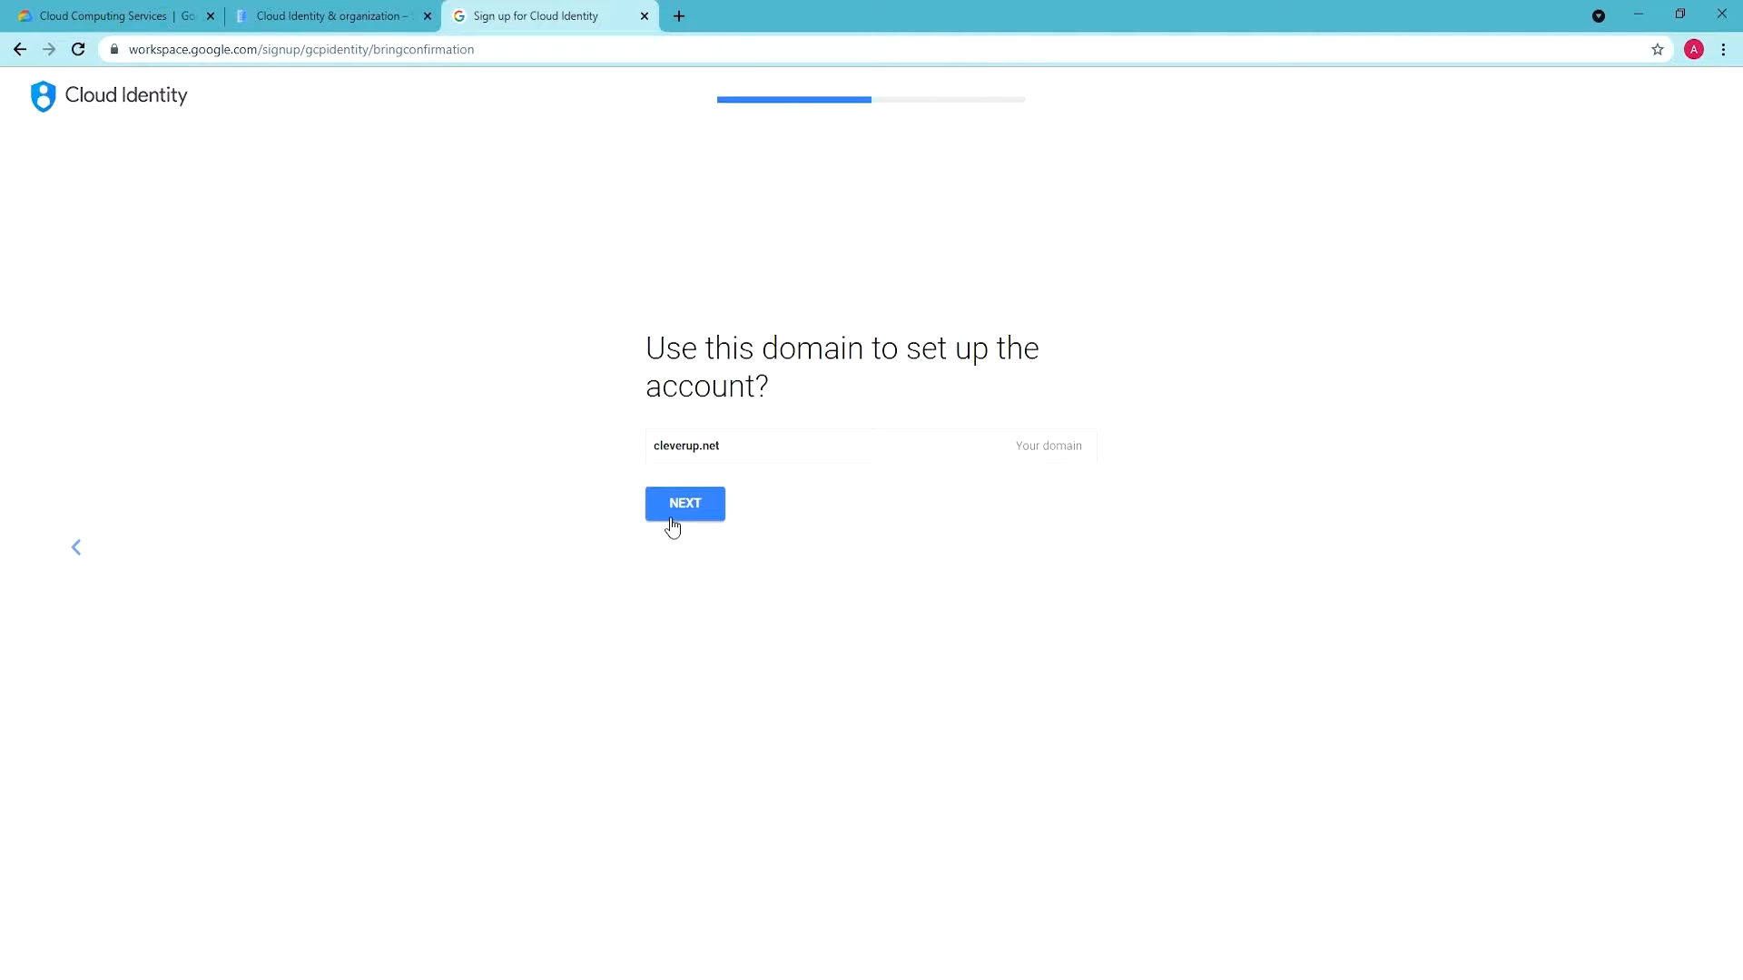
left_click(684, 502)
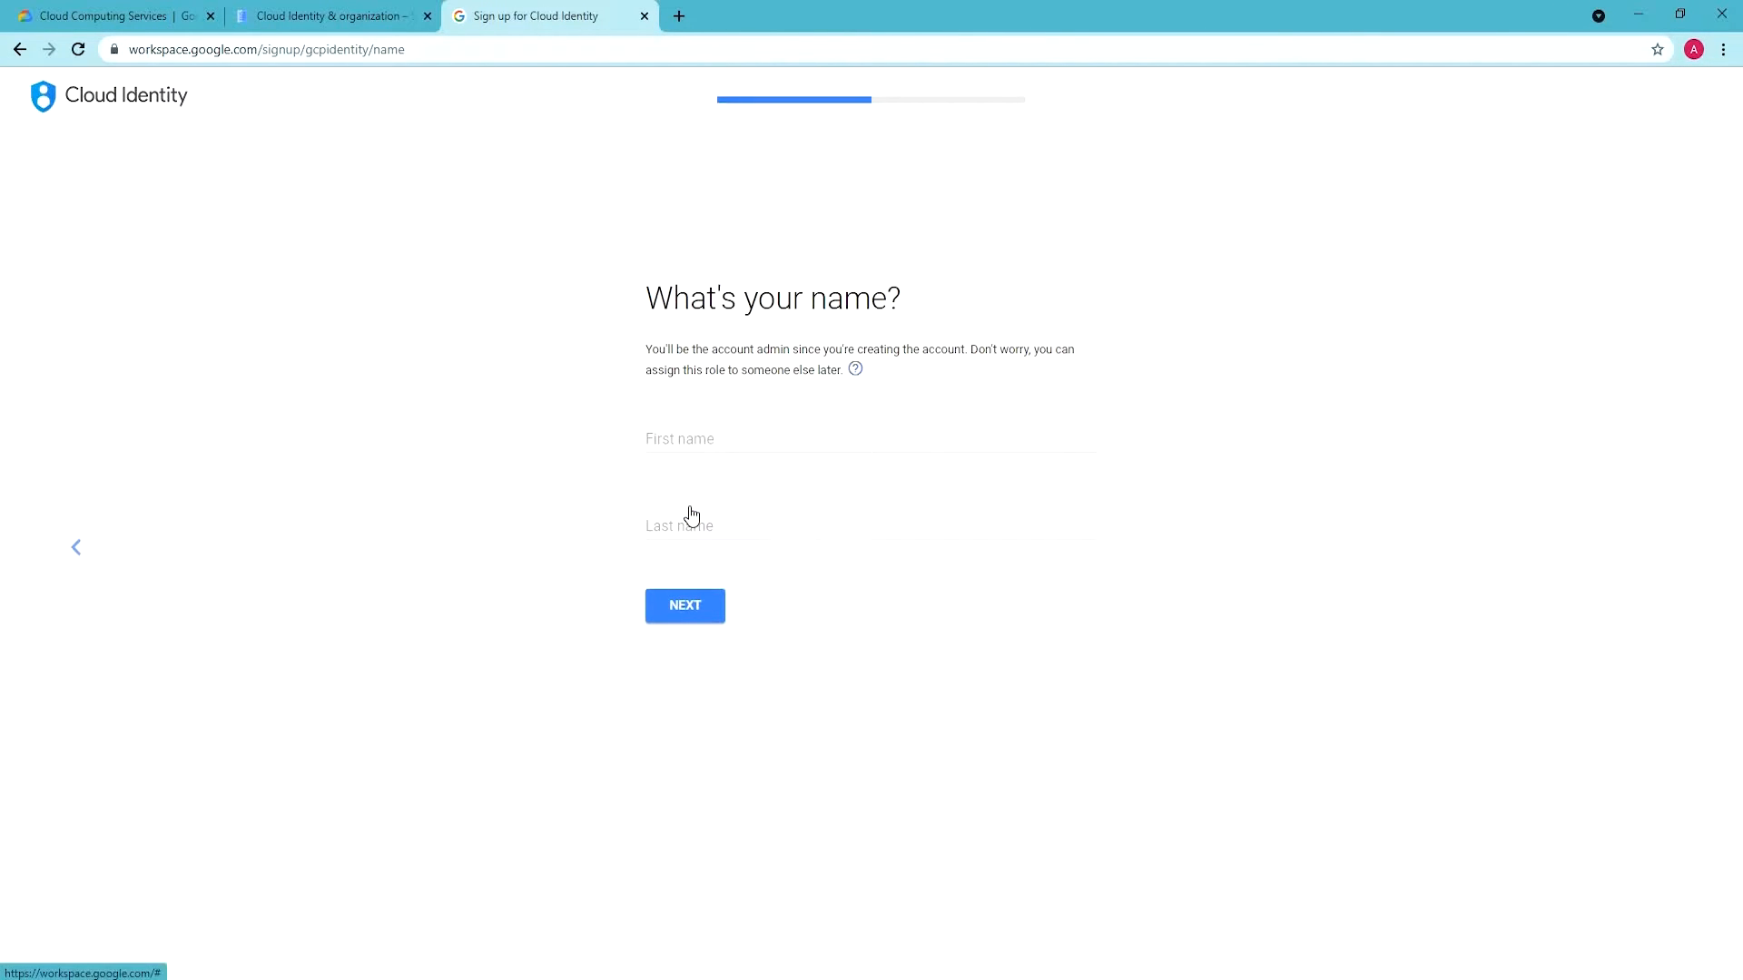
Step: Create administrator John Smith with username info and a password
type("John")
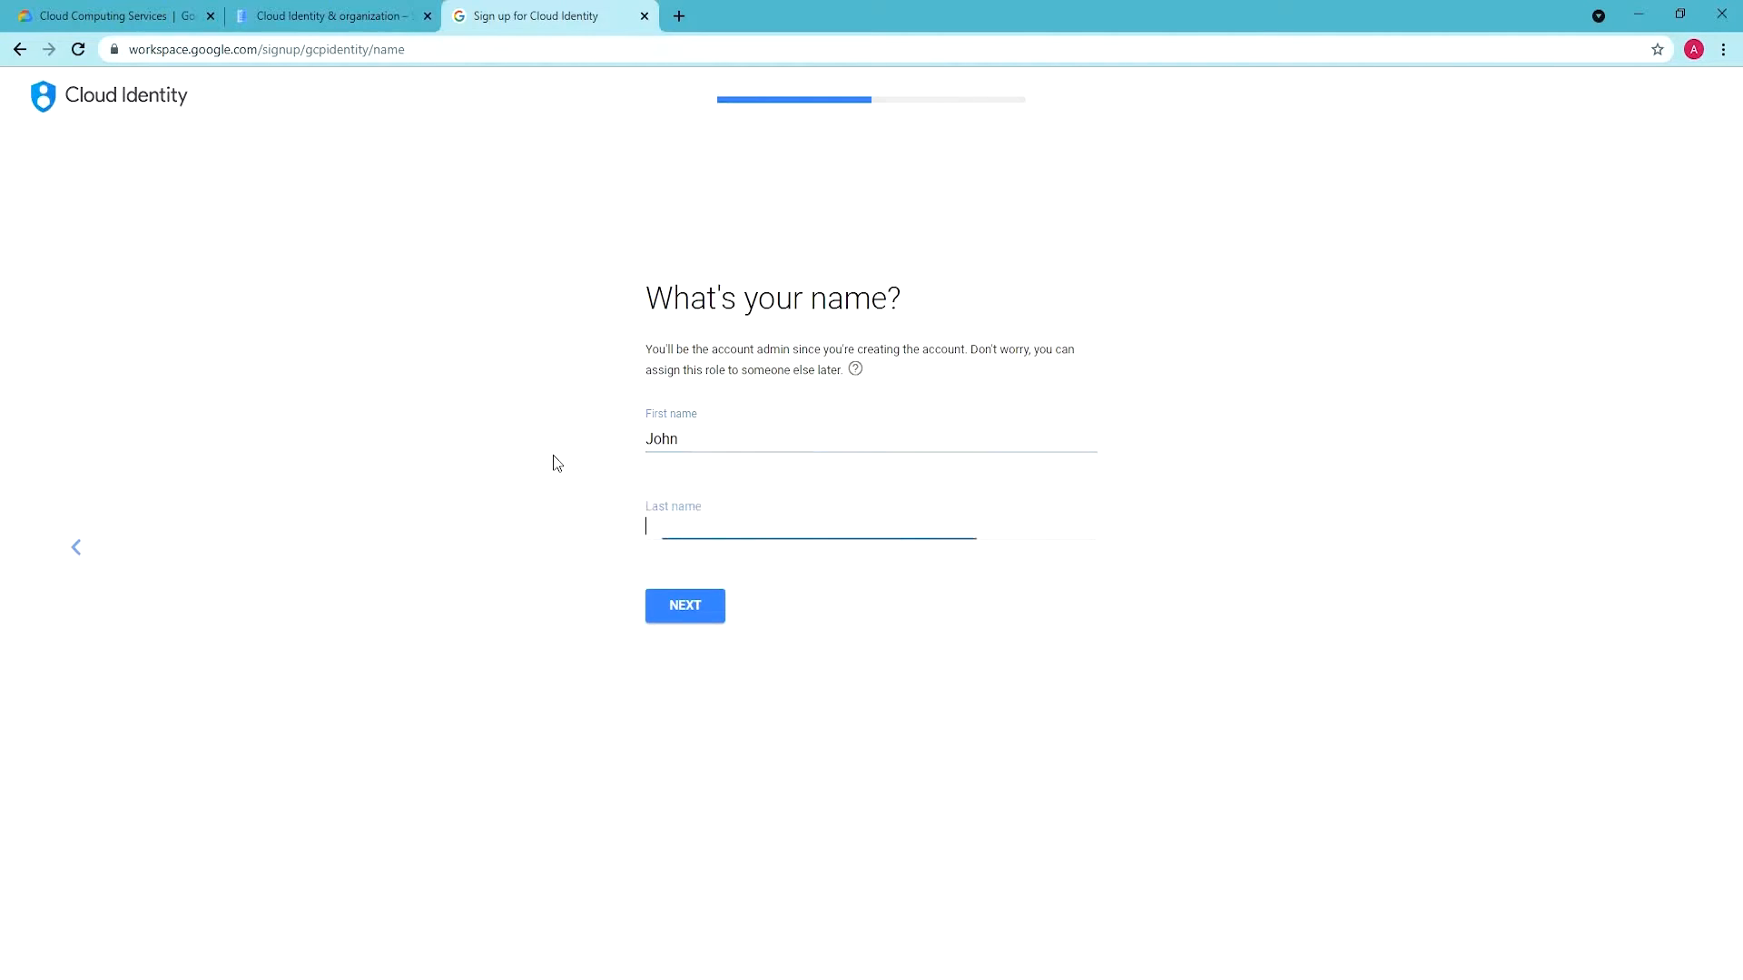
type("Smith")
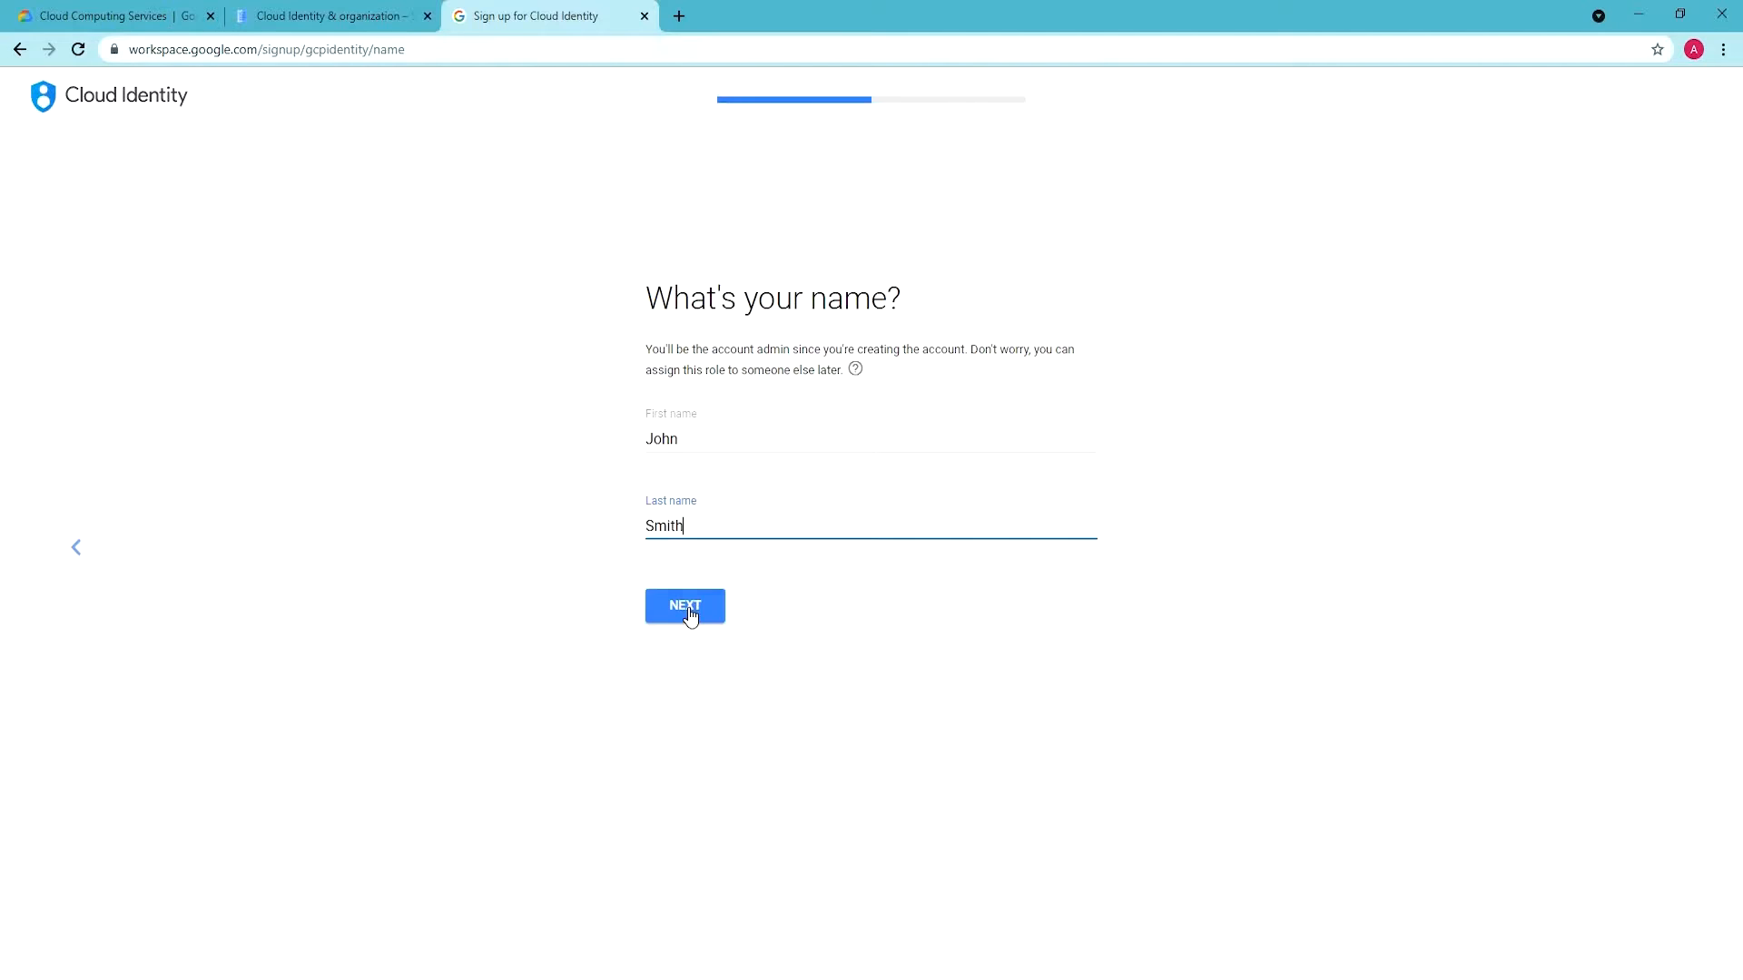
left_click(685, 606)
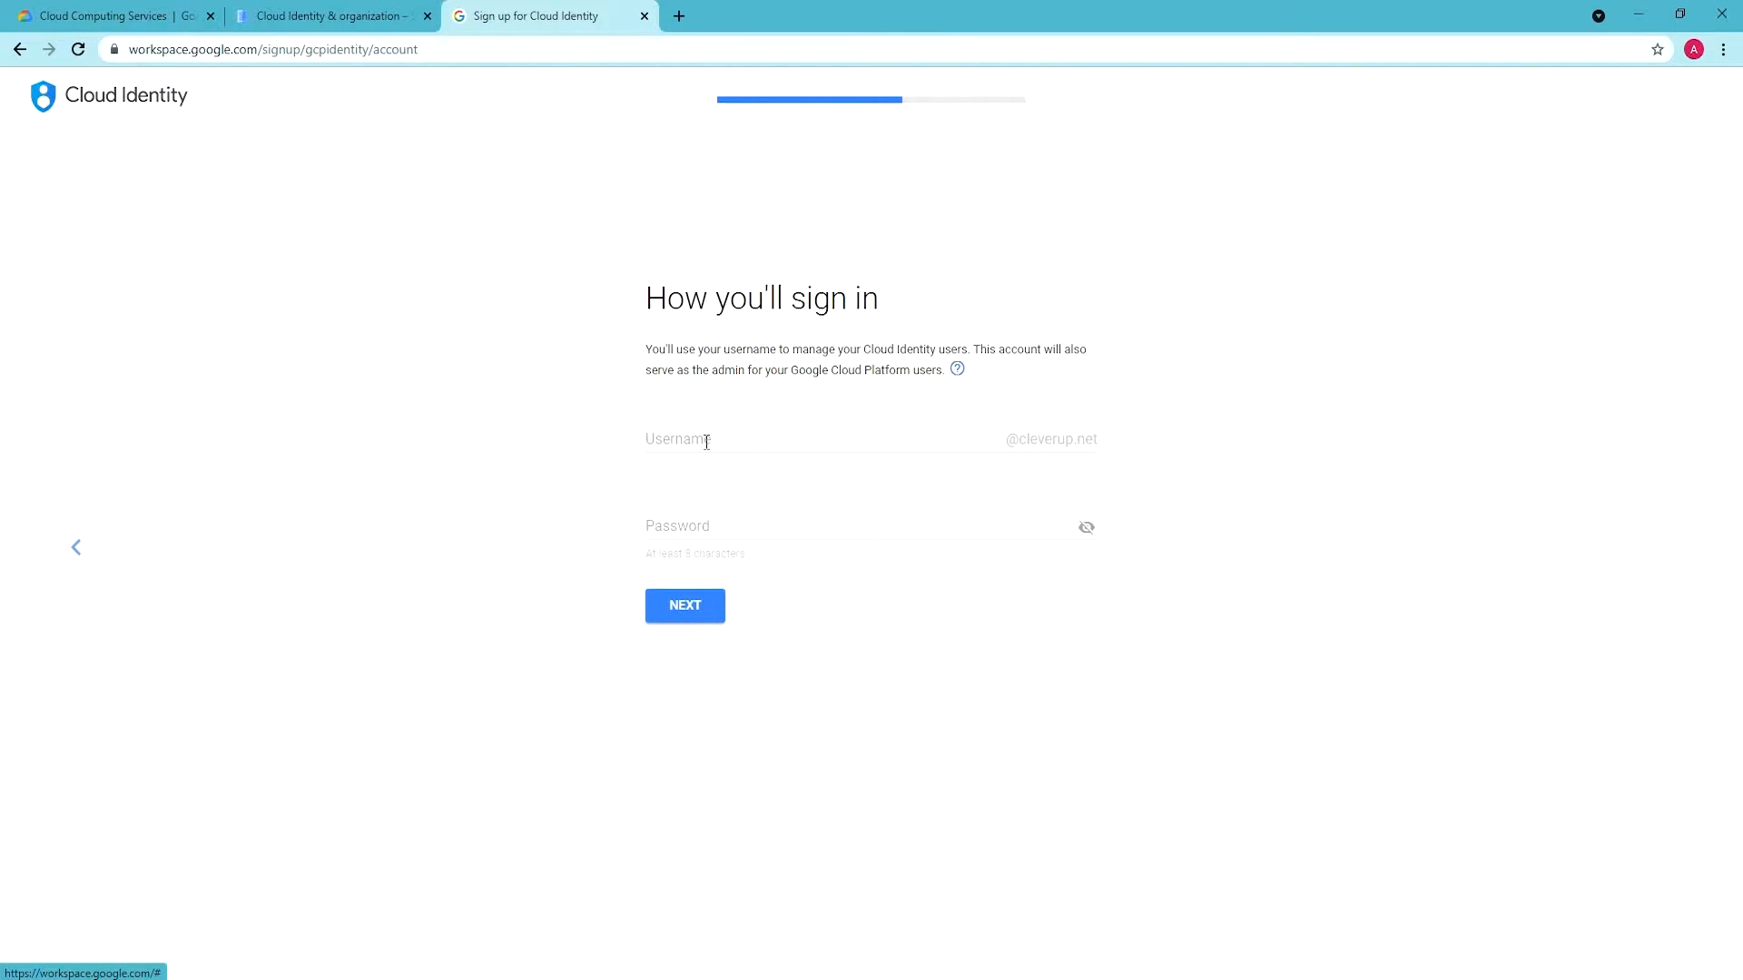
left_click(817, 438)
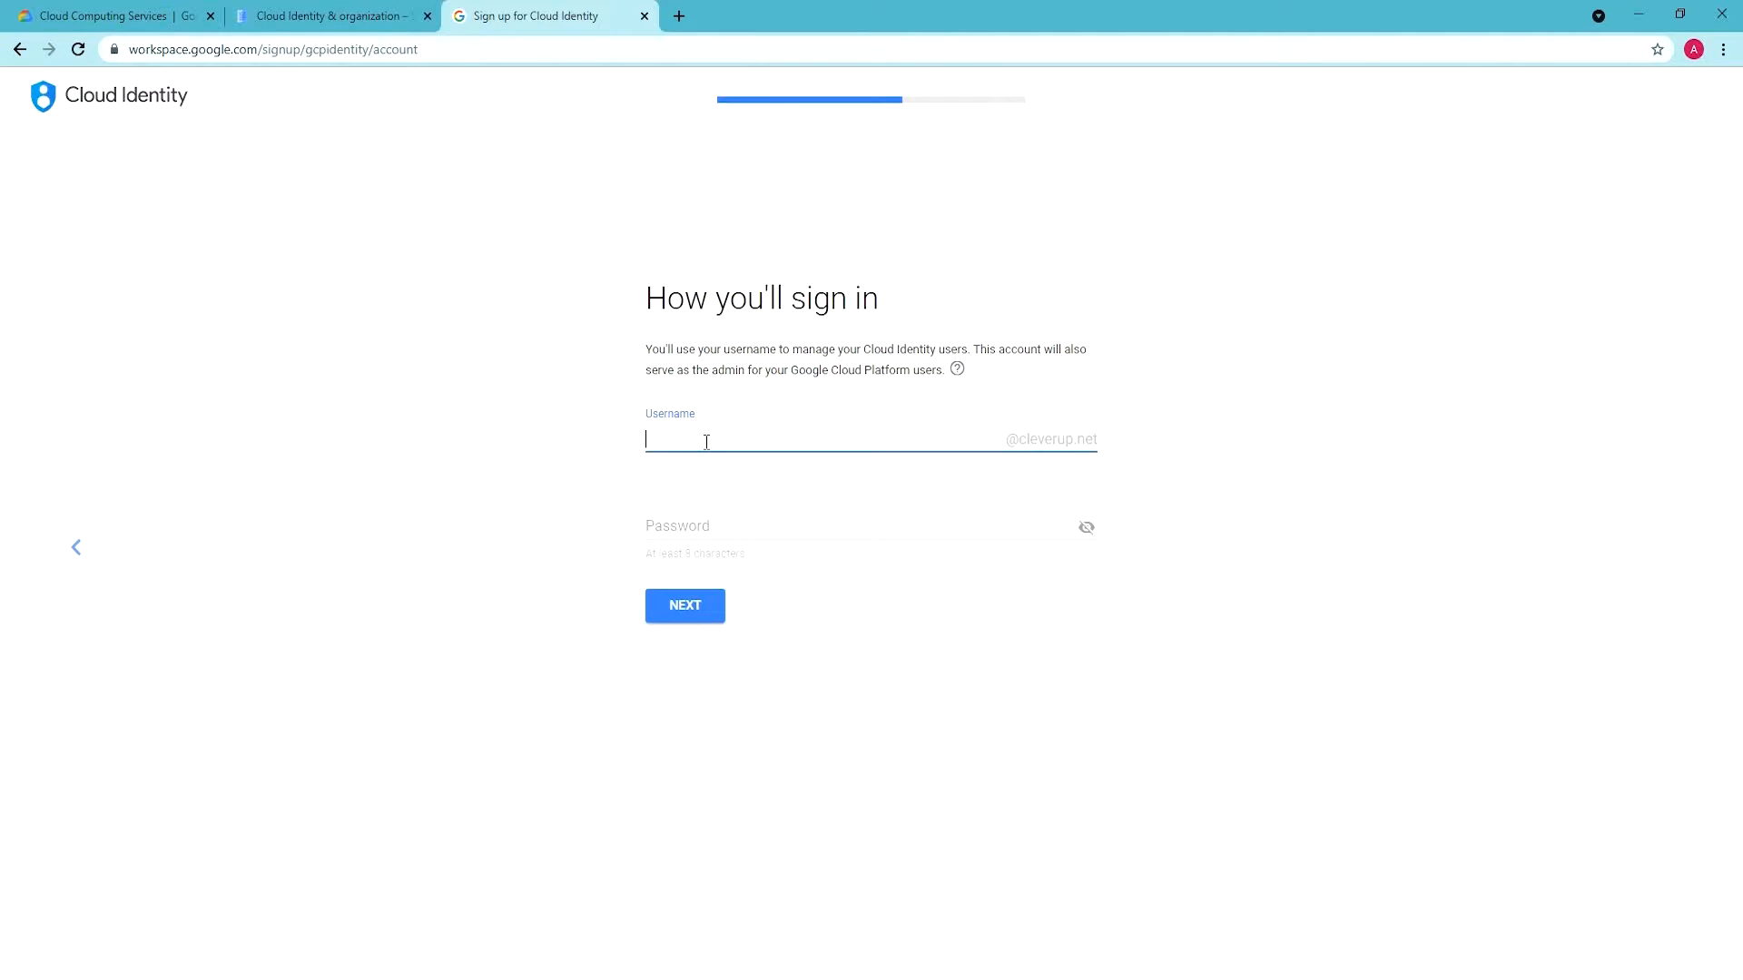
mouse_move(495, 504)
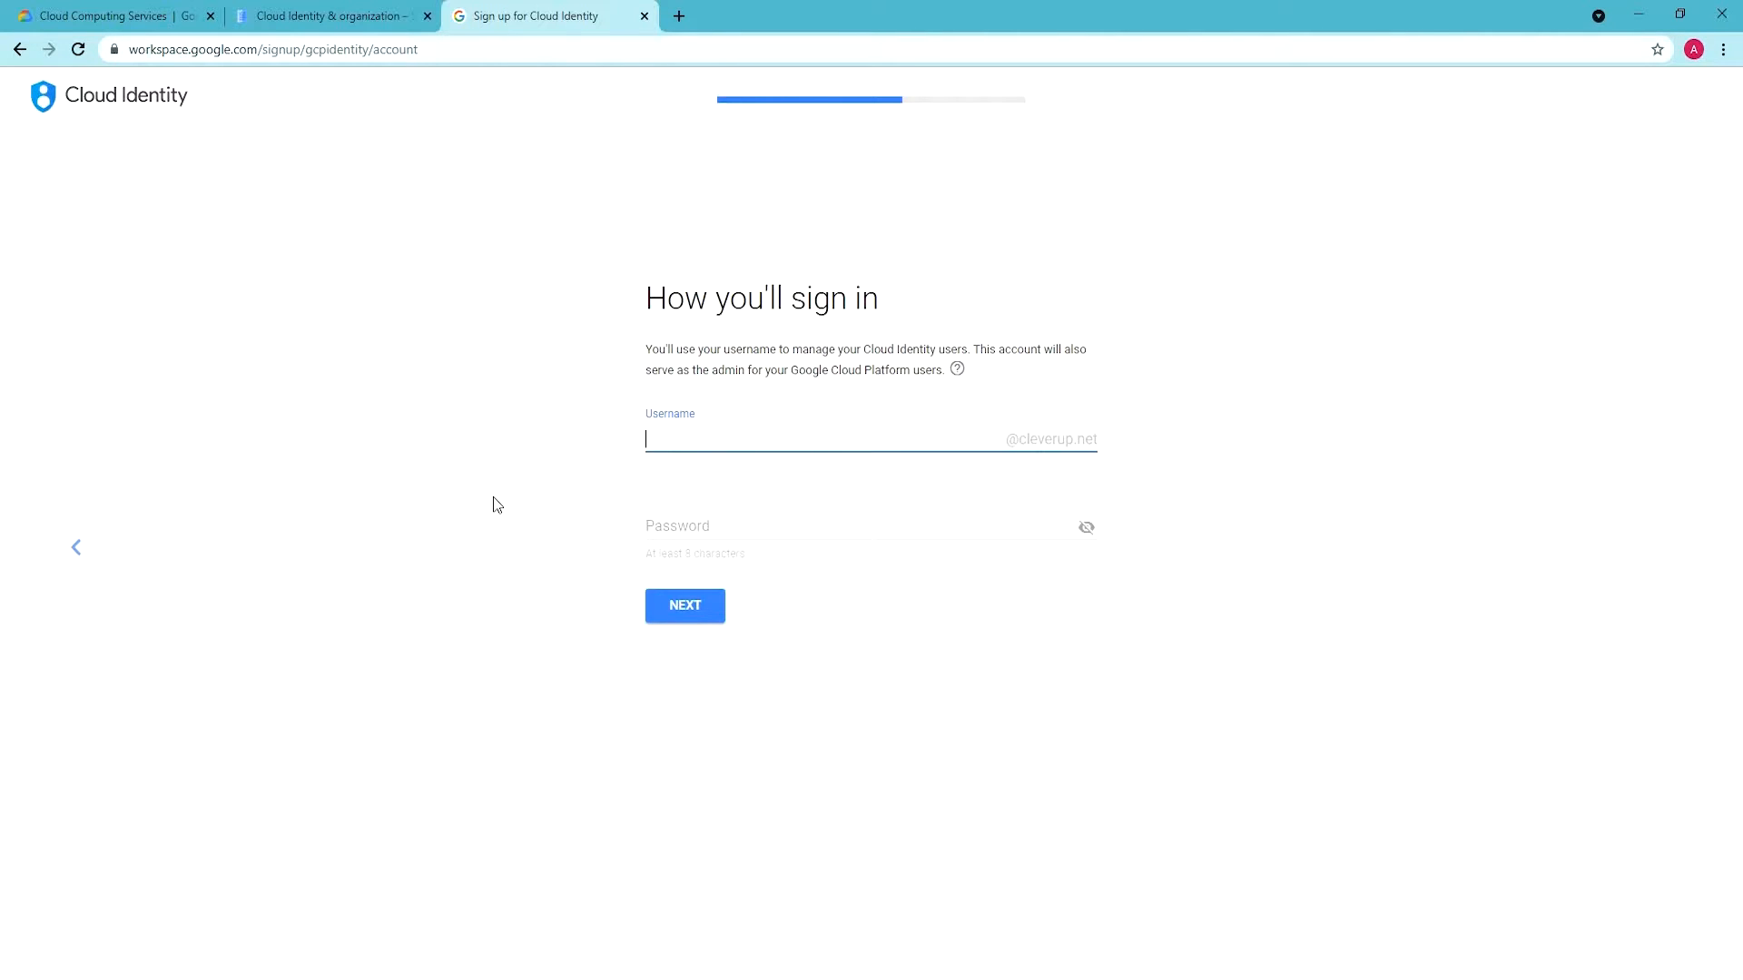
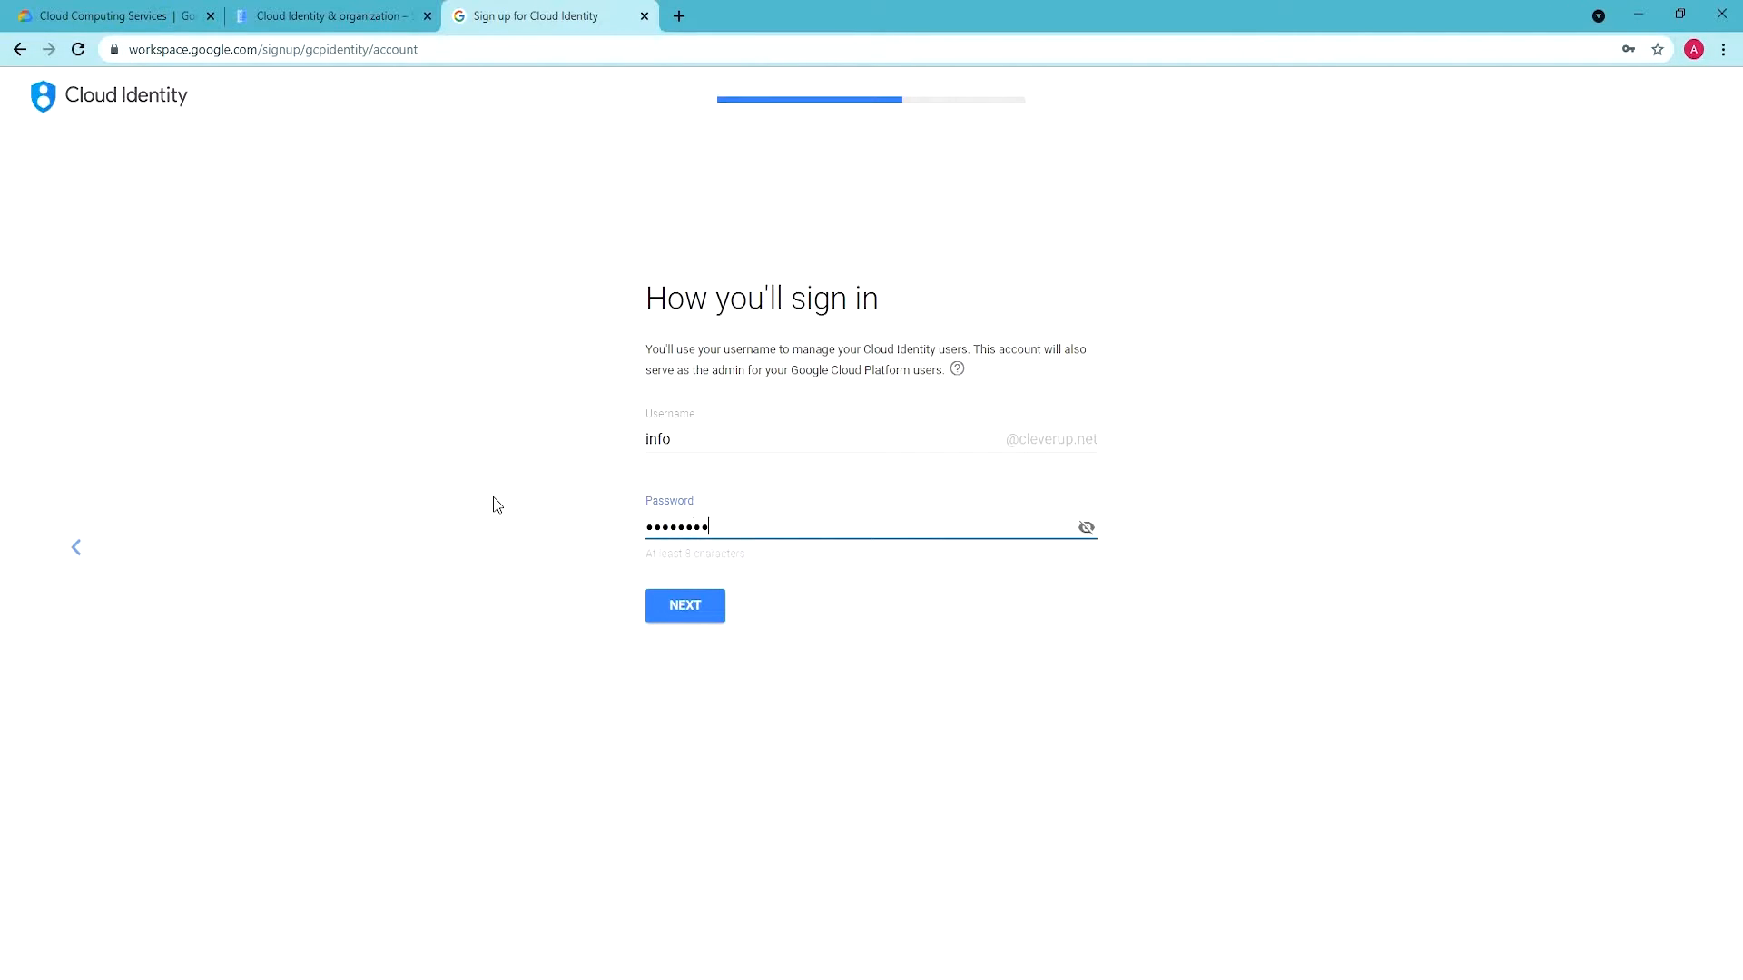
left_click(684, 606)
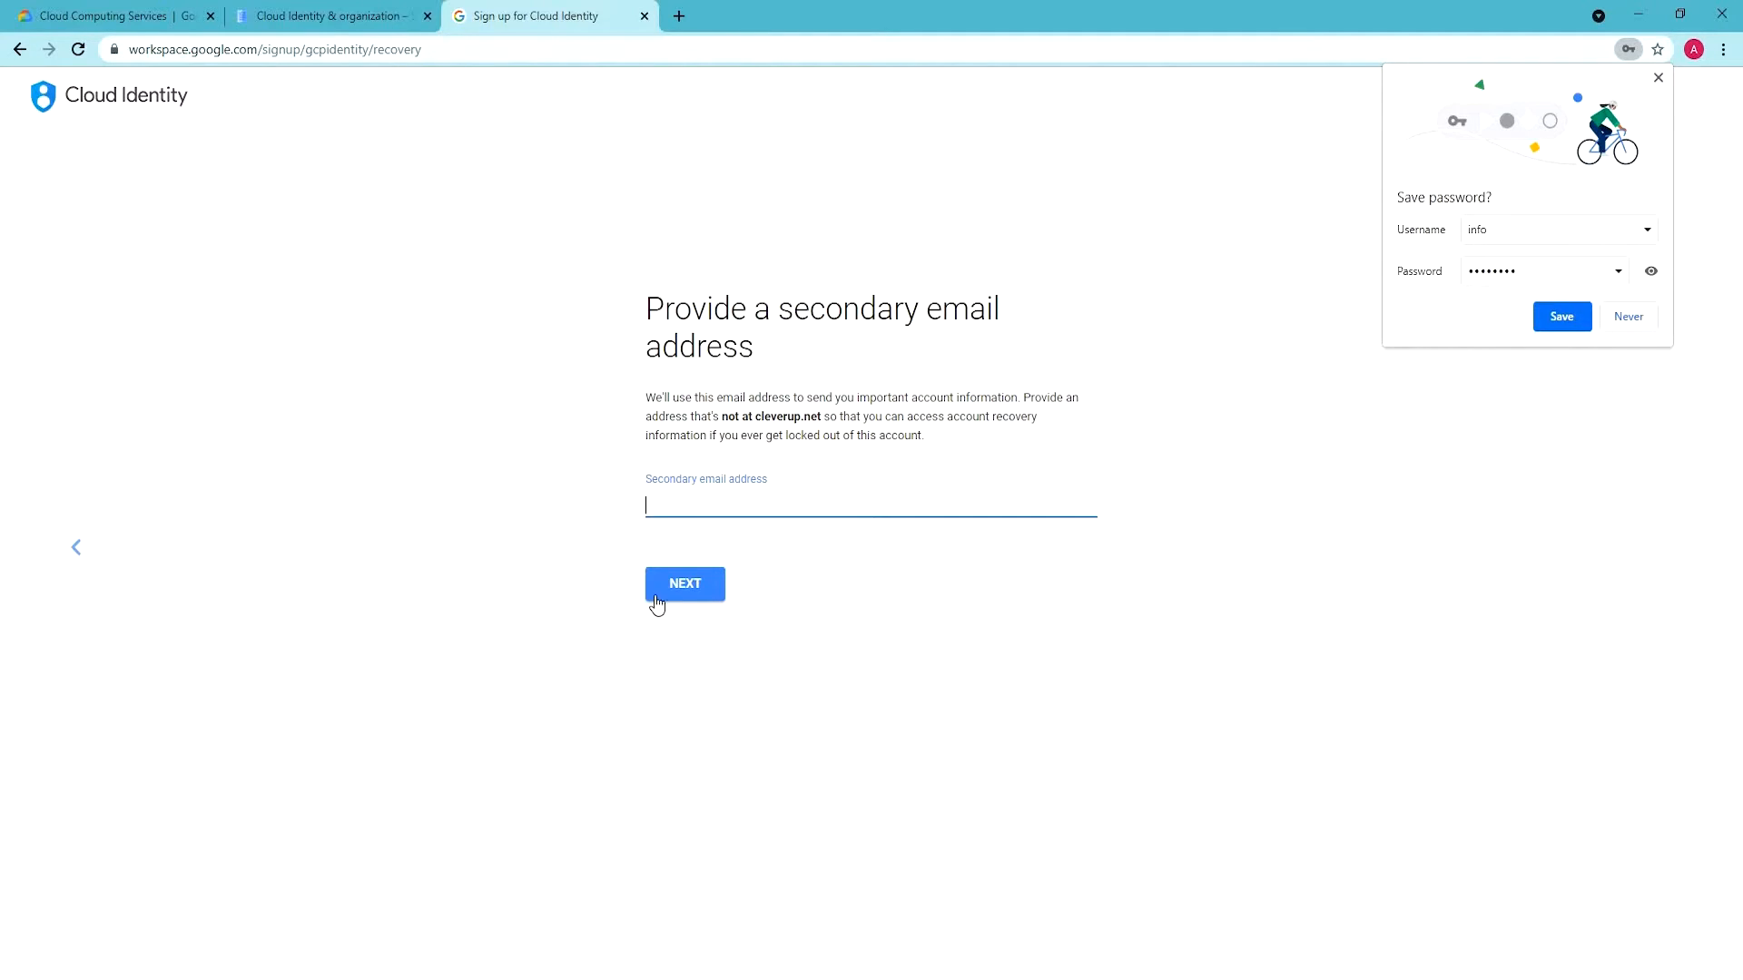
left_click(685, 583)
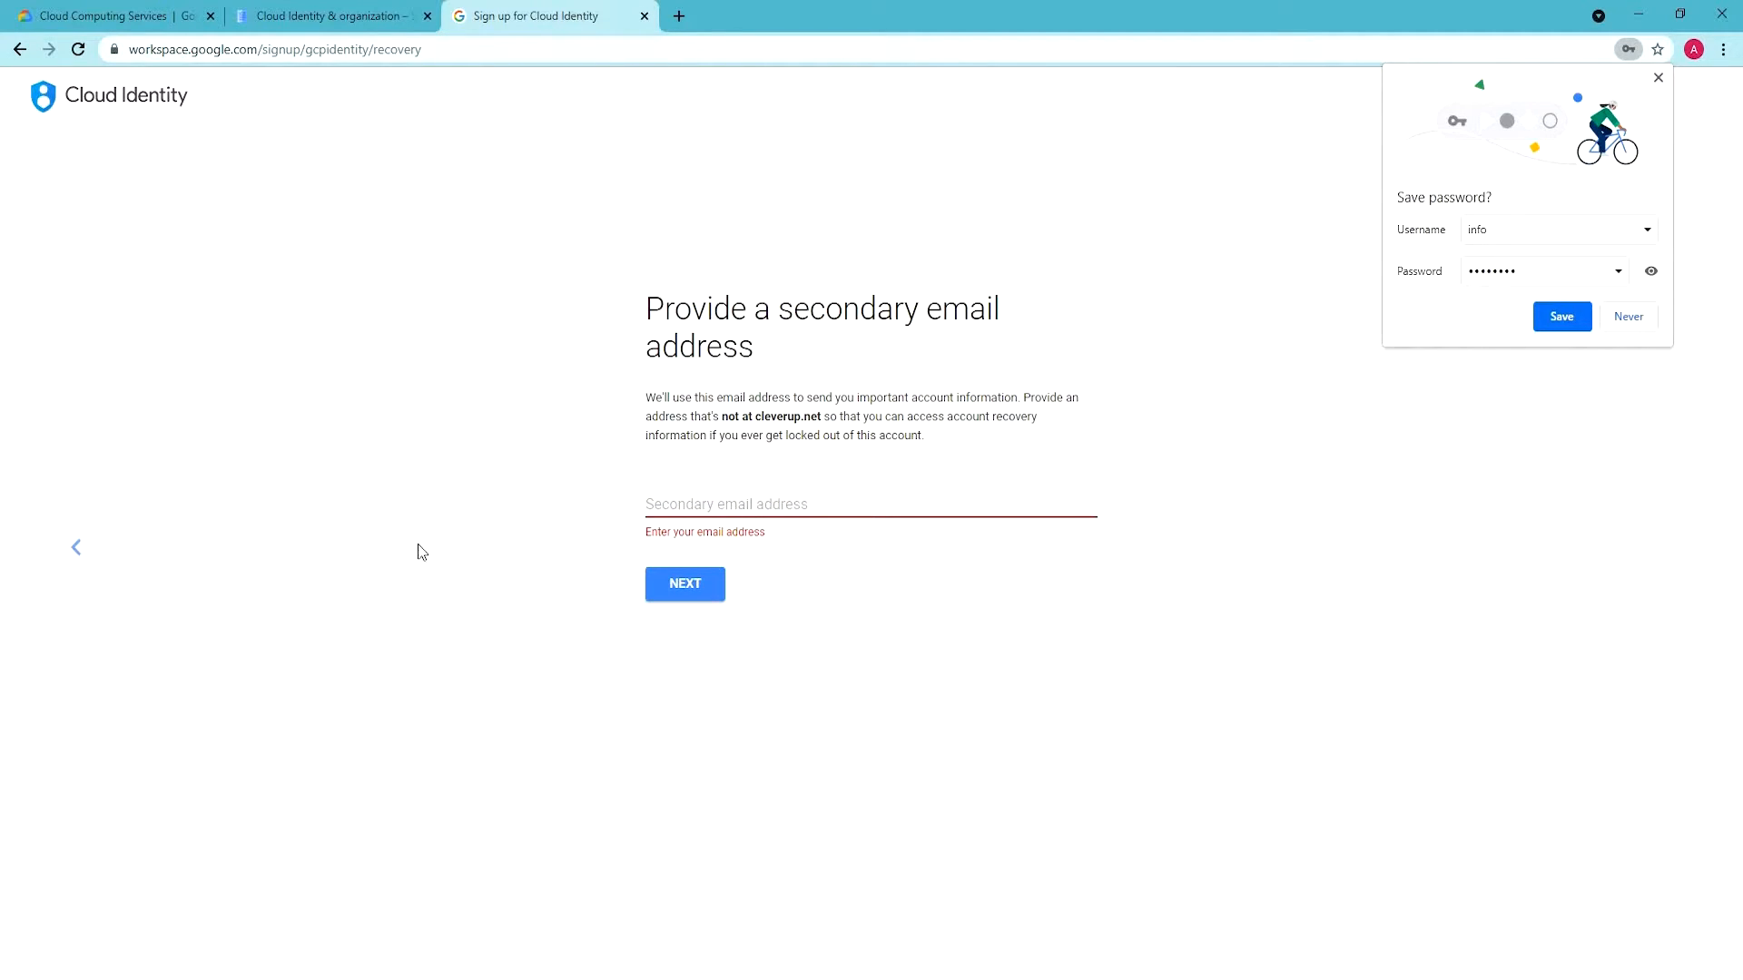
left_click(870, 503)
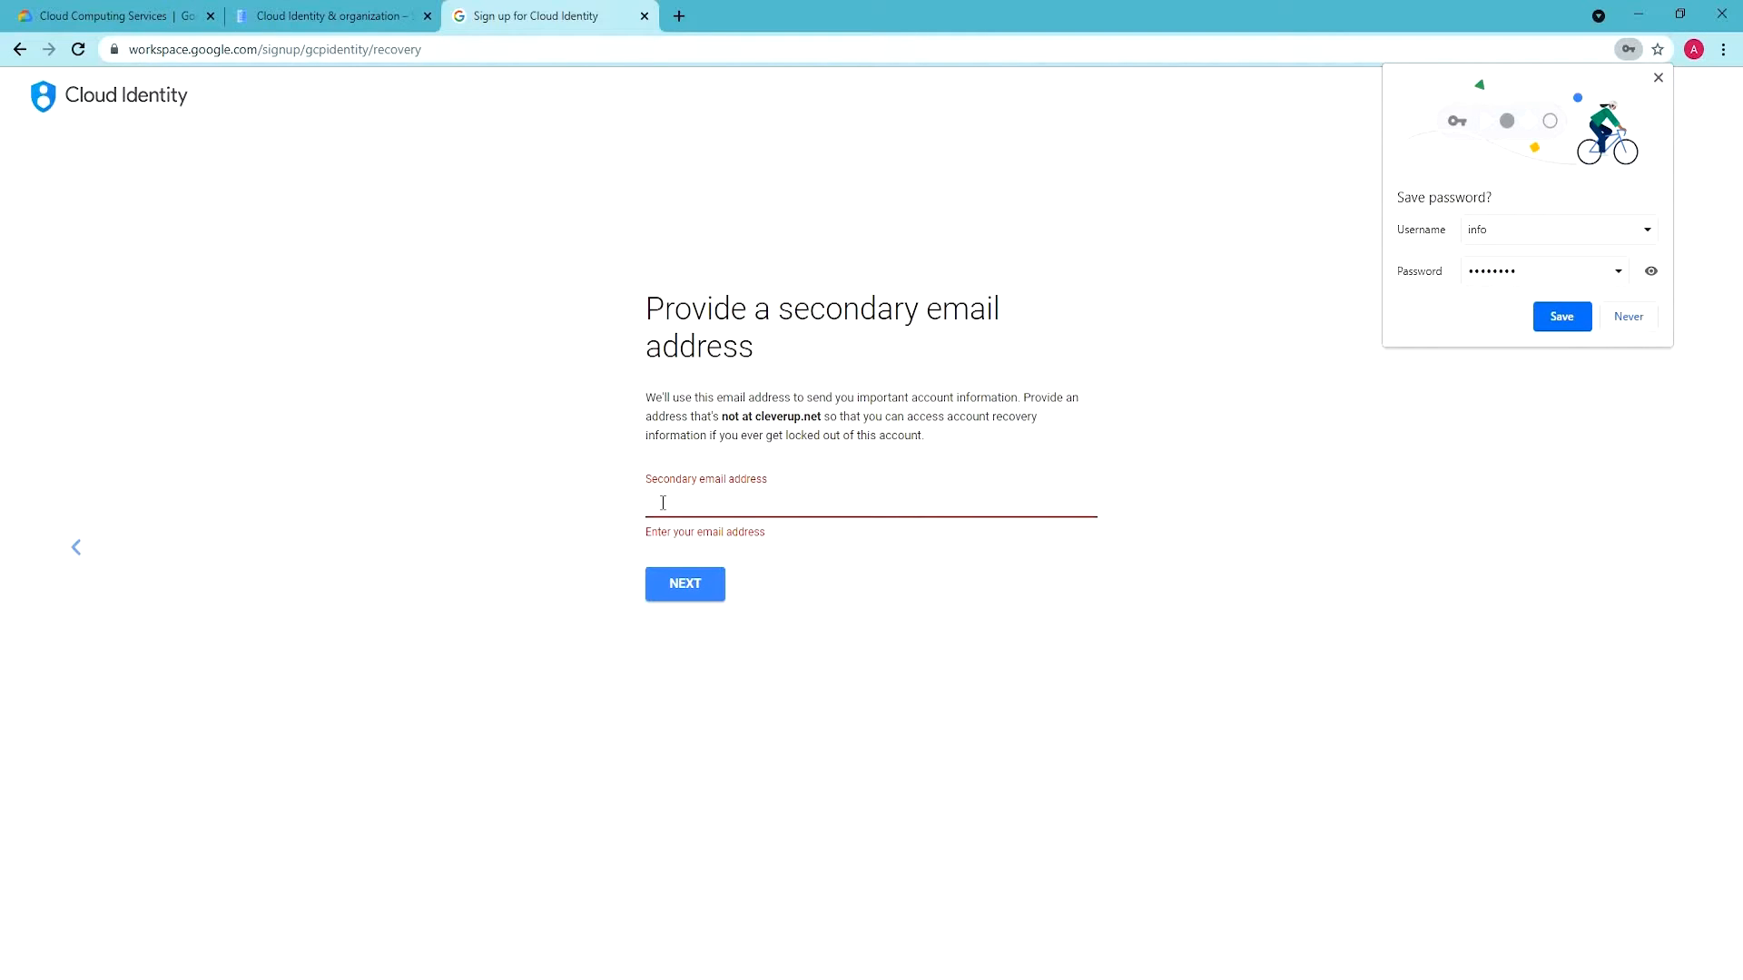
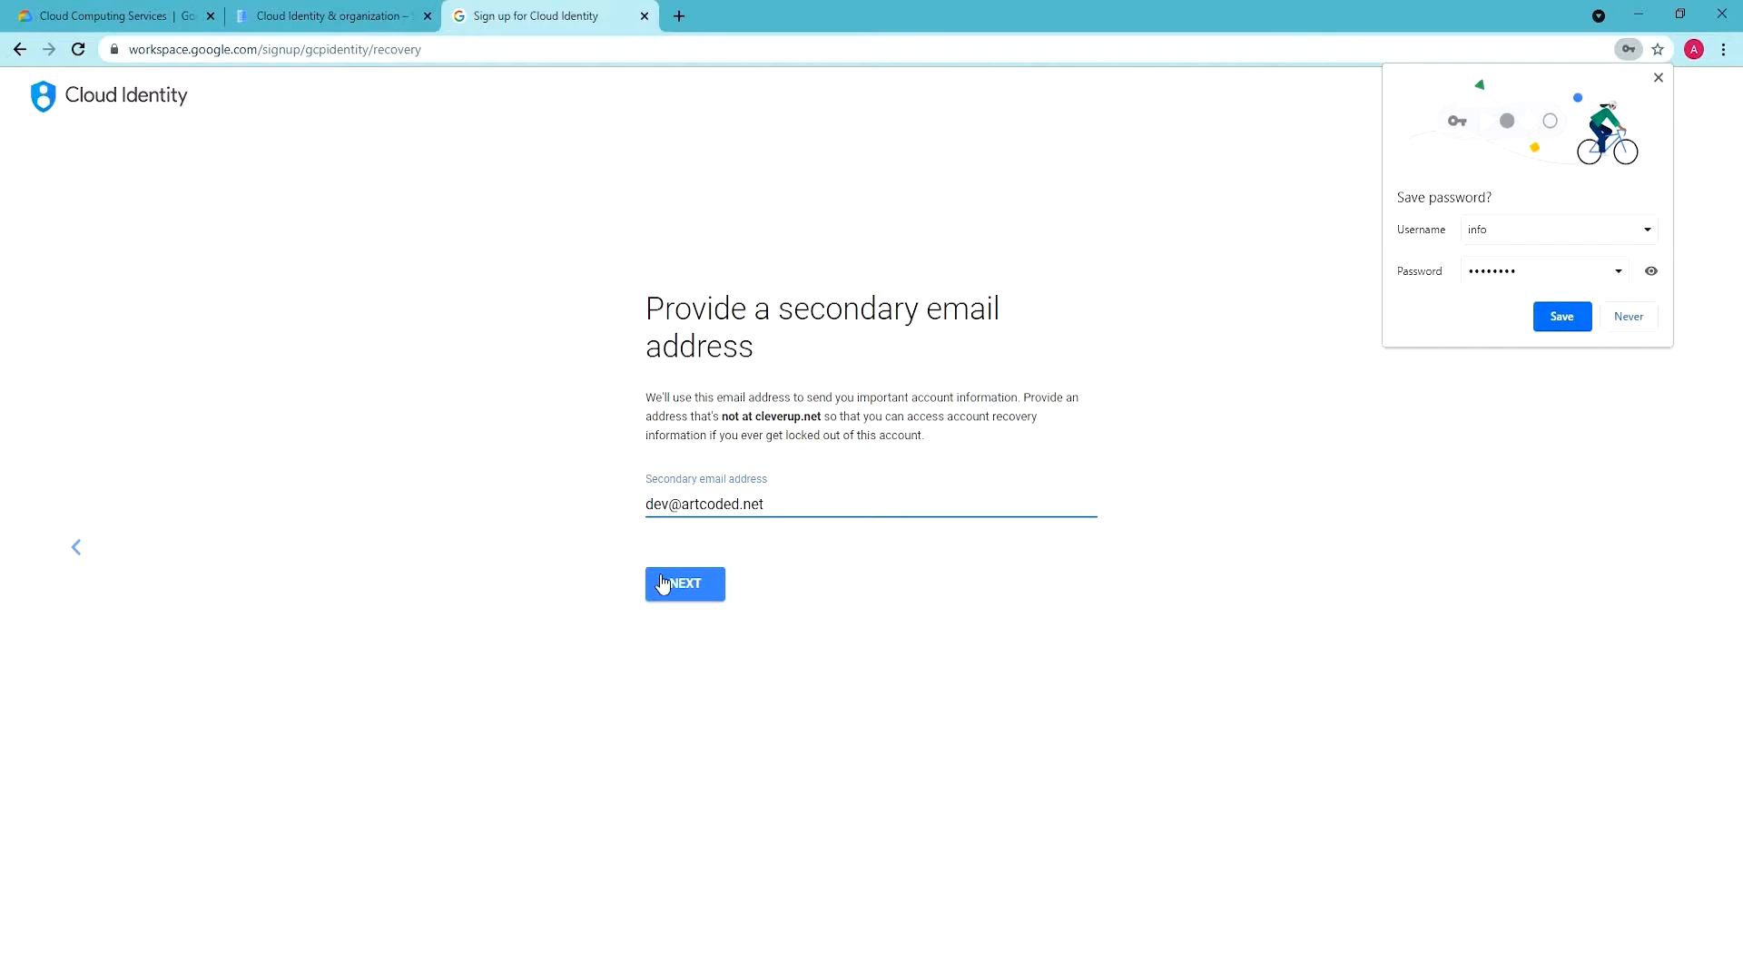
left_click(685, 583)
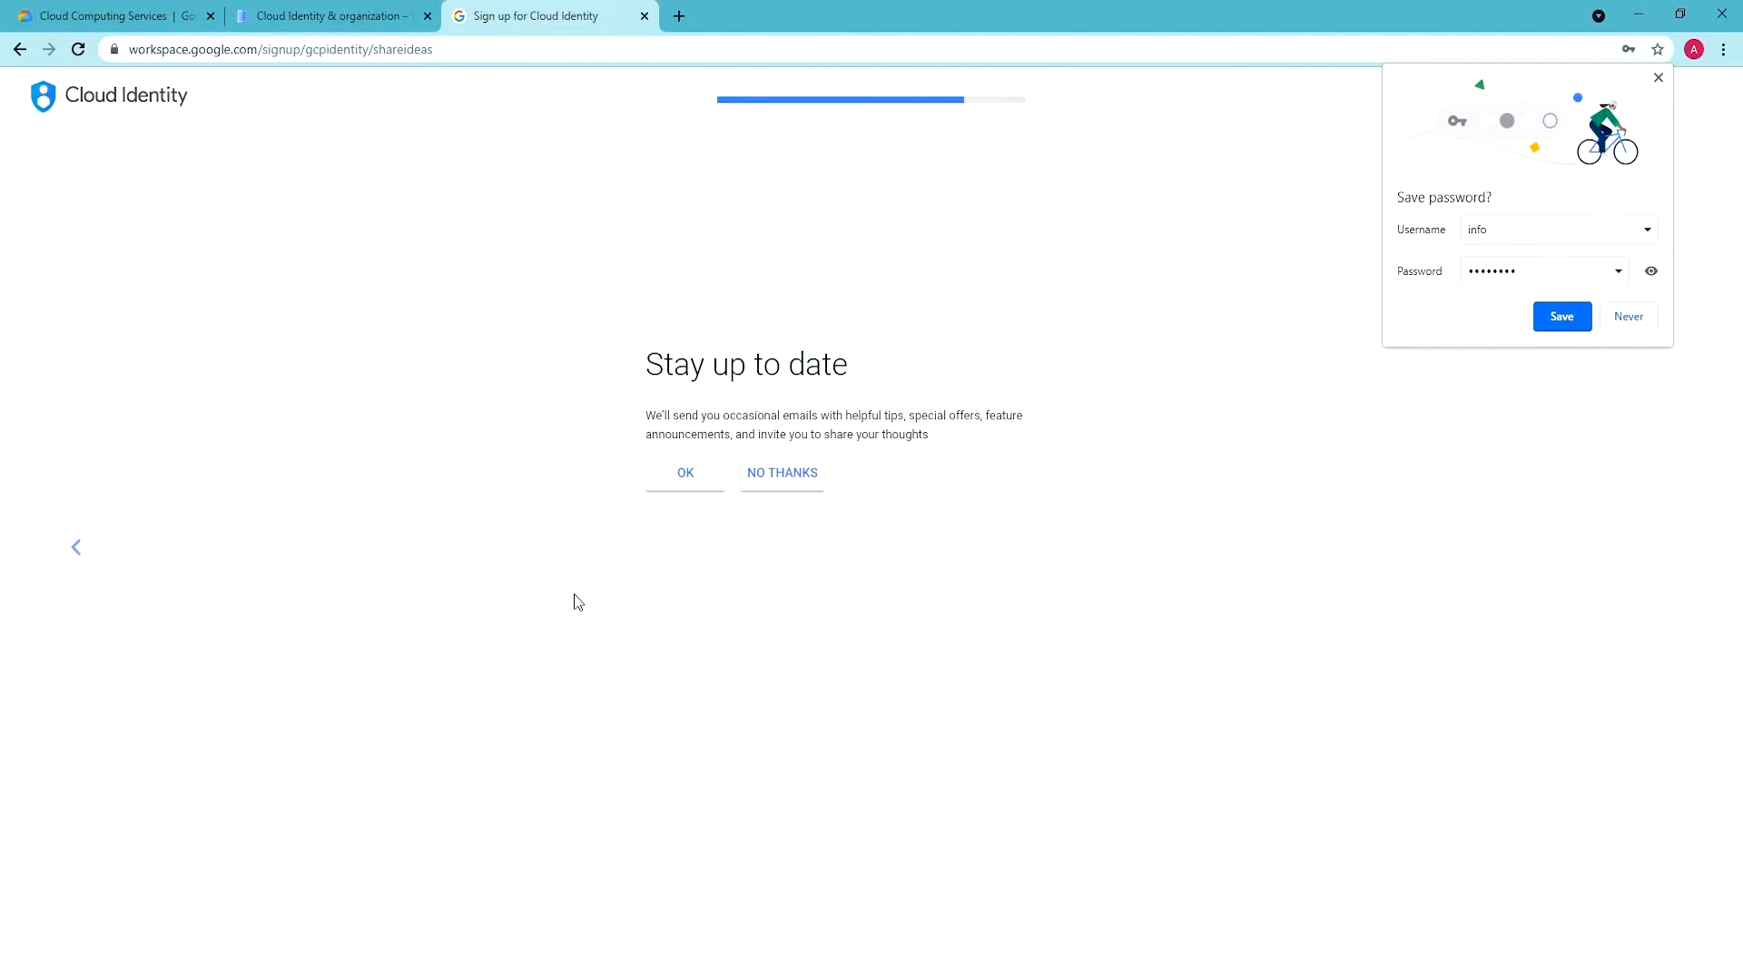
left_click(684, 472)
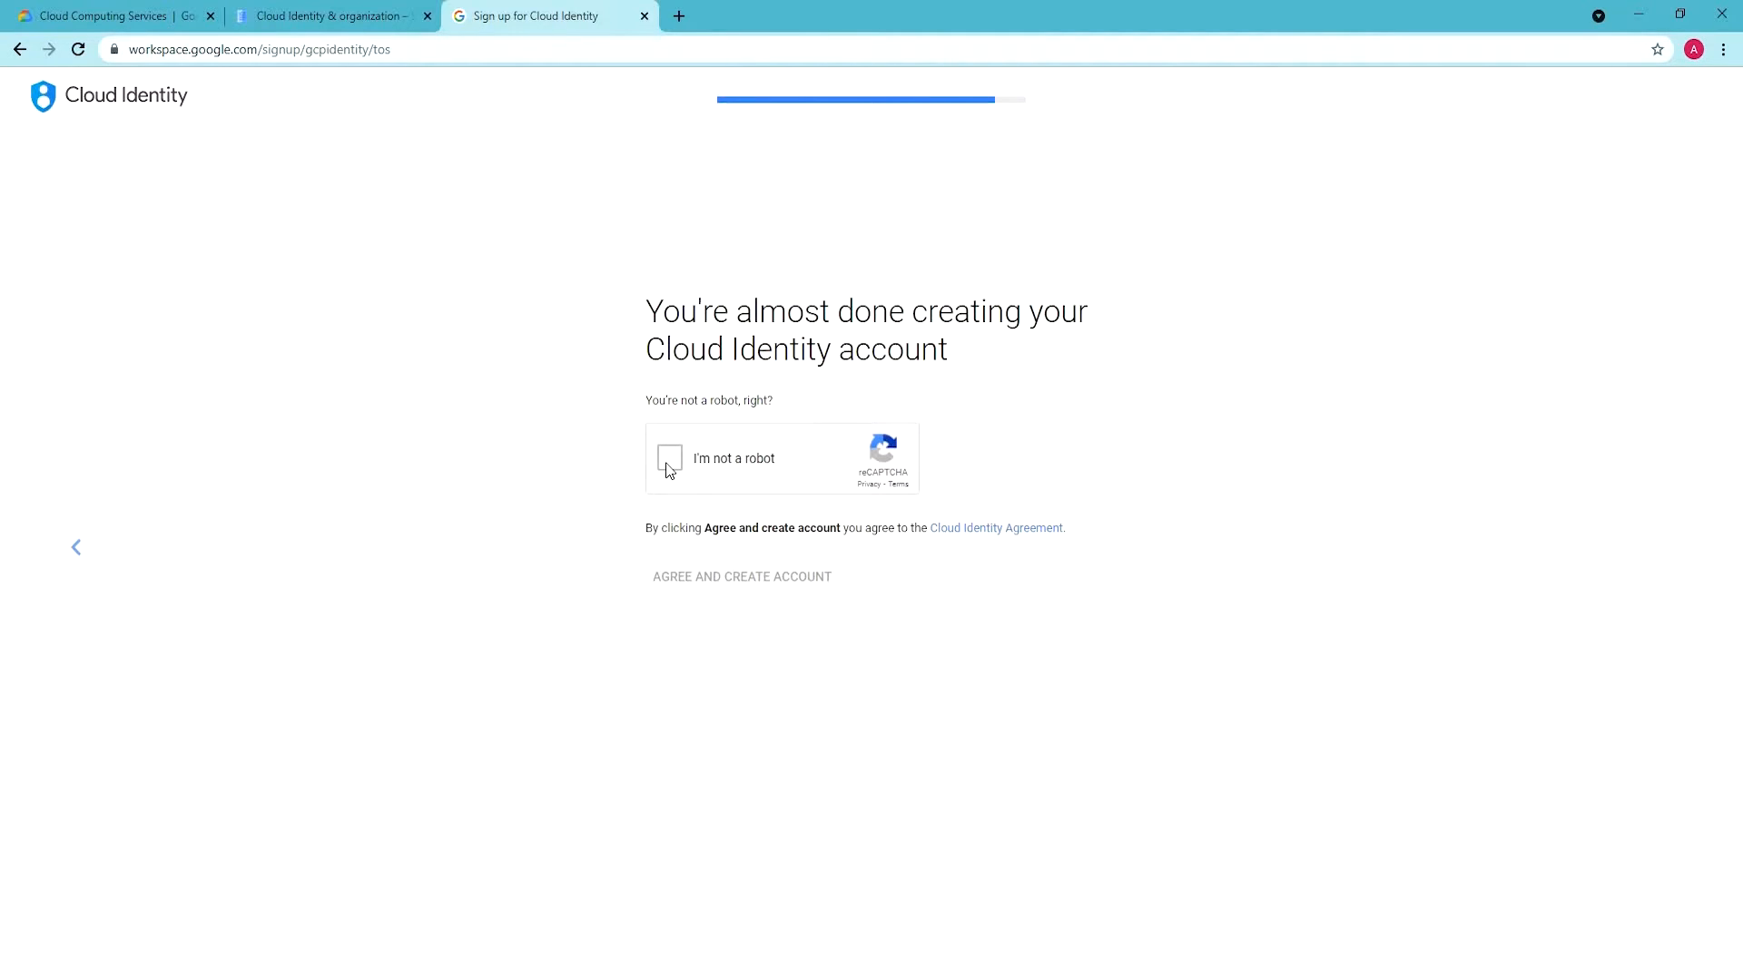
Step: Pass the robot check, agree and create the Cloud Identity account, and go to setup
left_click(670, 457)
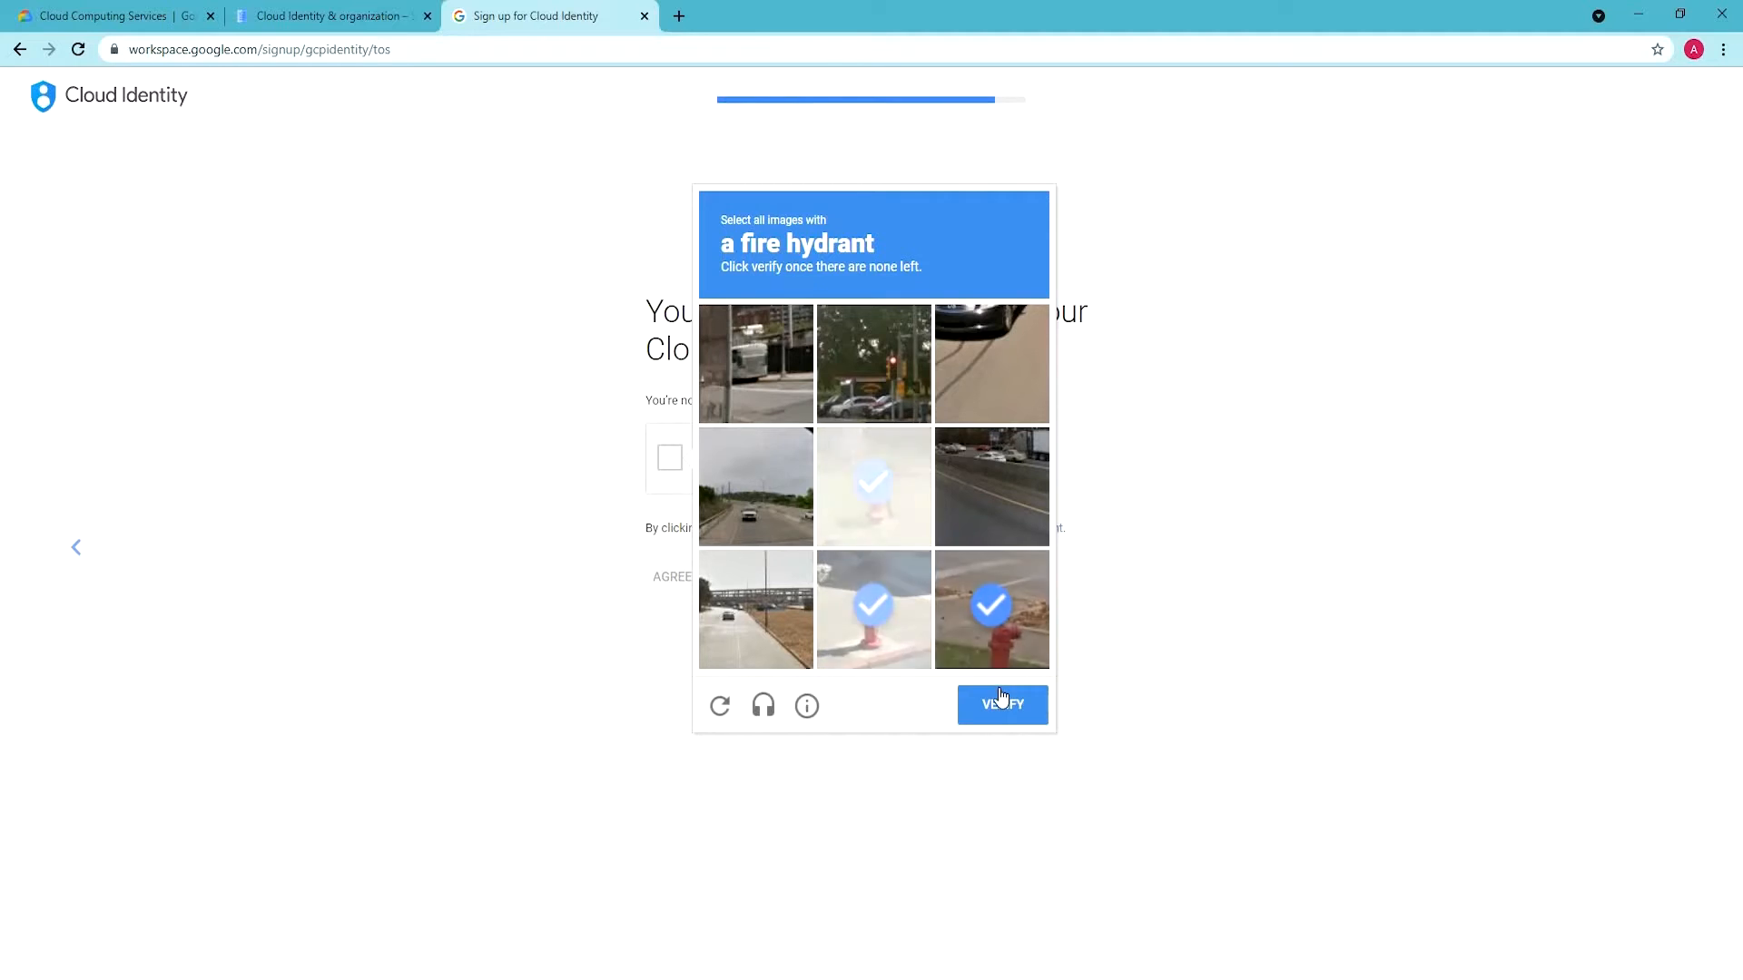
left_click(999, 705)
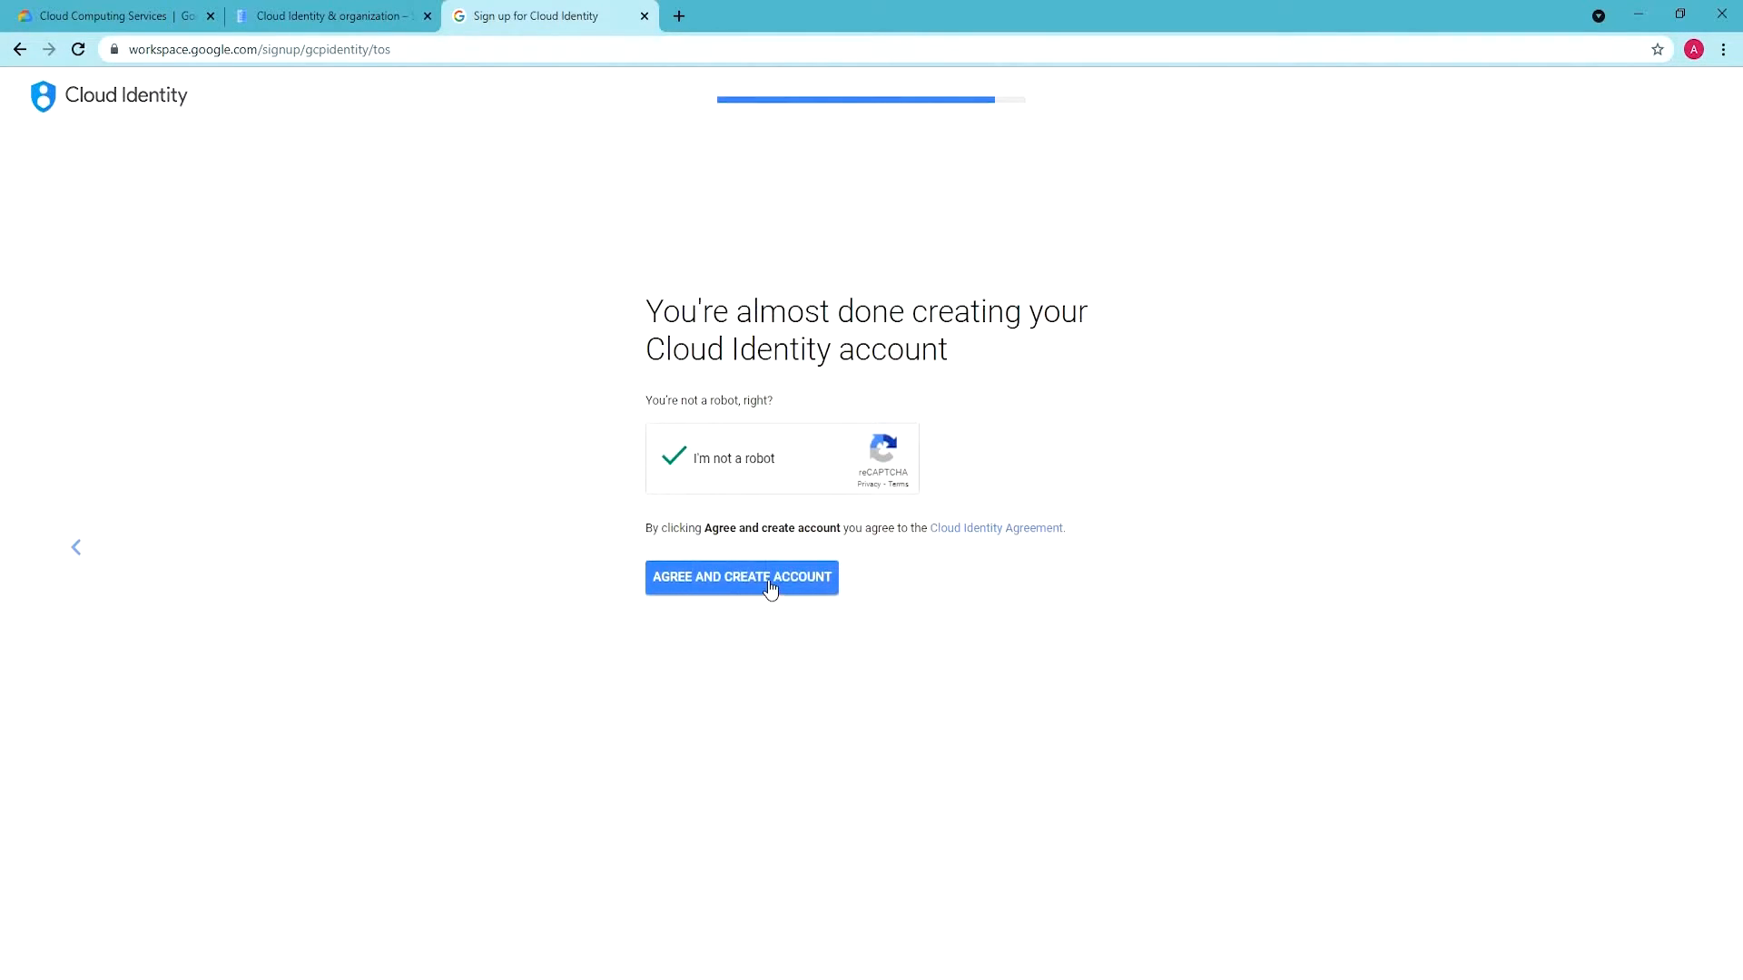
left_click(741, 577)
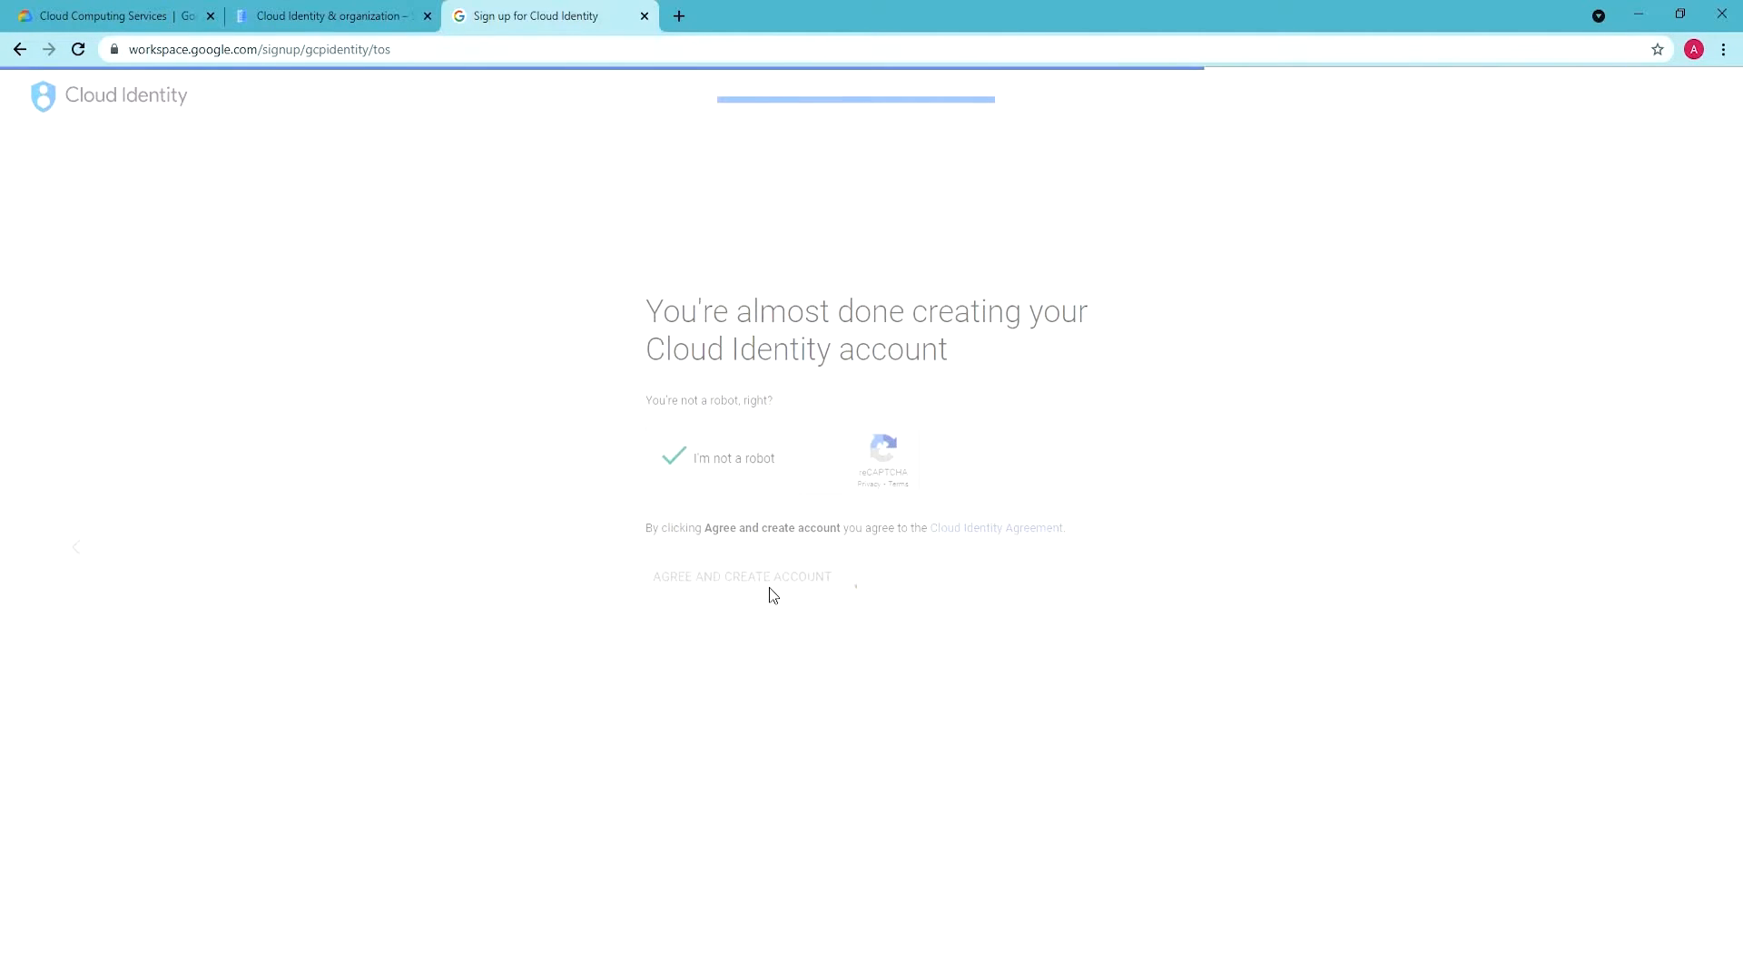
left_click(741, 576)
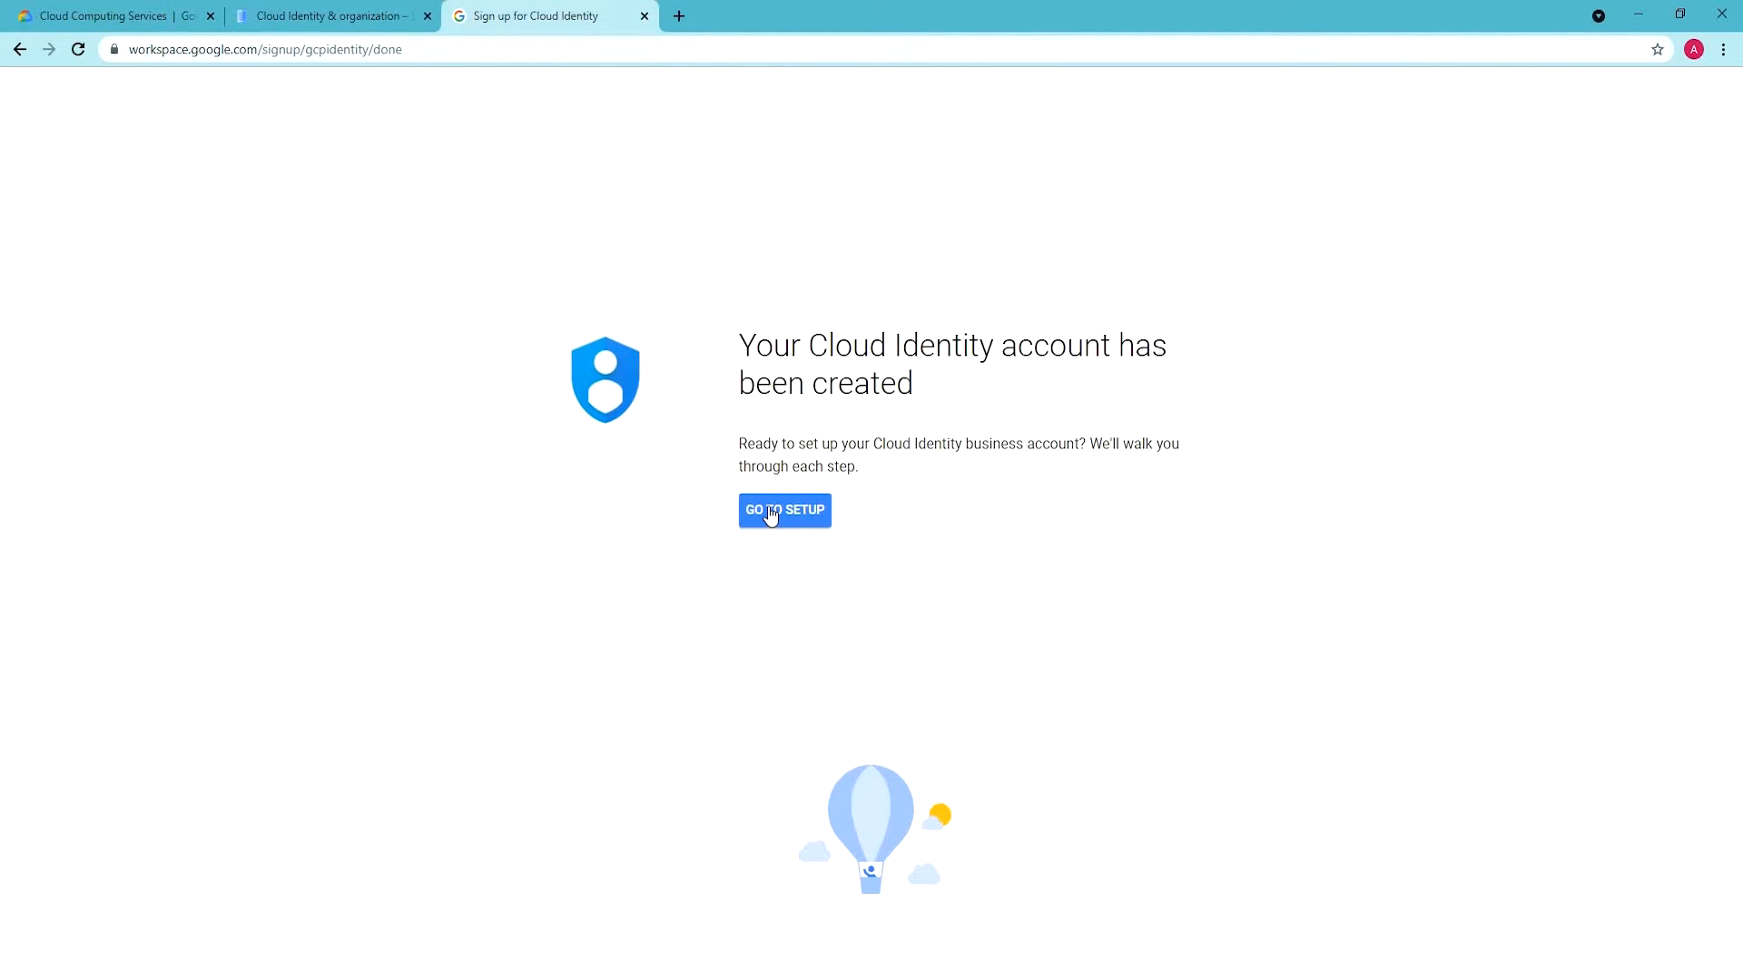
left_click(784, 510)
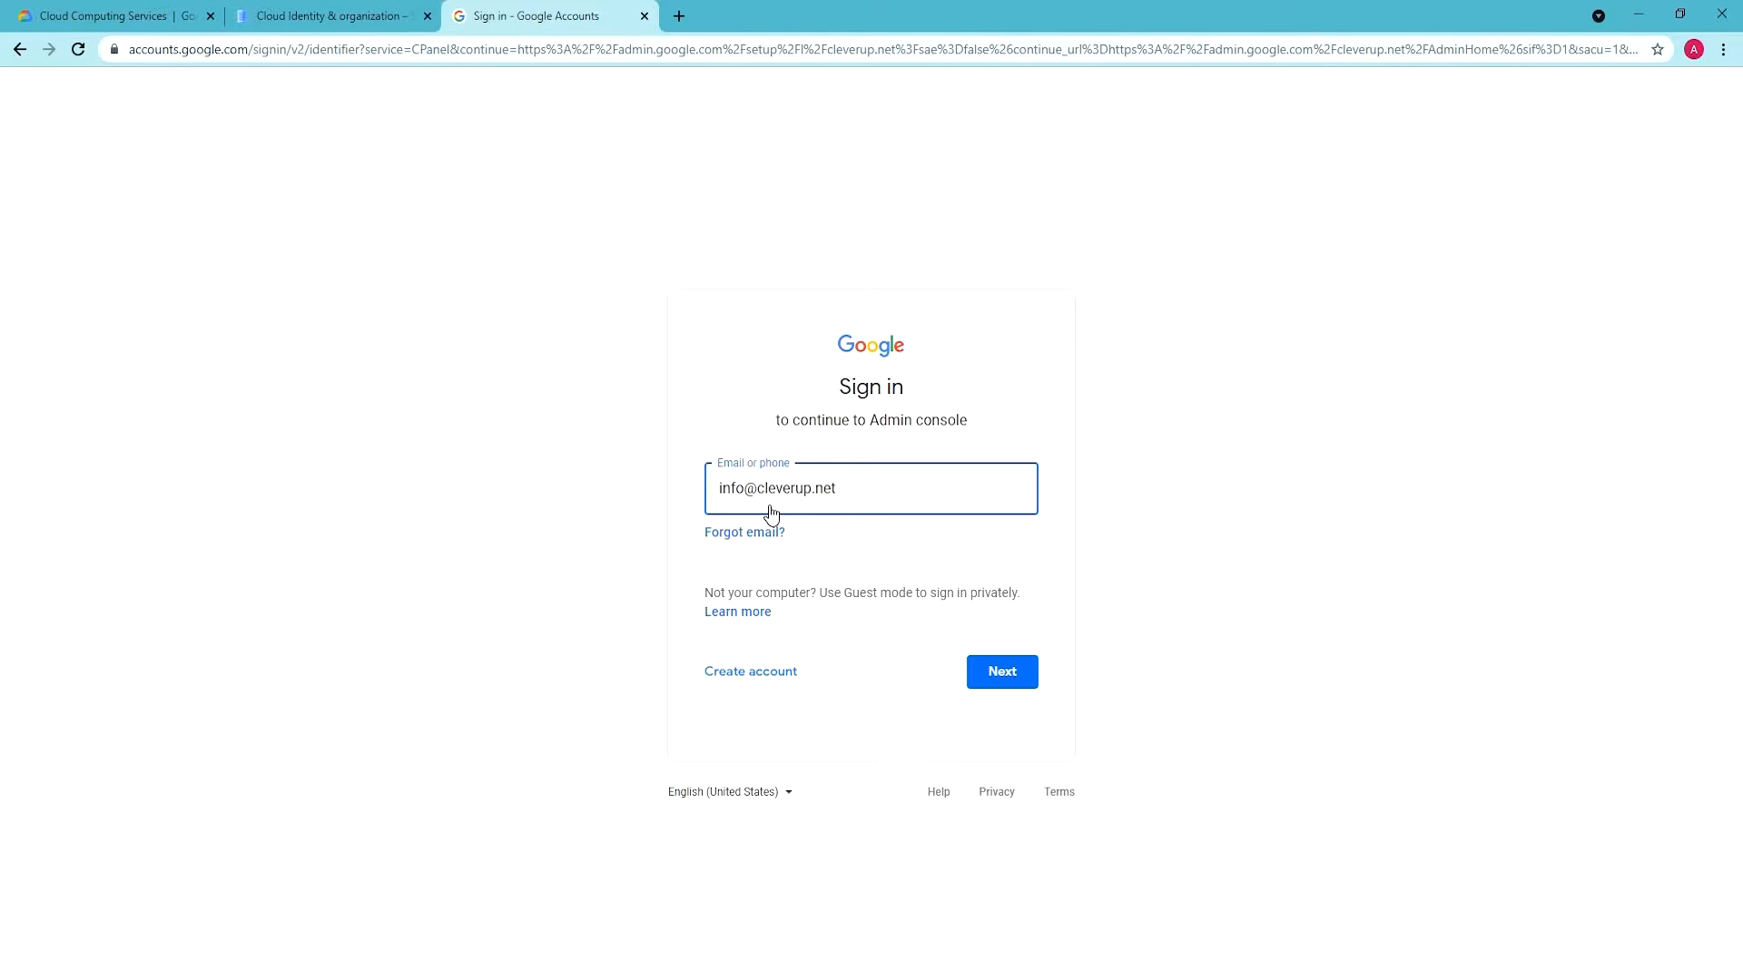
Step: Finish signing in with the admin address and password, then accept the new-account terms
left_click(999, 671)
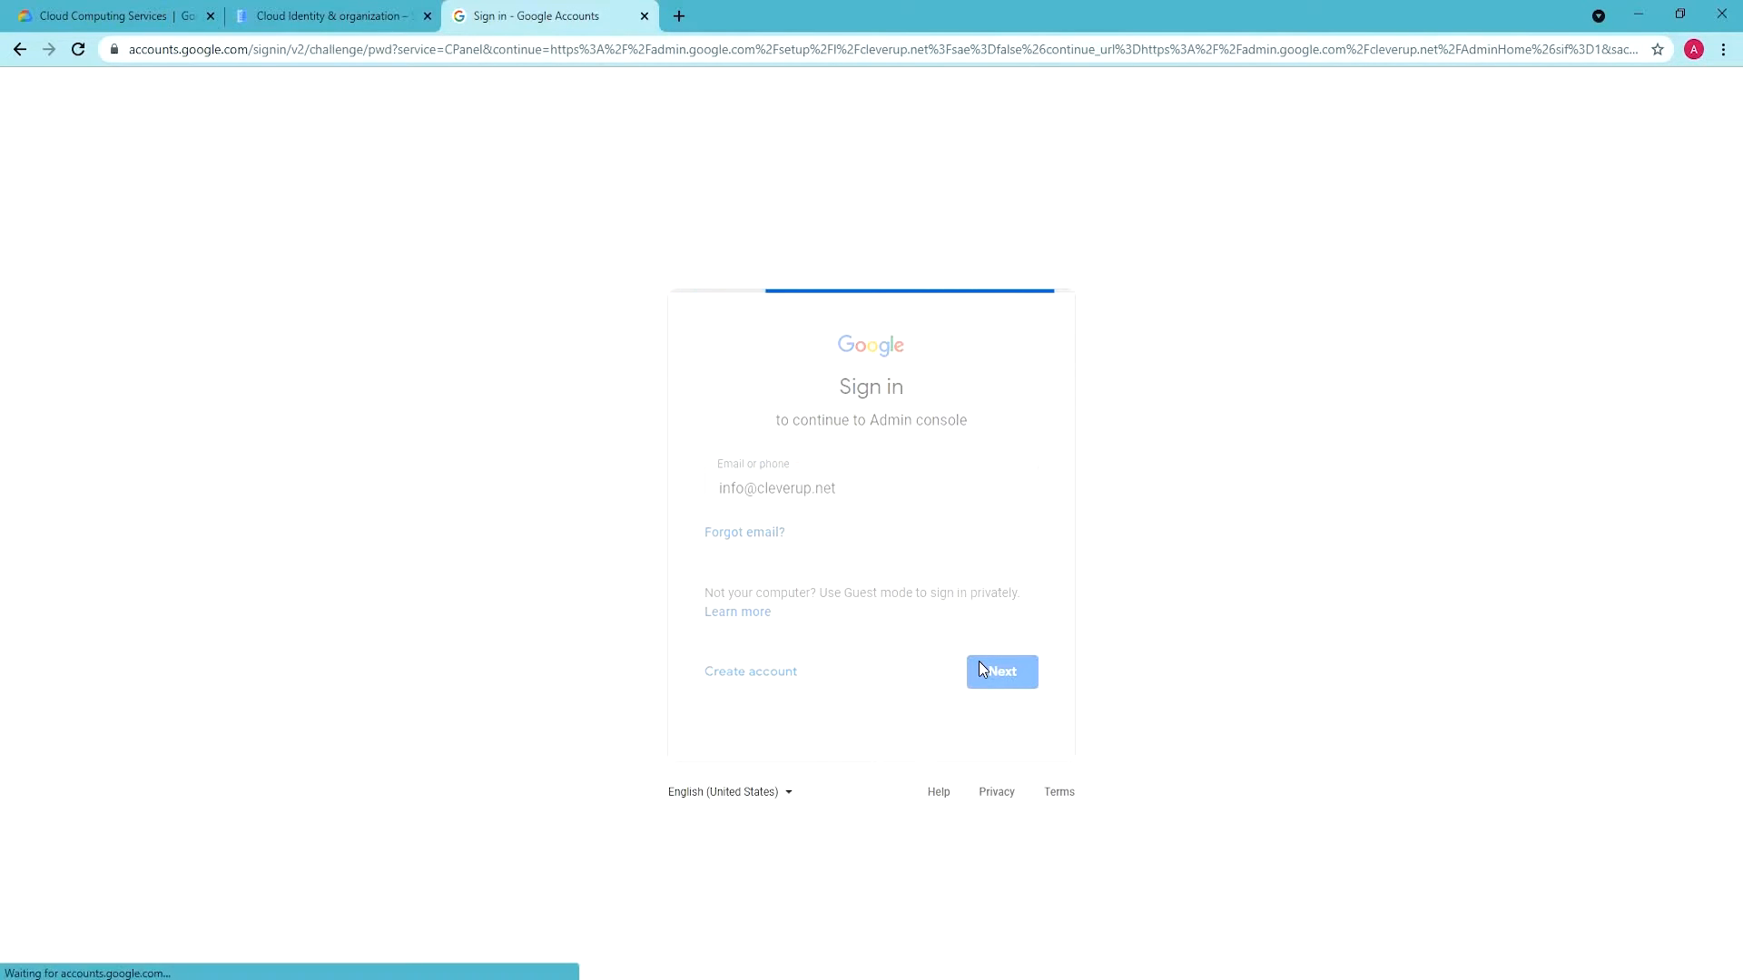
left_click(999, 672)
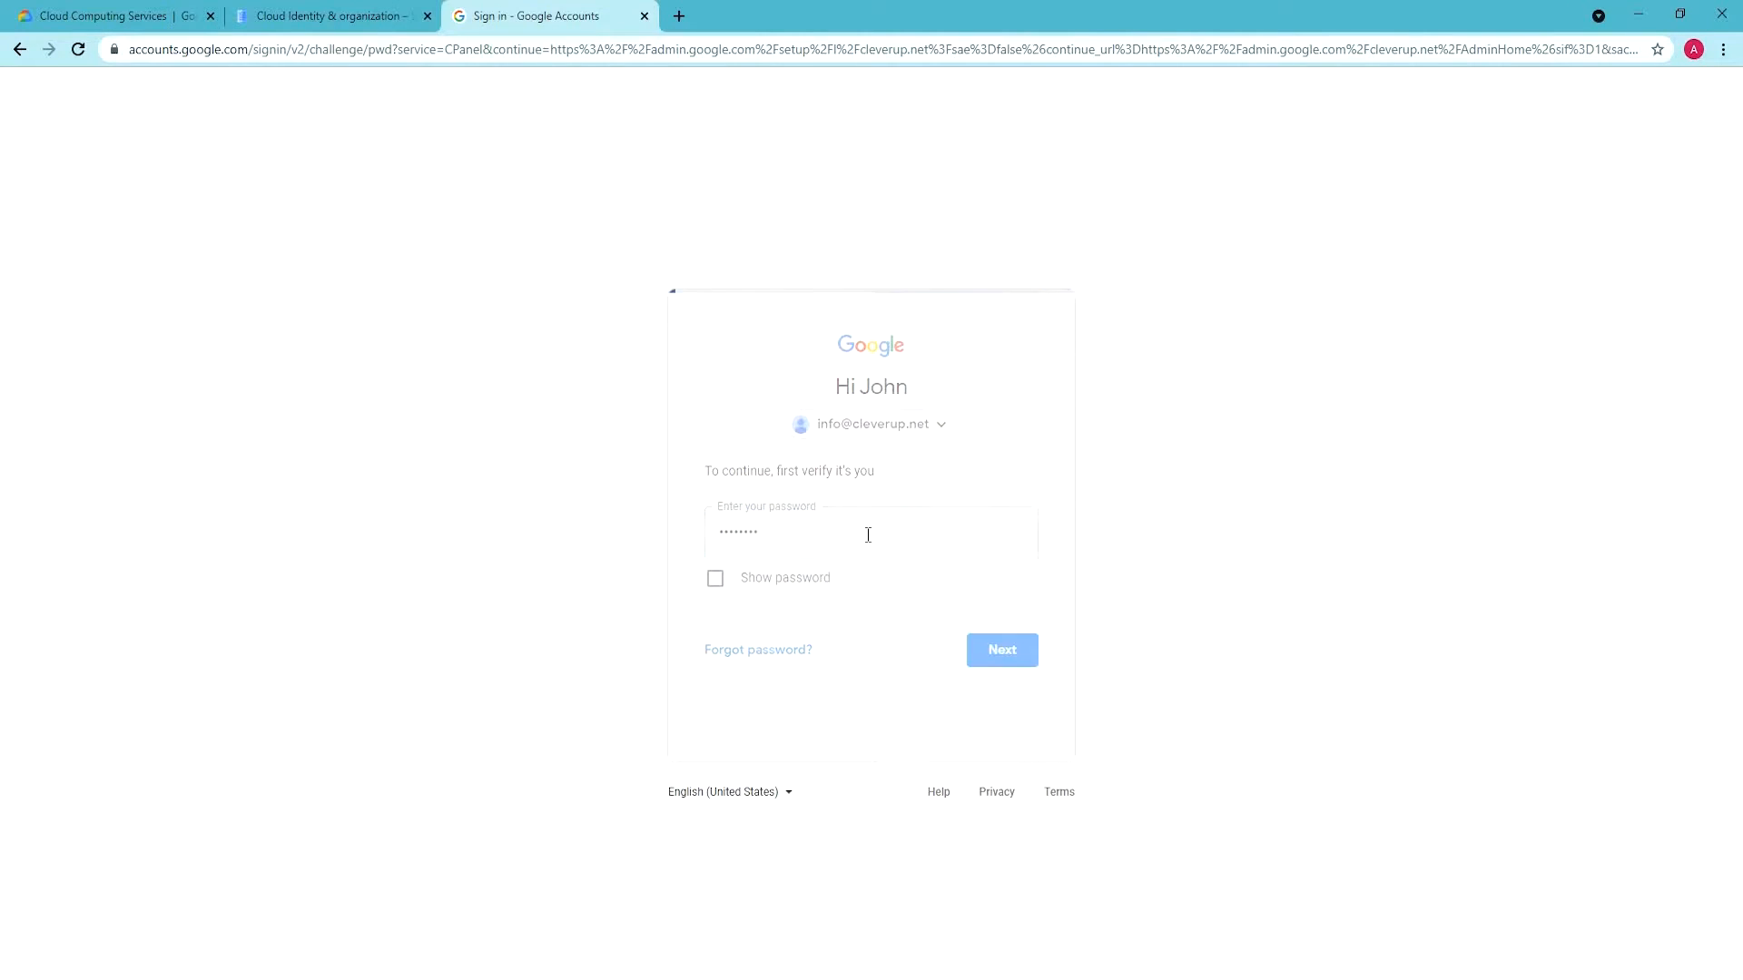
left_click(998, 649)
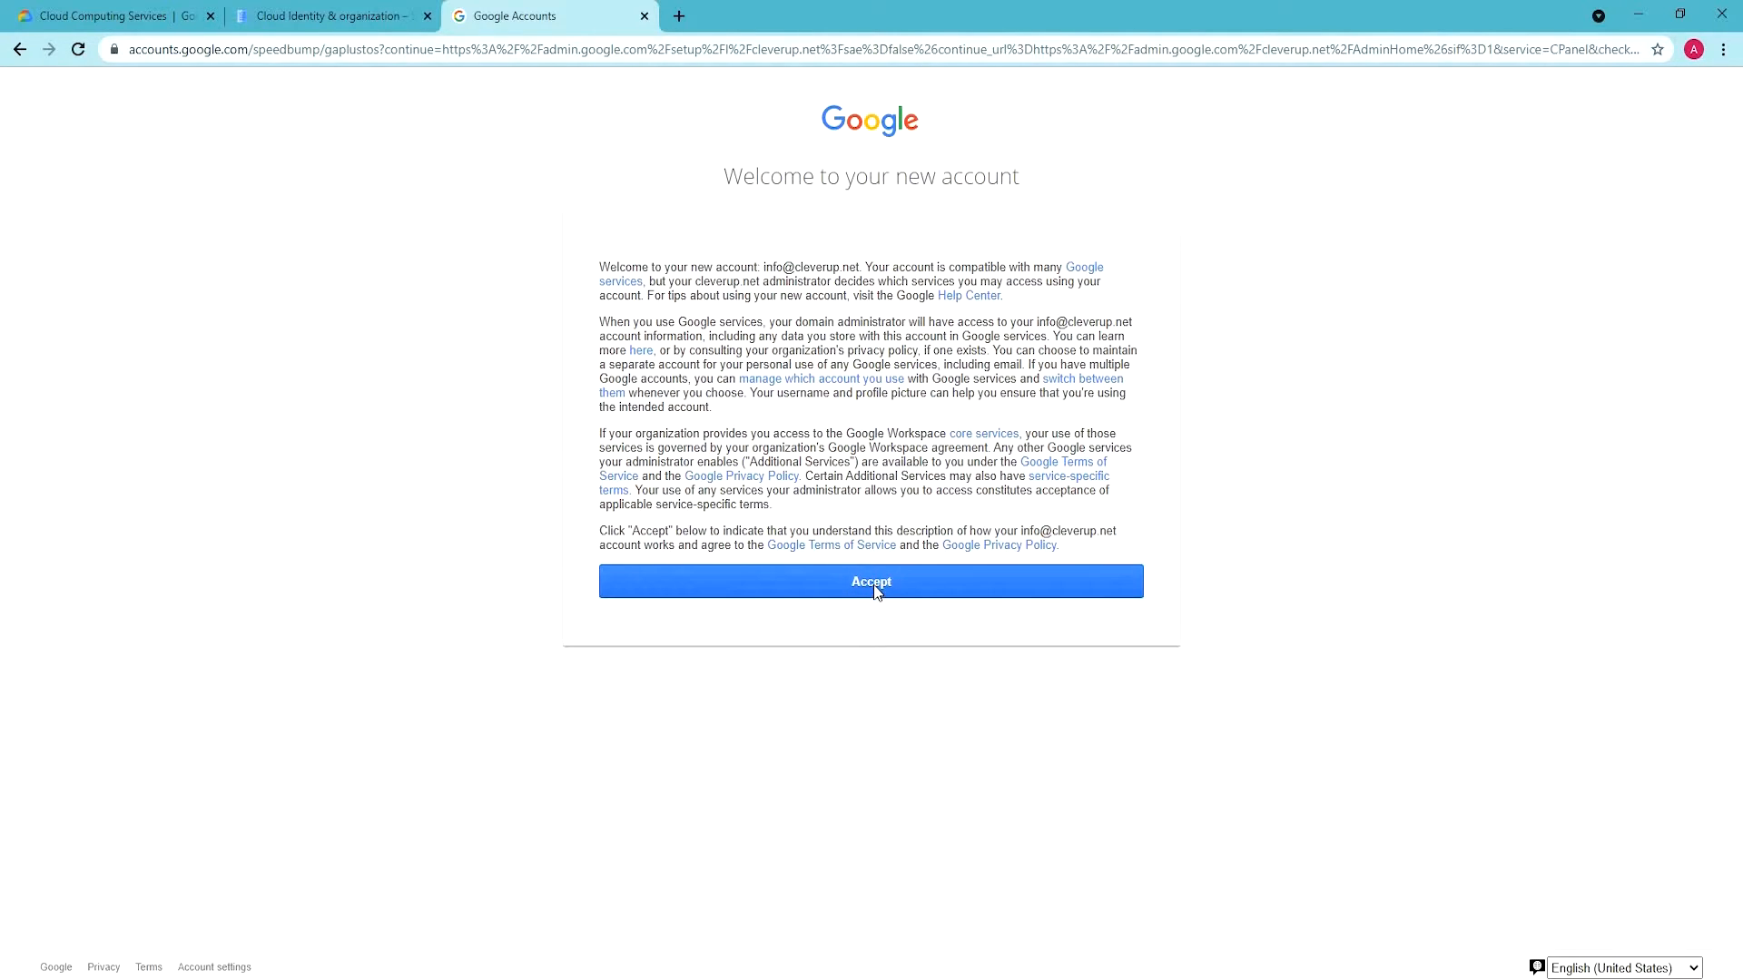
left_click(869, 581)
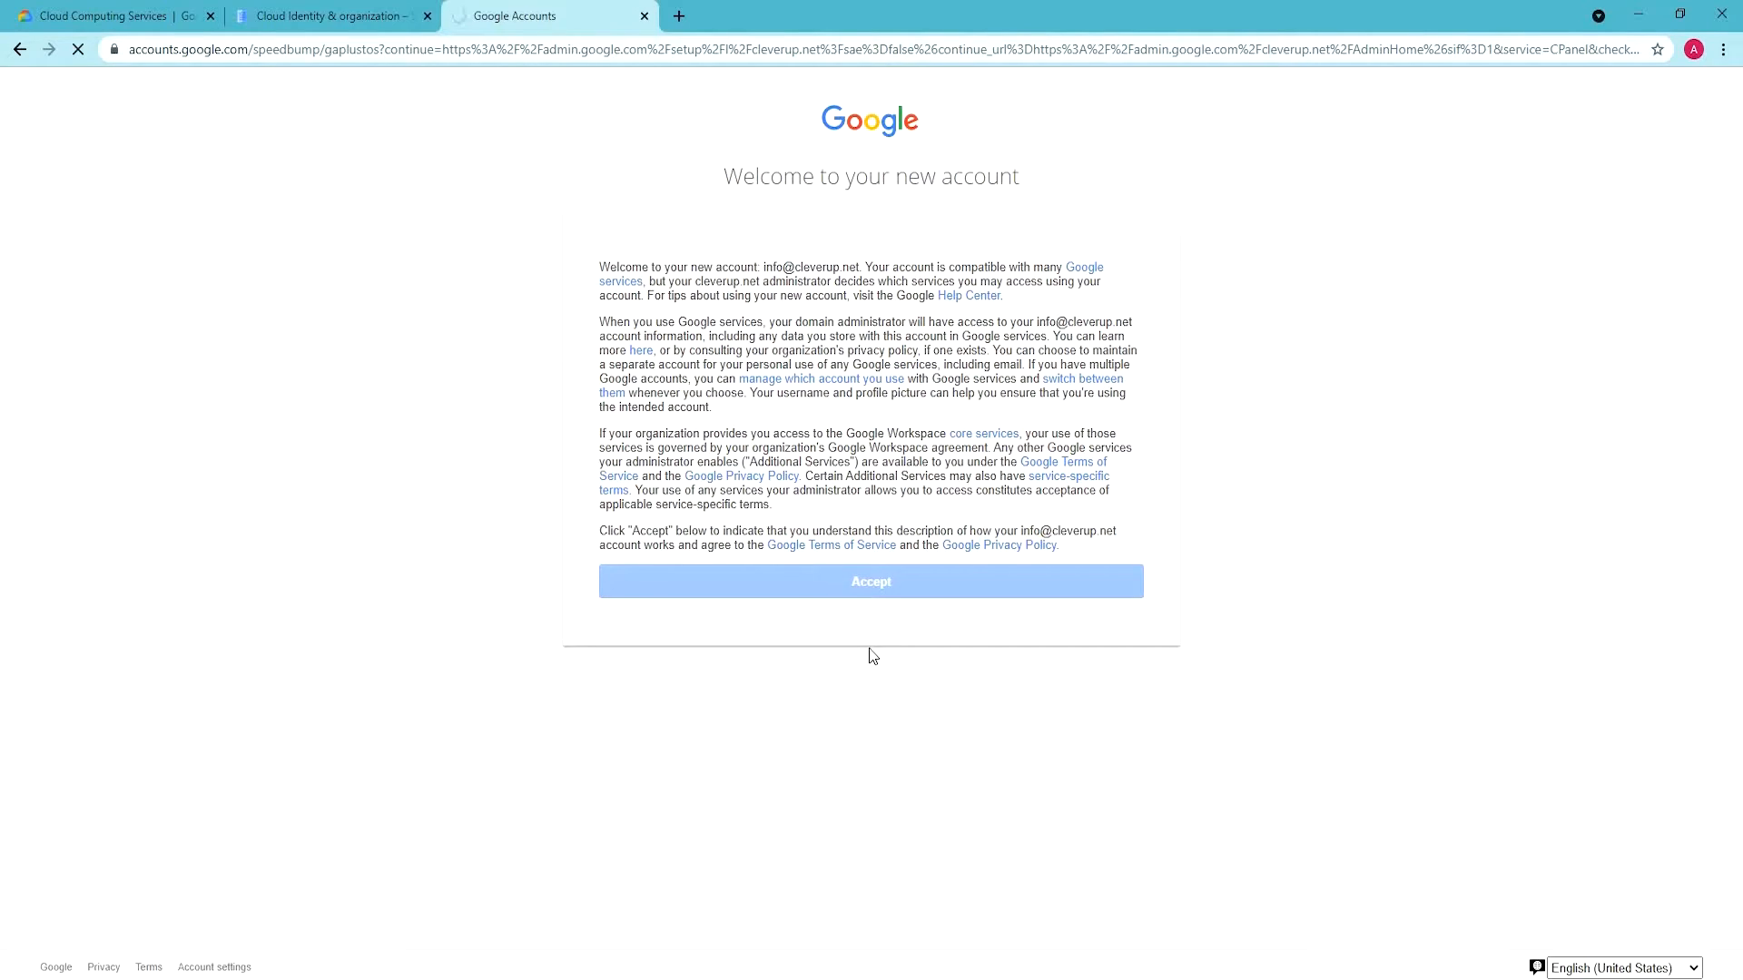
left_click(869, 581)
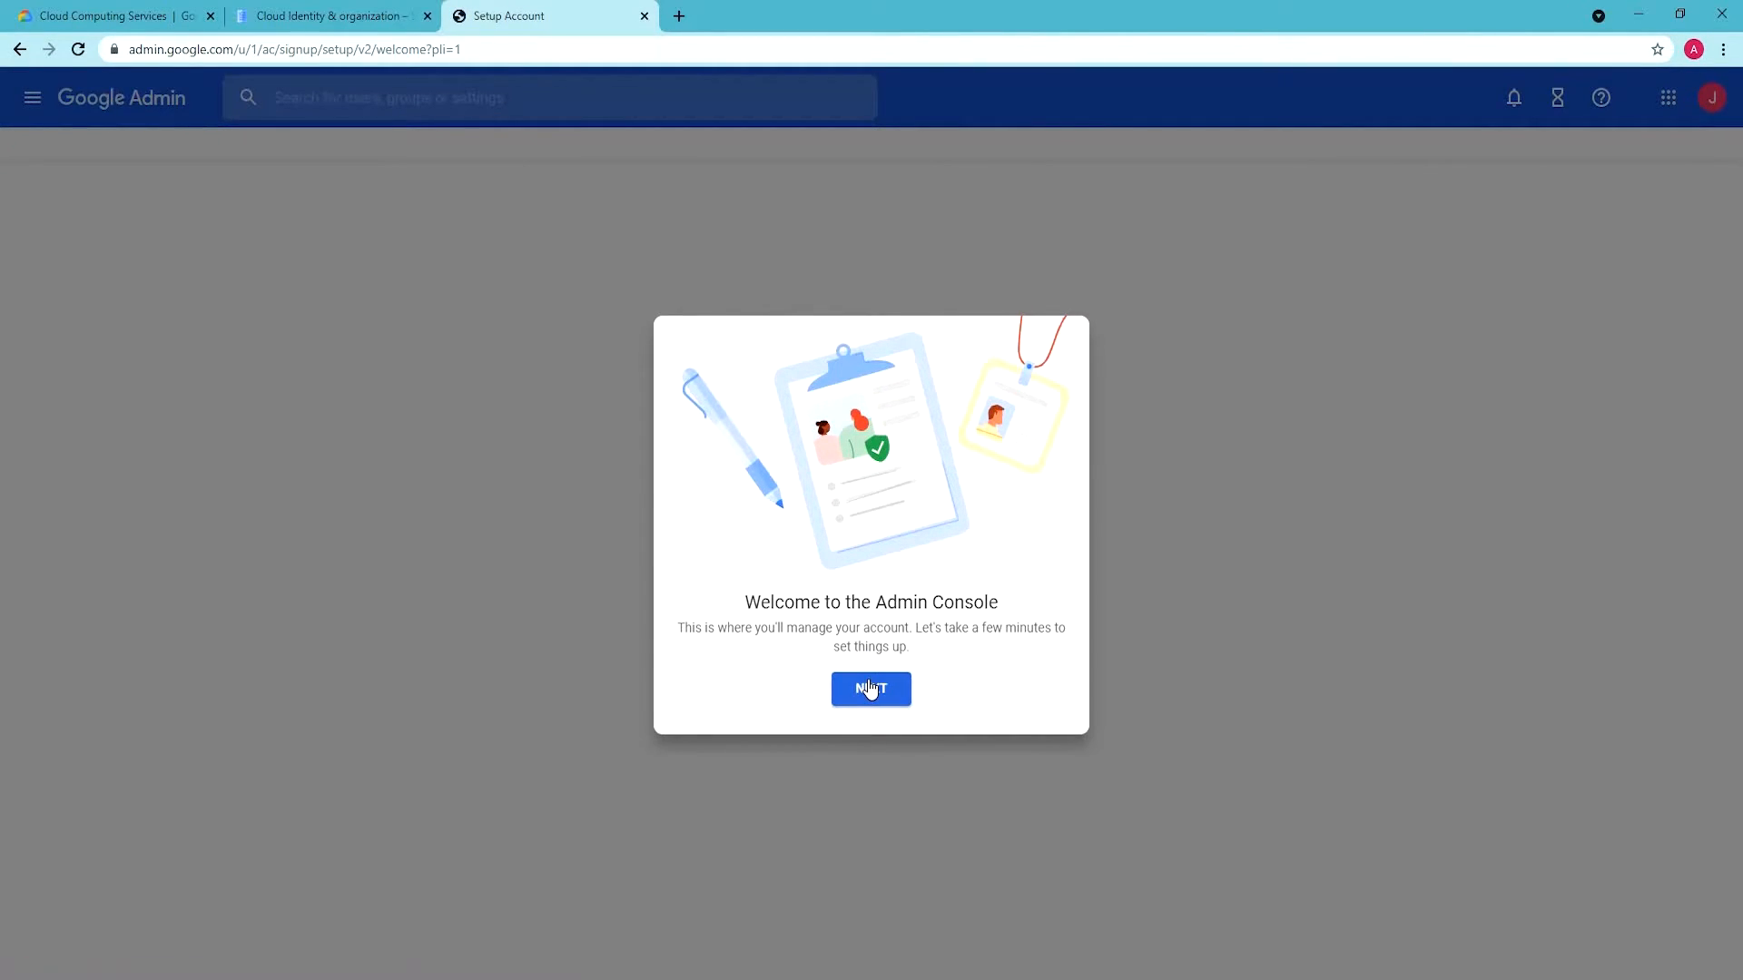
Step: Continue past the Admin Console welcome and start verifying cleverup.net from the Getting started list
left_click(869, 690)
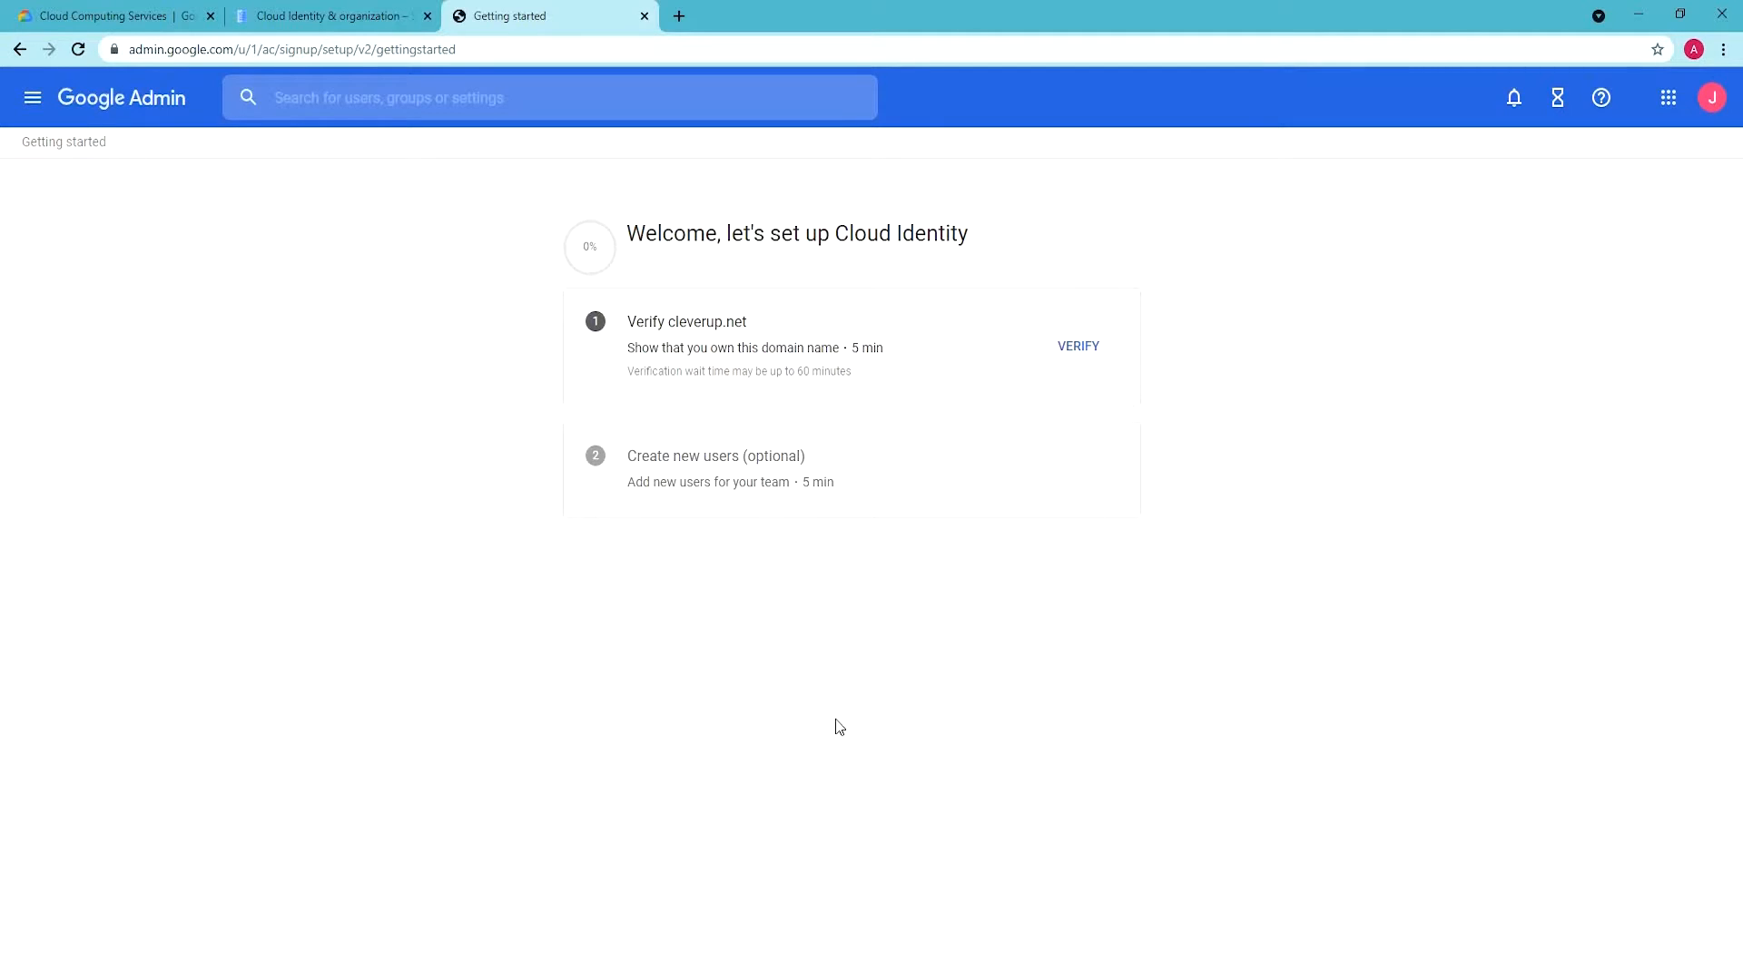
mouse_move(839, 728)
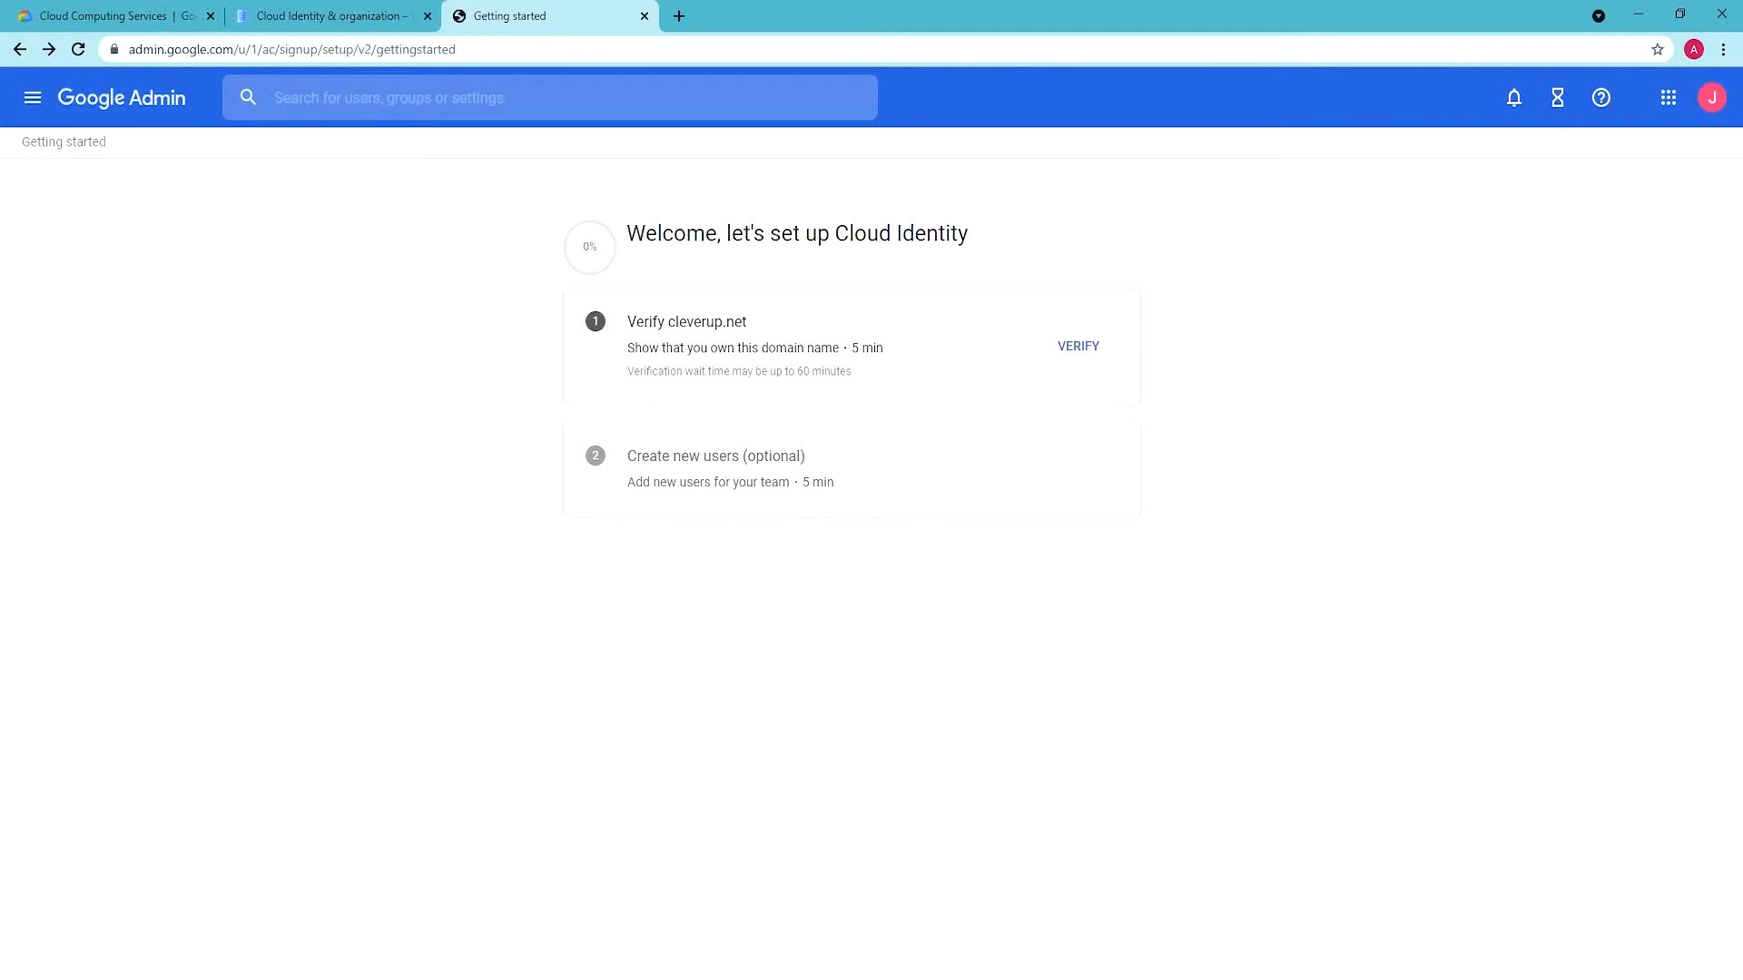
mouse_move(1076, 352)
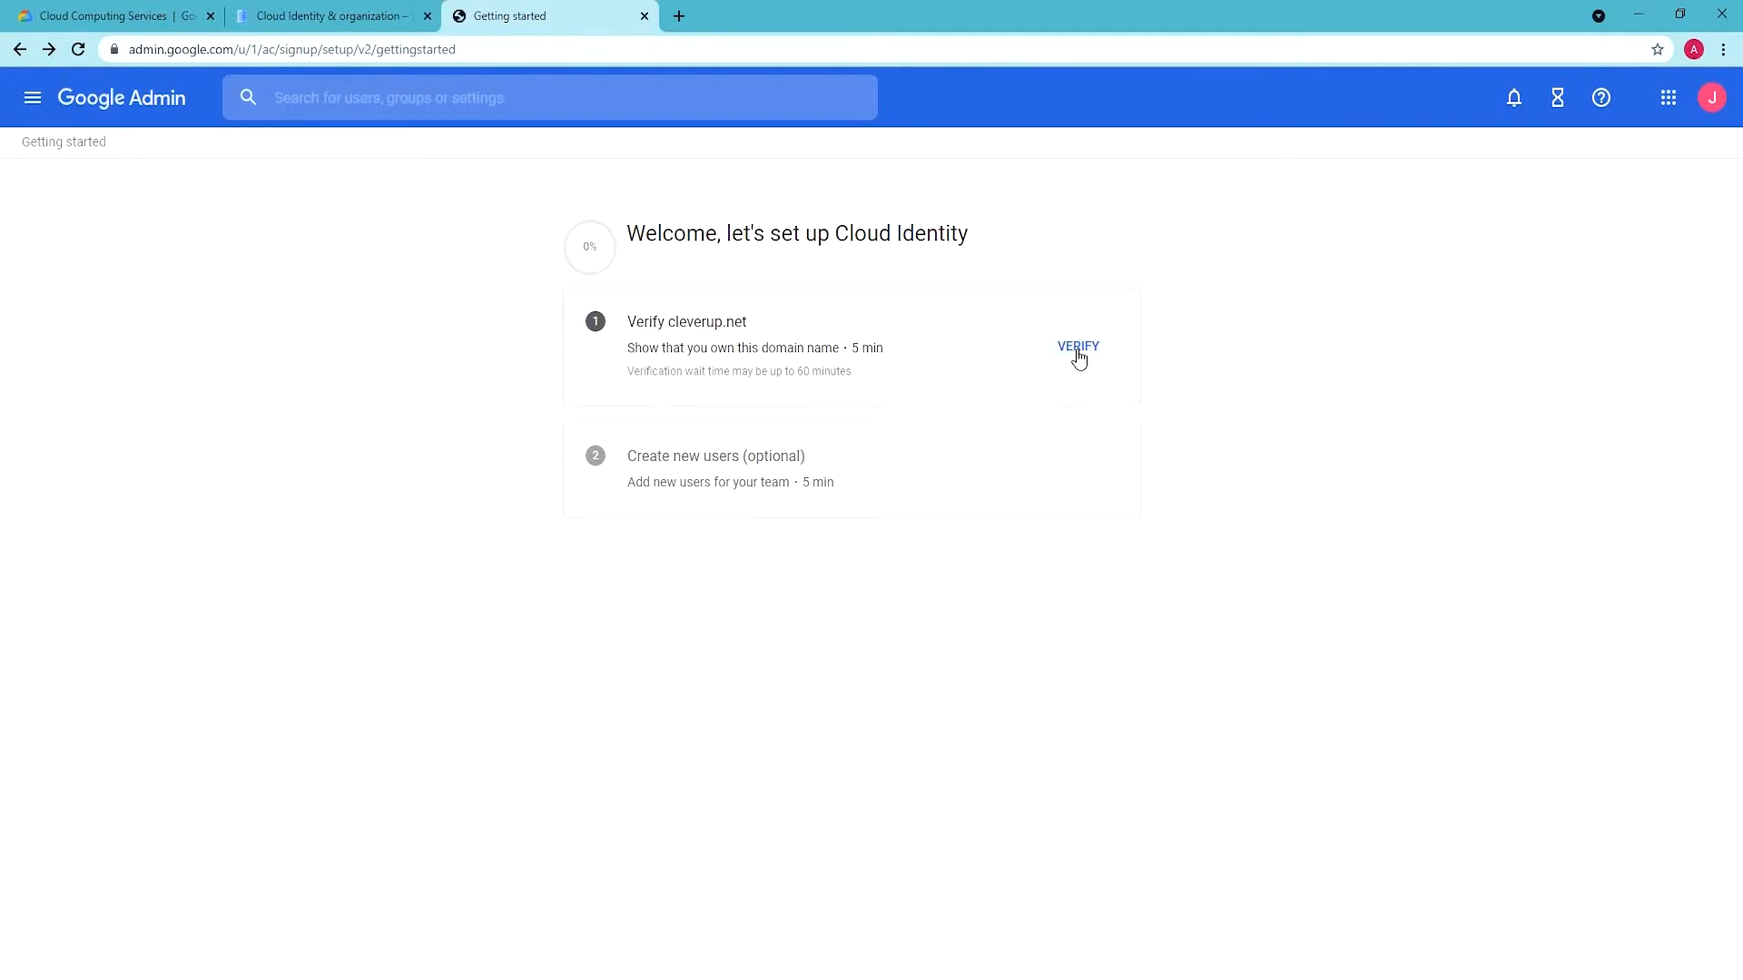
left_click(1077, 345)
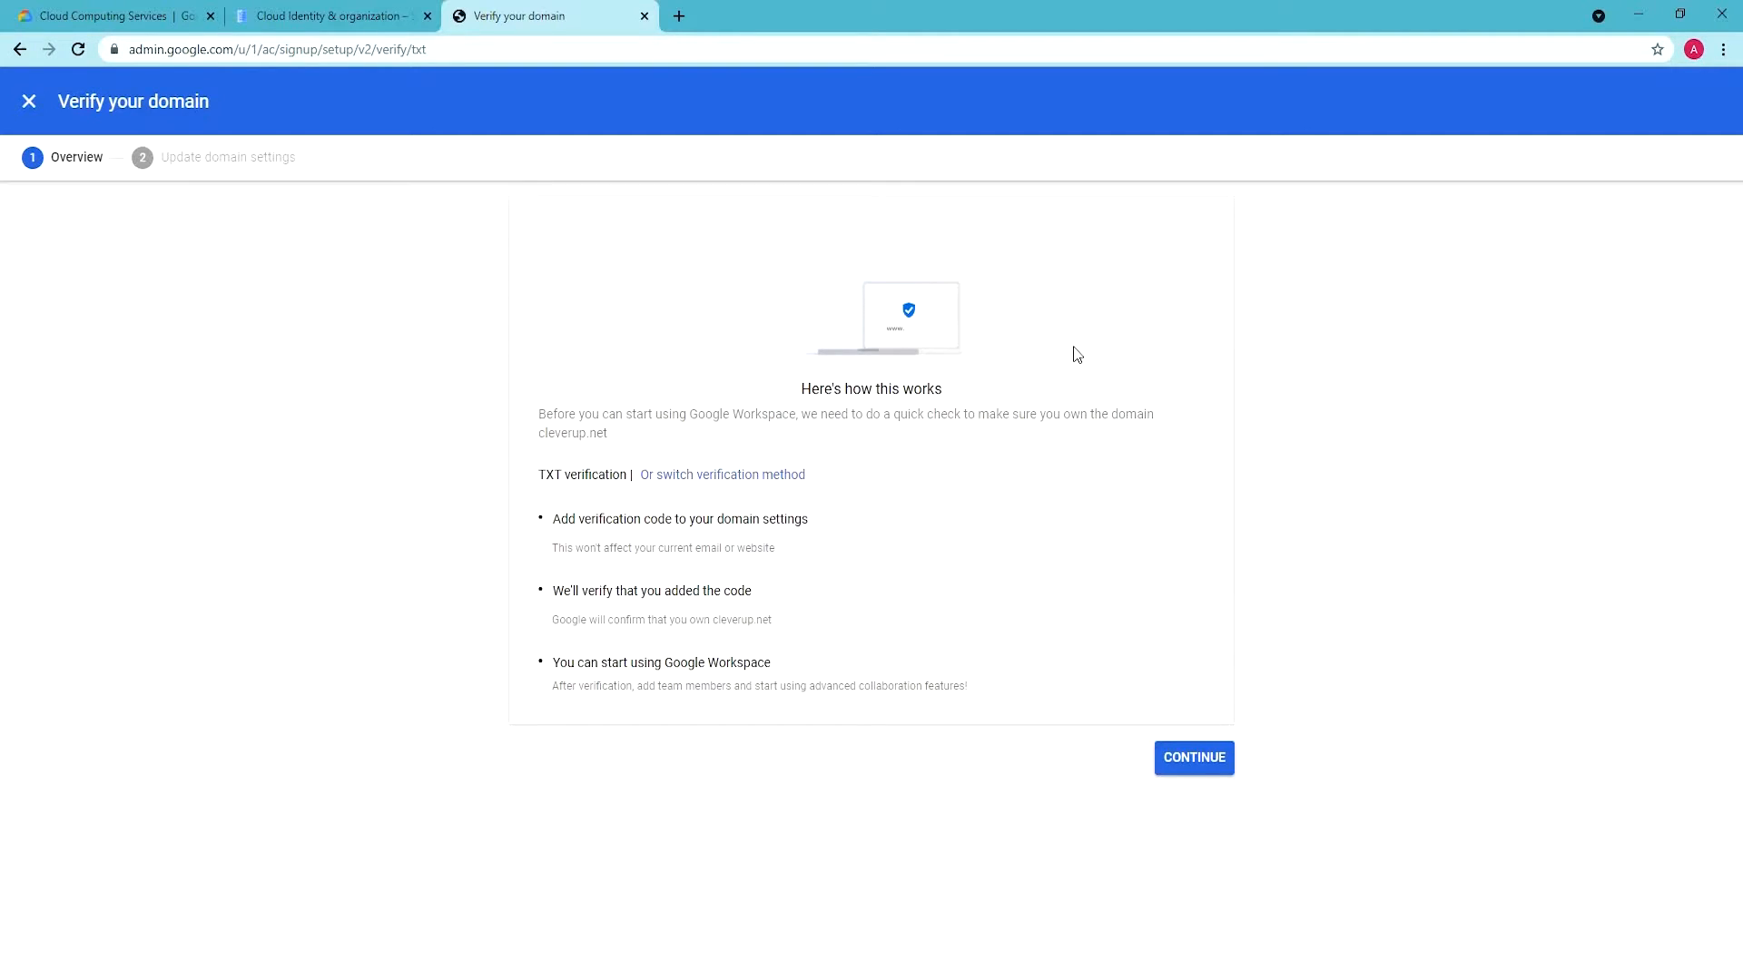
mouse_move(866, 666)
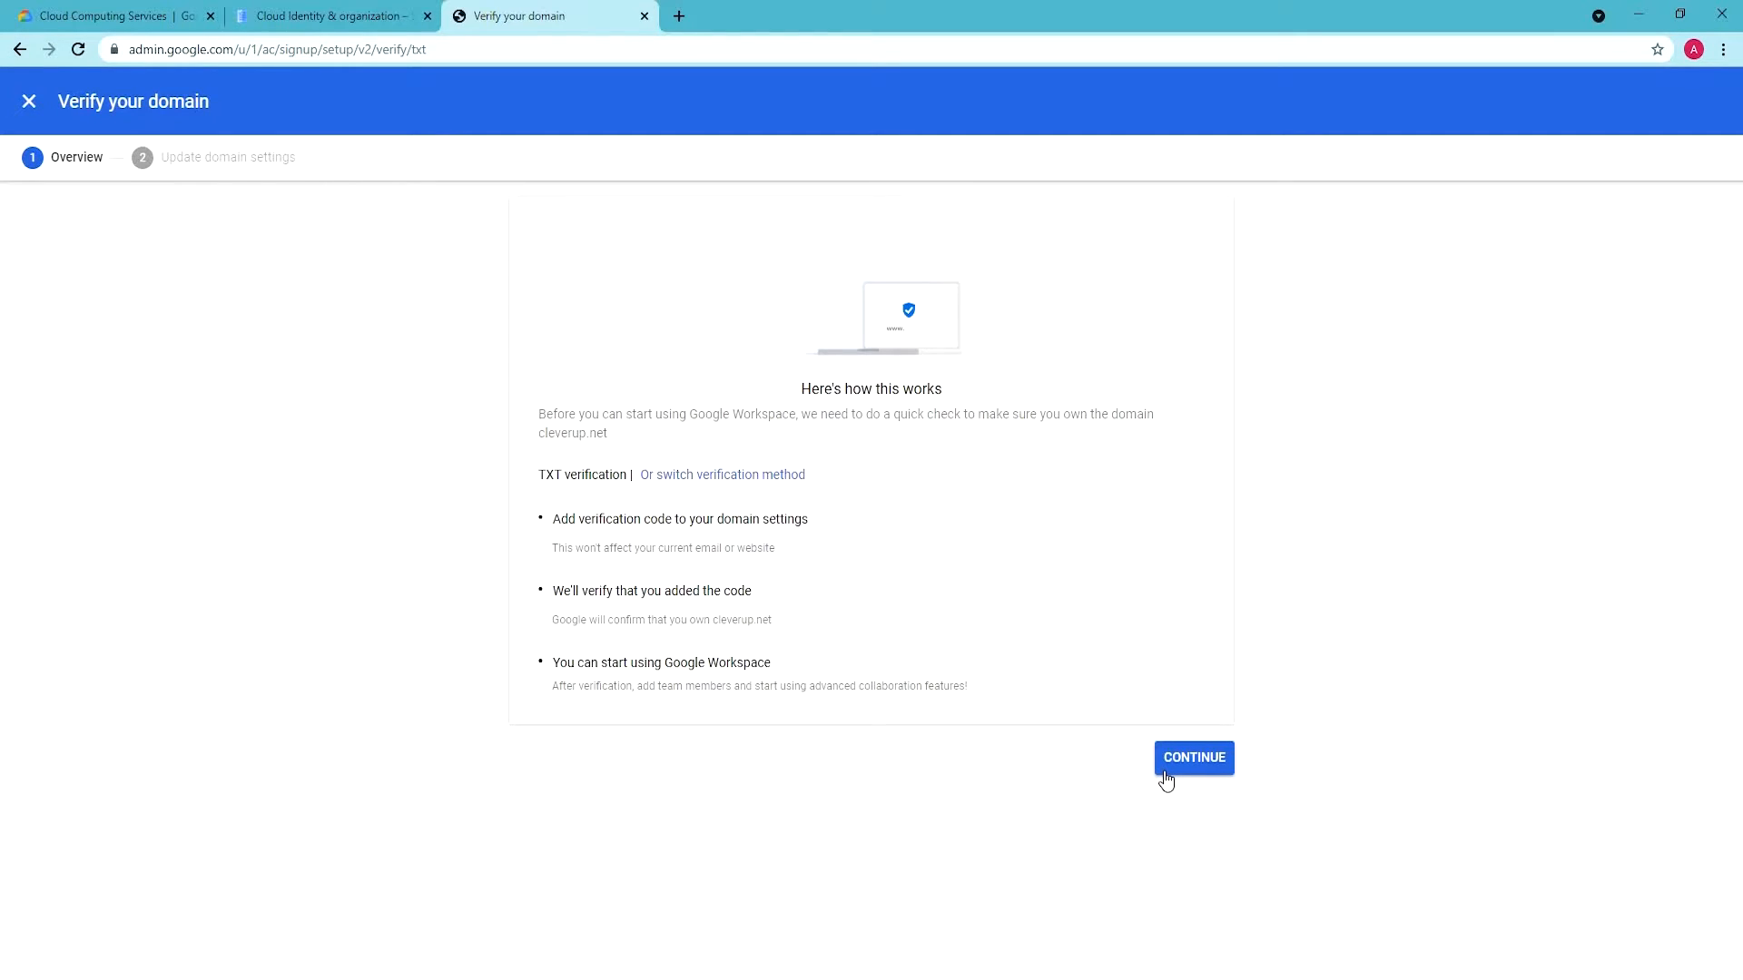
Step: Continue to the domain settings step, note the detected host porkbun.com, and go to Porkbun
left_click(1193, 758)
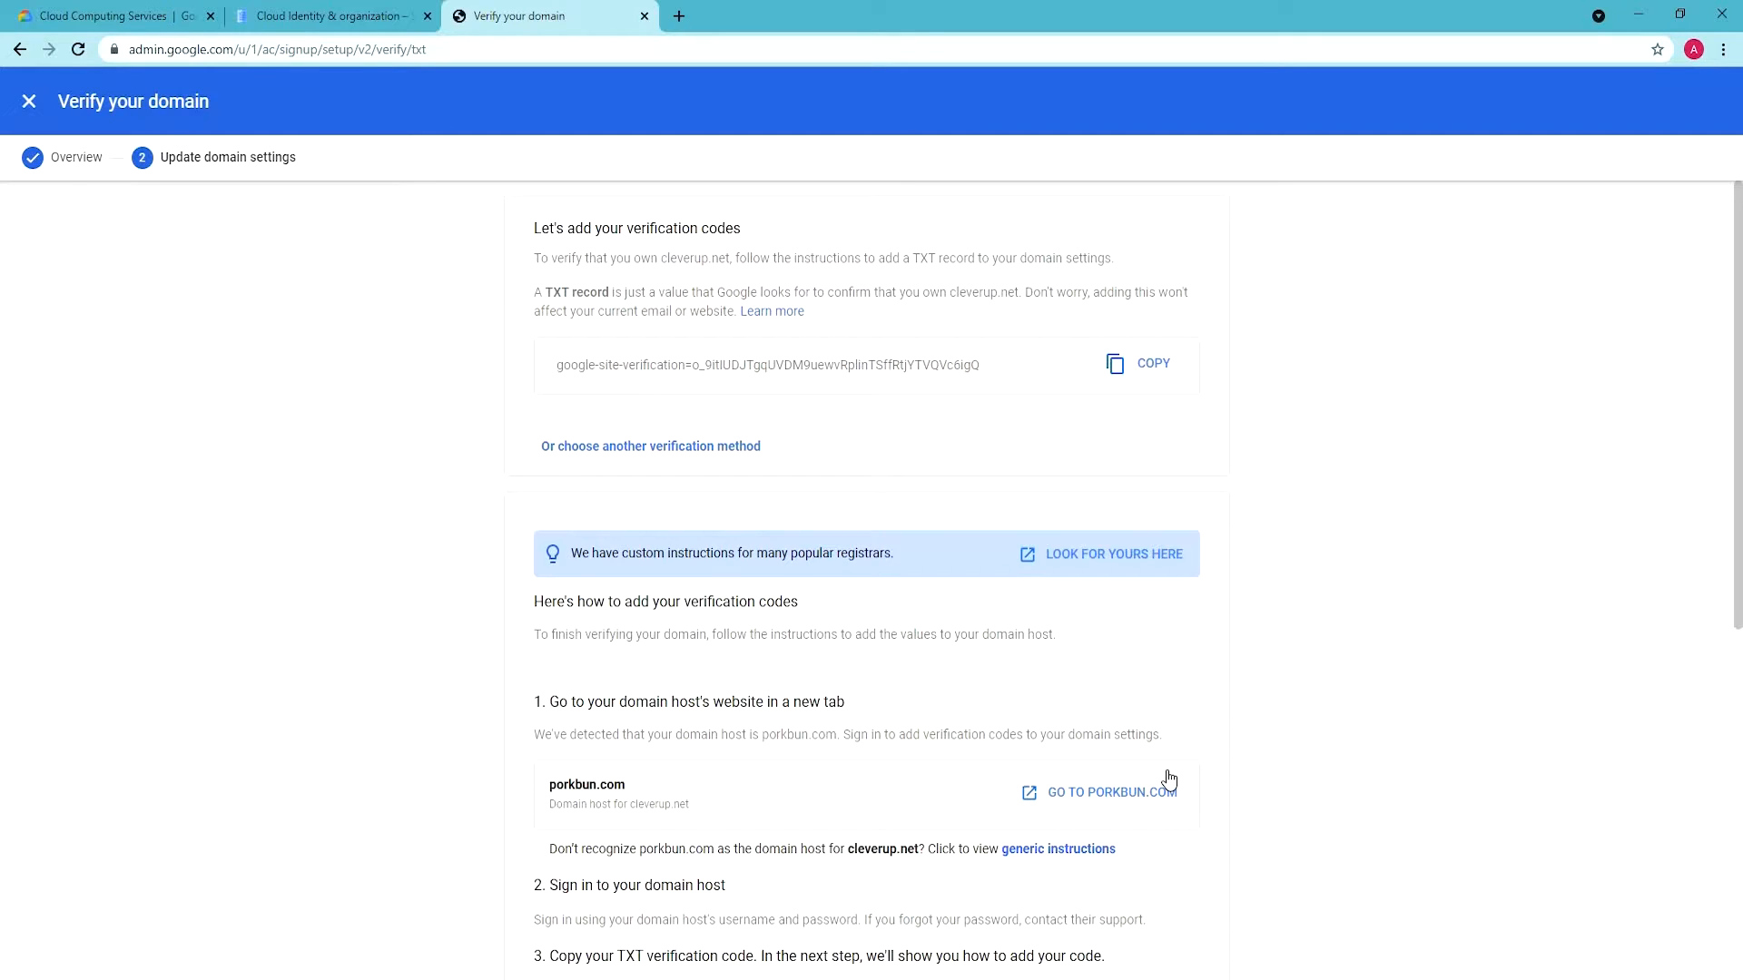
mouse_move(1111, 750)
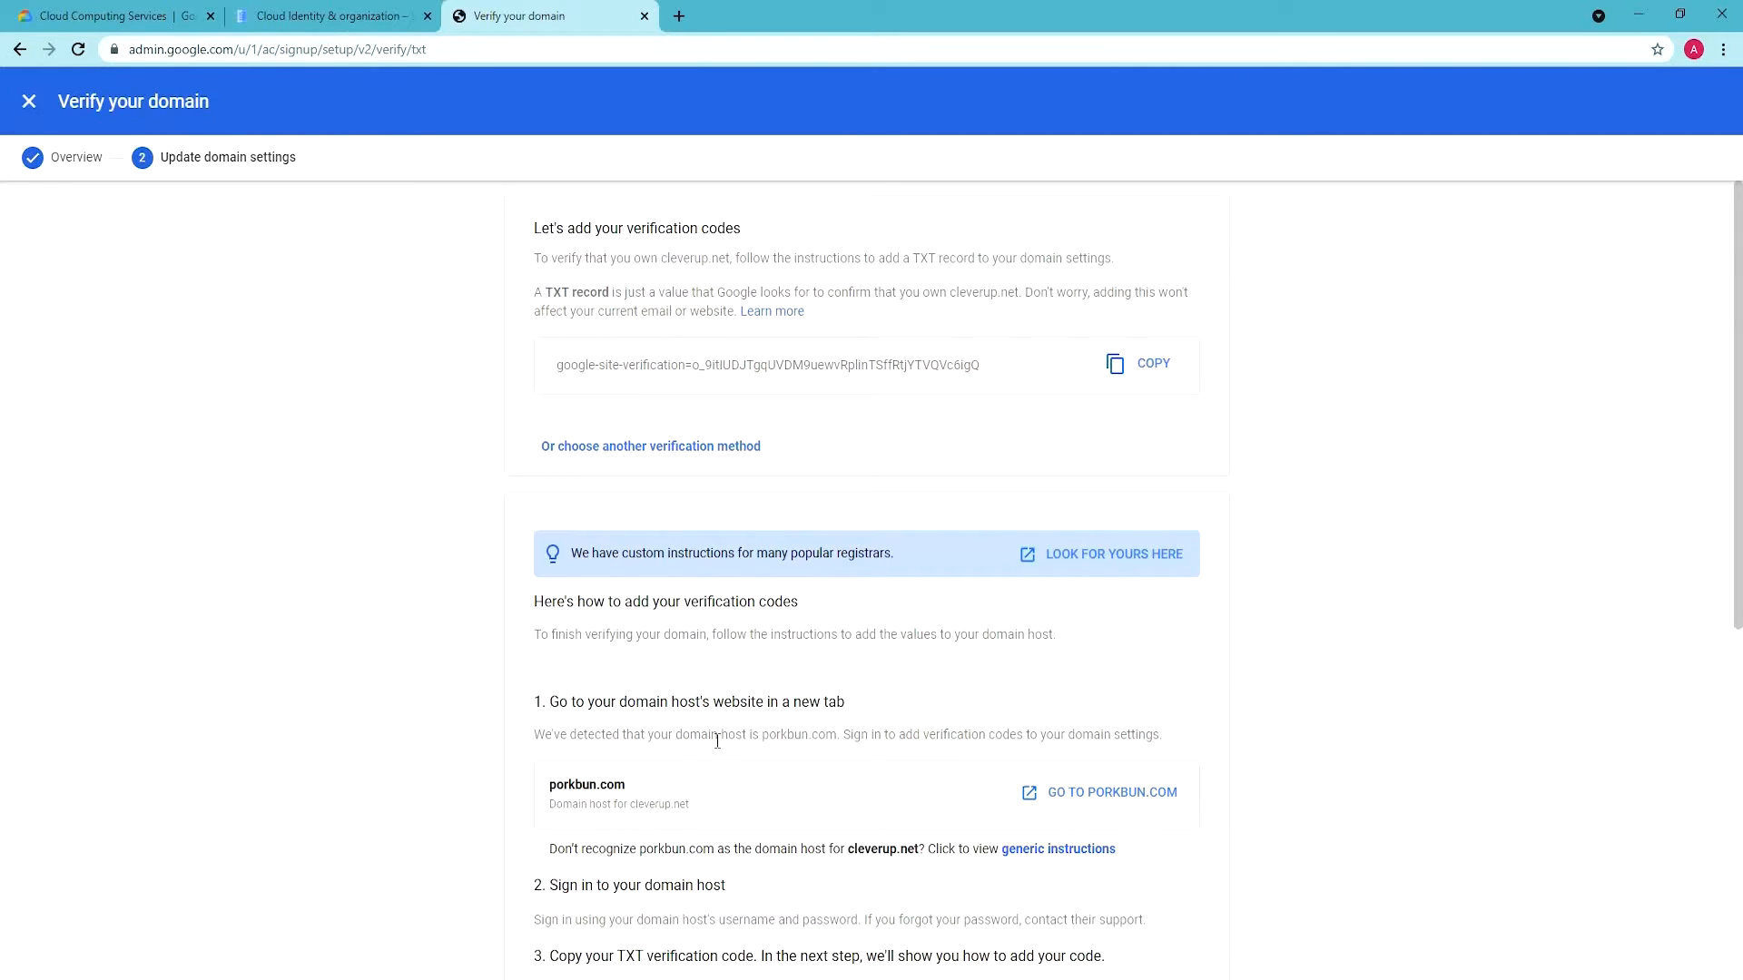
left_click_drag(721, 734, 835, 733)
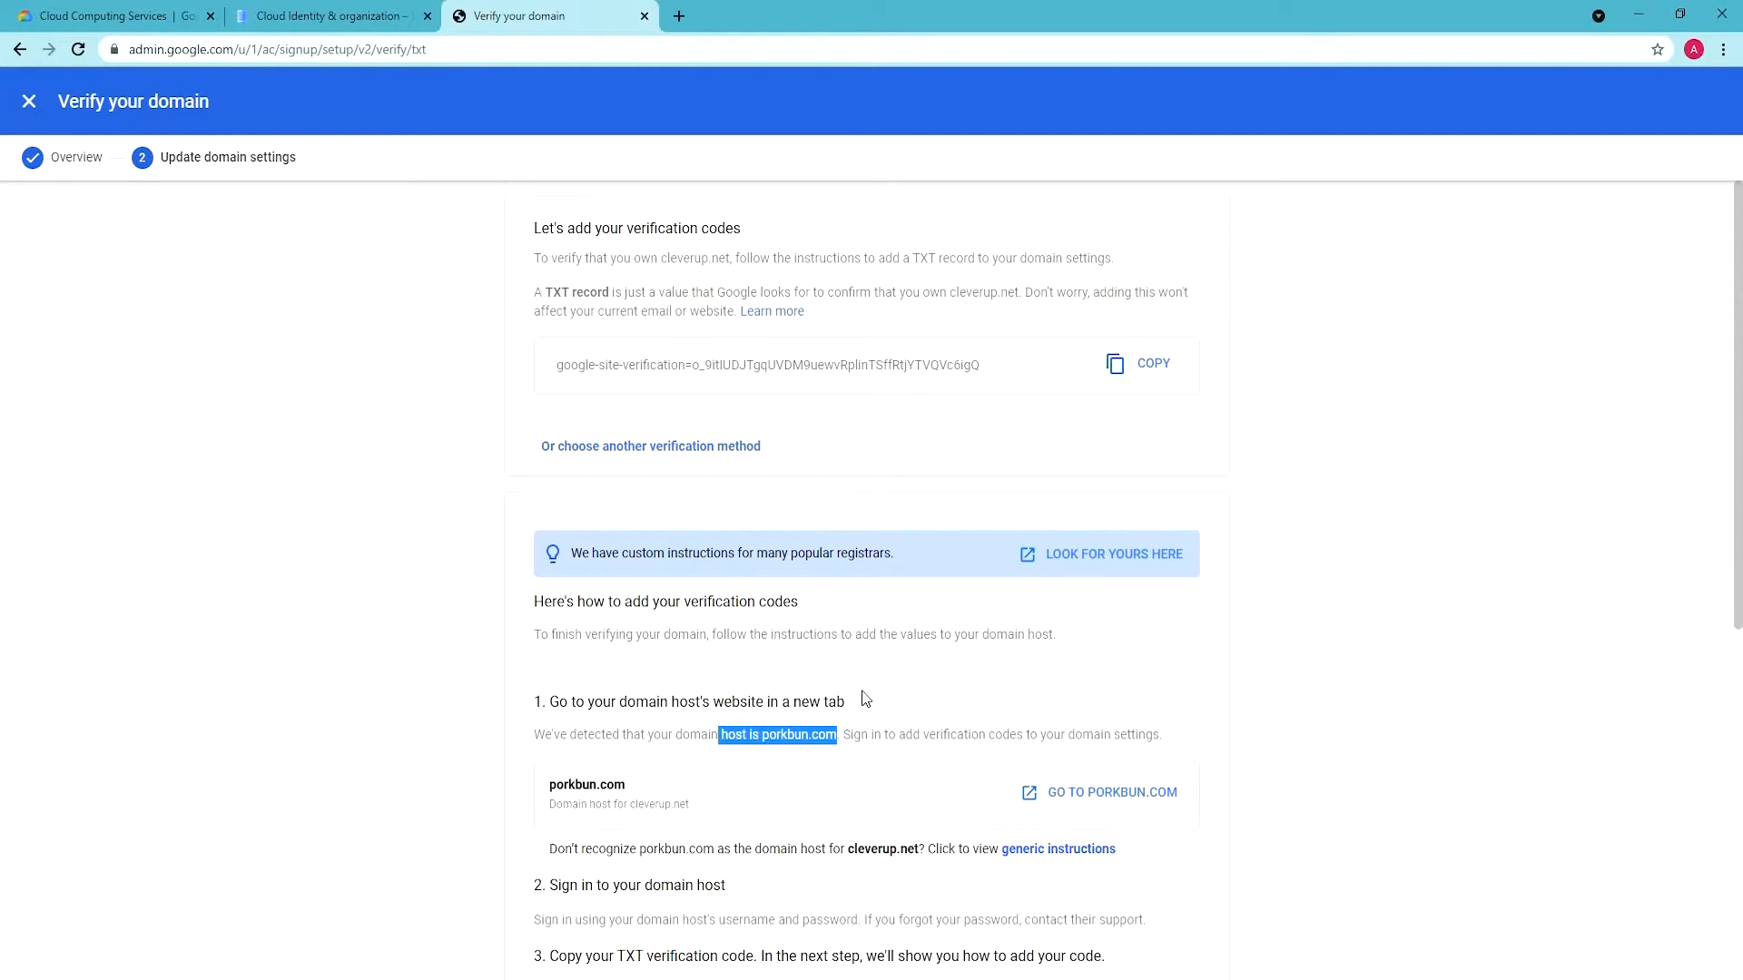
mouse_move(649, 870)
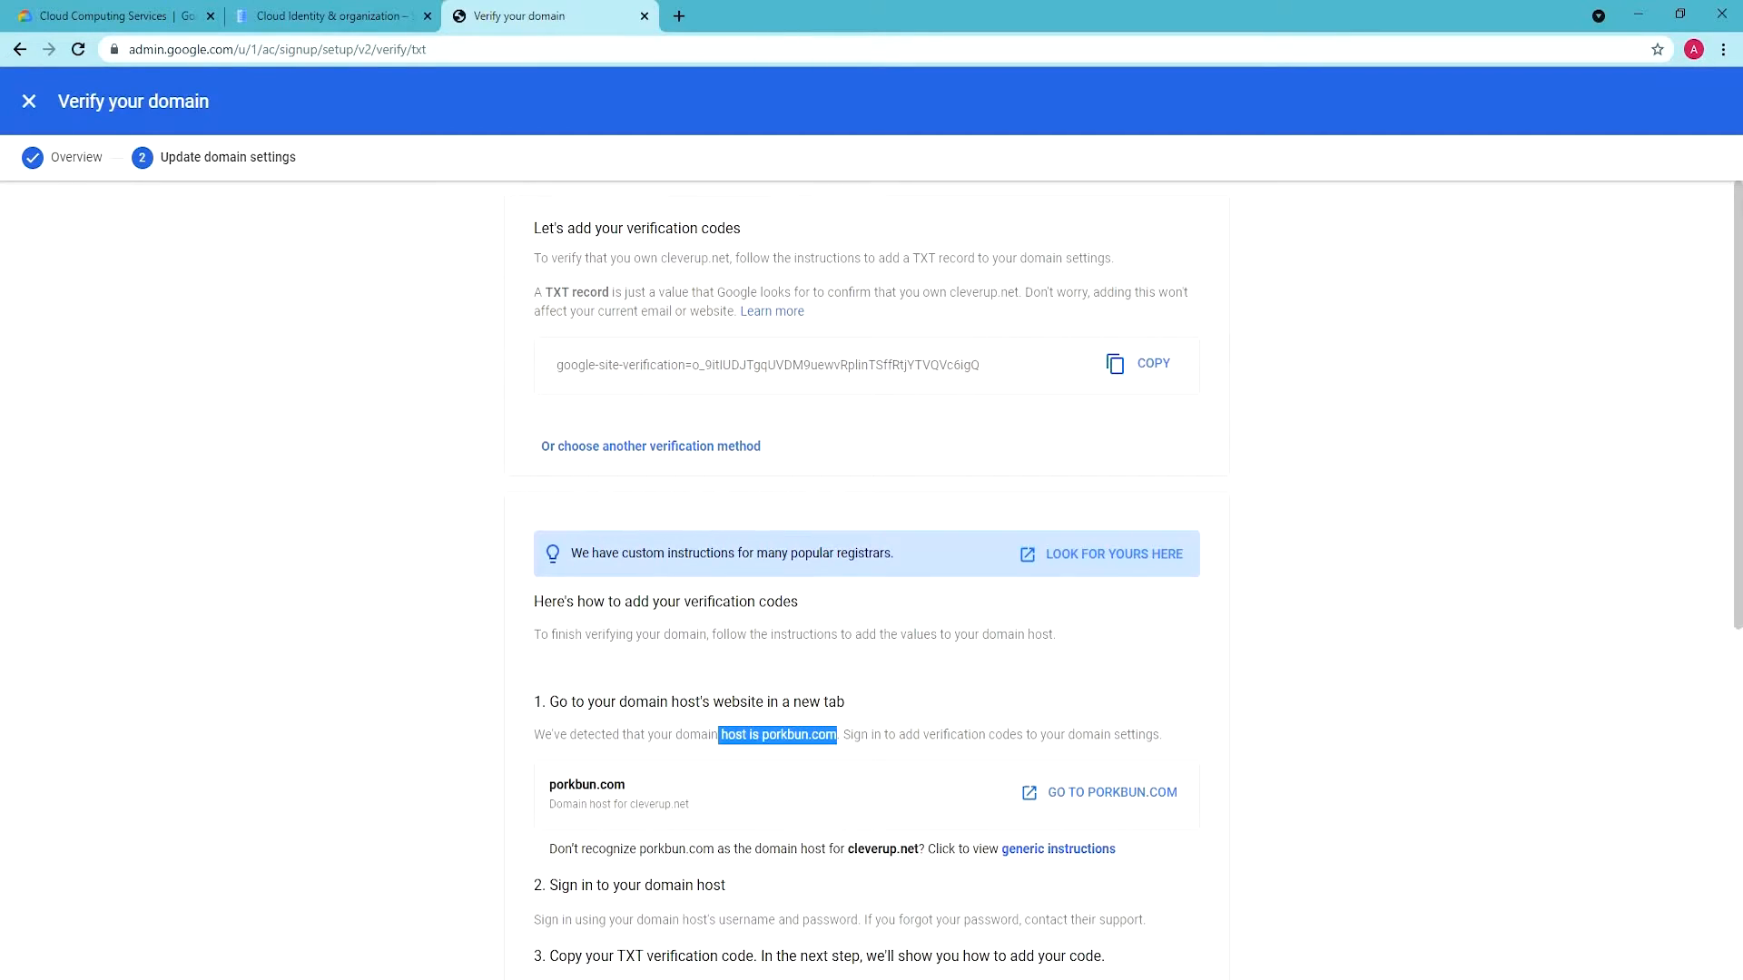
left_click(1110, 794)
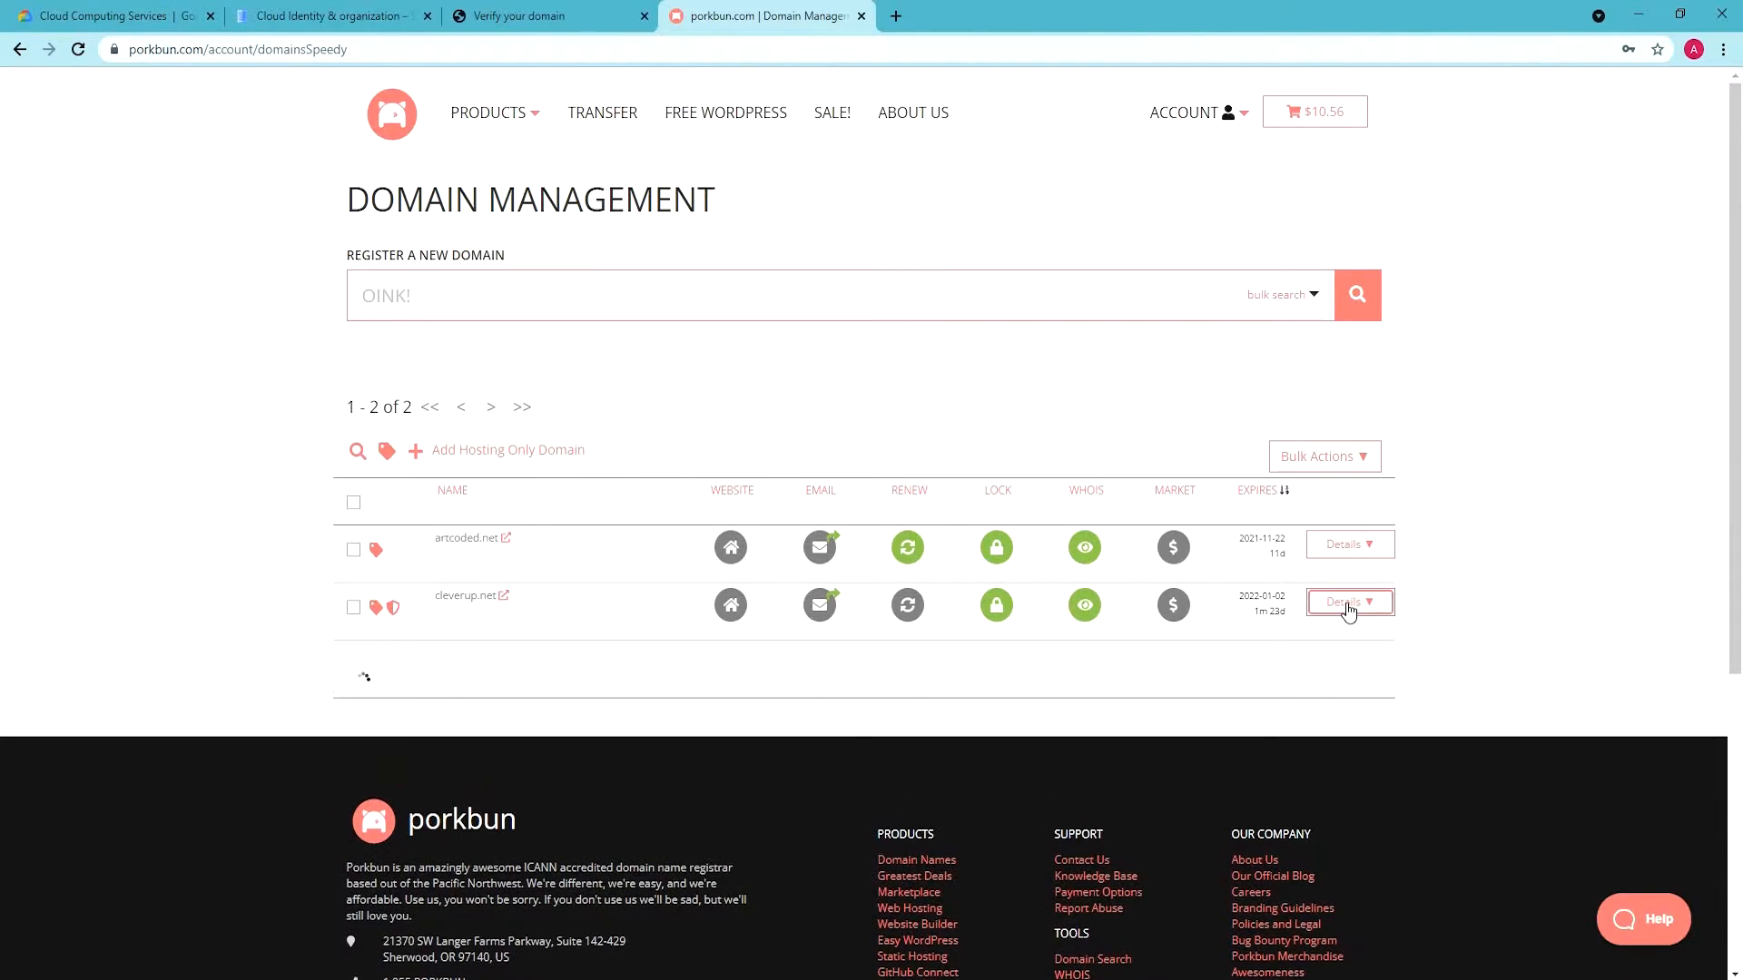
Step: In Porkbun's DNS editor for cleverup.net, start a TXT record with the google-site-verification code as the answer
left_click(1349, 601)
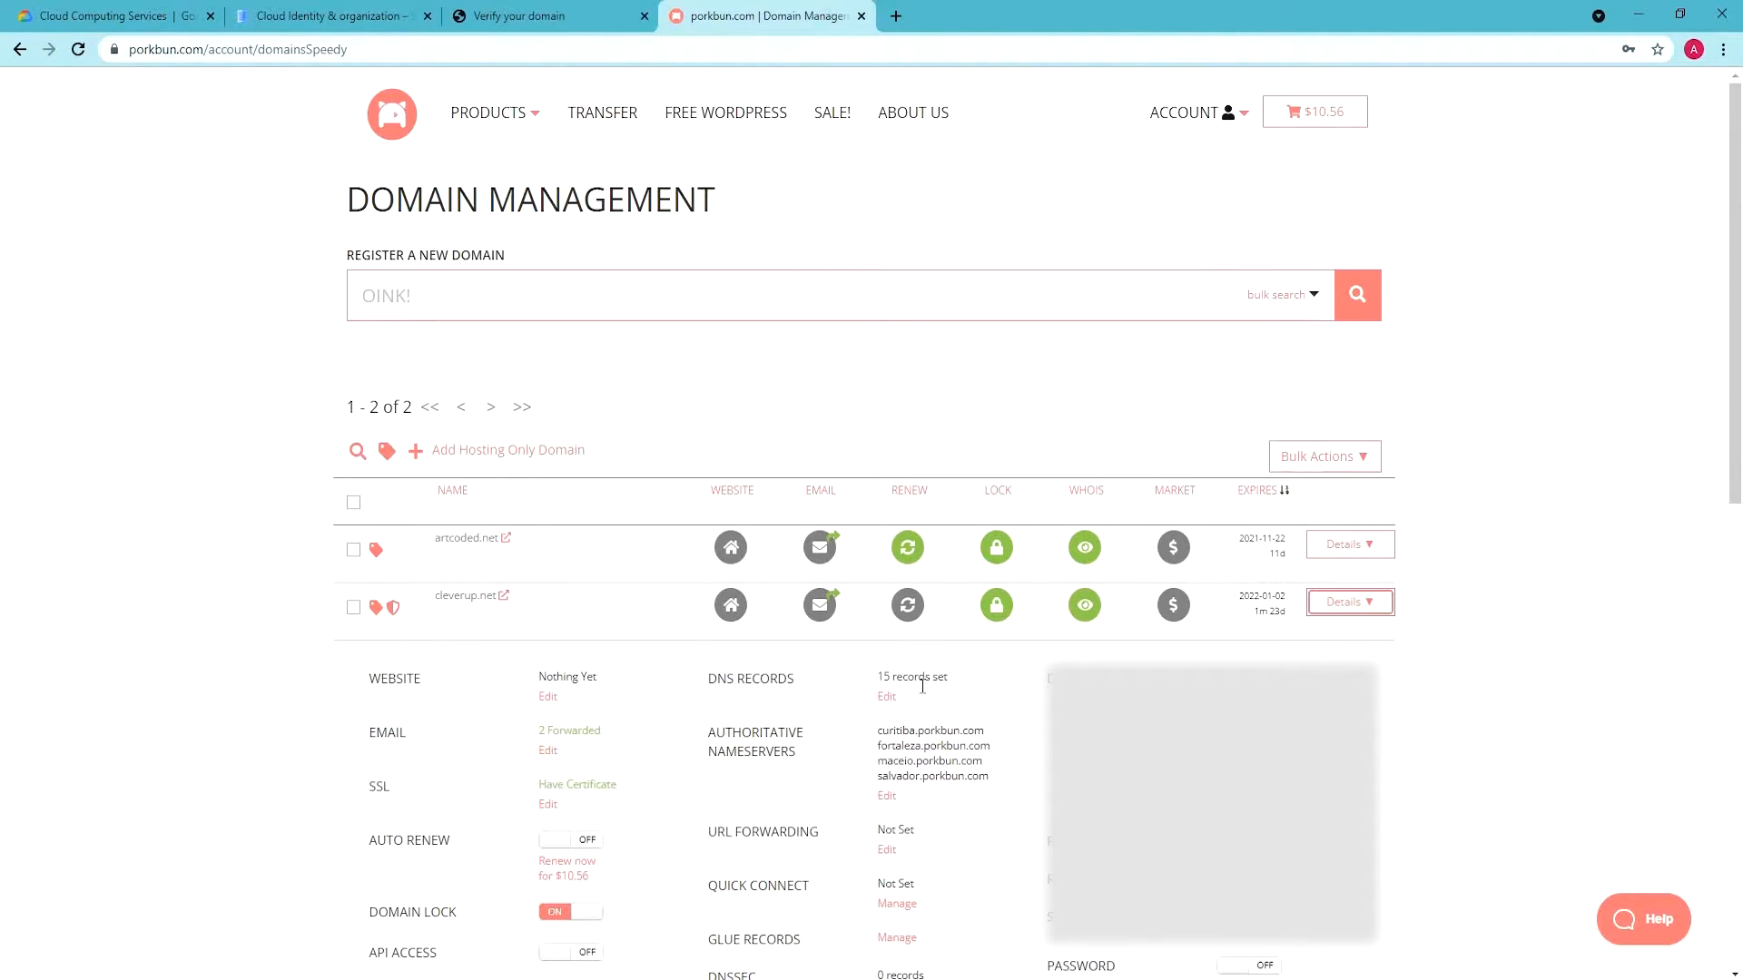
left_click(886, 697)
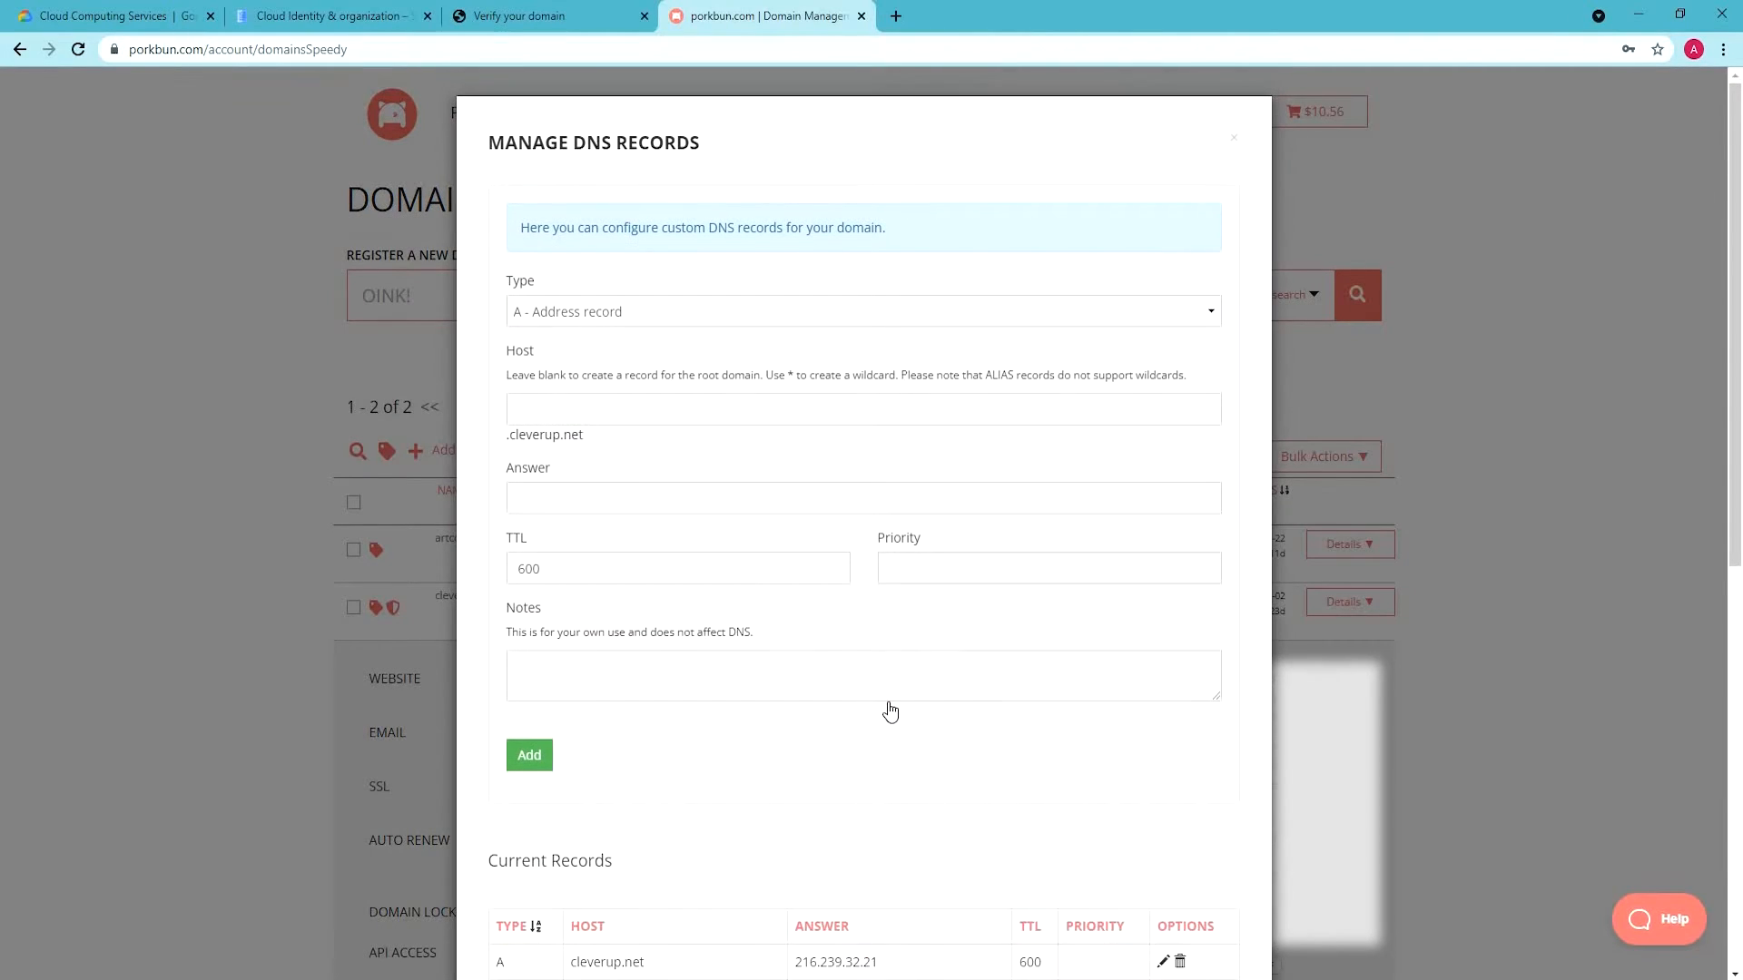
left_click(861, 310)
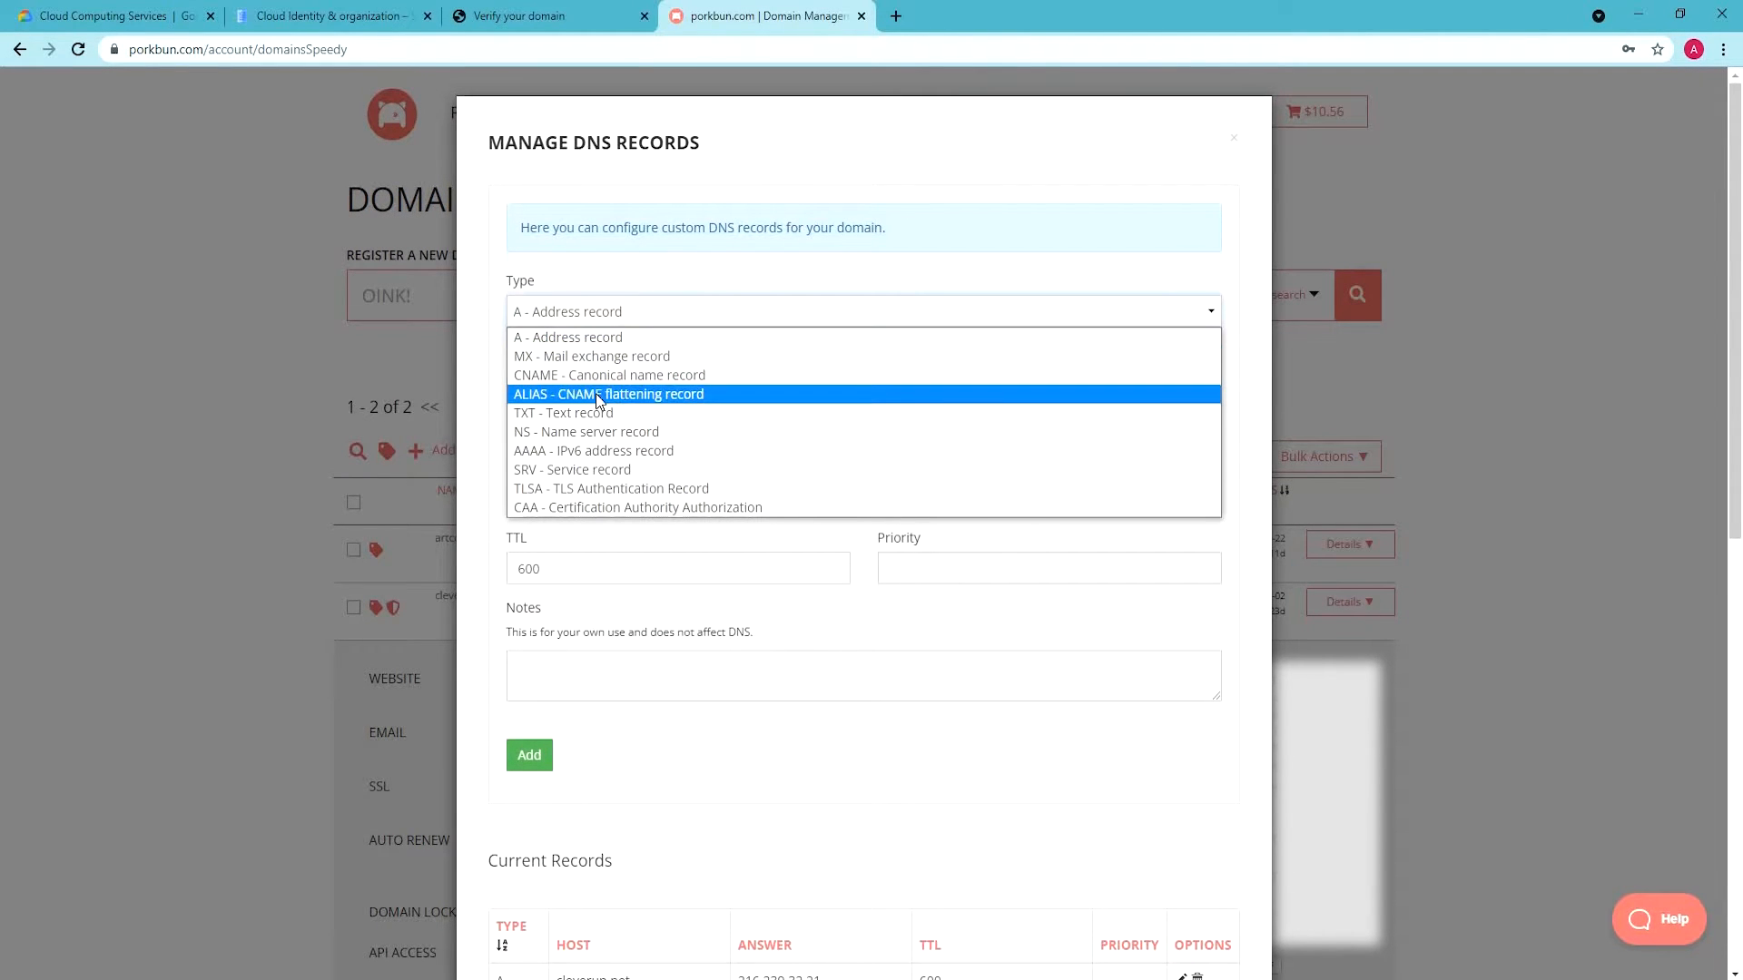
left_click(563, 412)
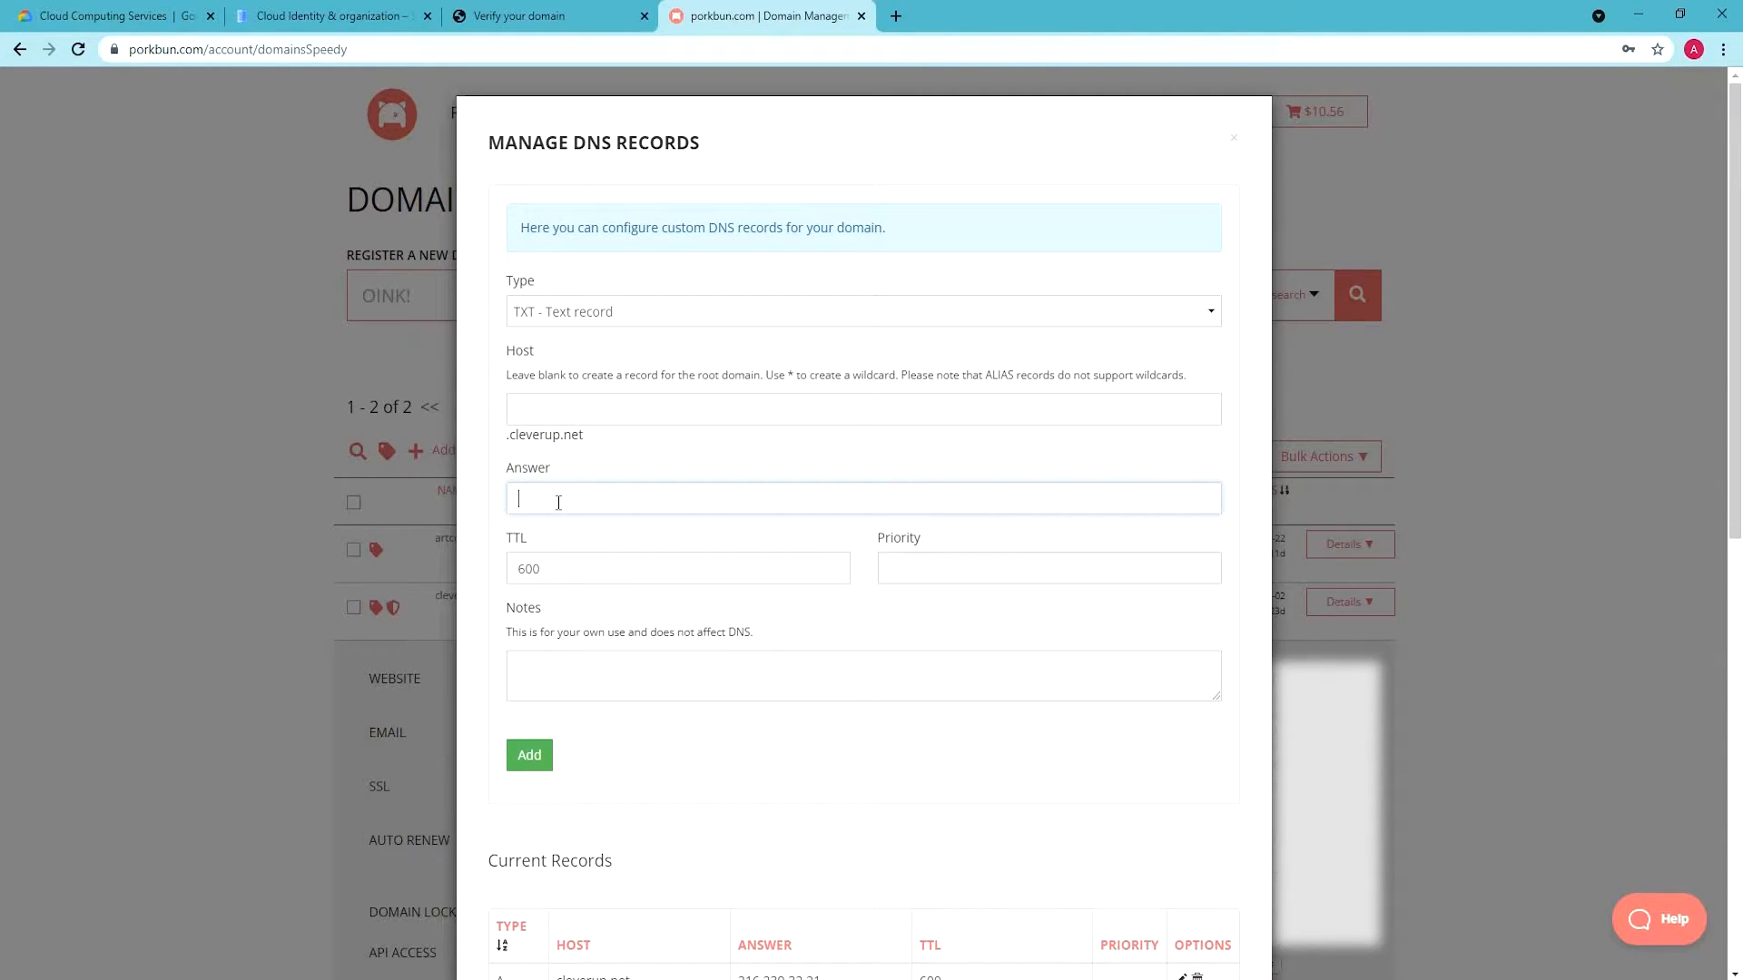
type("google-site-verification=o_9itIUDJTgqUVDM9uewvRpIinTSffRtjYTVQVc6igQ")
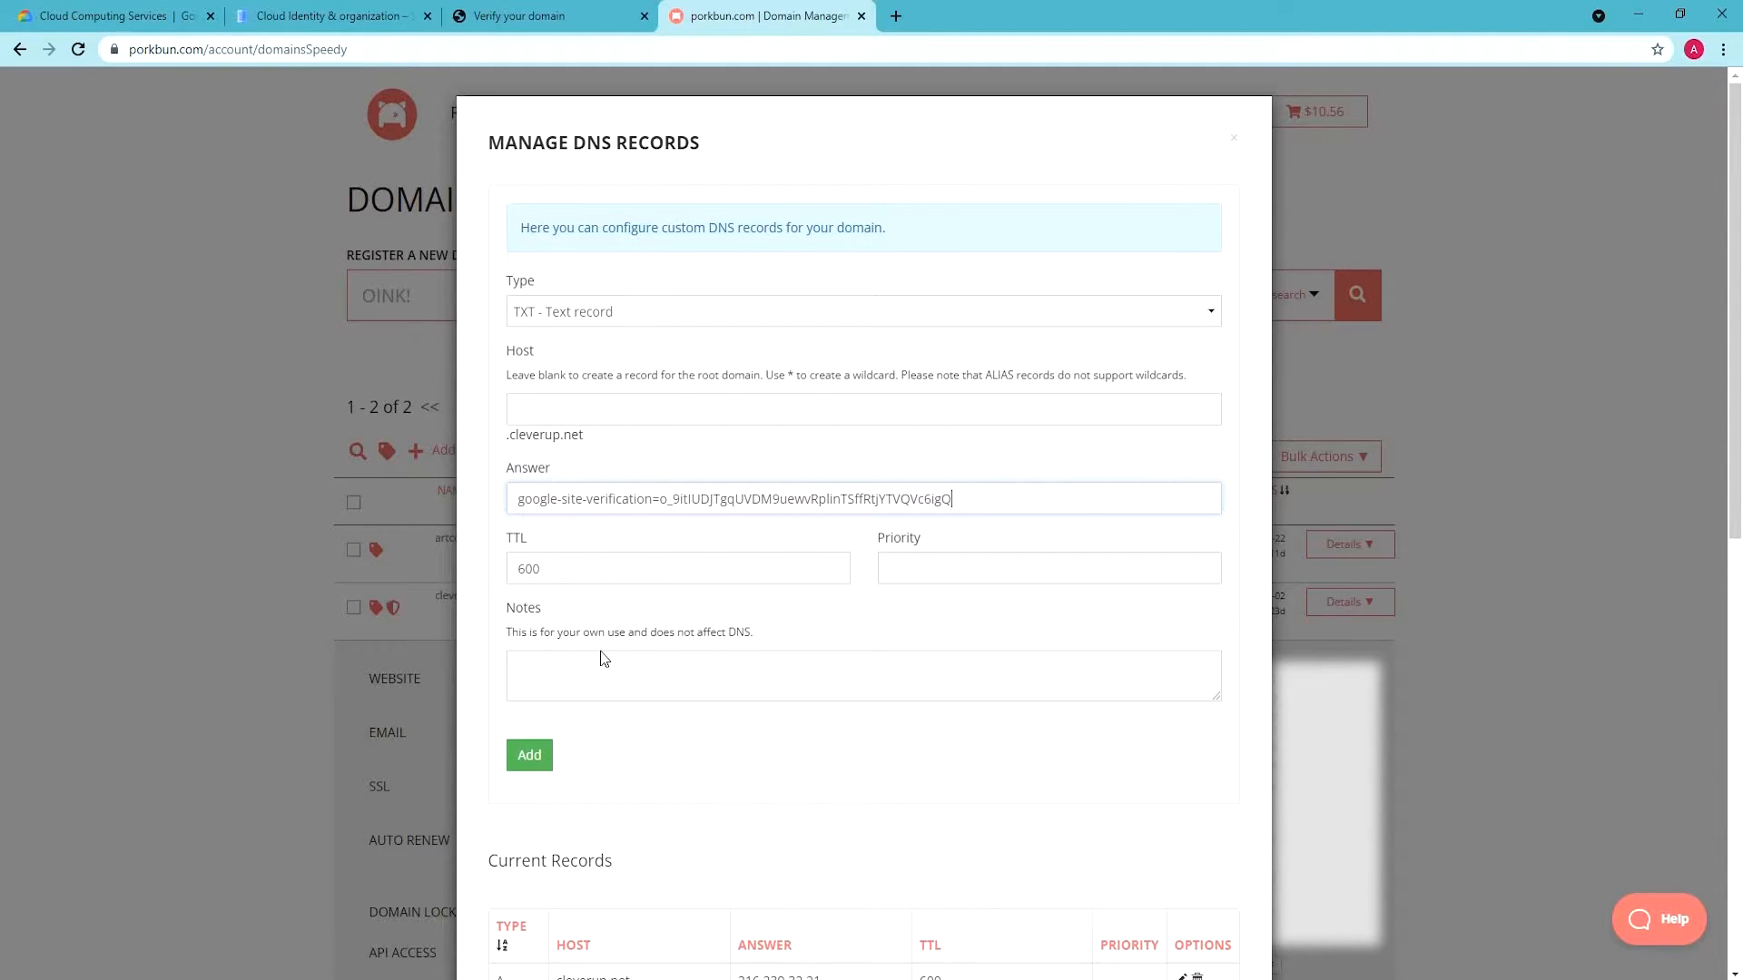
Step: Note the record as 'Google Cl domain verification', add it, and return to the Google Admin verification tab
left_click(861, 675)
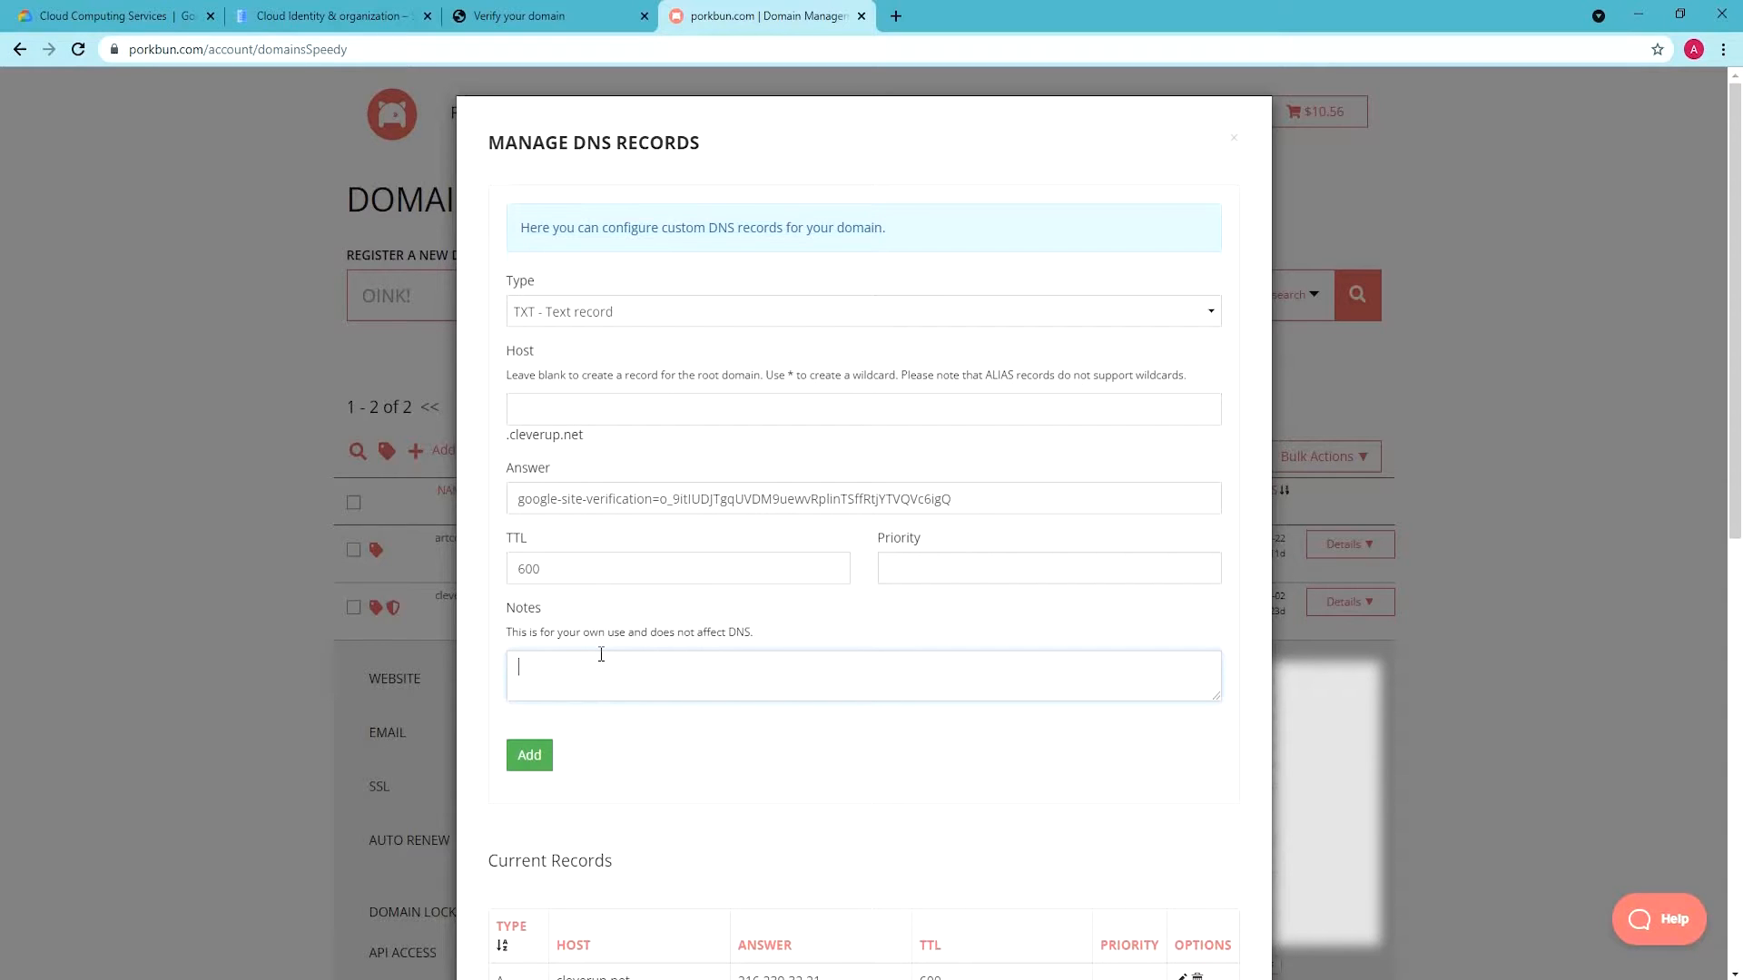
type("Google Clou")
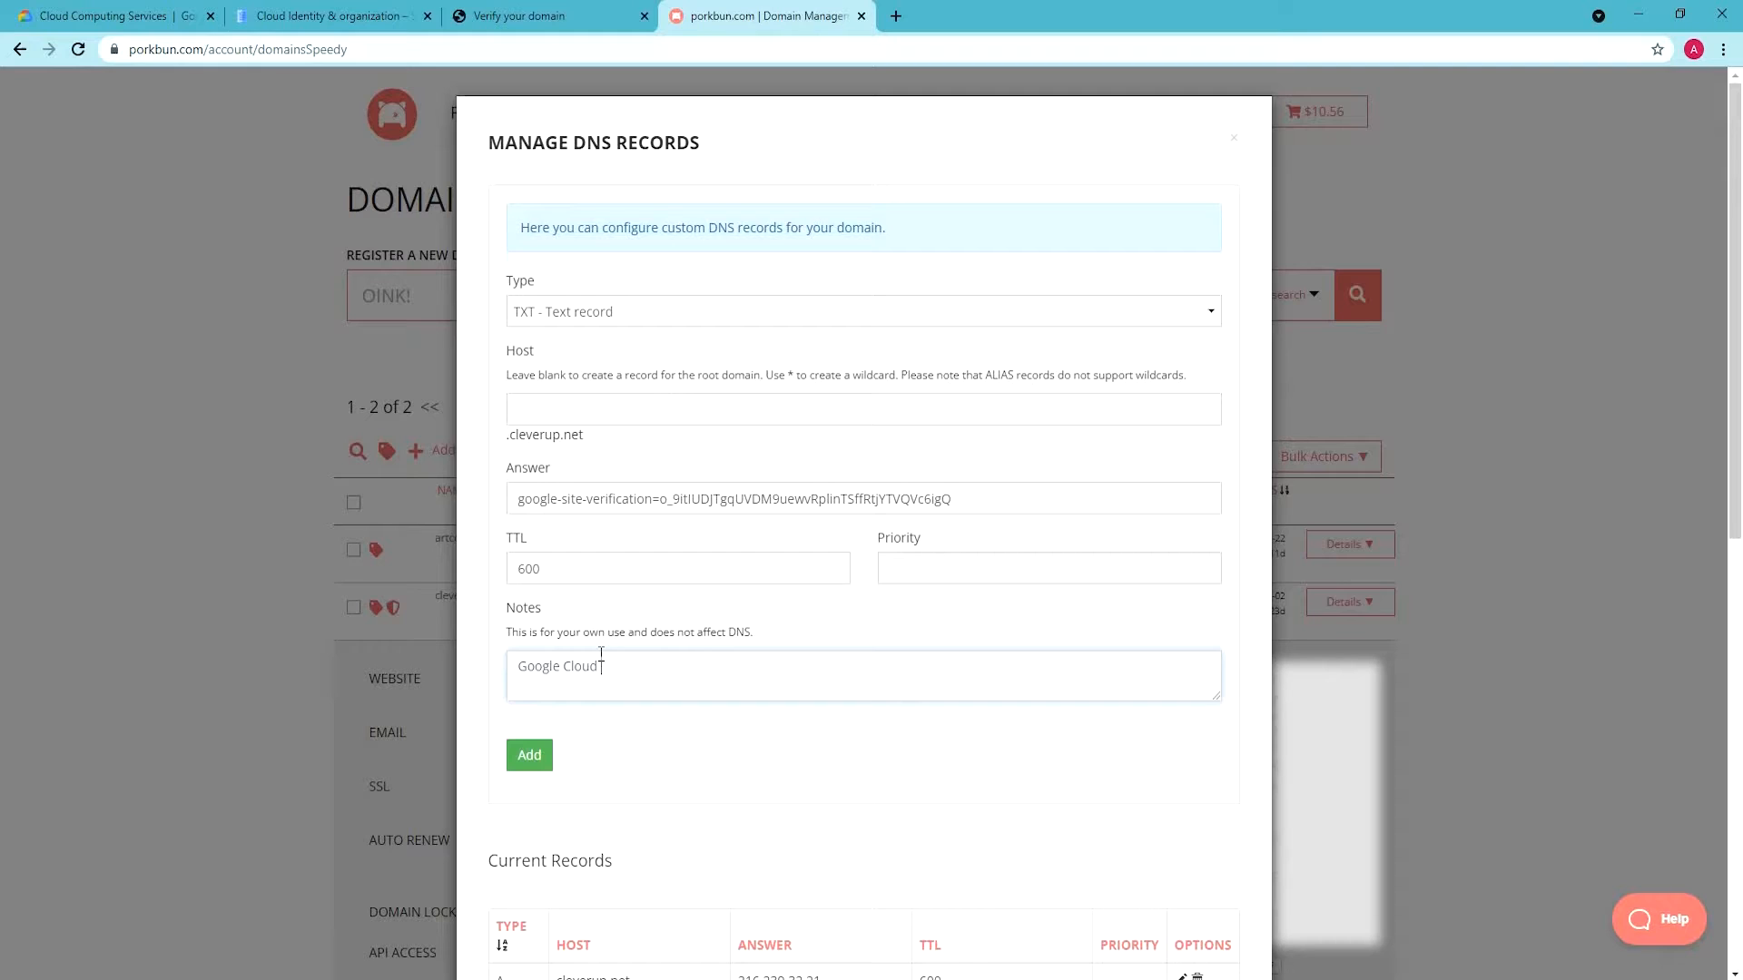
type("domain v")
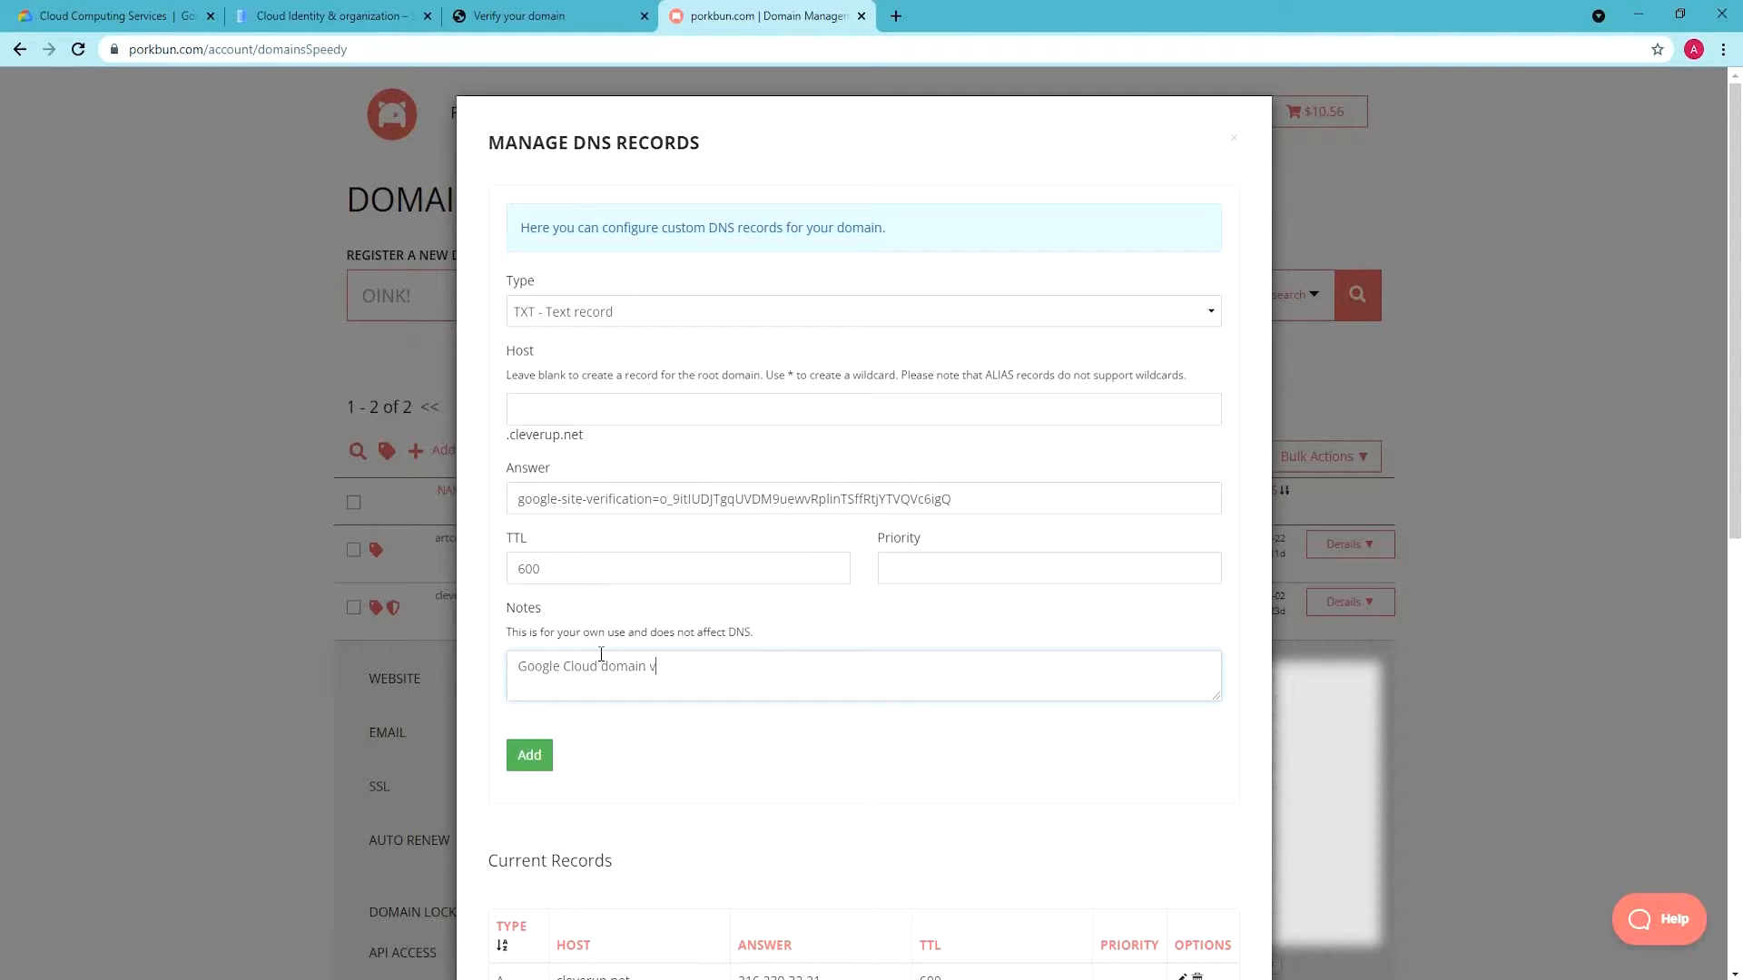
type("erification")
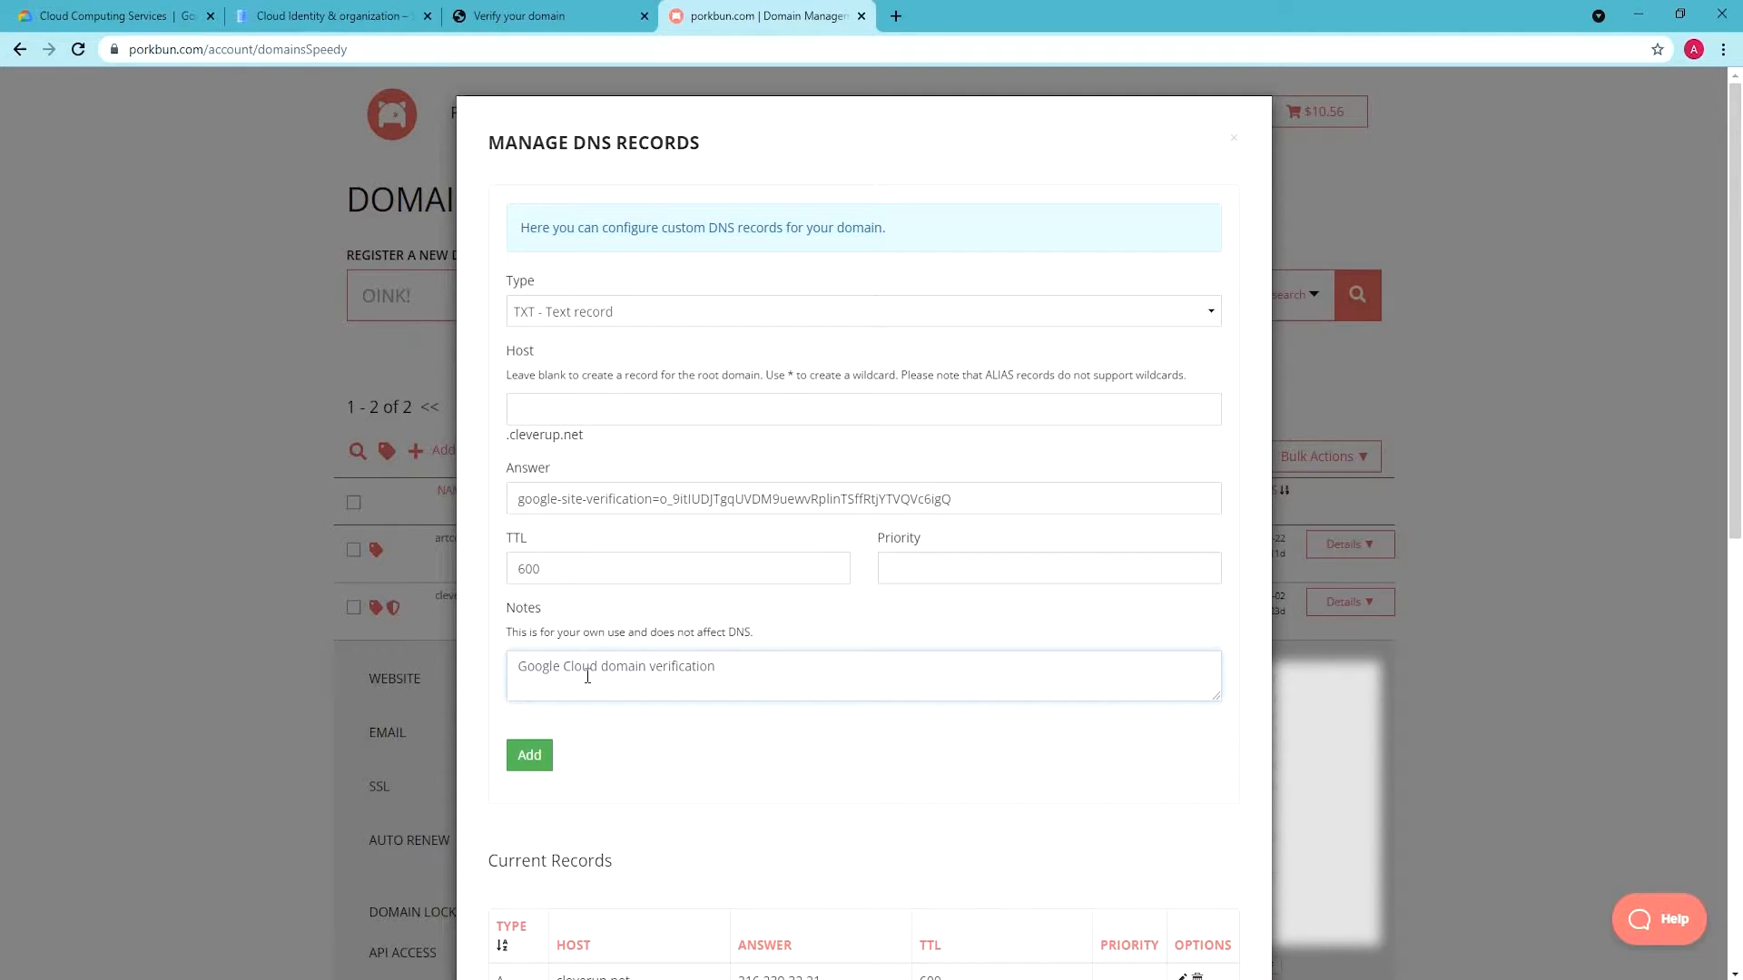
left_click(528, 755)
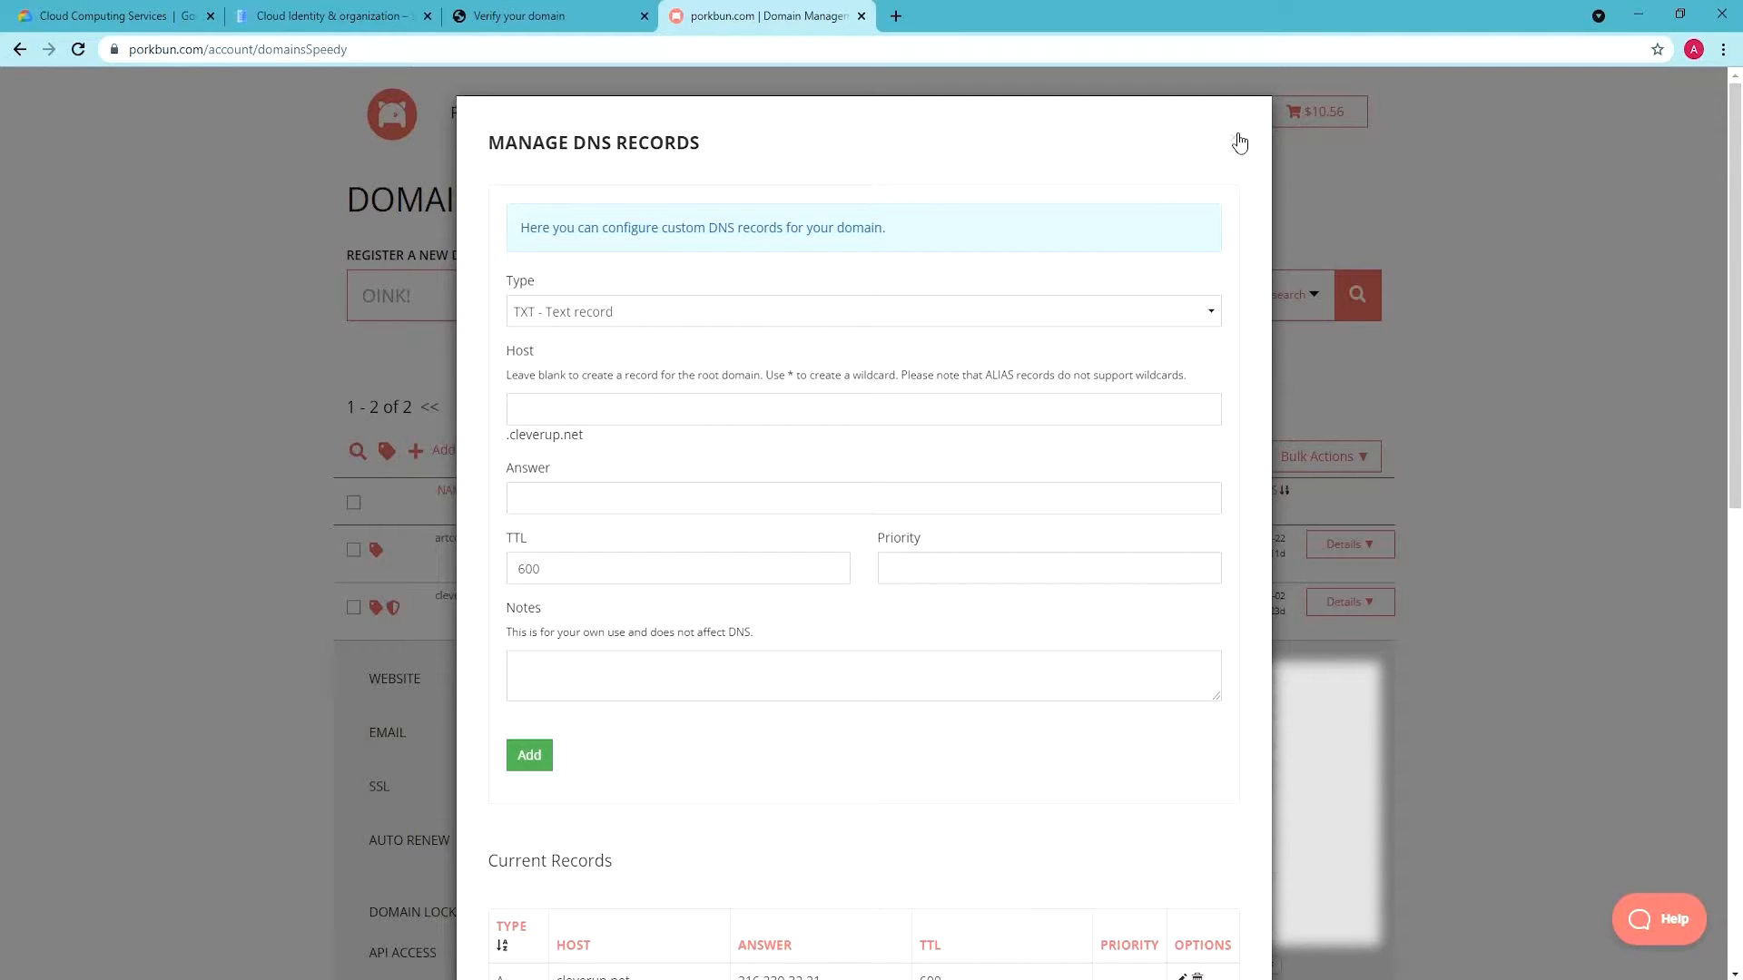
left_click(1240, 142)
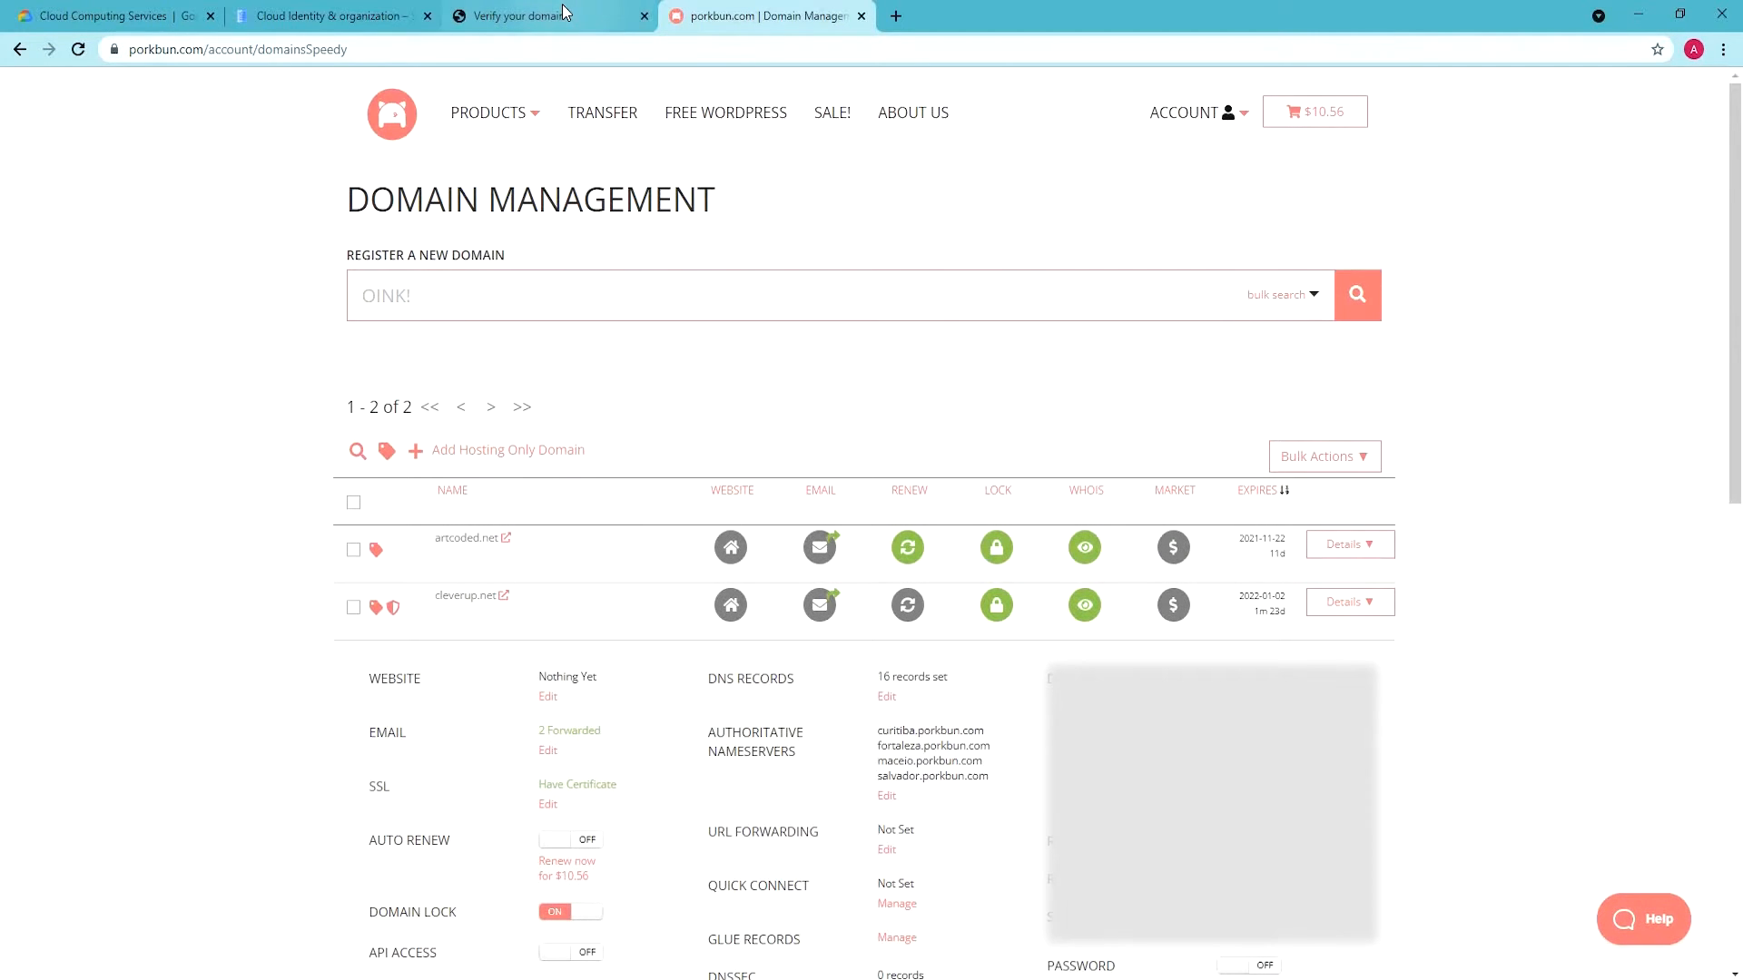
left_click(523, 16)
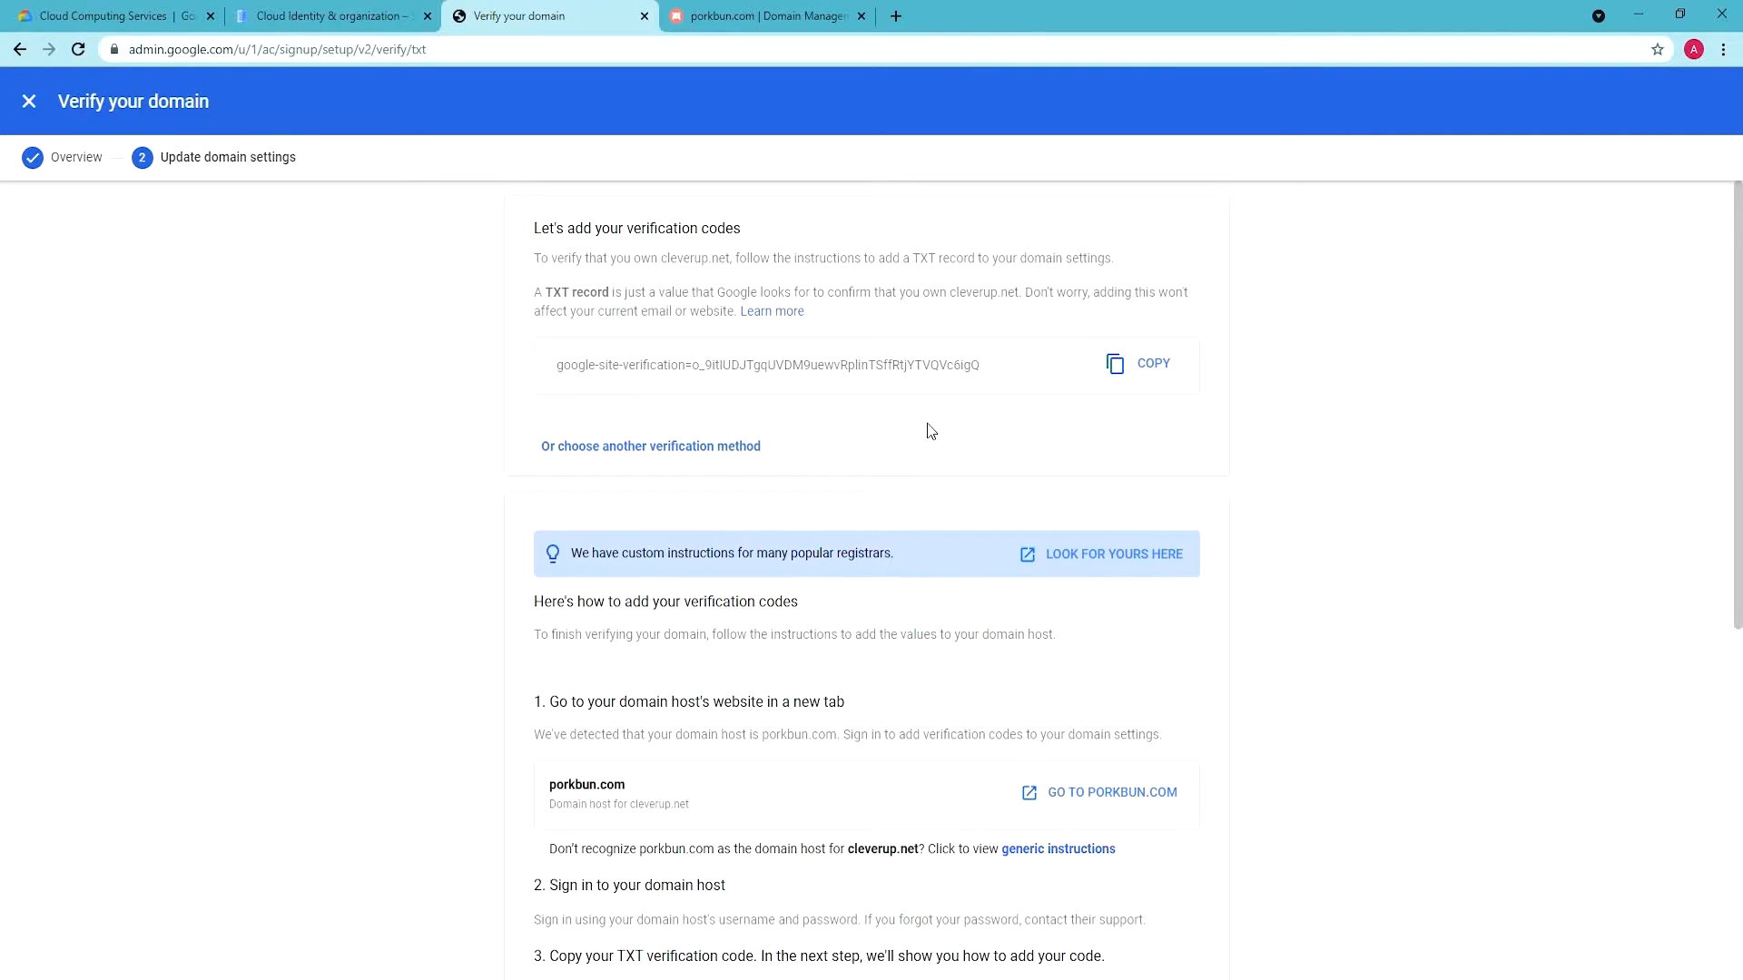
Step: Run Verify my domain so Google checks the TXT record for cleverup.net
scroll("down", 3)
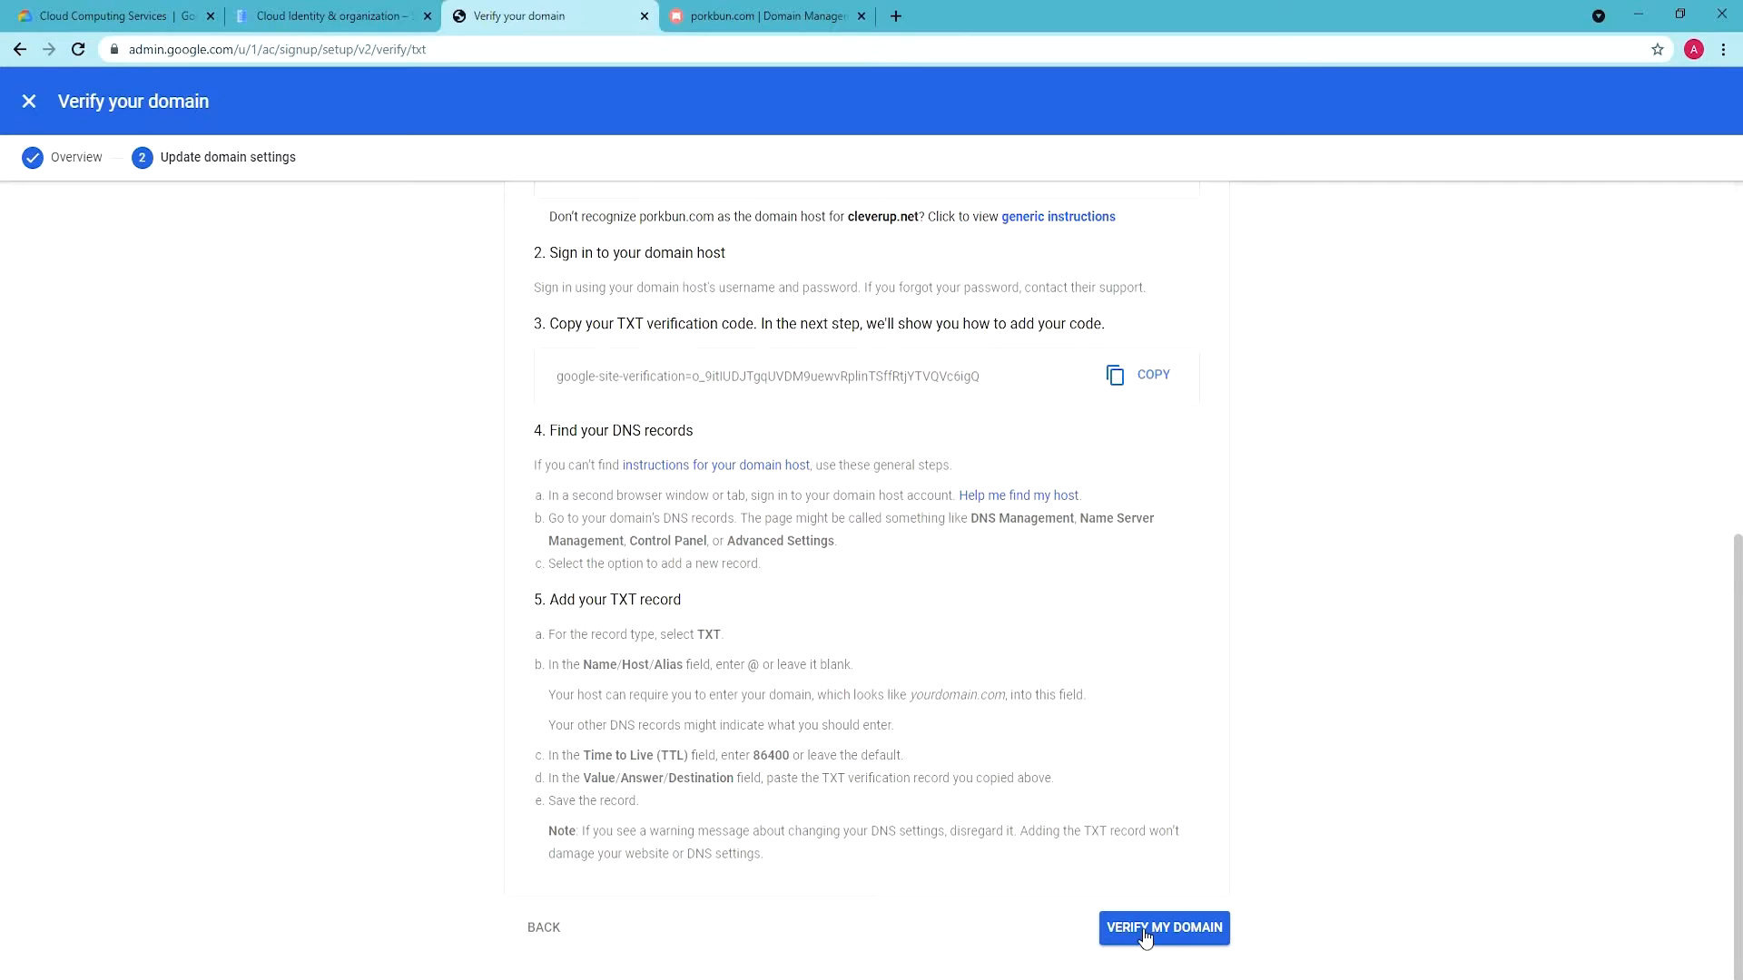
left_click(1163, 928)
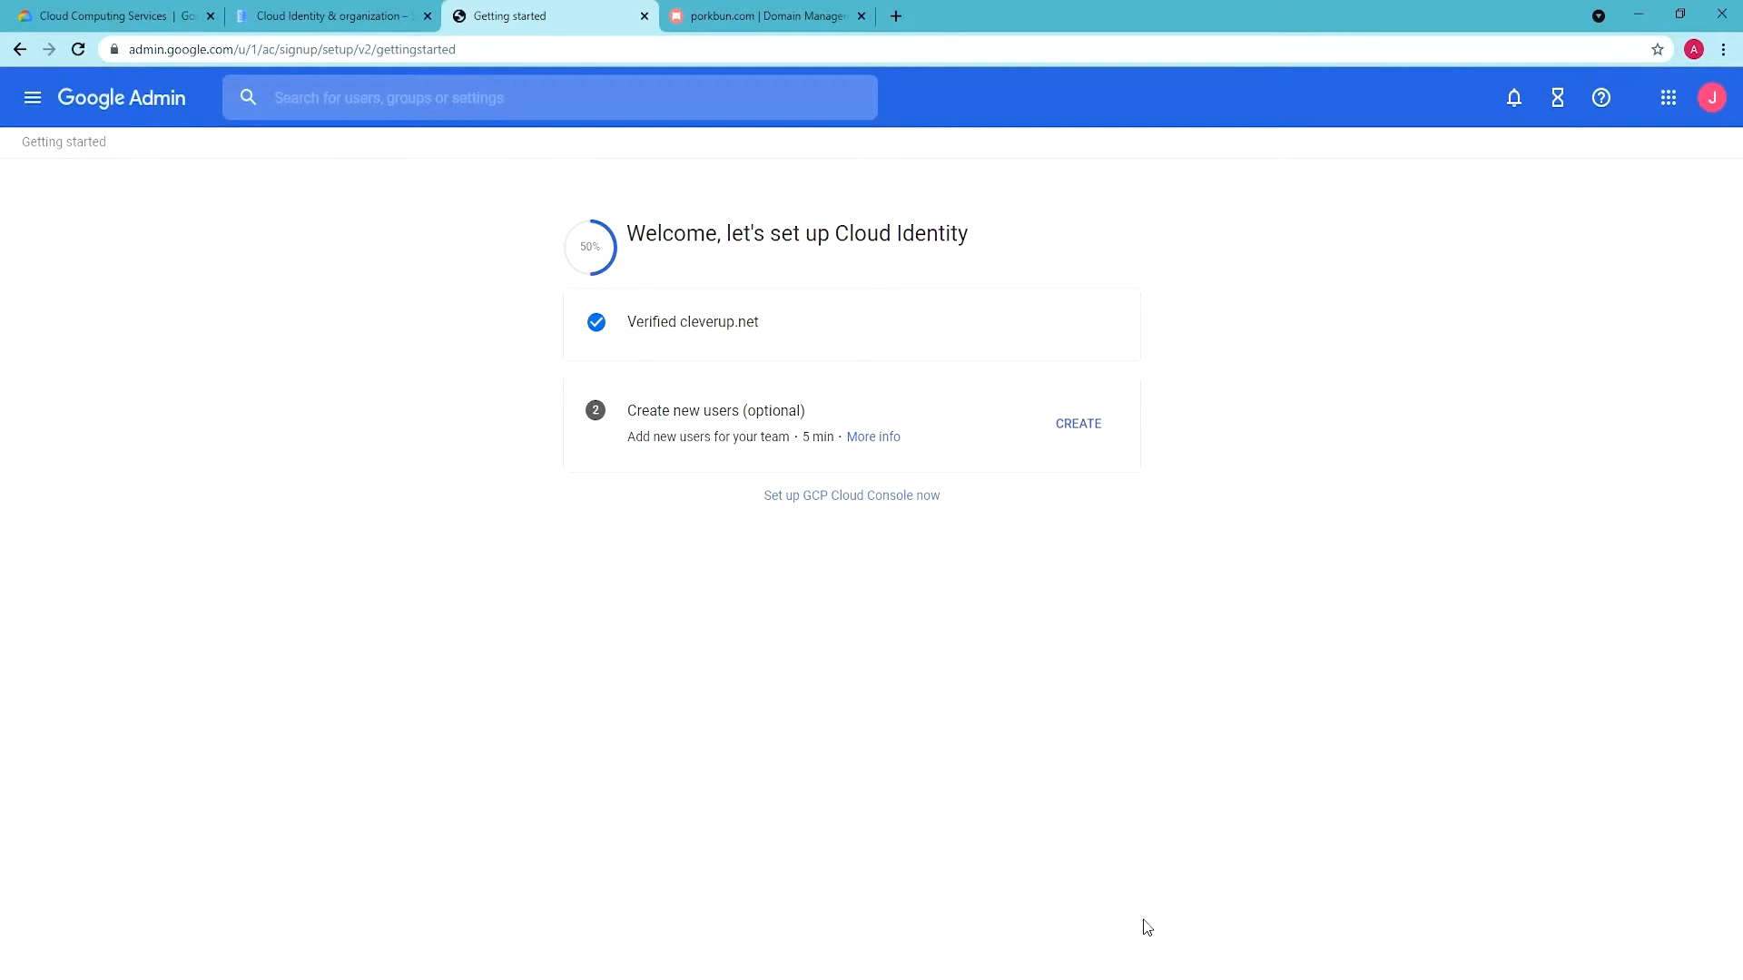
mouse_move(1038, 750)
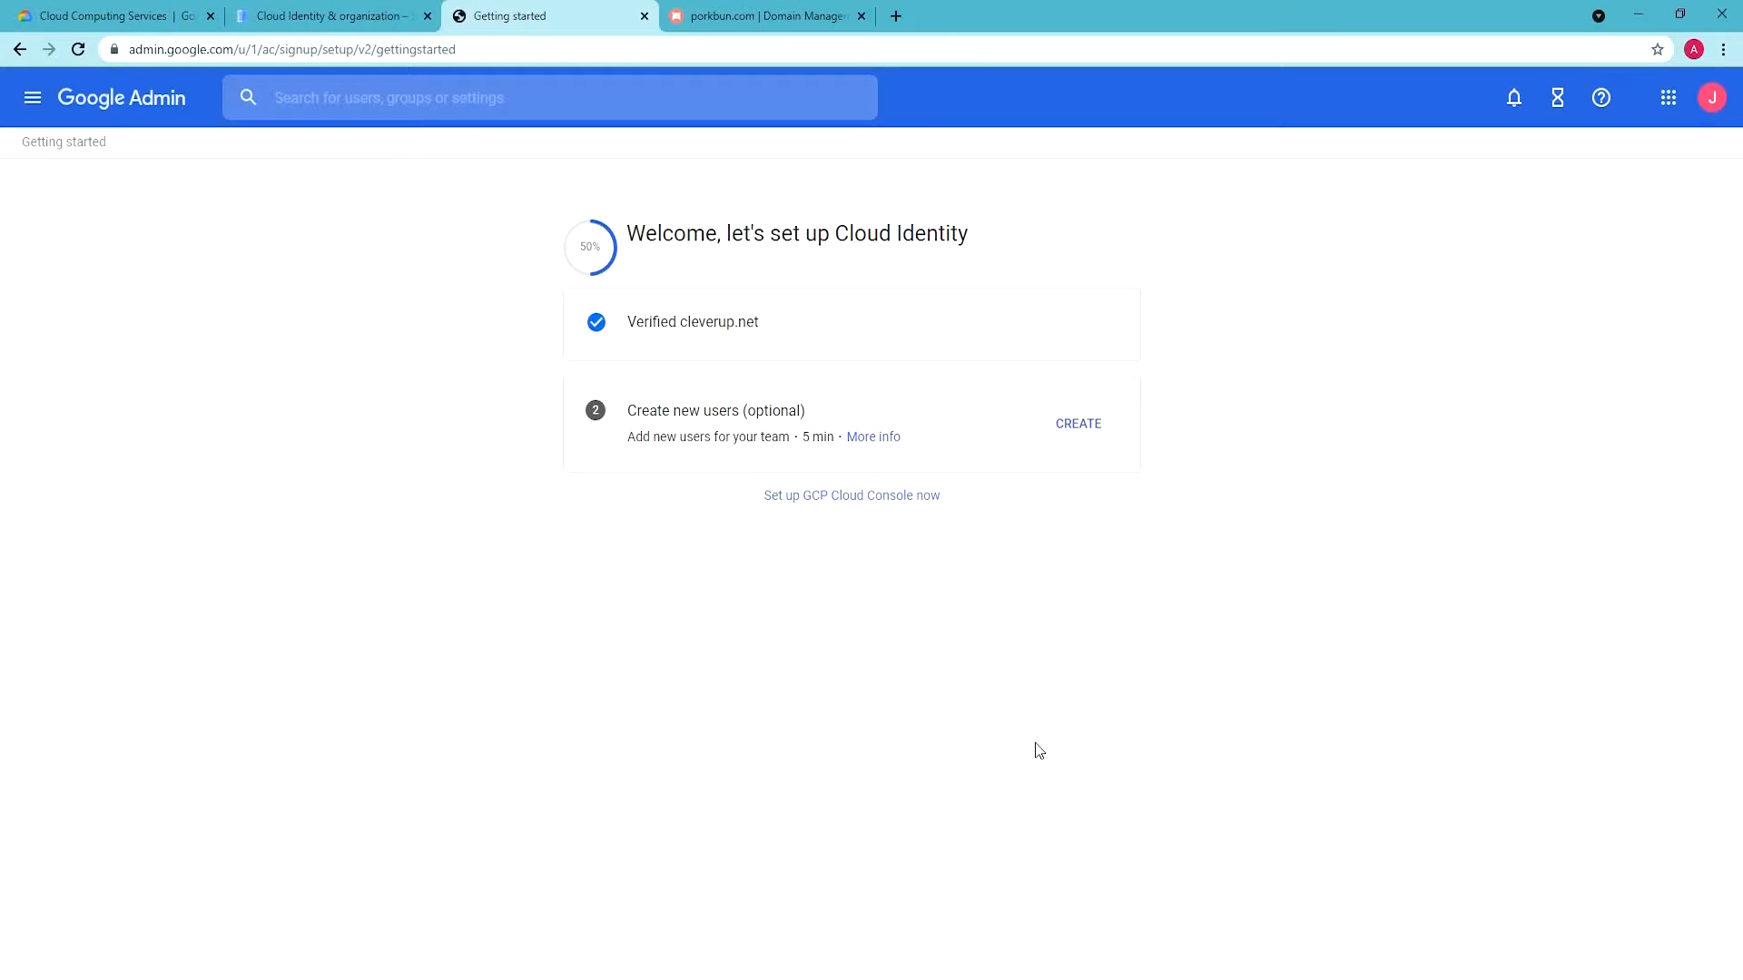
mouse_move(840, 568)
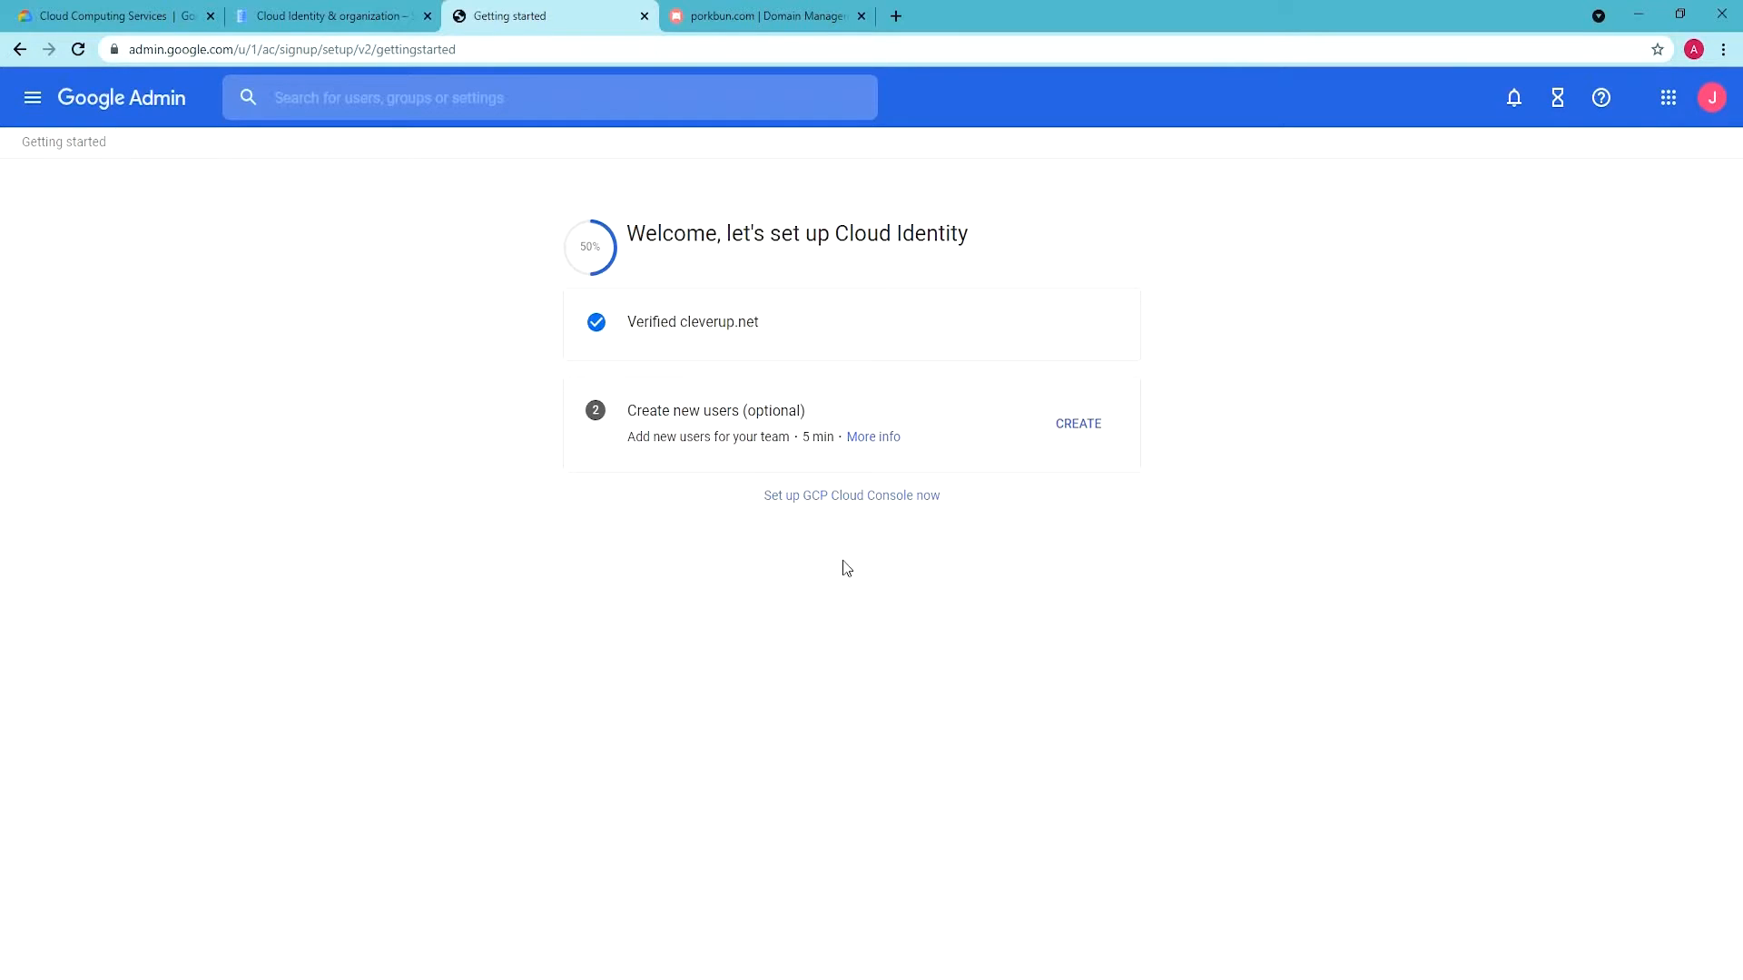
mouse_move(851, 494)
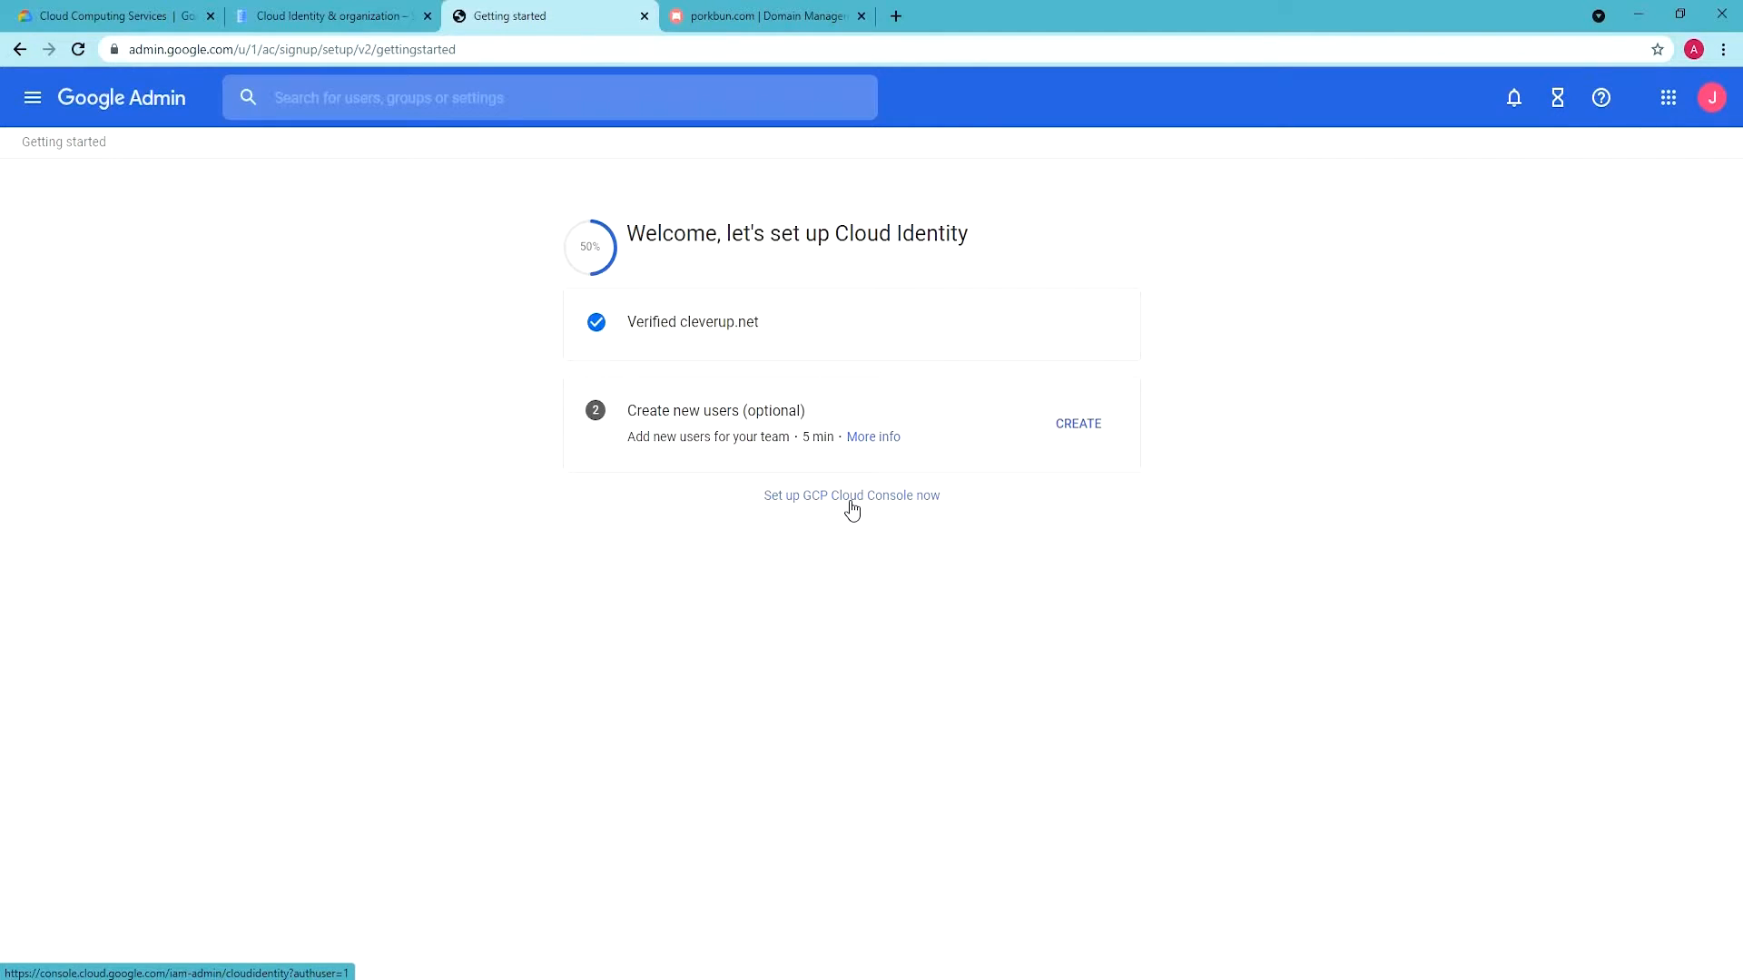
Step: Choose 'Set up GCP Cloud Console now' below the Getting started checklist
left_click(849, 494)
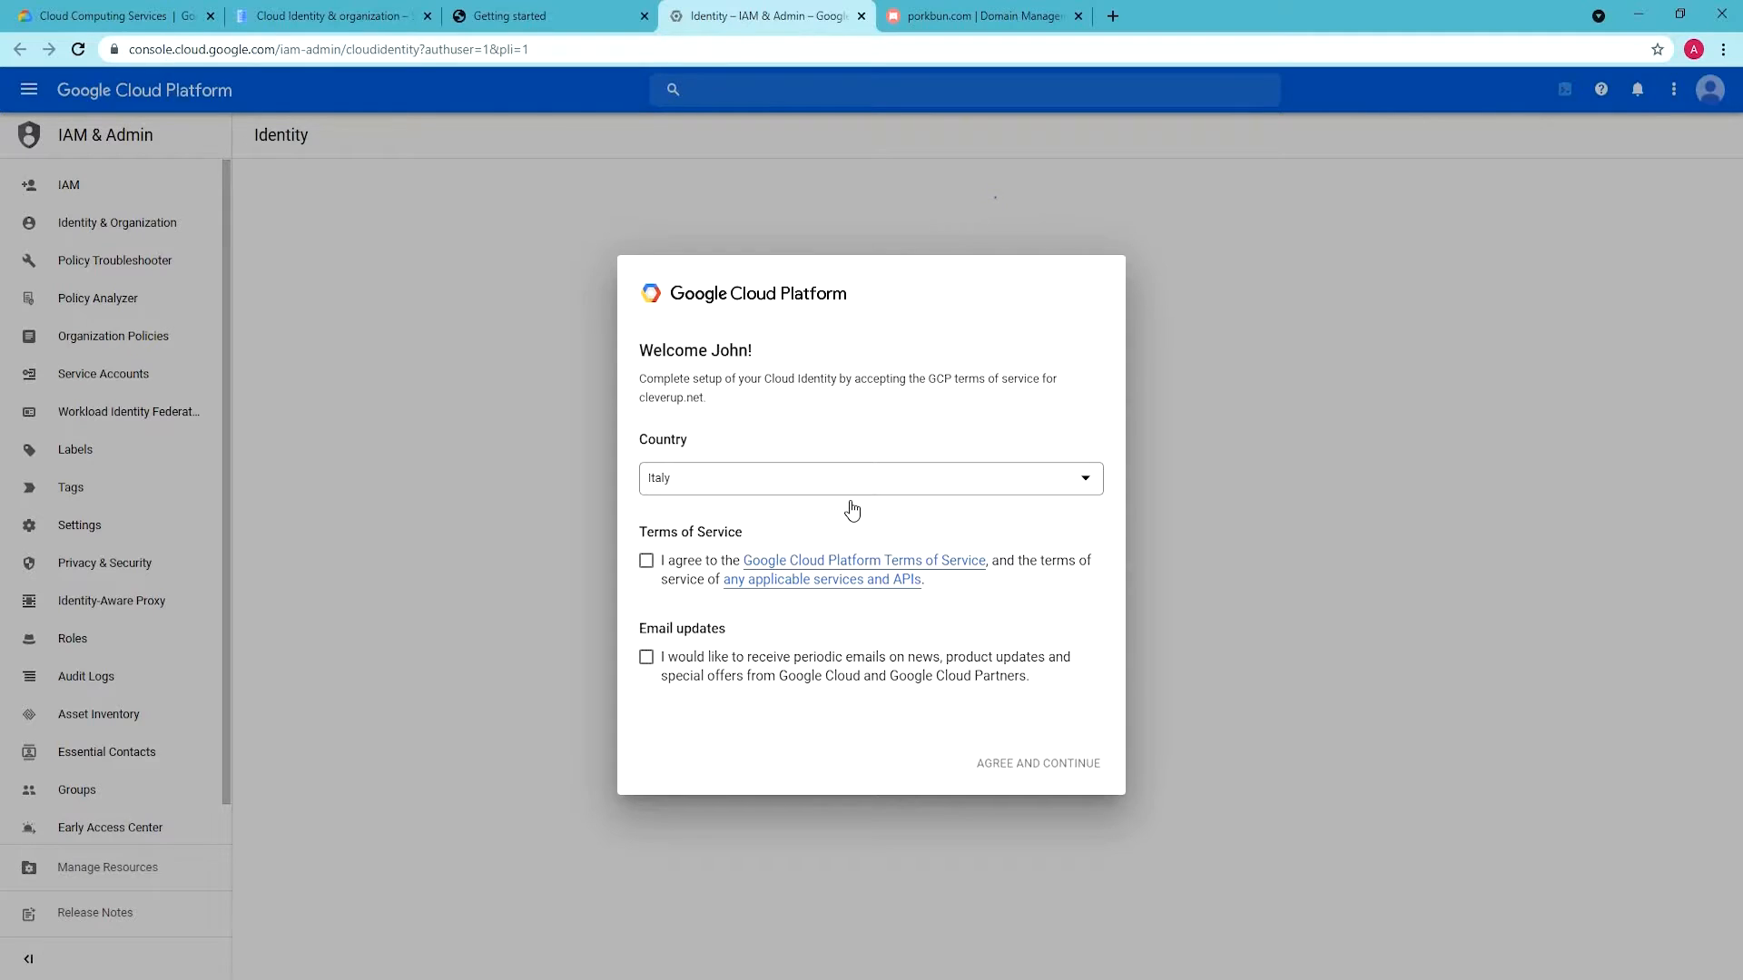
mouse_move(731, 532)
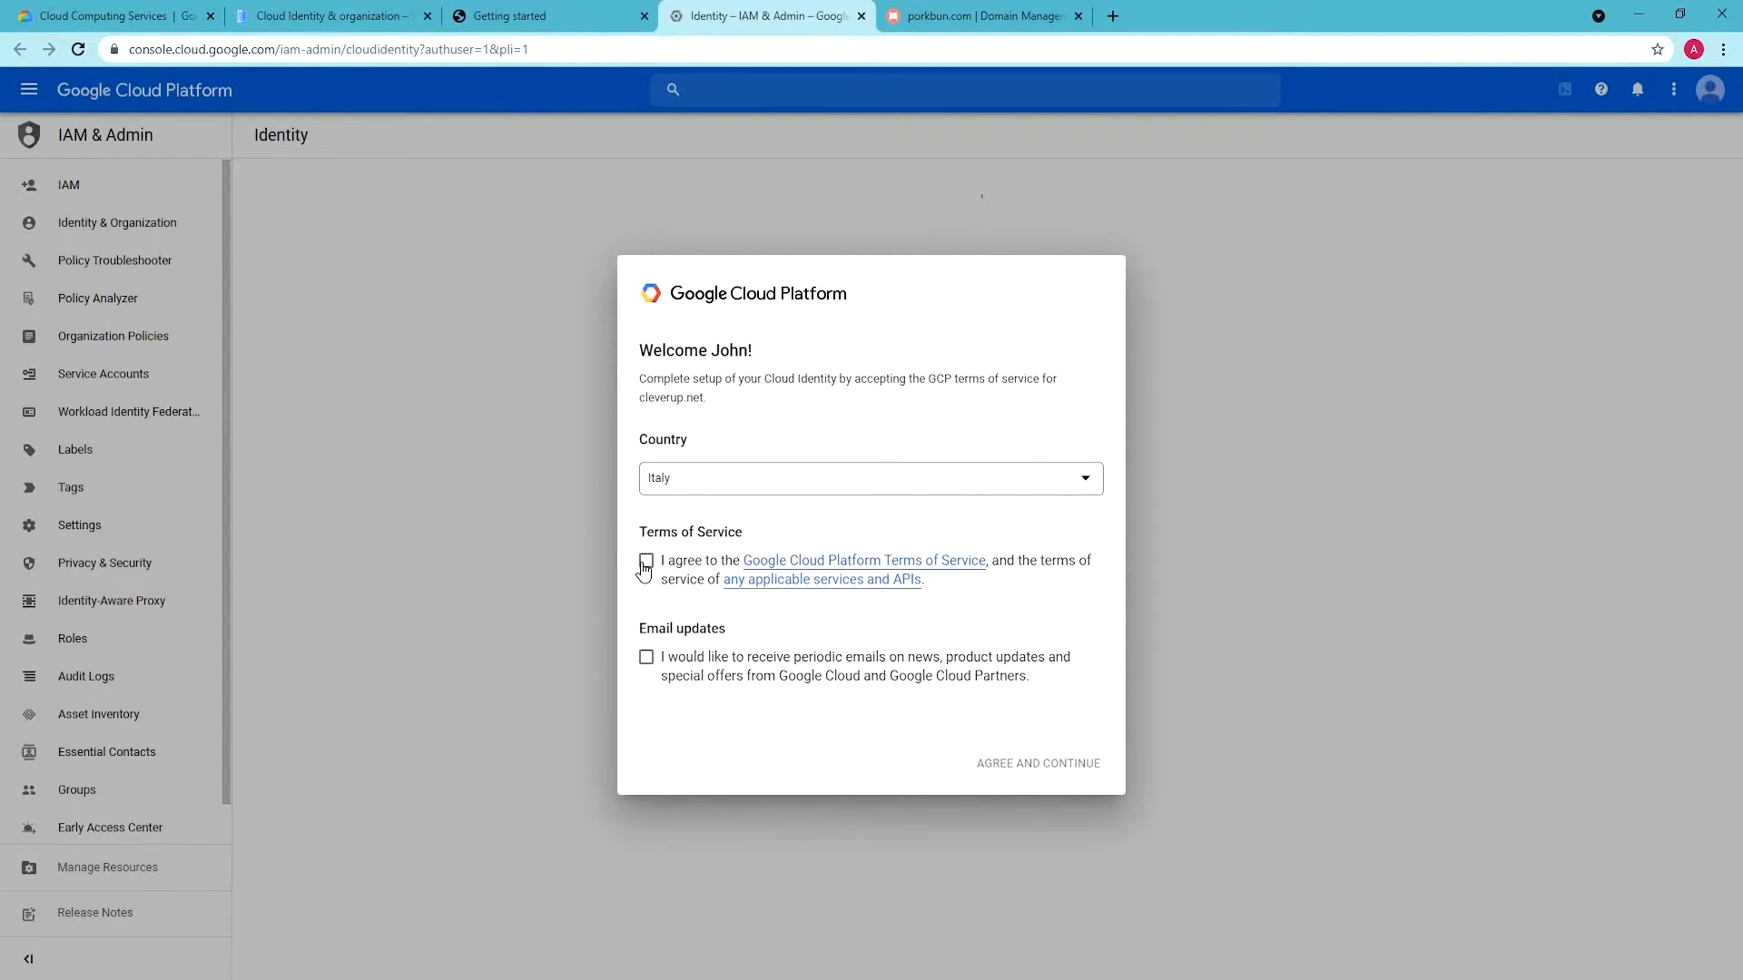
Step: Agree to the Google Cloud Platform Terms of Service and continue to complete identity setup
left_click(646, 561)
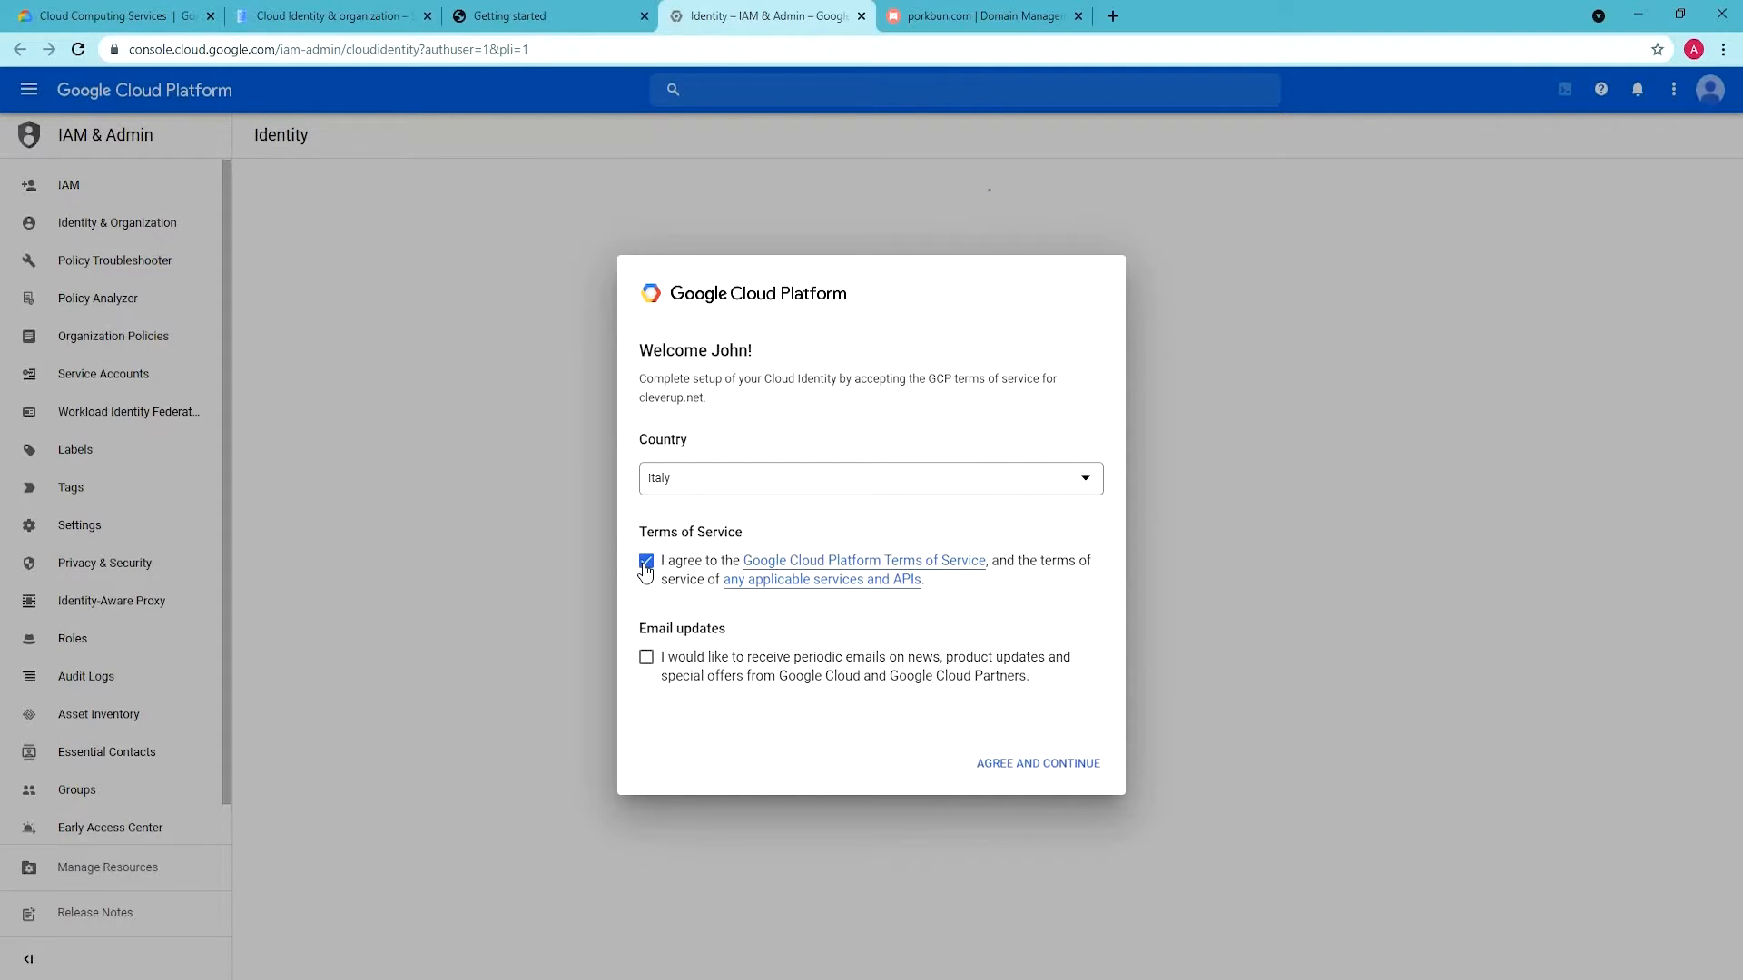
left_click(1037, 765)
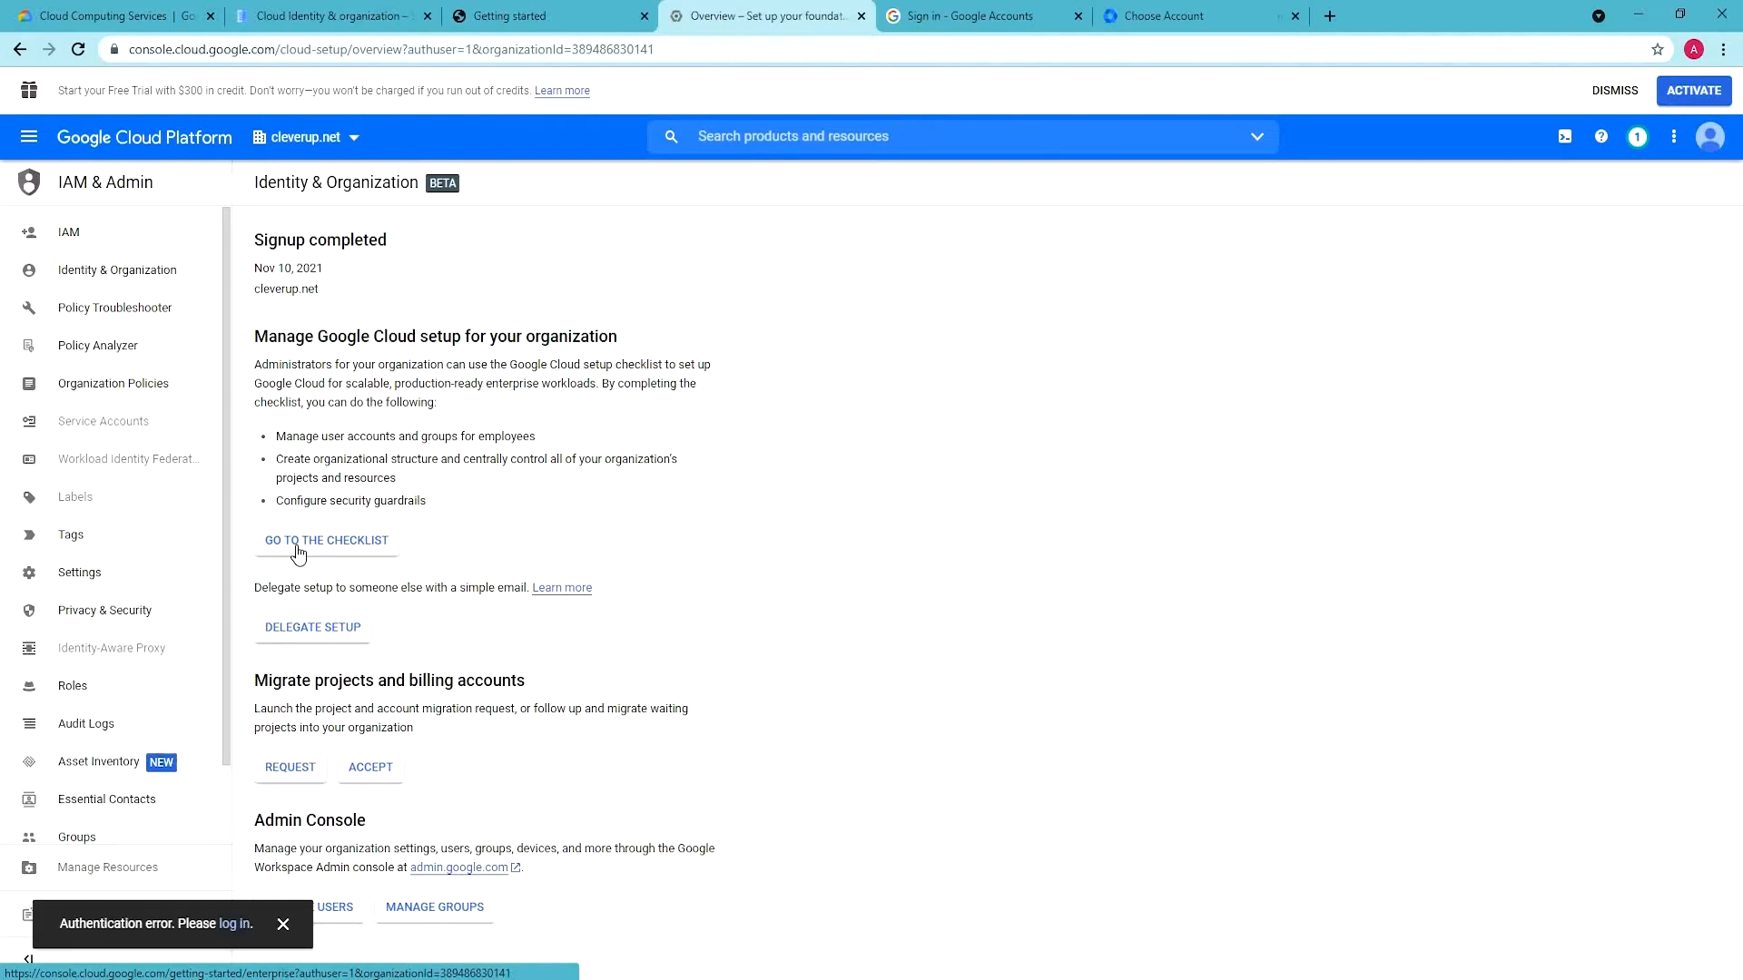
Step: Go to the foundation setup checklist, then log in again from the authentication error notification
left_click(325, 541)
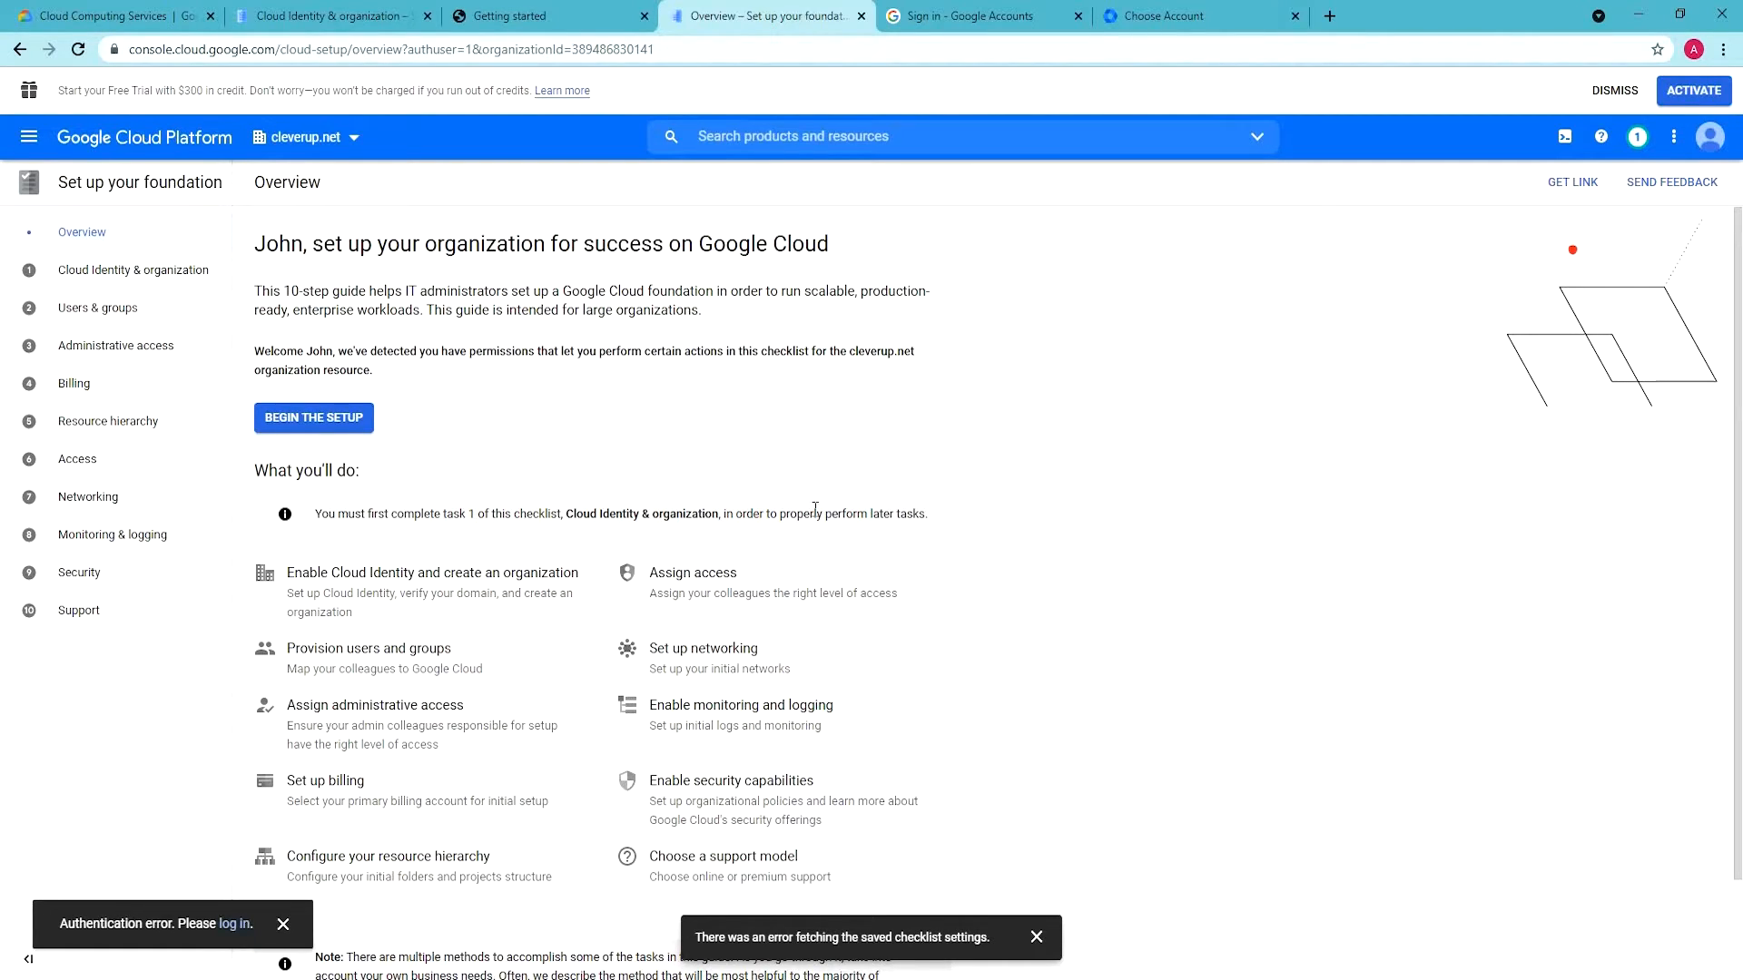
mouse_move(1641, 241)
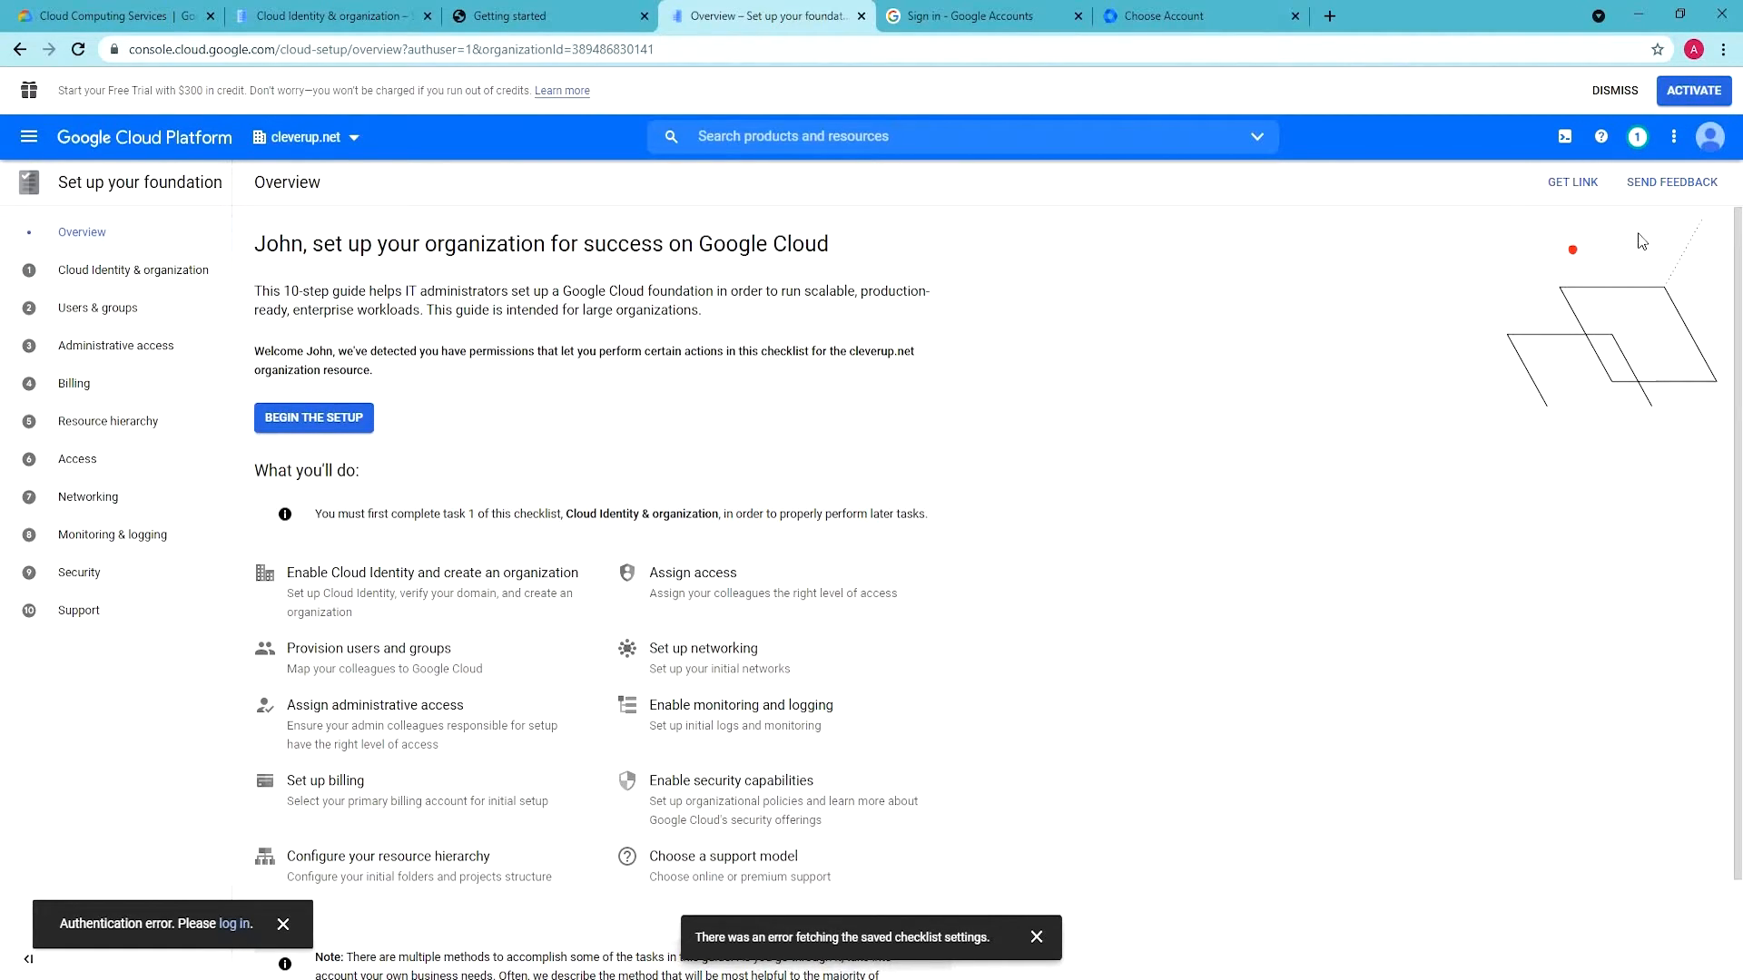
left_click(1710, 136)
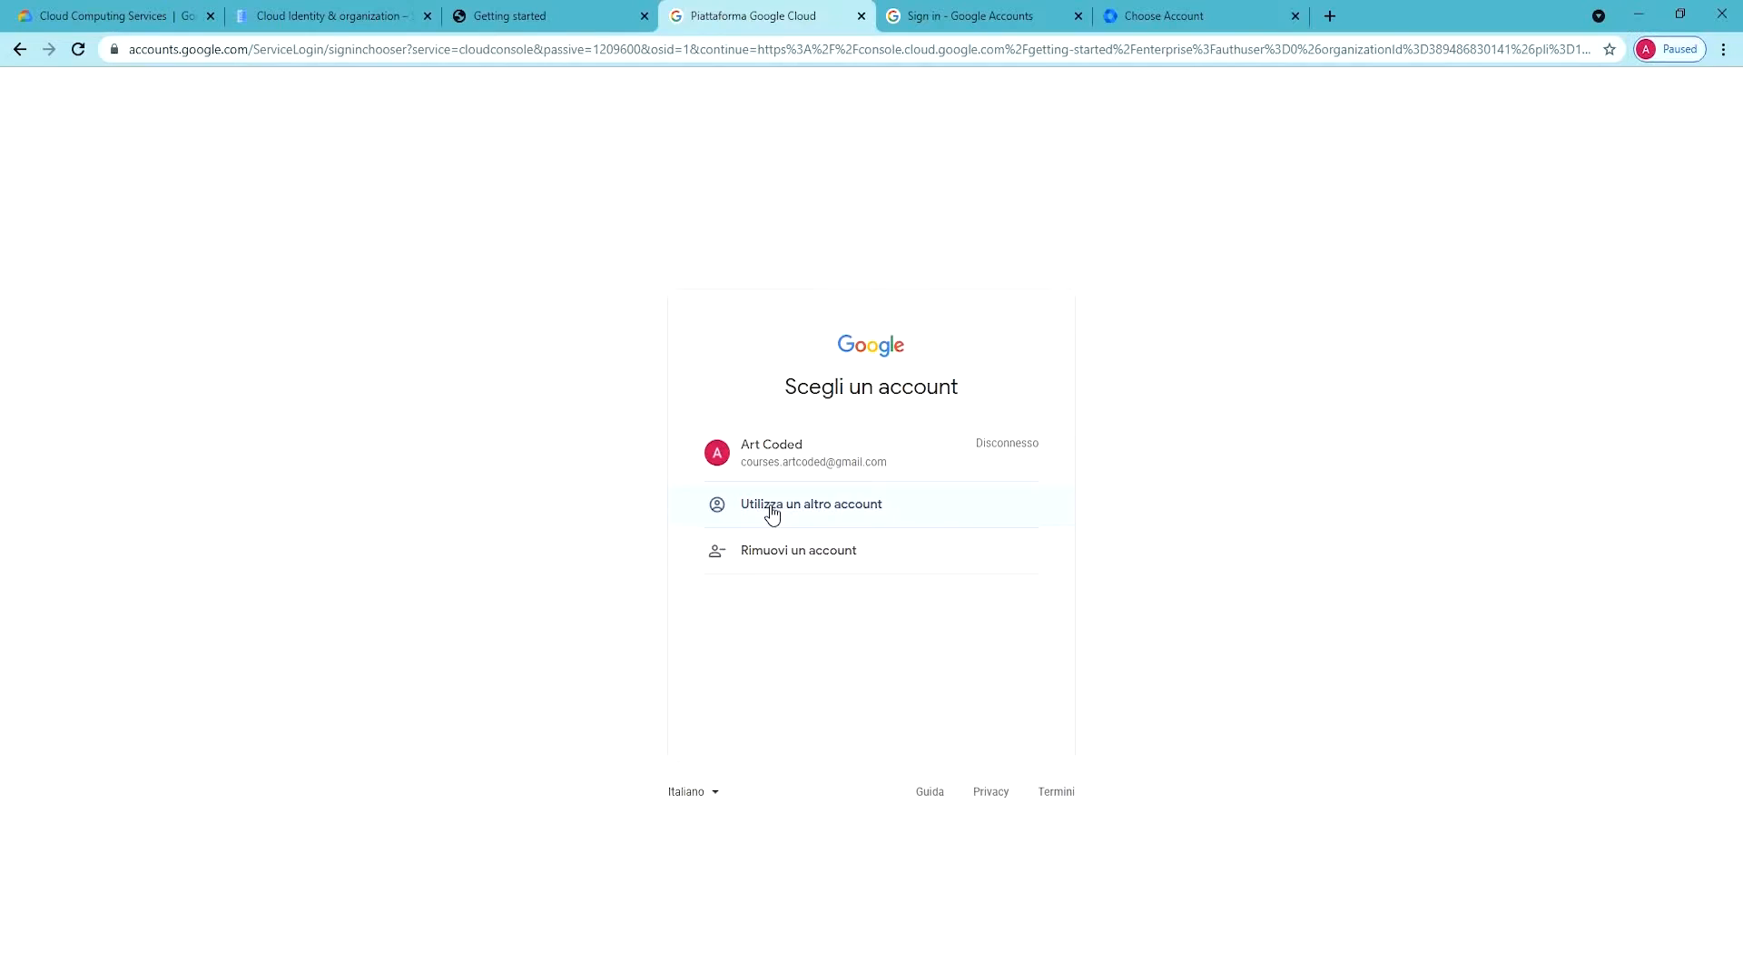
left_click(810, 503)
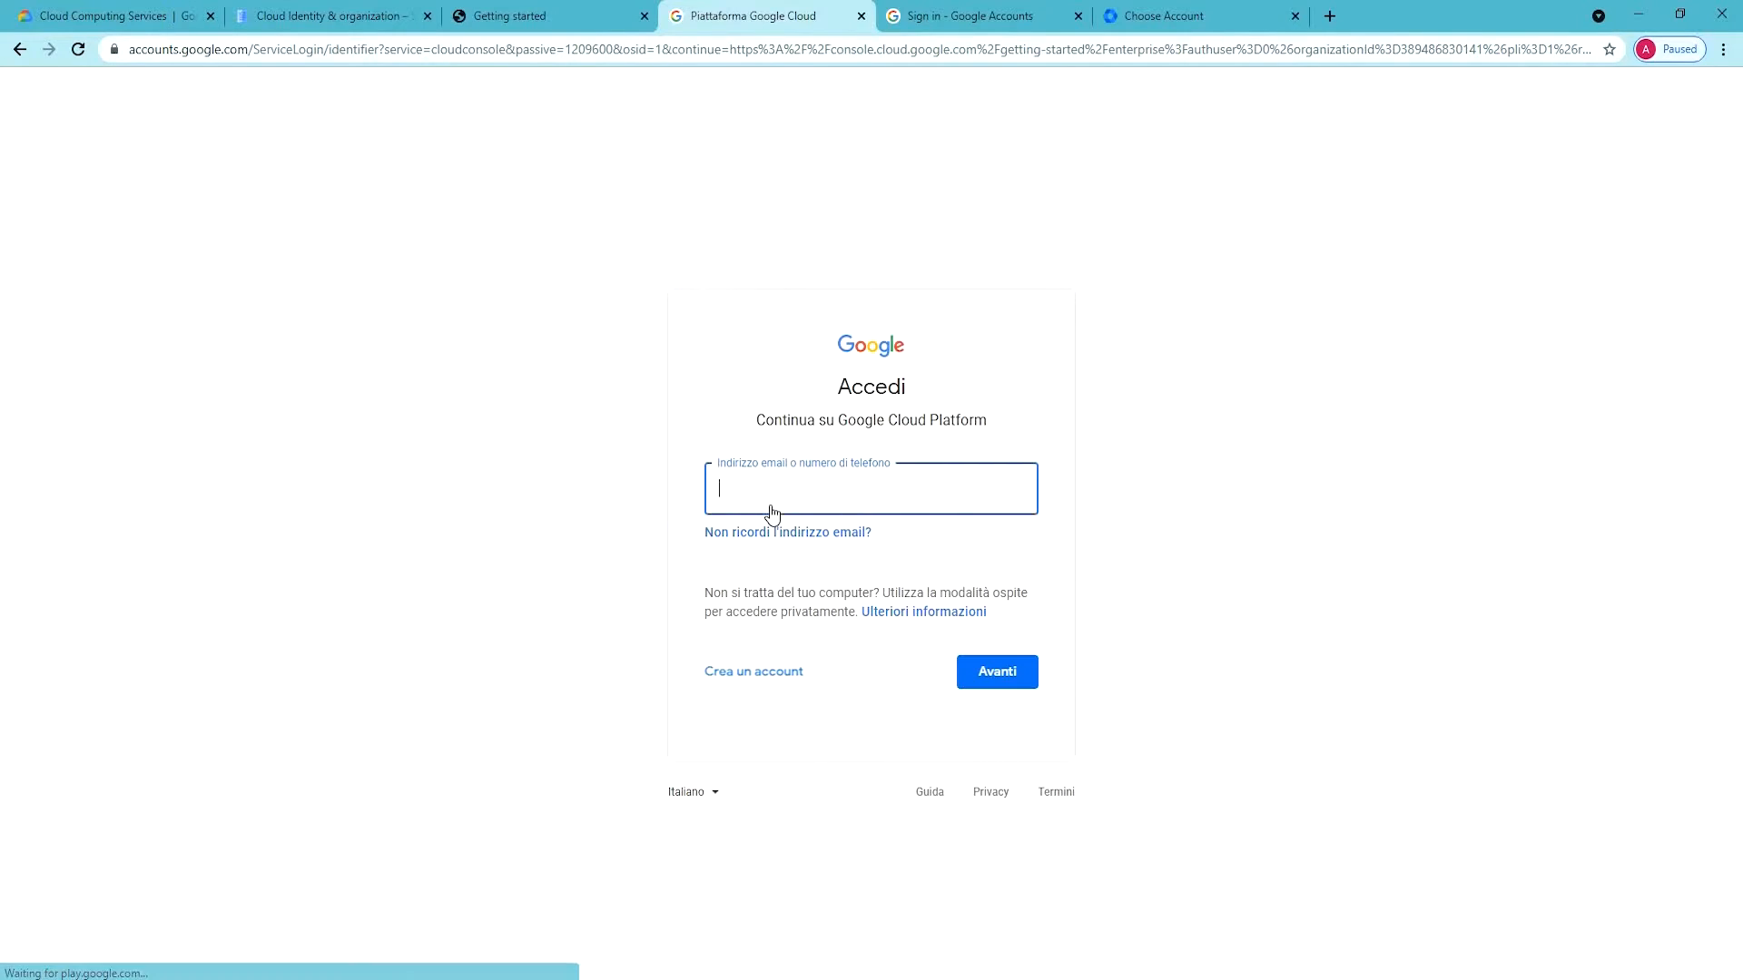
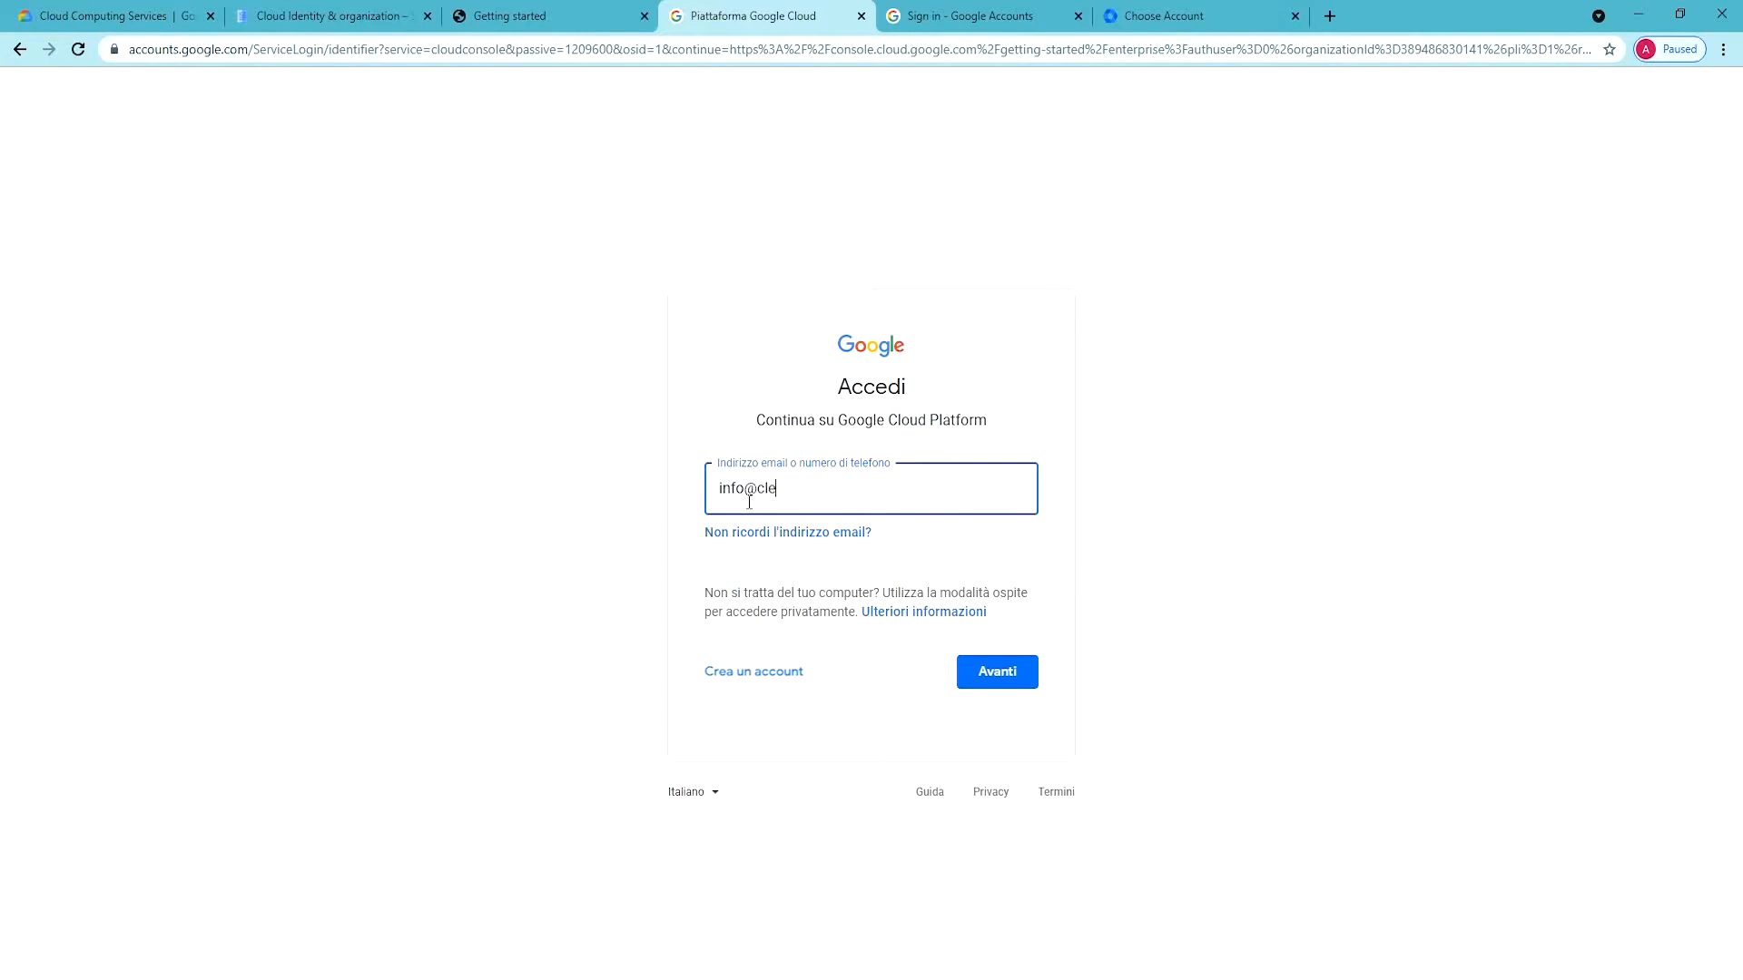
left_click(995, 672)
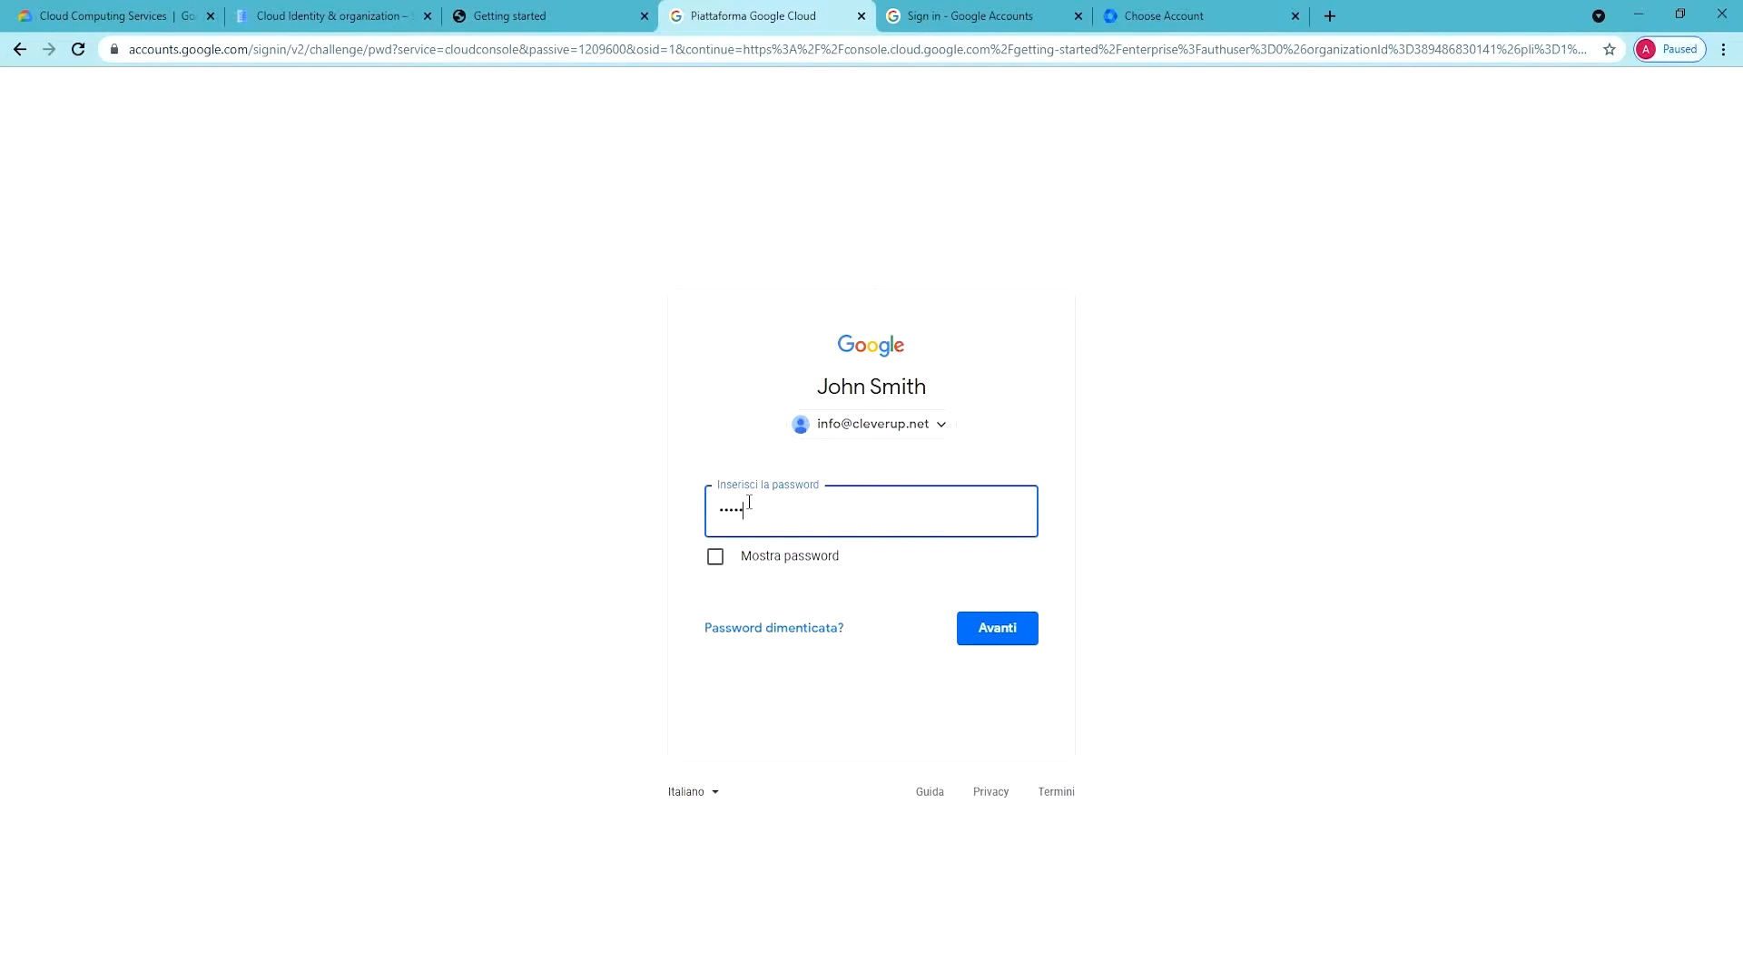
left_click(995, 628)
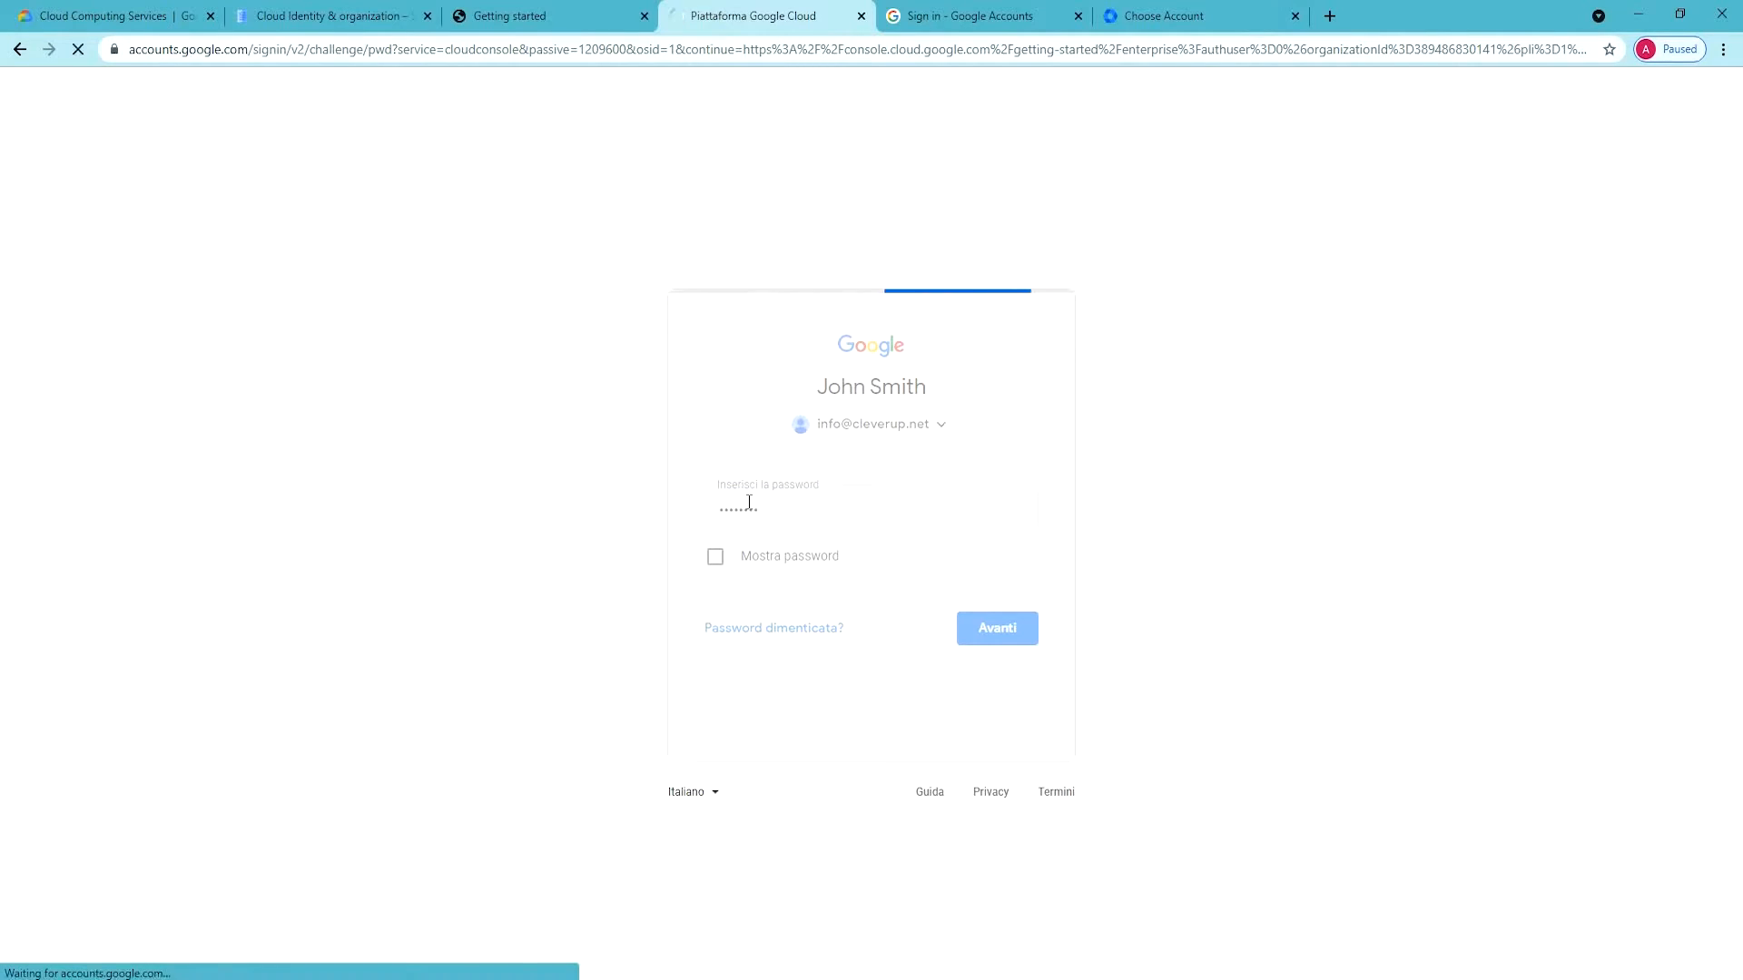
left_click(995, 629)
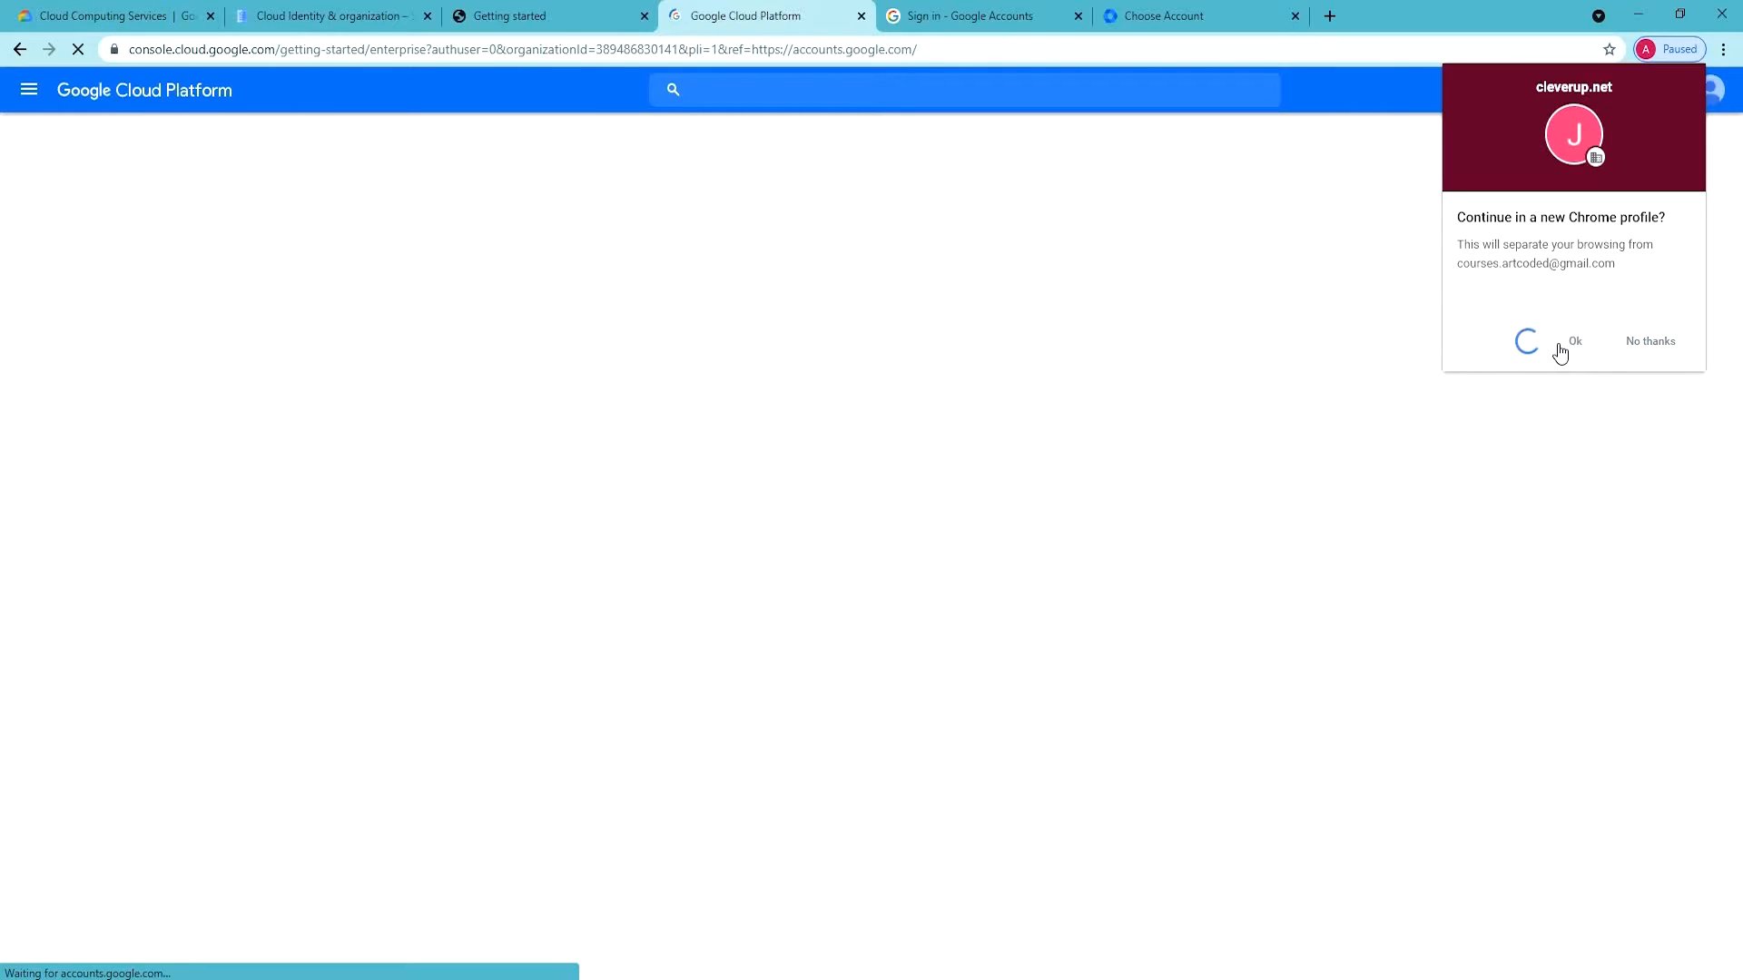
Step: Accept continuing in a new Chrome profile and finish its setup
left_click(1574, 341)
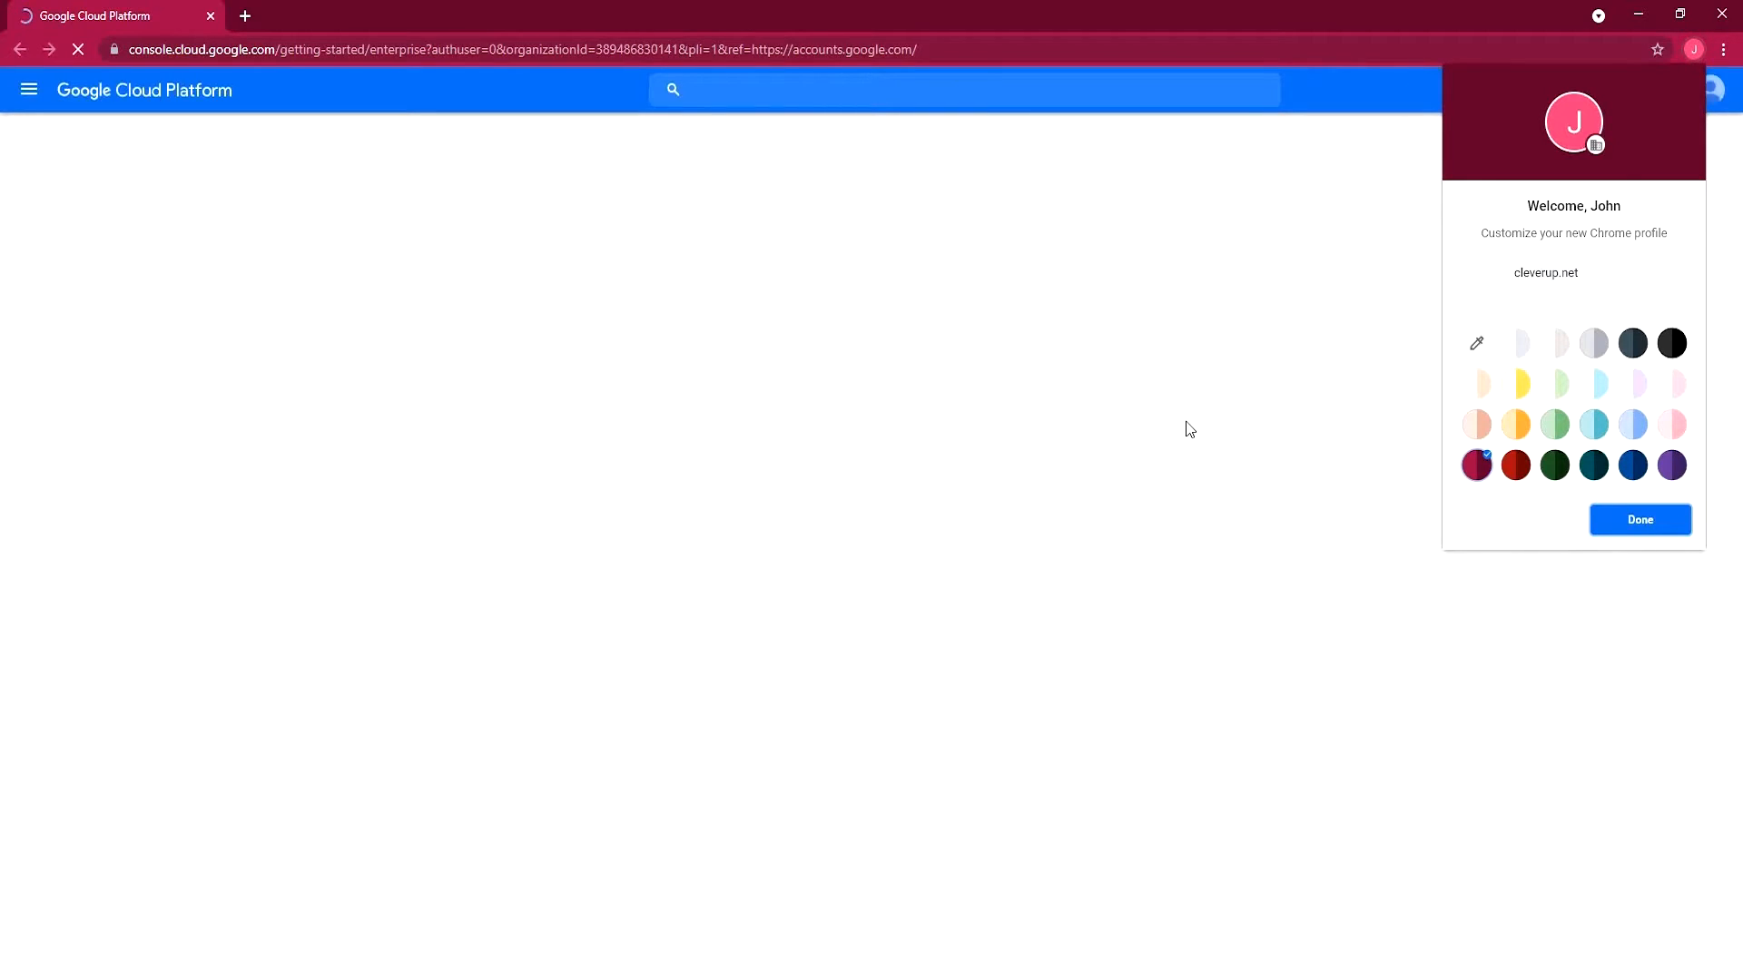
left_click(1638, 519)
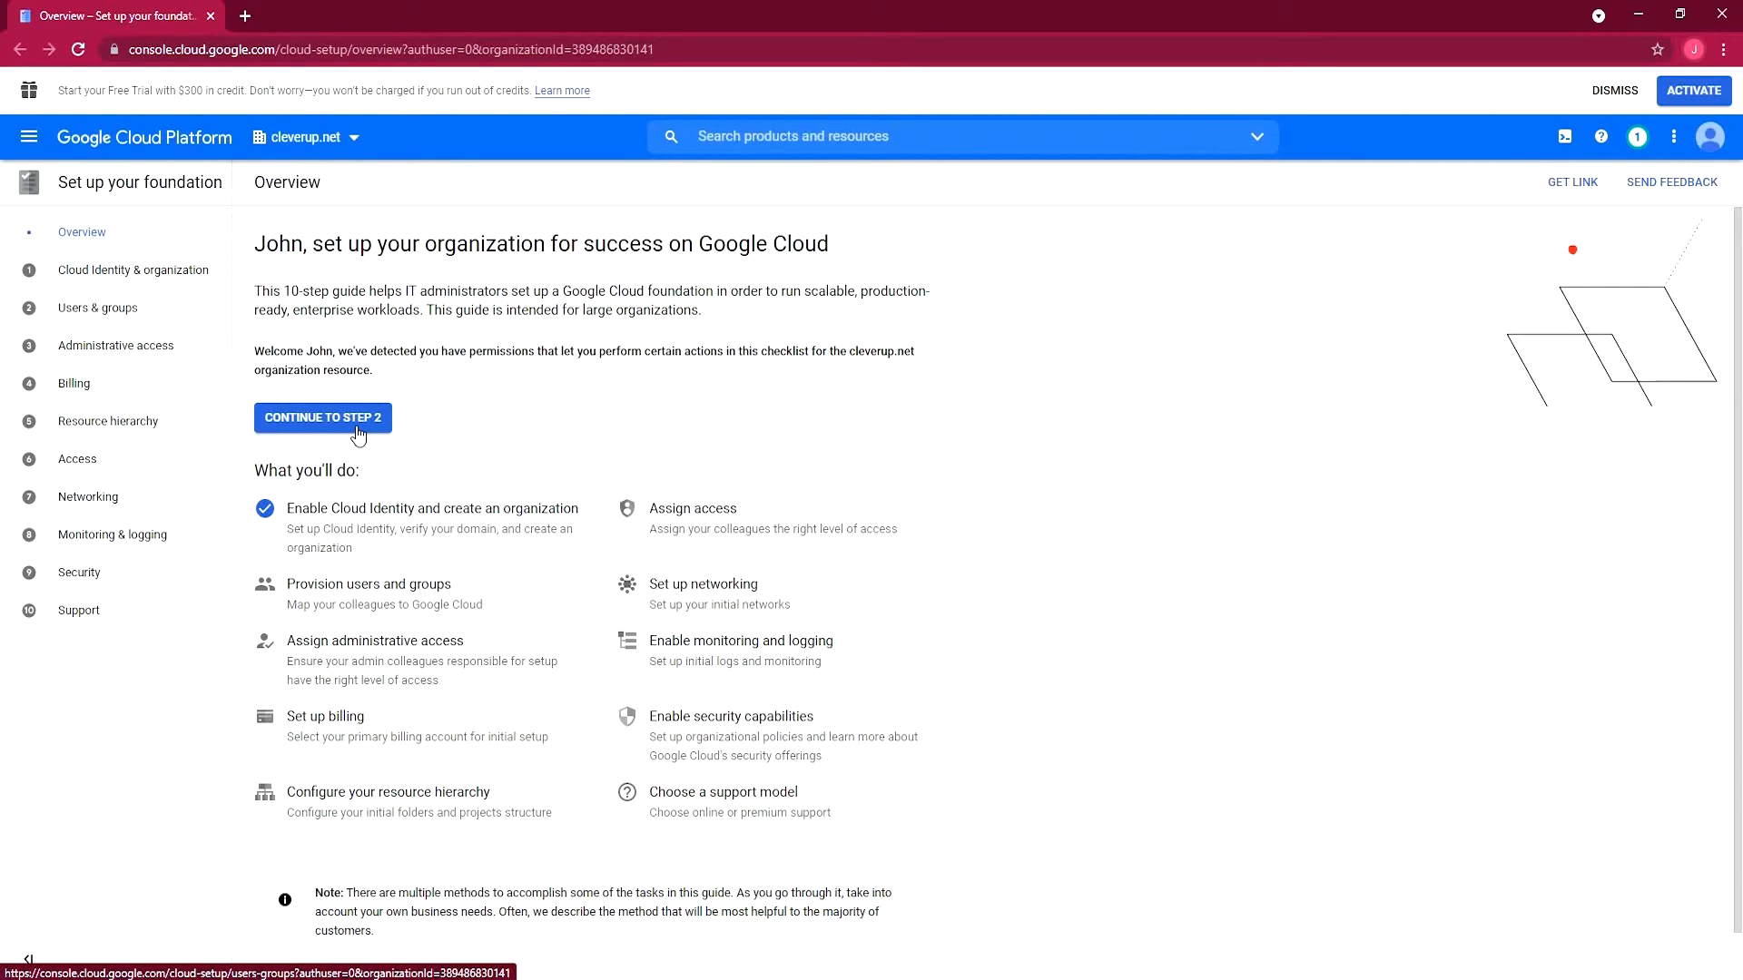
Step: Continue to step 2 Users & groups and go to the Google Admin console to add users
left_click(323, 417)
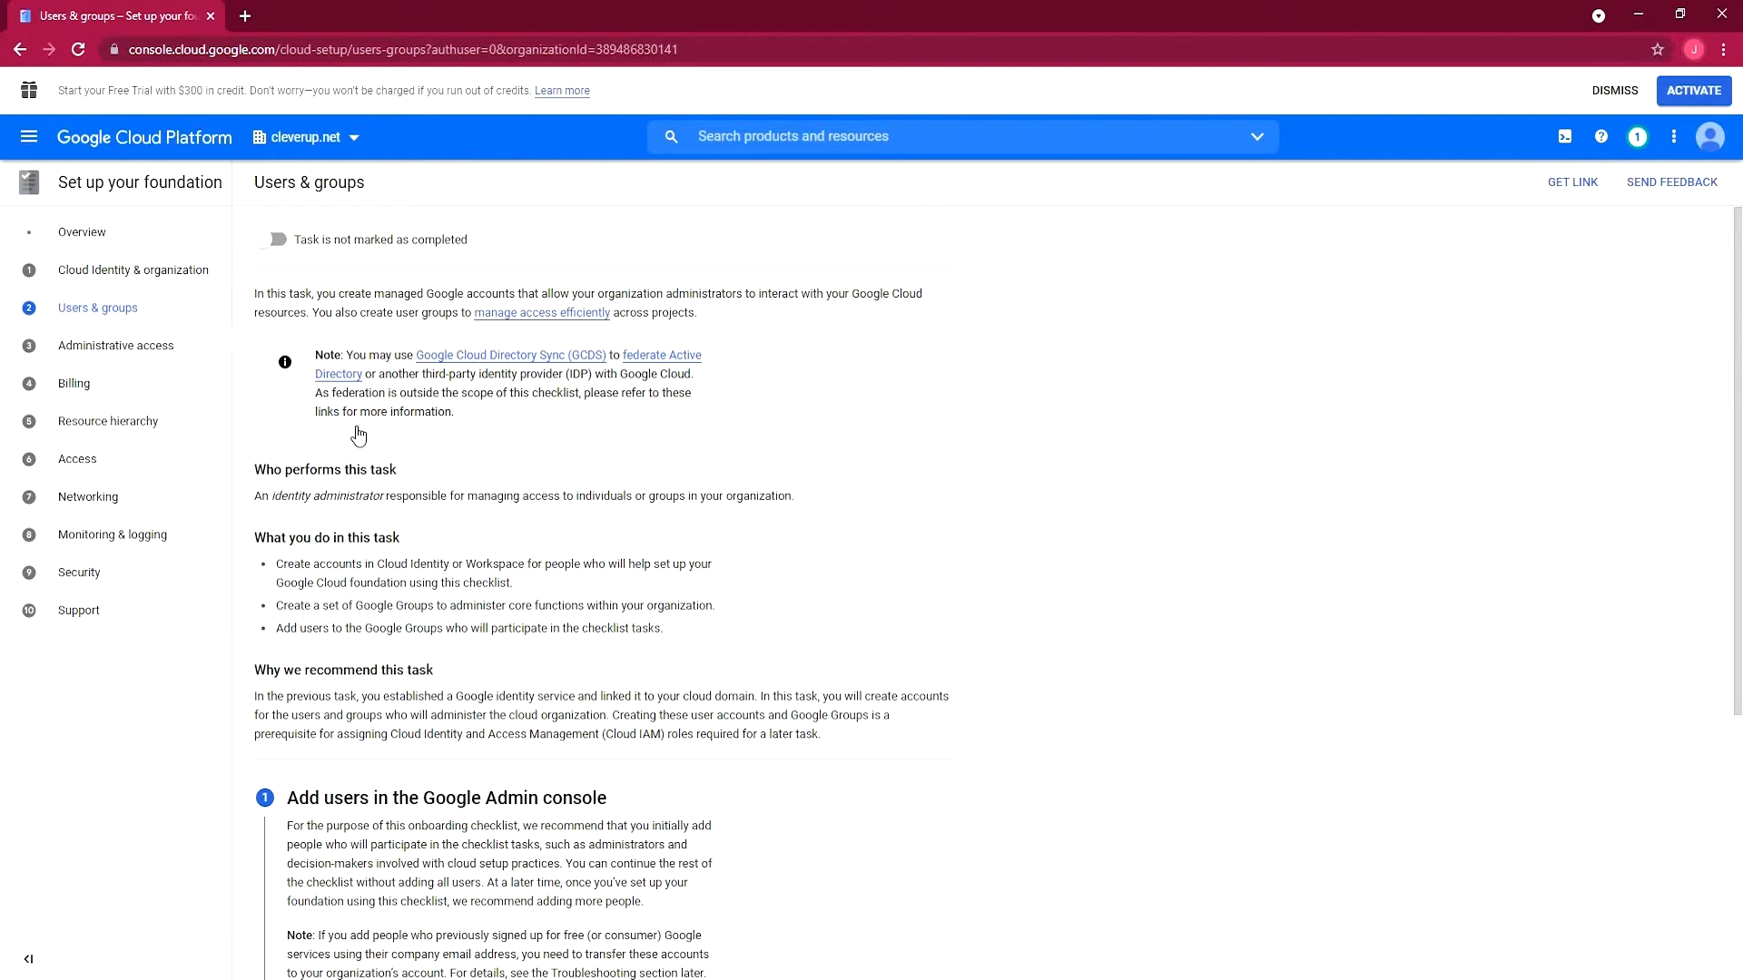
scroll("down", 3)
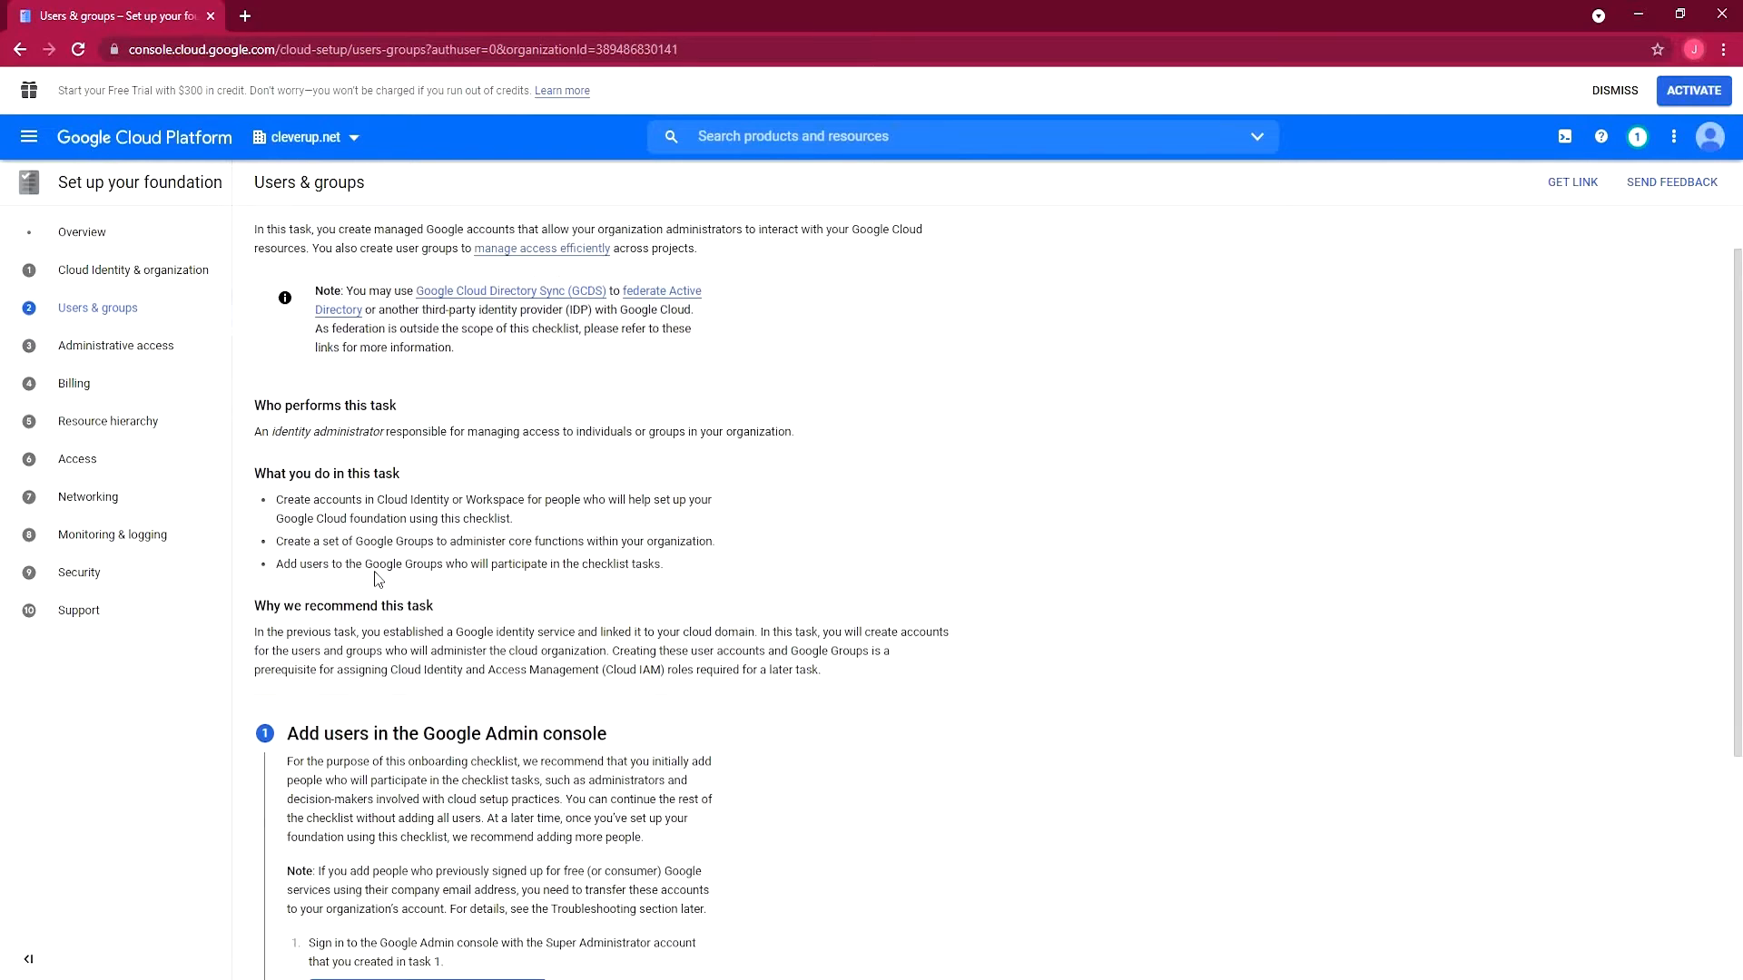
scroll("down", 3)
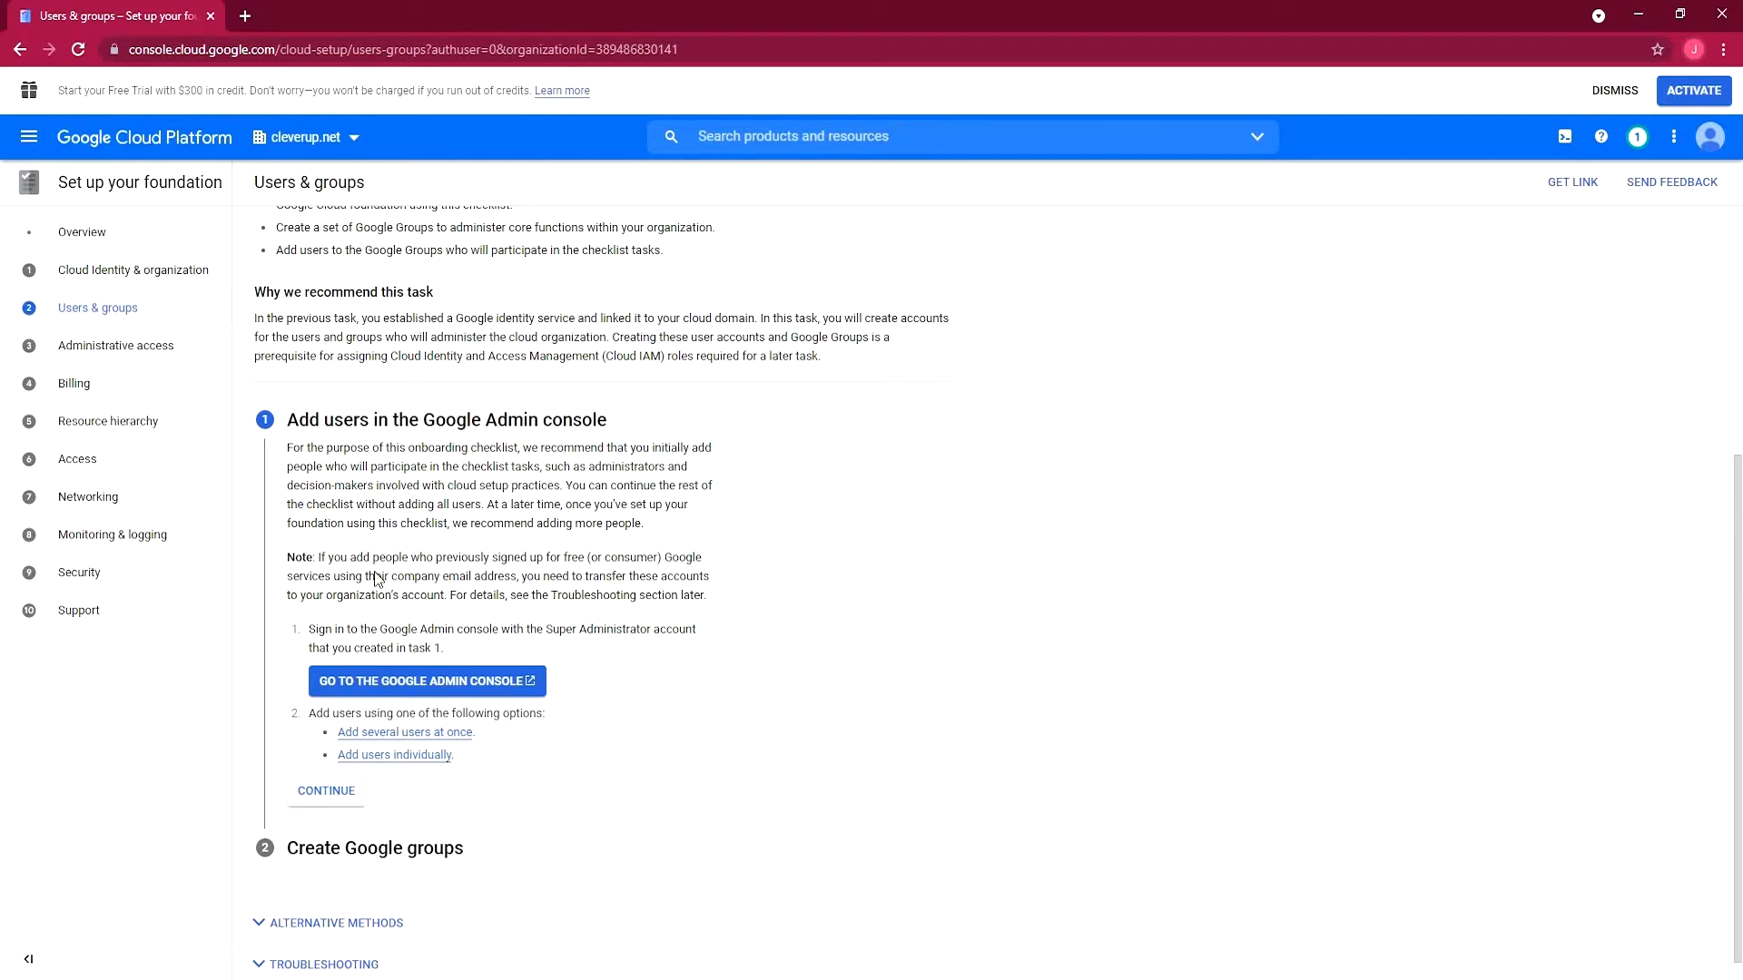
mouse_move(425, 681)
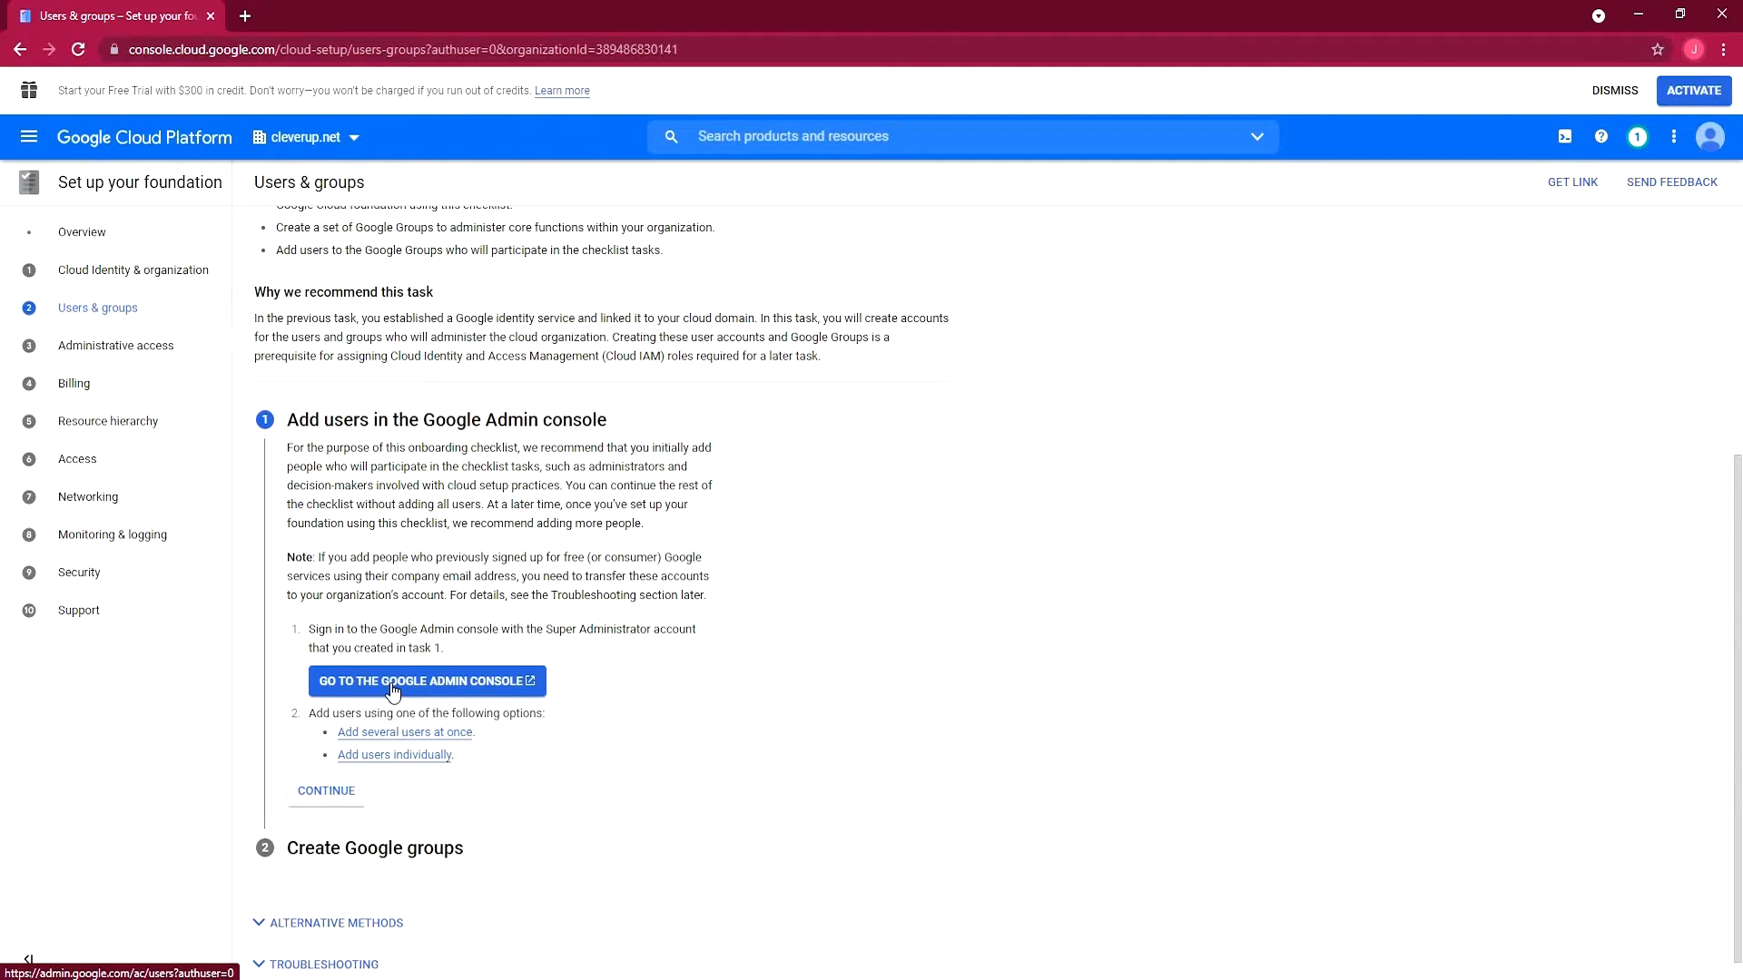
left_click(426, 680)
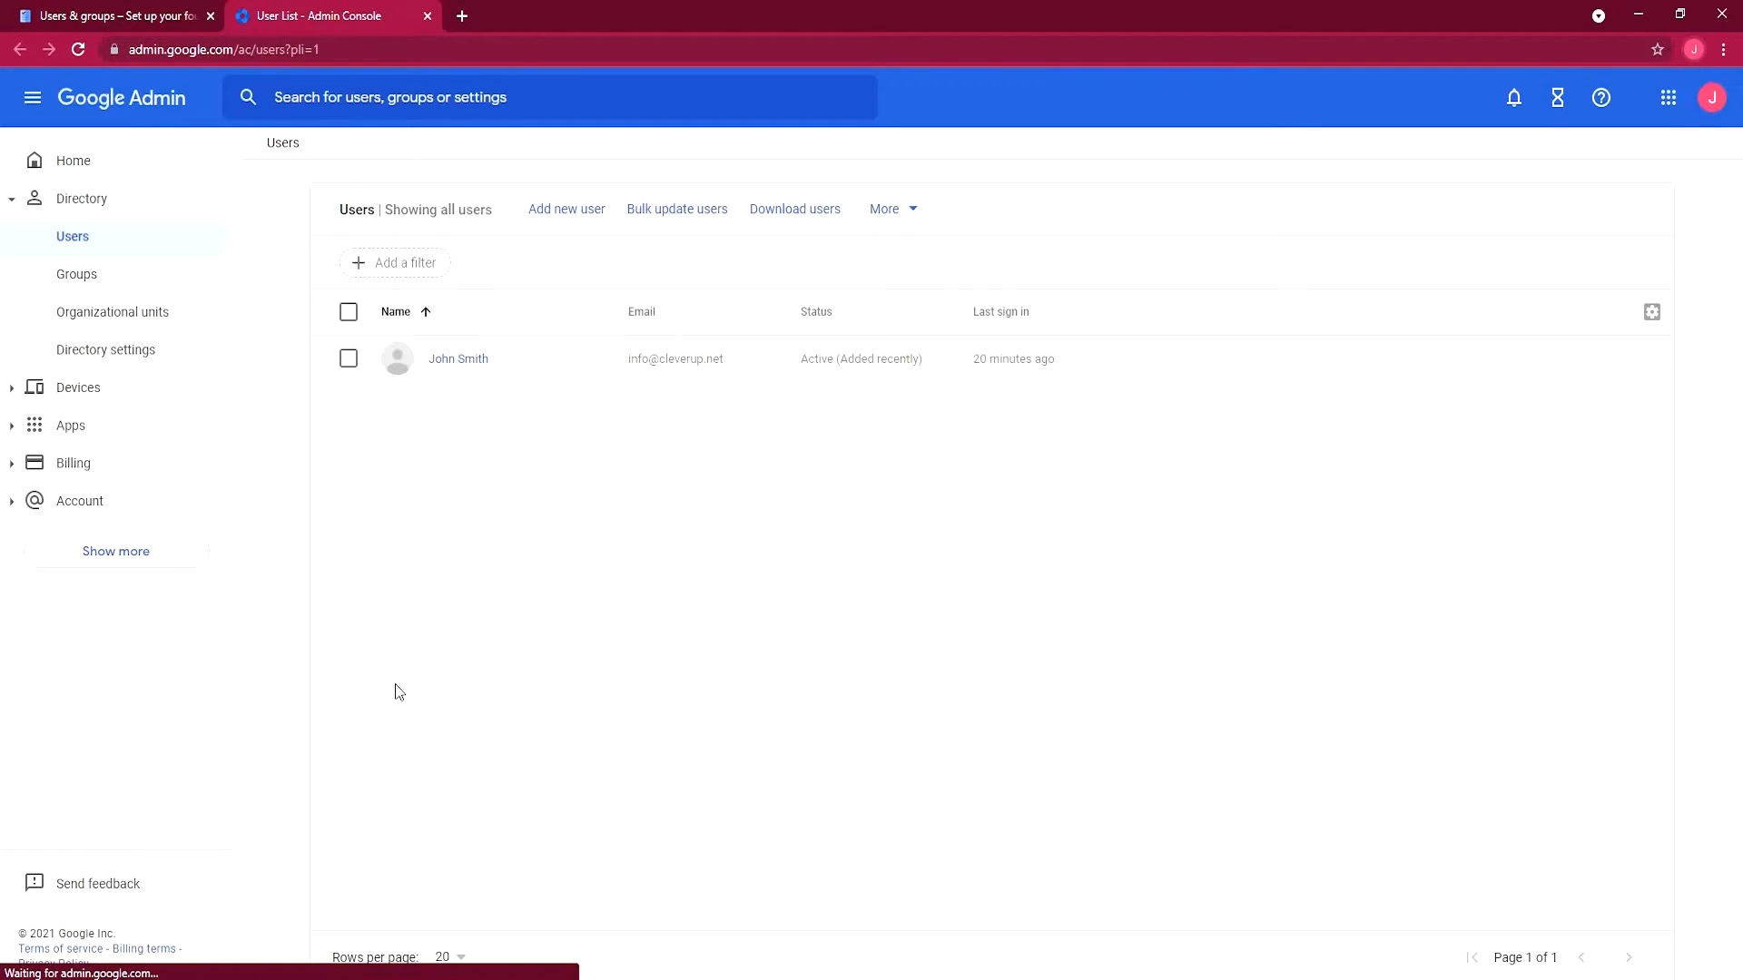
mouse_move(1140, 877)
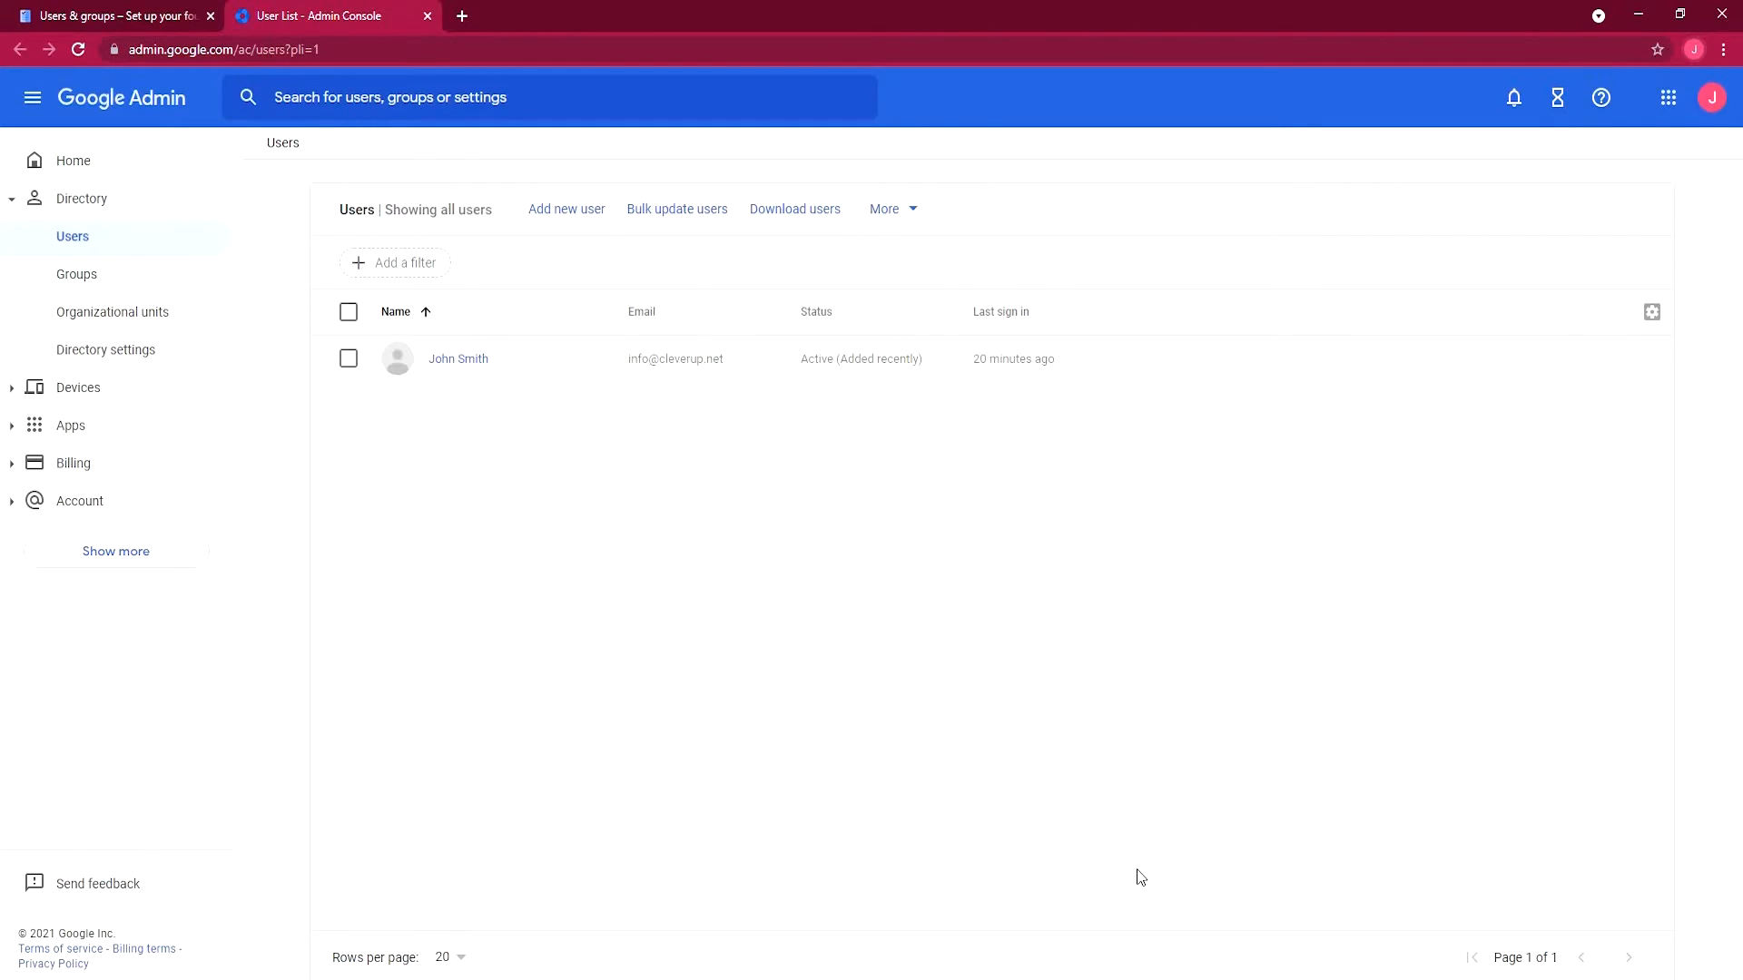
Step: Create user John Smith in the cleverup.net directory, copy his generated password, and close the admin console
left_click(566, 209)
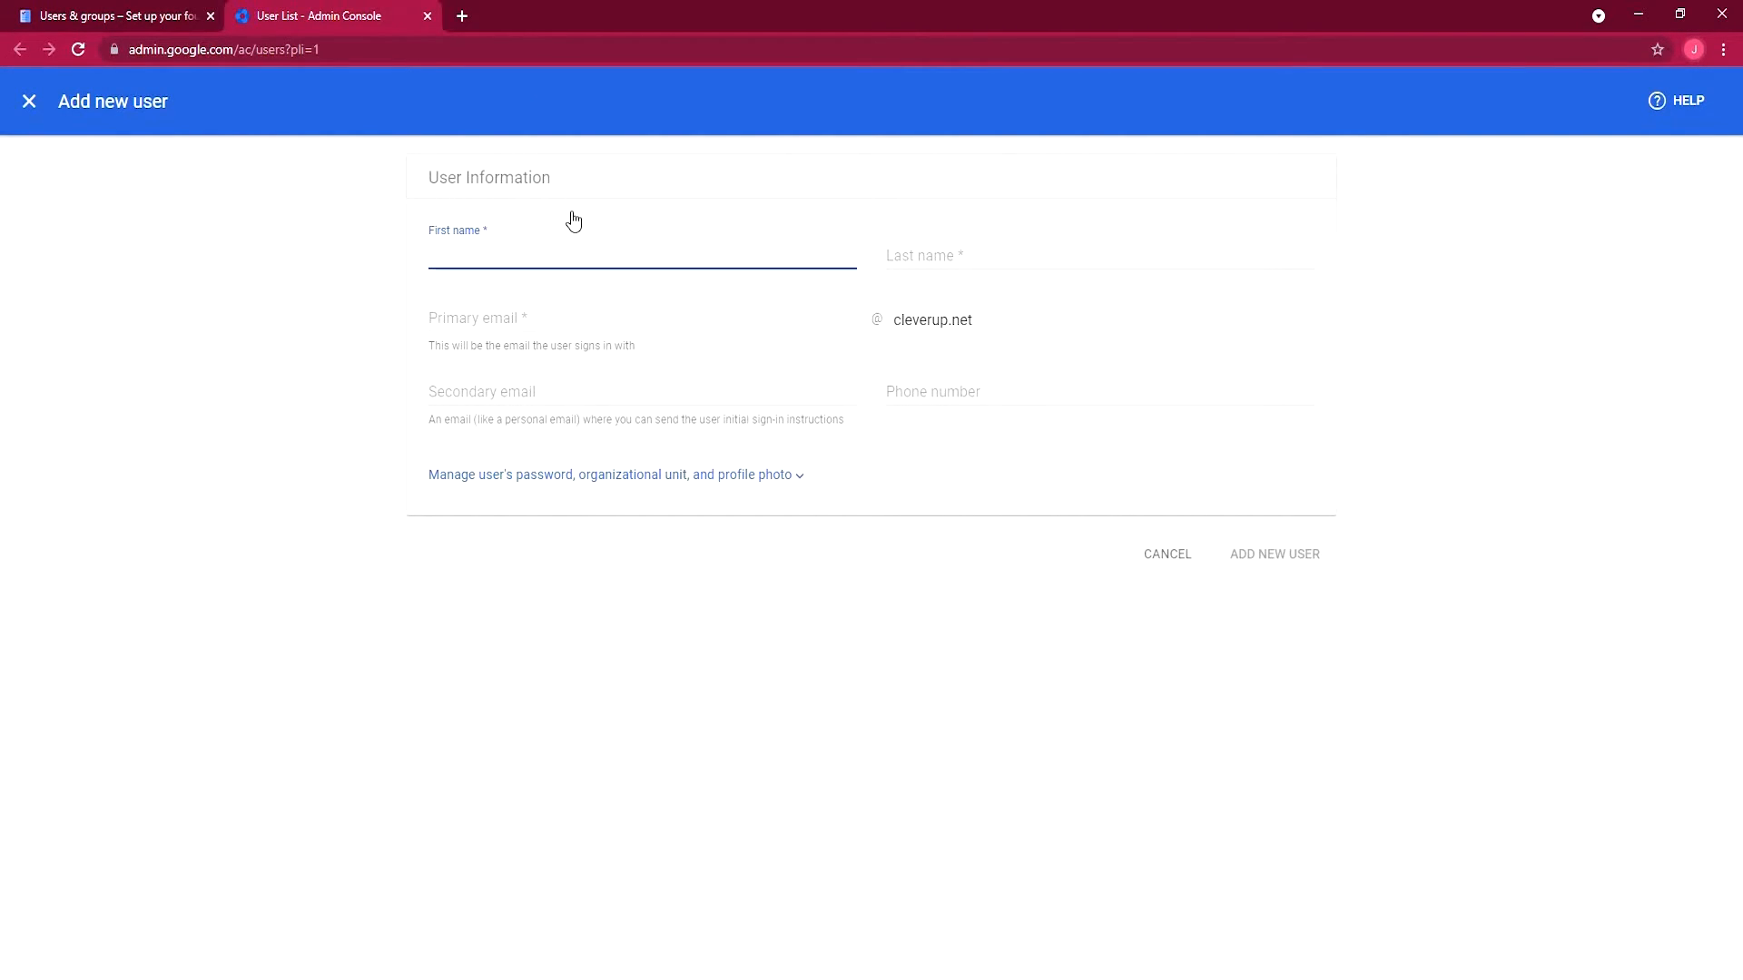
type("John S")
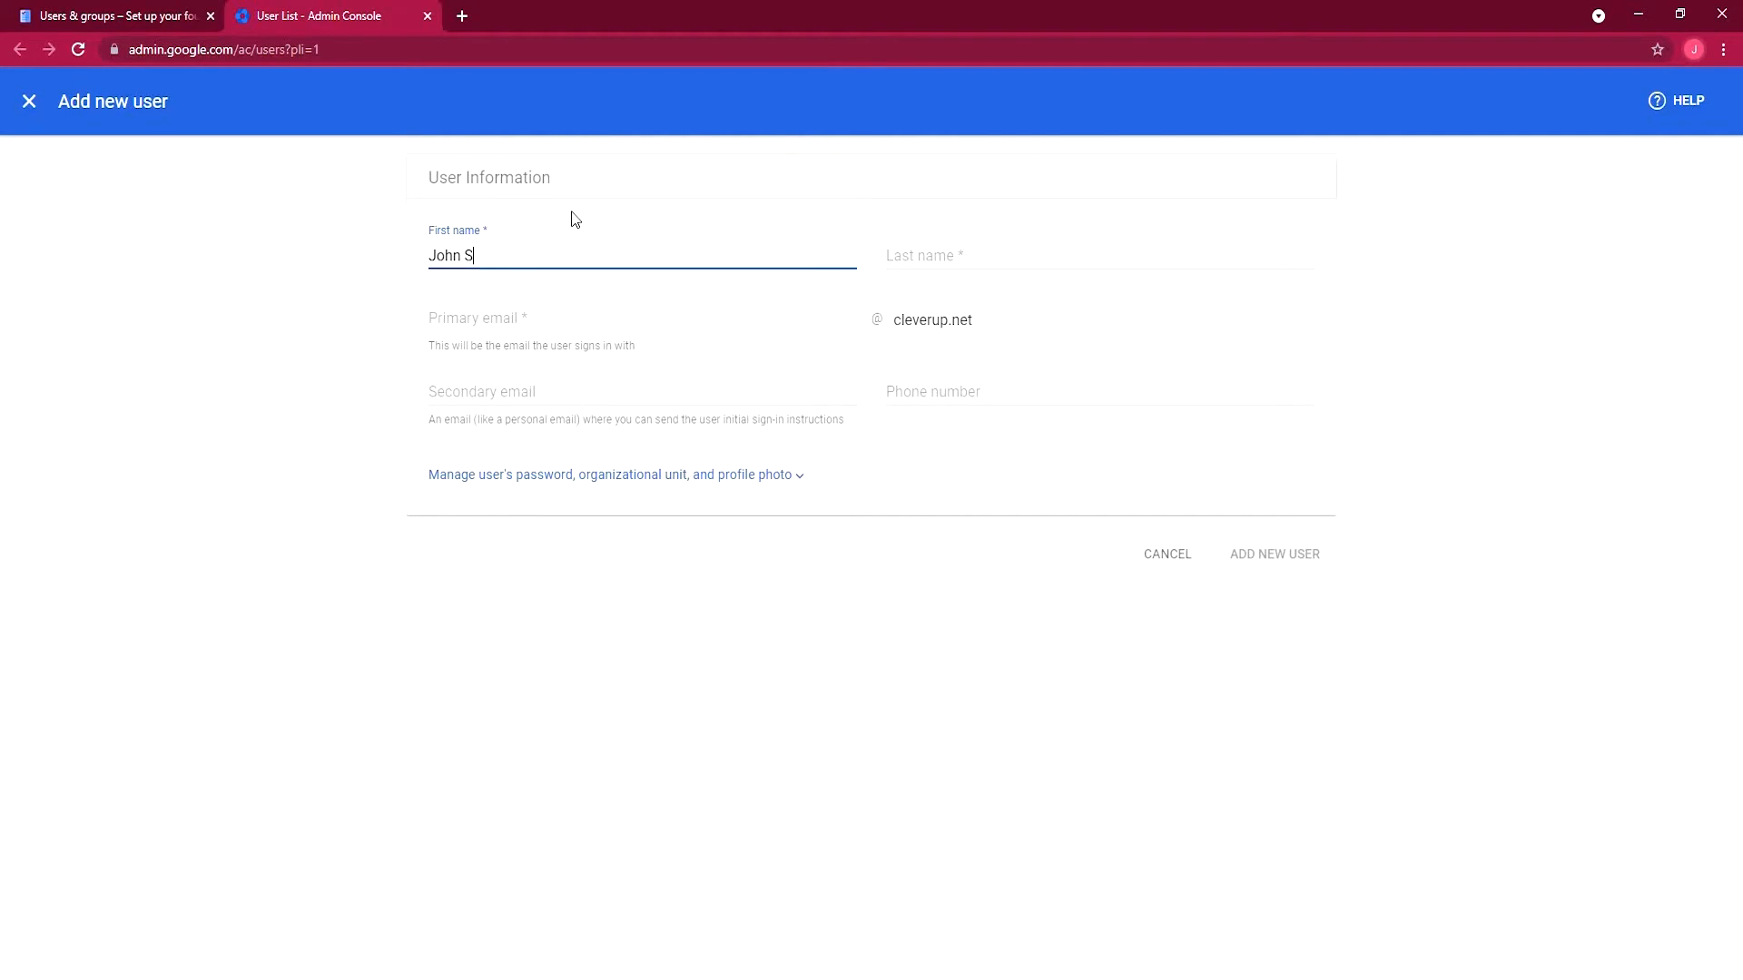
type("Smith")
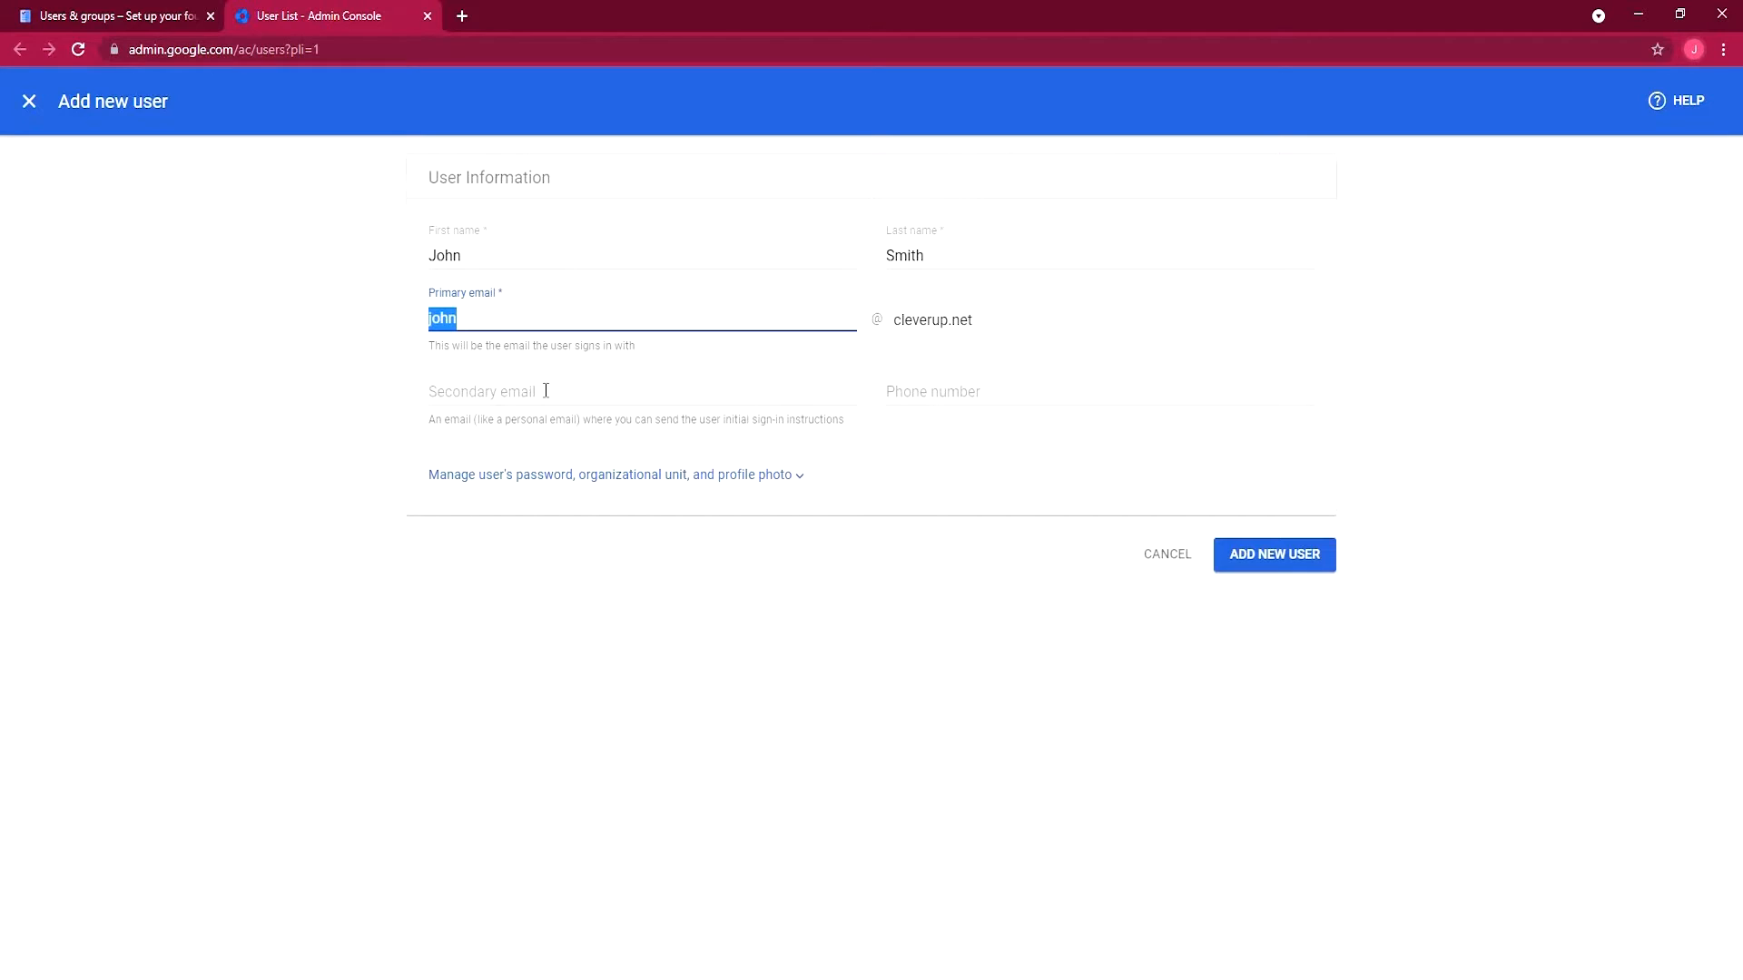
mouse_move(793, 497)
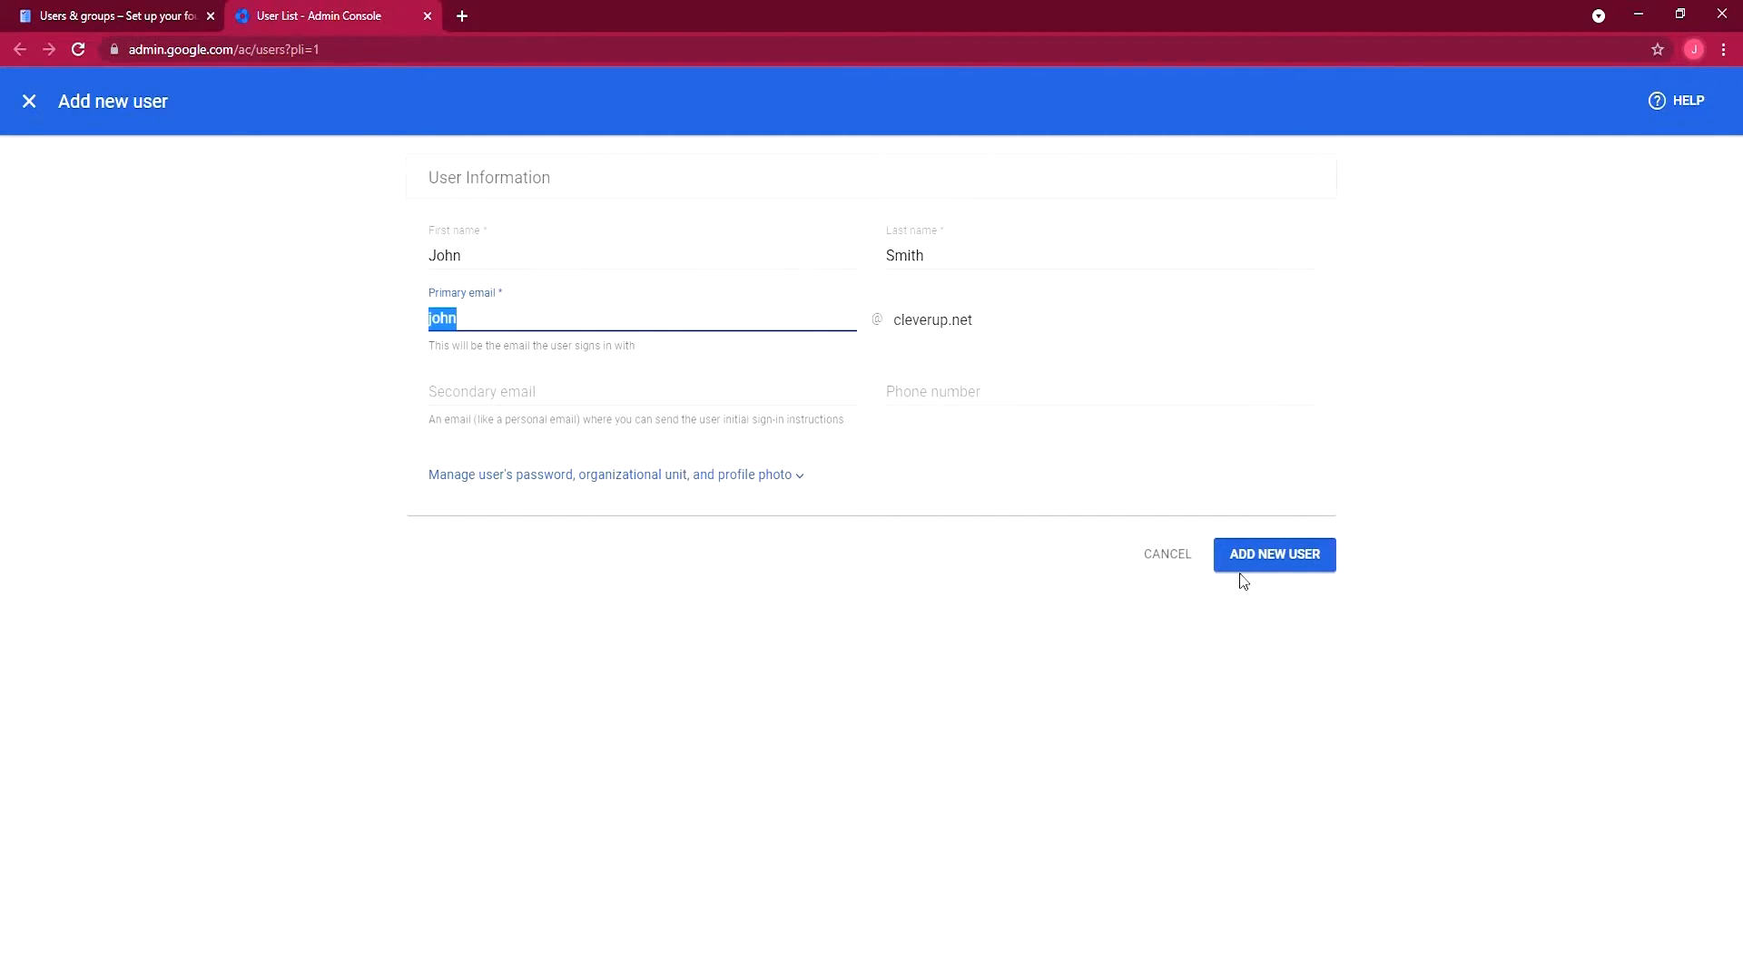
left_click(1274, 556)
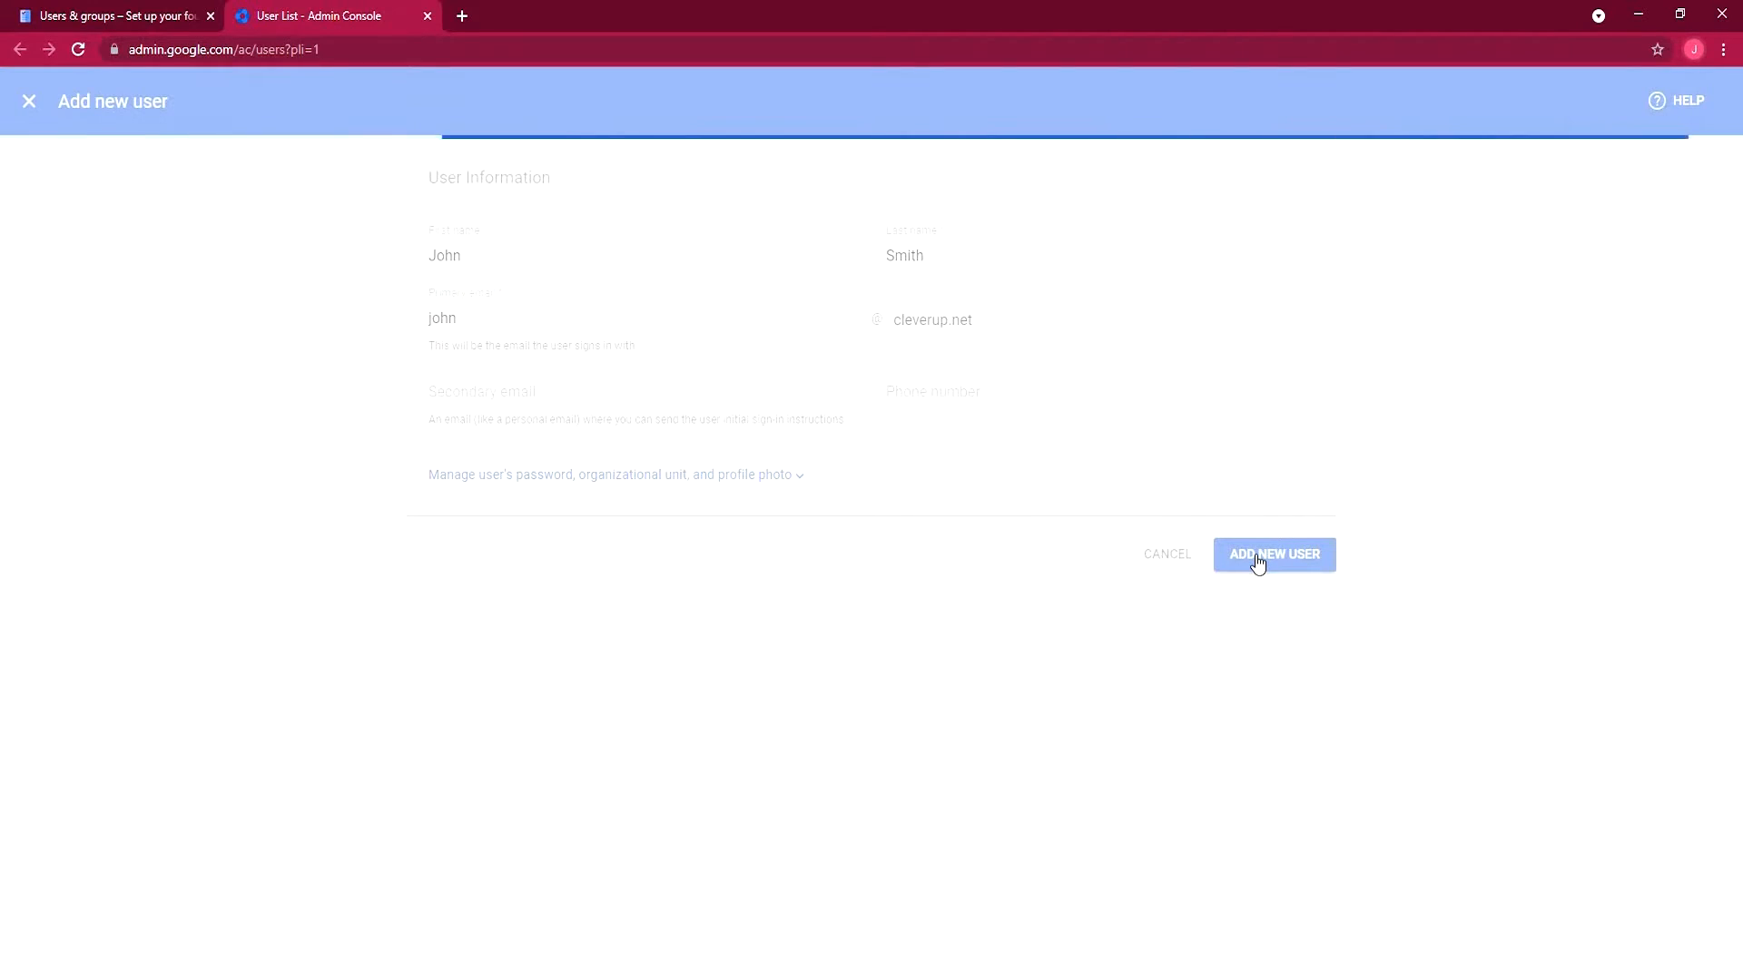
left_click(1273, 554)
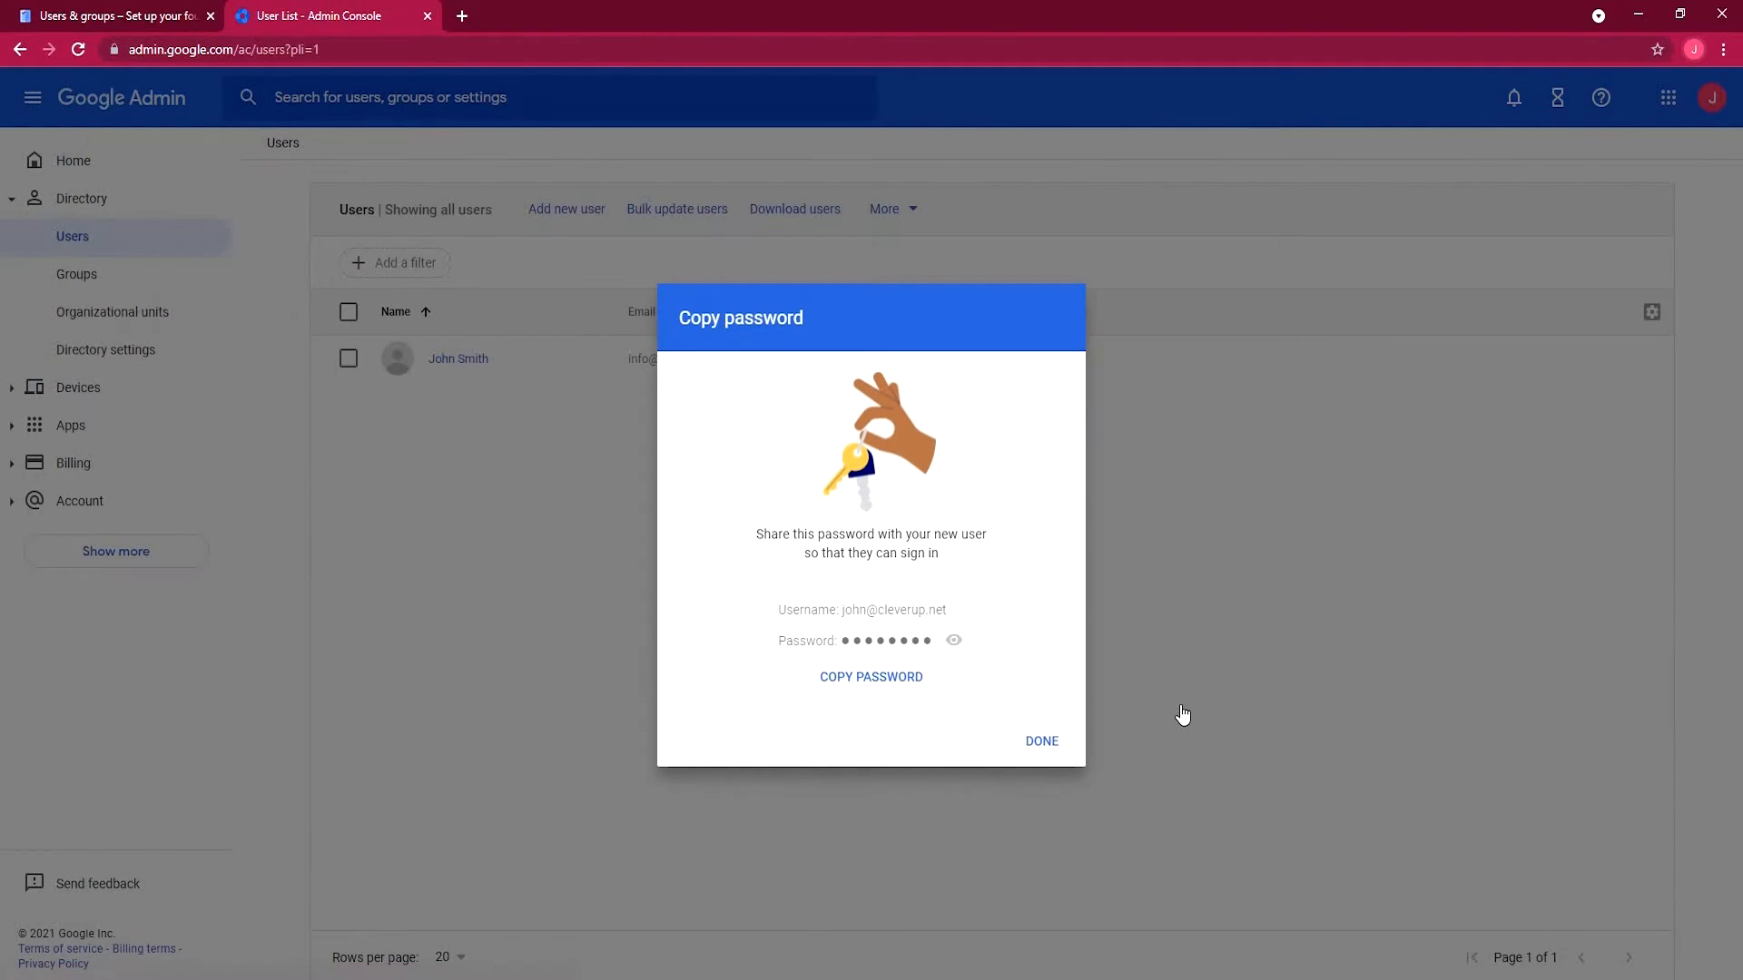
mouse_move(1178, 714)
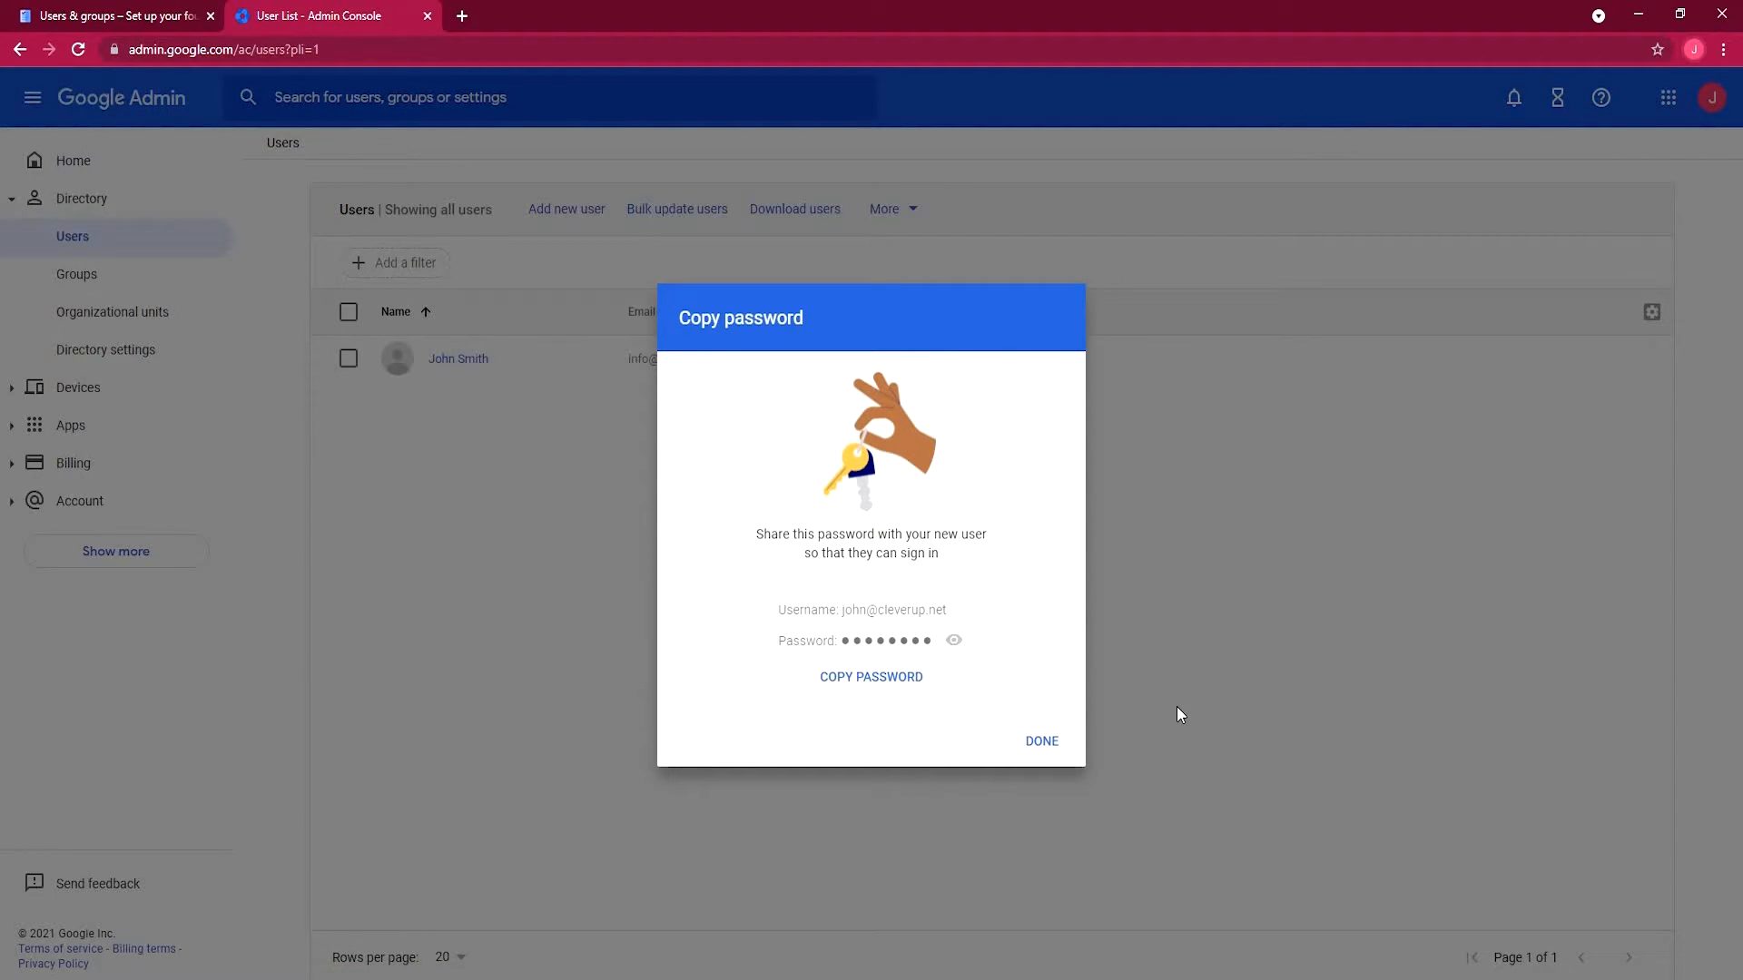
mouse_move(973, 670)
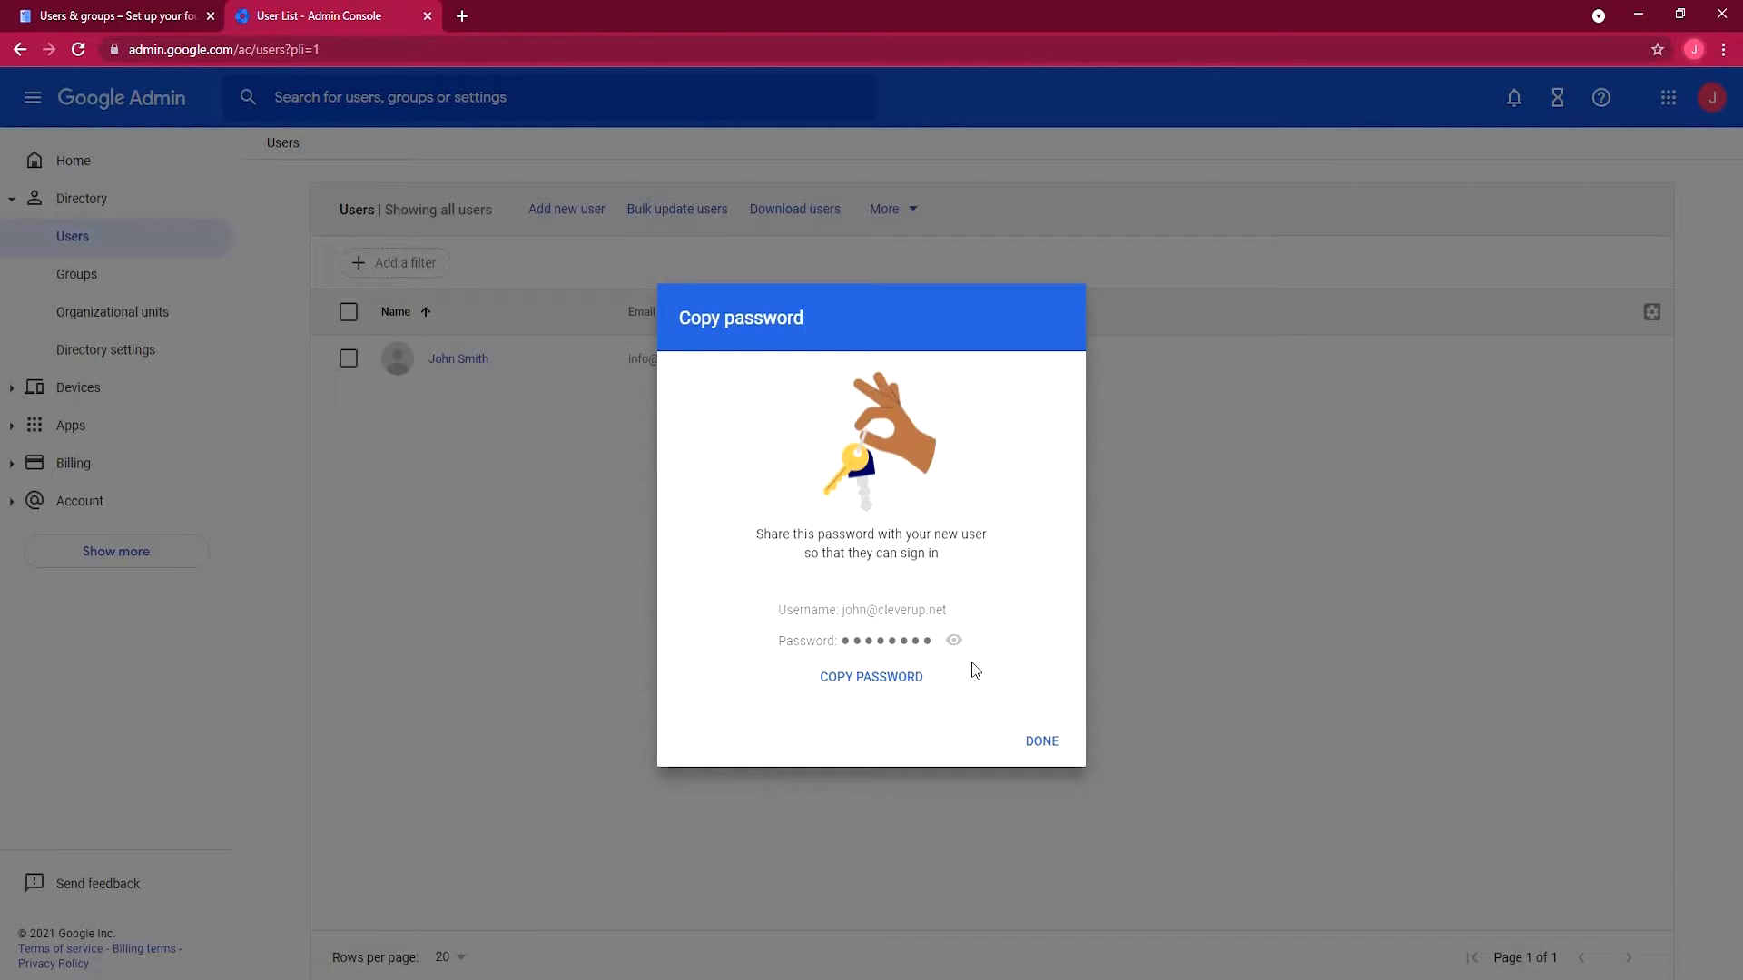
mouse_move(953, 641)
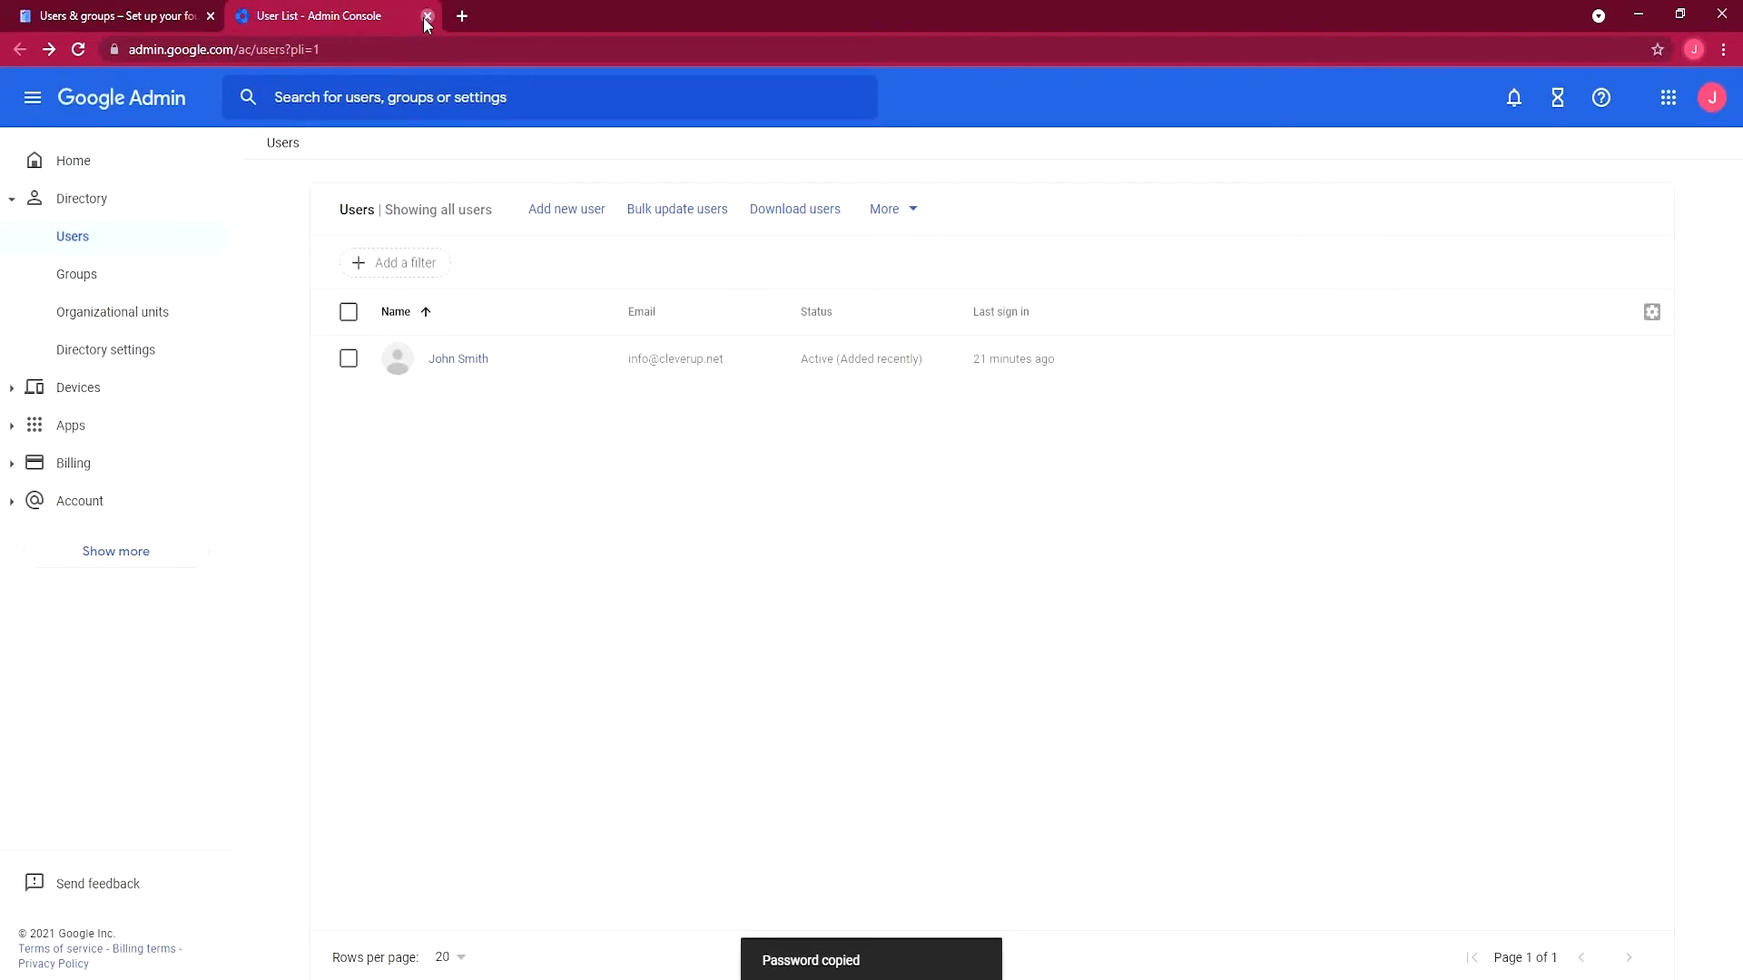
left_click(427, 16)
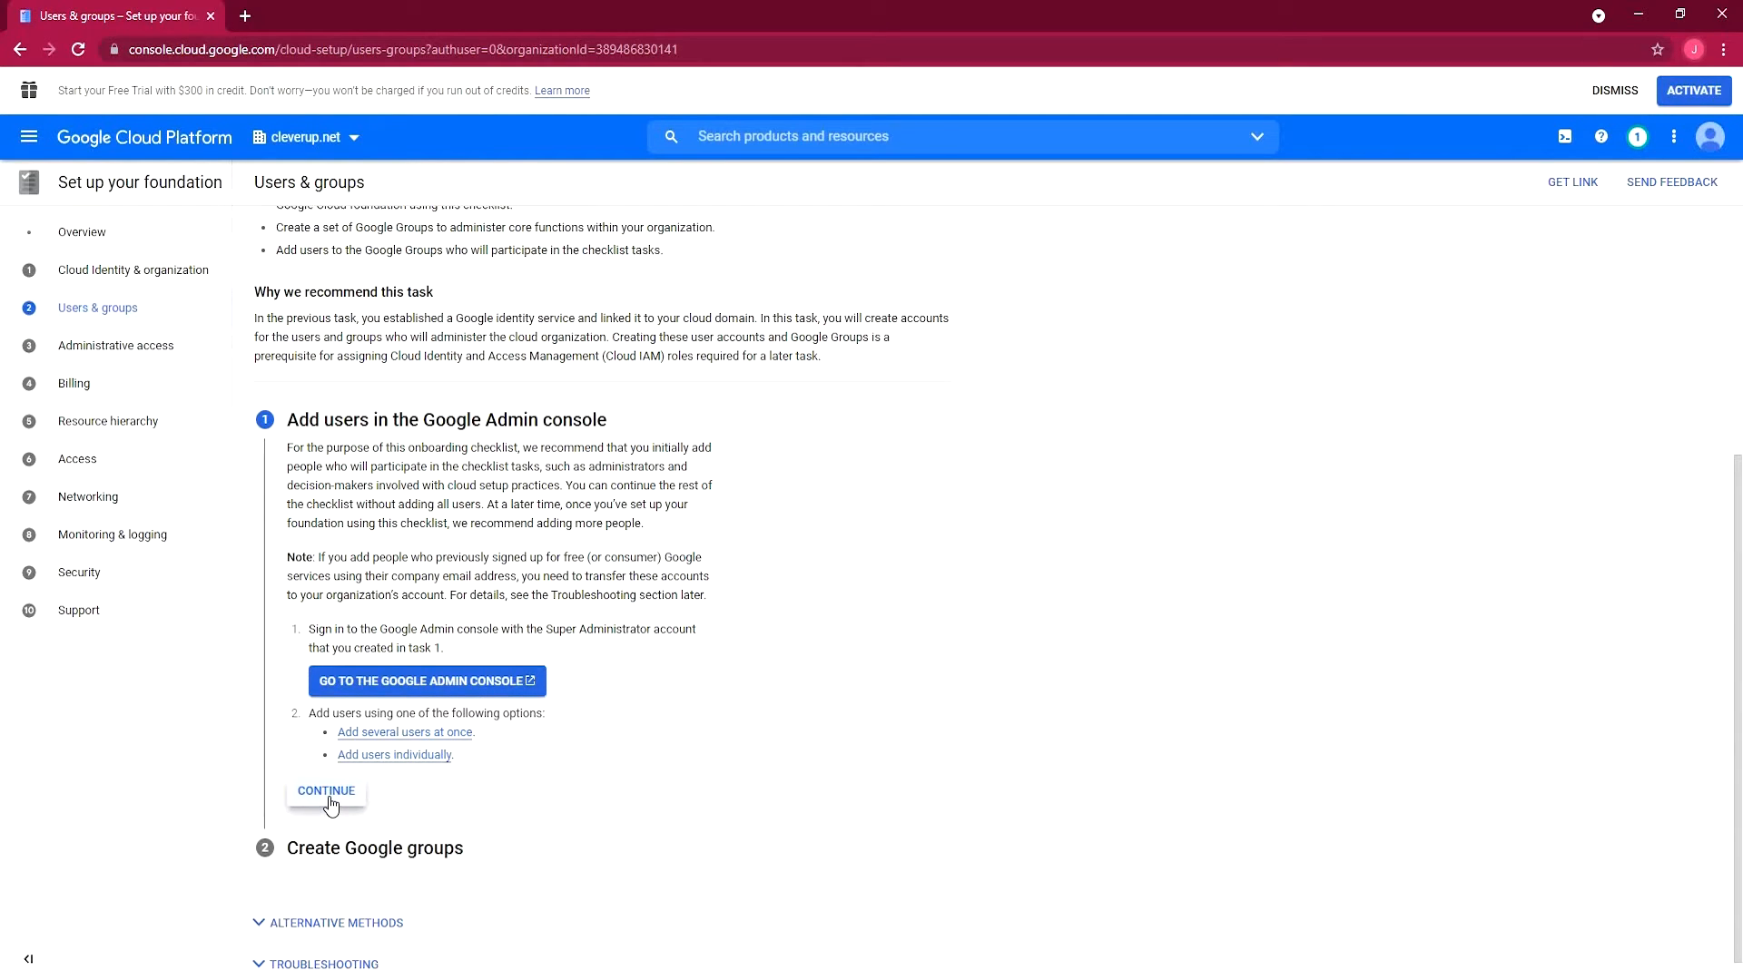
Step: Confirm users are added and scroll down to the recommended groups section
left_click(325, 789)
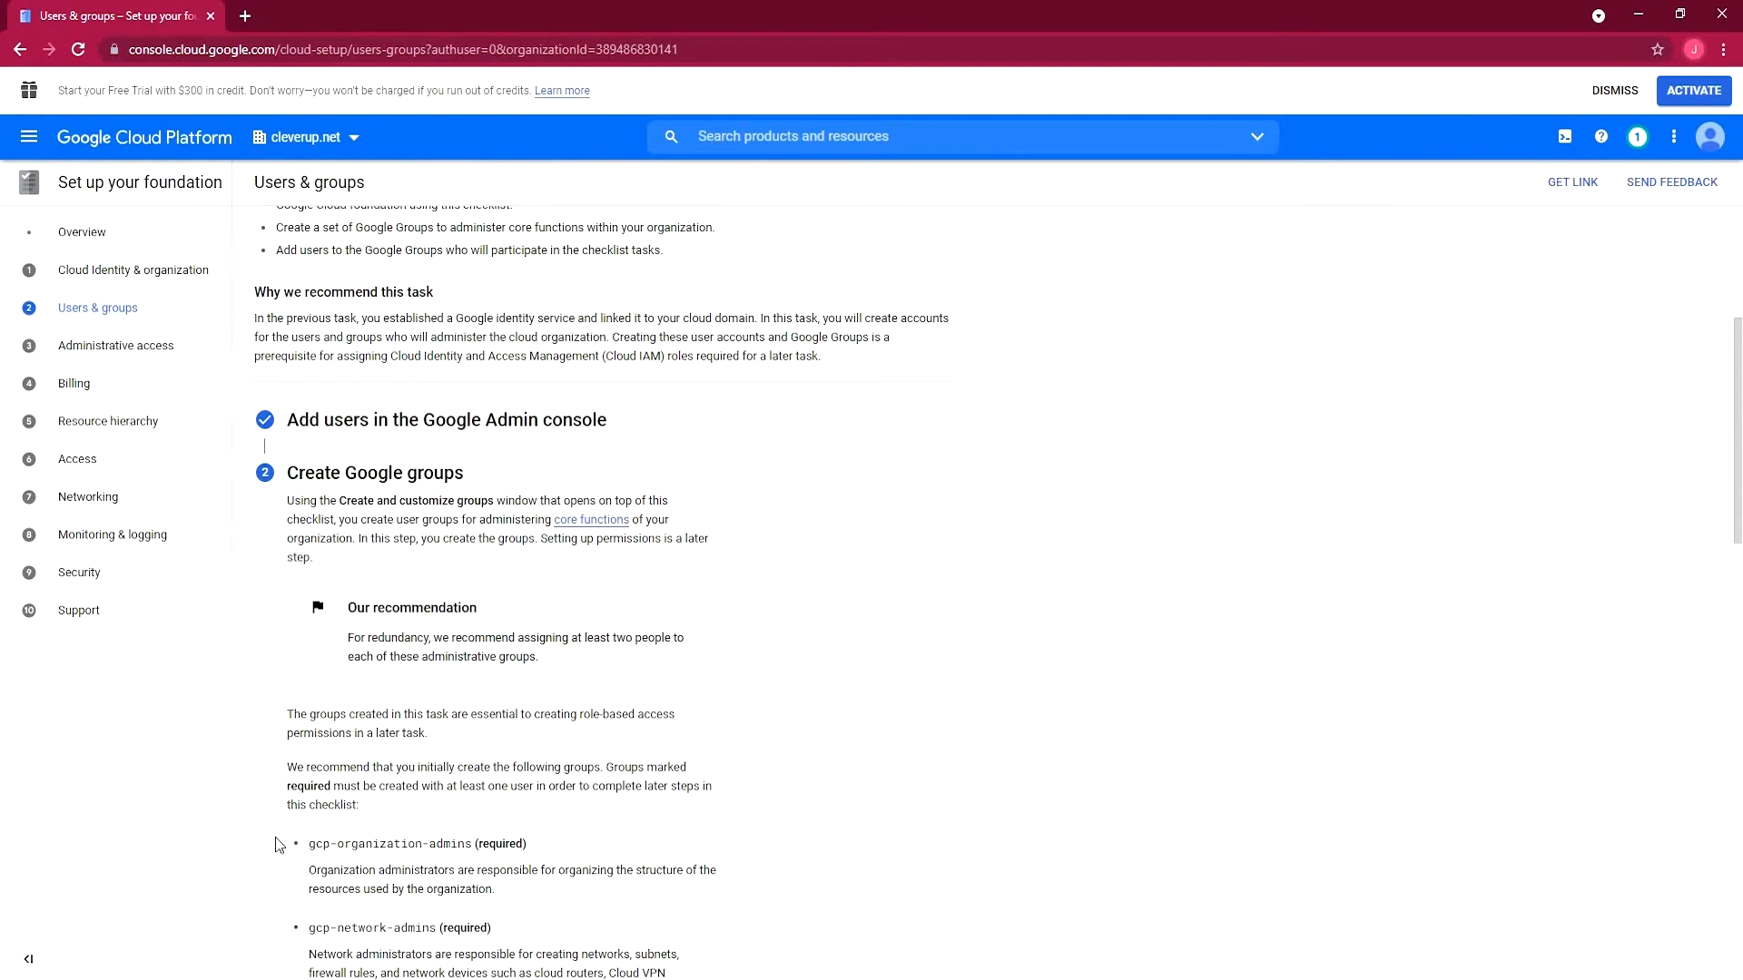
scroll("down", 3)
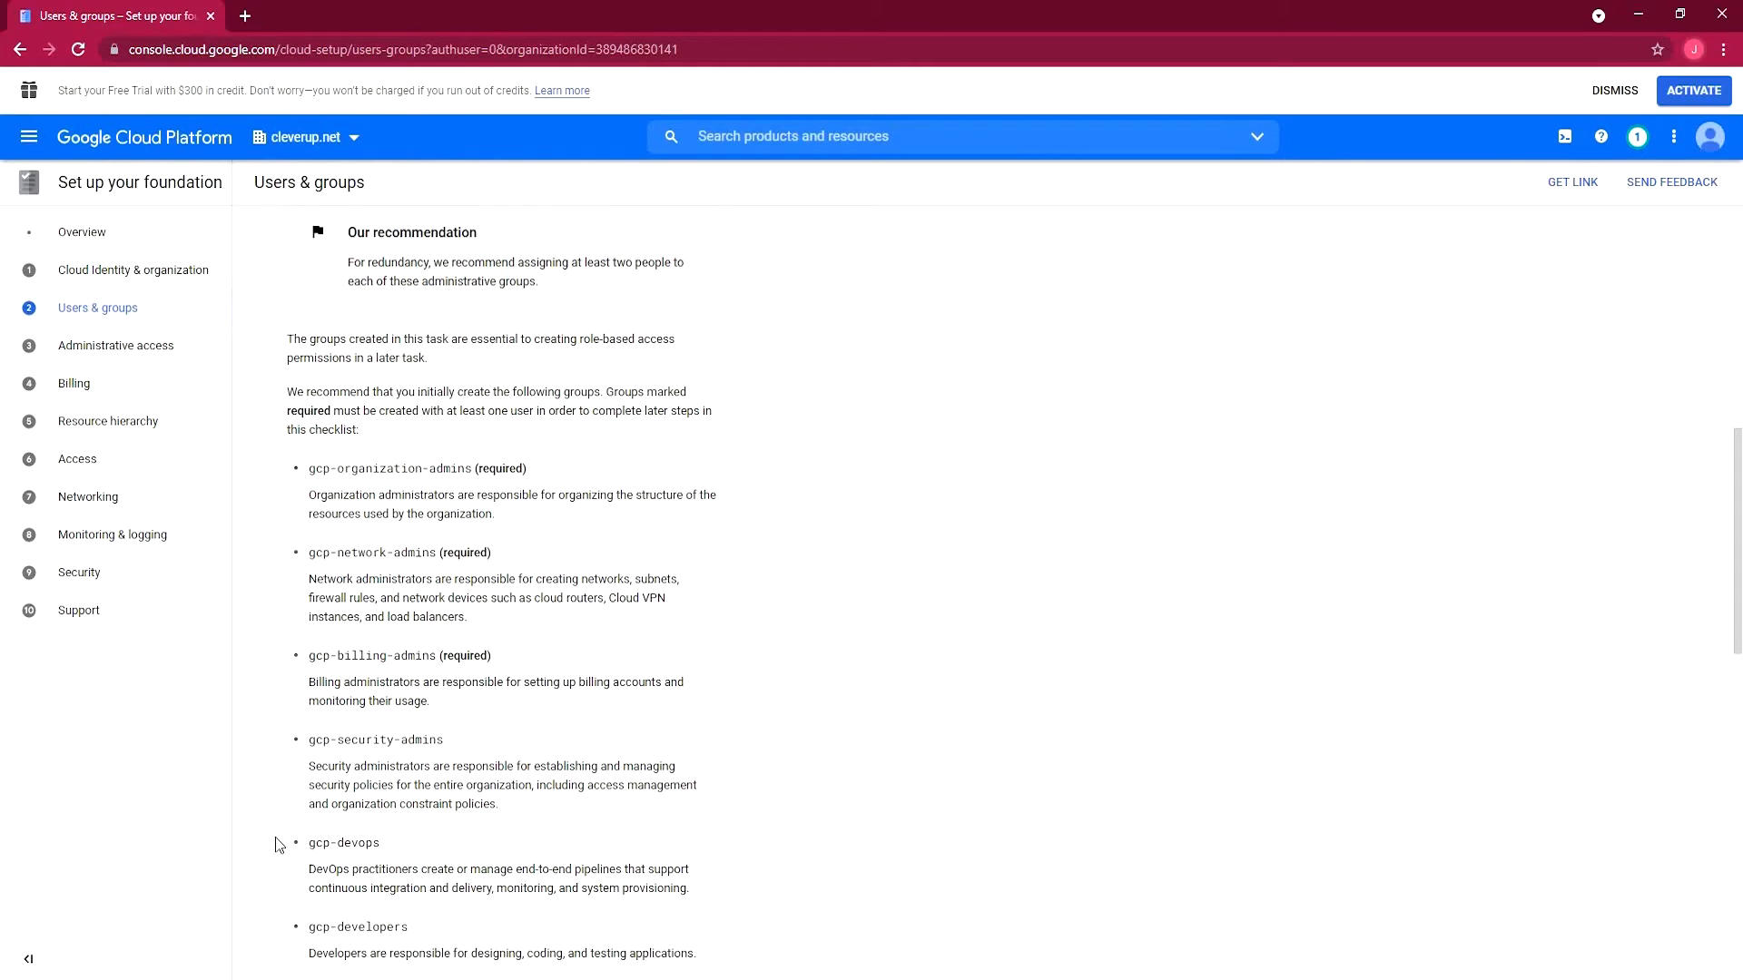
scroll("down", 3)
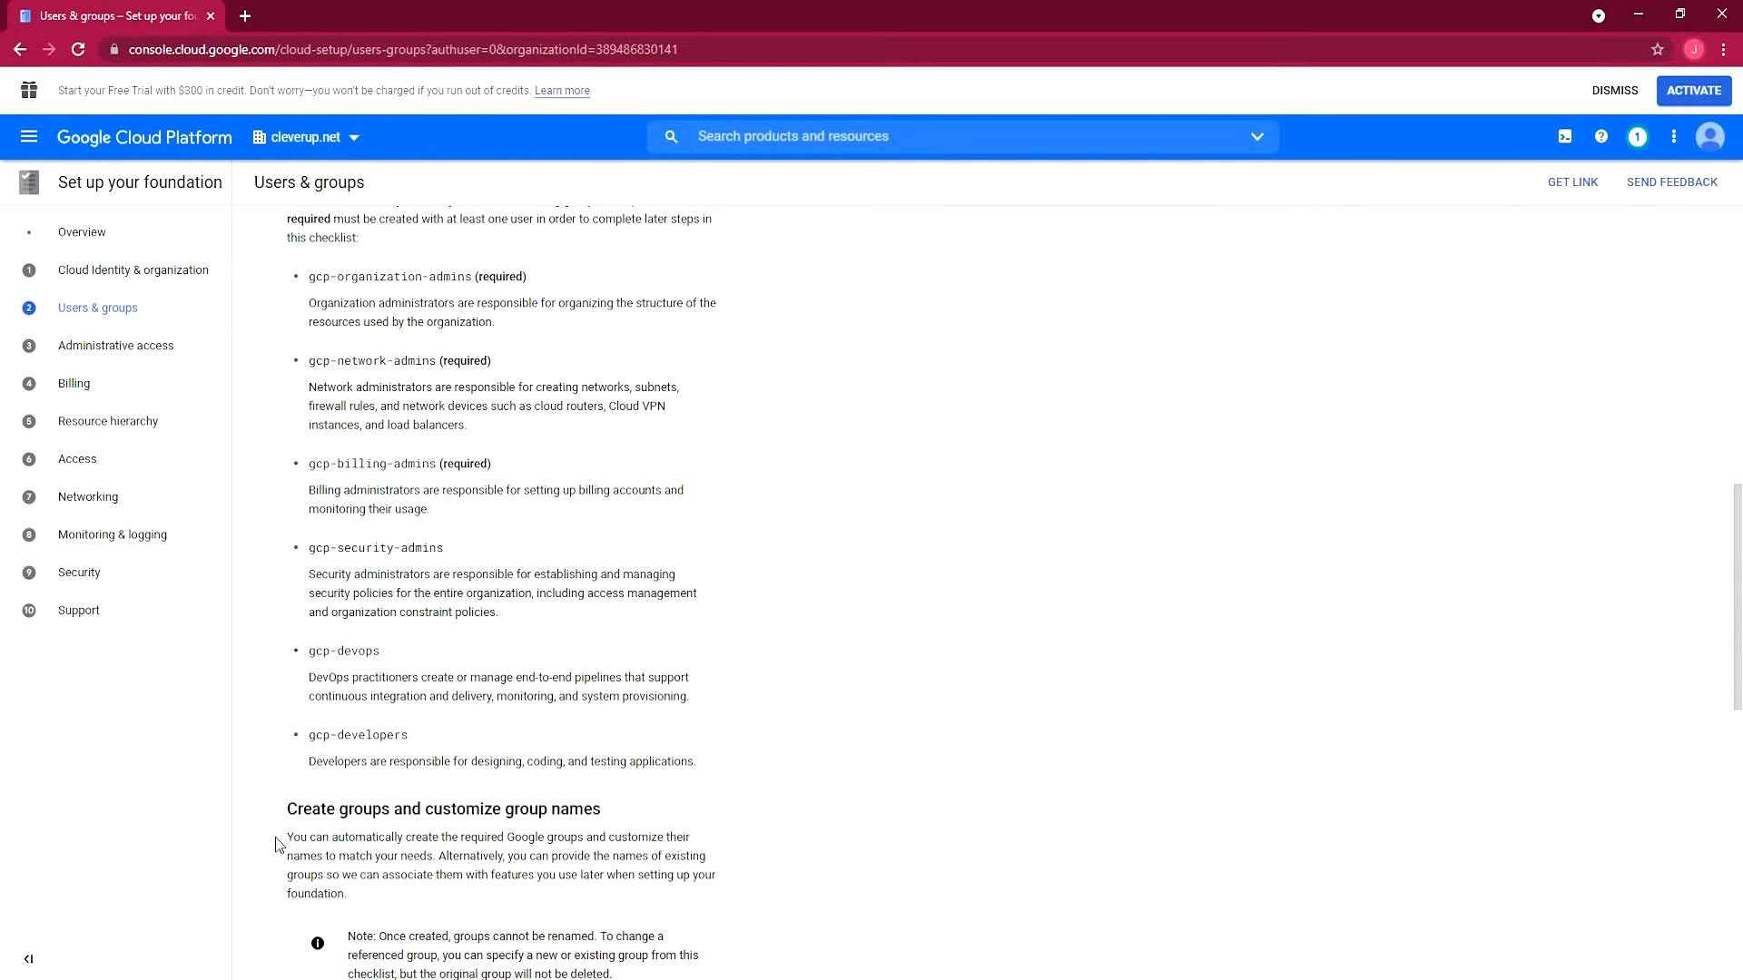
scroll("down", 3)
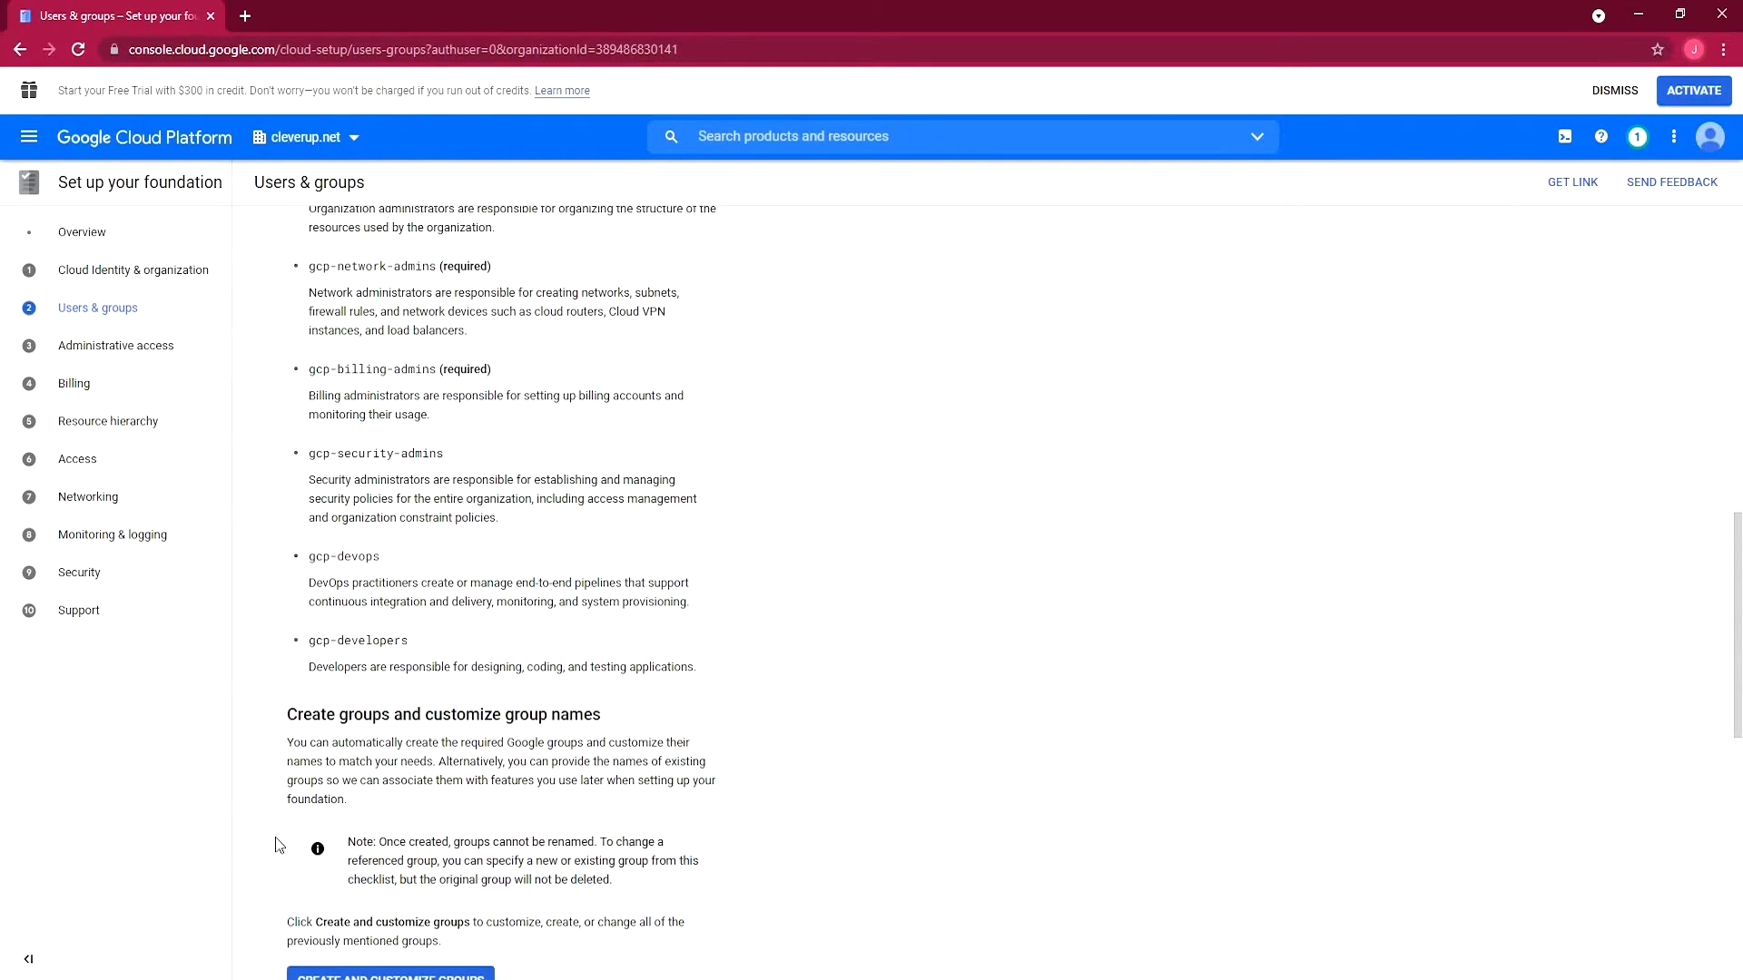
scroll("down", 3)
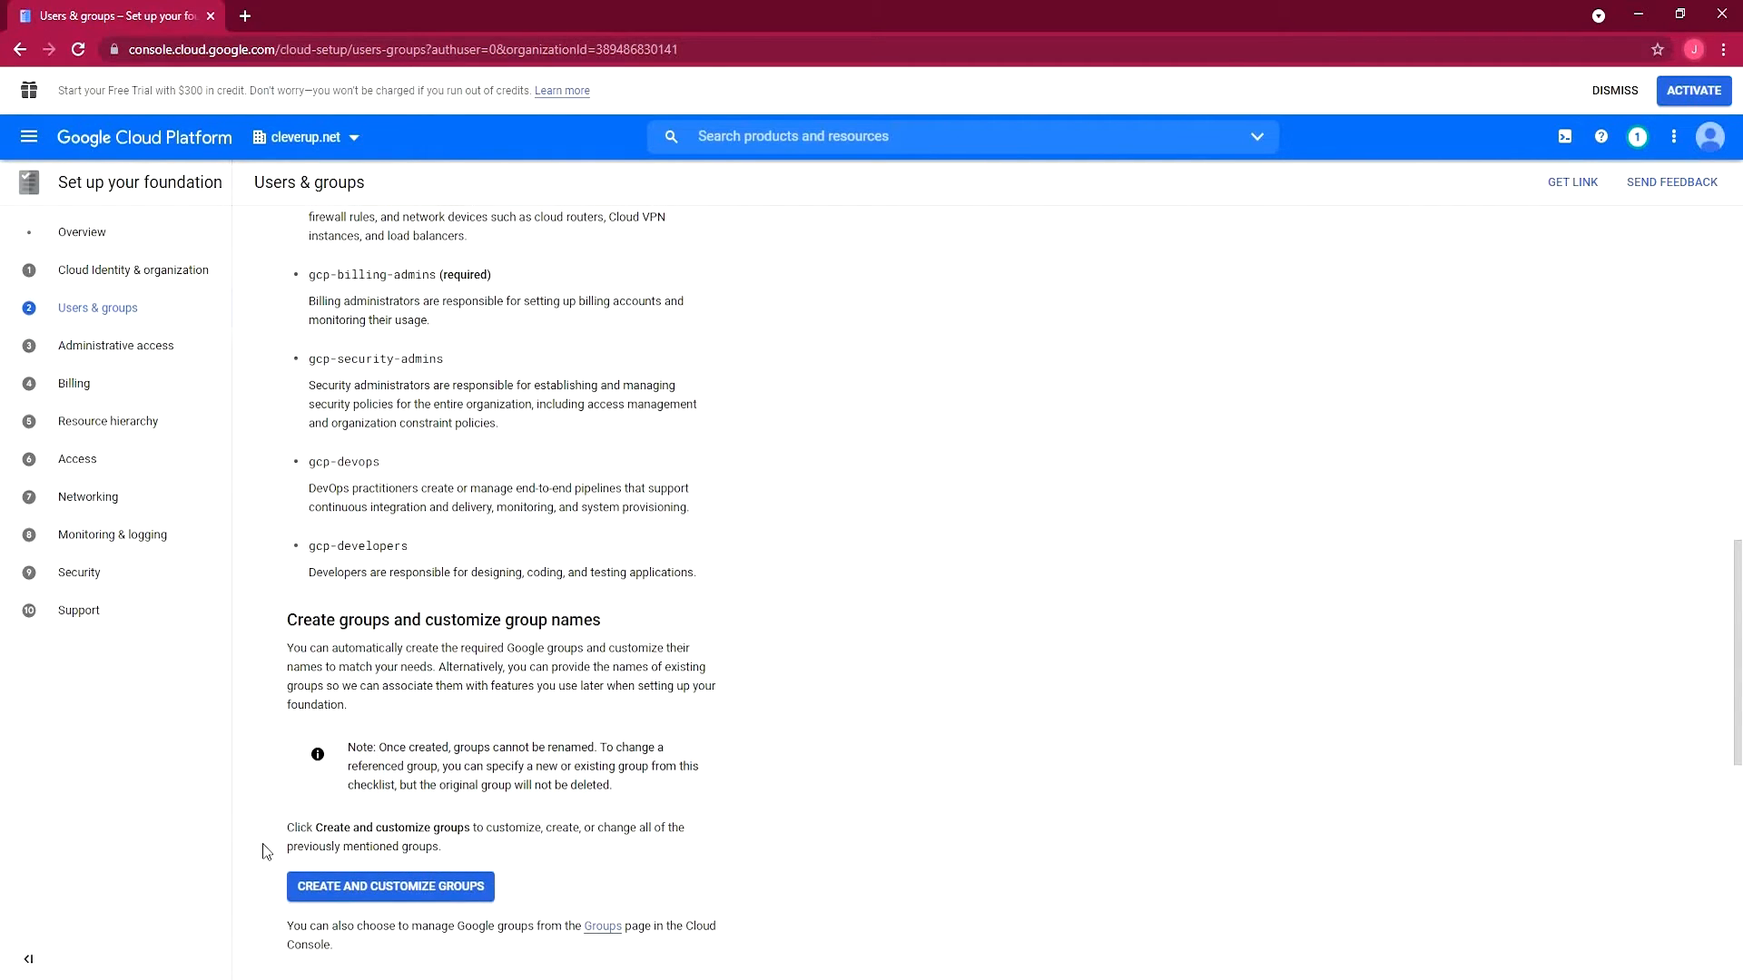
scroll("down", 3)
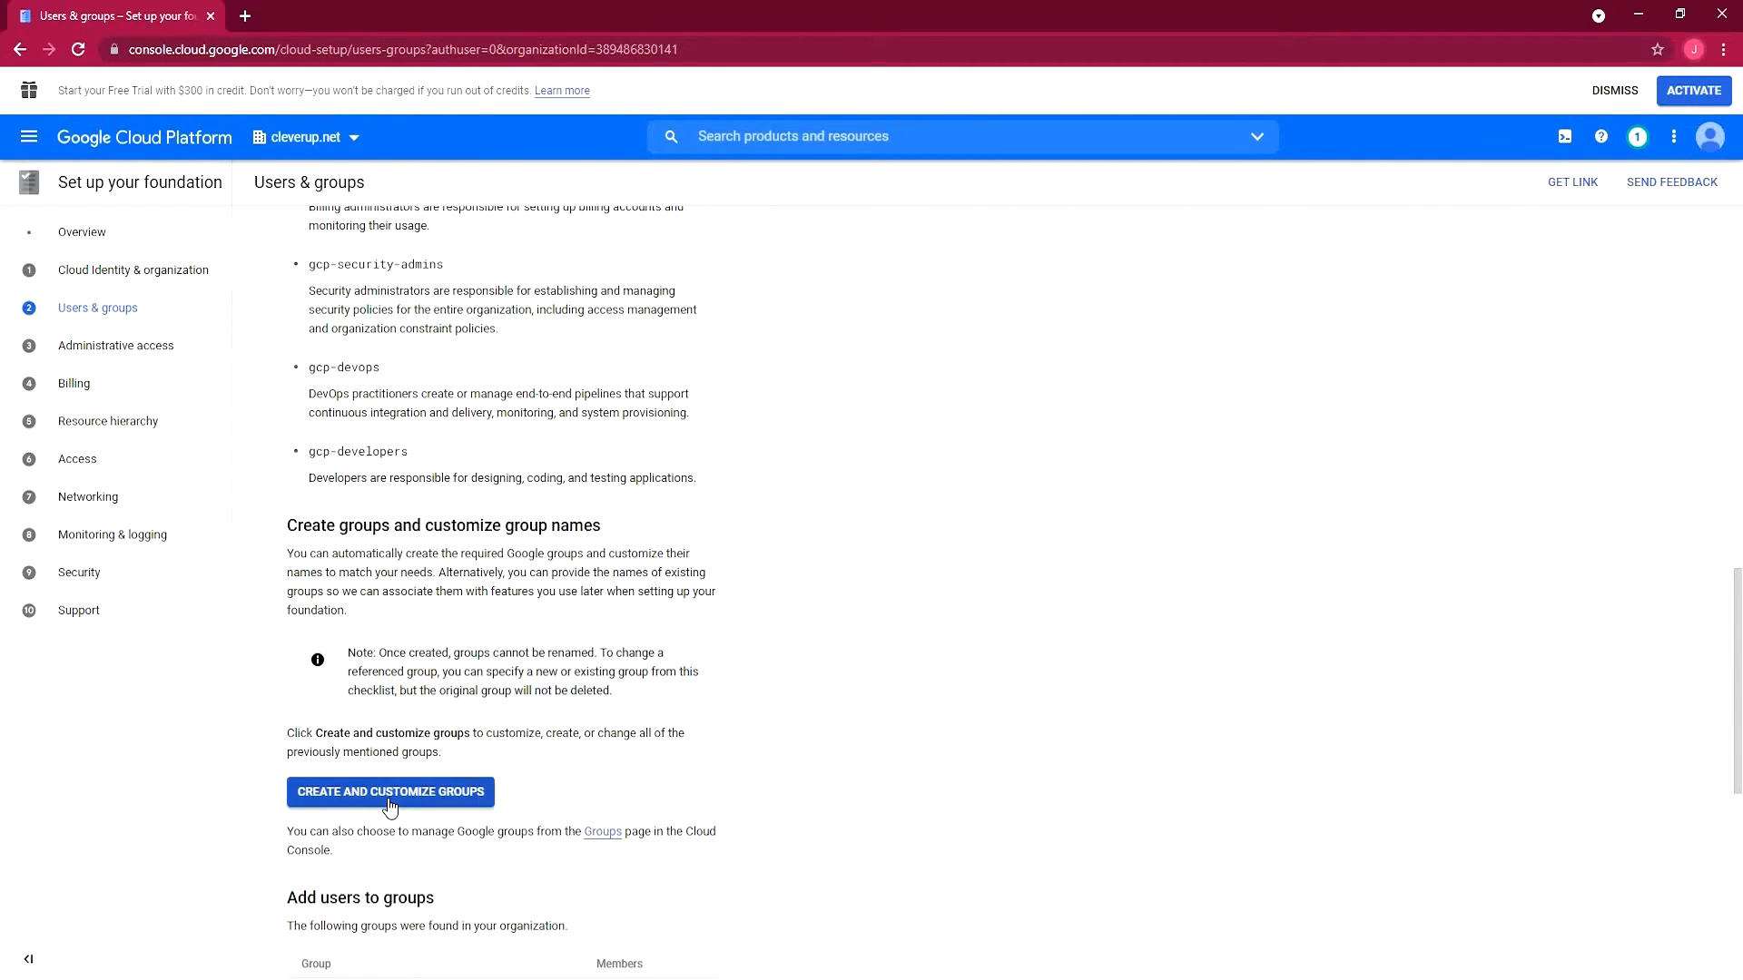
Step: Create all six recommended gcp admin, devops and developer groups and dismiss the confirmation
left_click(390, 791)
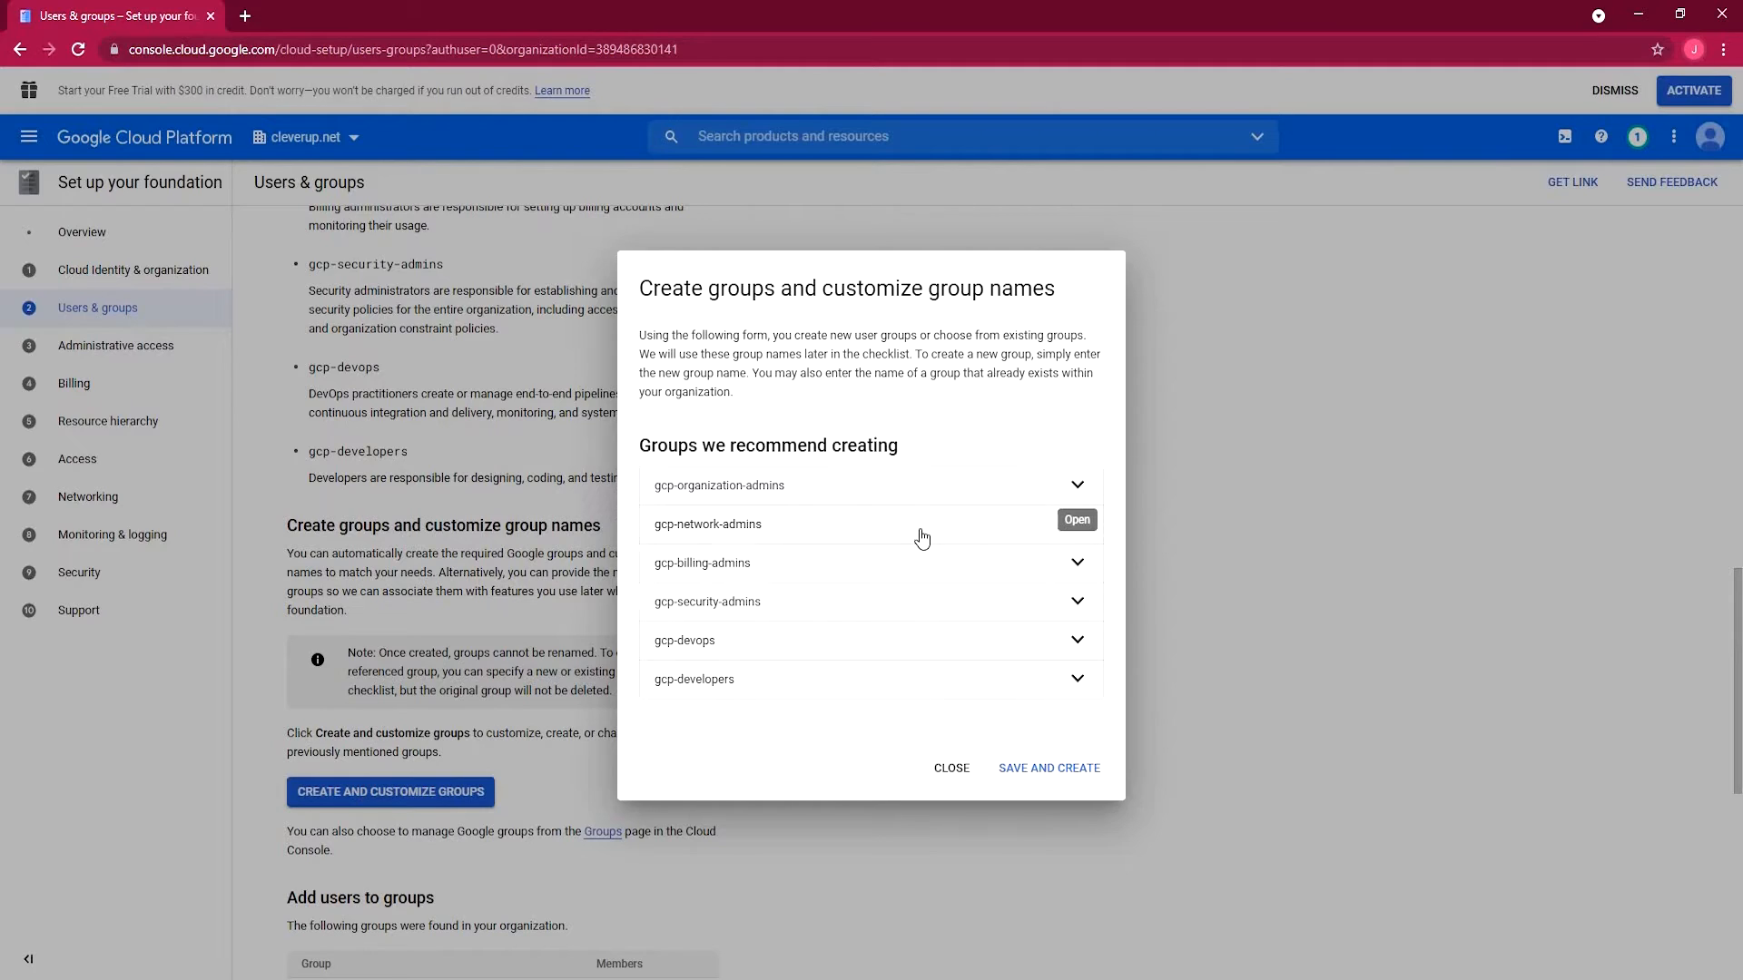
left_click(1073, 520)
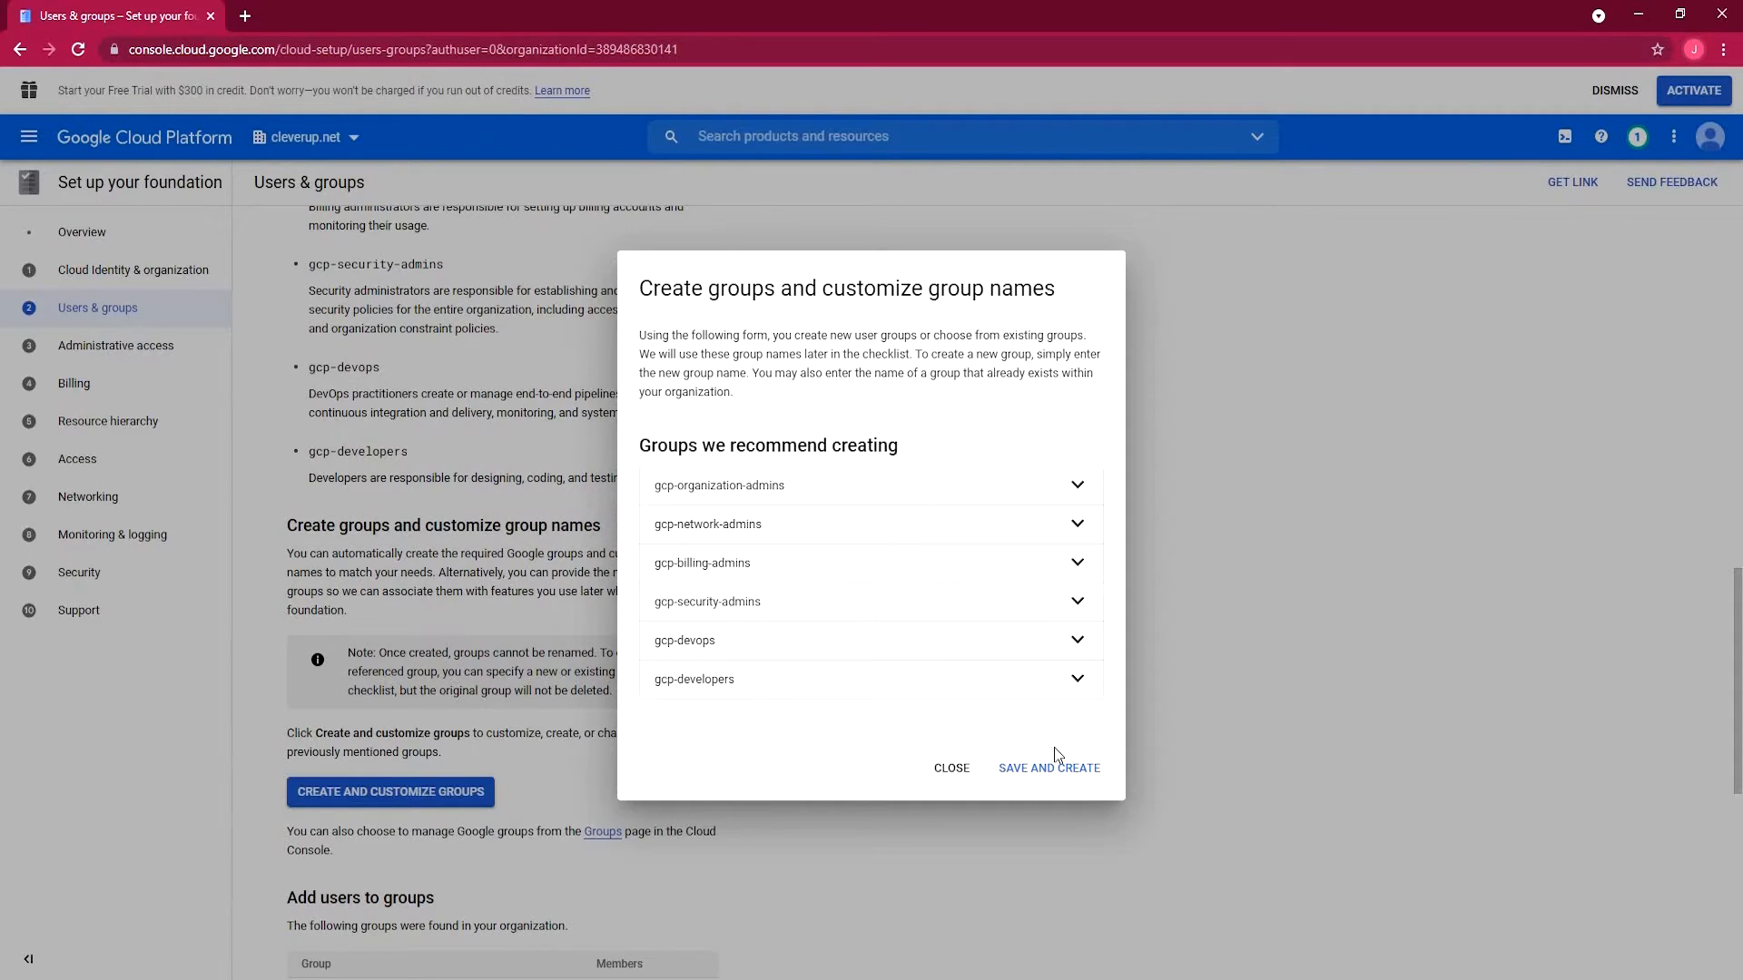
mouse_move(1049, 768)
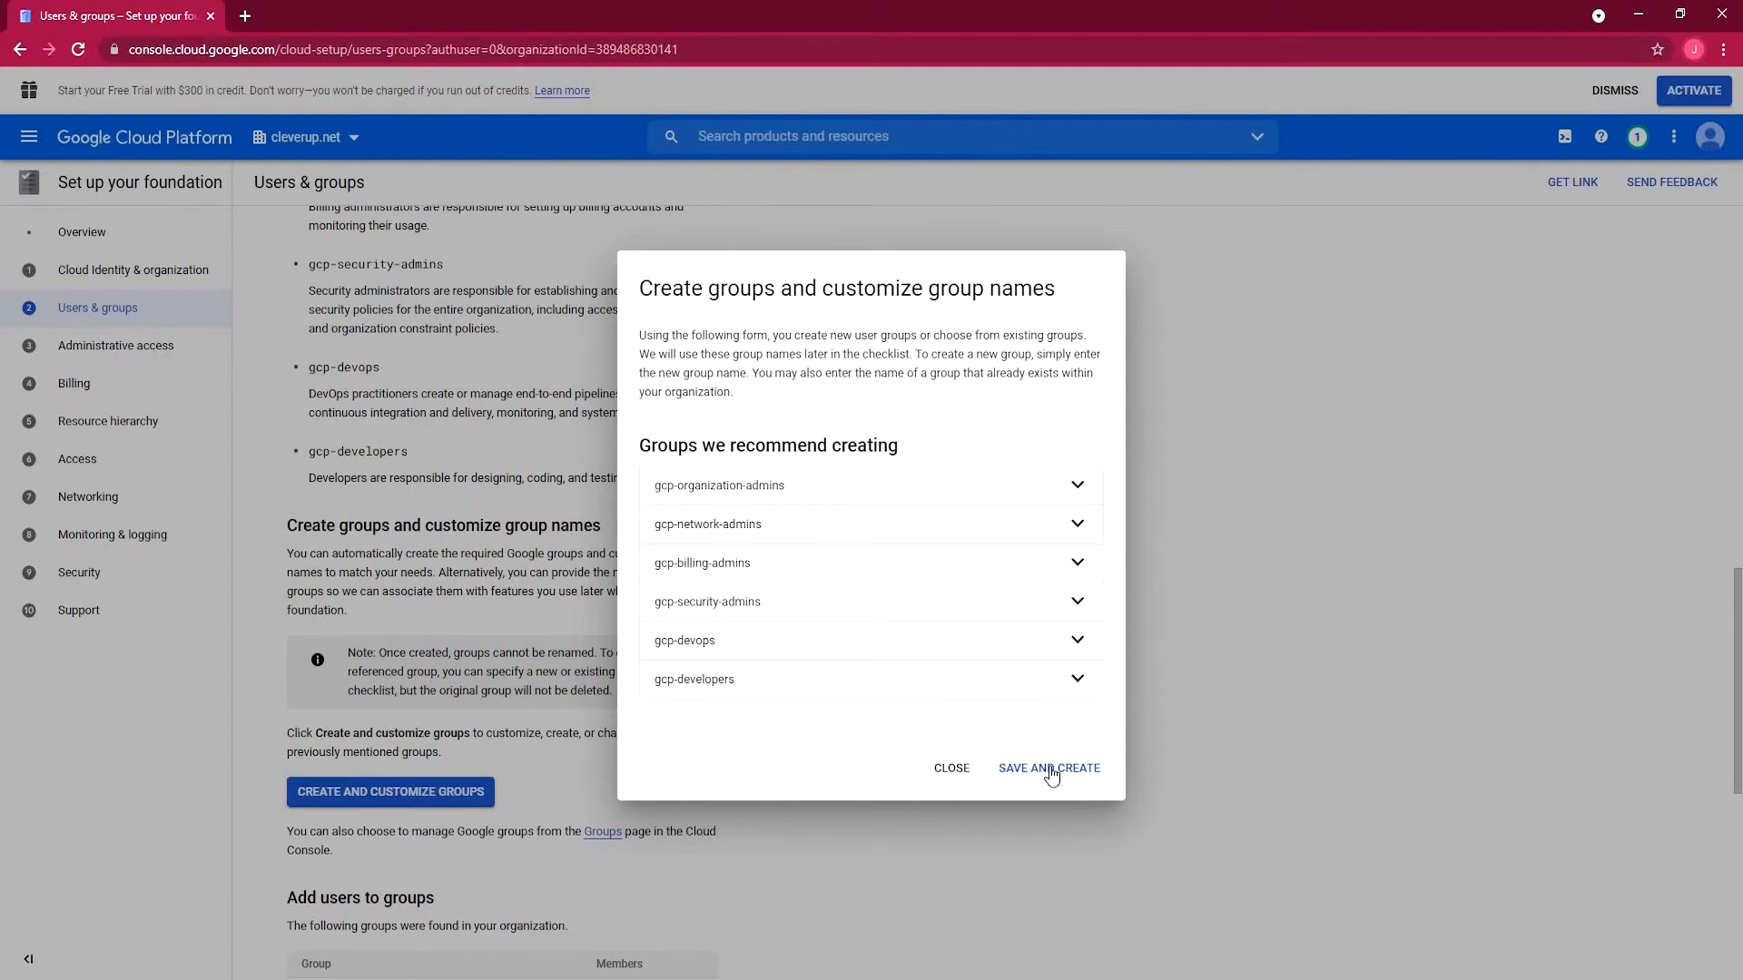
left_click(1048, 768)
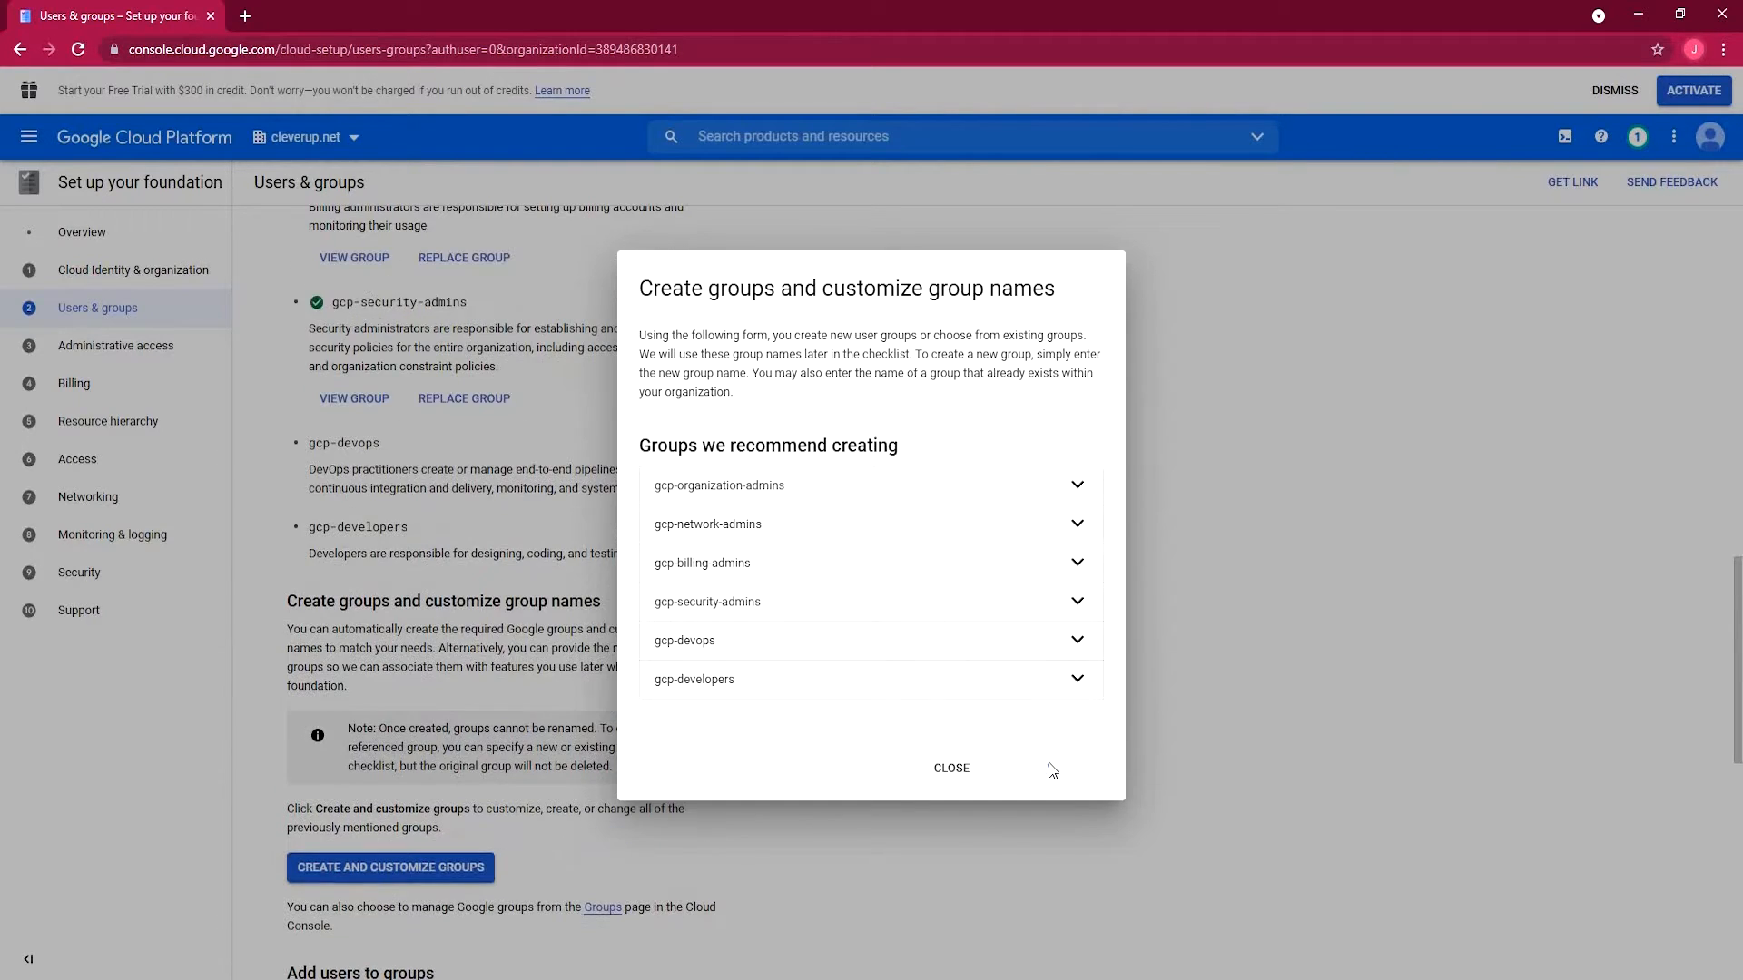
left_click(950, 768)
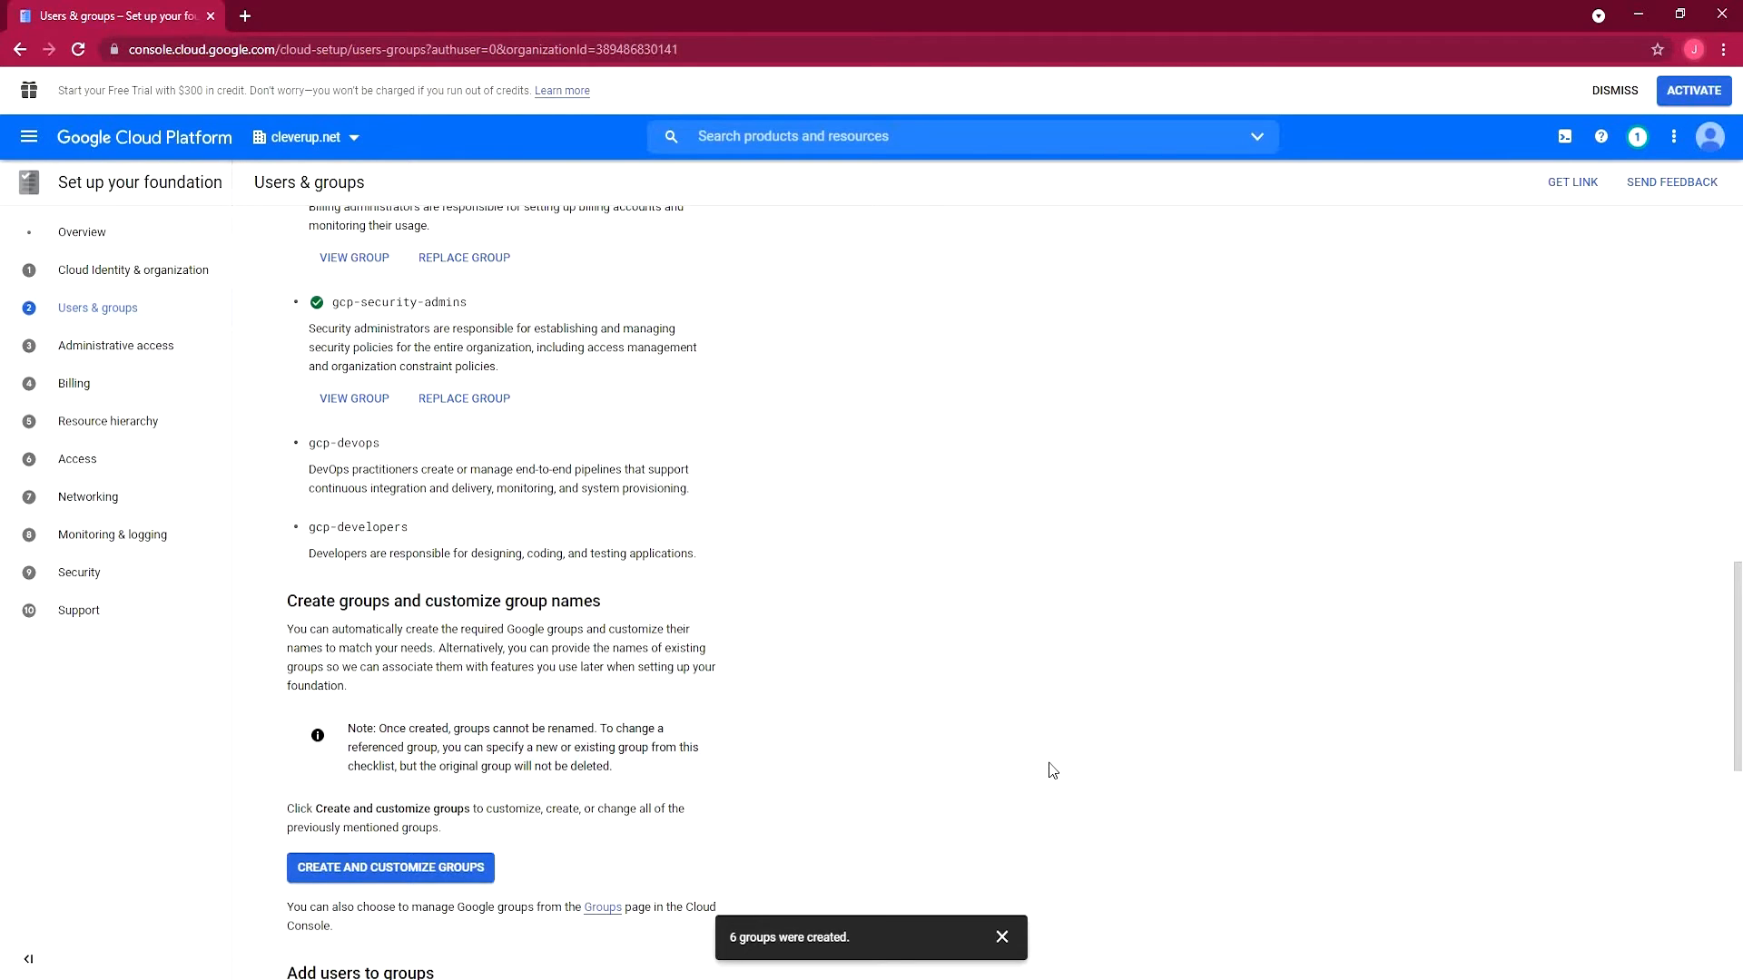
scroll("down", 3)
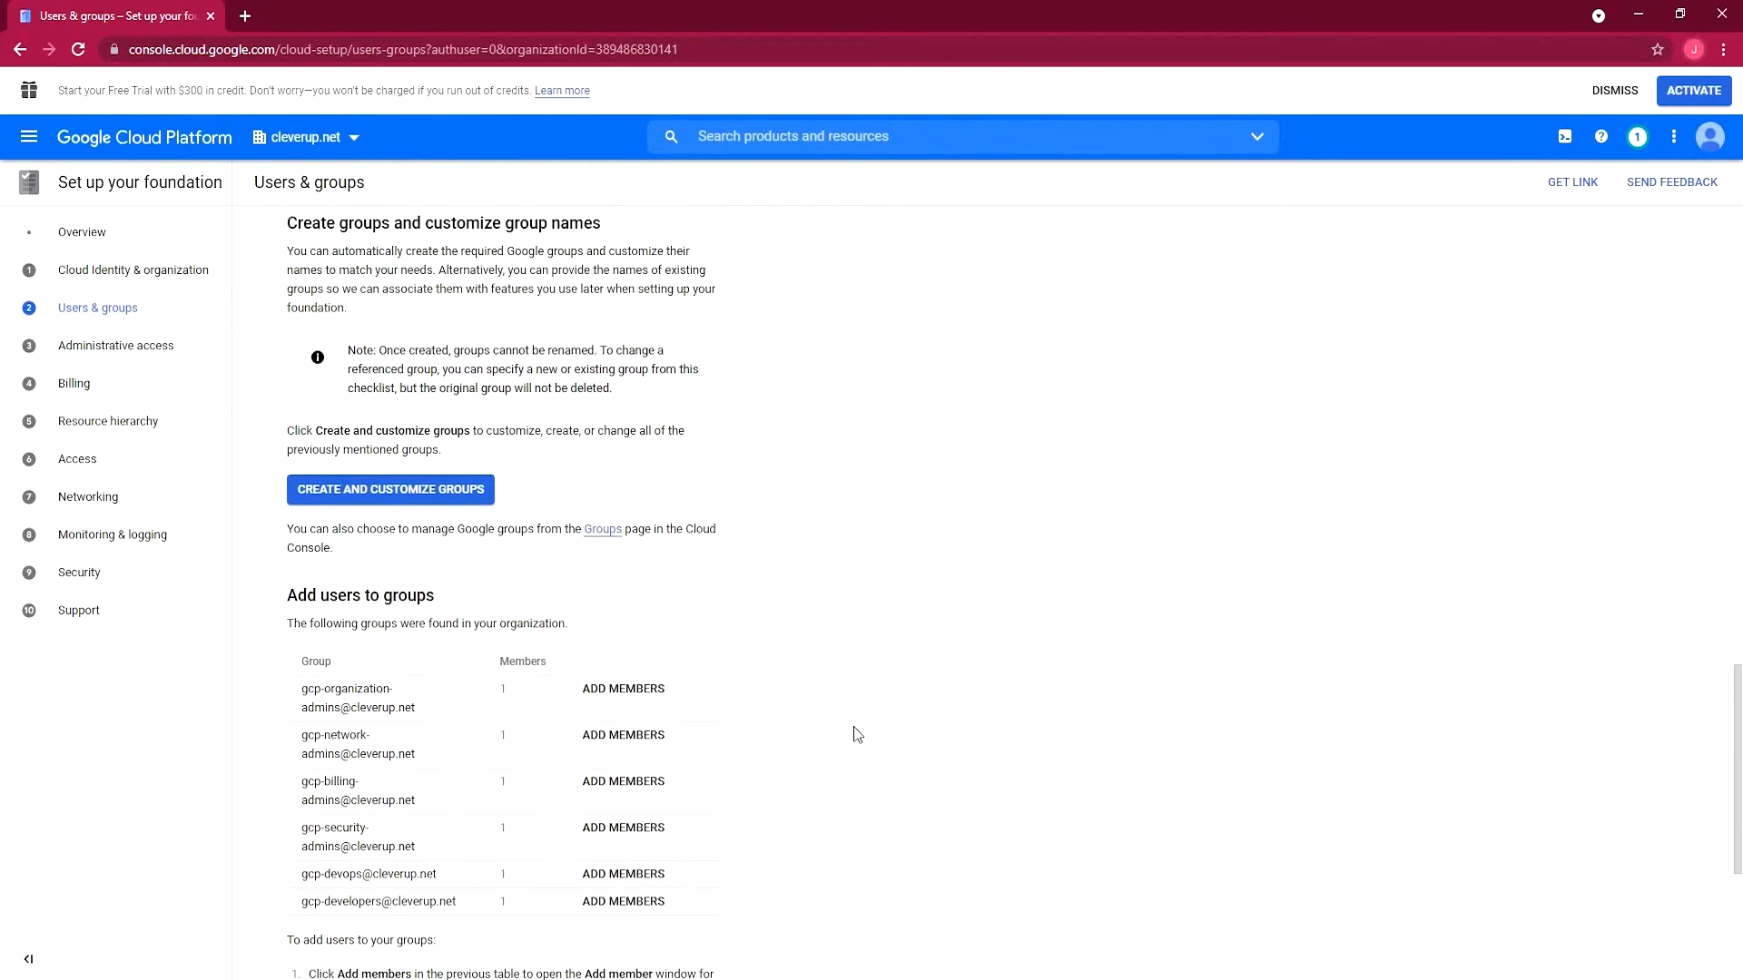
scroll("down", 3)
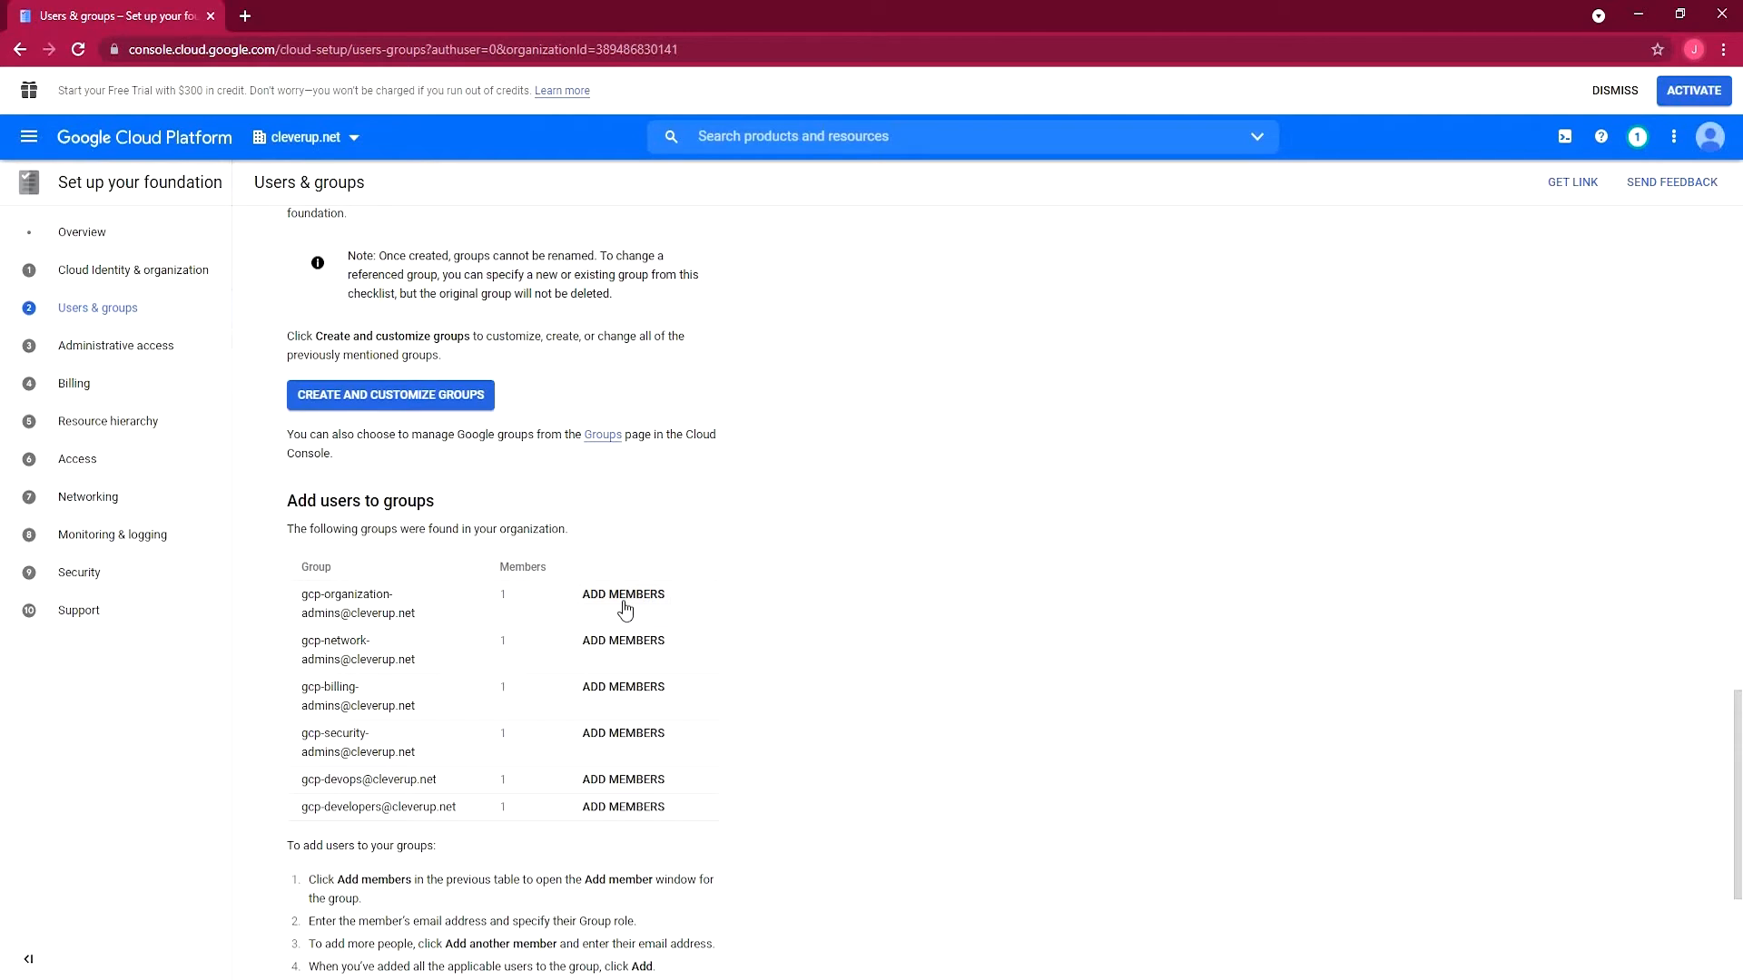
left_click(623, 594)
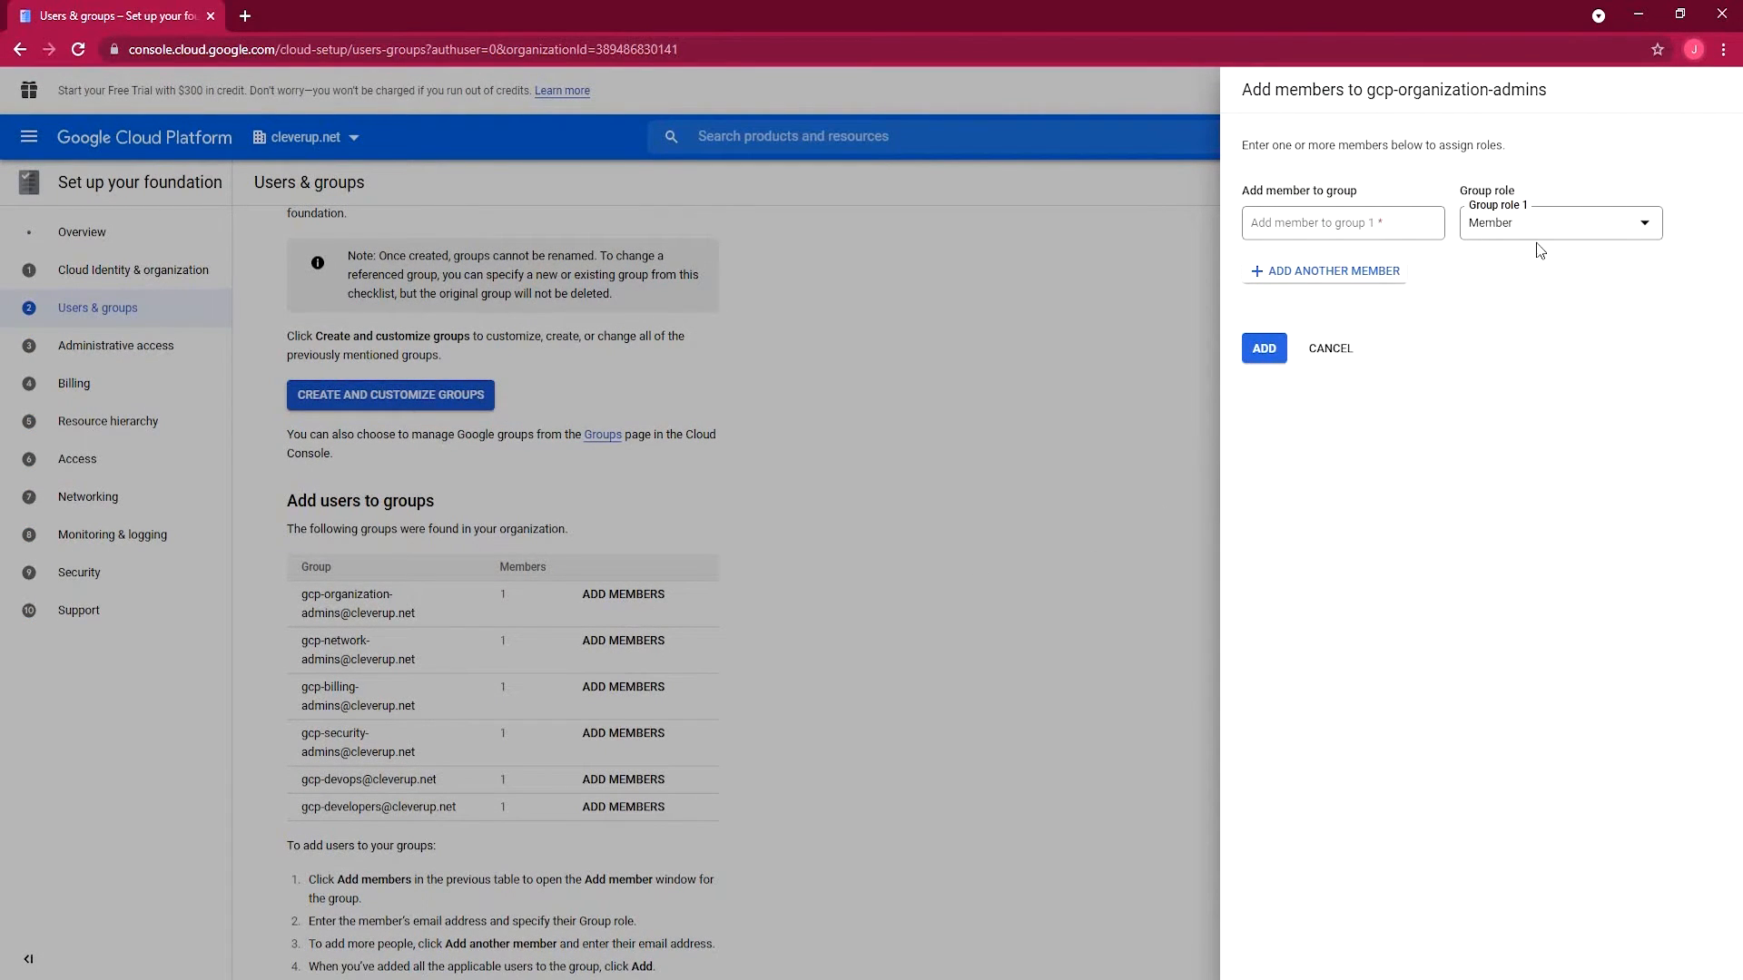
left_click(1342, 222)
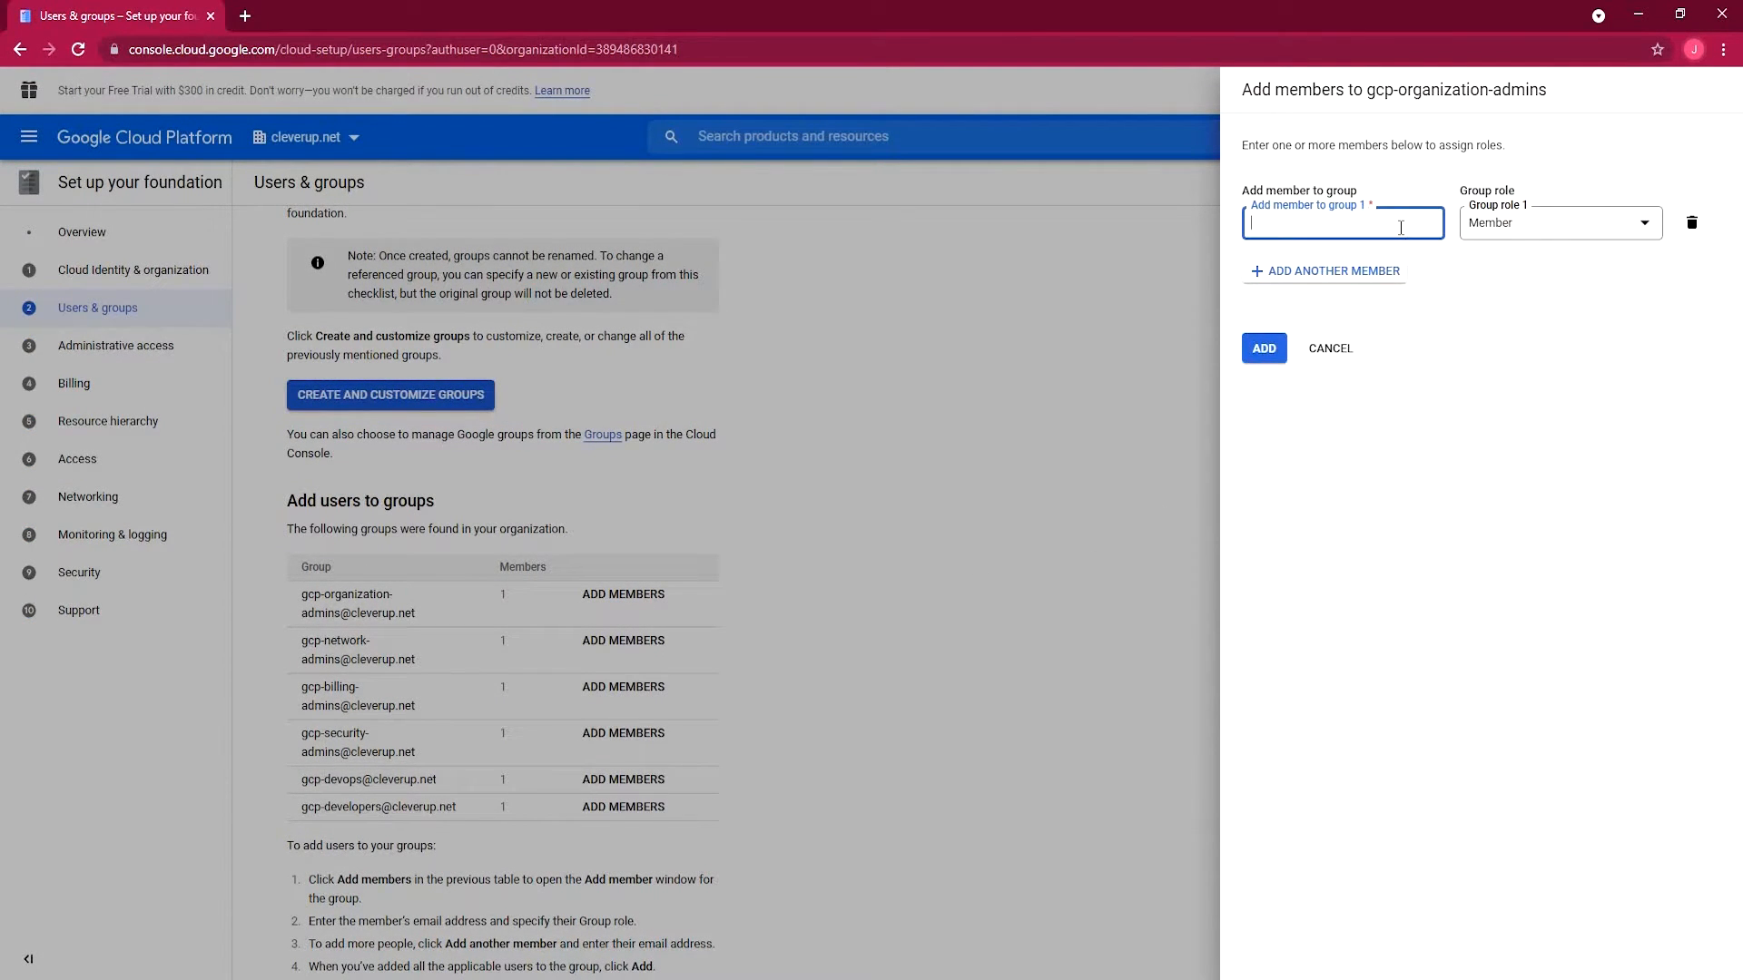
type("john")
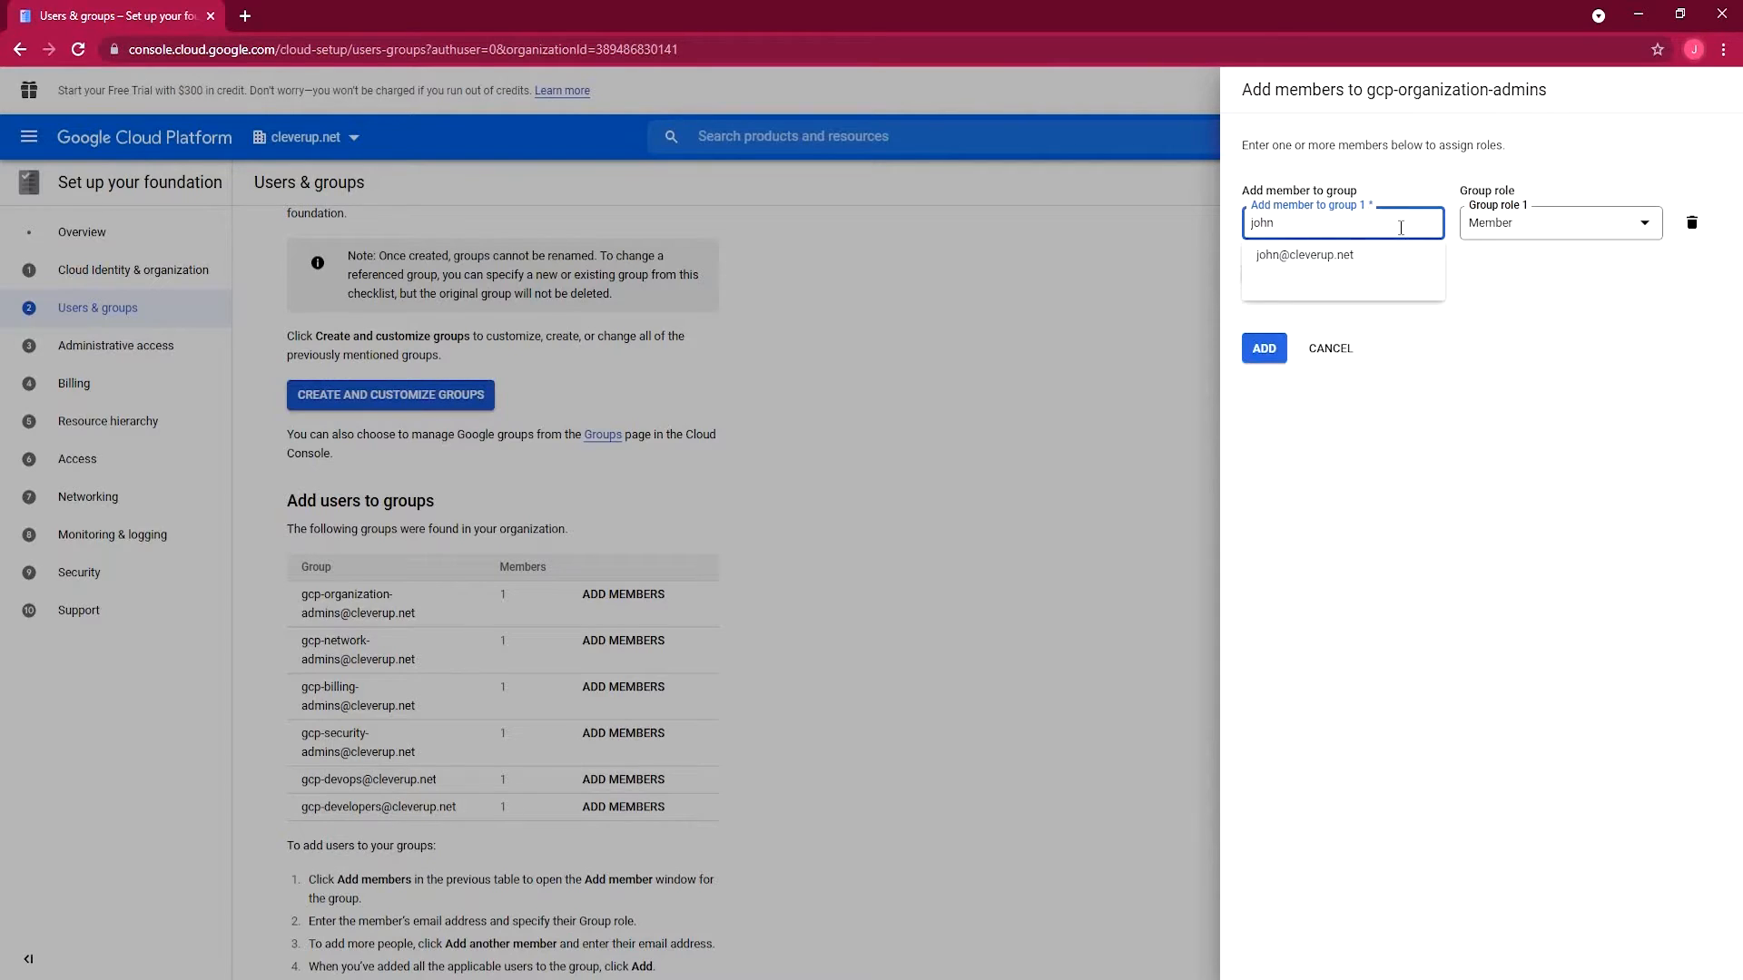
left_click(1264, 348)
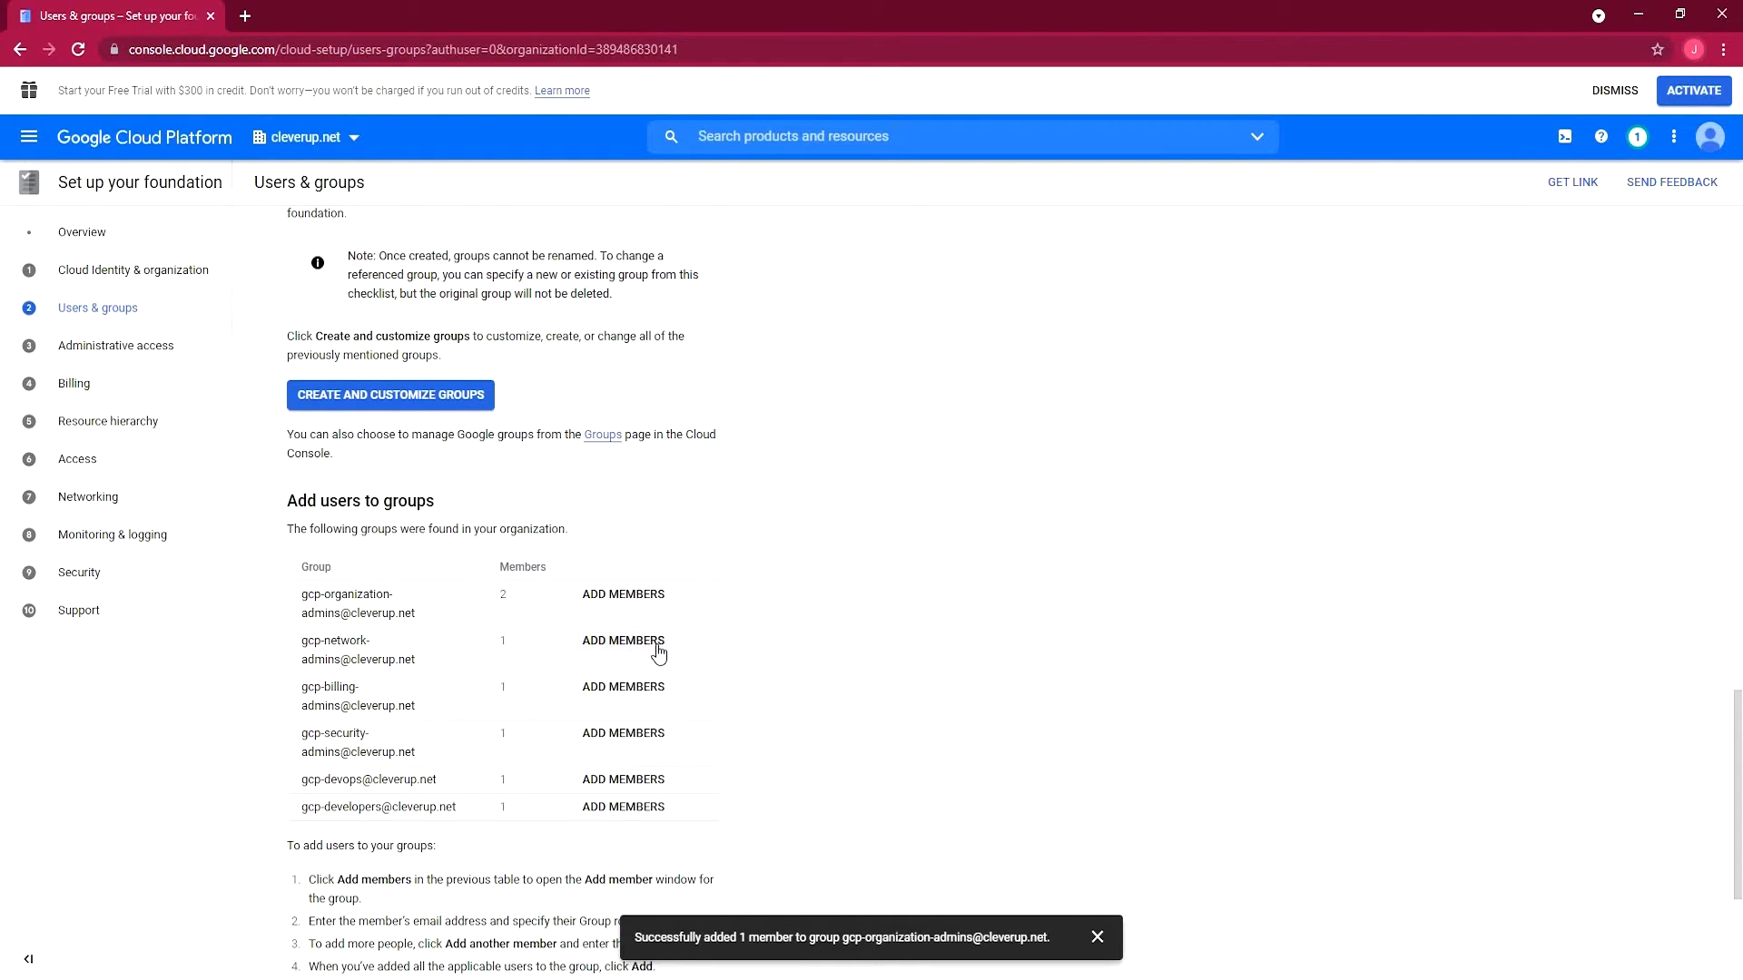
type("john")
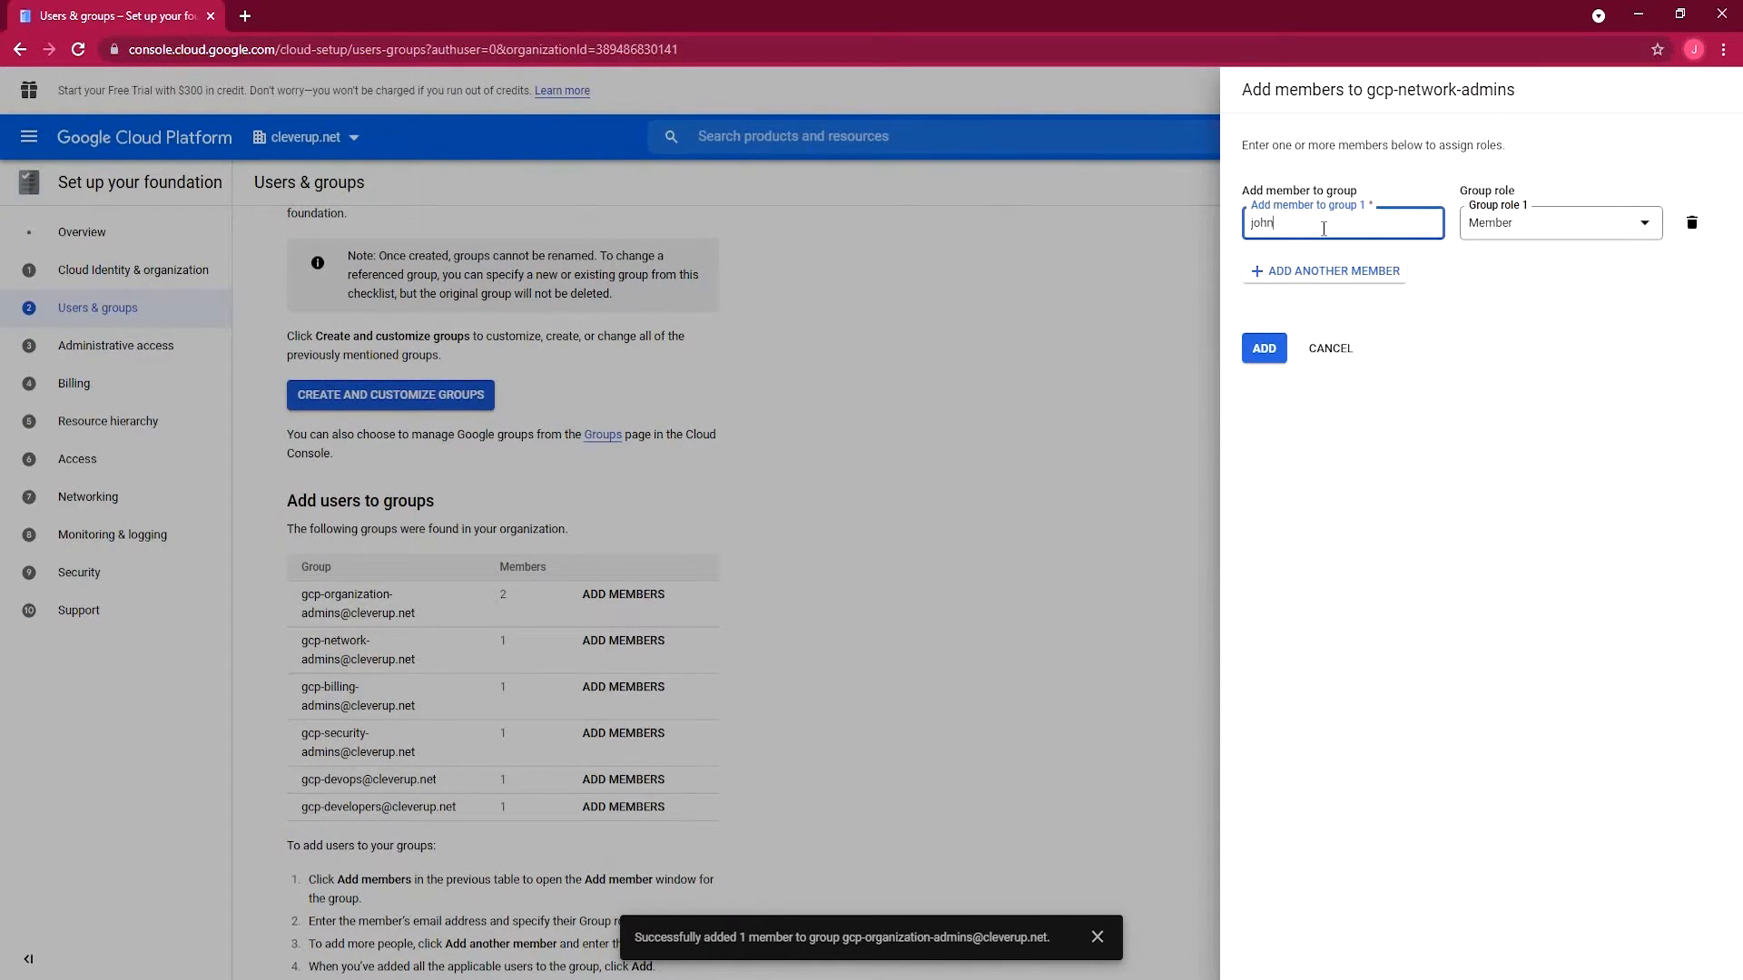
mouse_move(1438, 316)
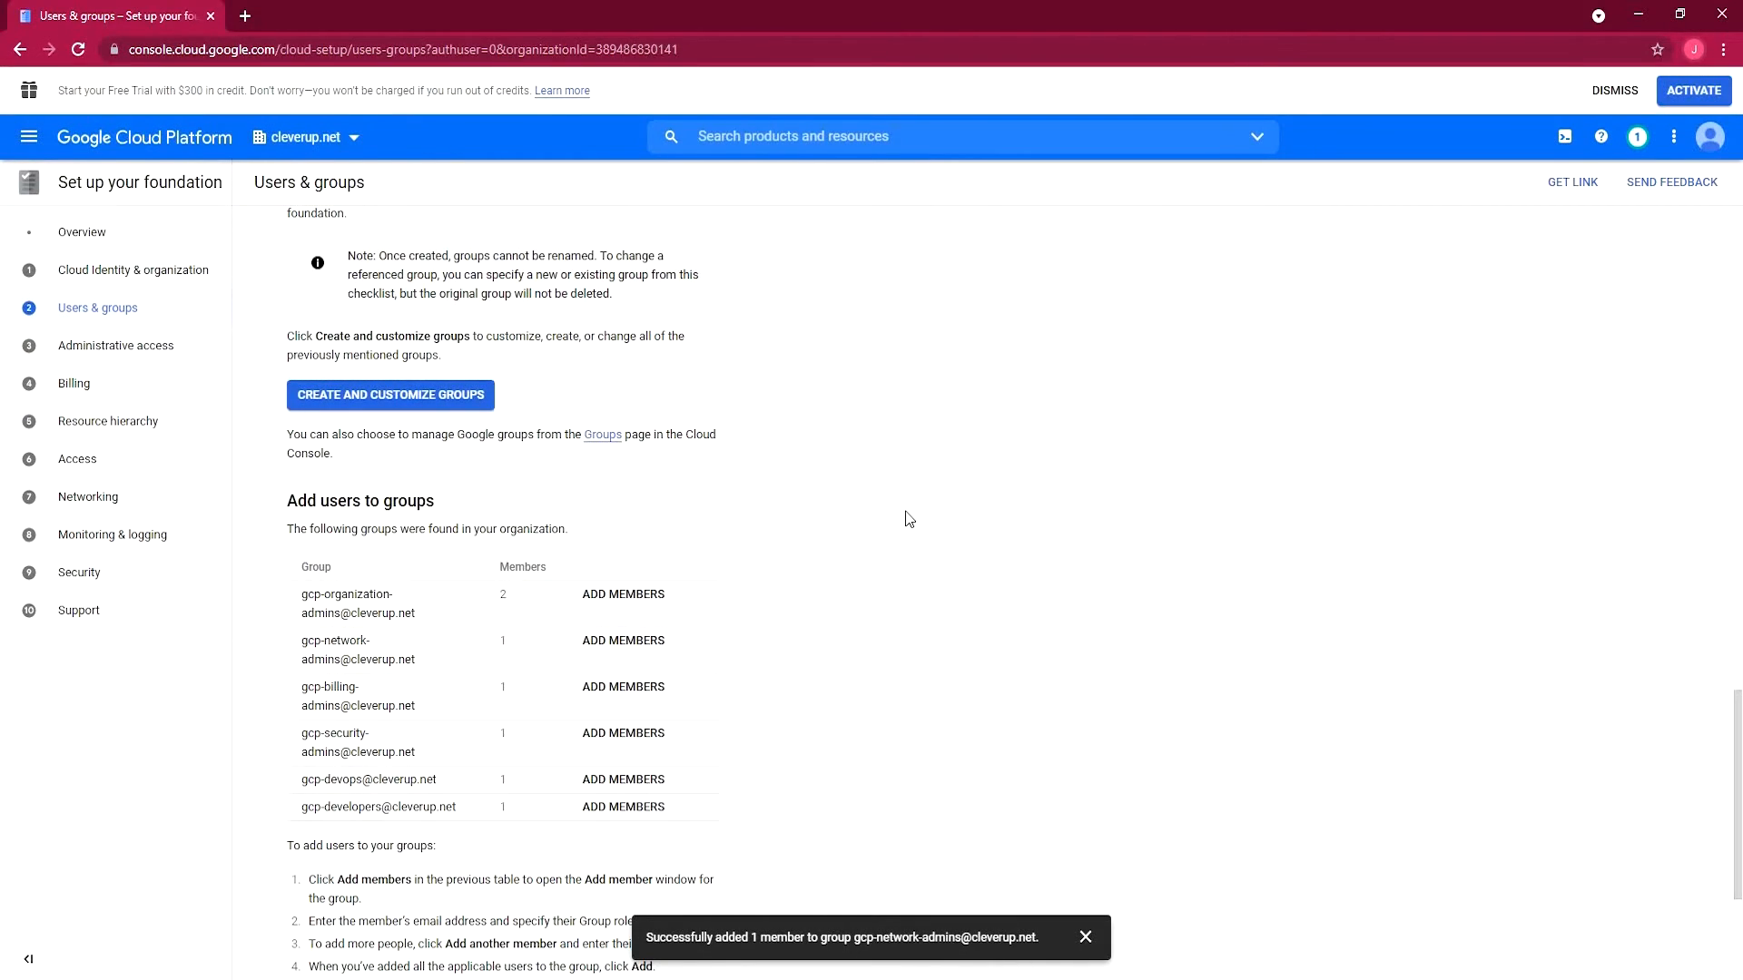
left_click(622, 686)
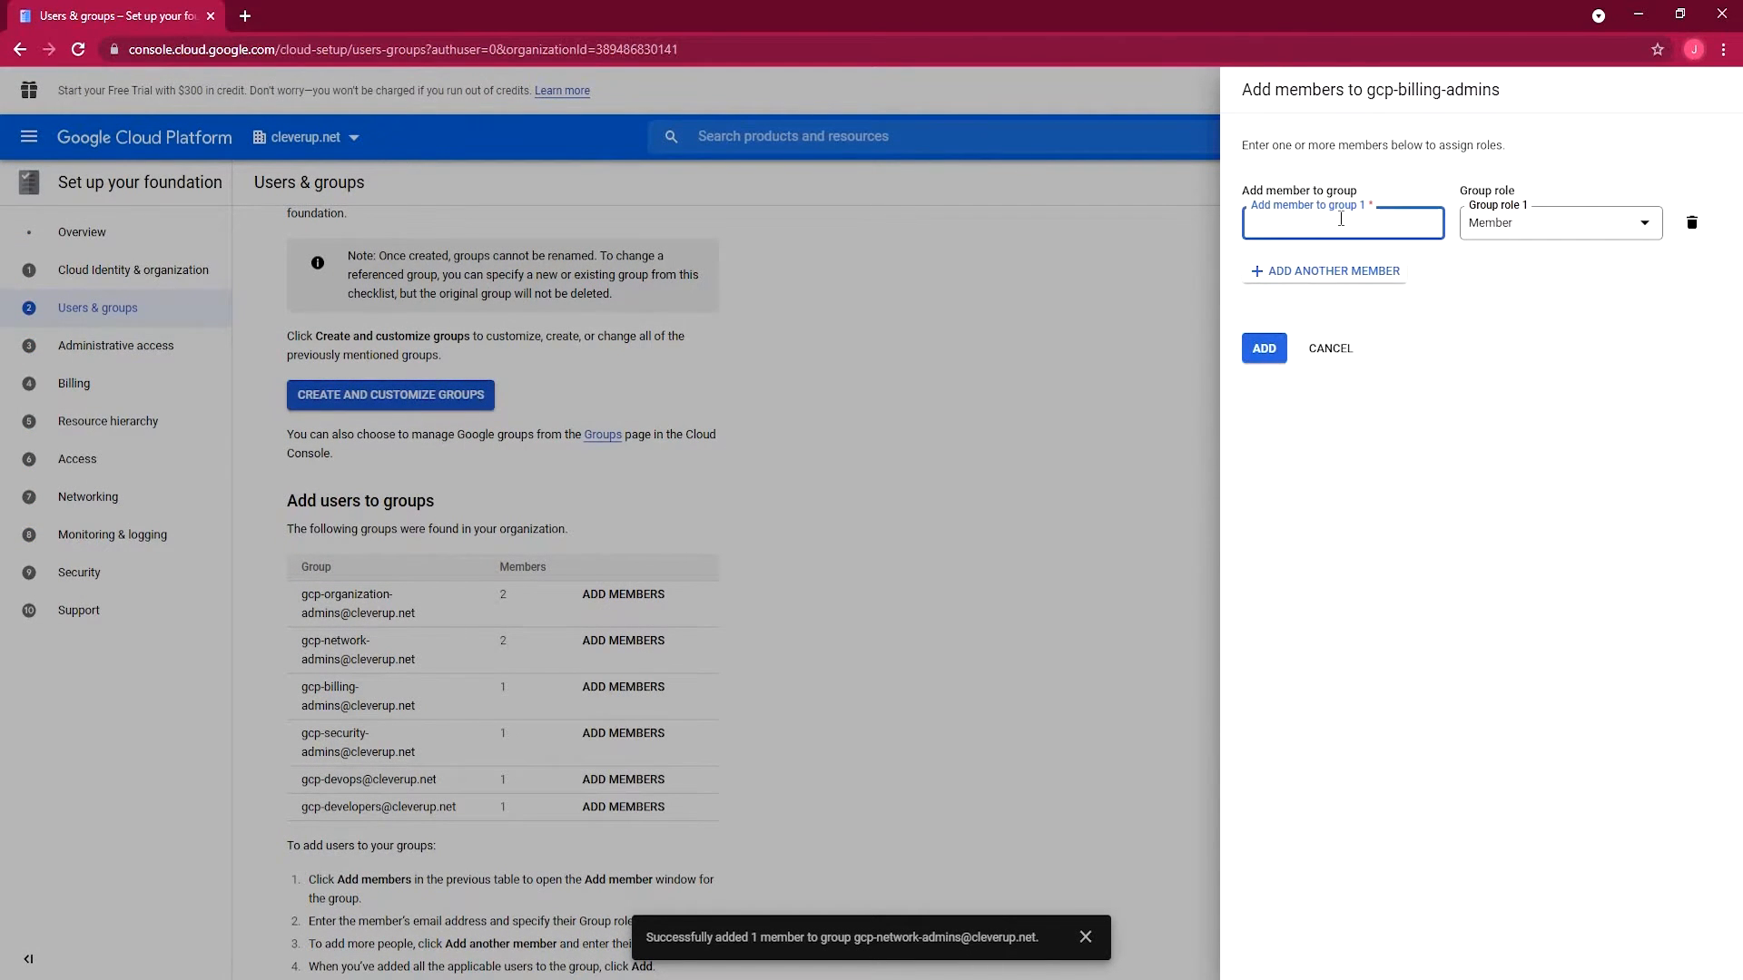
left_click(1263, 348)
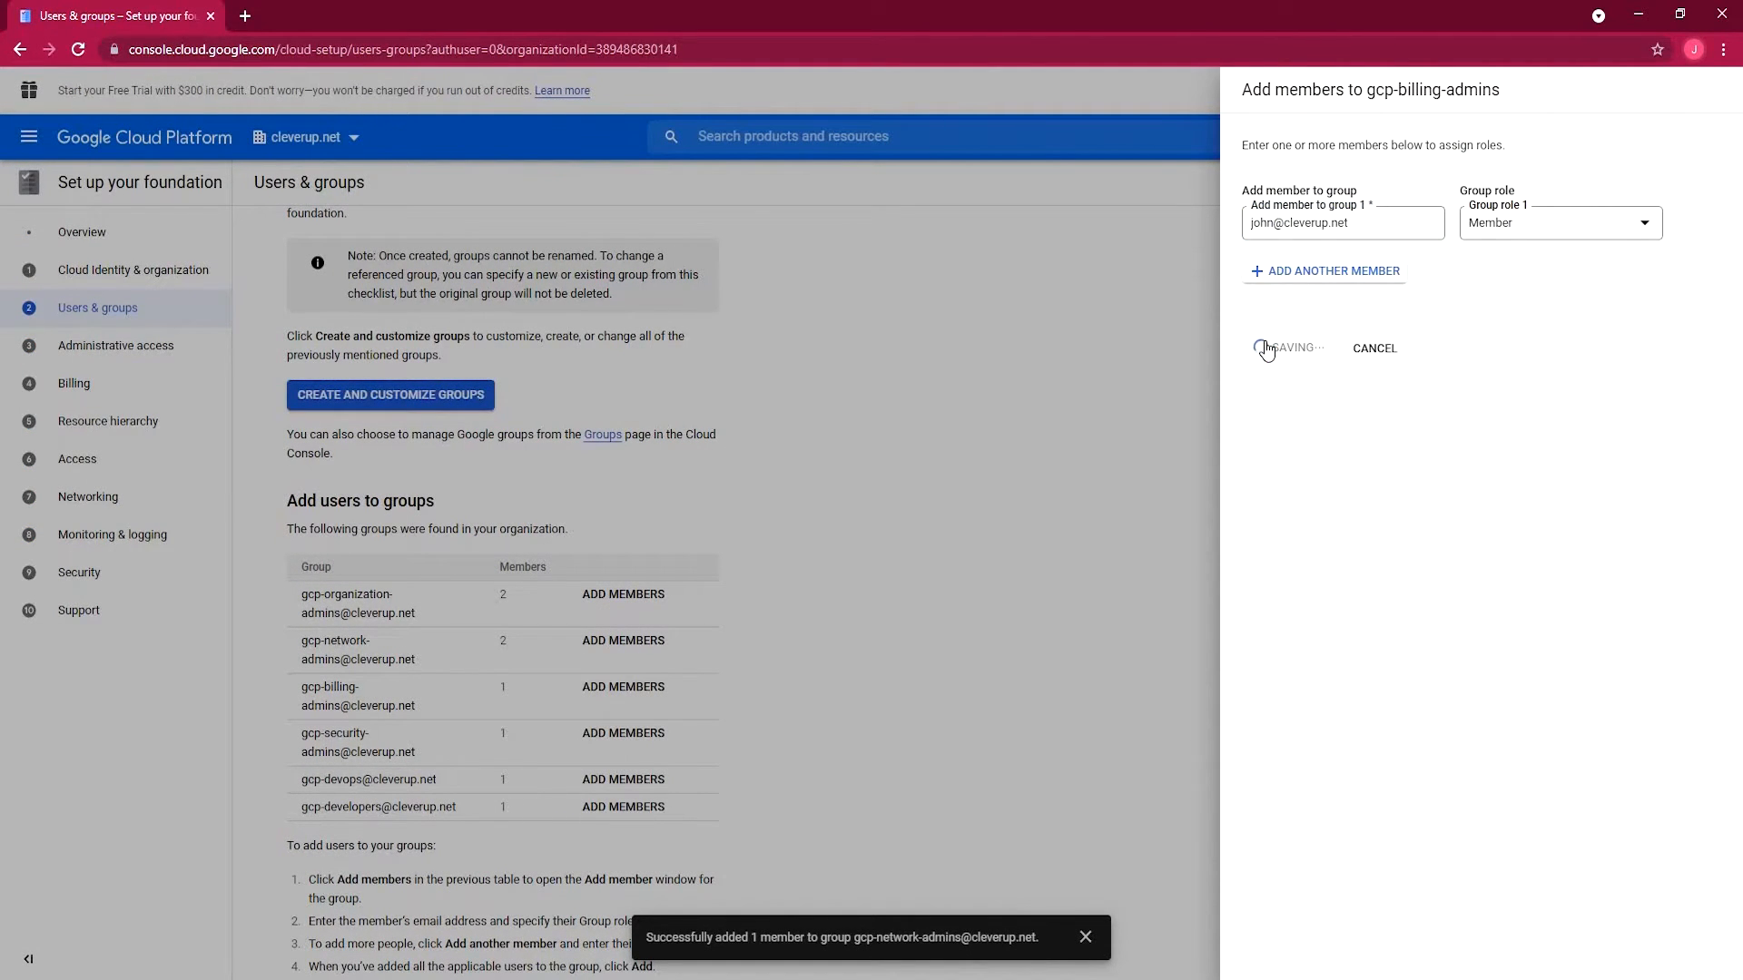
left_click(1285, 349)
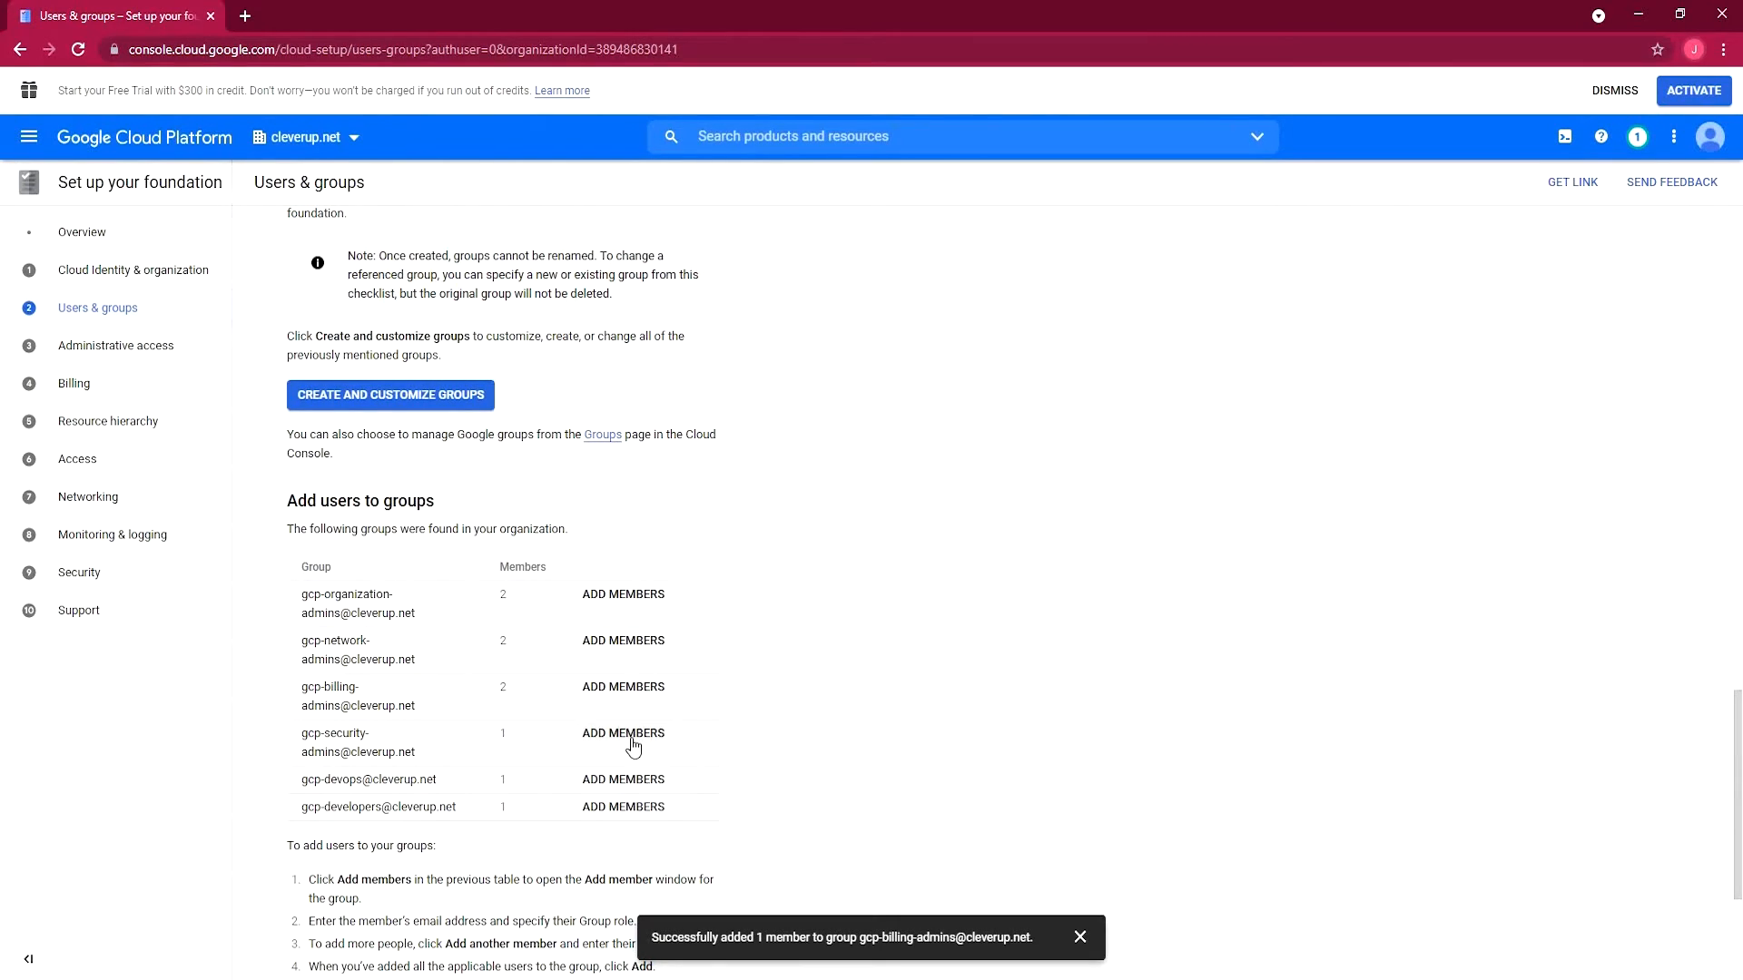
left_click(623, 732)
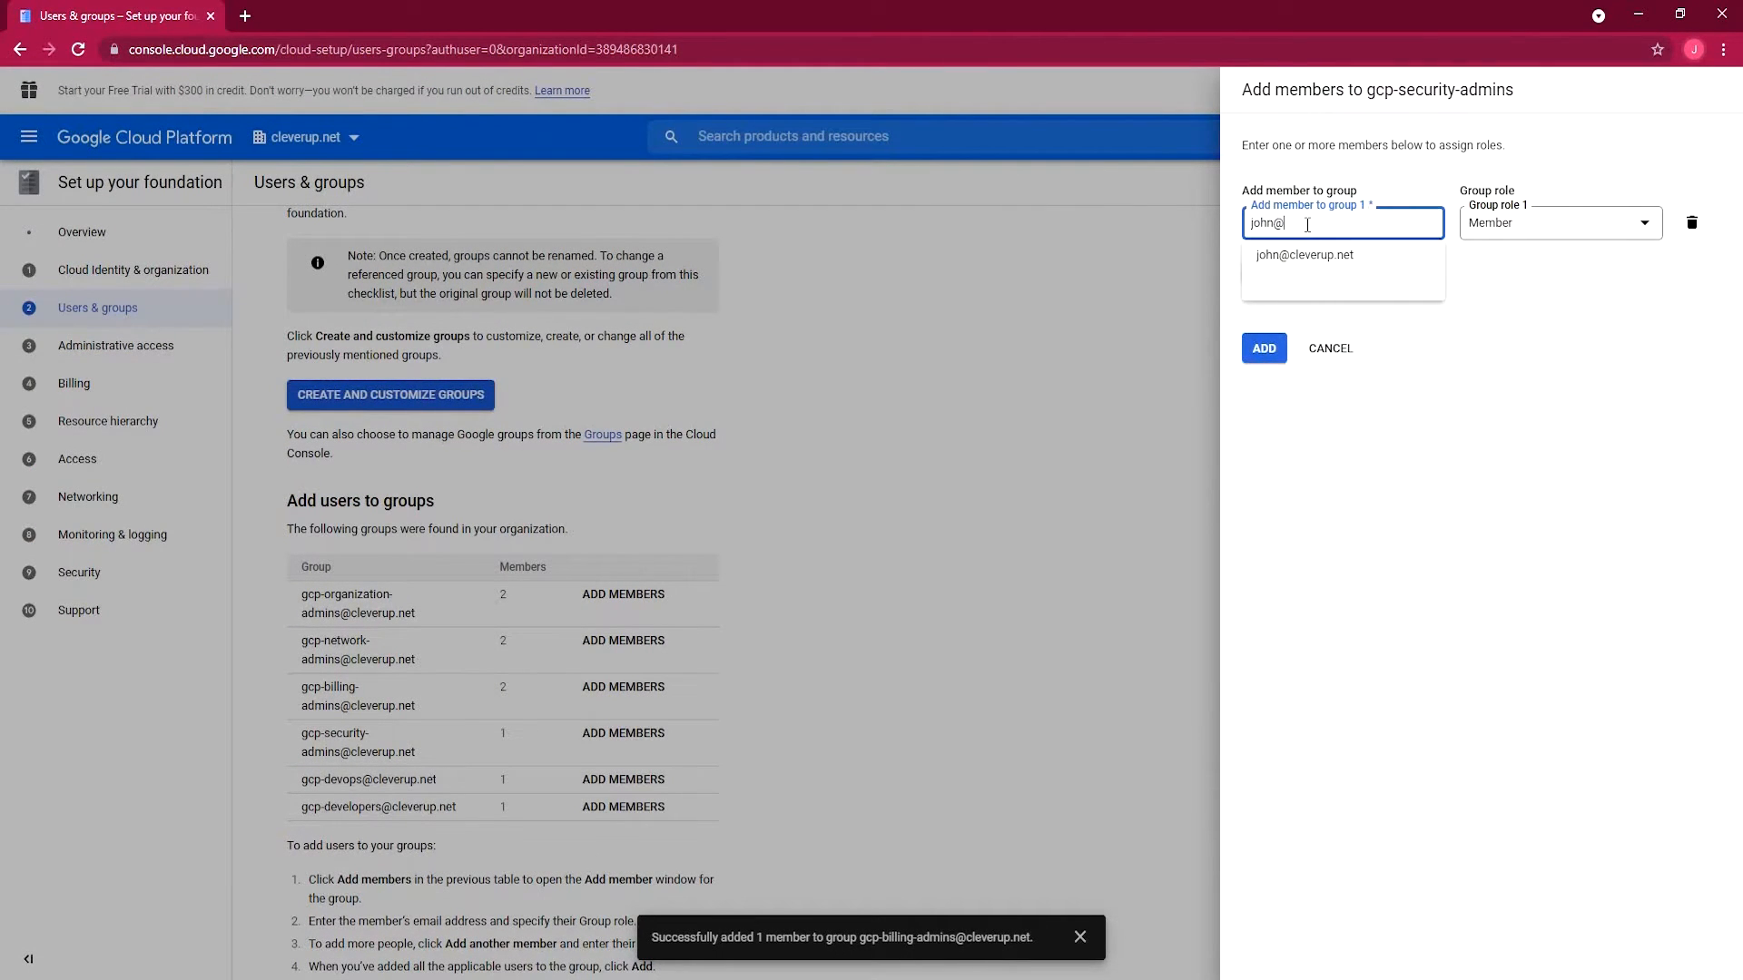
left_click(1264, 348)
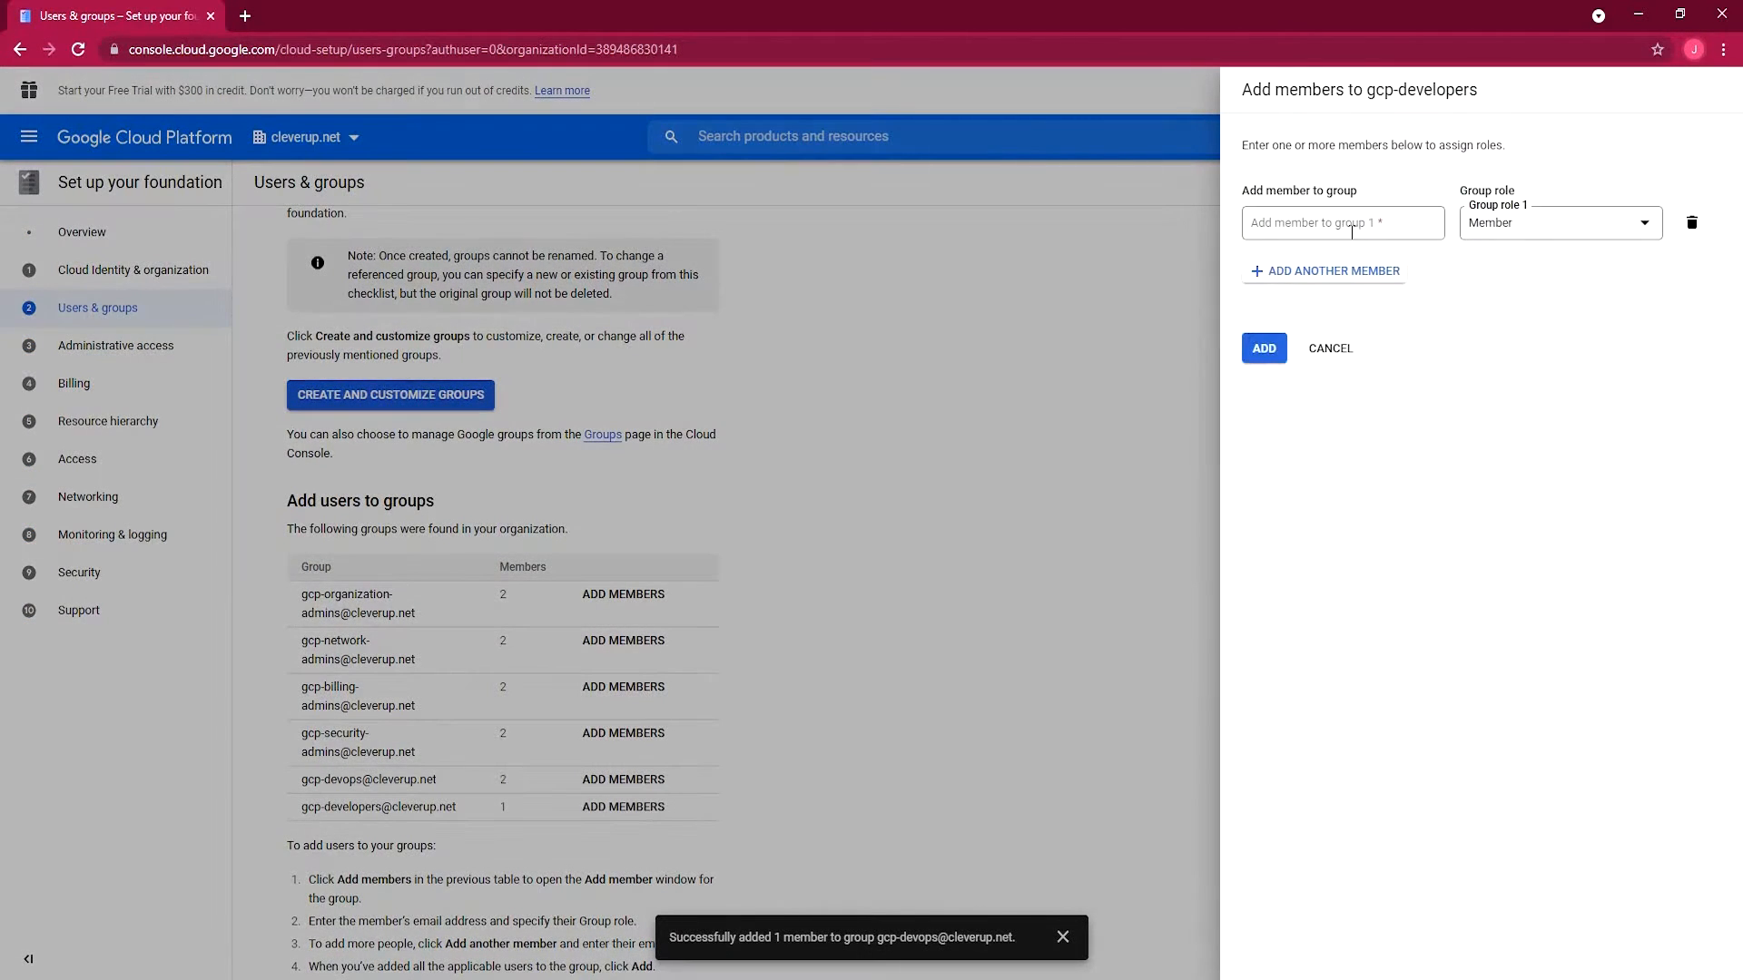
left_click(1263, 349)
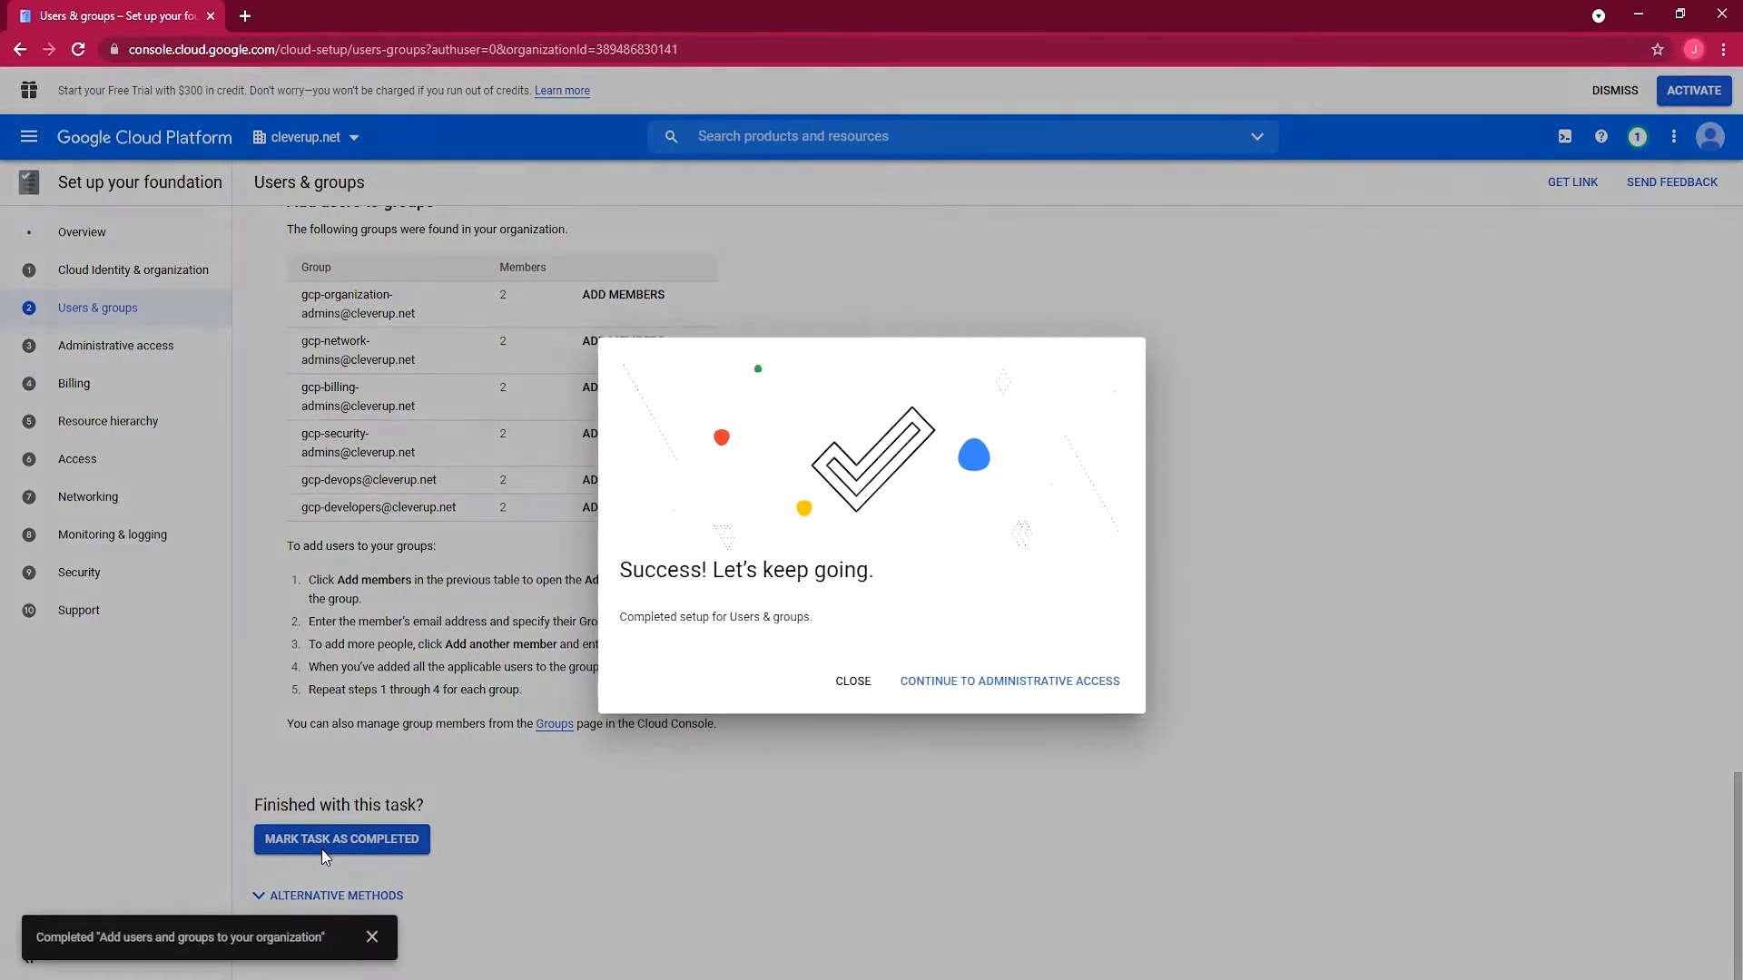
Step: Mark Users & groups completed and continue to the Administrative access task
left_click(341, 839)
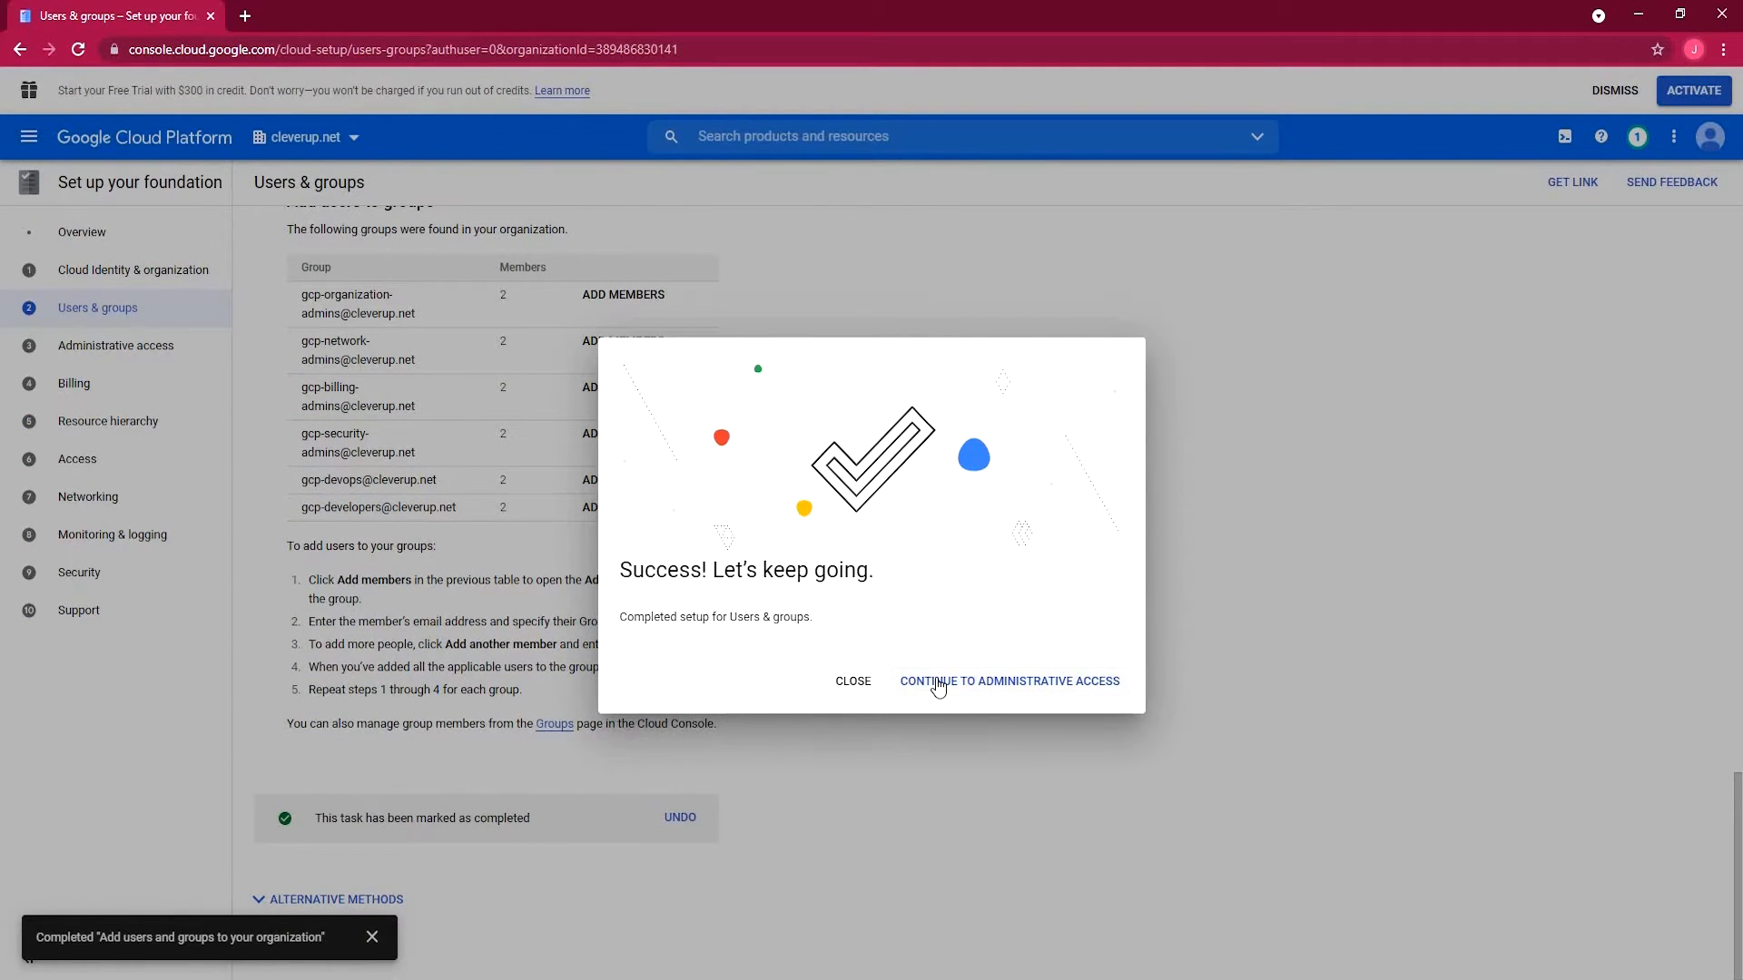
left_click(1007, 681)
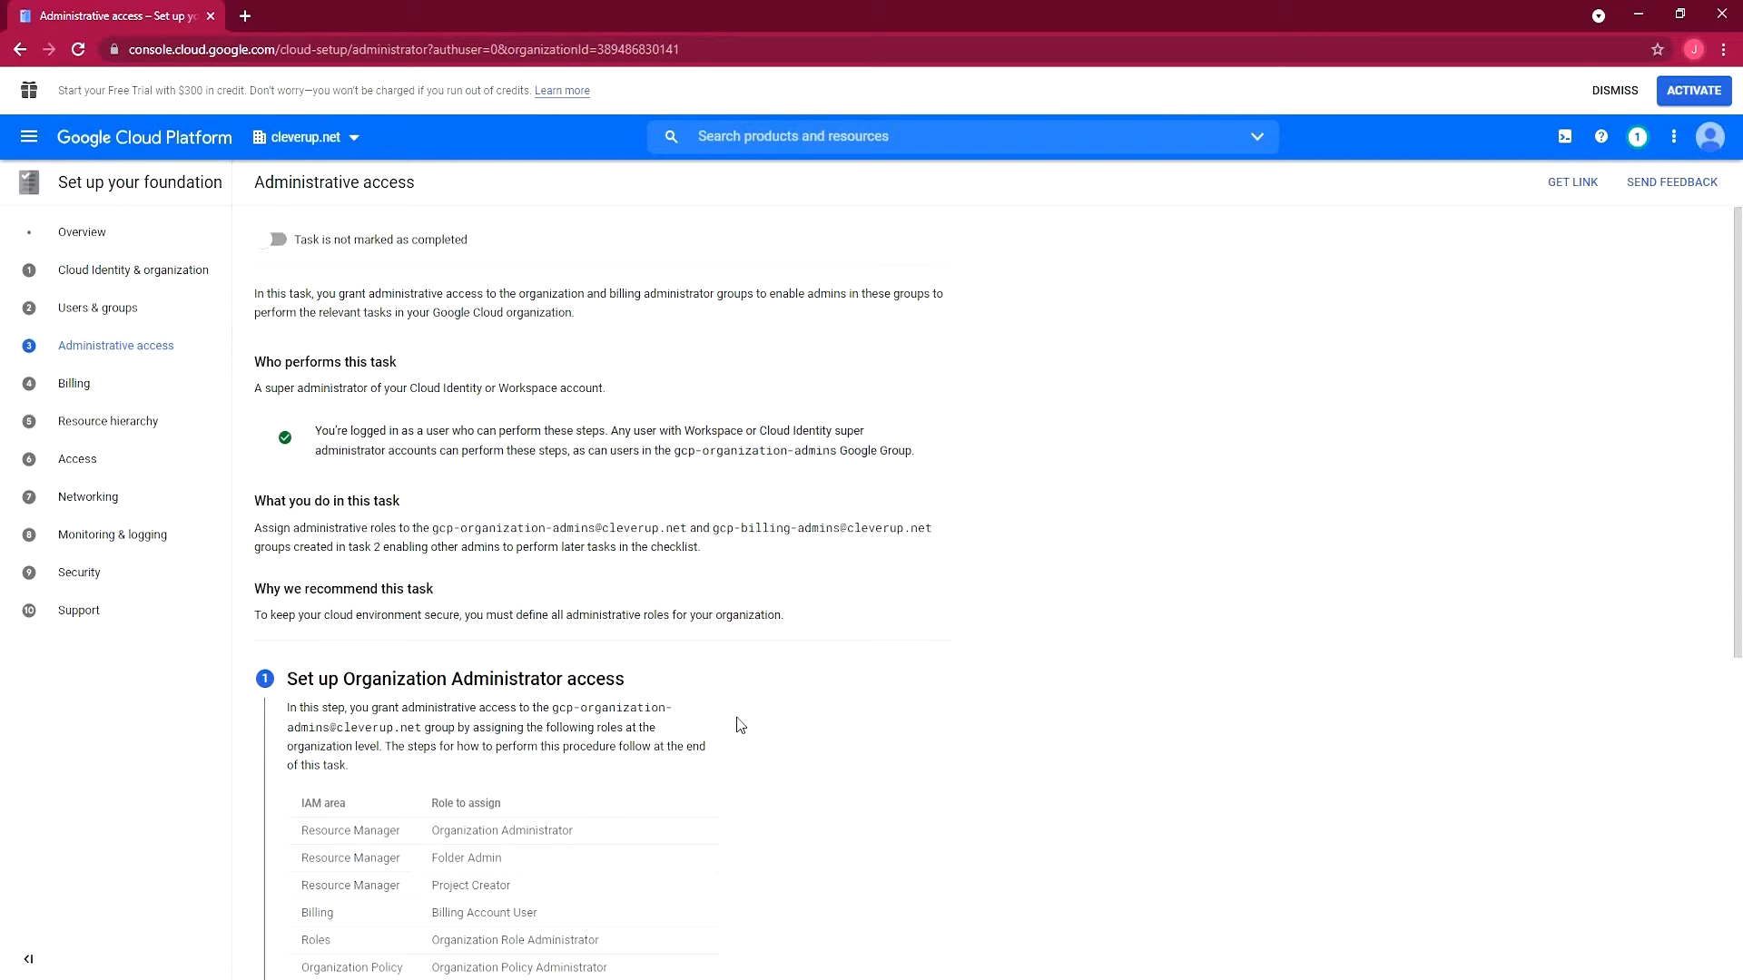
scroll("down", 3)
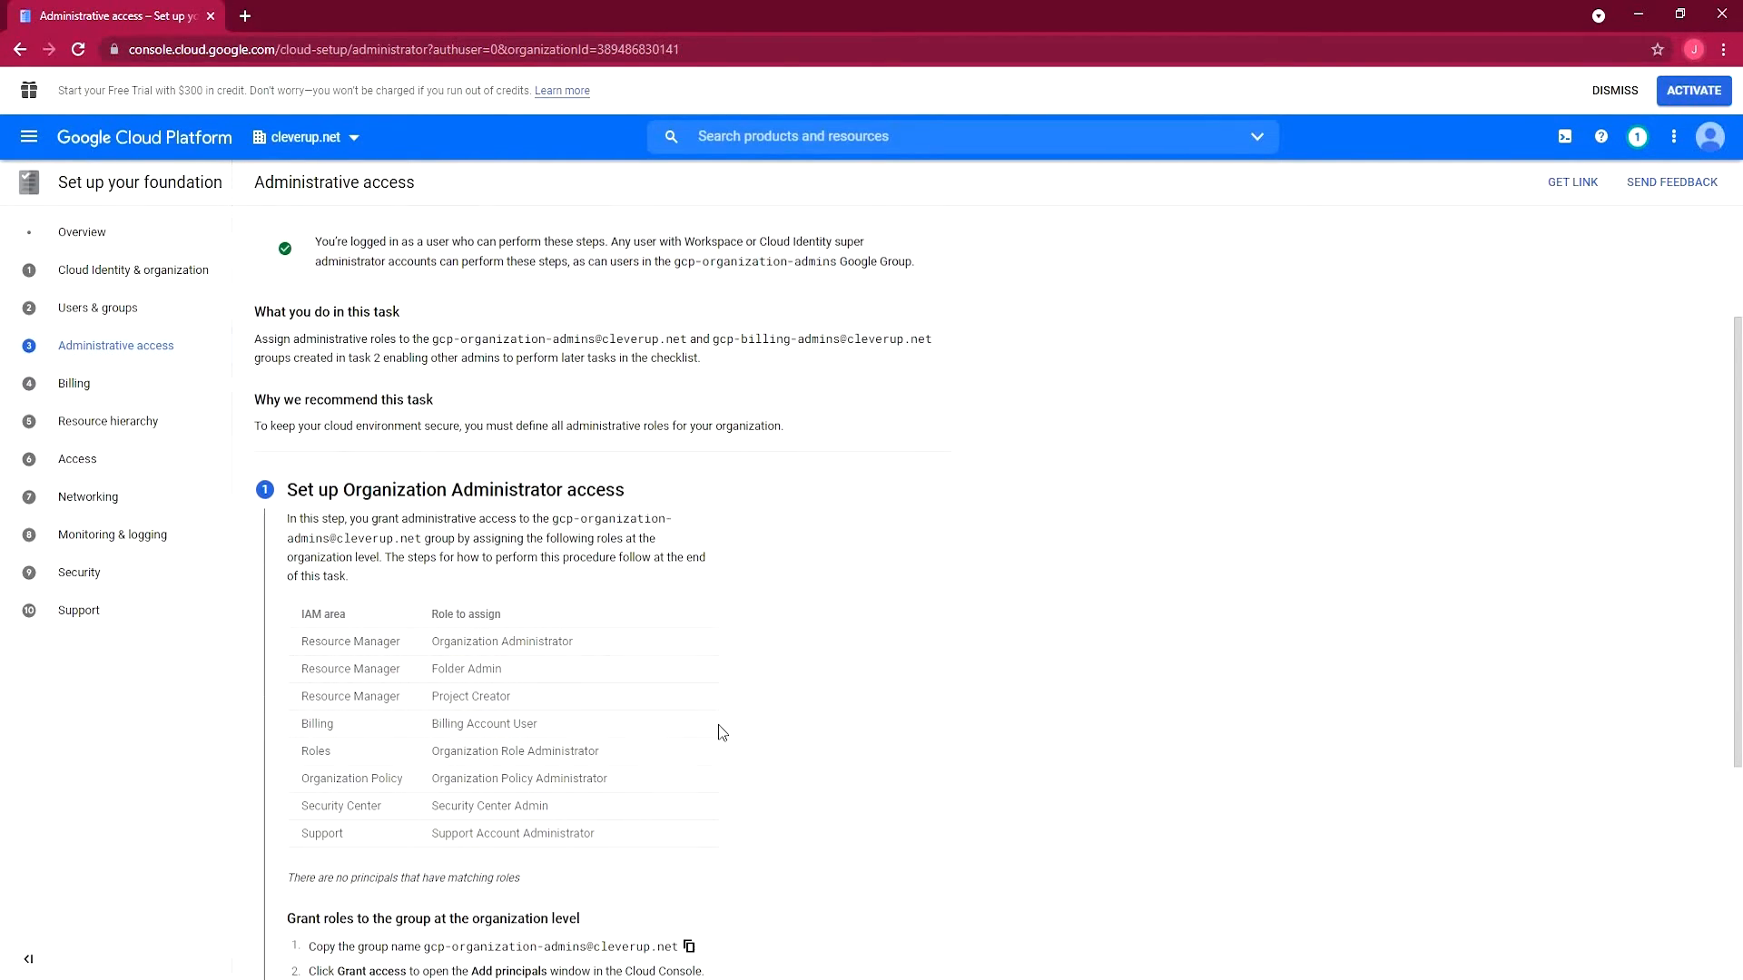
scroll("down", 3)
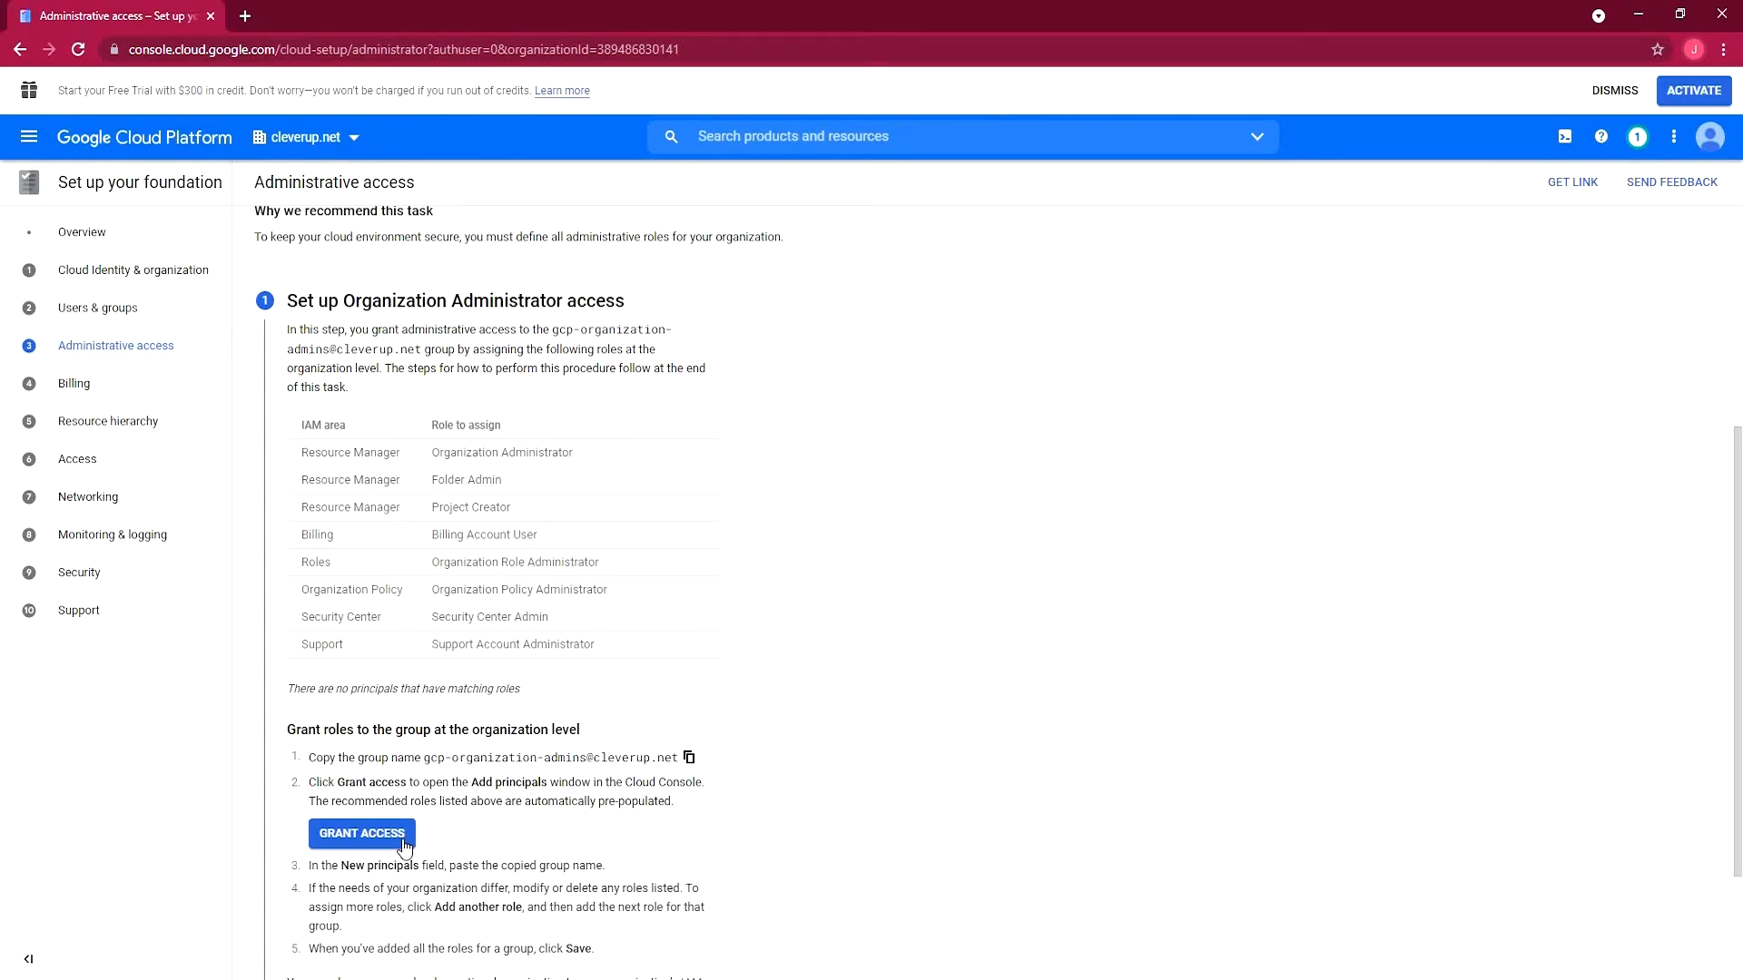
left_click(361, 834)
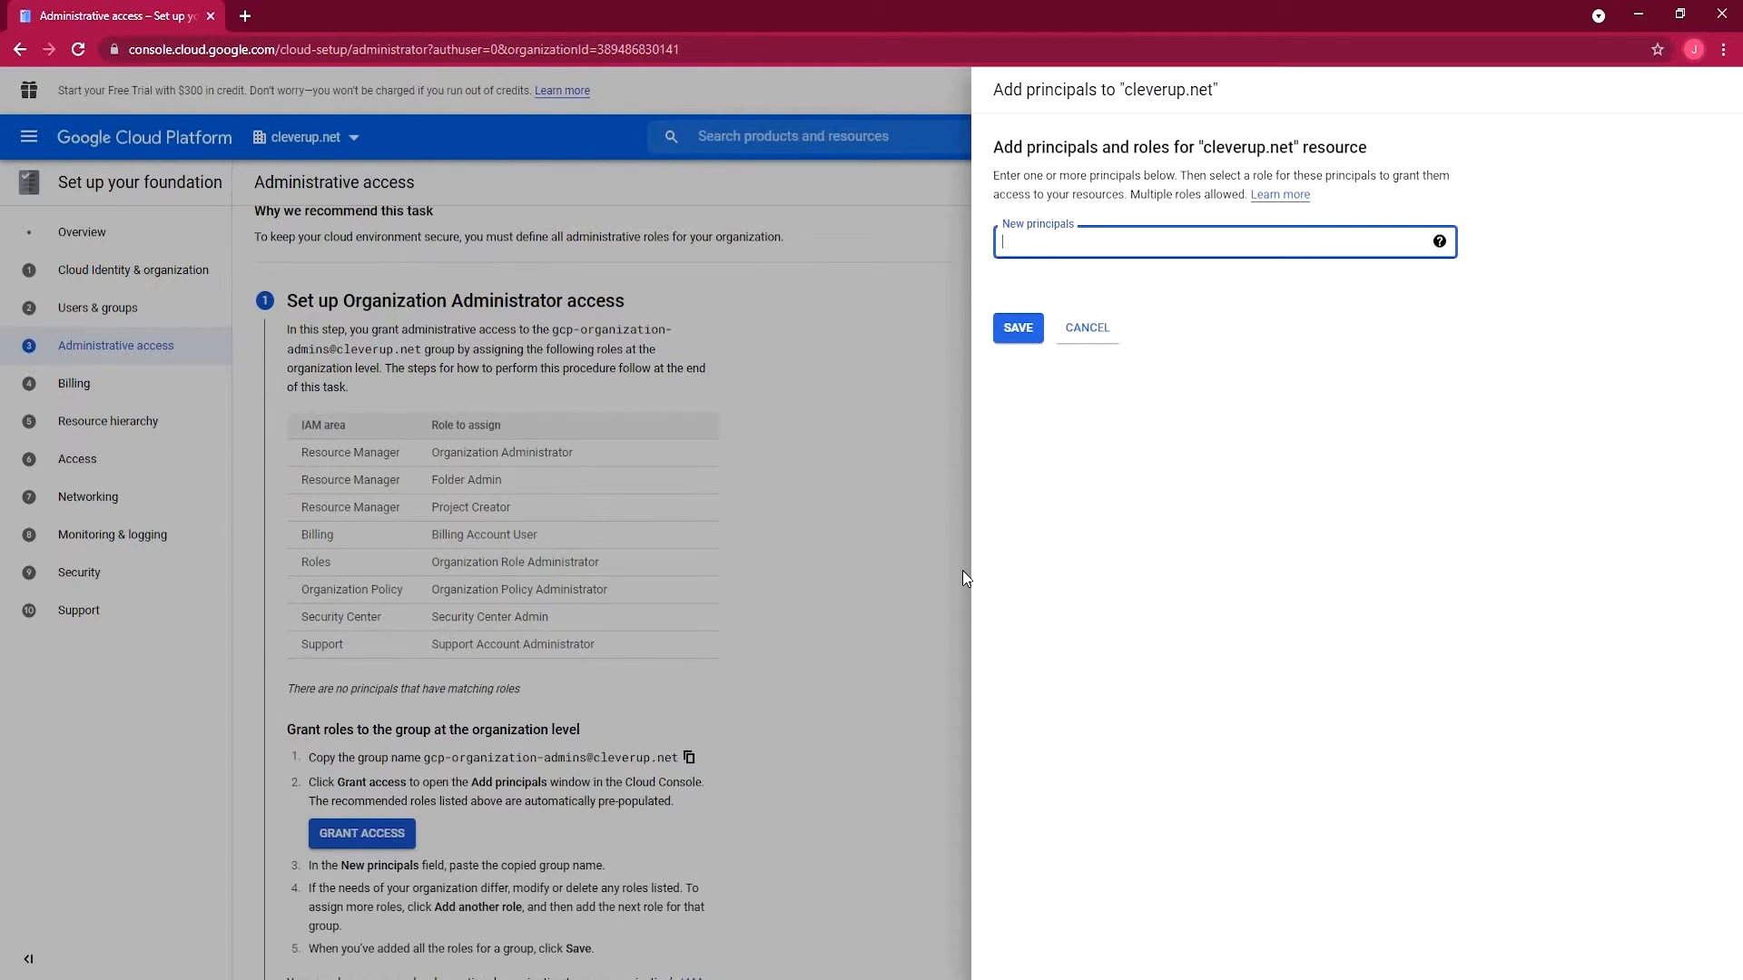
type("john")
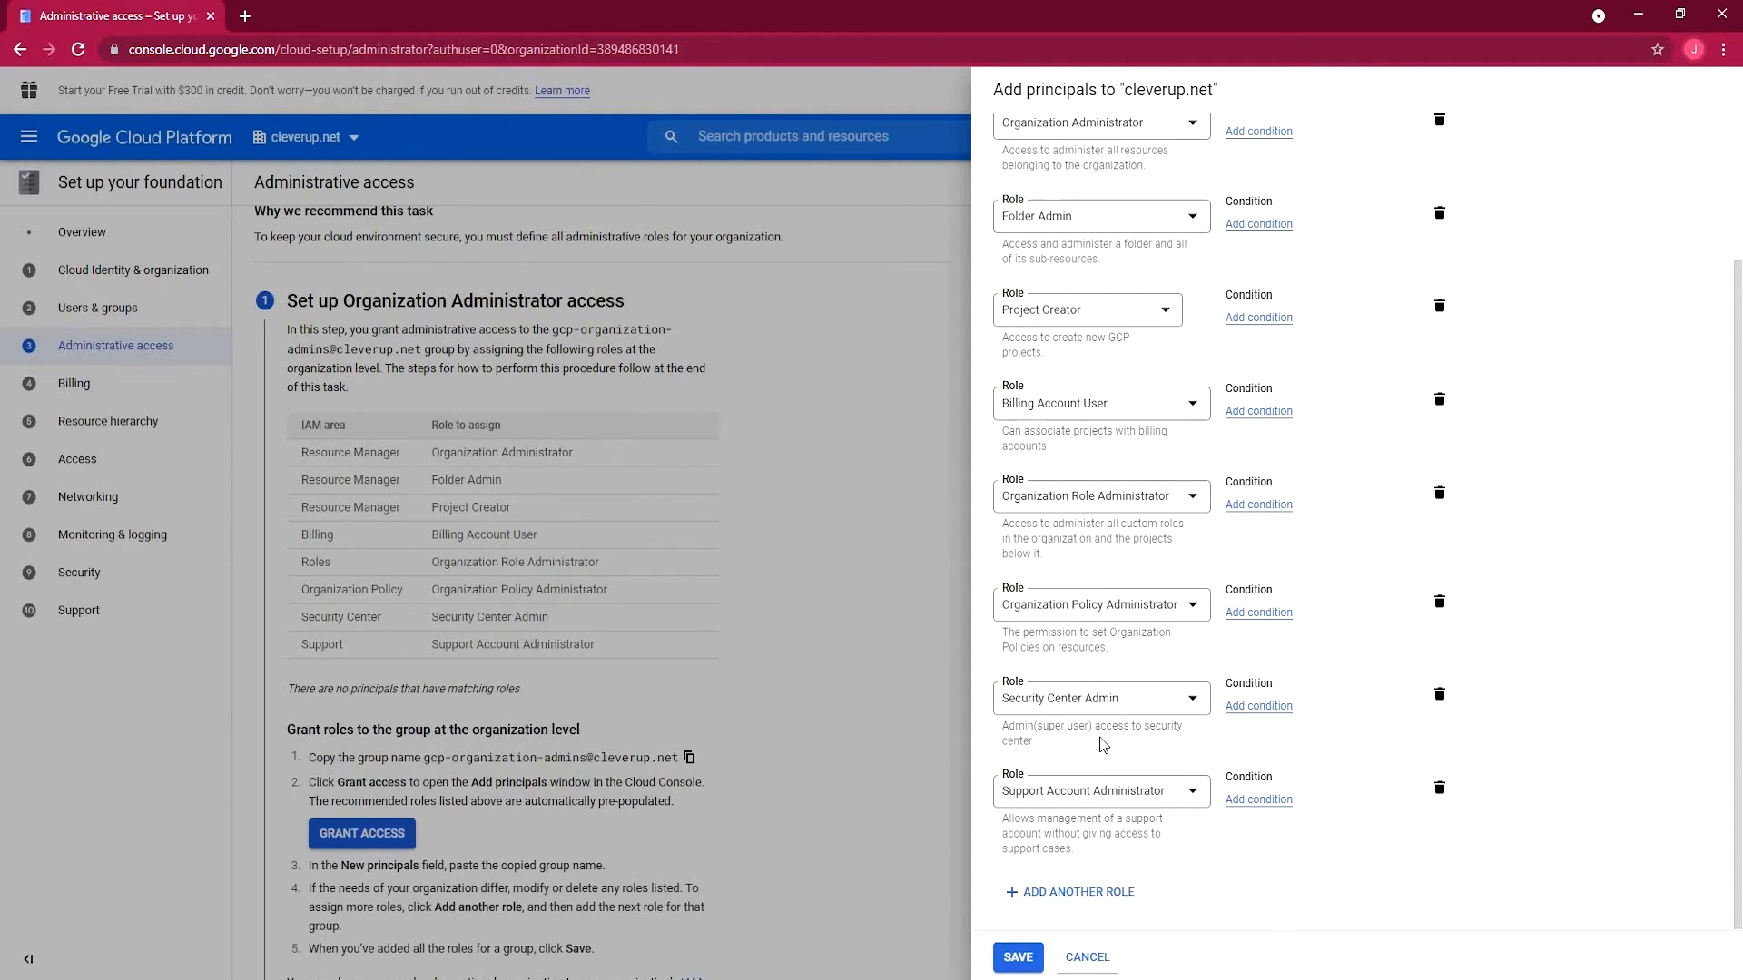
left_click(1017, 957)
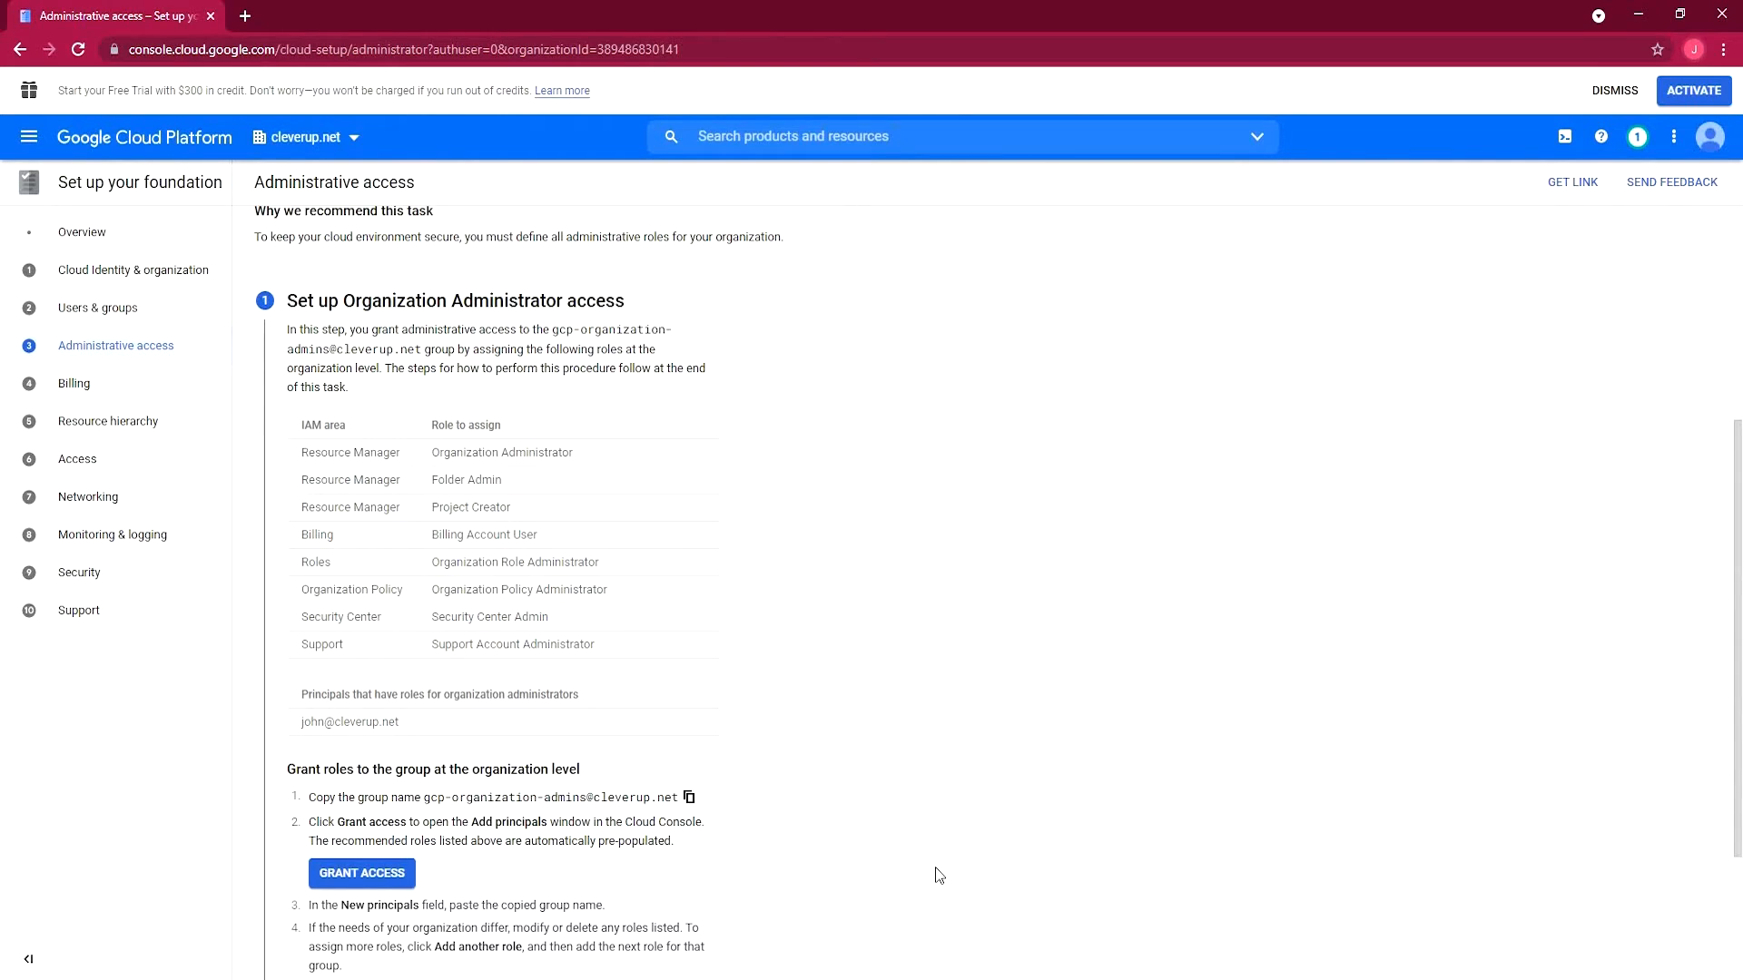
scroll("down", 3)
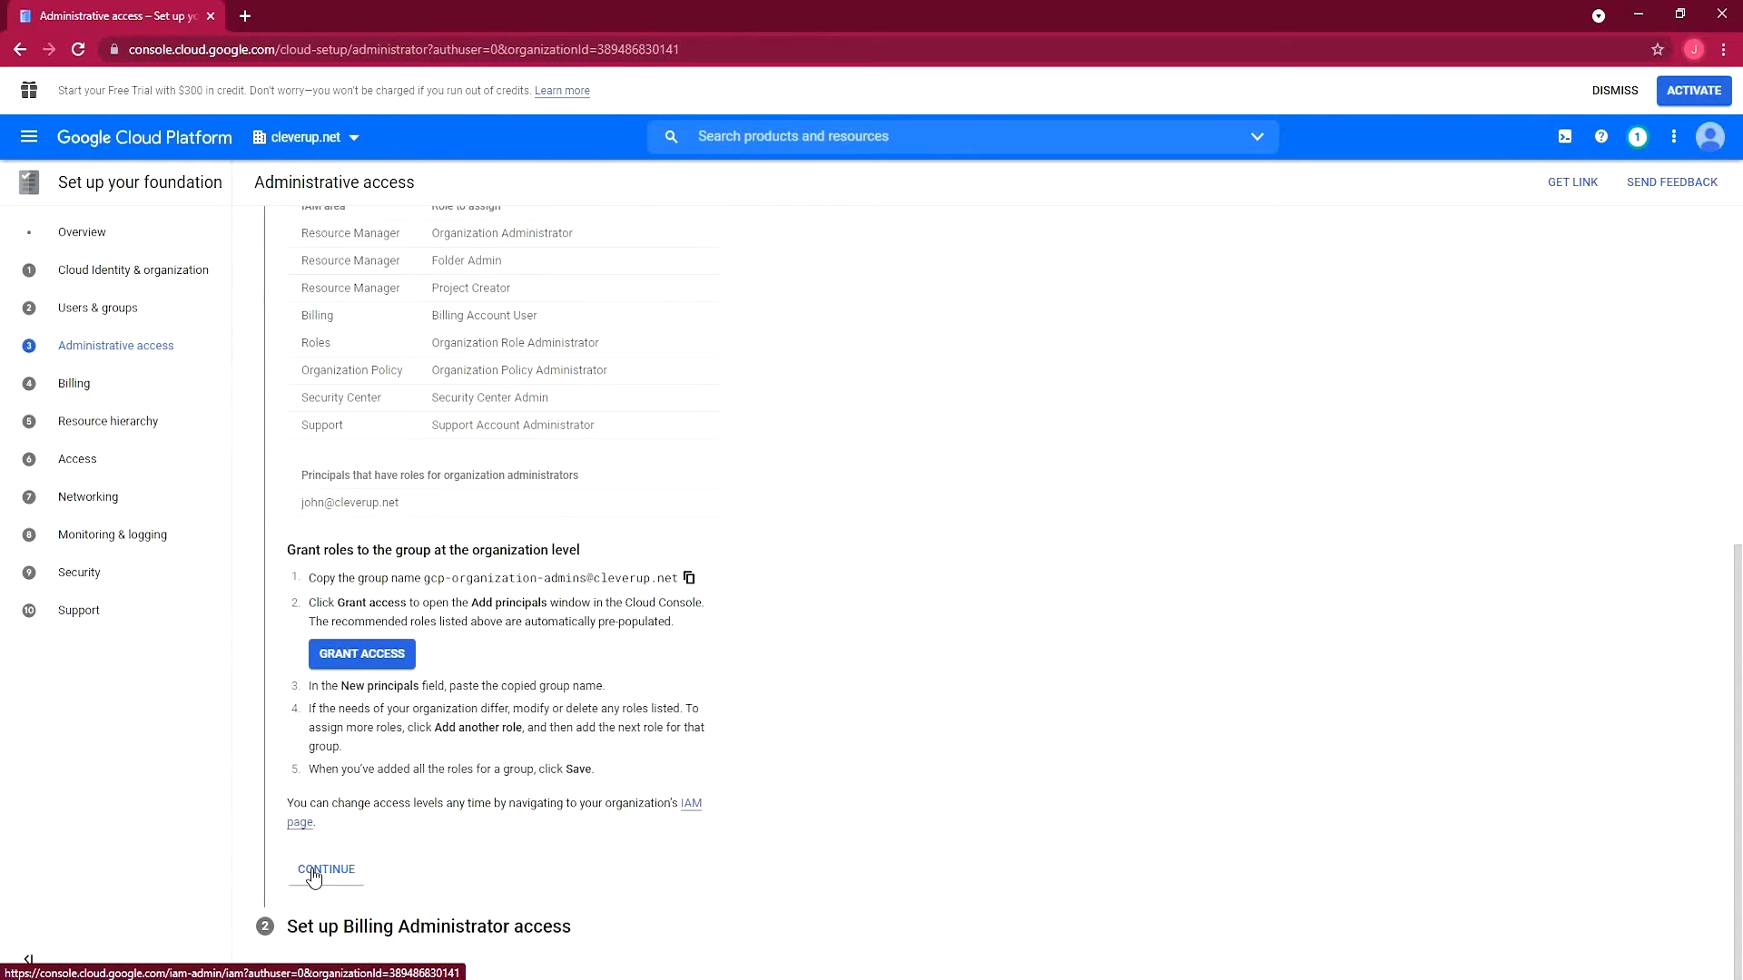
left_click(325, 870)
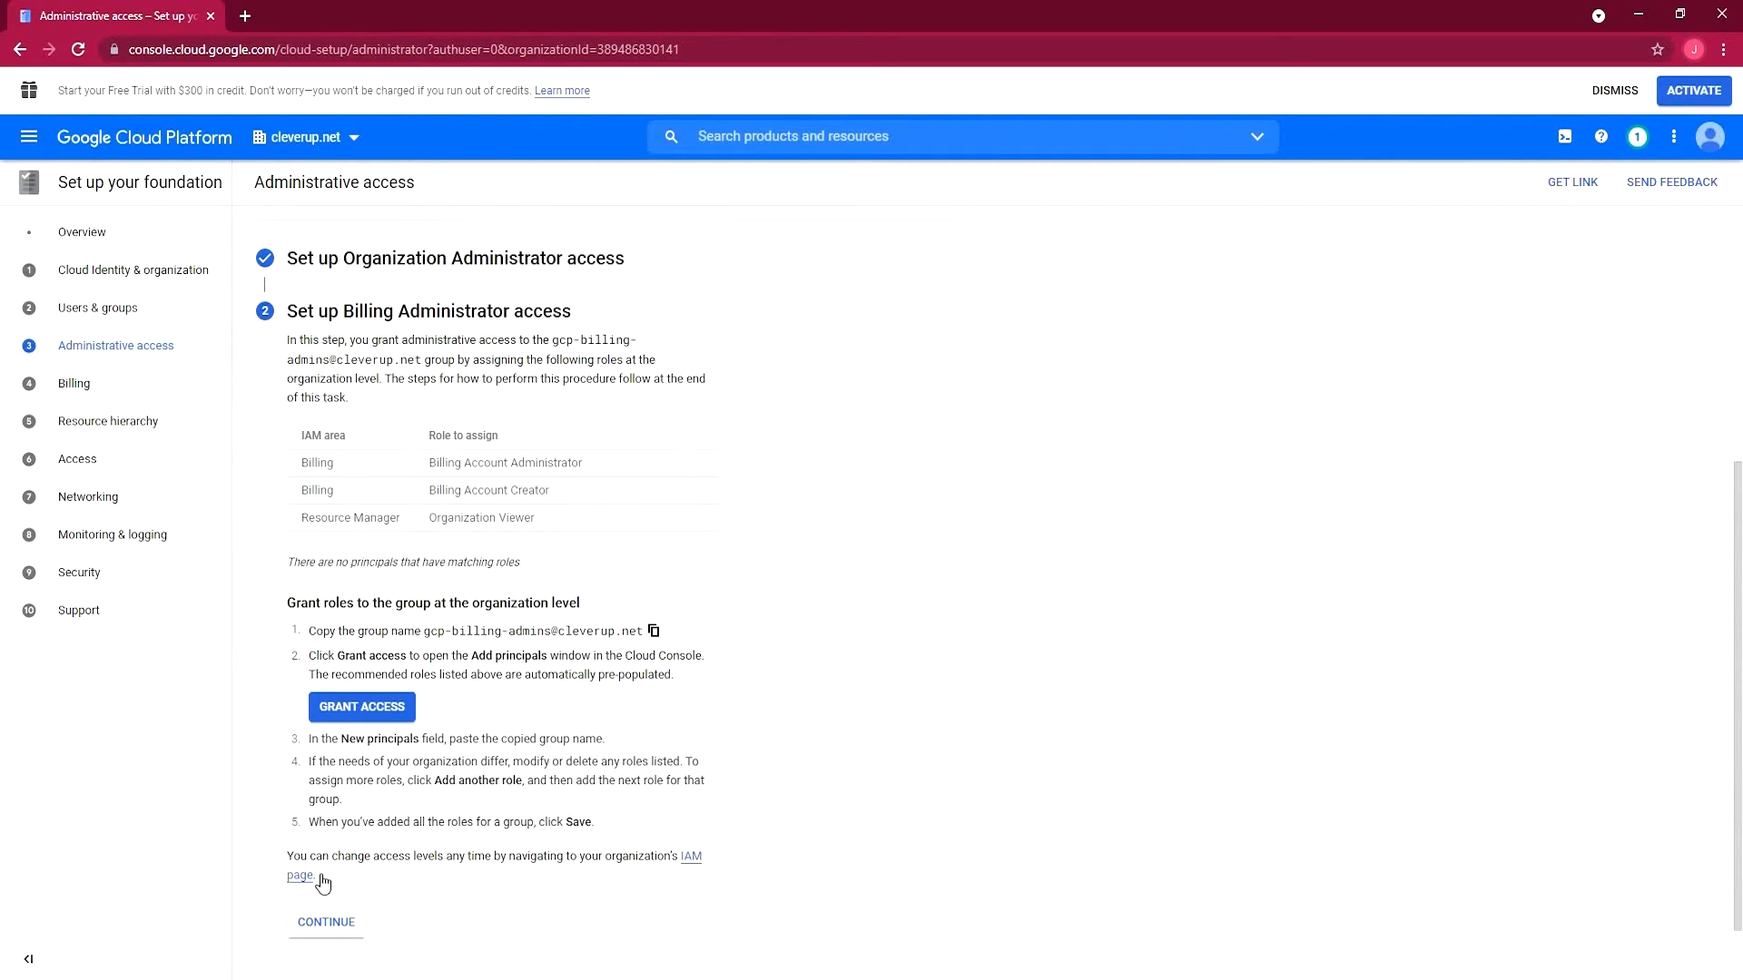
mouse_move(361, 707)
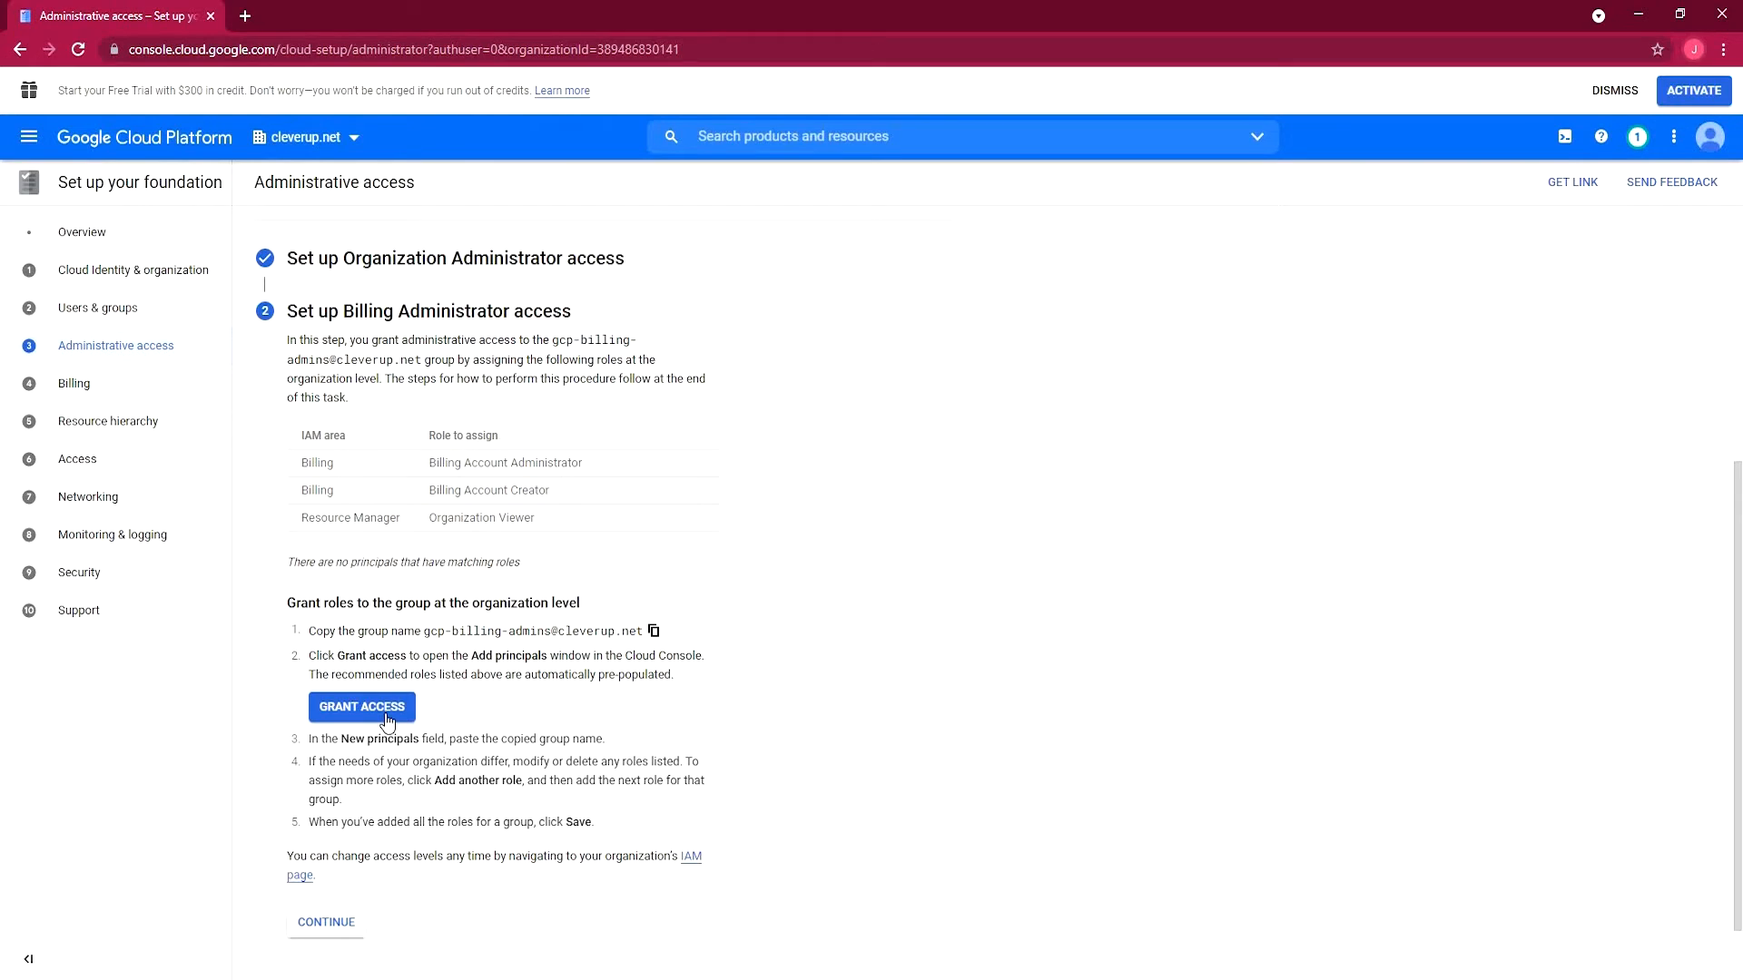
left_click(361, 706)
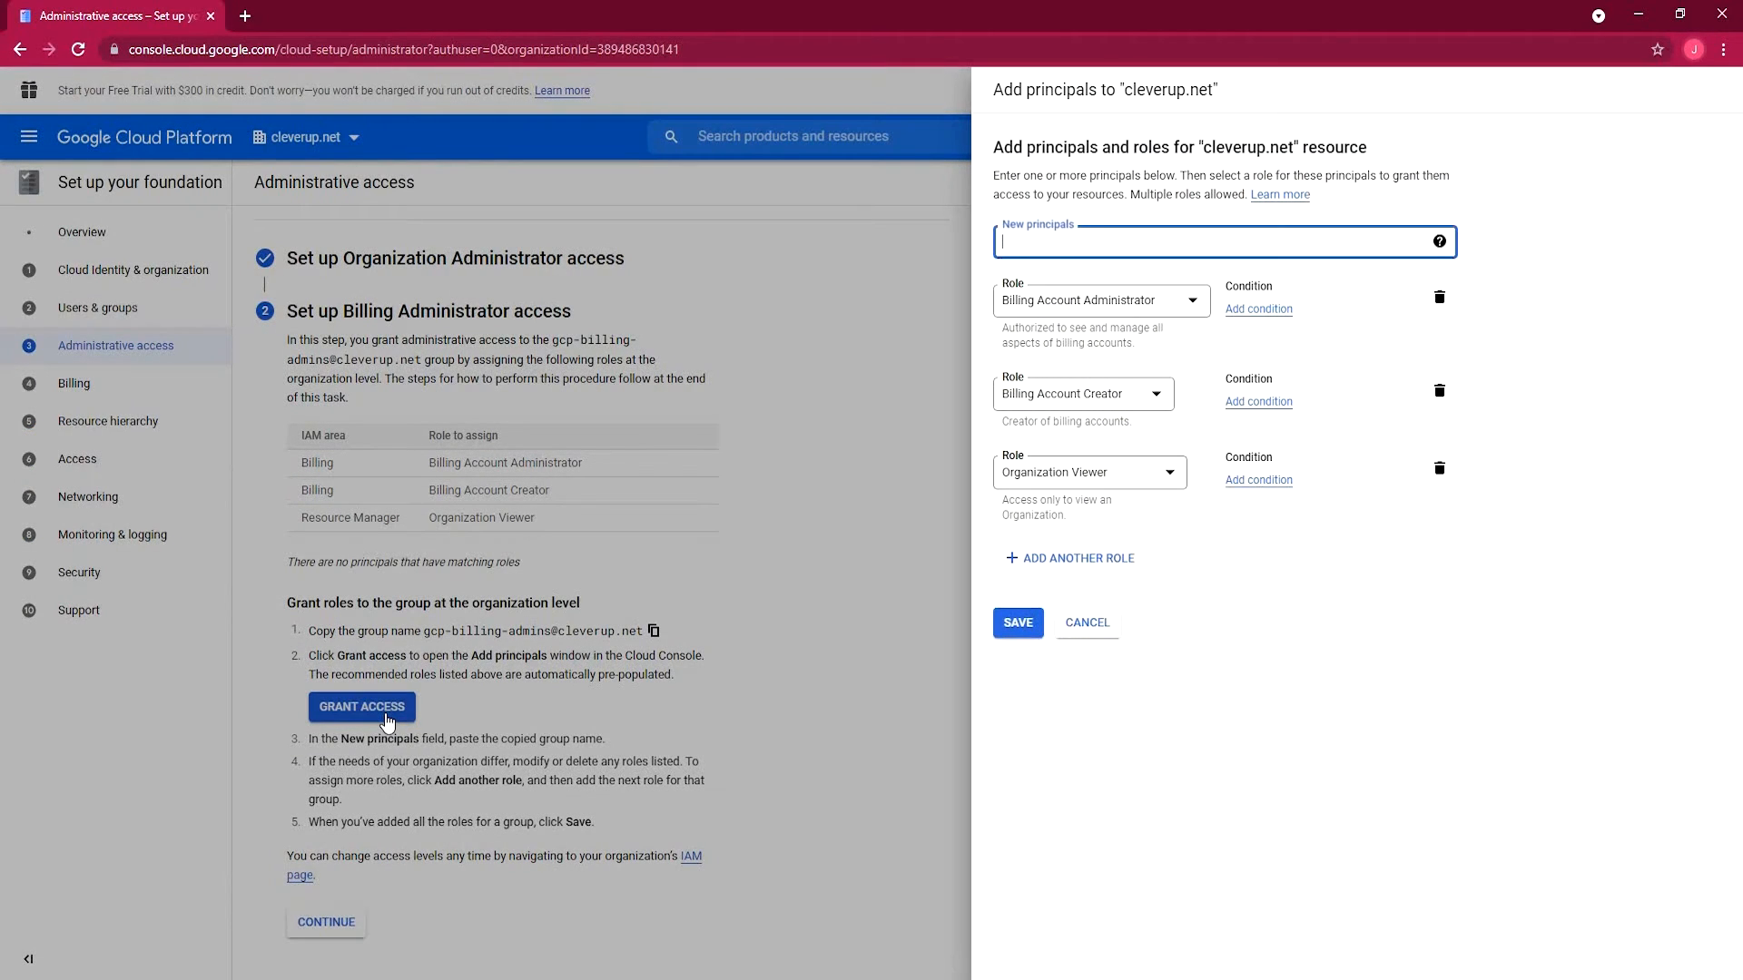
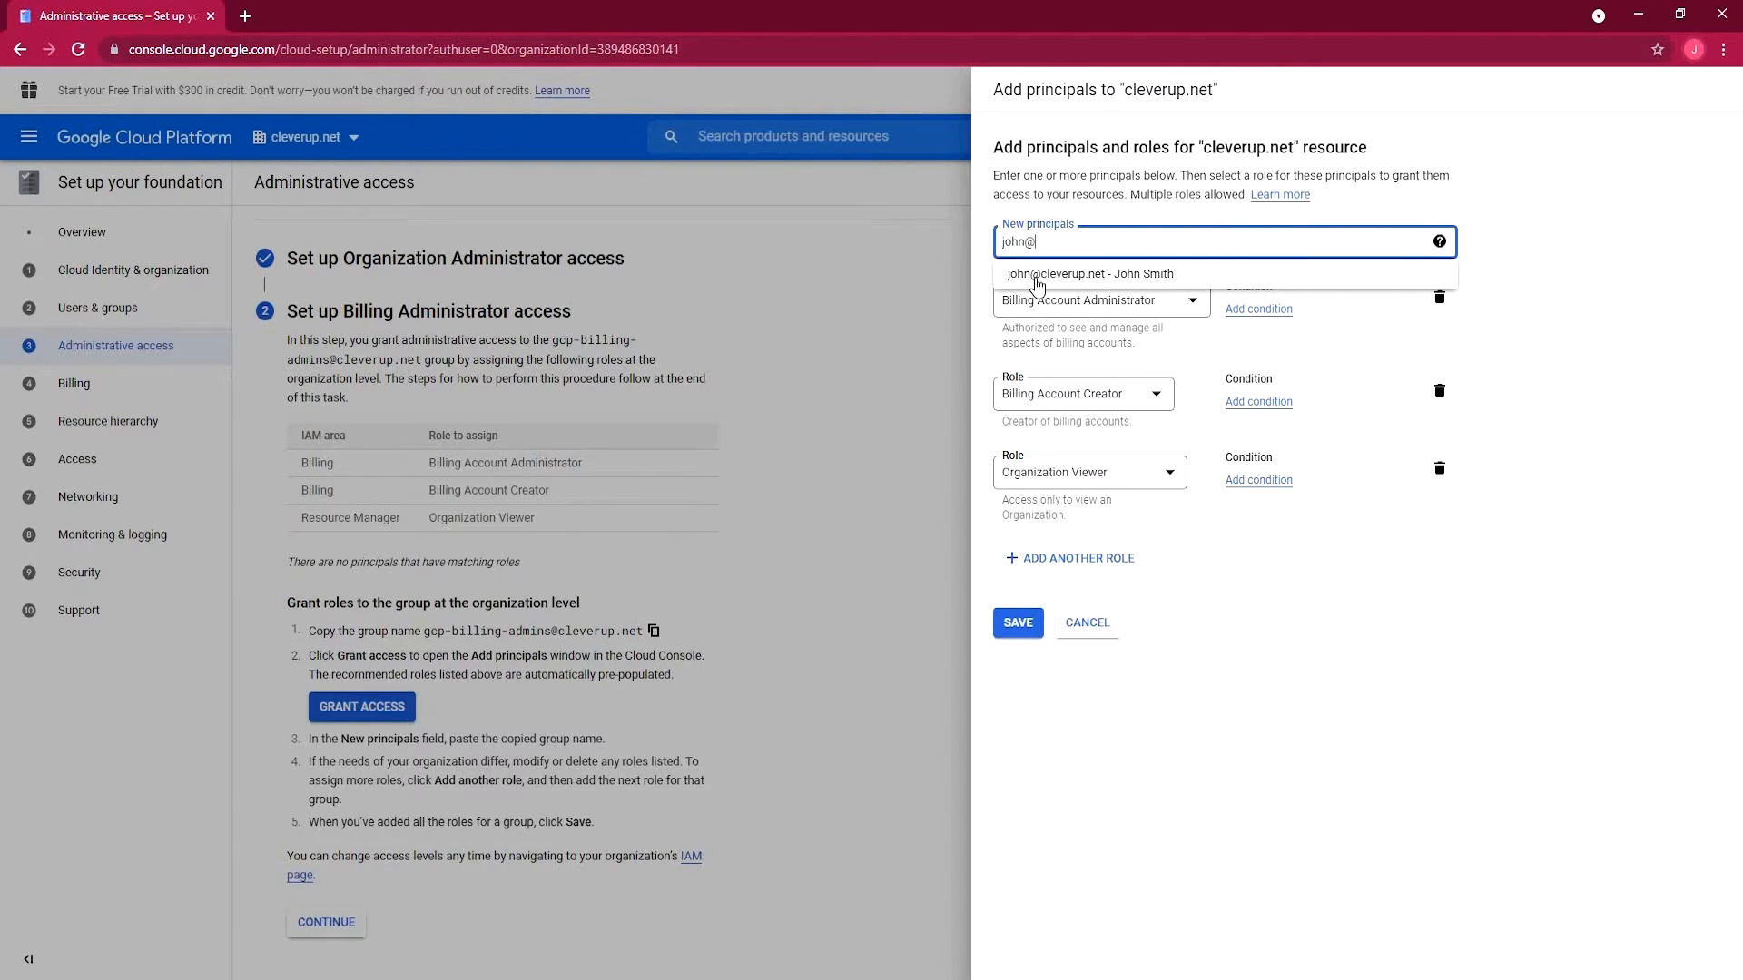
left_click(1090, 275)
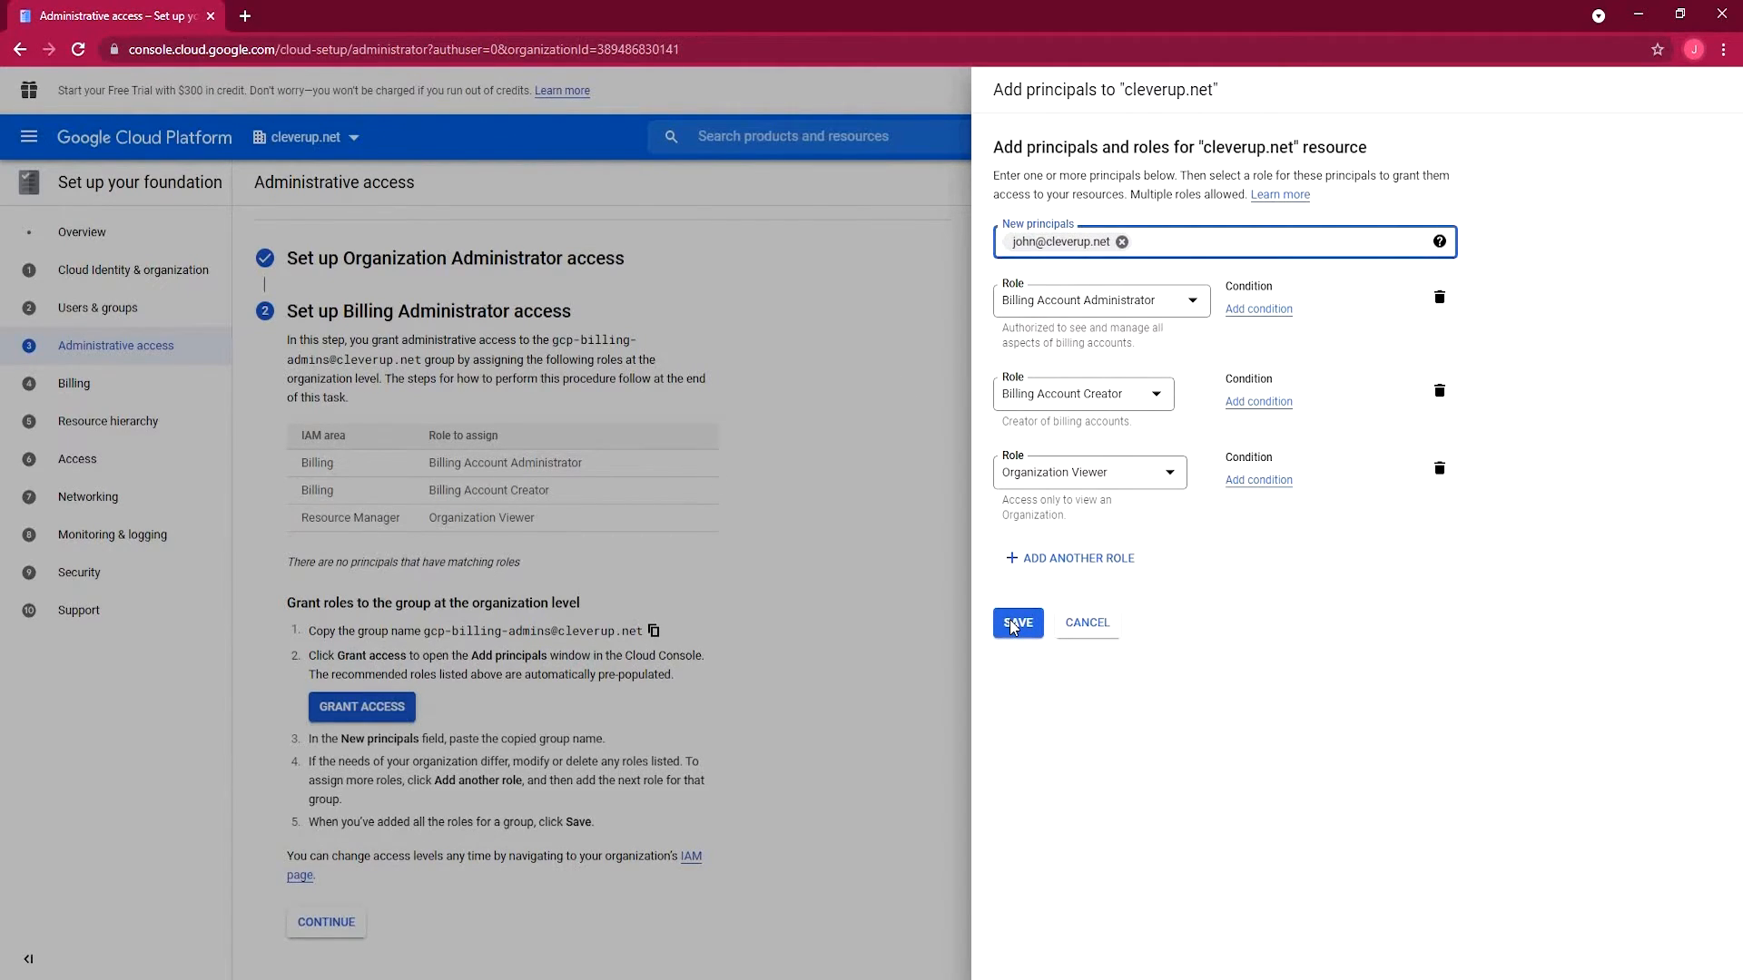
left_click(1017, 623)
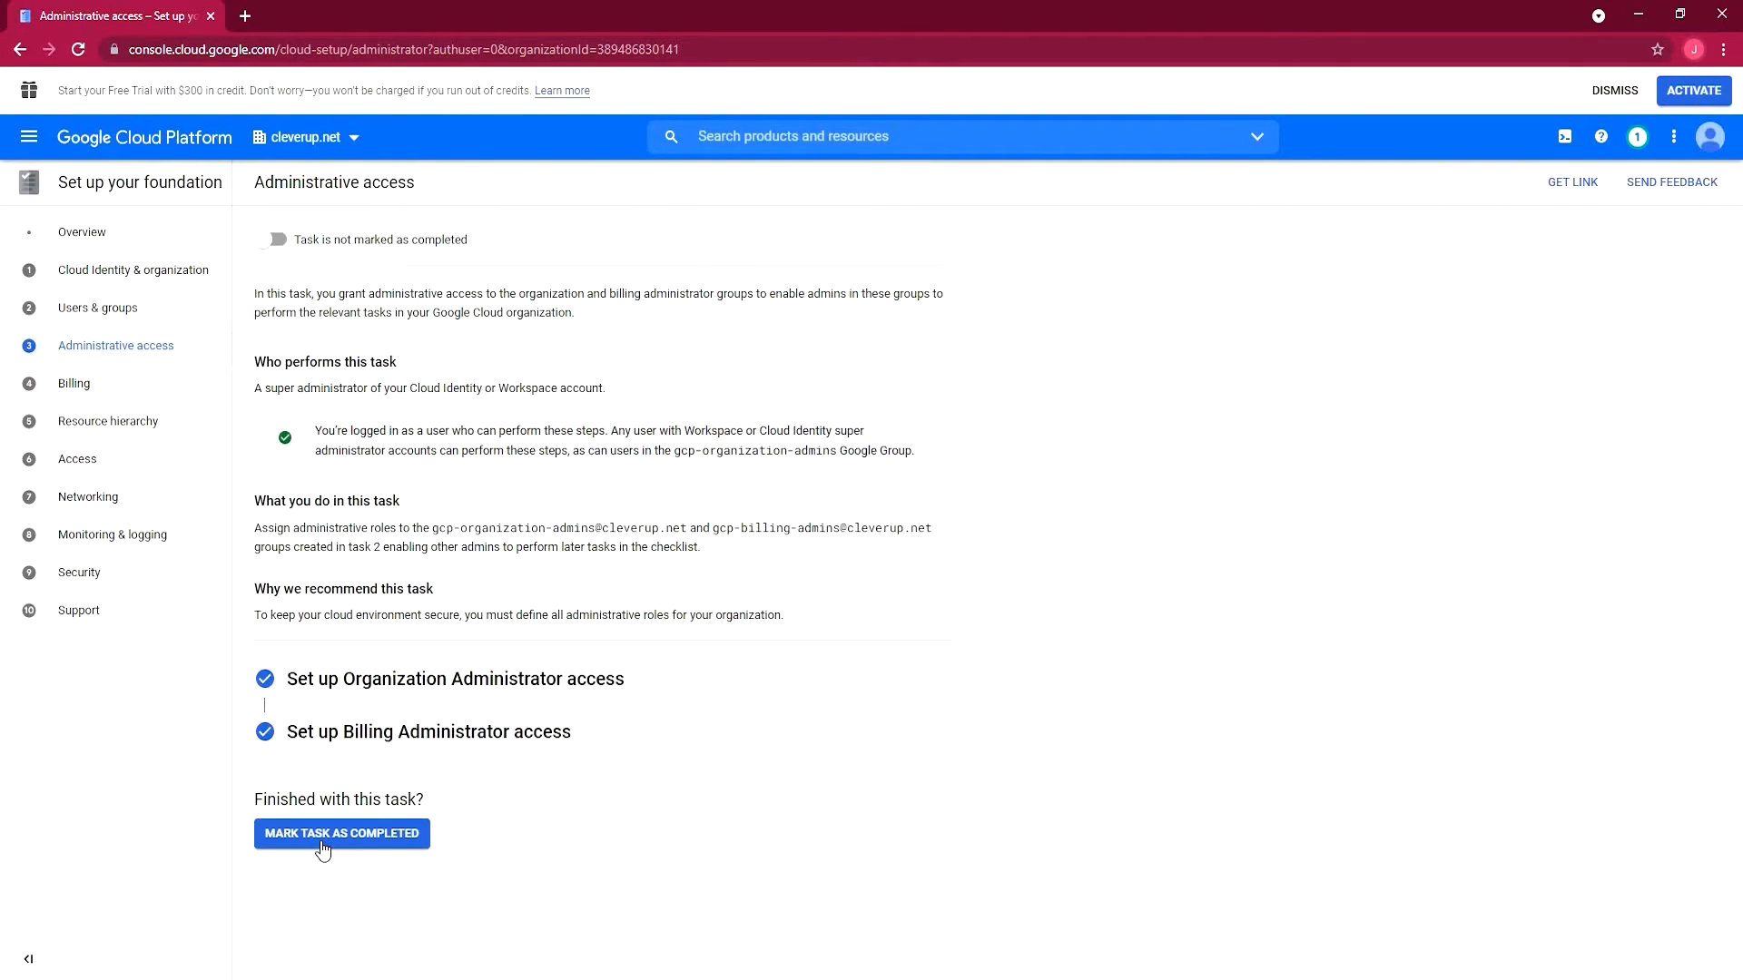
Step: Mark Administrative access completed and continue to the Billing task
left_click(342, 834)
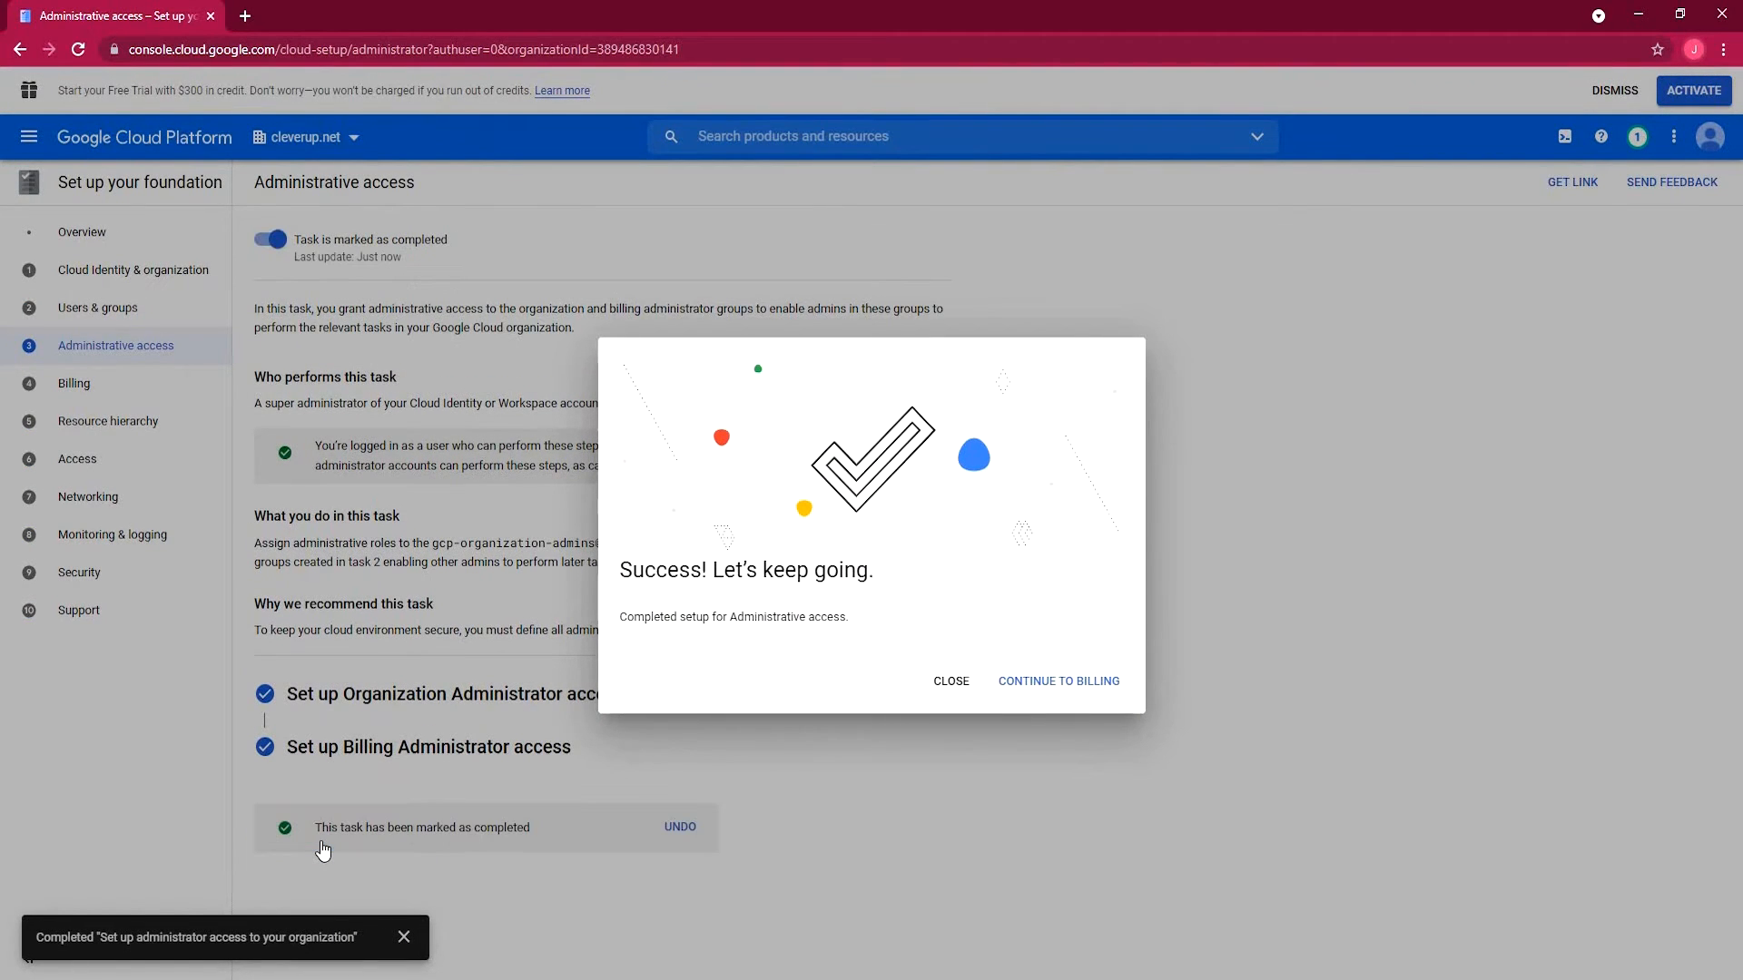
left_click(1057, 681)
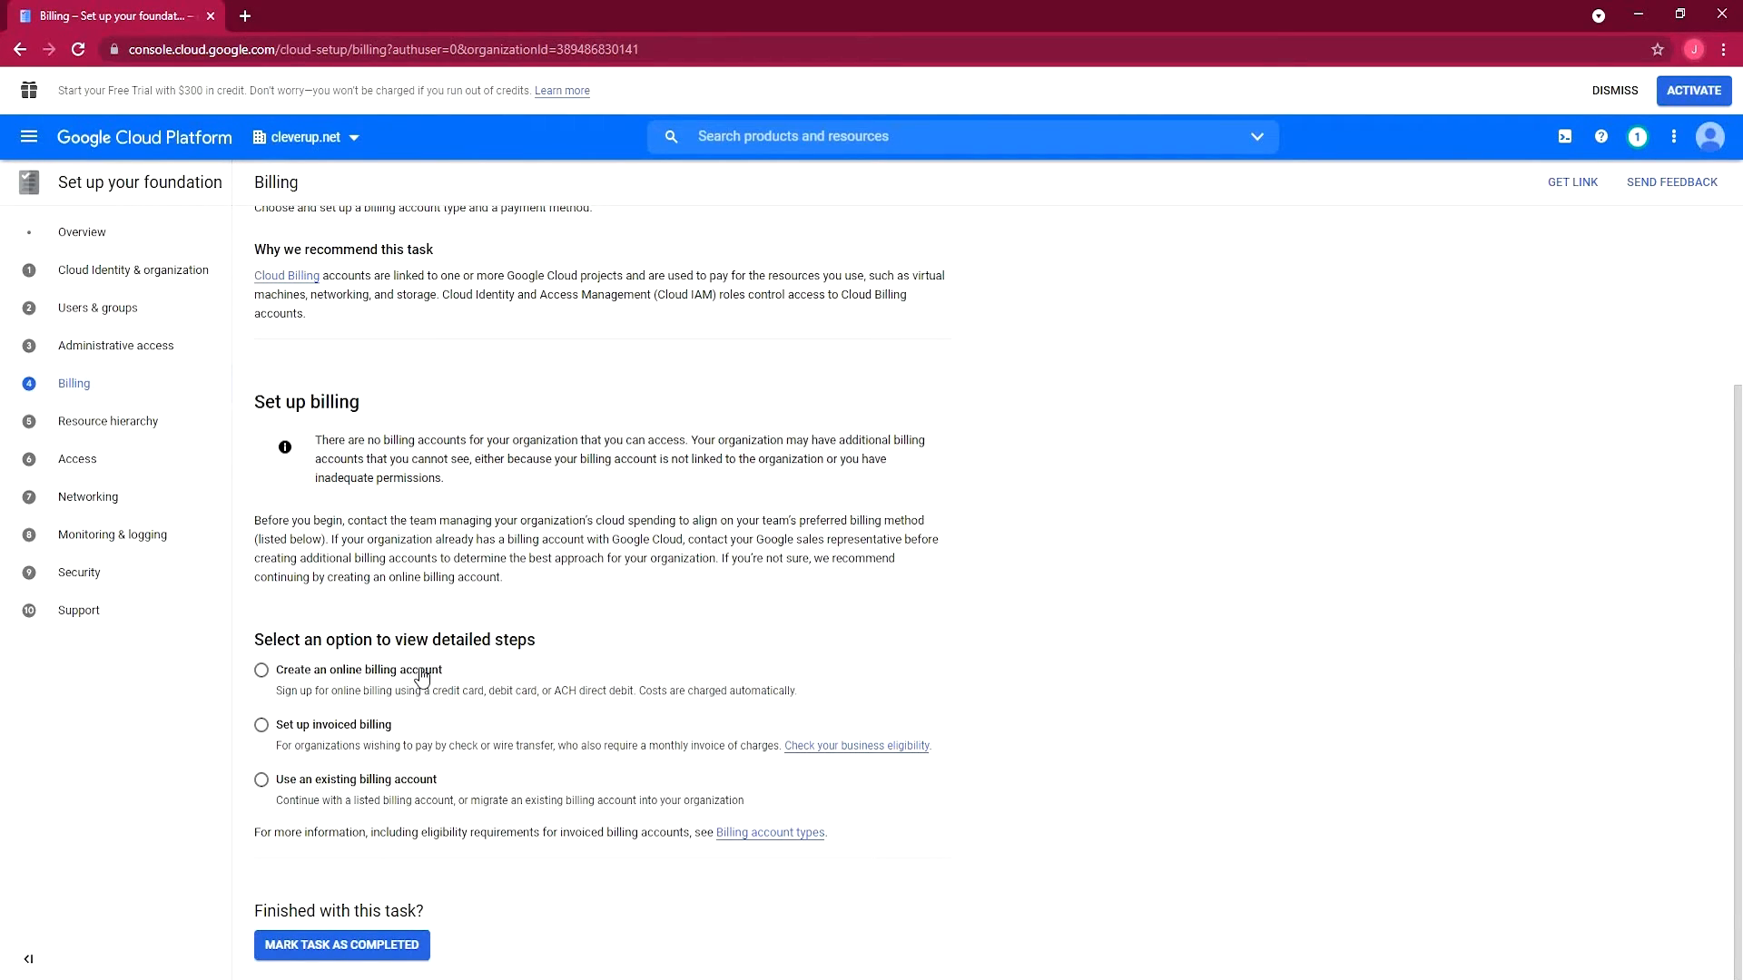
Step: Choose an online billing account and create it, landing on the My First Project welcome page
left_click(260, 670)
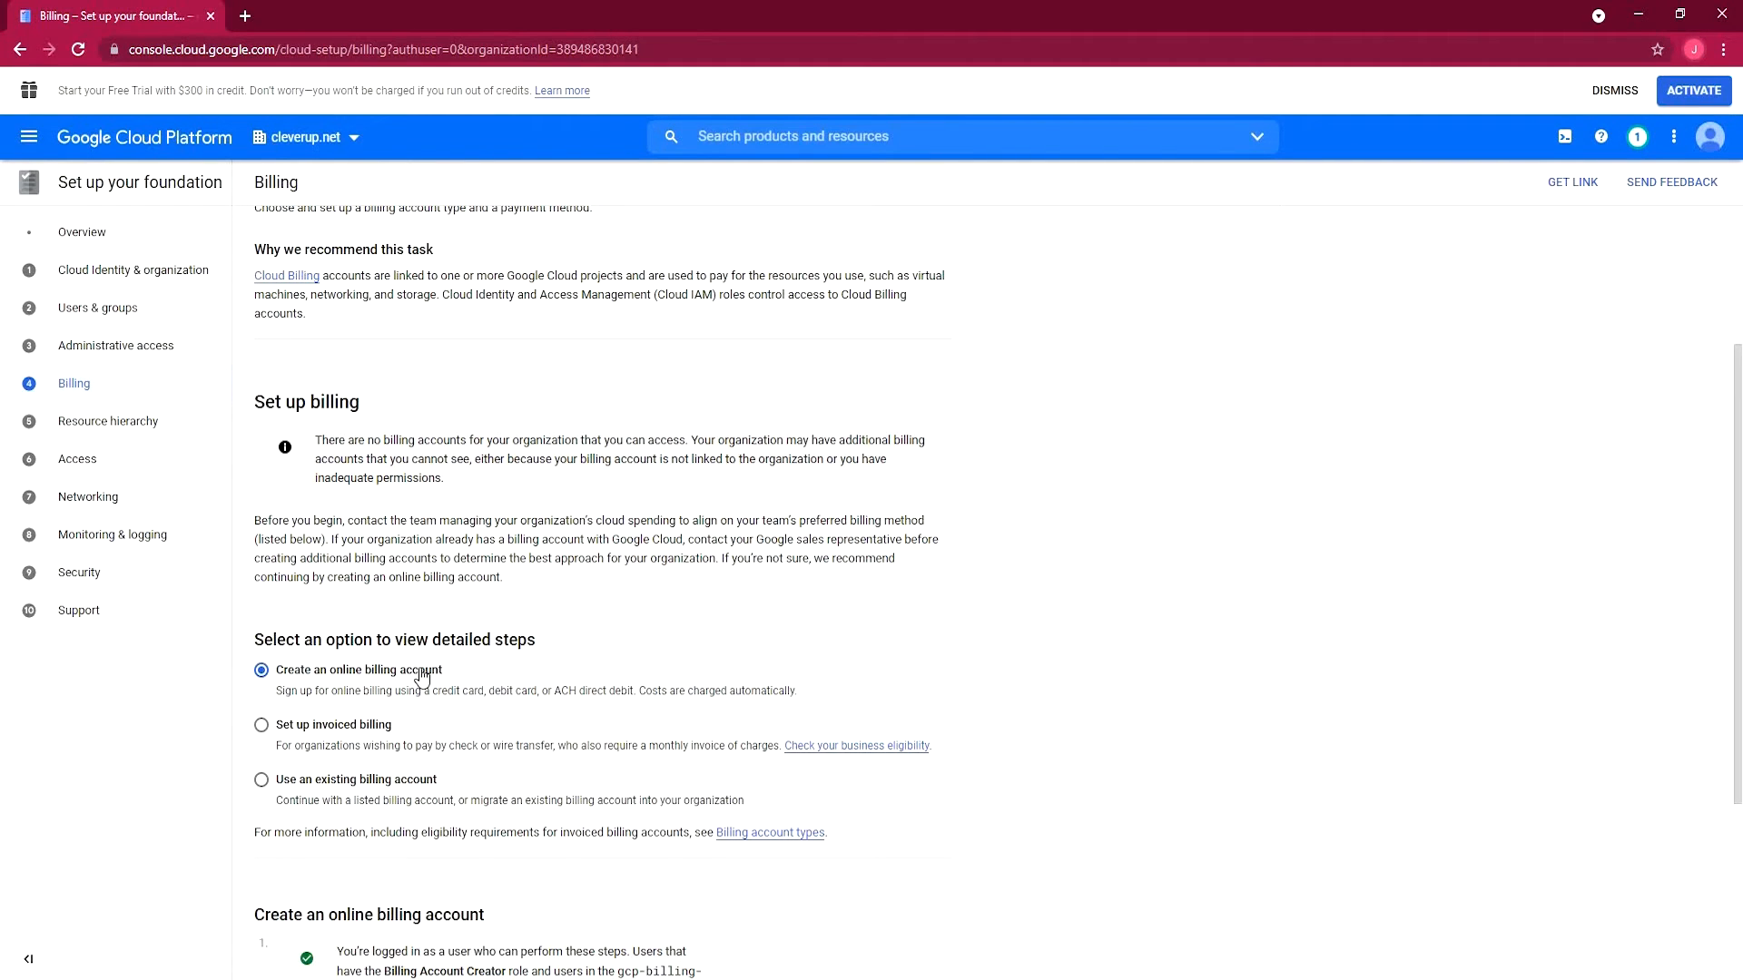
scroll("down", 3)
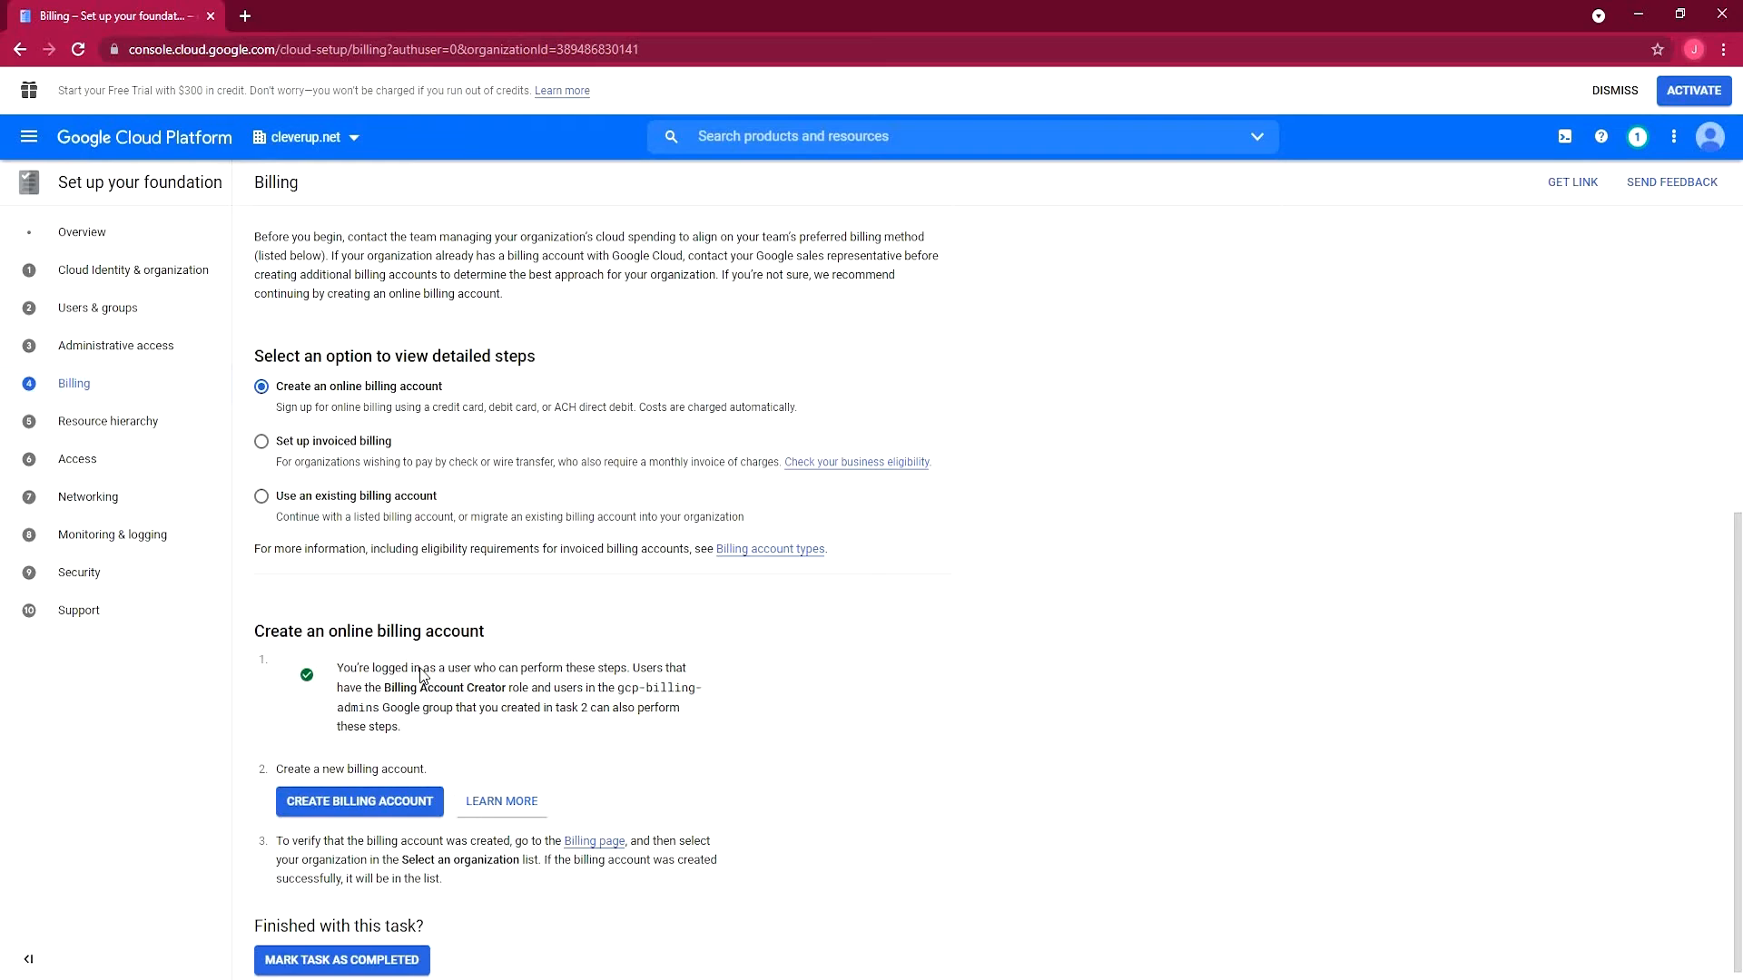
left_click(359, 800)
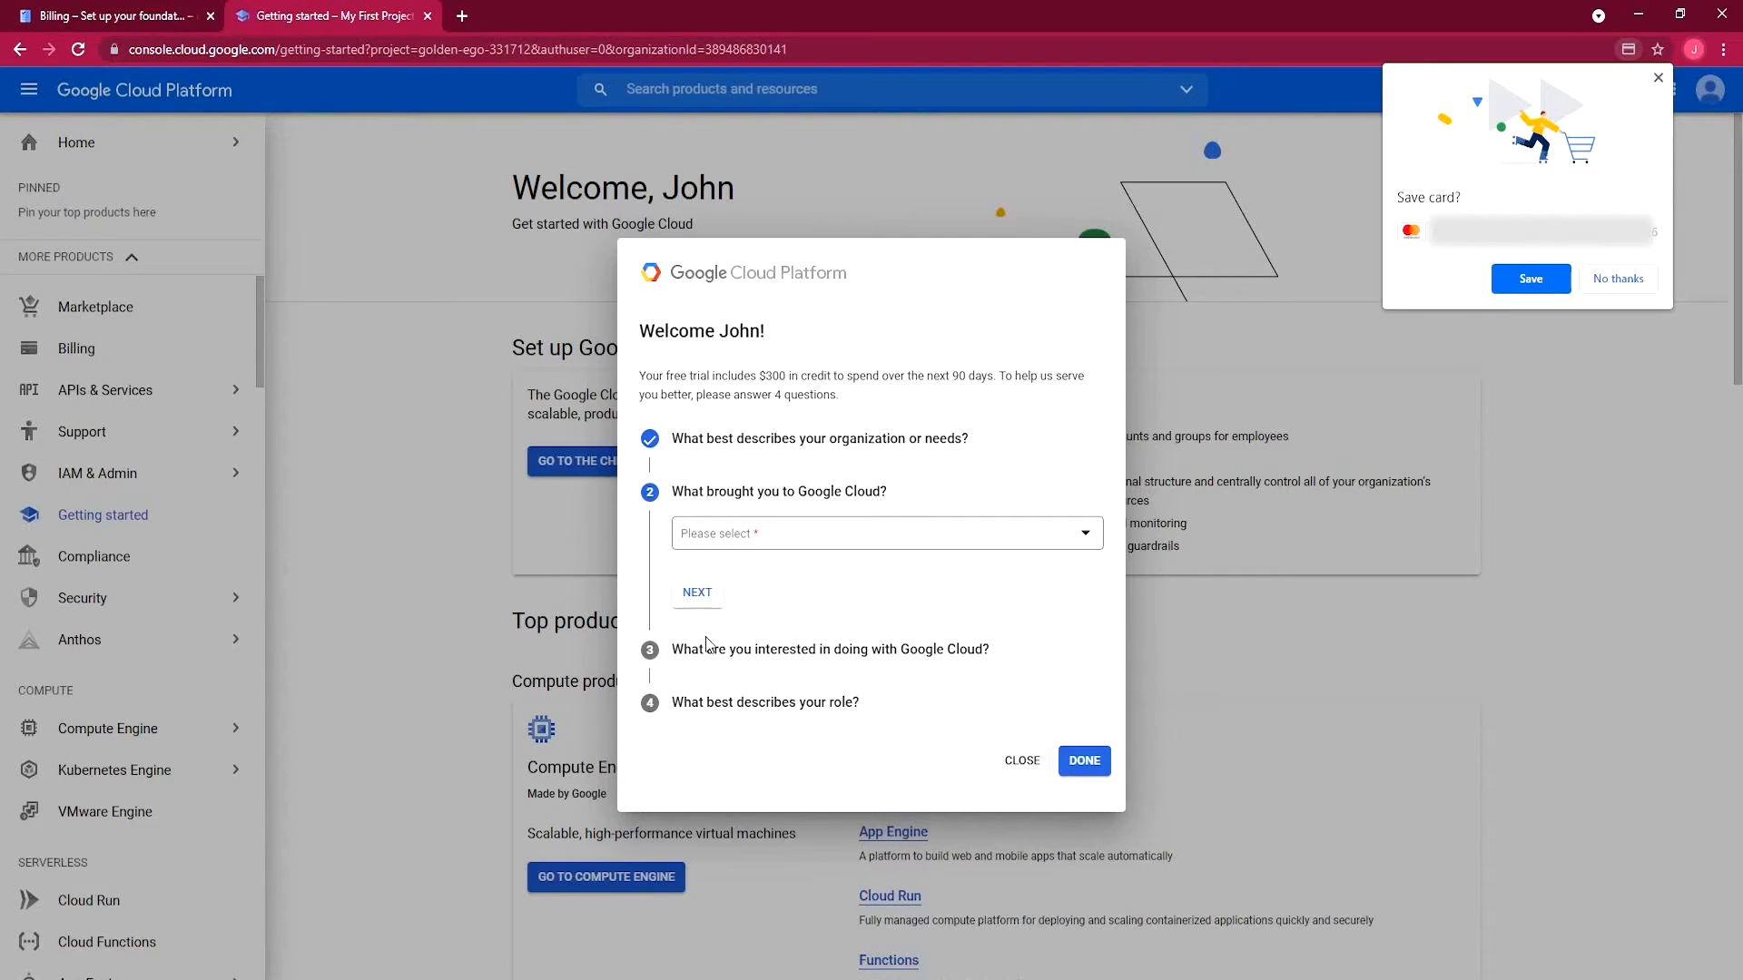
Step: Answer the survey with specific products/services/APIs and Websites interest, then dismiss it
left_click(886, 532)
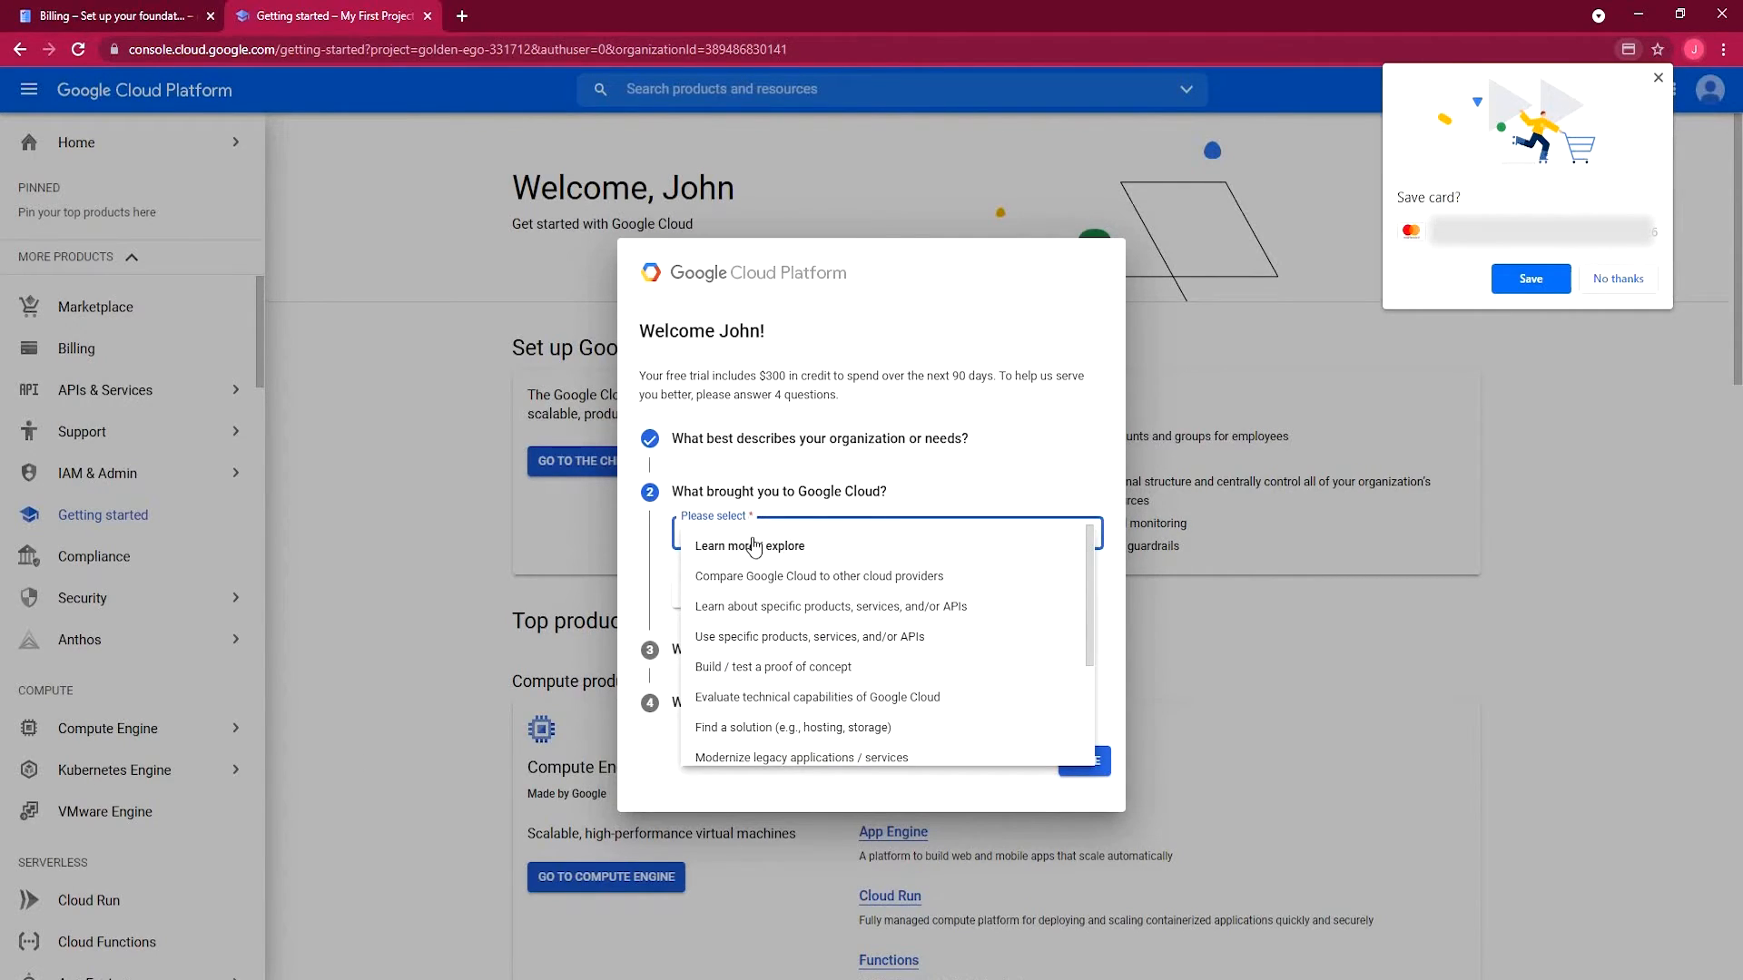
scroll("down", 3)
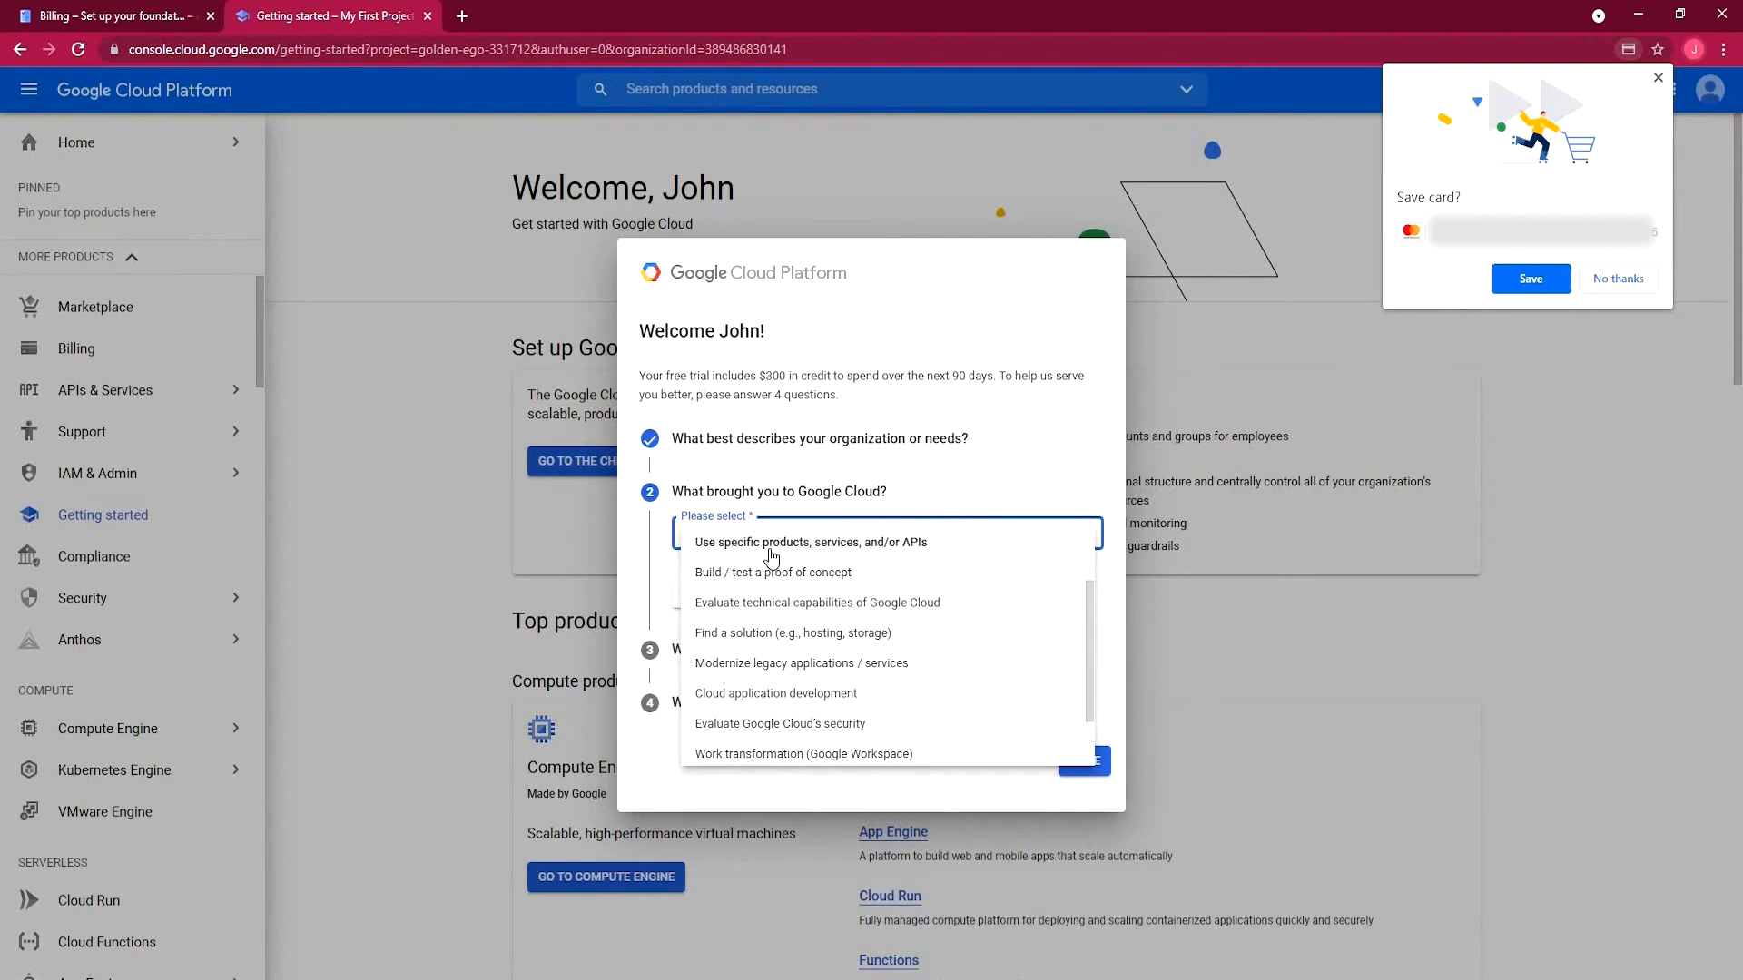
left_click(810, 541)
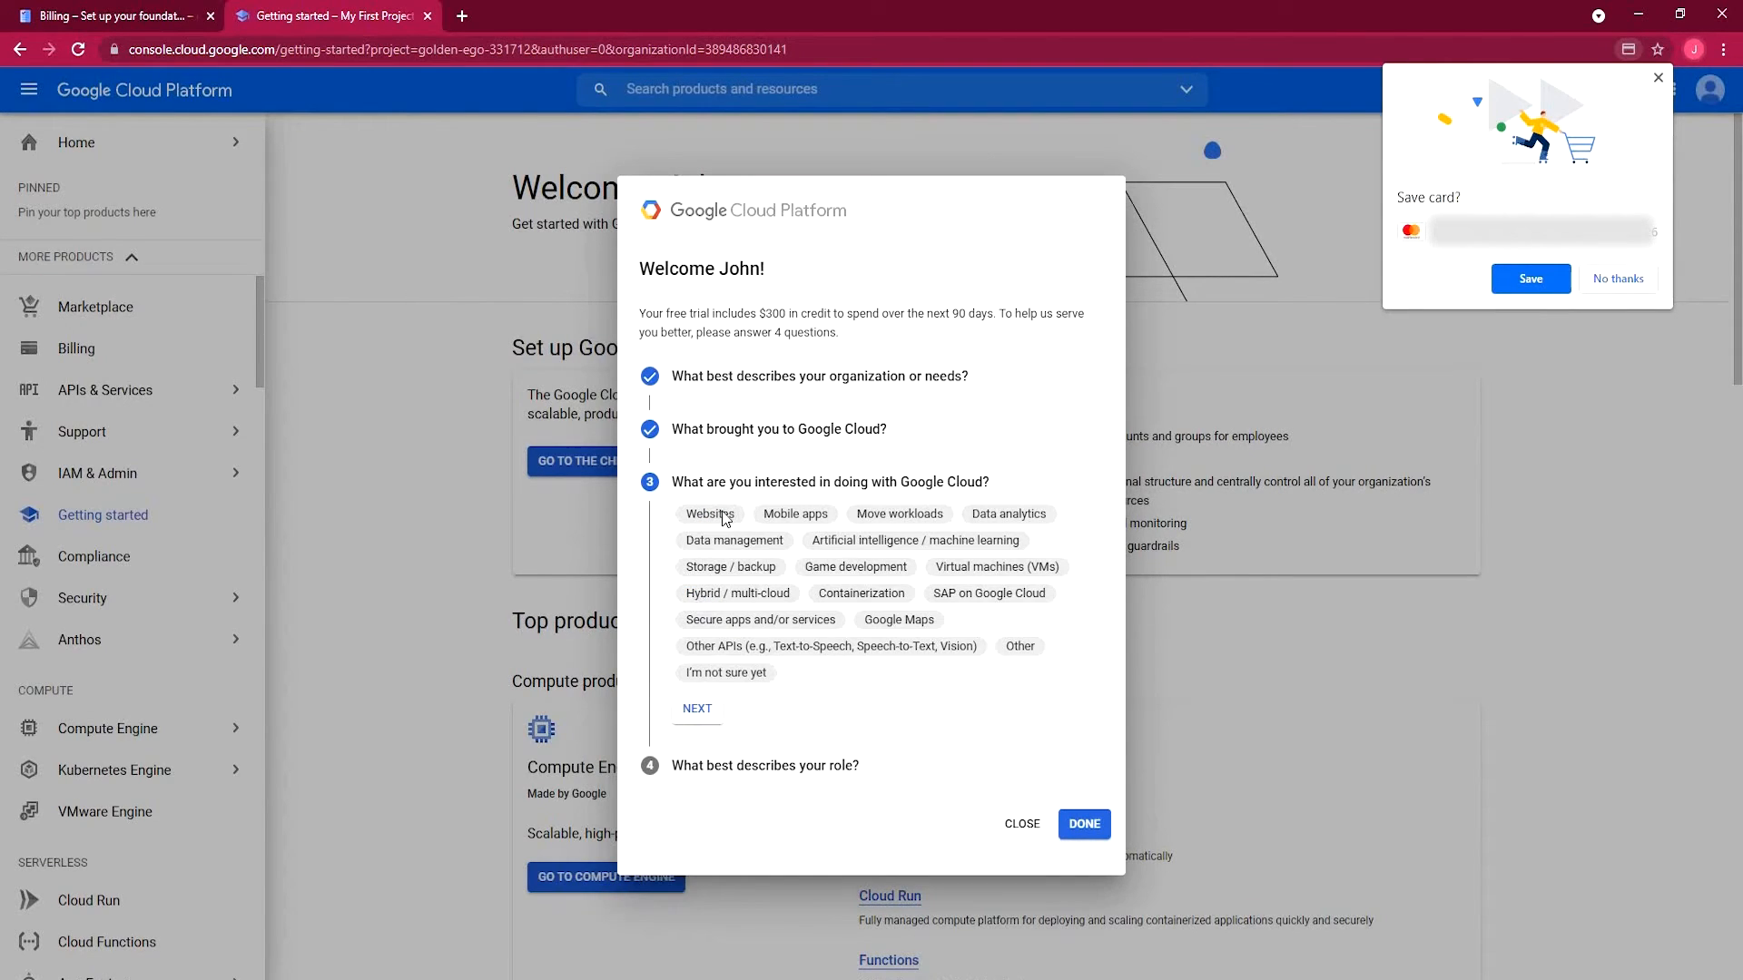
left_click(831, 514)
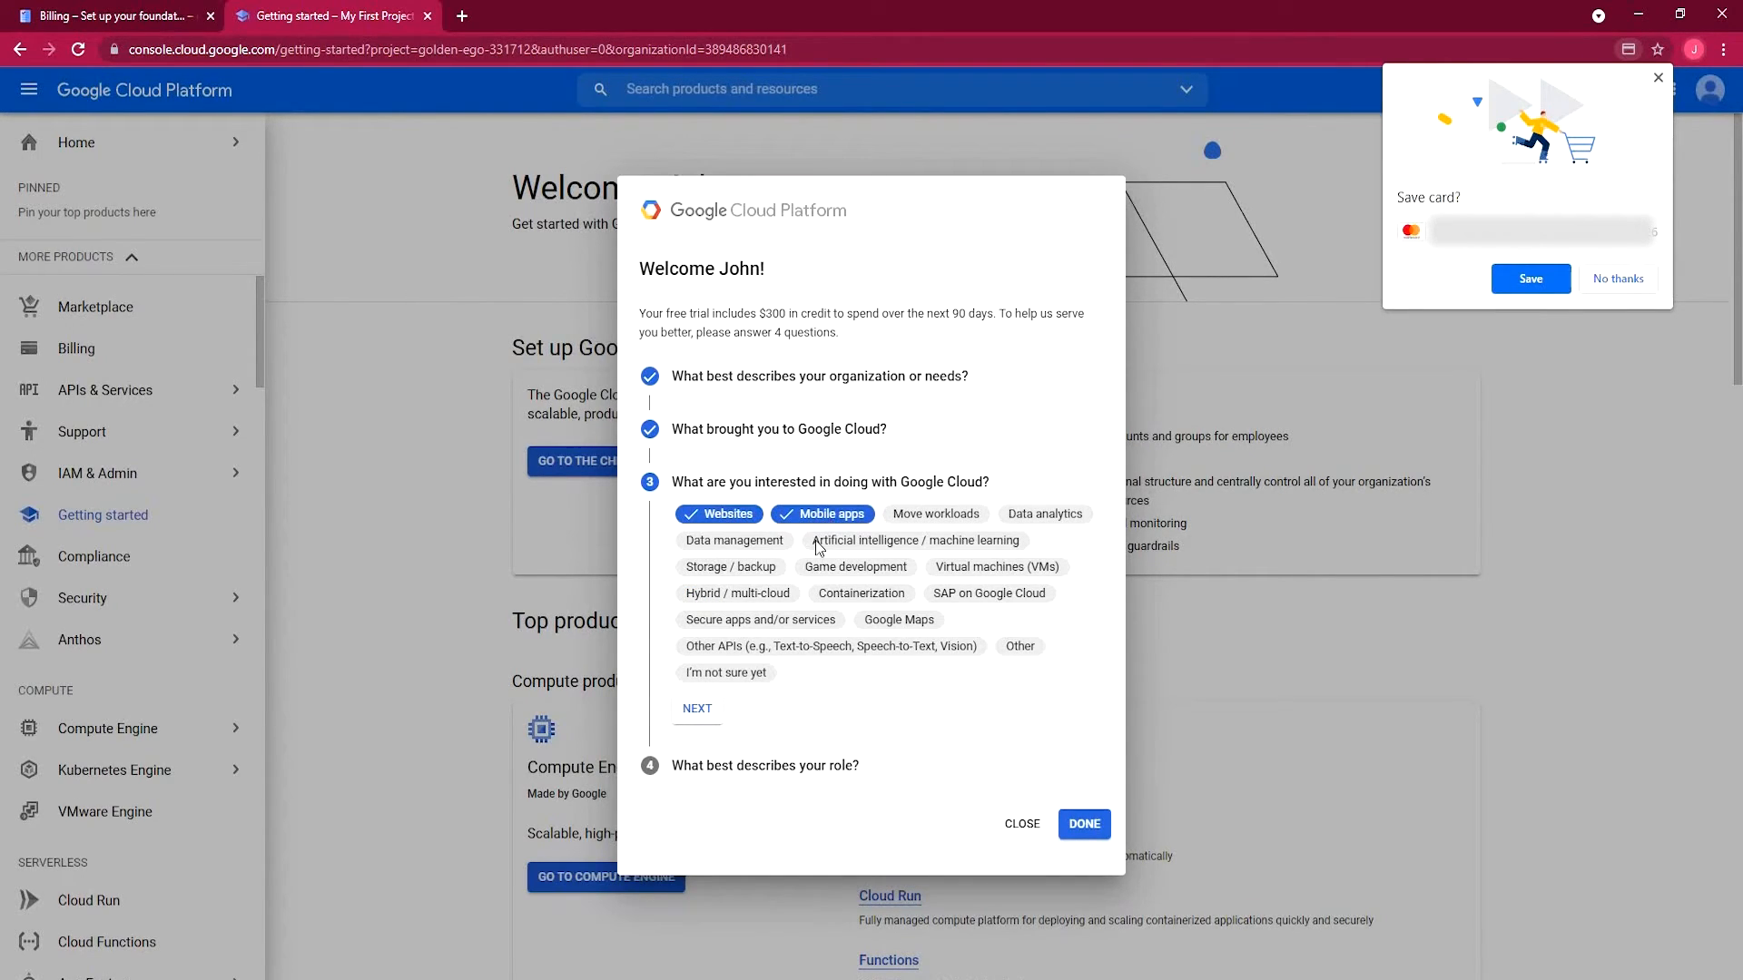
left_click(697, 709)
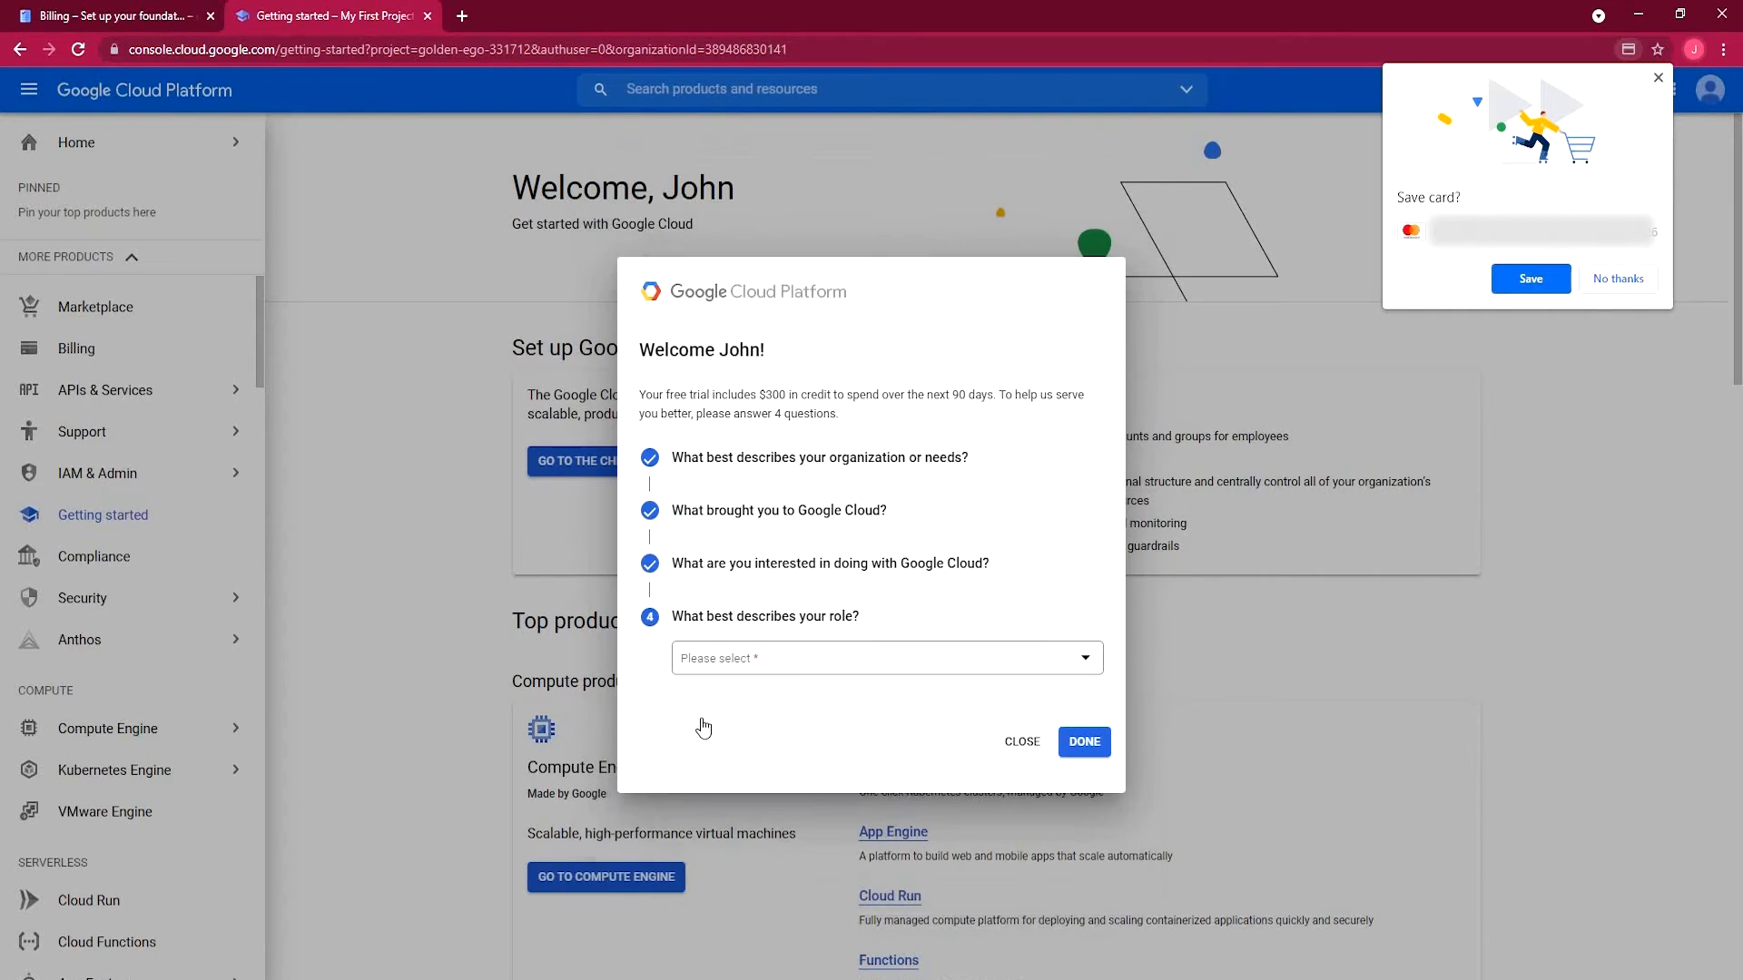
left_click(886, 657)
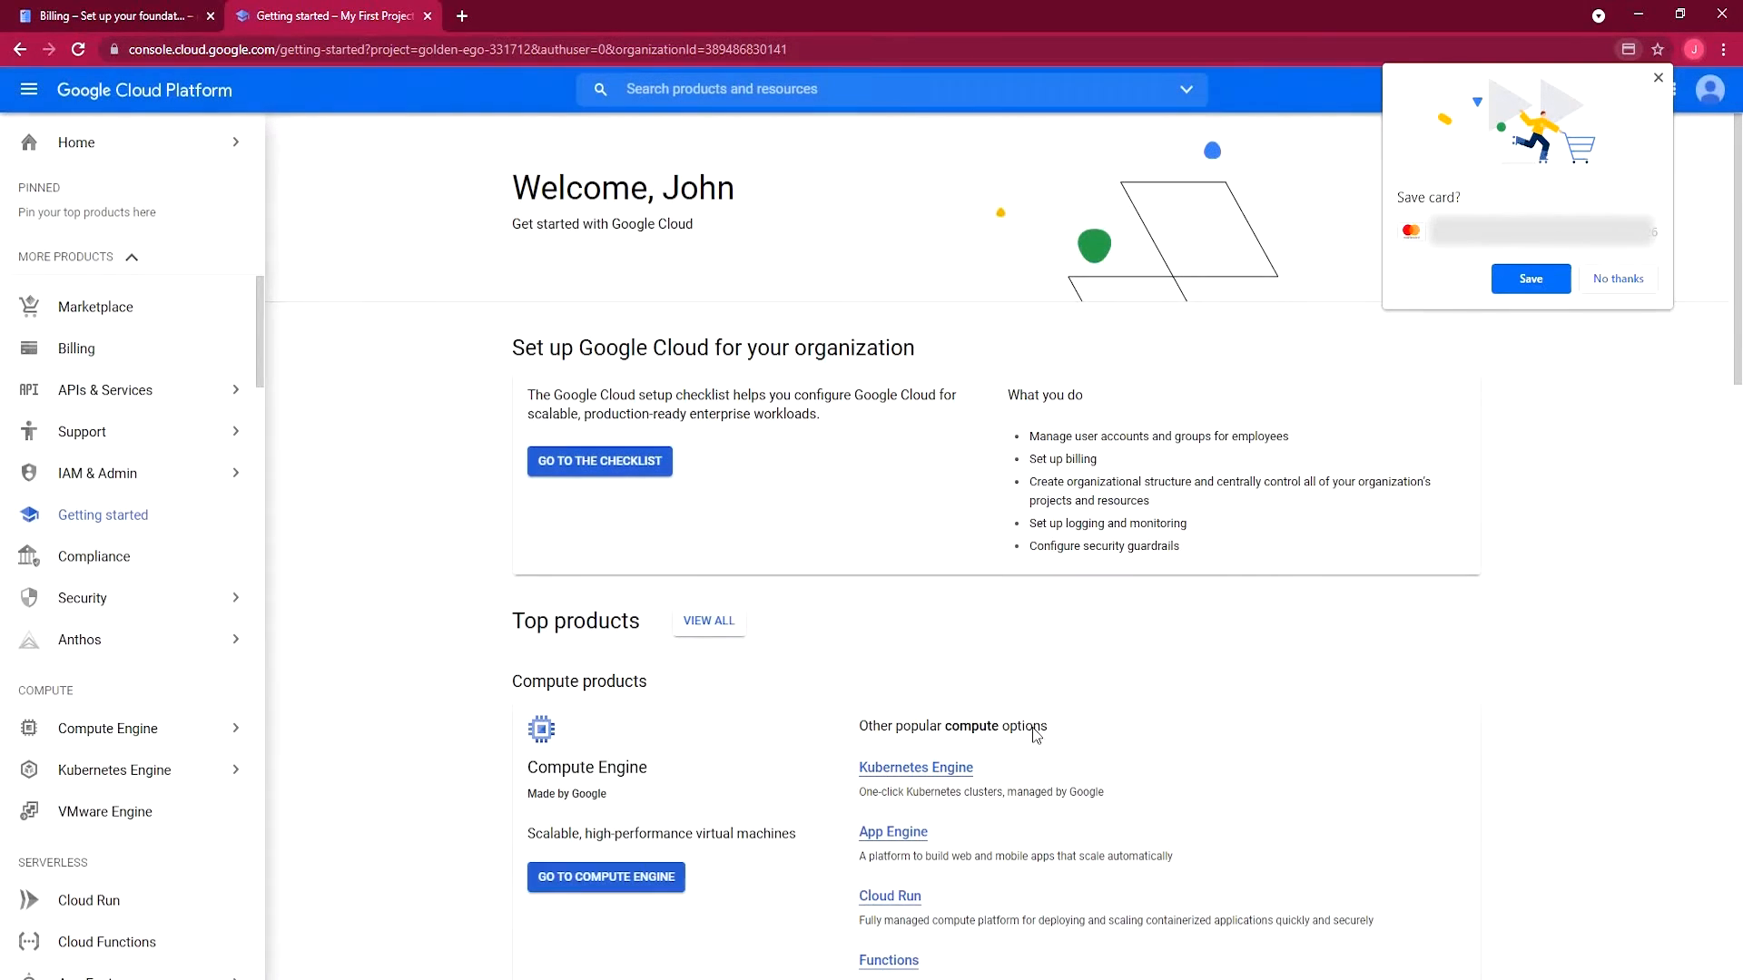
mouse_move(917, 677)
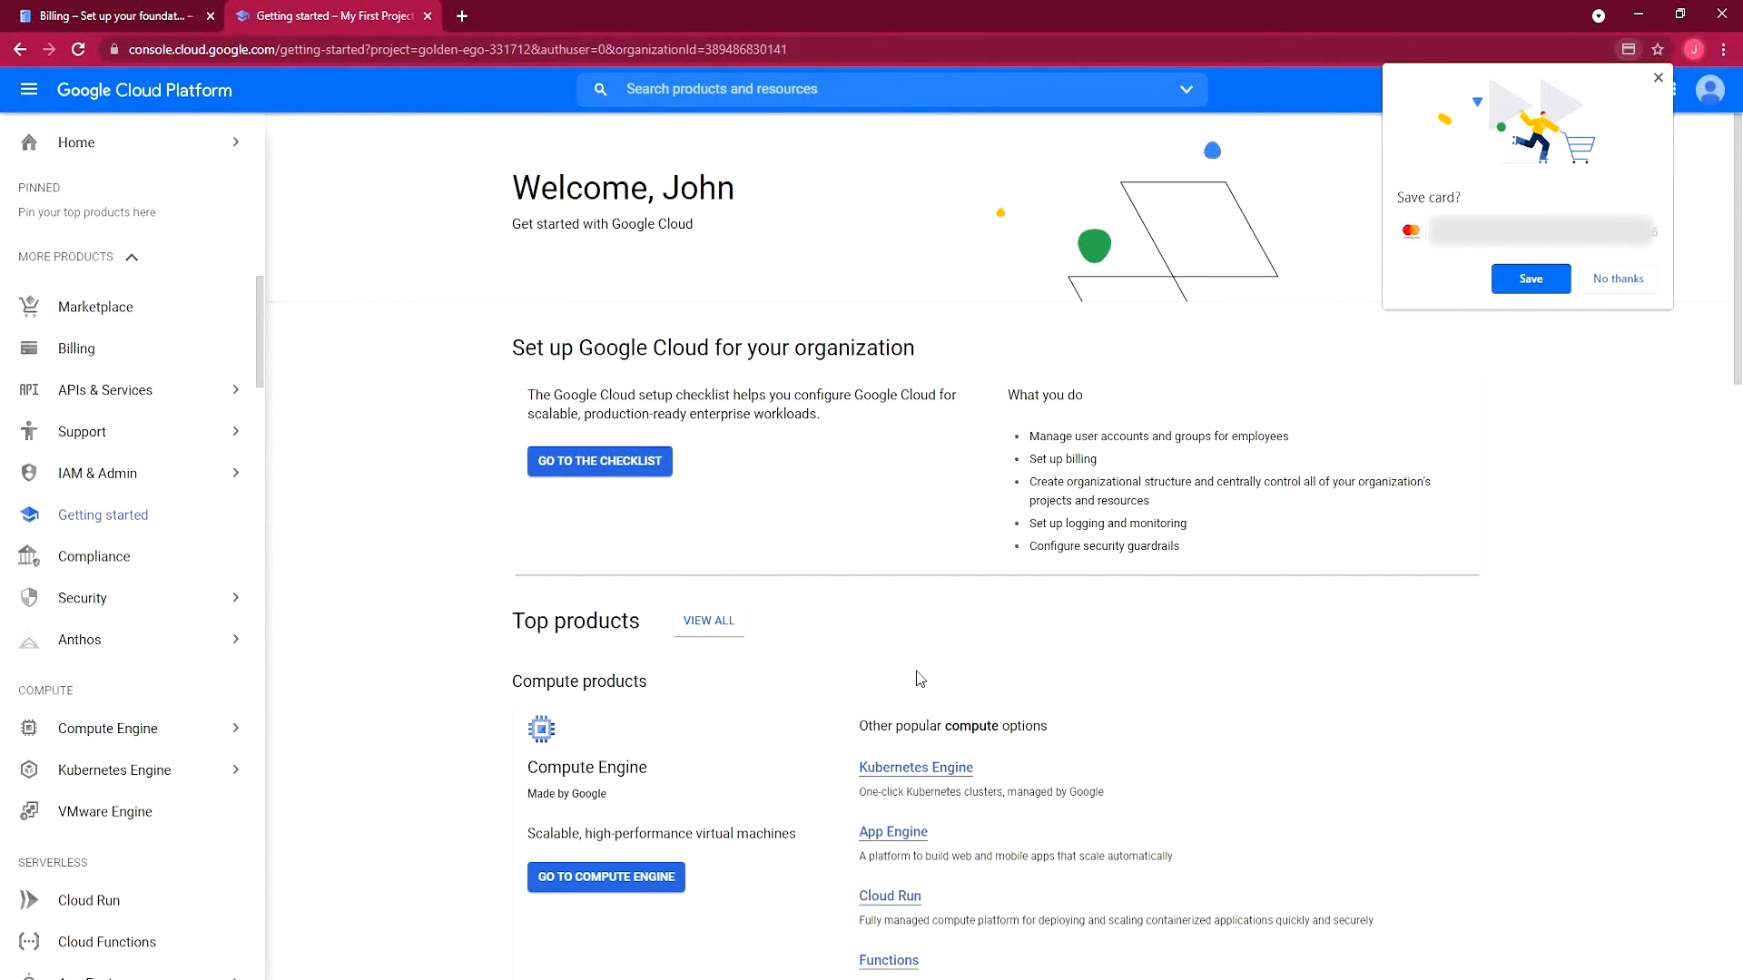
mouse_move(898, 665)
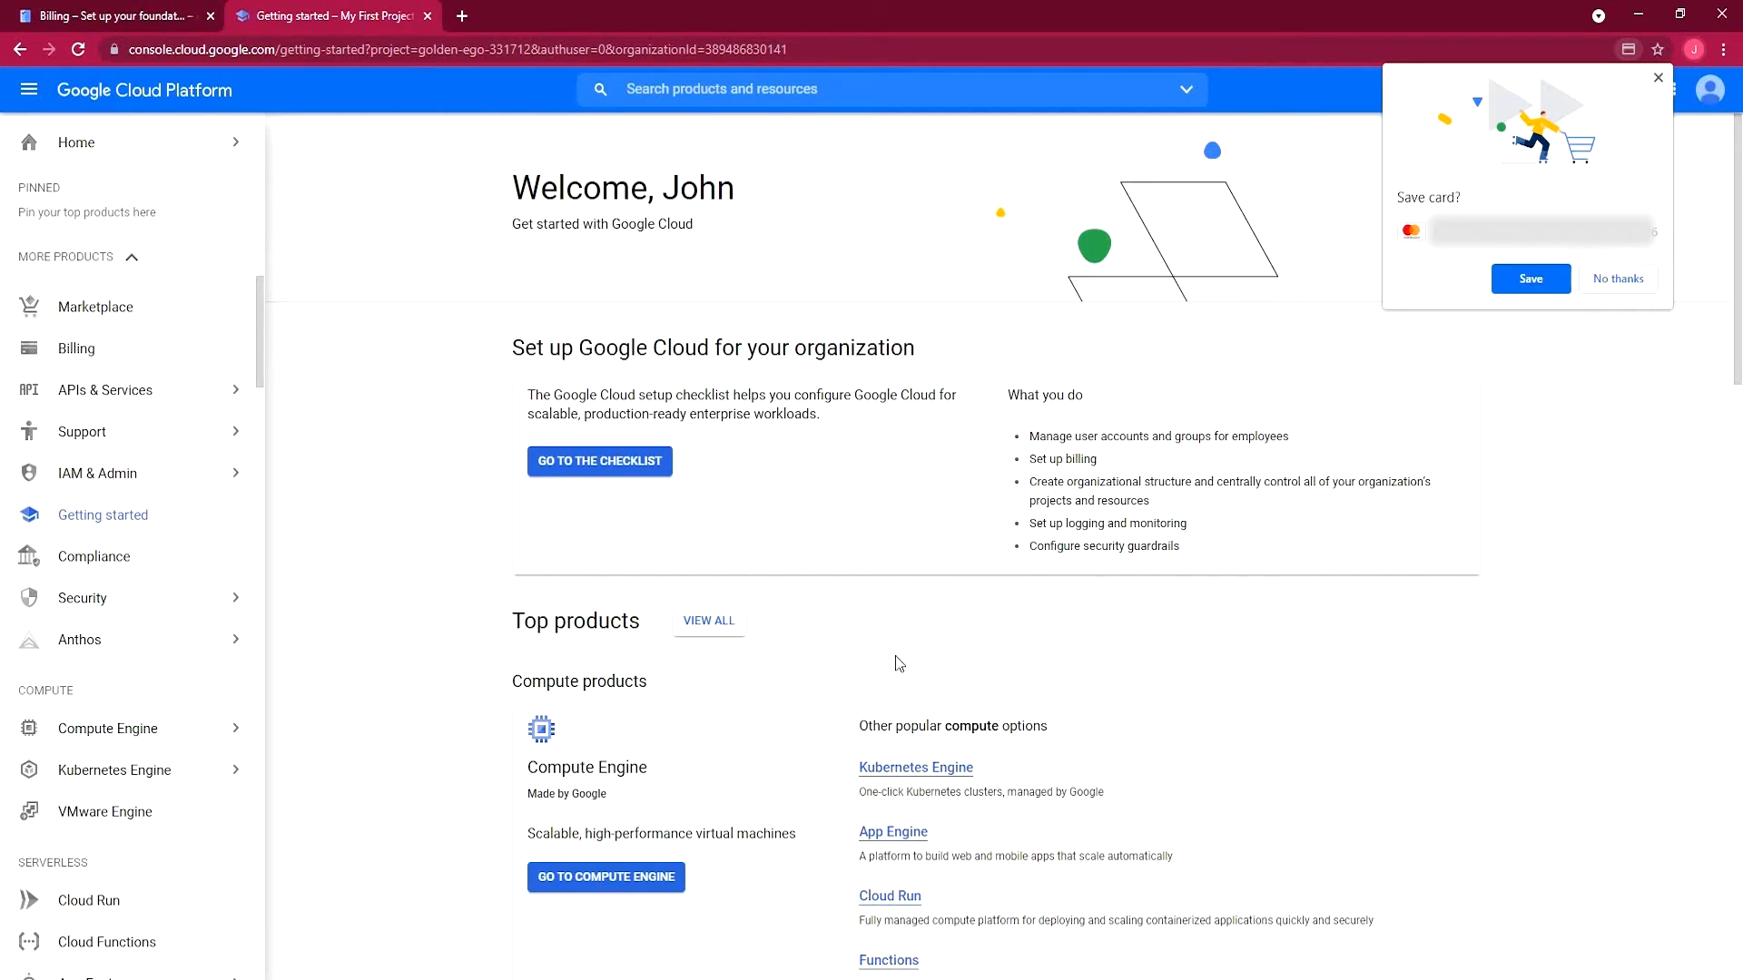
mouse_move(599, 461)
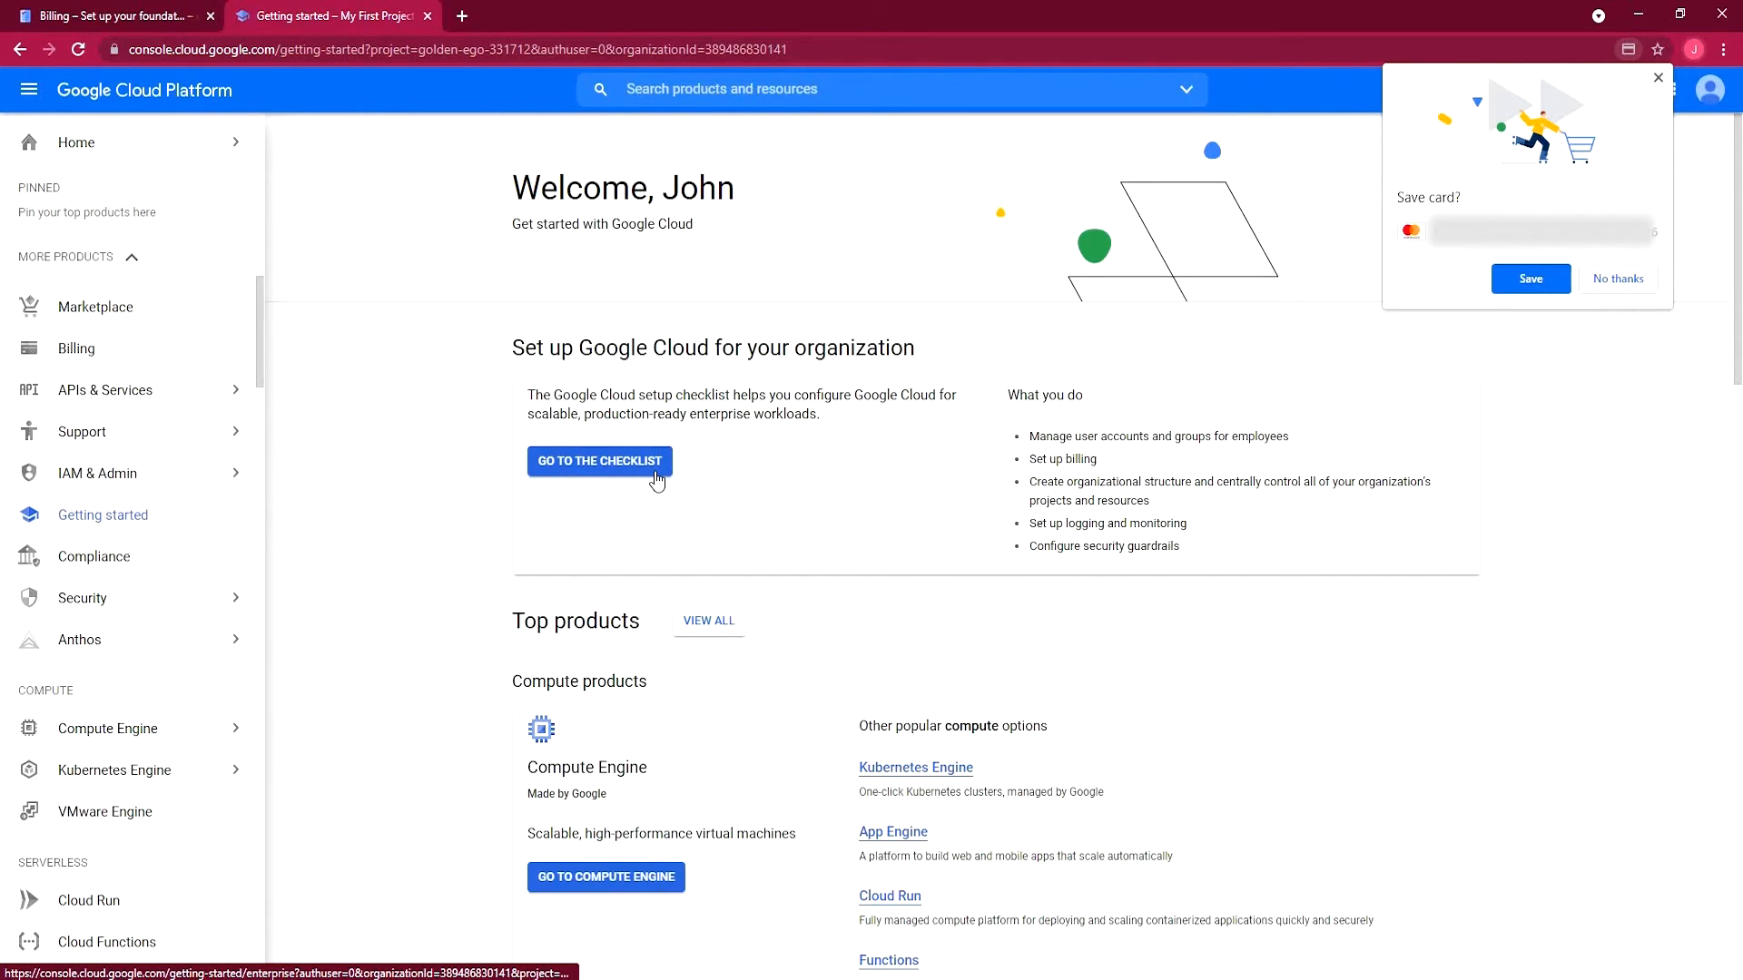
Step: Go to the foundation setup checklist overview from the Getting started page
left_click(599, 460)
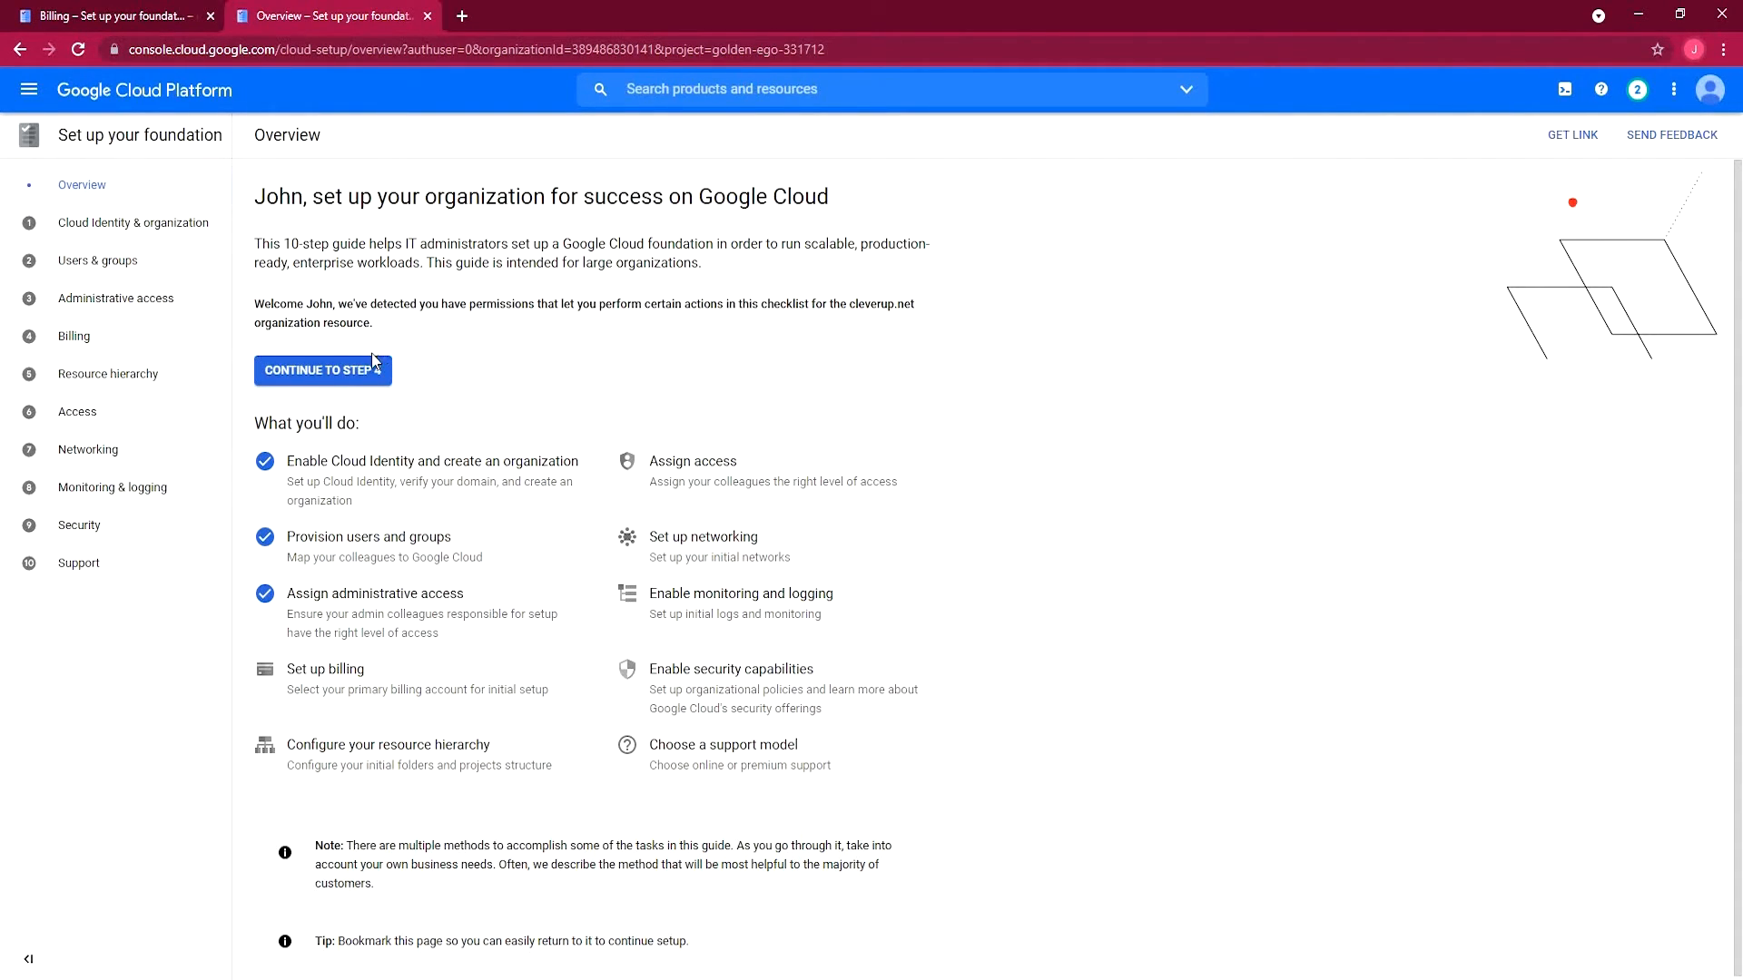
Step: Mark the Billing checklist task completed and continue to the Resource hierarchy task
left_click(323, 368)
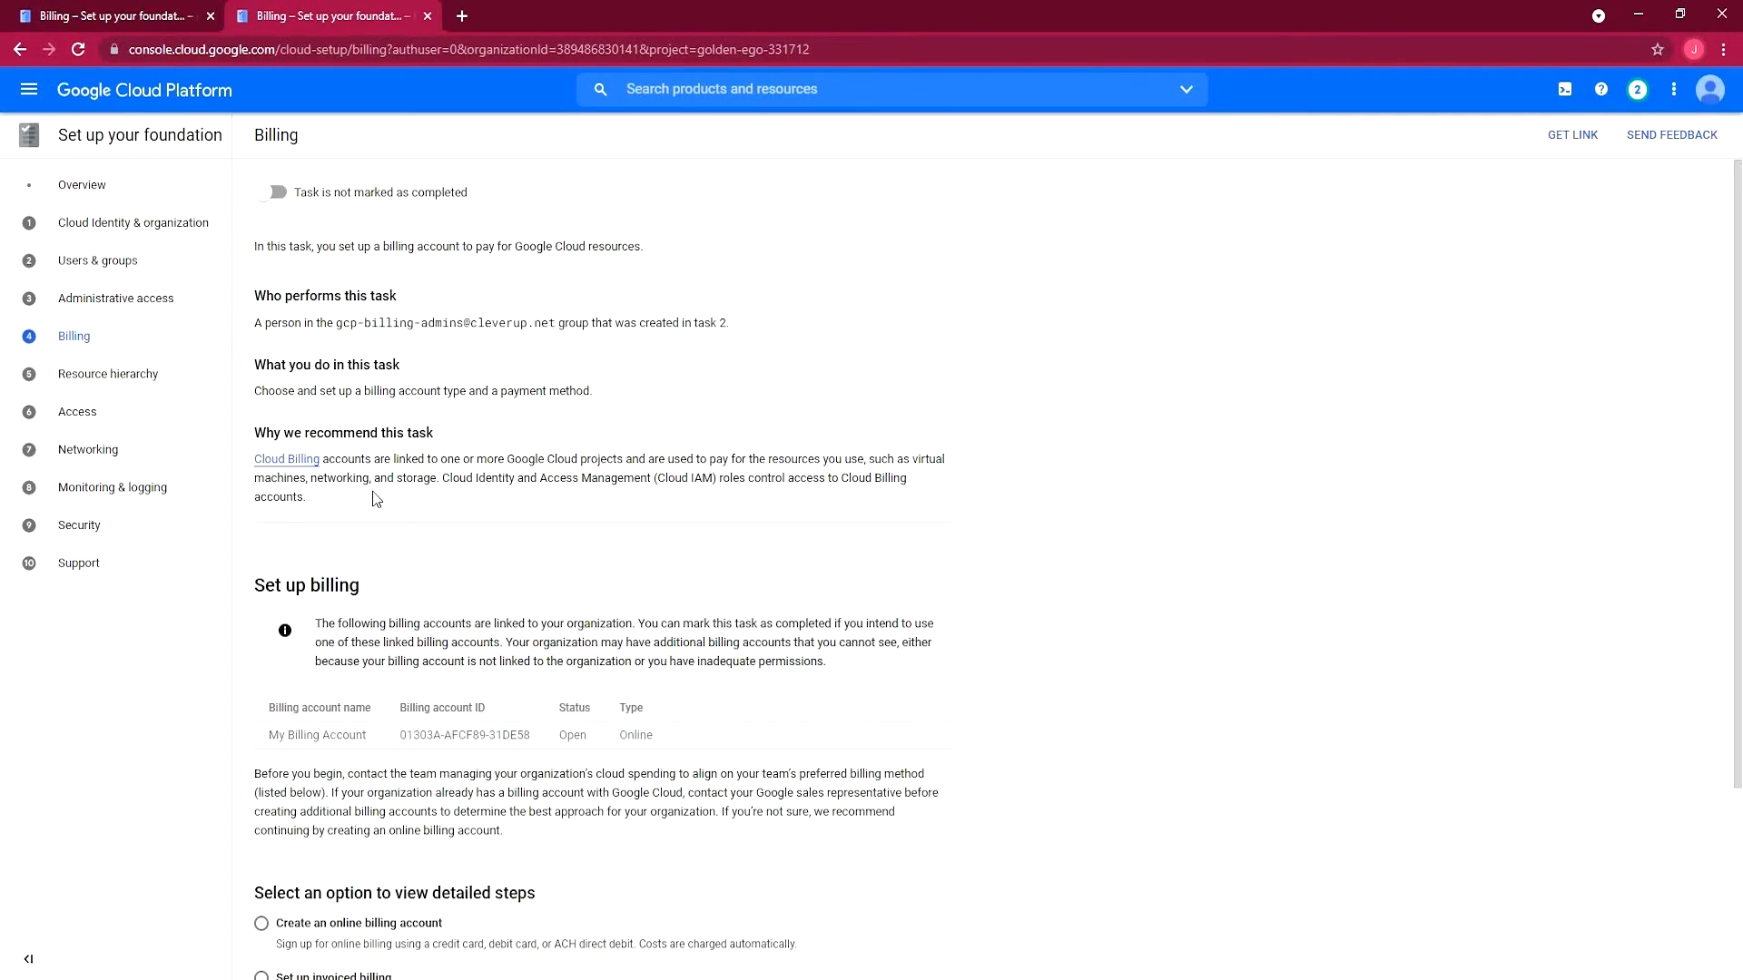
scroll("down", 3)
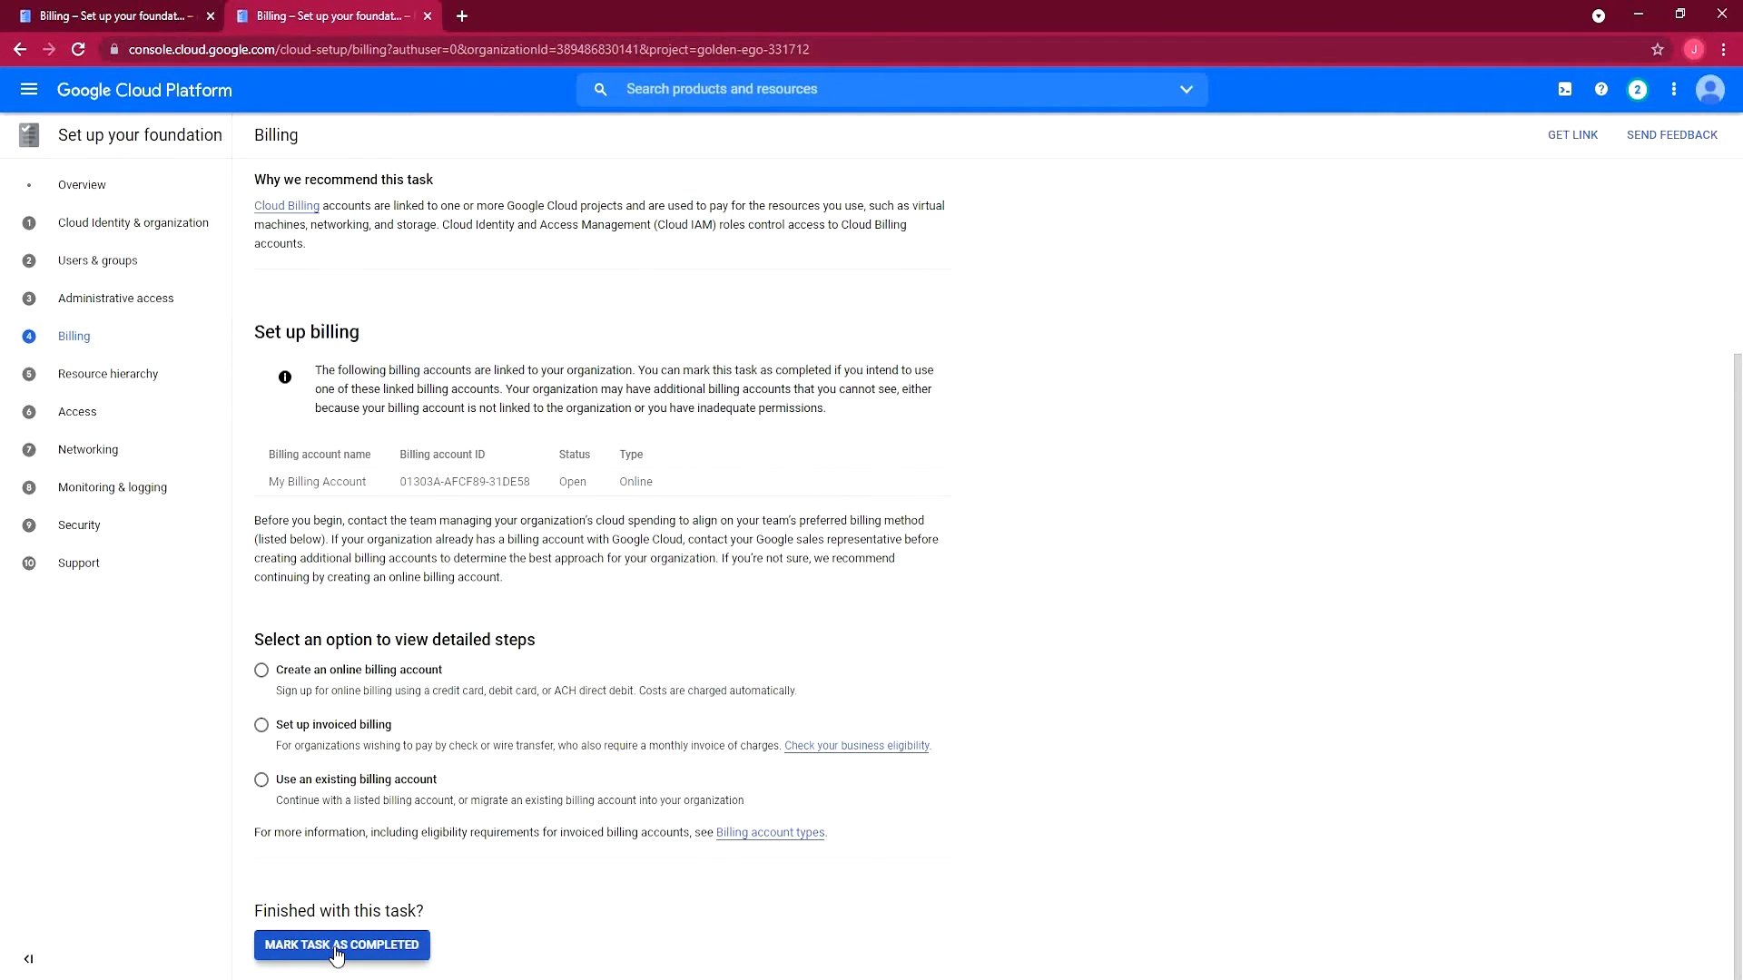
left_click(341, 944)
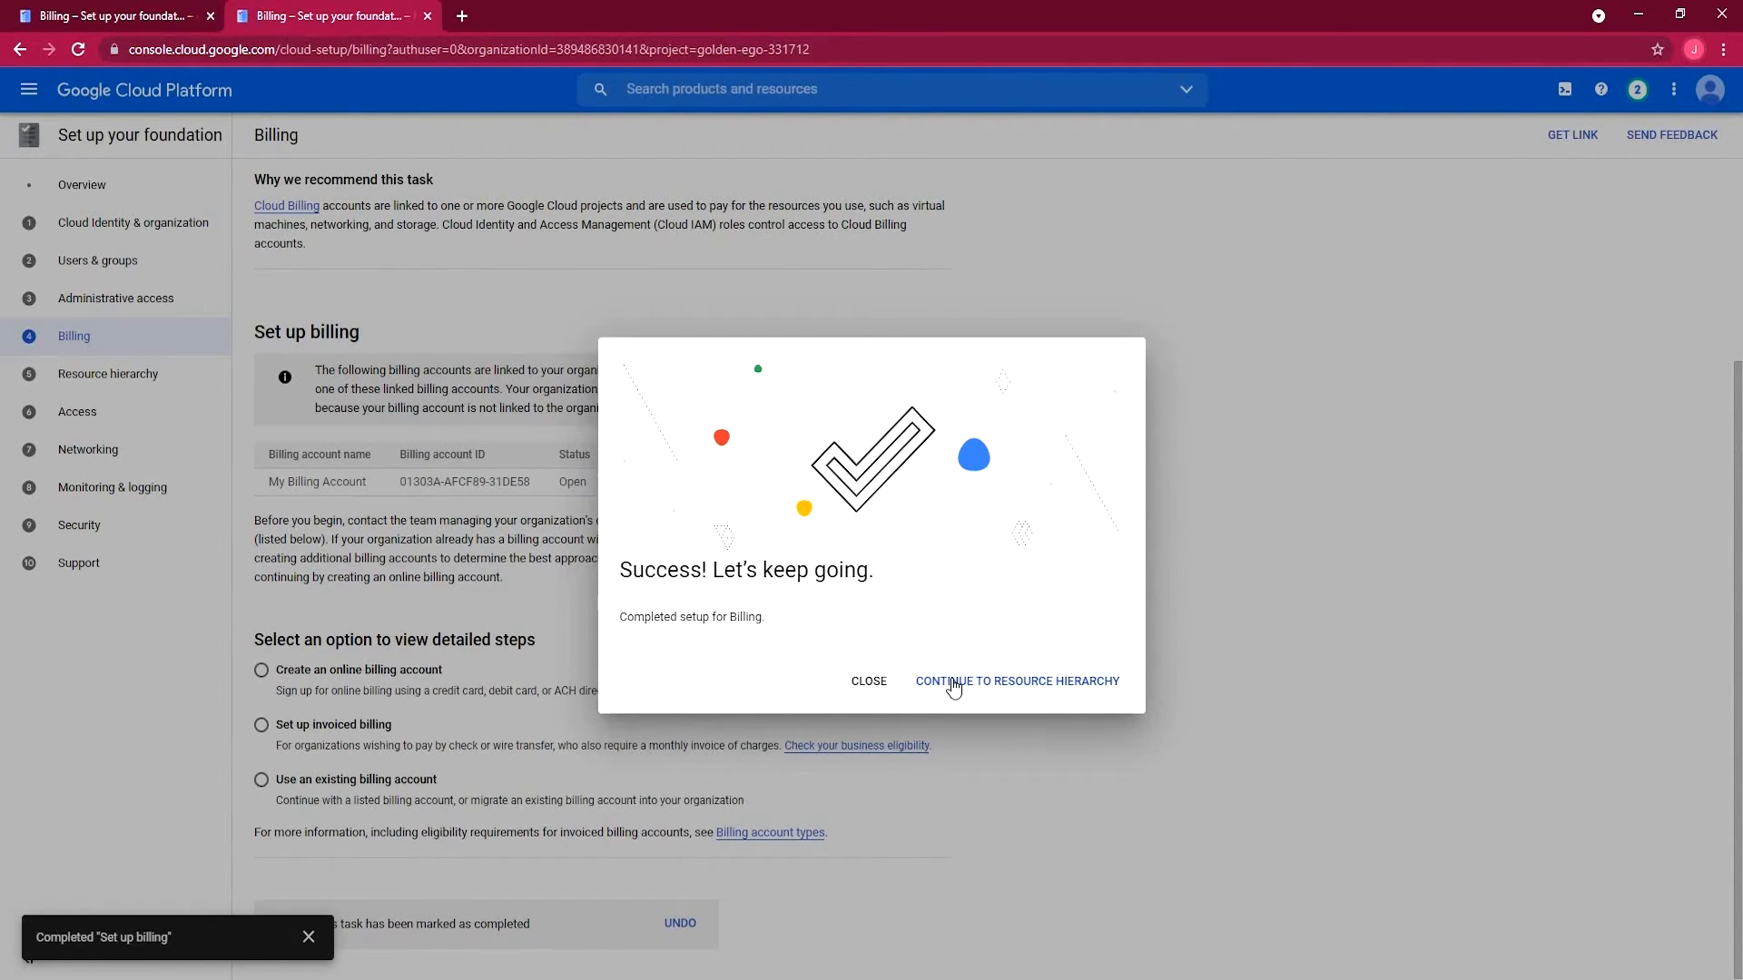
left_click(1016, 681)
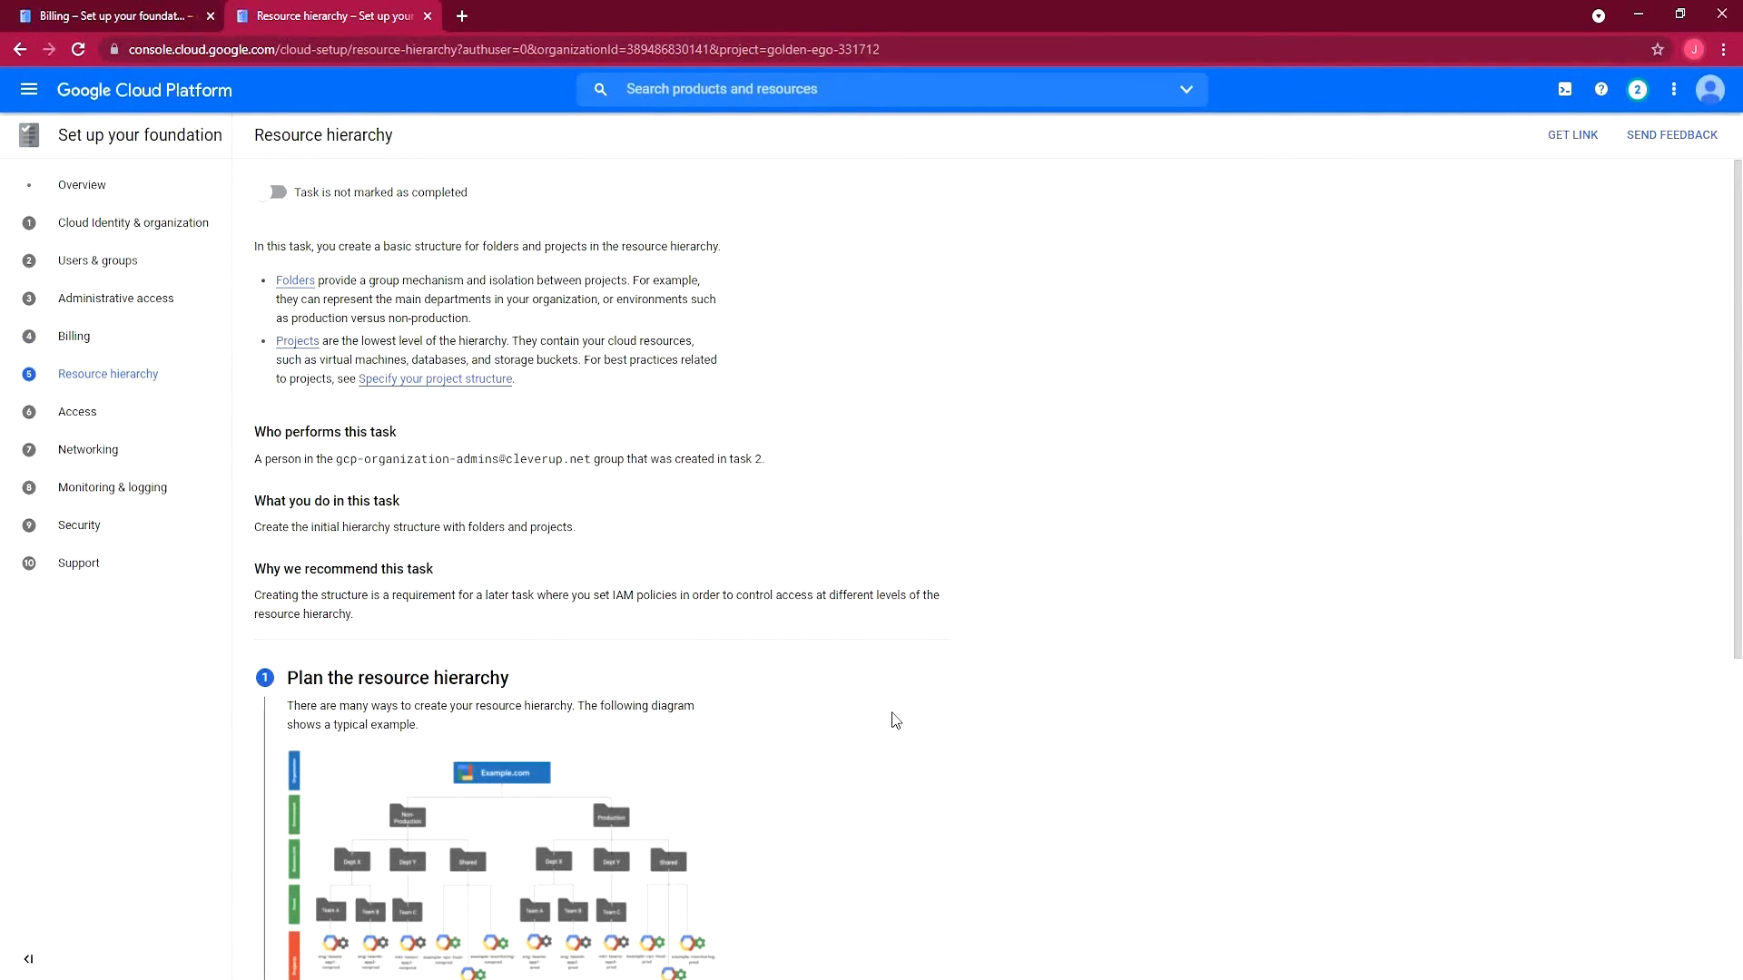
mouse_move(890, 728)
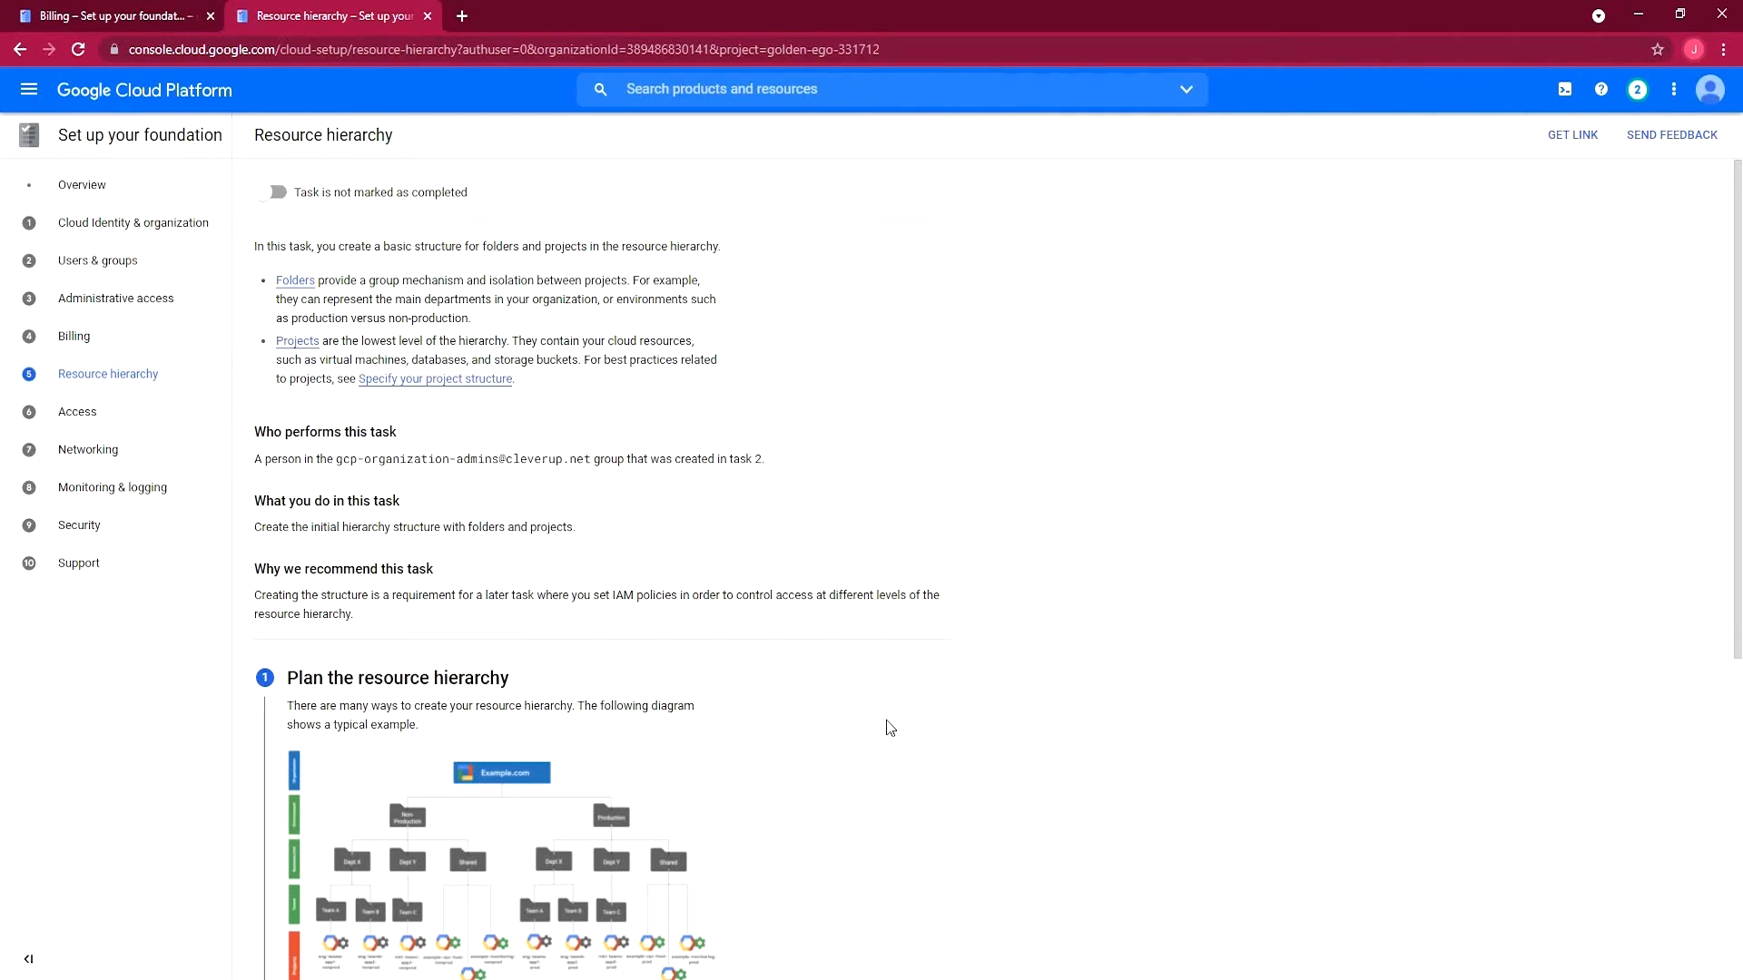
Step: Mark Resource hierarchy completed via the top toggle and continue to the Access task
scroll("down", 3)
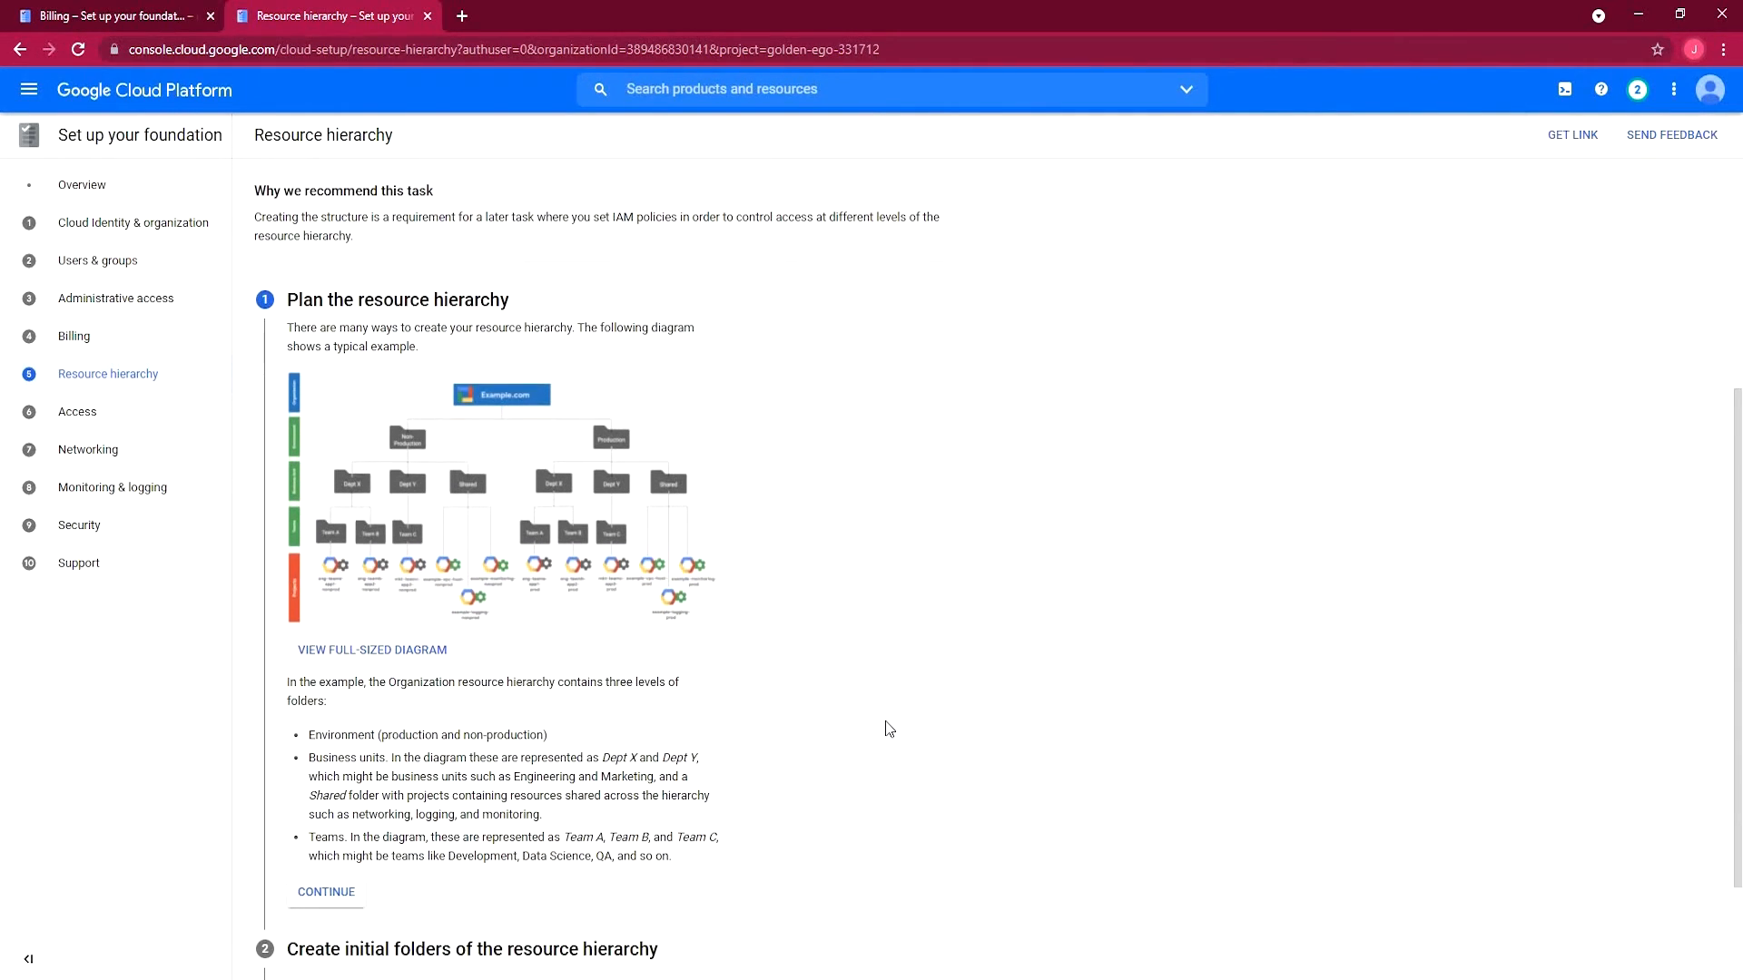
scroll("down", 3)
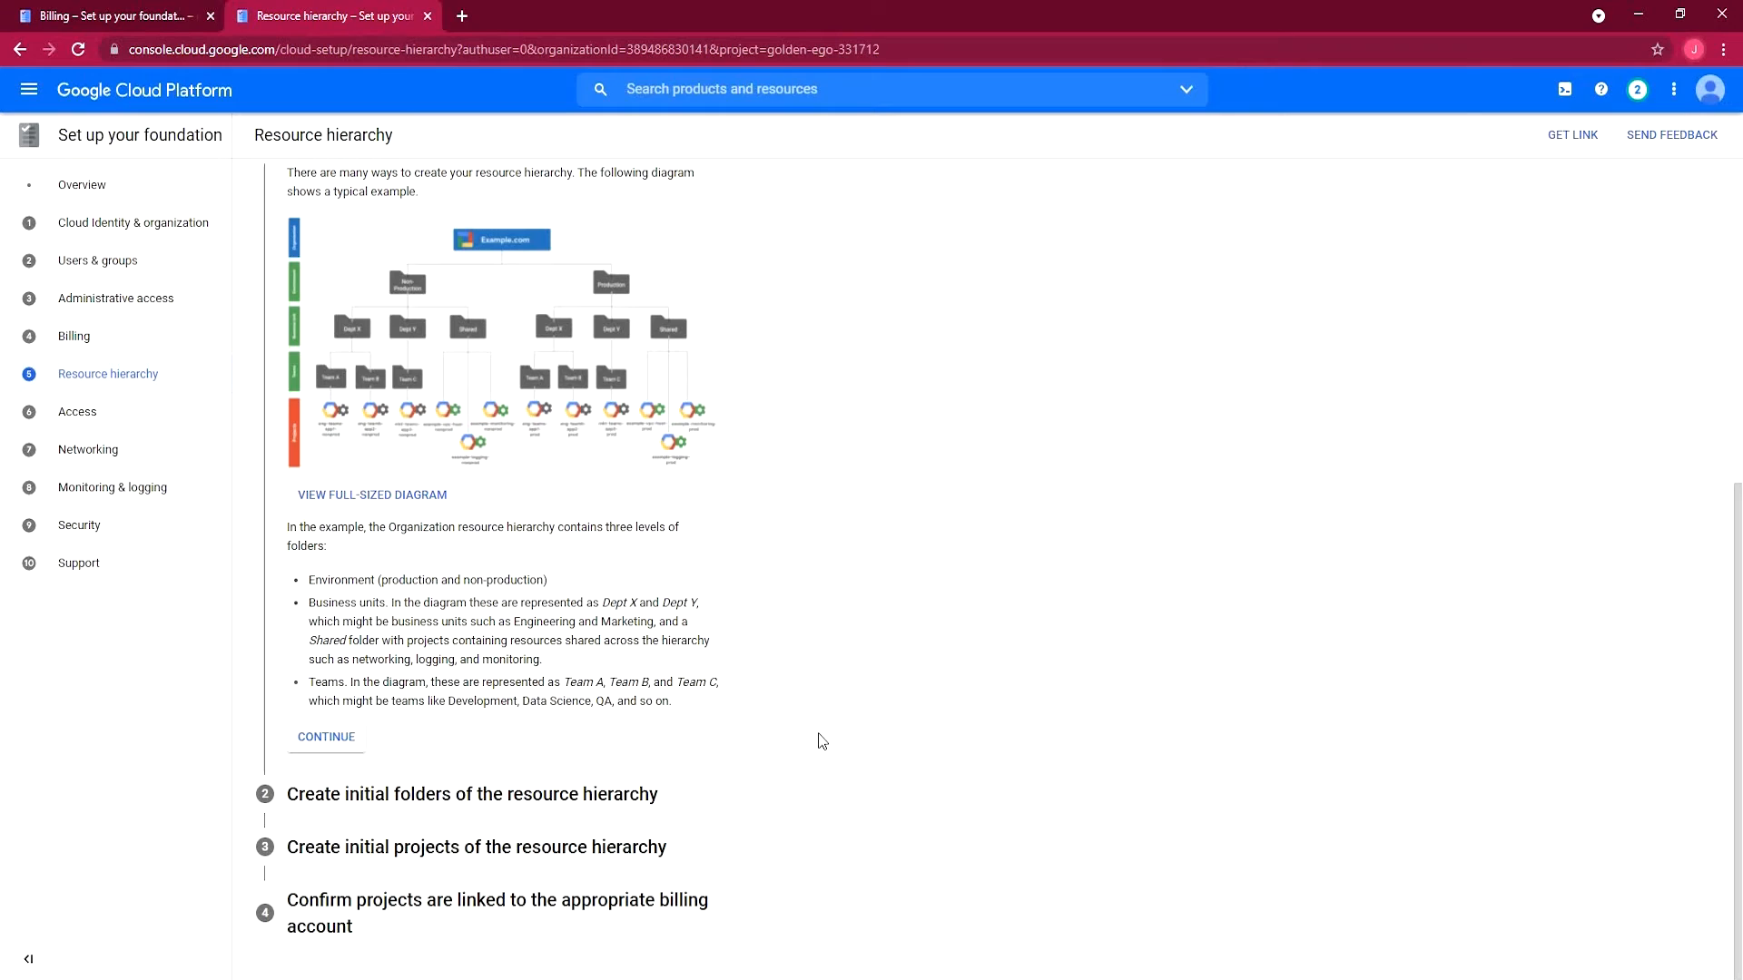
mouse_move(826, 735)
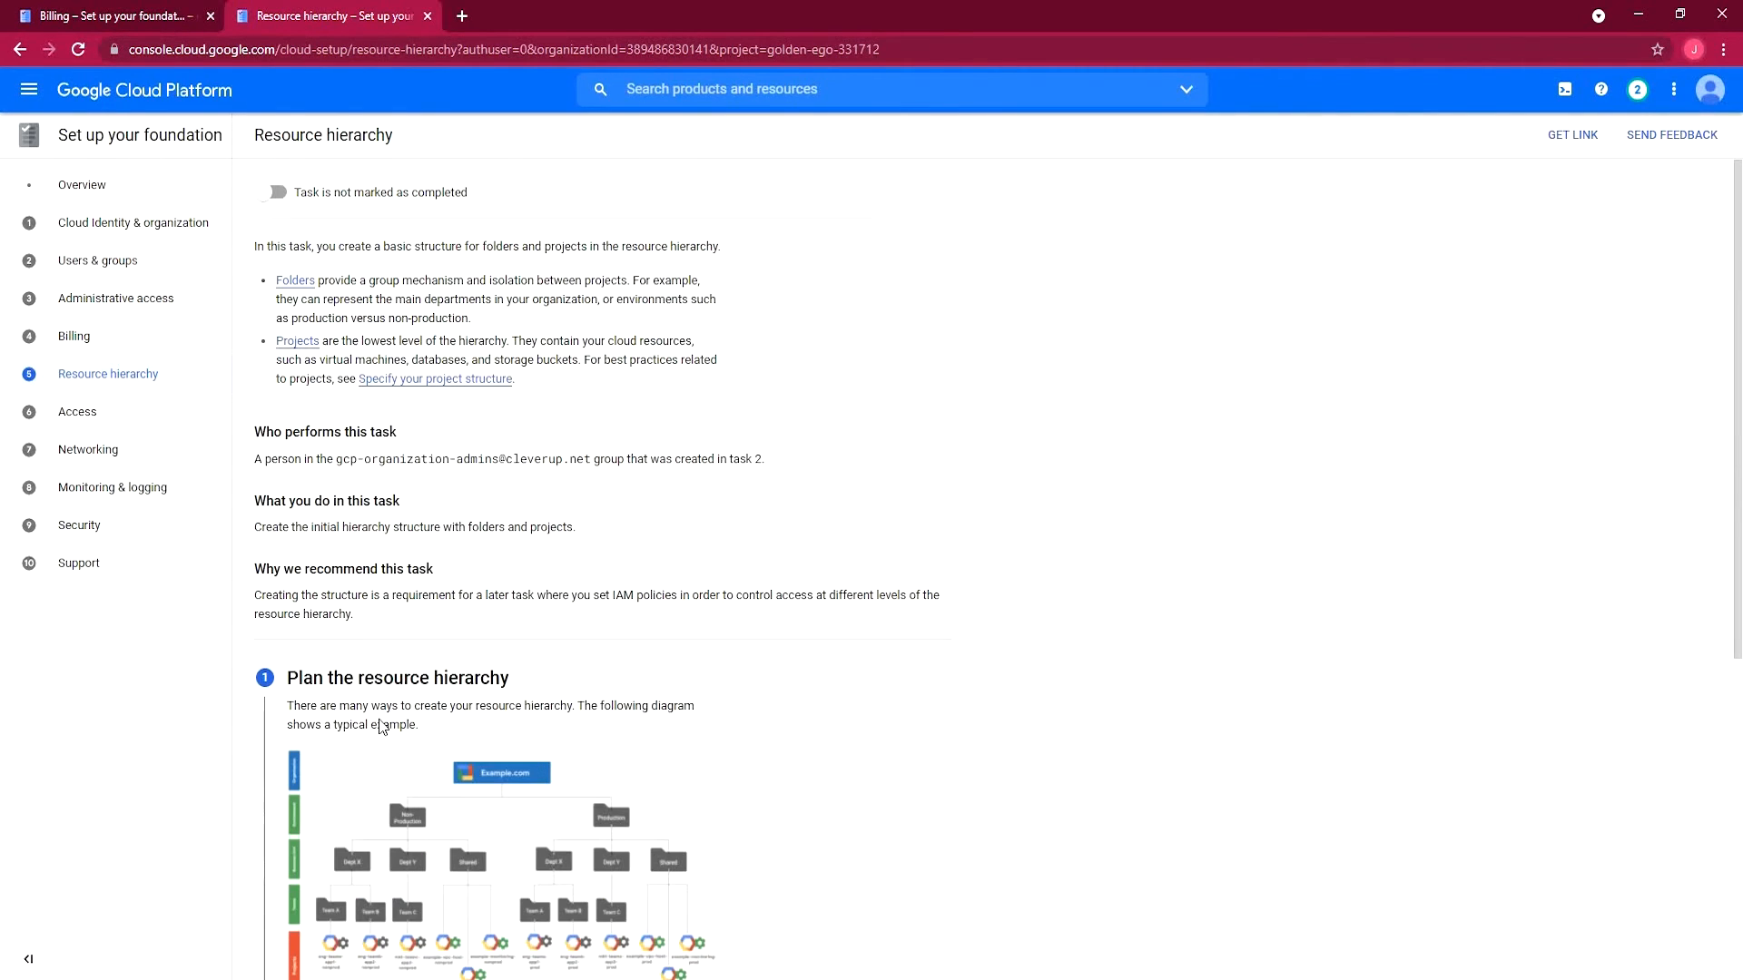
left_click(274, 190)
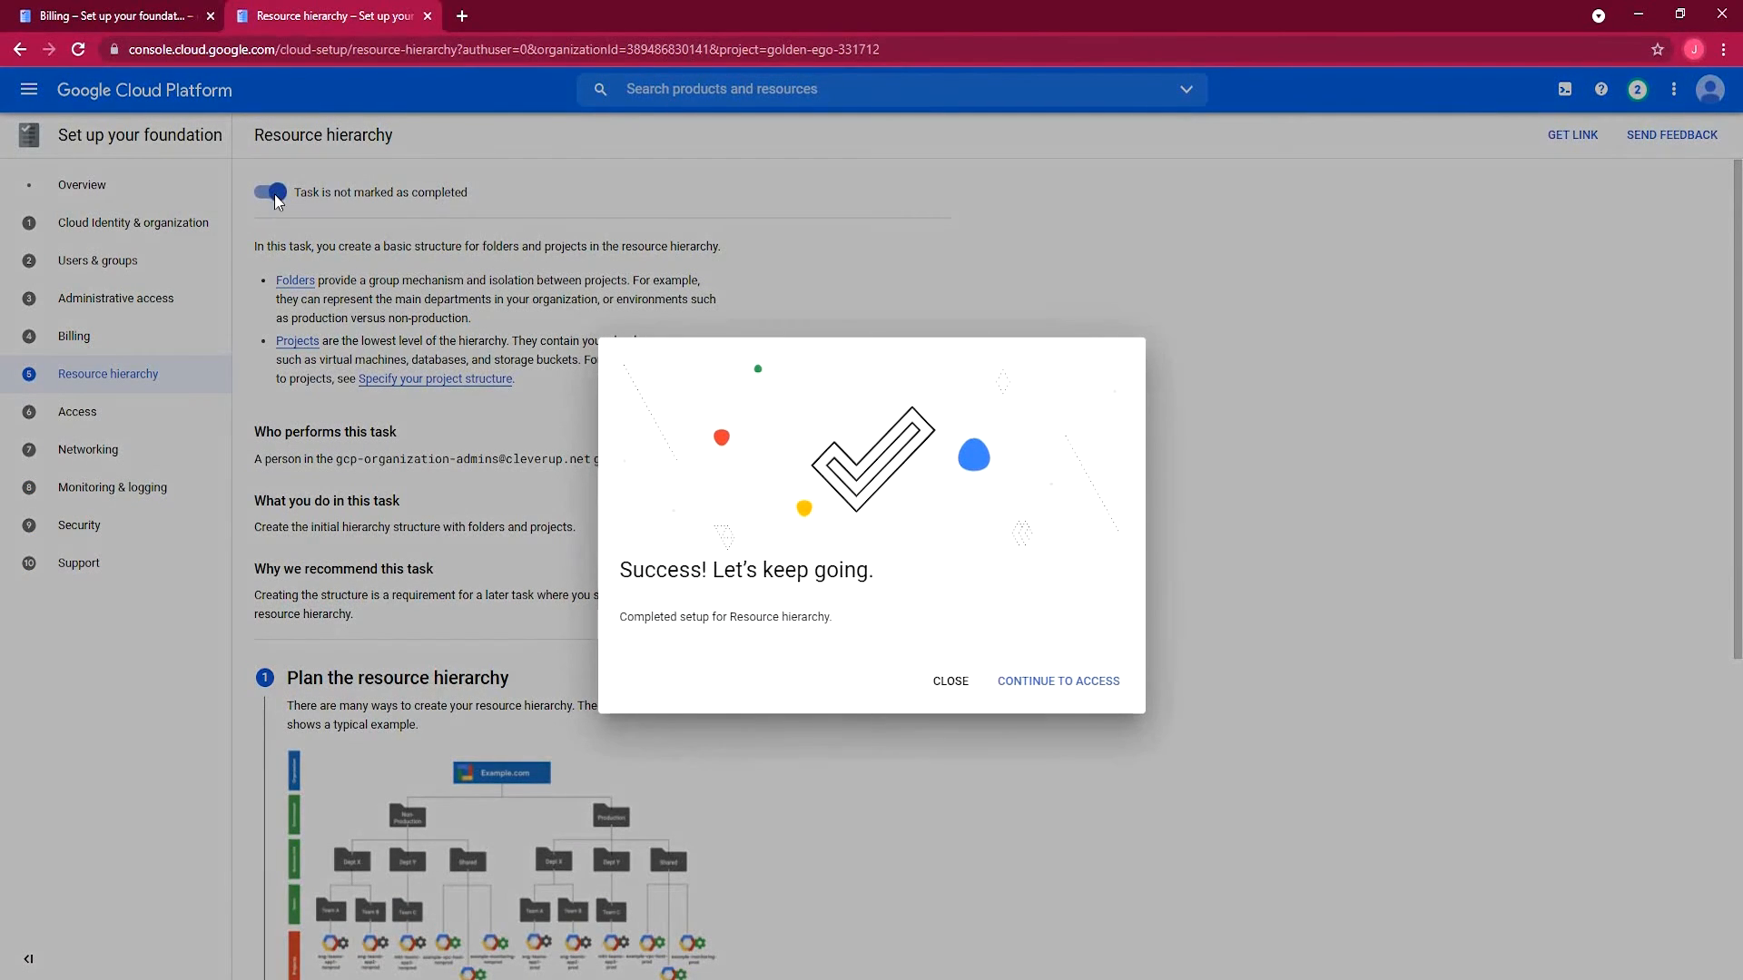
left_click(1057, 681)
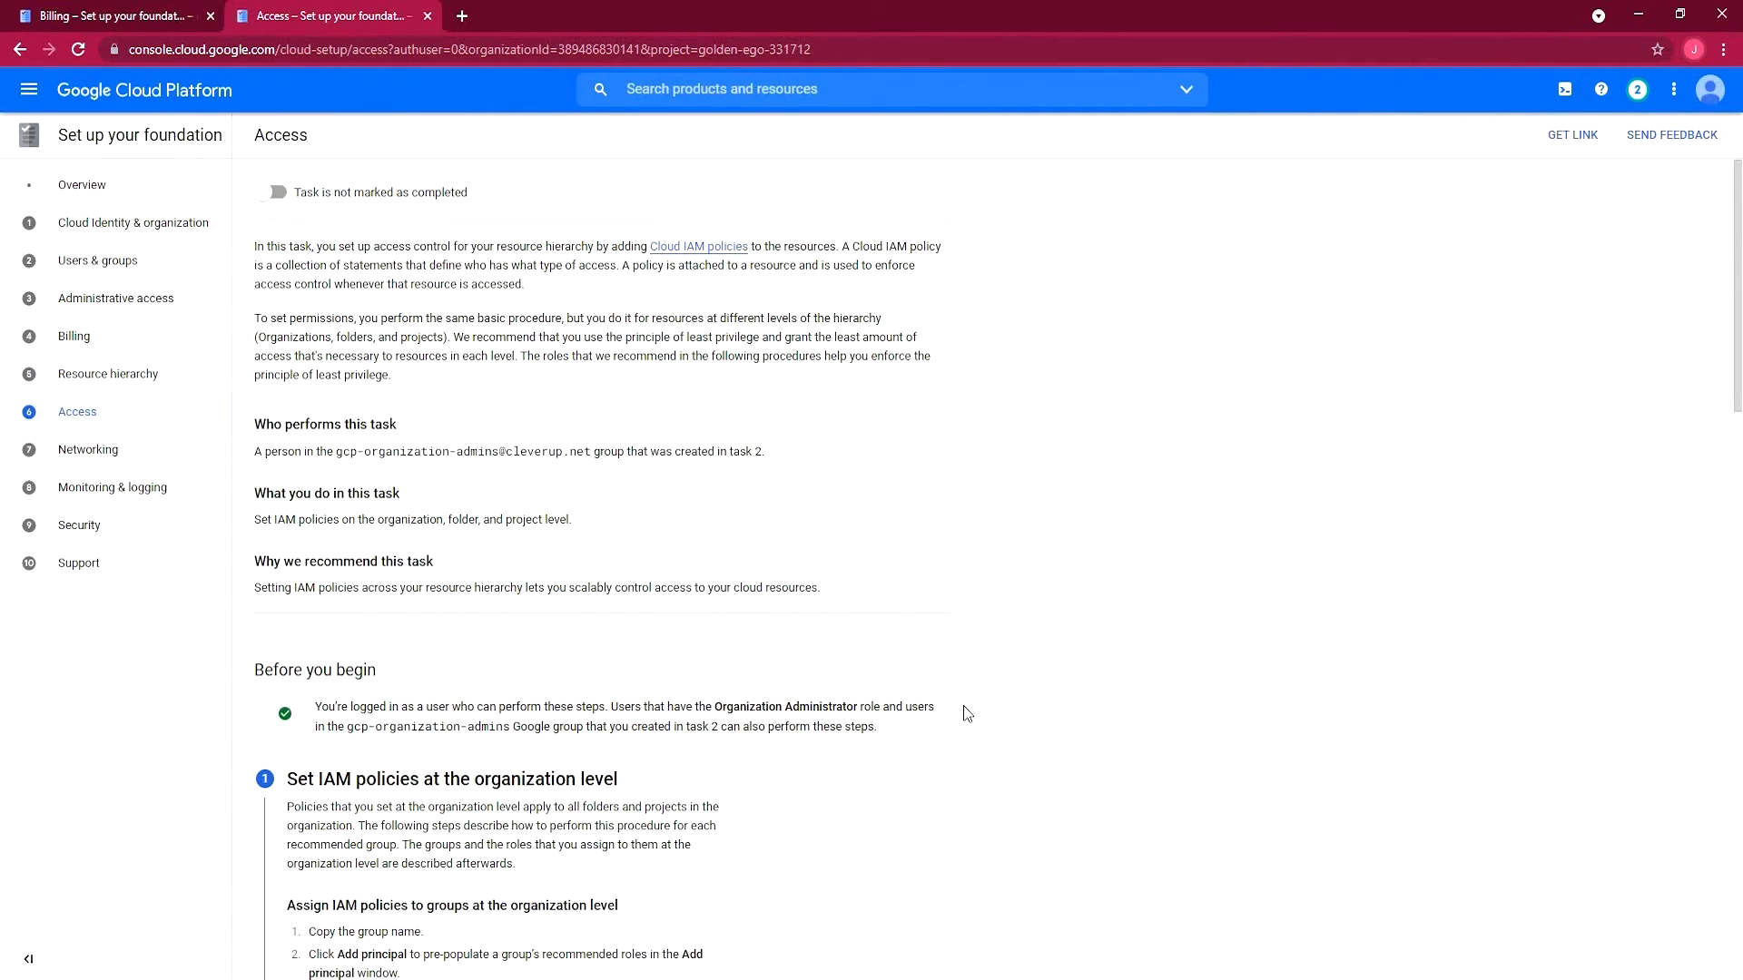
Step: Review the Access page and mark the Access task completed, moving on to Networking
scroll("down", 3)
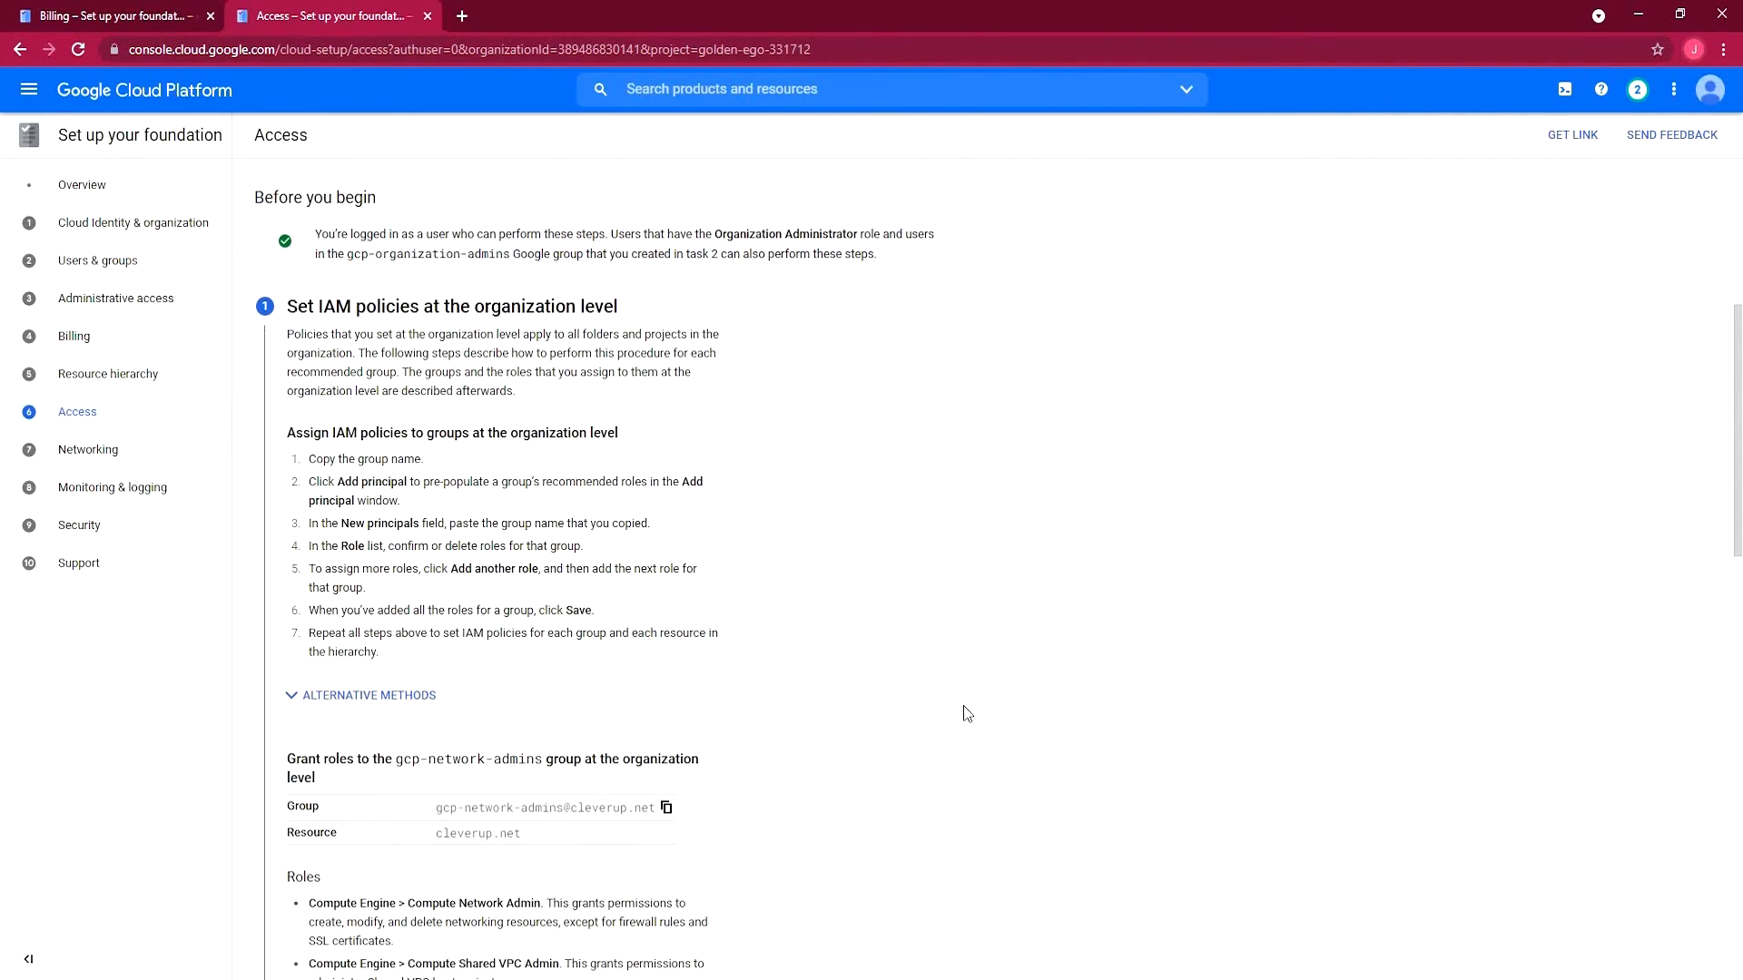
scroll("down", 3)
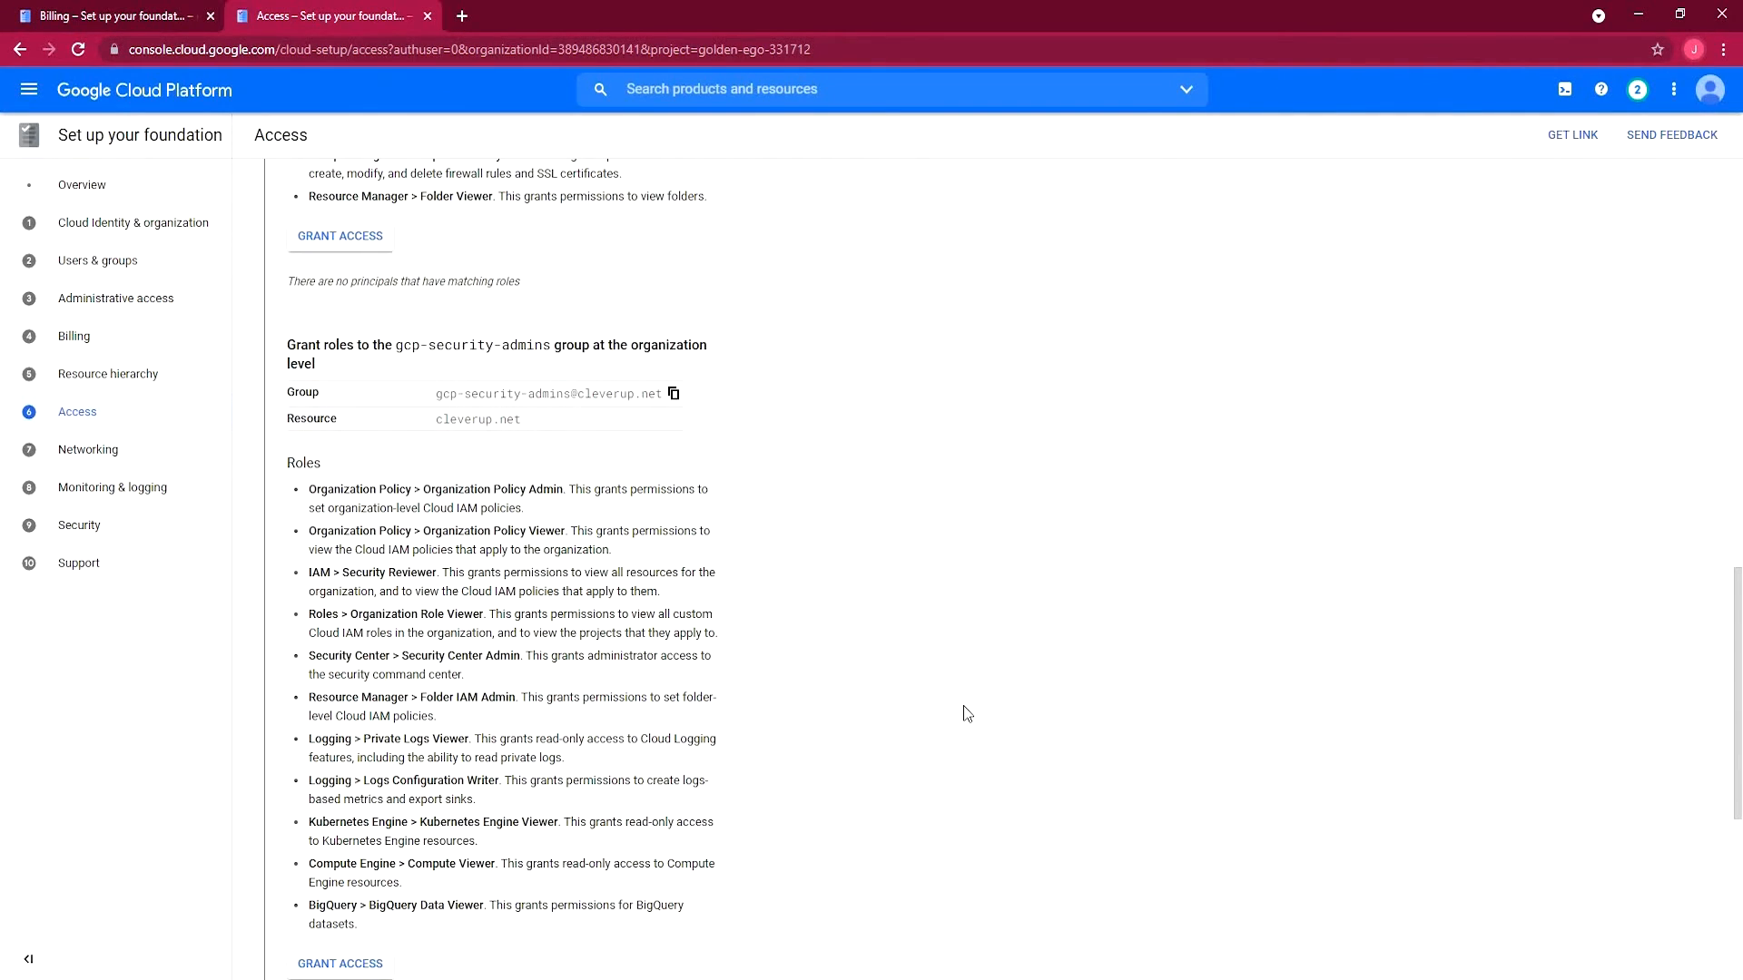
scroll("down", 3)
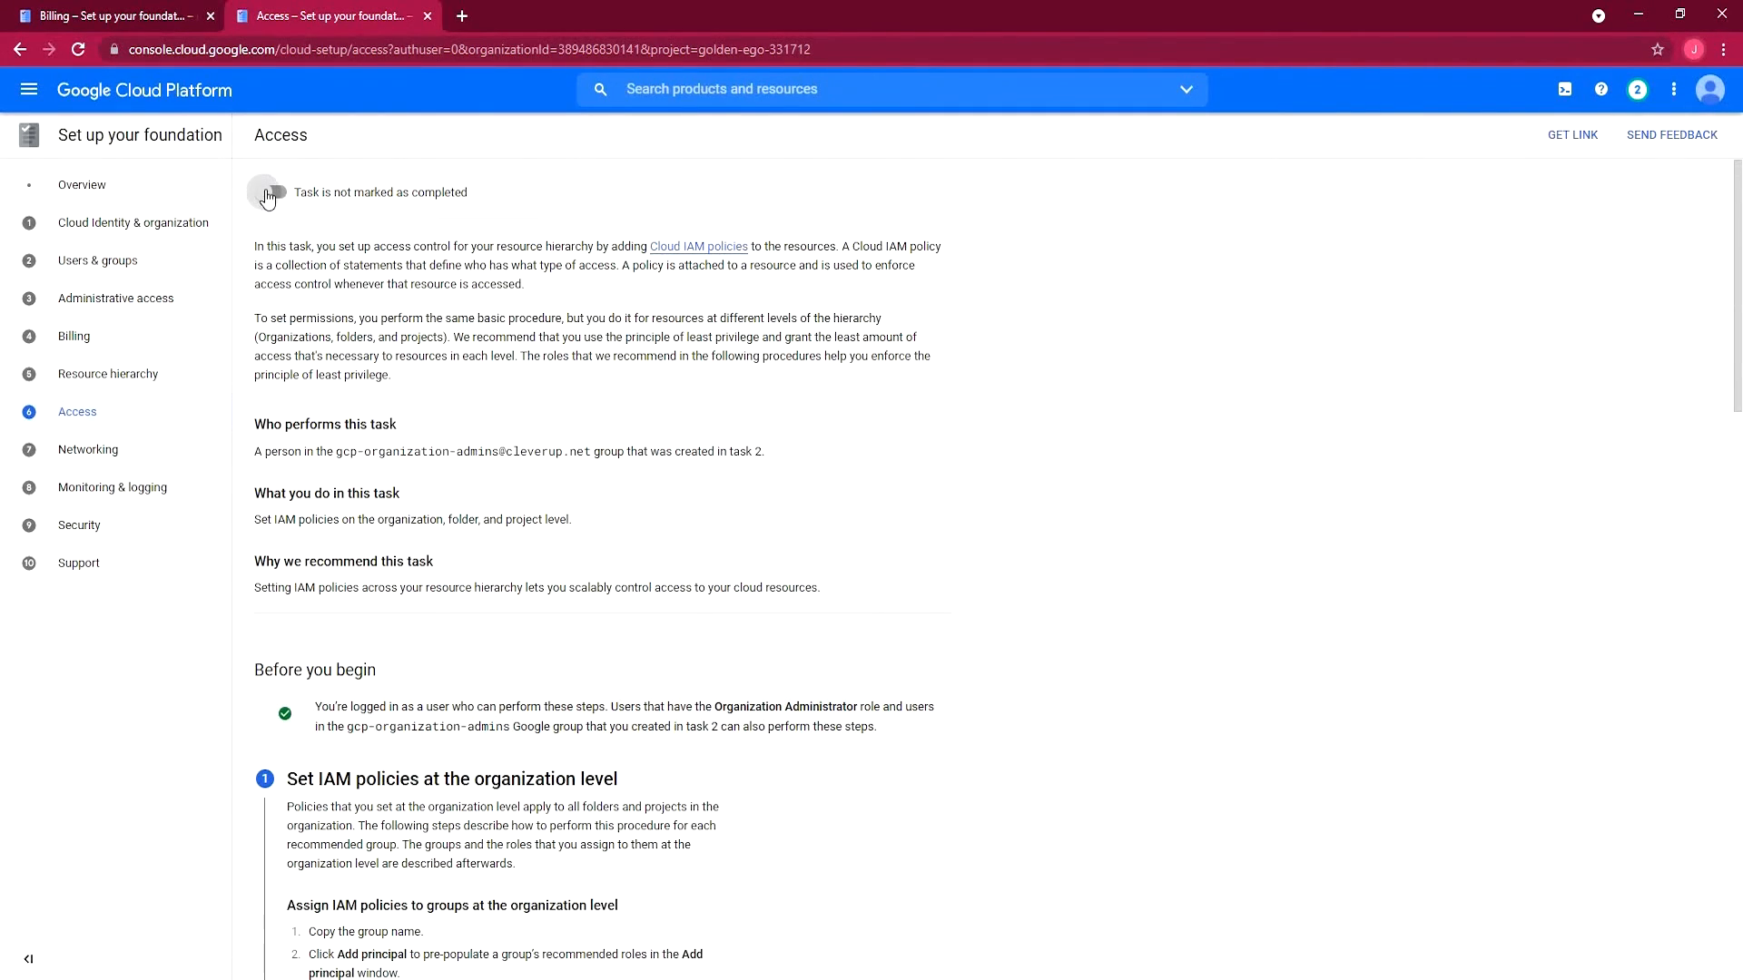
left_click(87, 449)
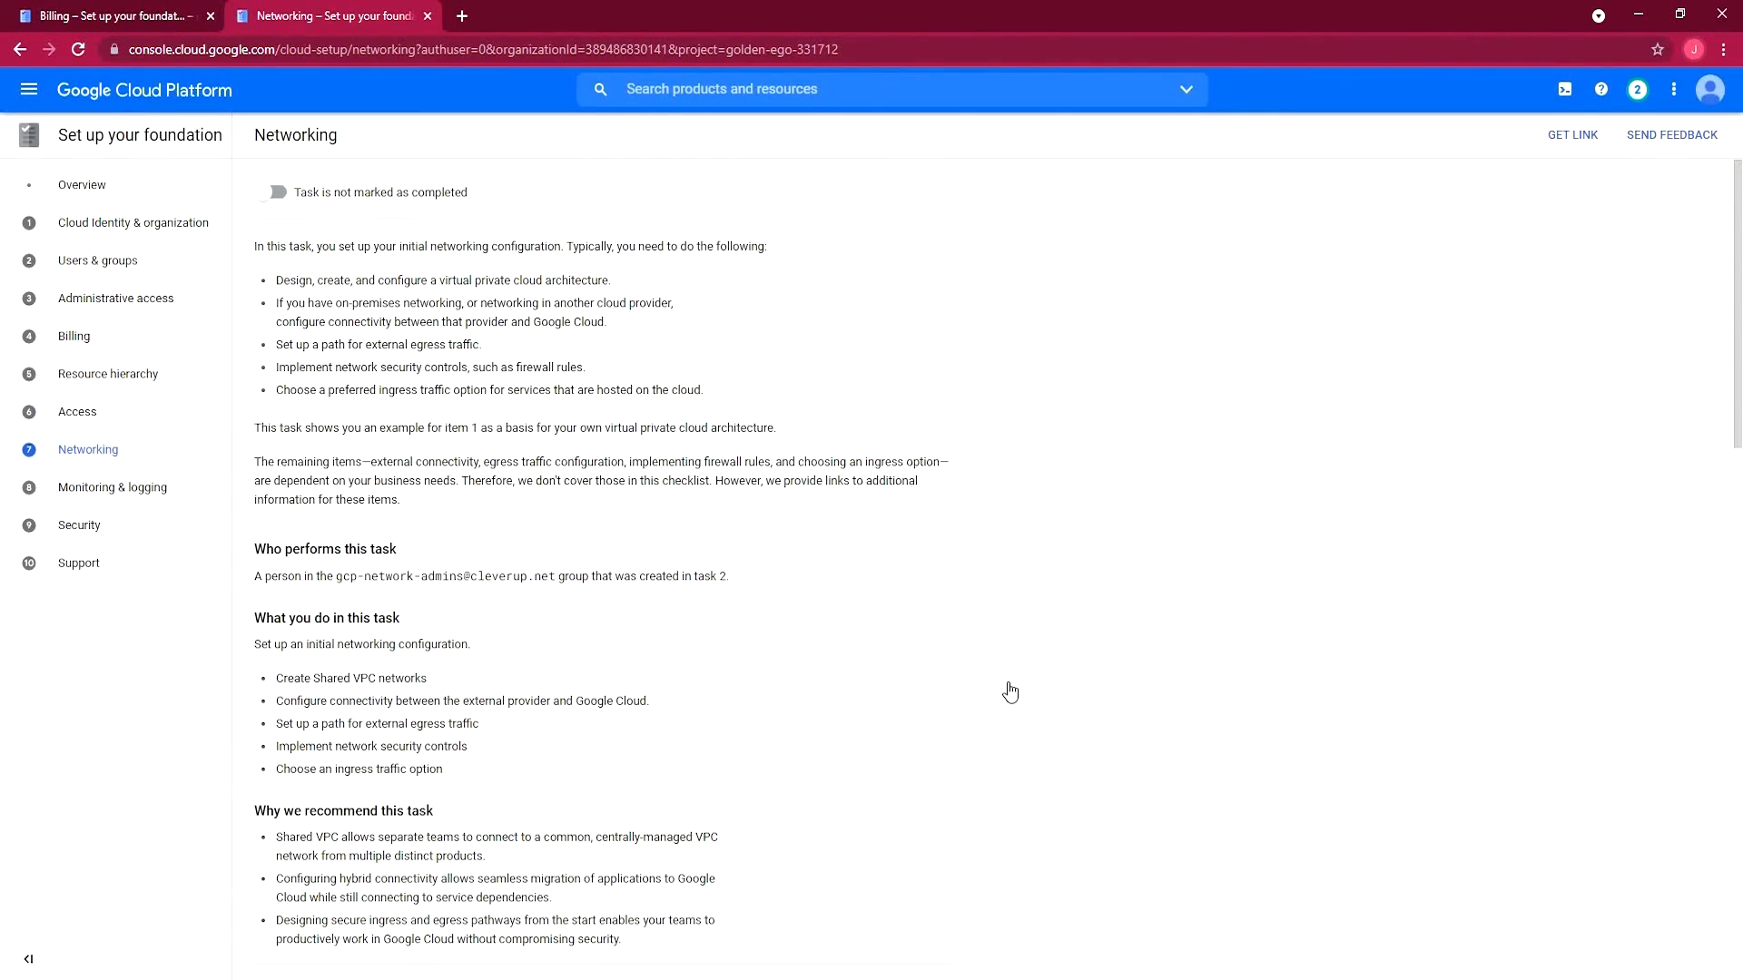
mouse_move(383, 447)
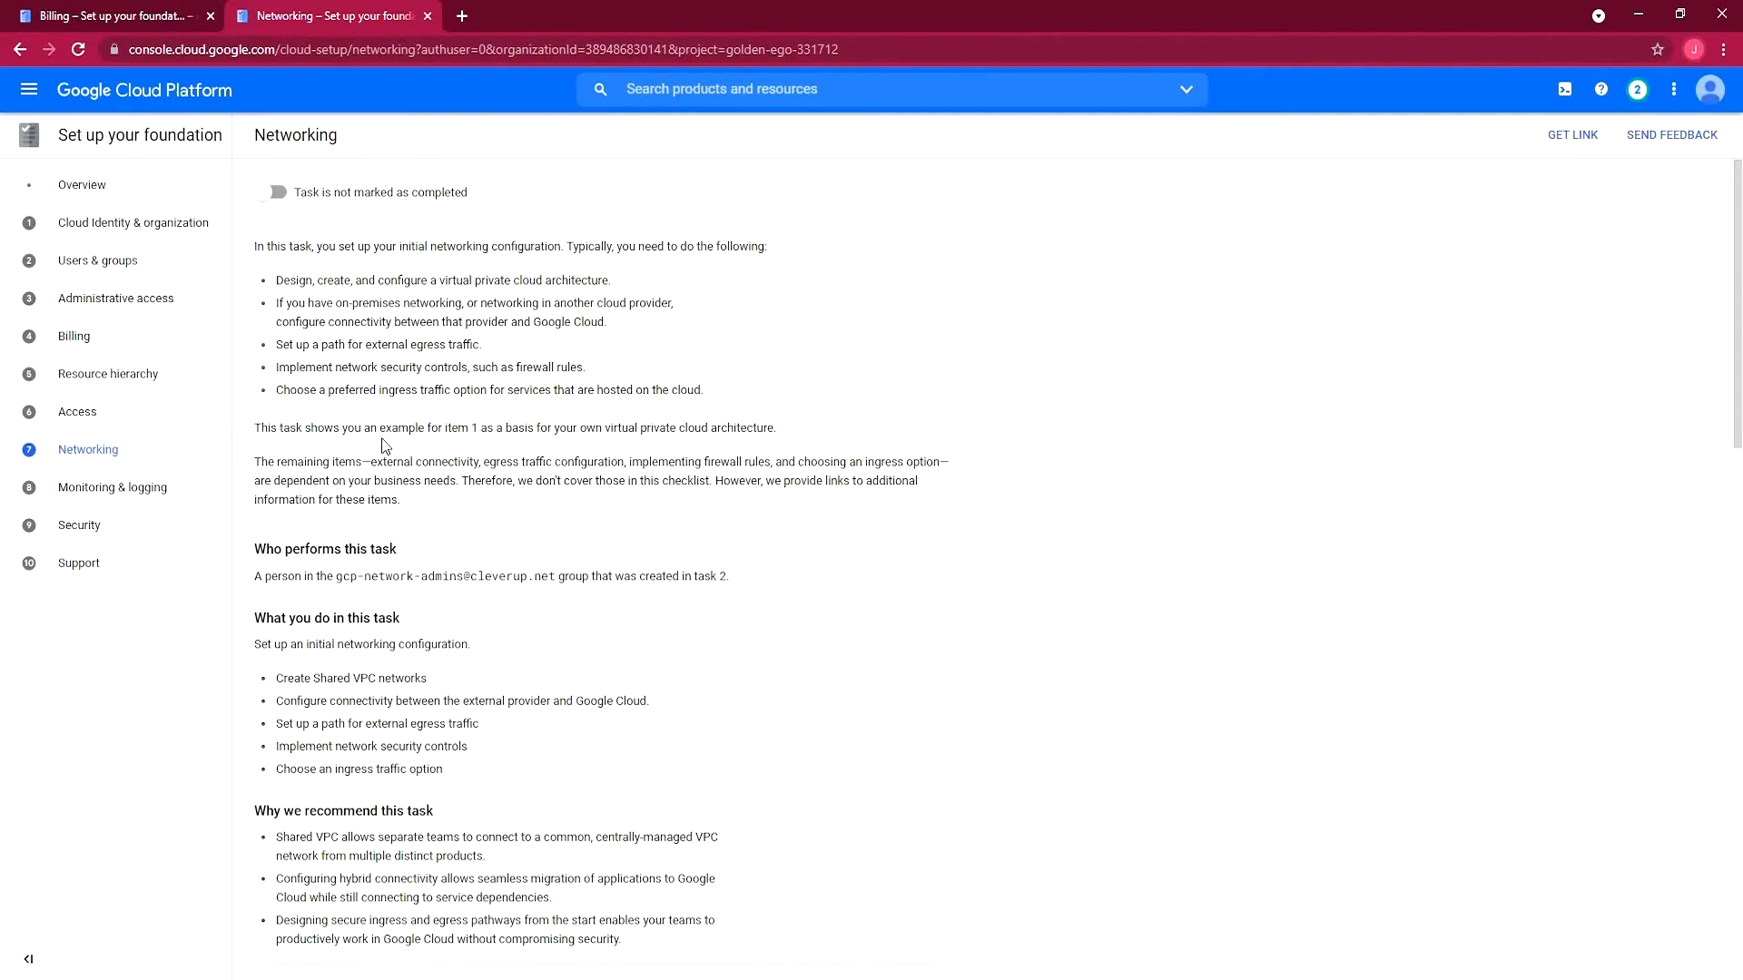
mouse_move(279, 220)
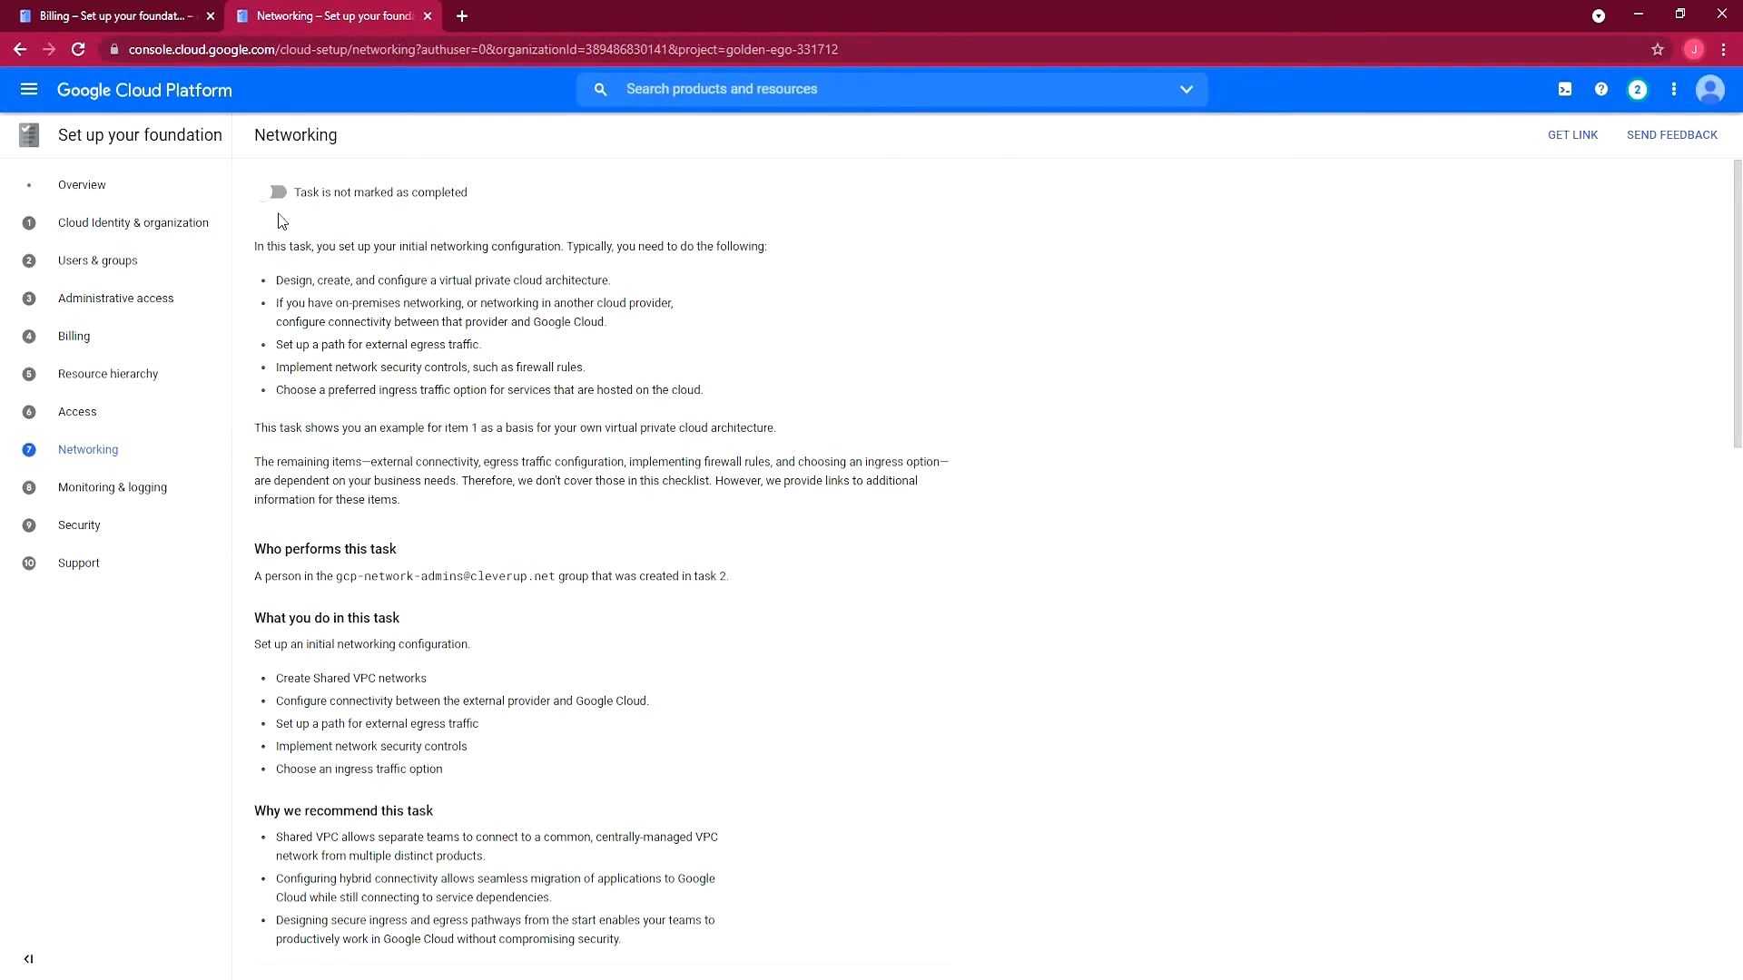
Step: Mark Networking completed and continue to the Monitoring & logging task
left_click(271, 190)
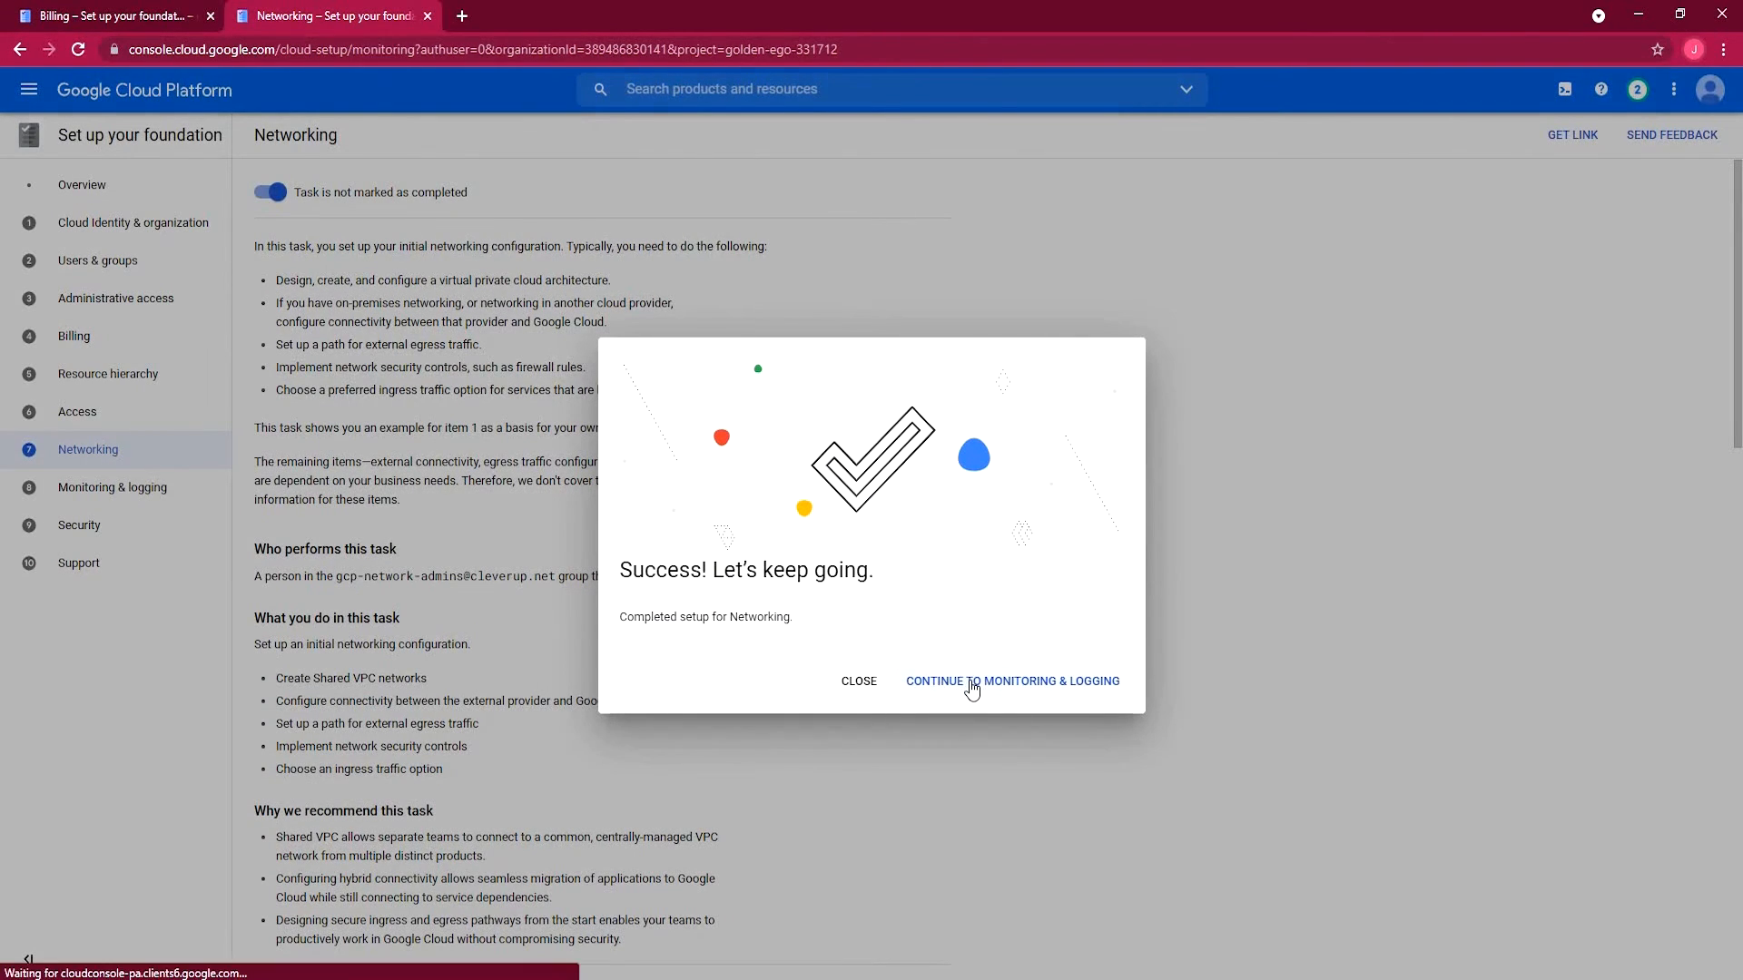
left_click(1011, 681)
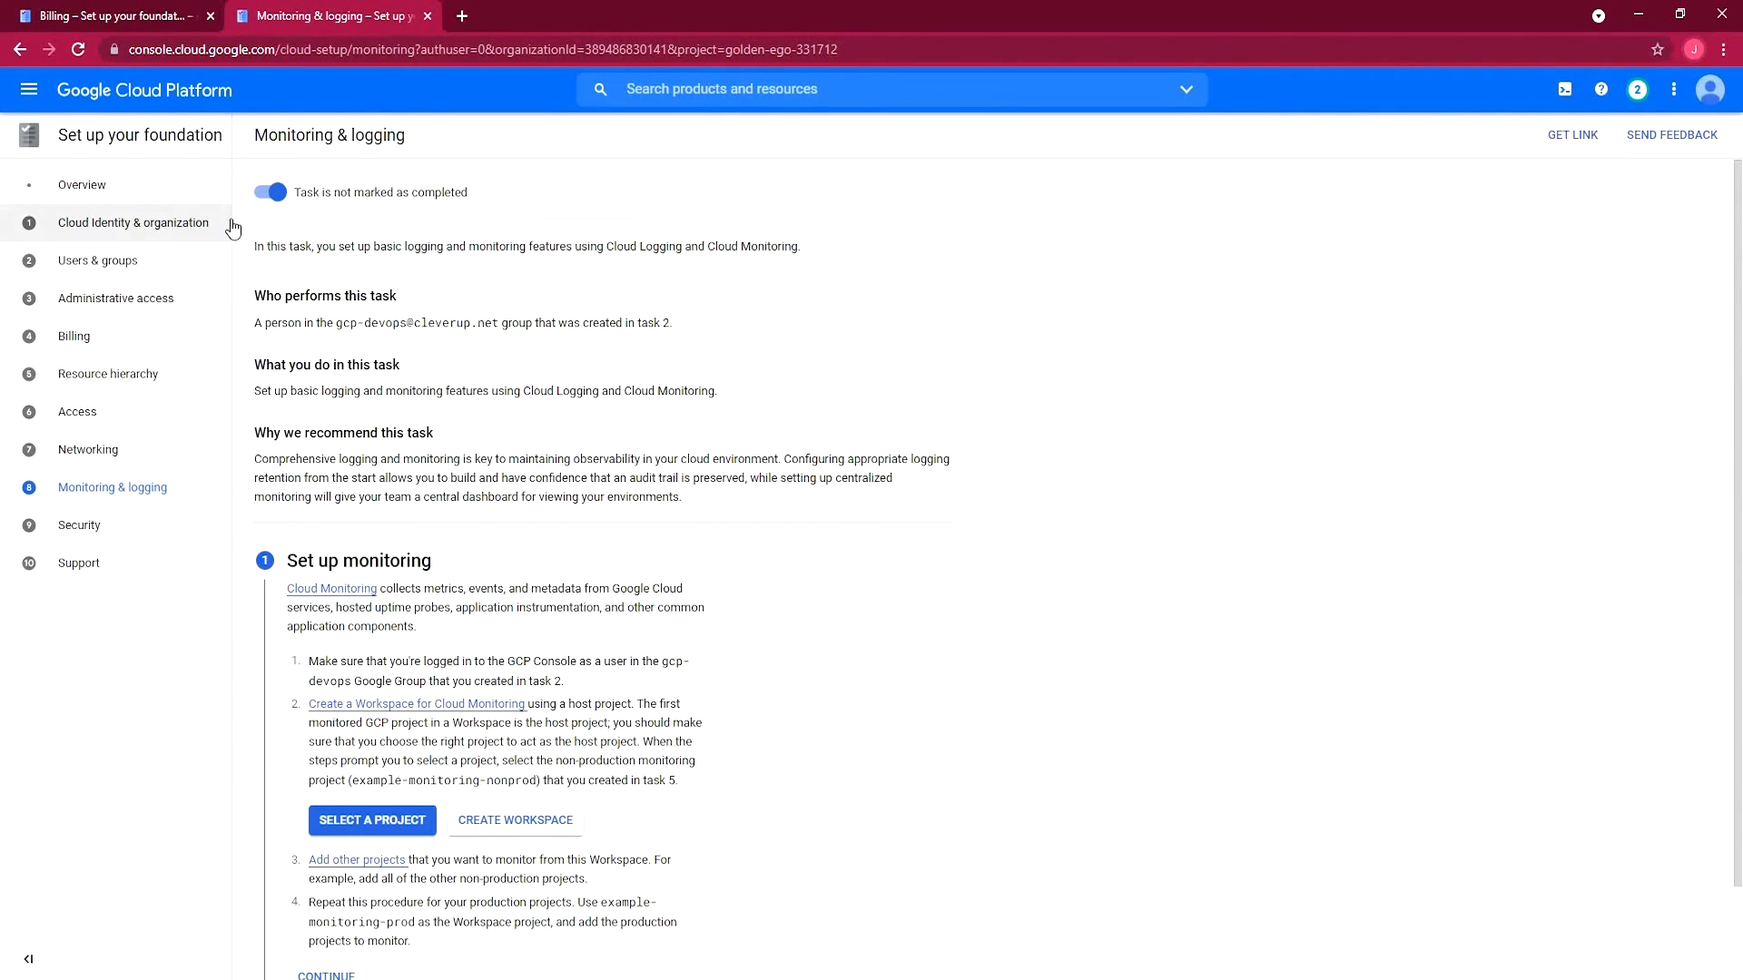
mouse_move(397, 435)
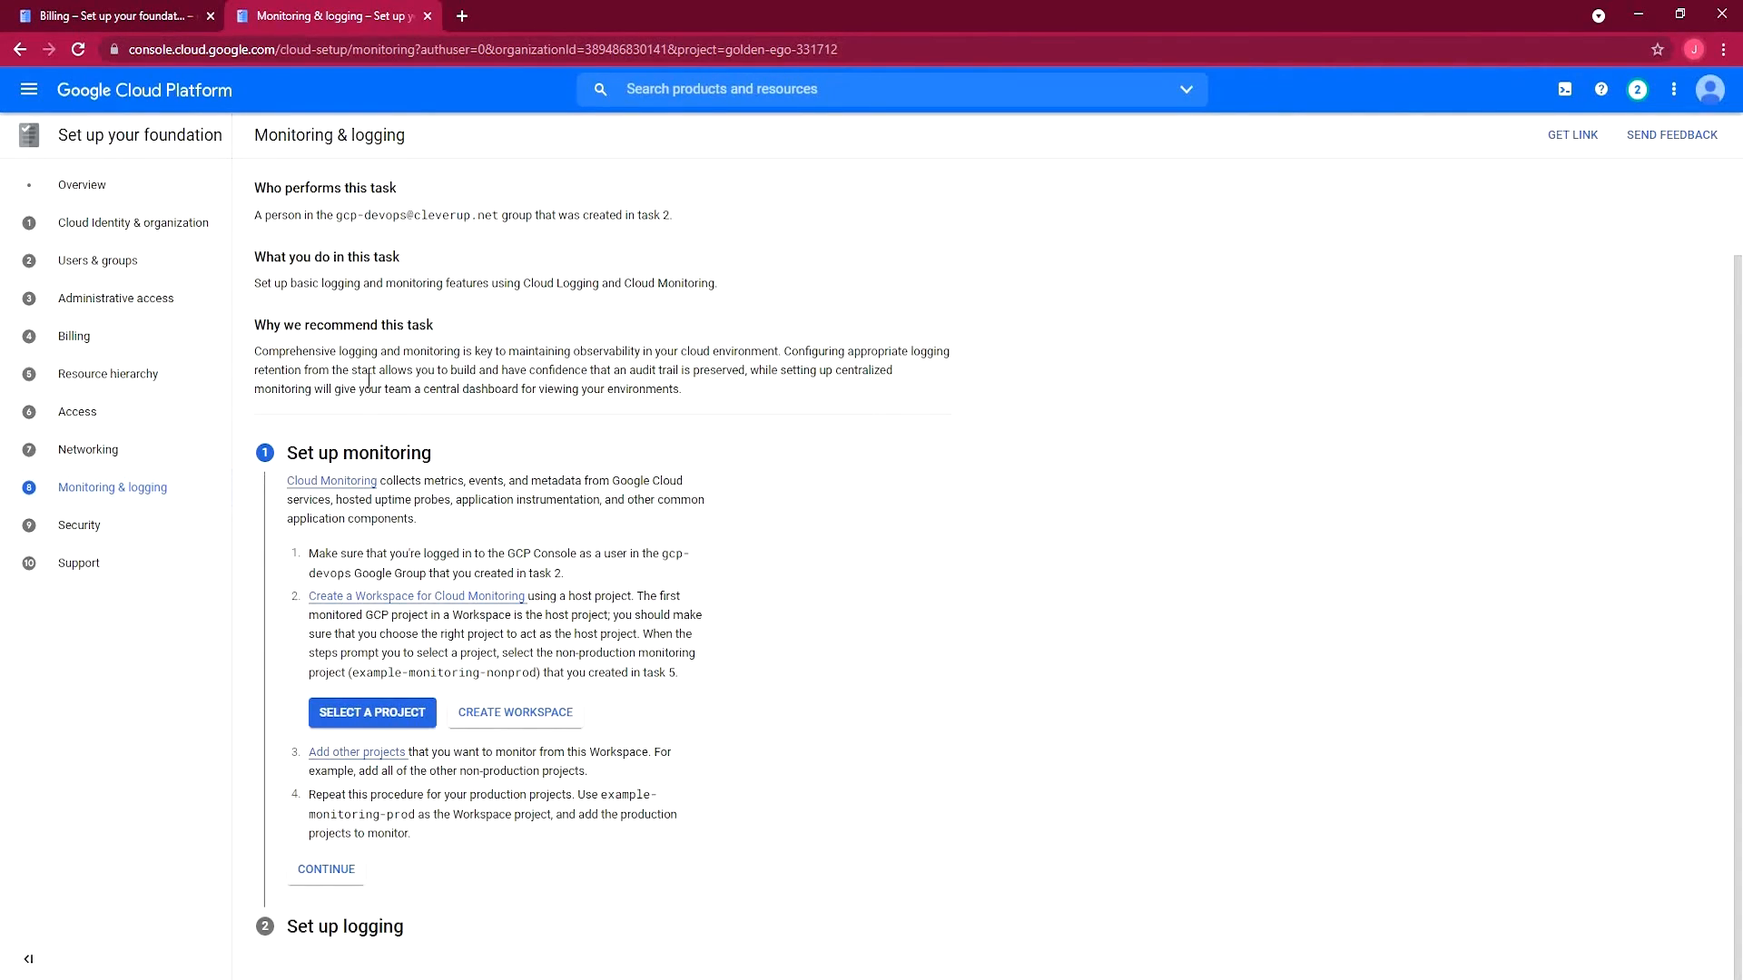
mouse_move(383, 425)
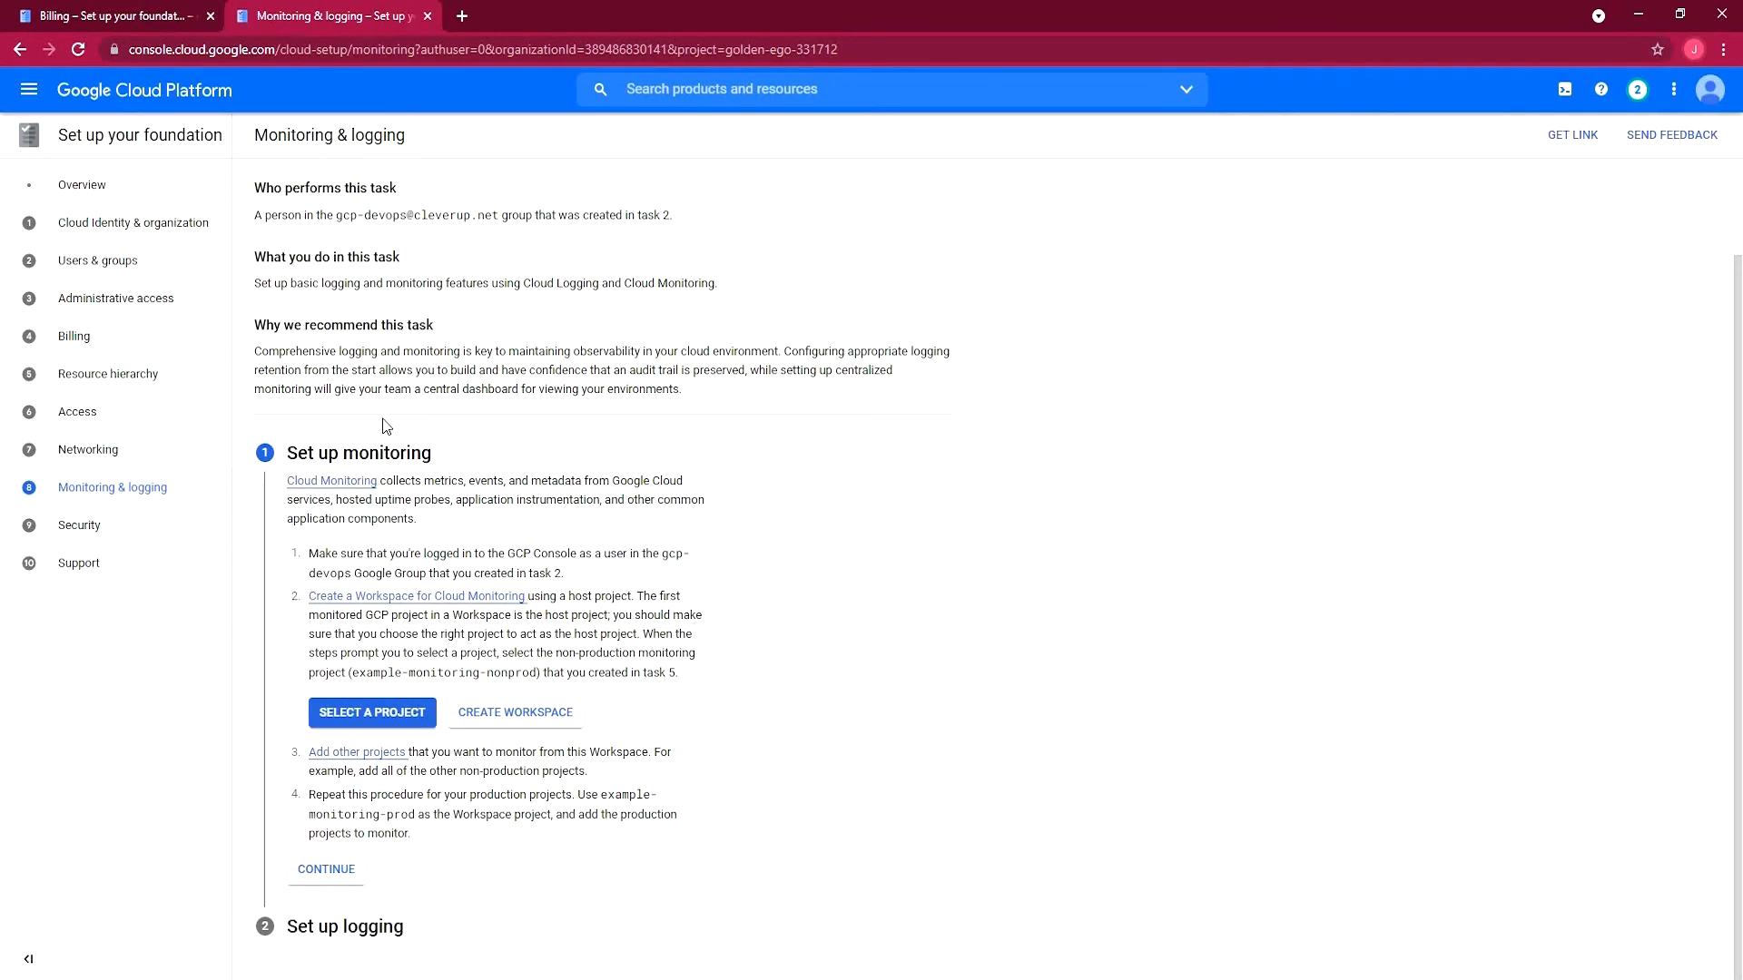
mouse_move(376, 430)
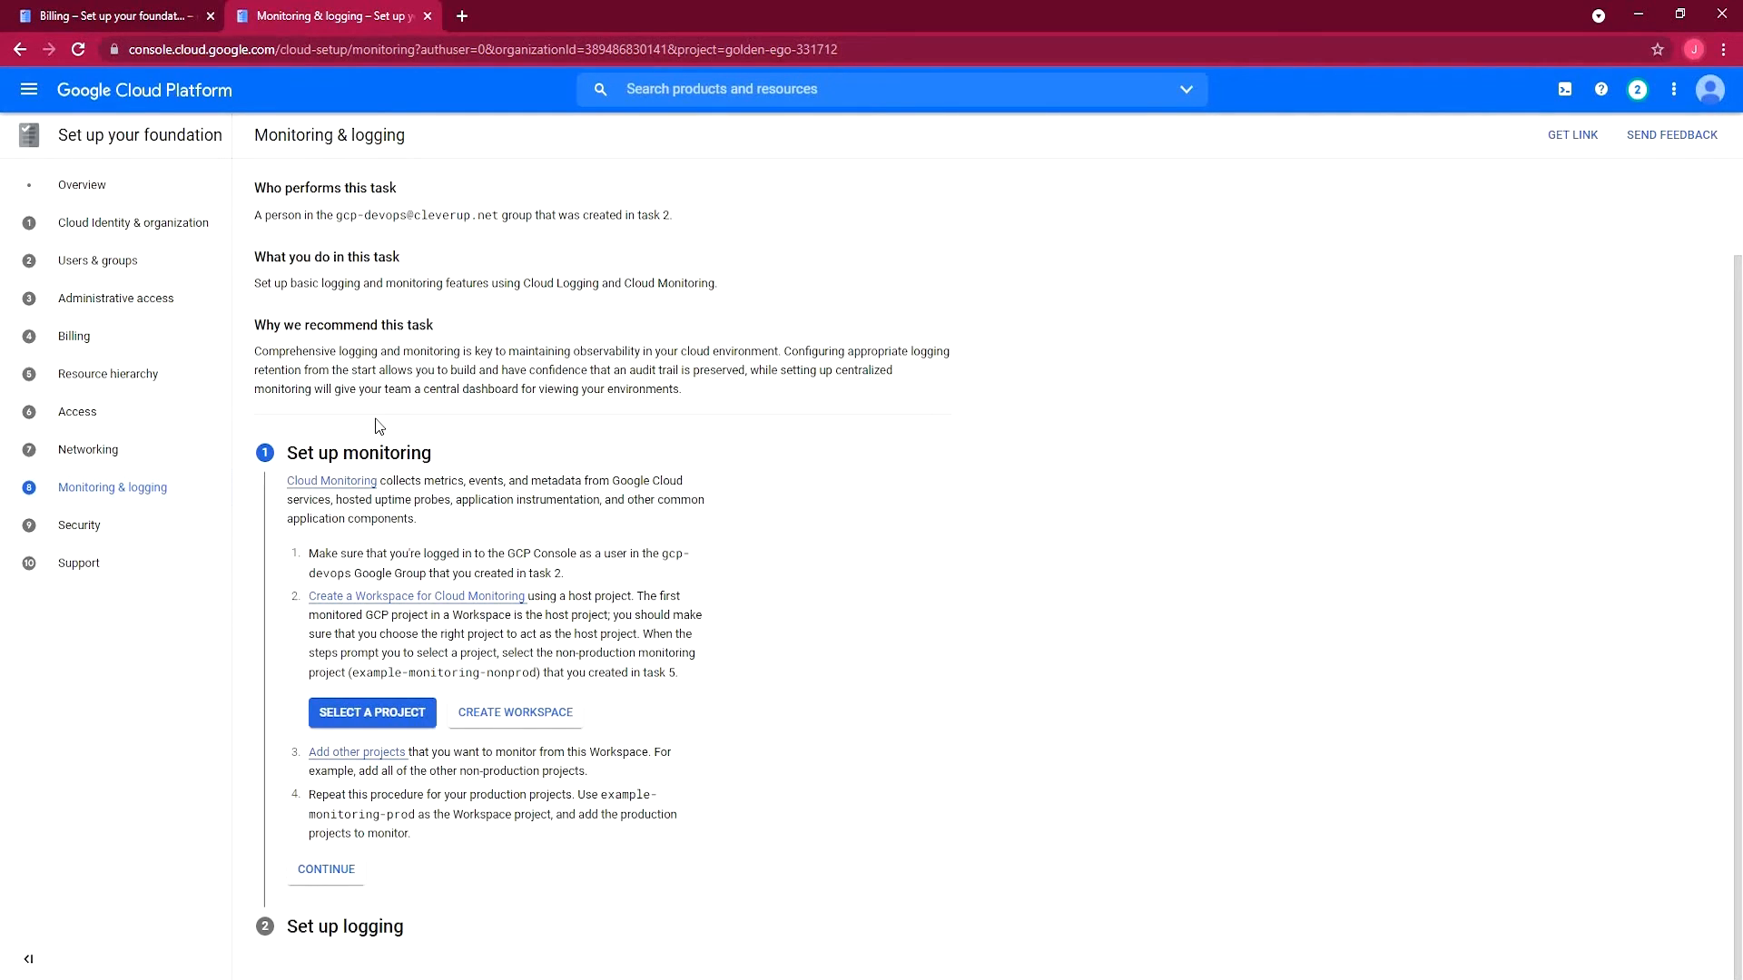
Step: Leave Monitoring & logging and move on to the Security task from the left nav
left_click(78, 524)
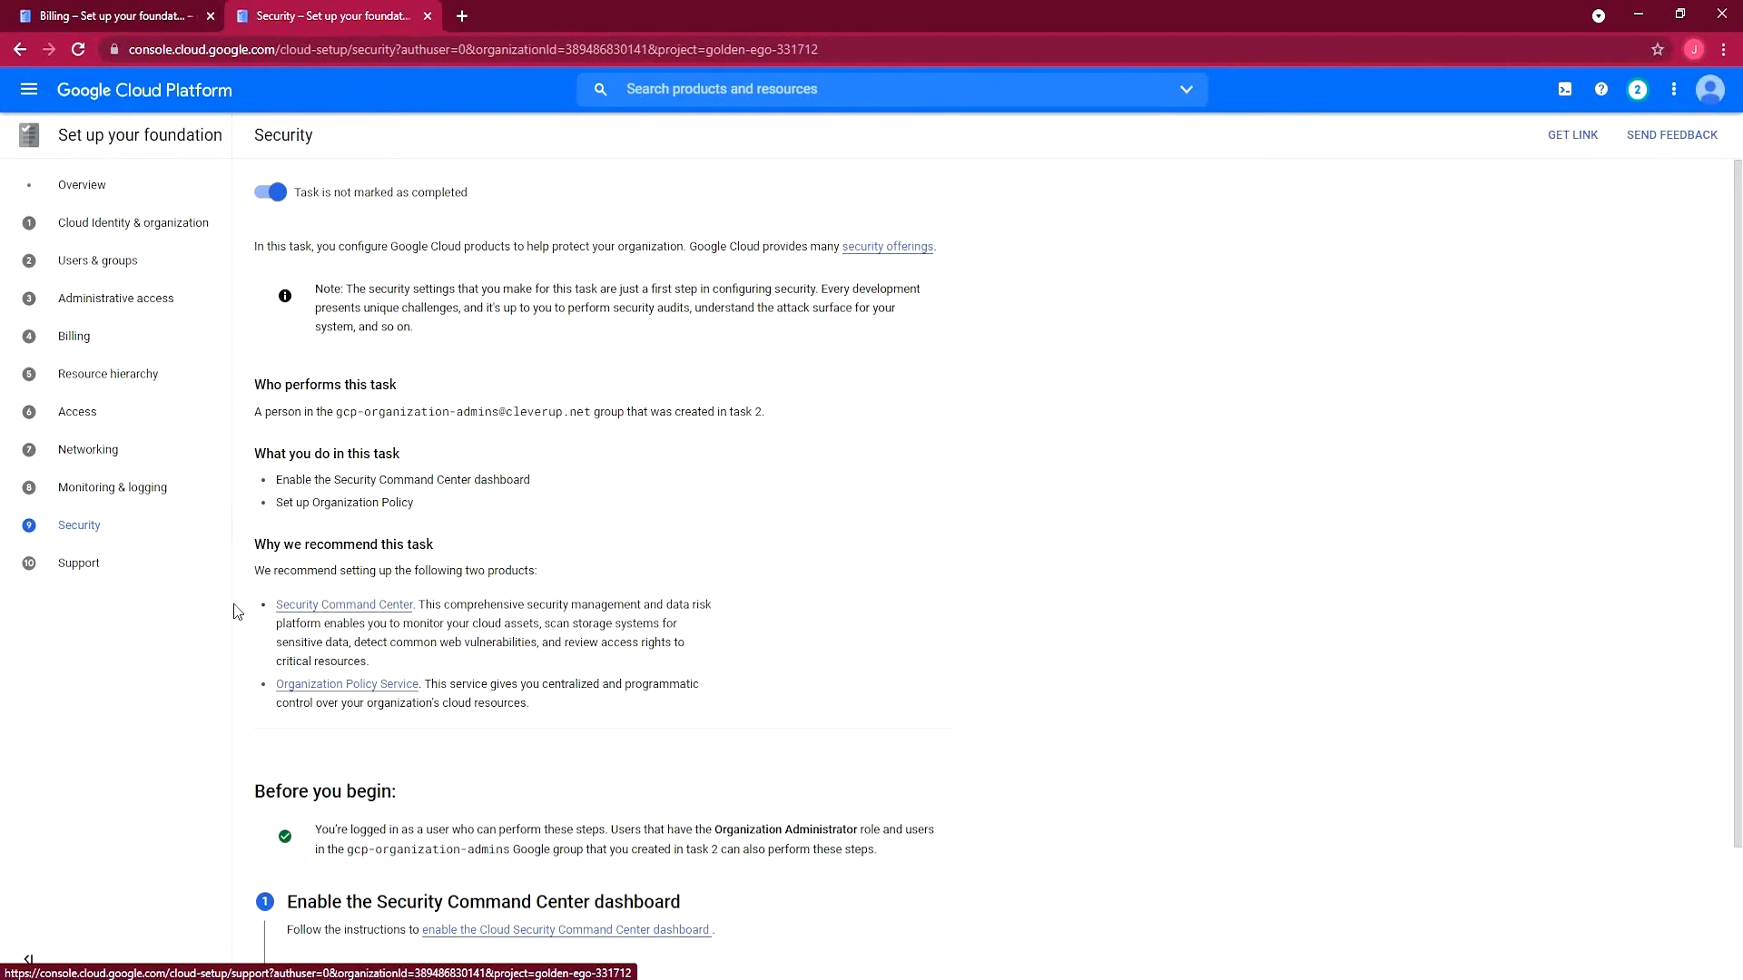
Step: Mark the final Support checklist task completed, finishing the setup checklist
scroll("down", 3)
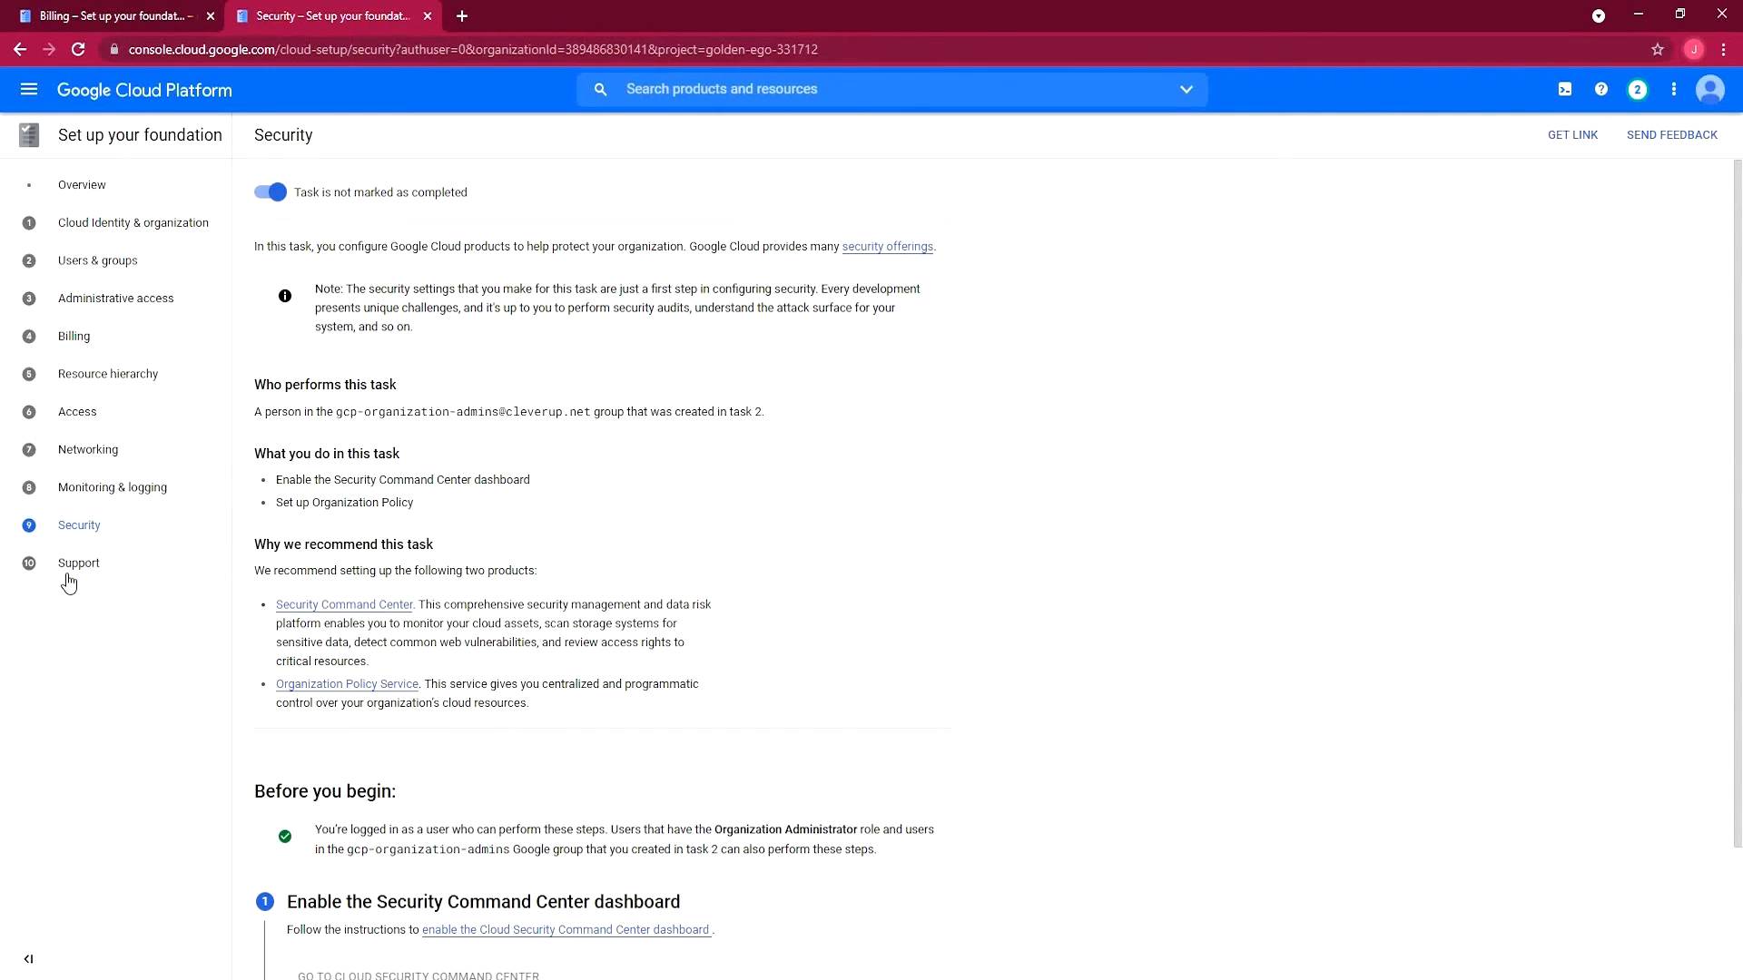
left_click(78, 563)
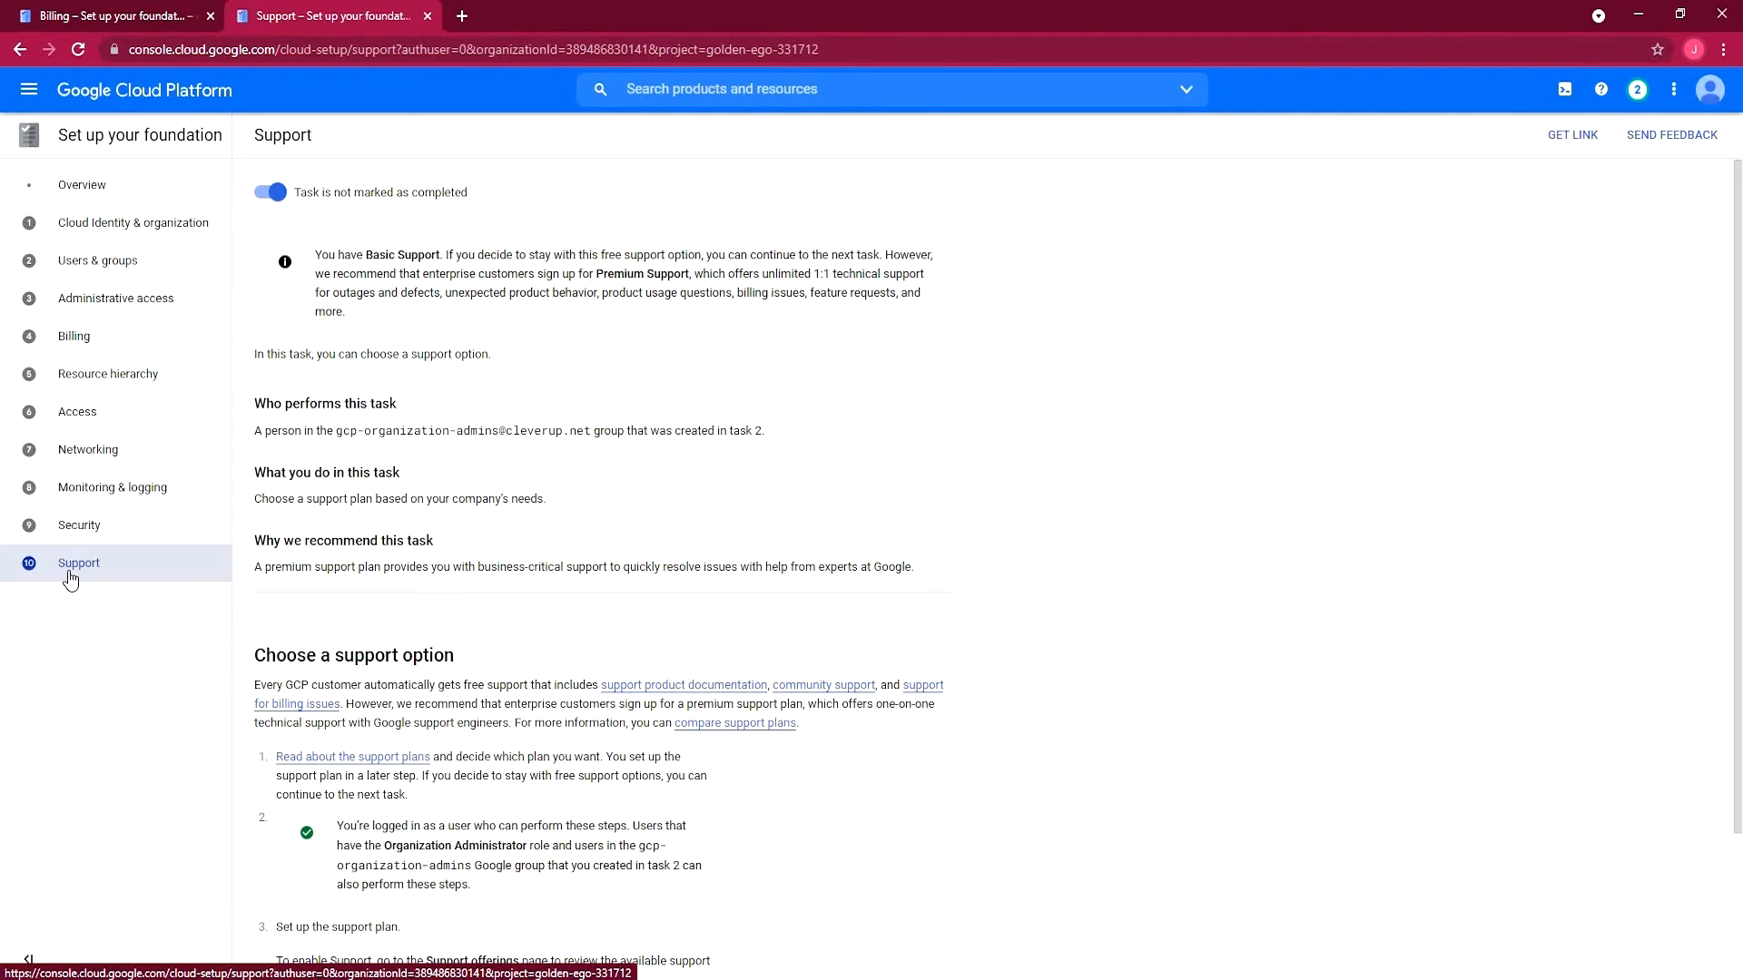
scroll("down", 3)
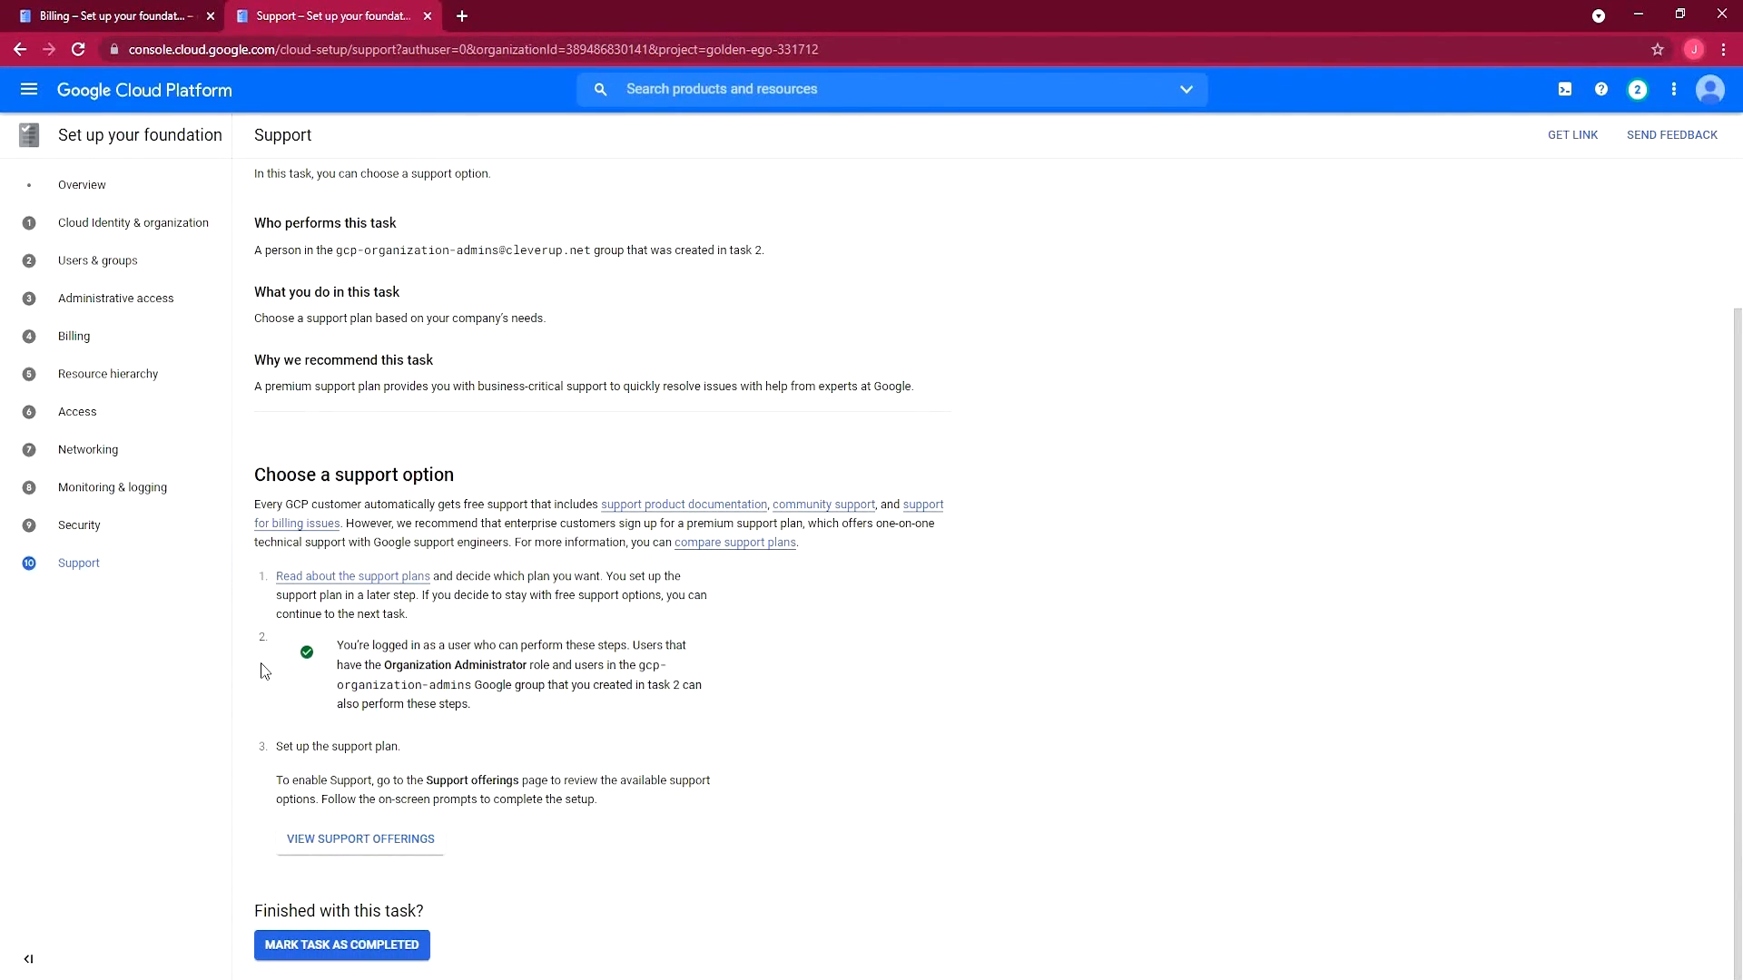
mouse_move(283, 923)
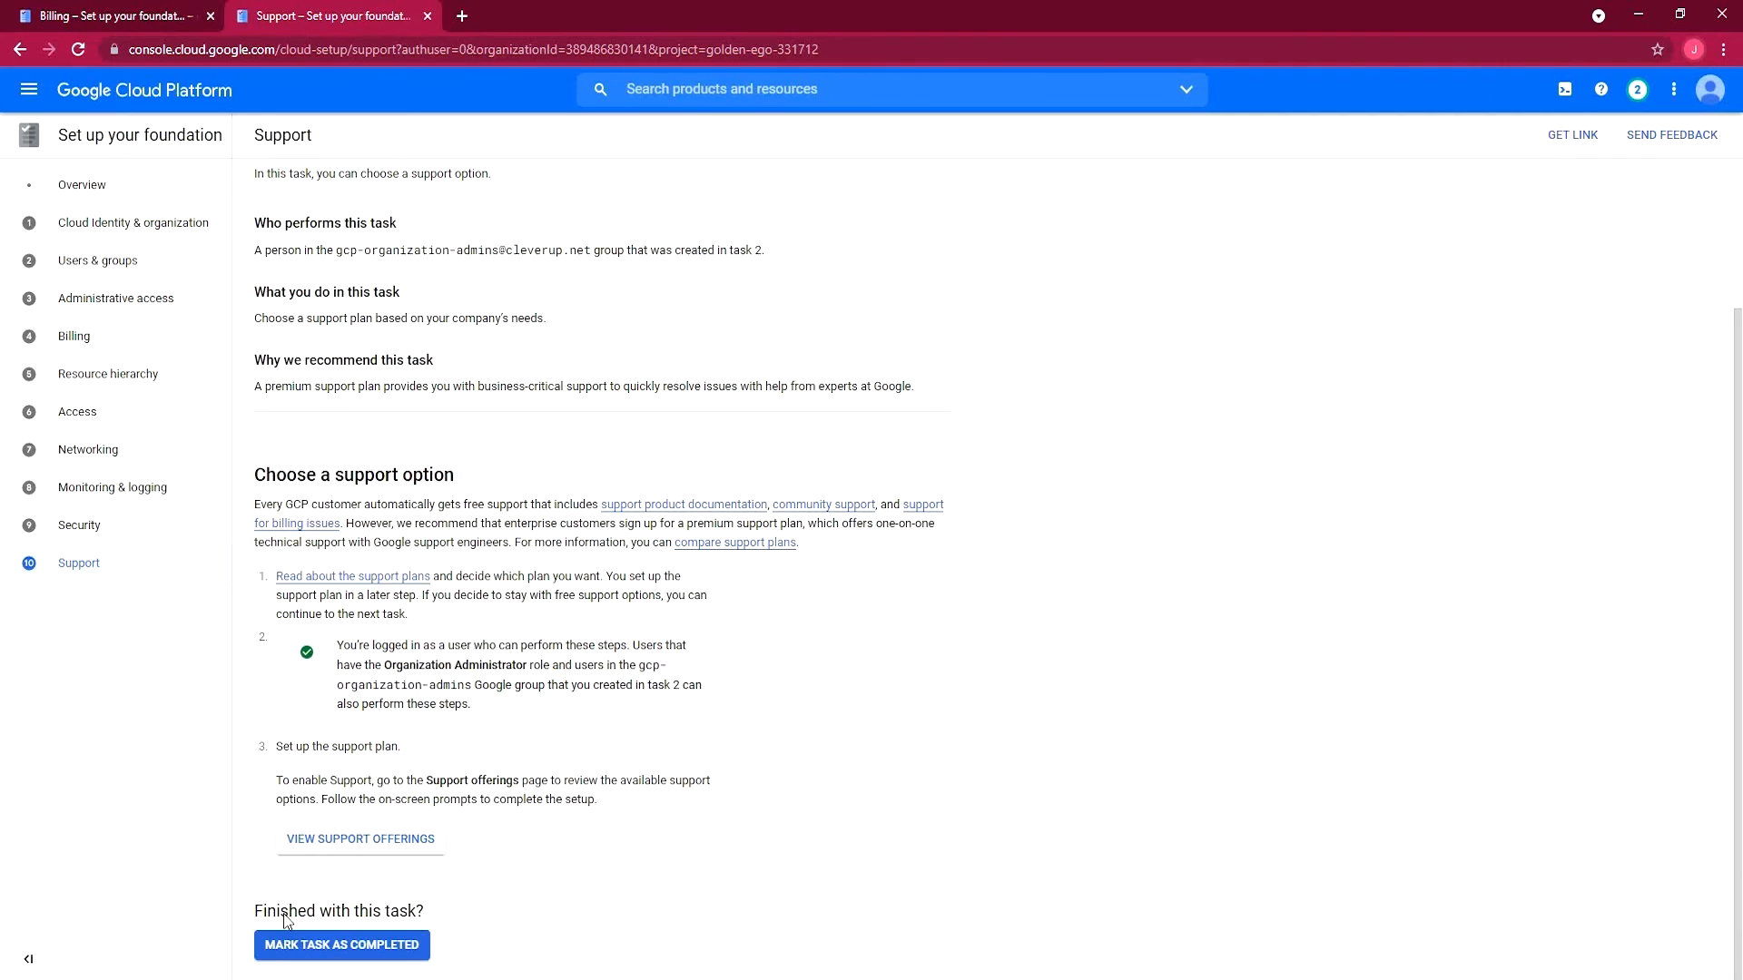
left_click(341, 944)
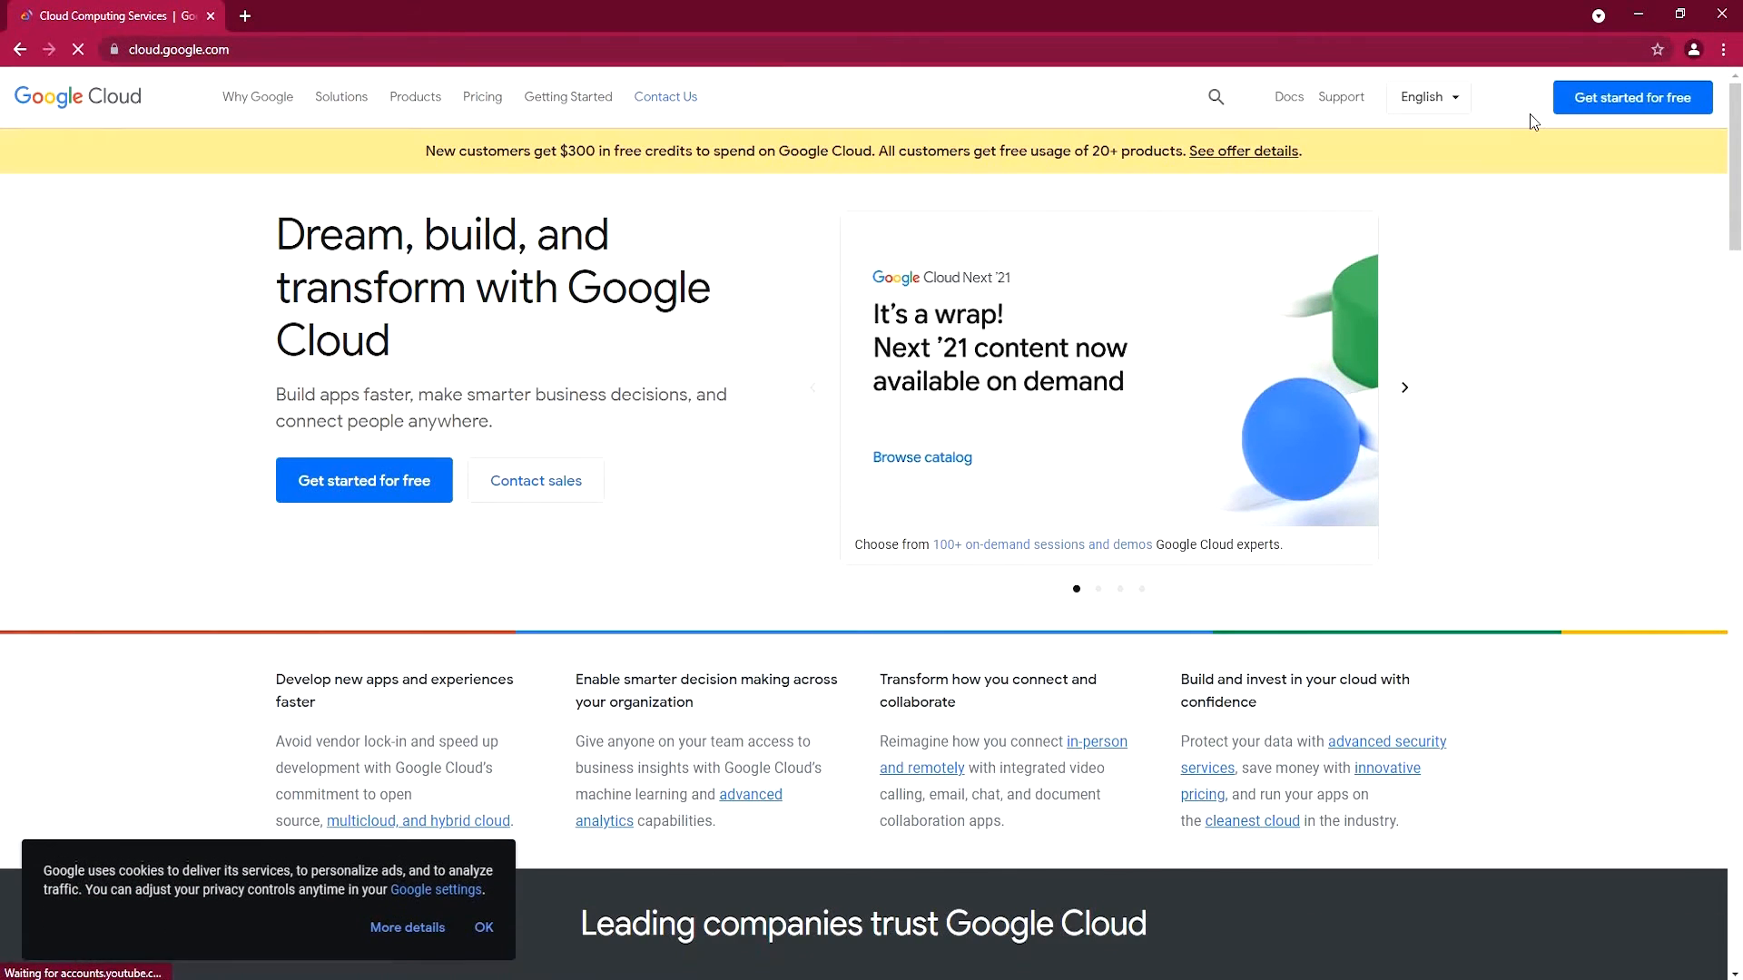
left_click(1632, 98)
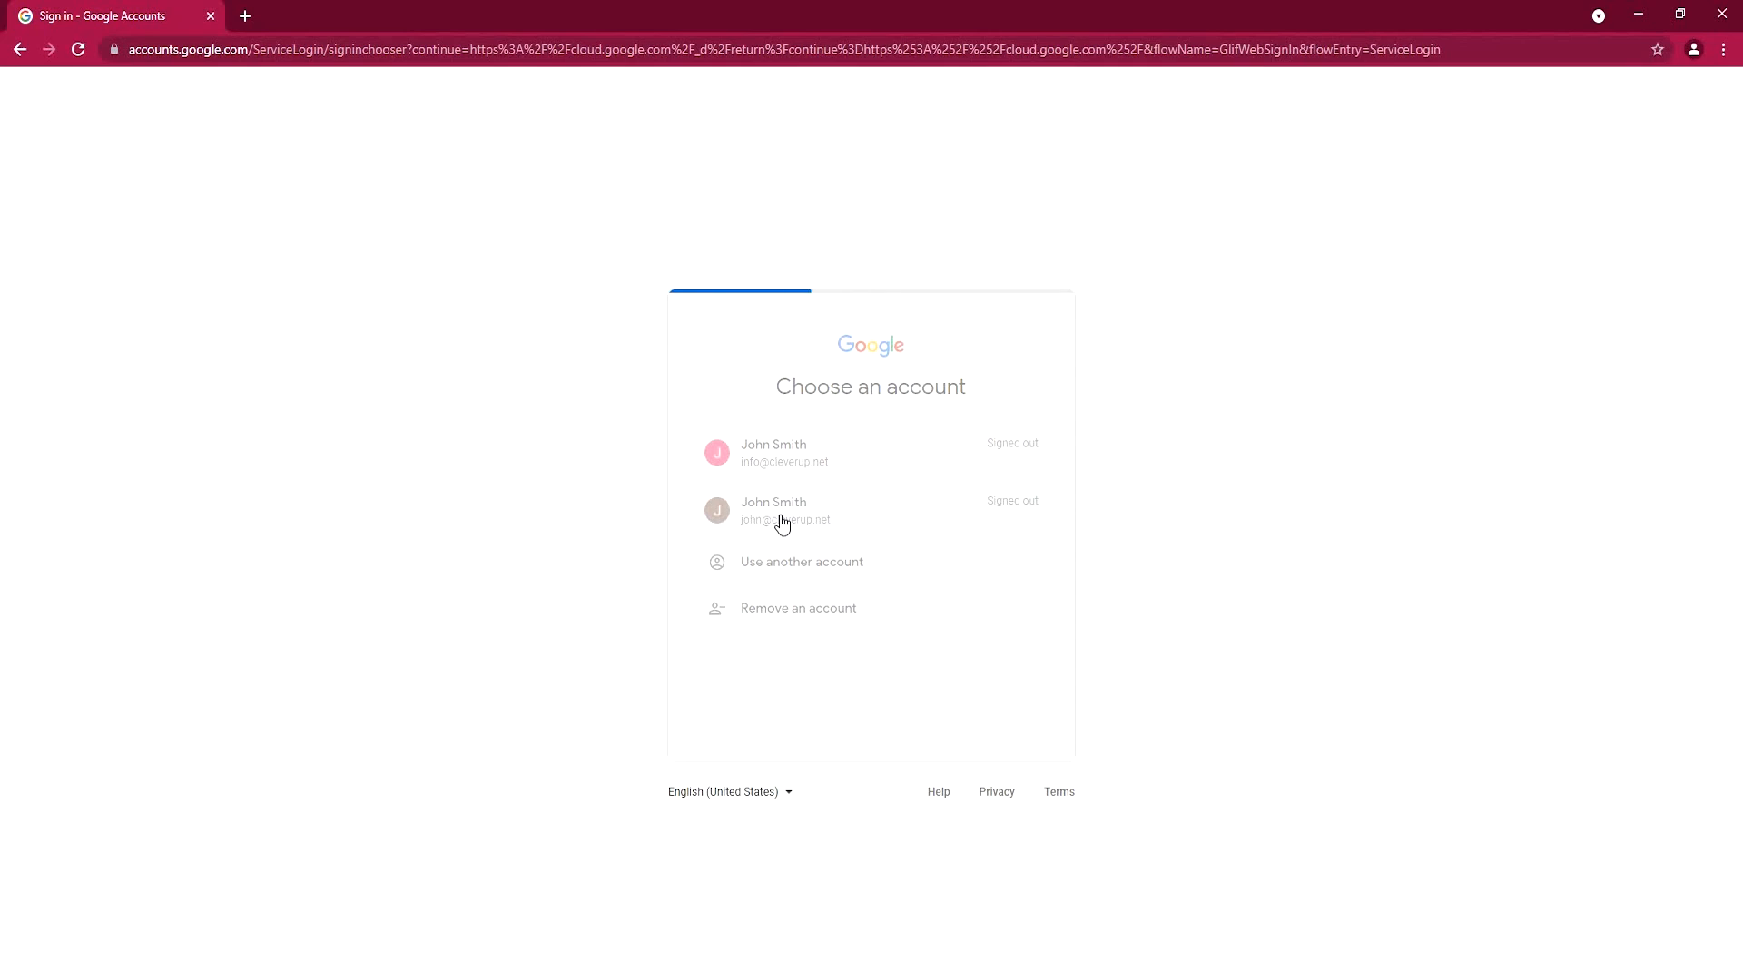
left_click(784, 510)
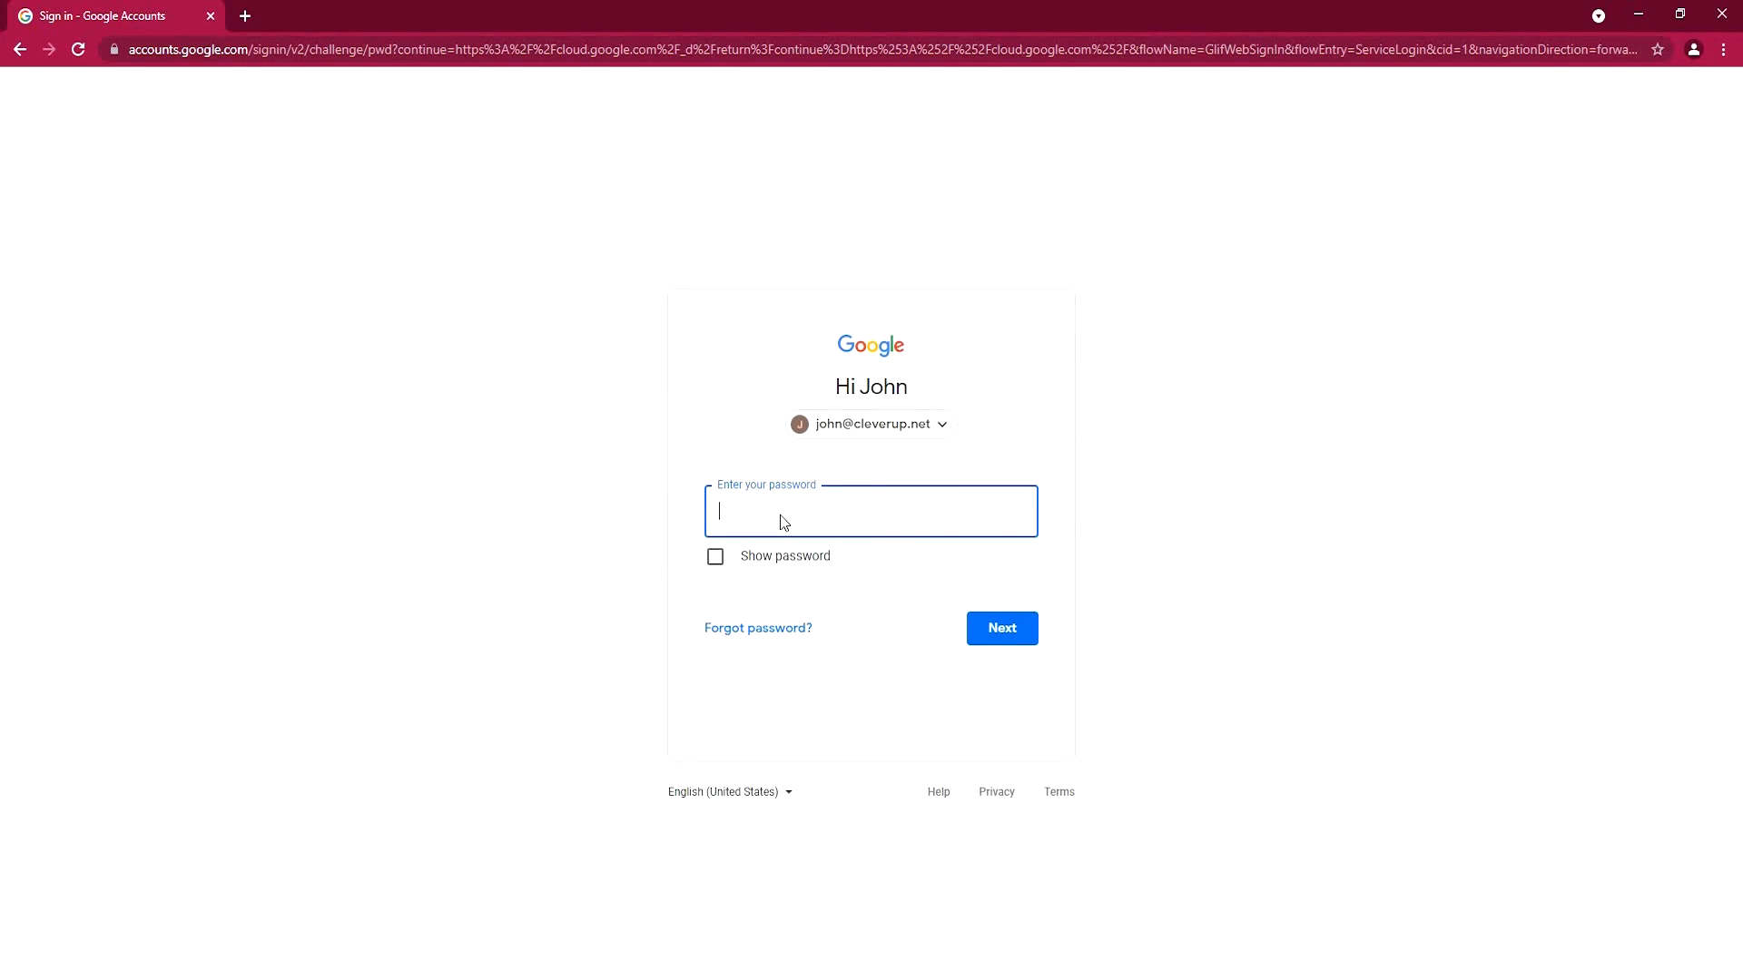
type("password")
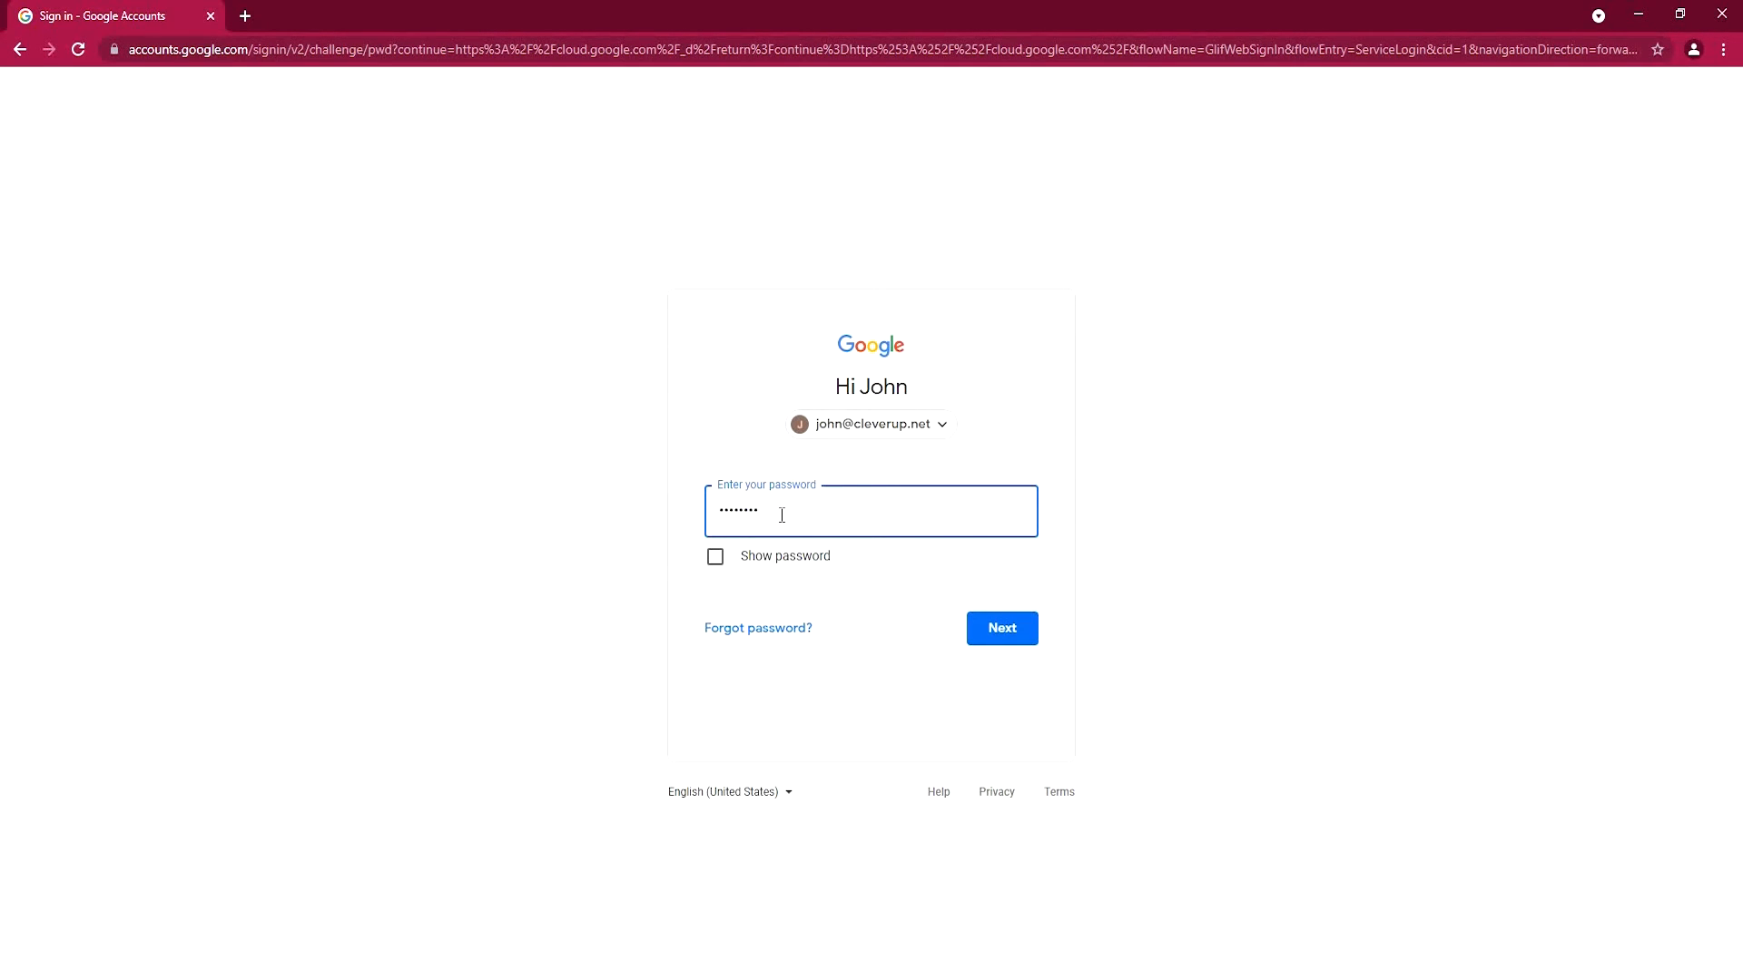
left_click(999, 628)
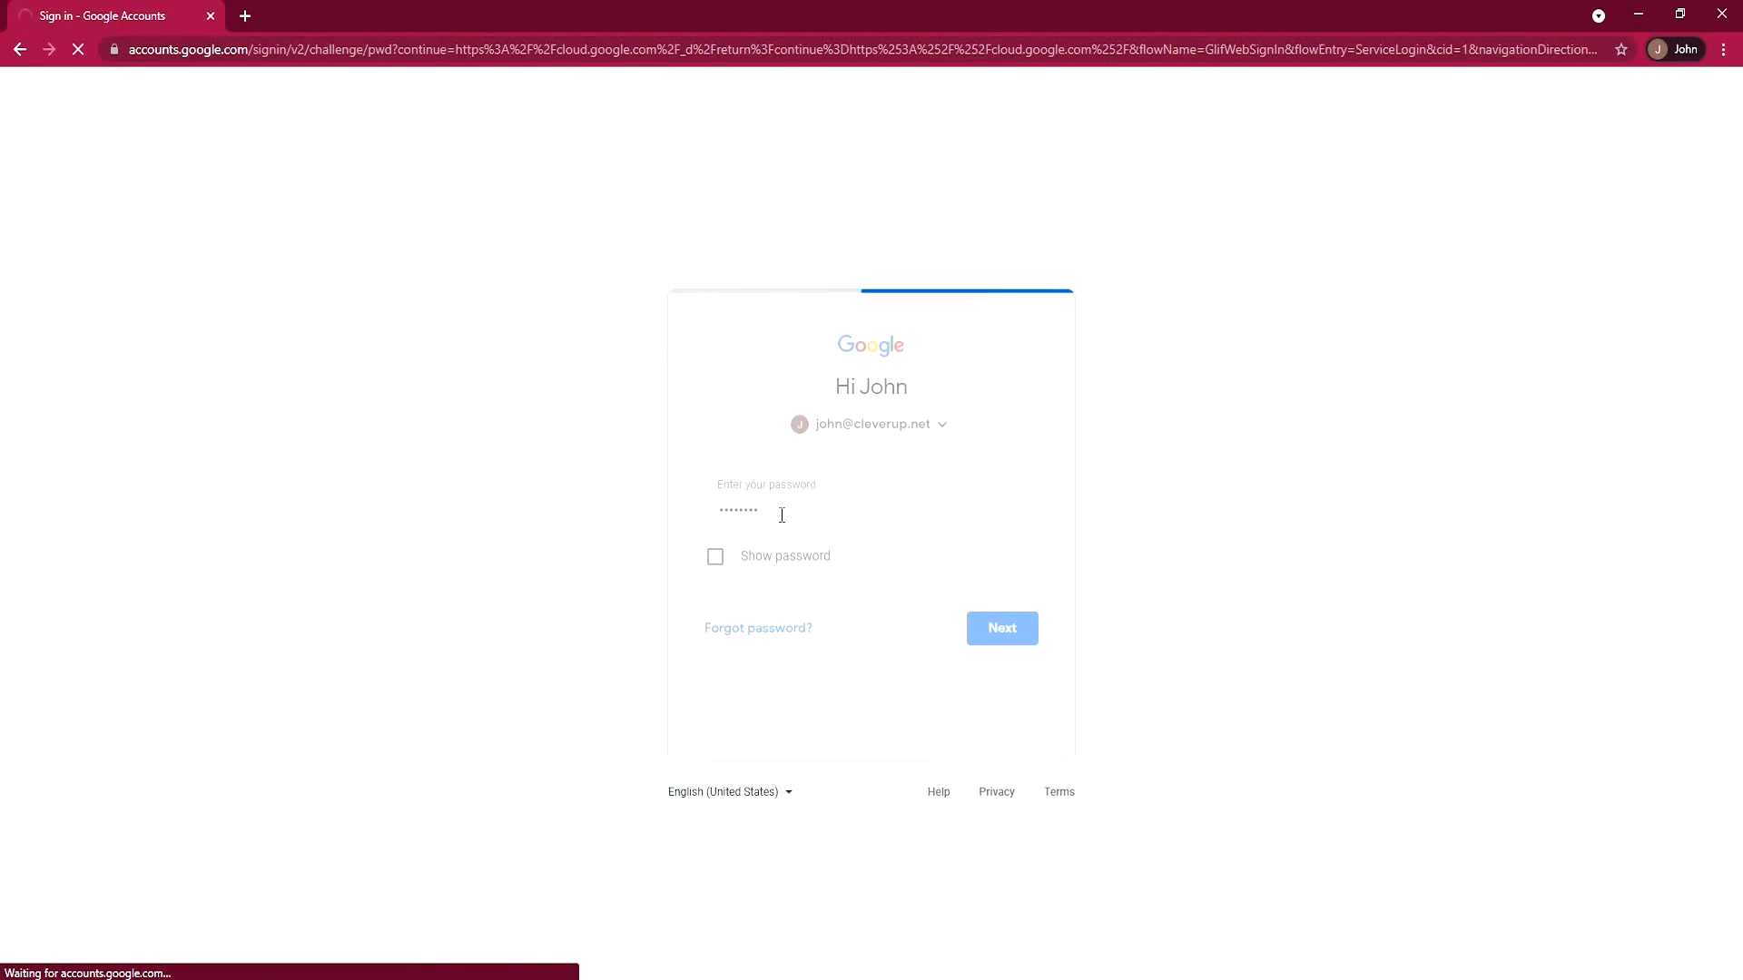
left_click(998, 628)
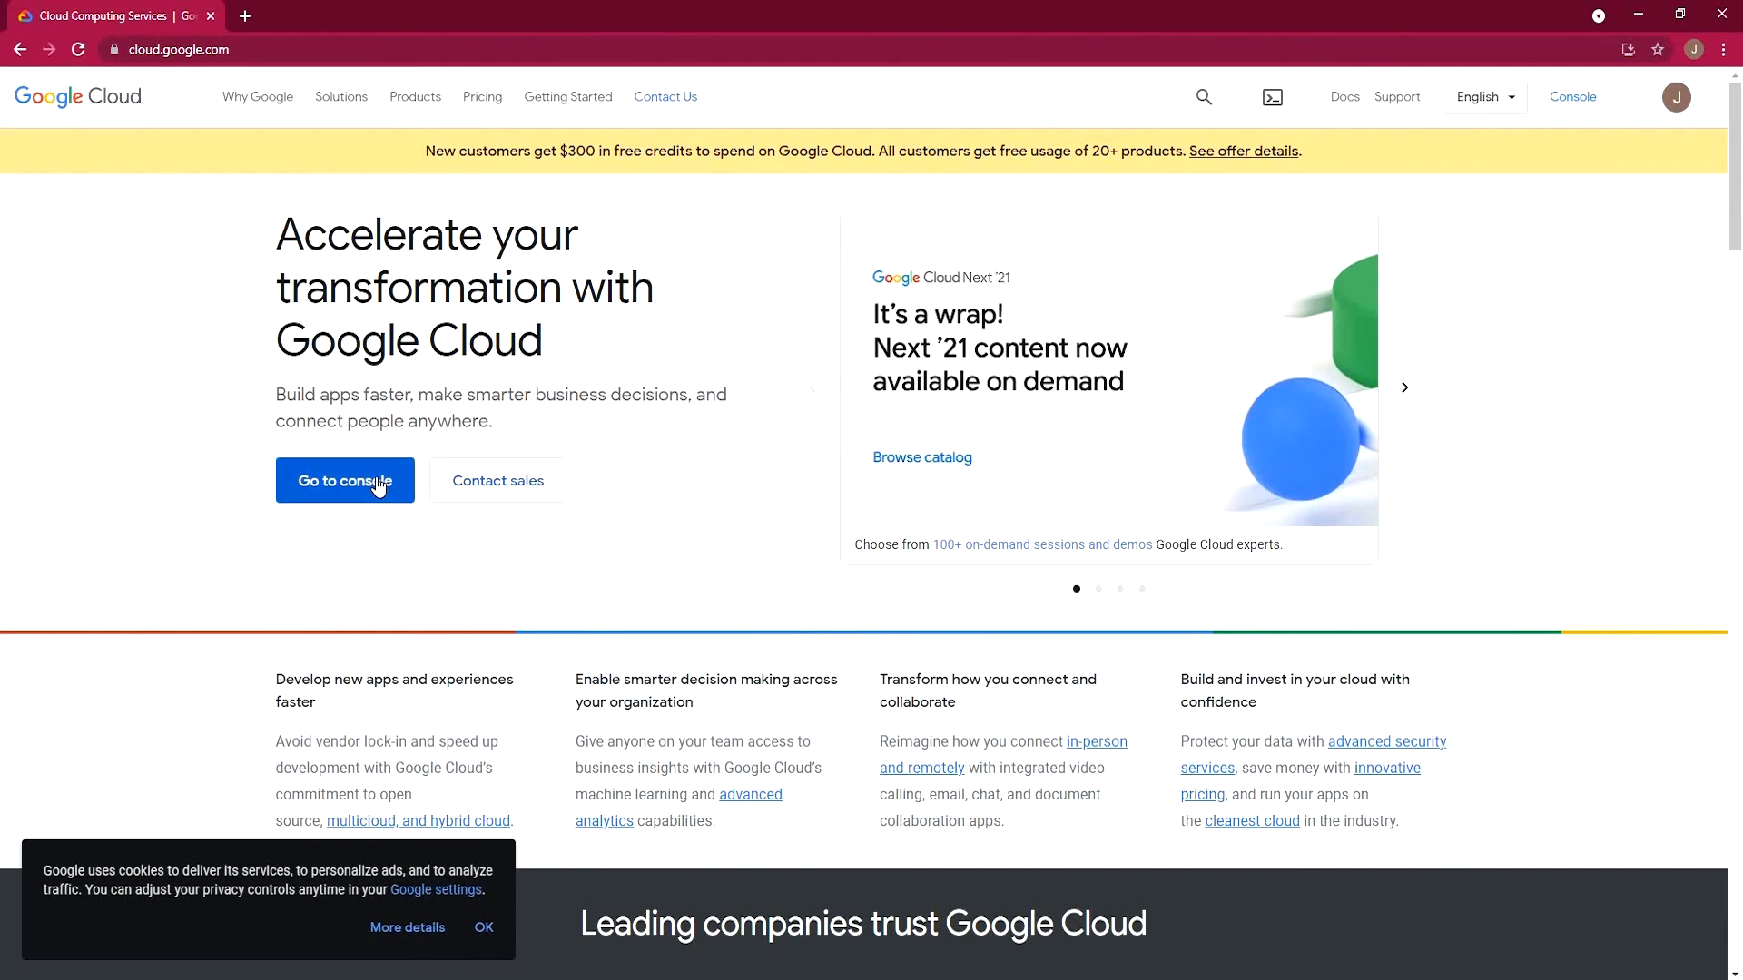
Step: Go to the console and list ALL projects, showing My First Project under cleverup.net
left_click(345, 480)
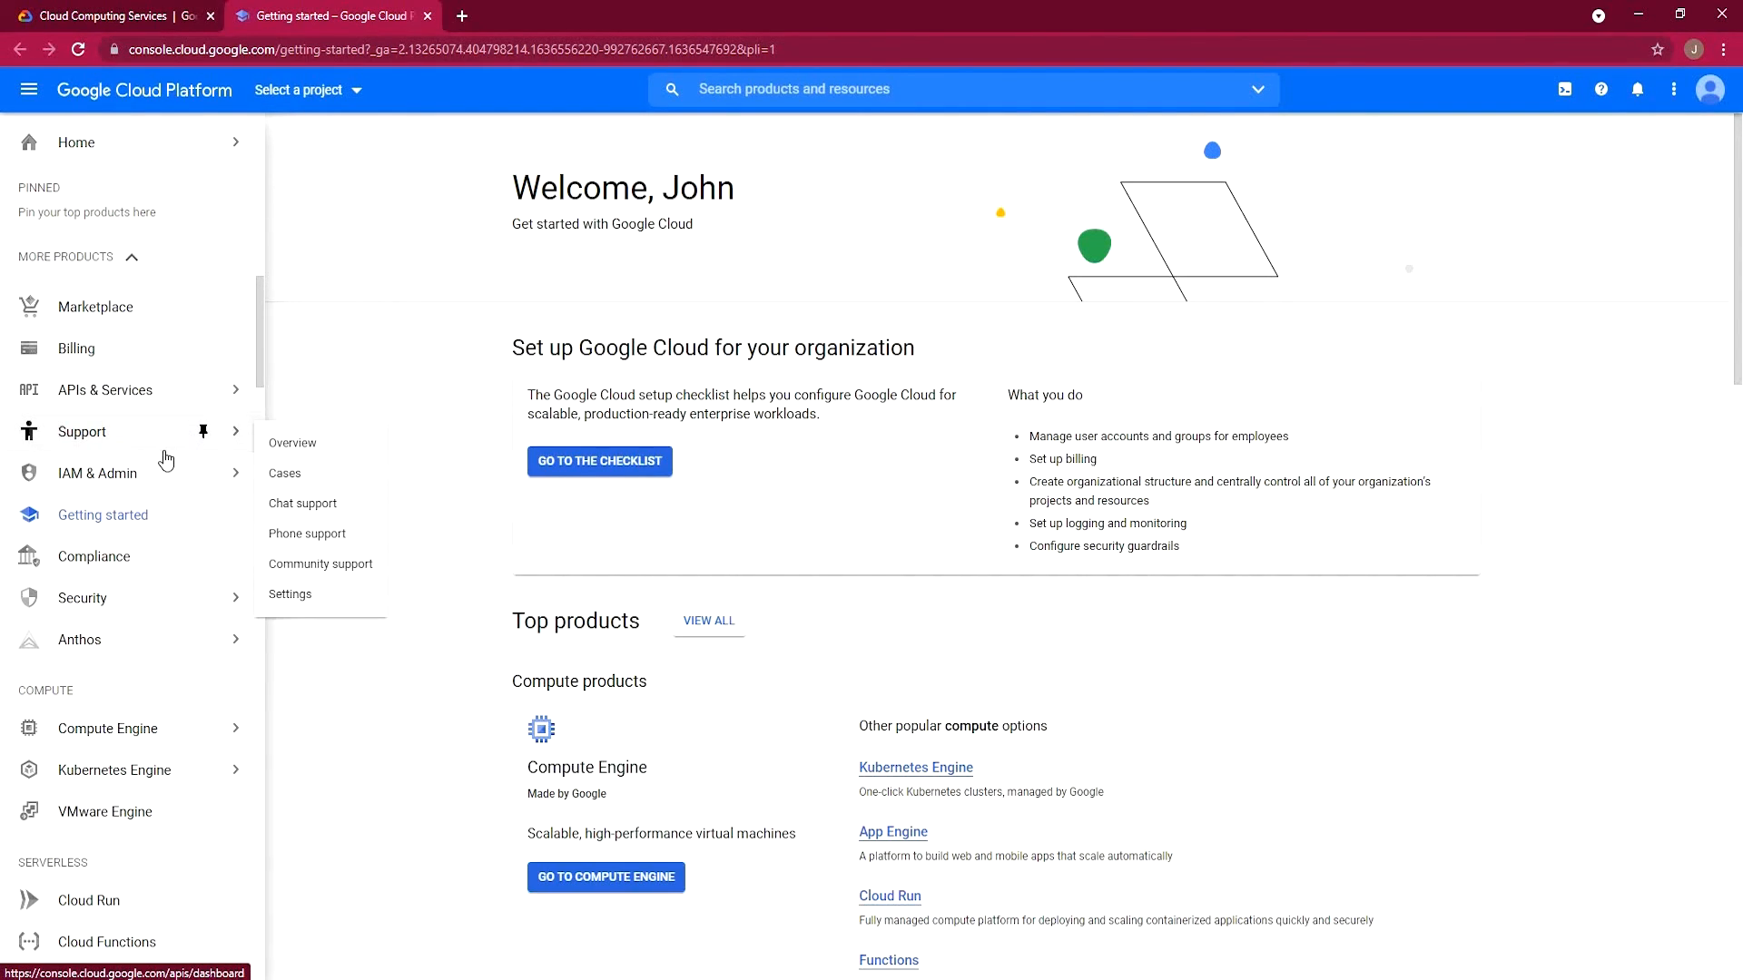
left_click(297, 91)
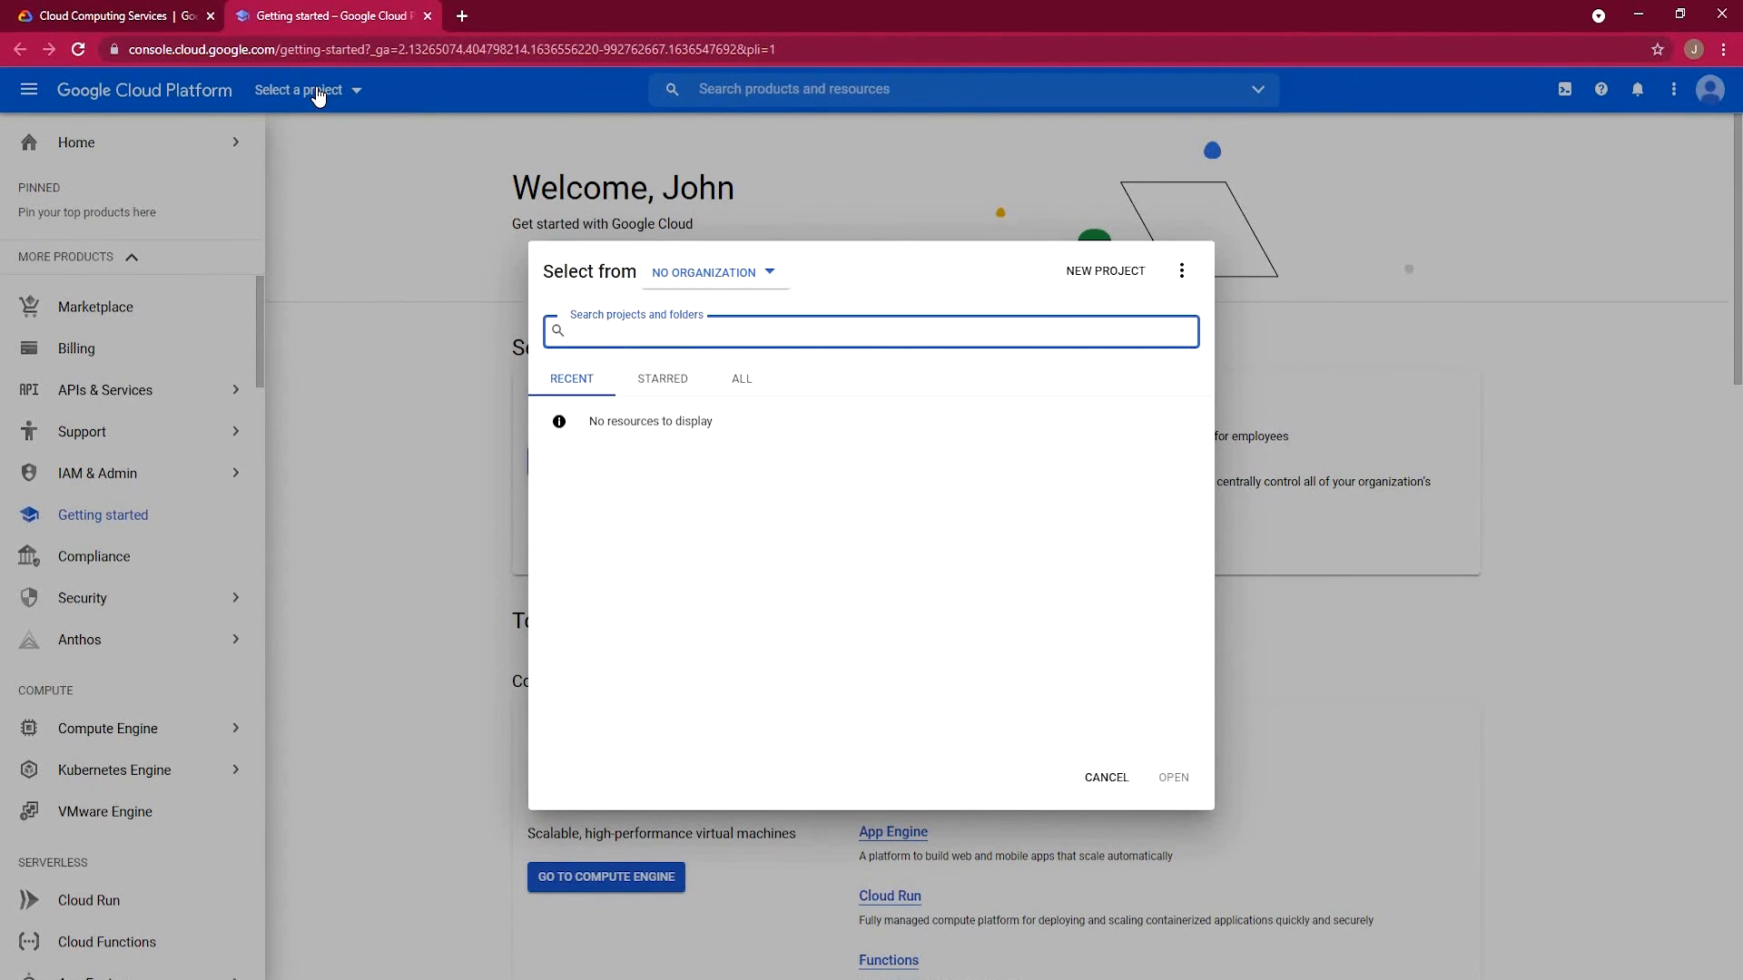
left_click(741, 379)
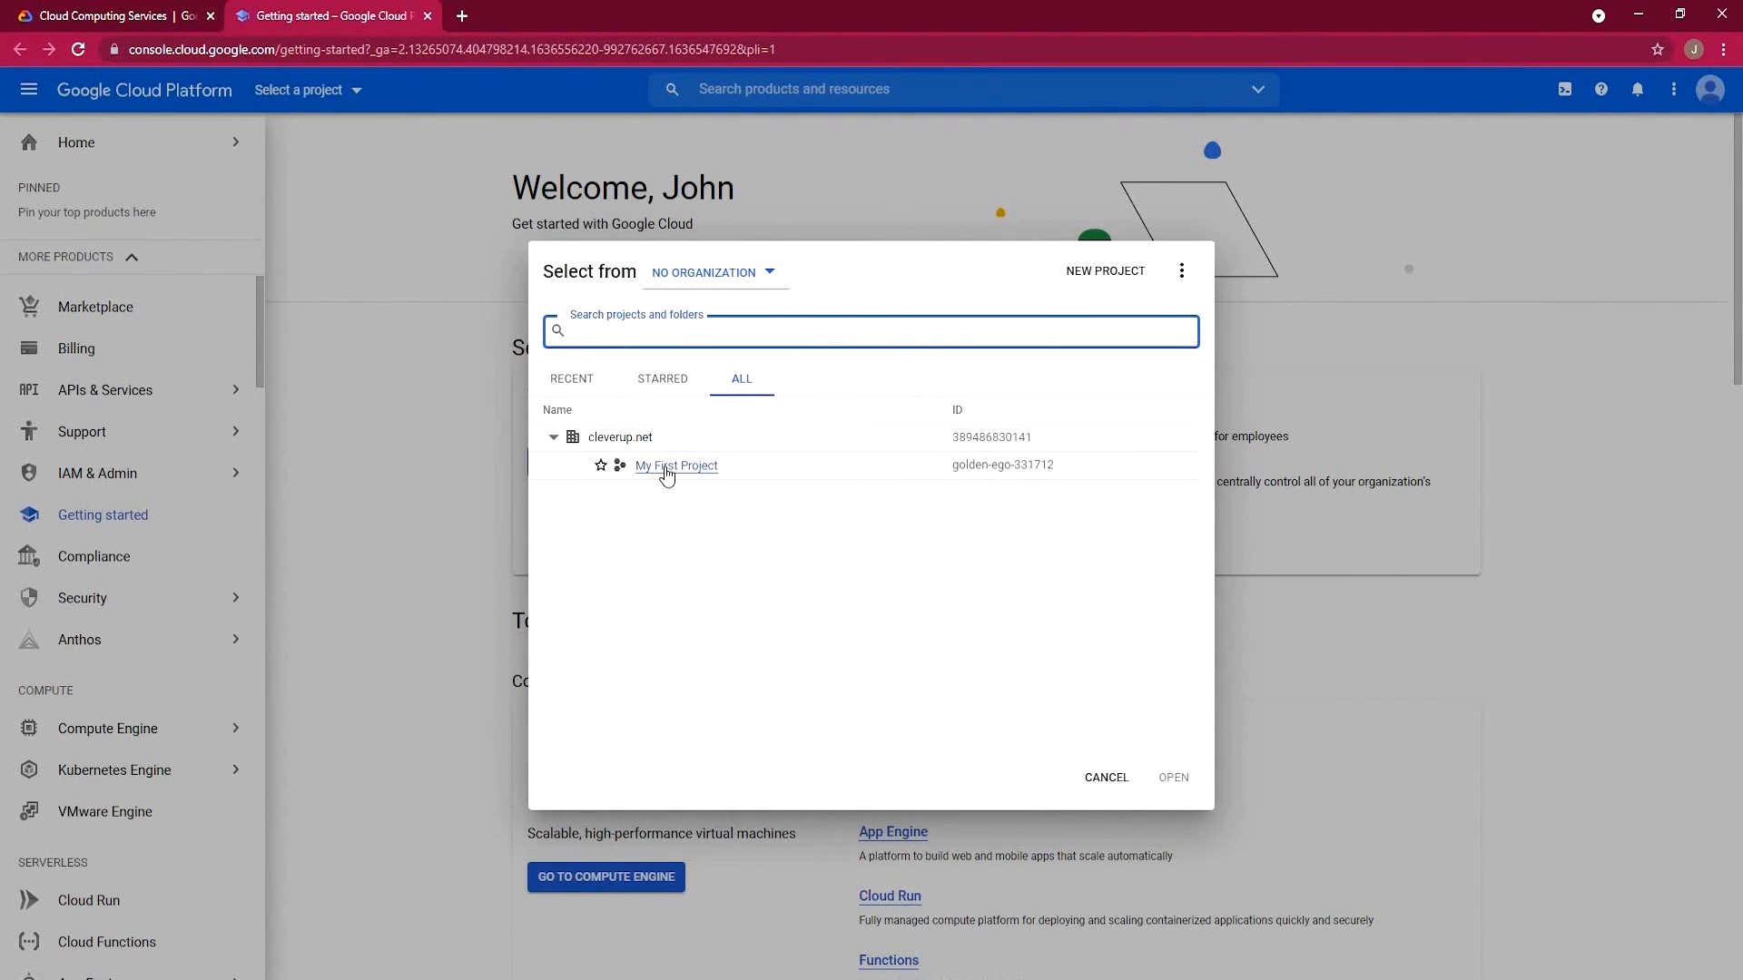